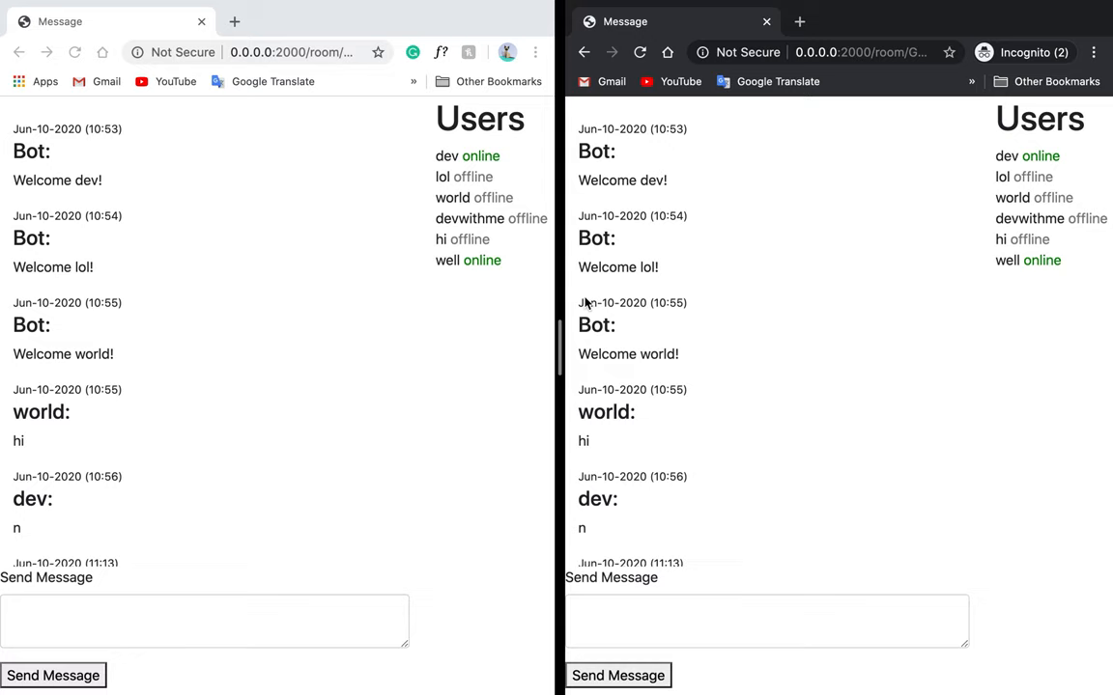
mouse_move(779, 250)
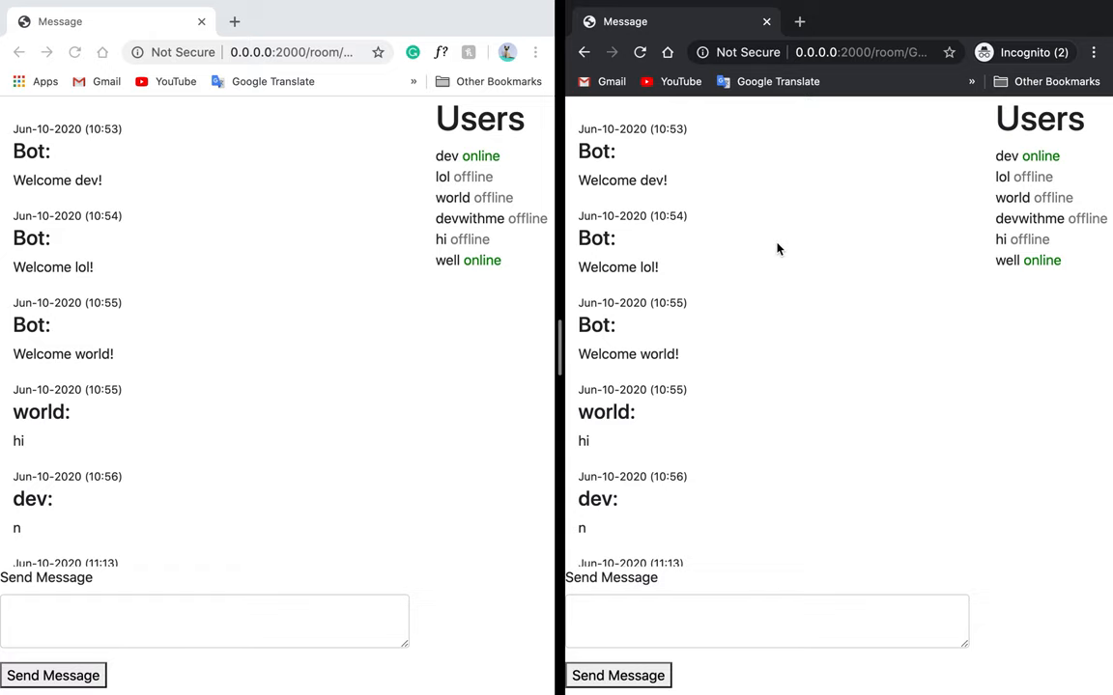
mouse_move(325, 37)
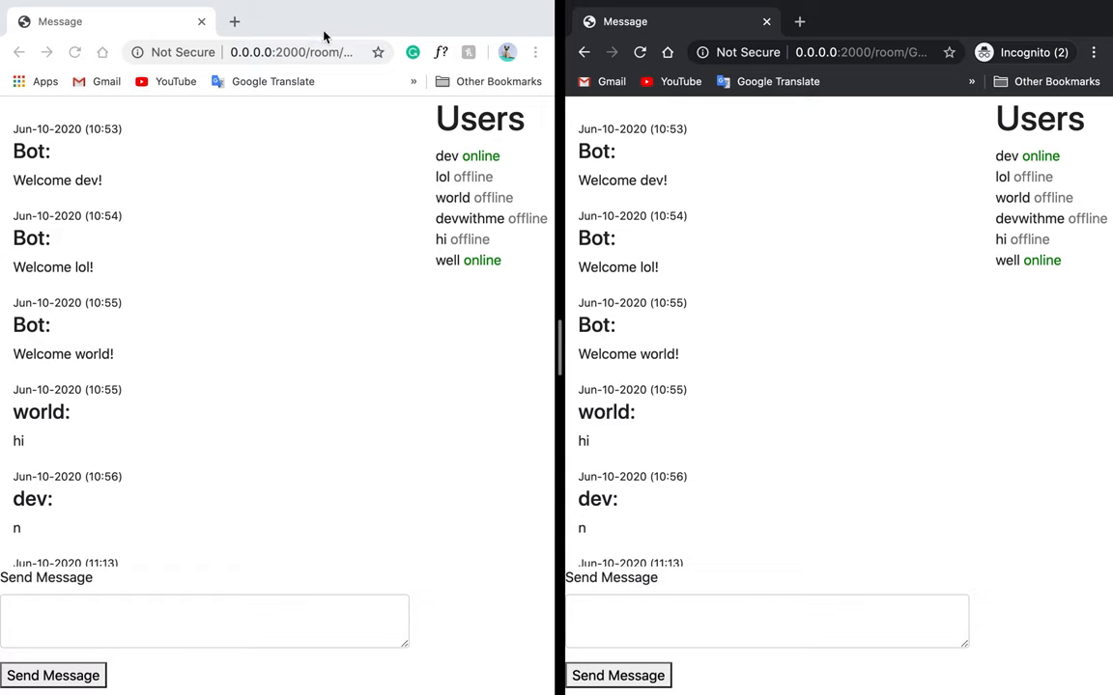
- Log the incognito user out via the /logout URL, returning to the login page
click(289, 52)
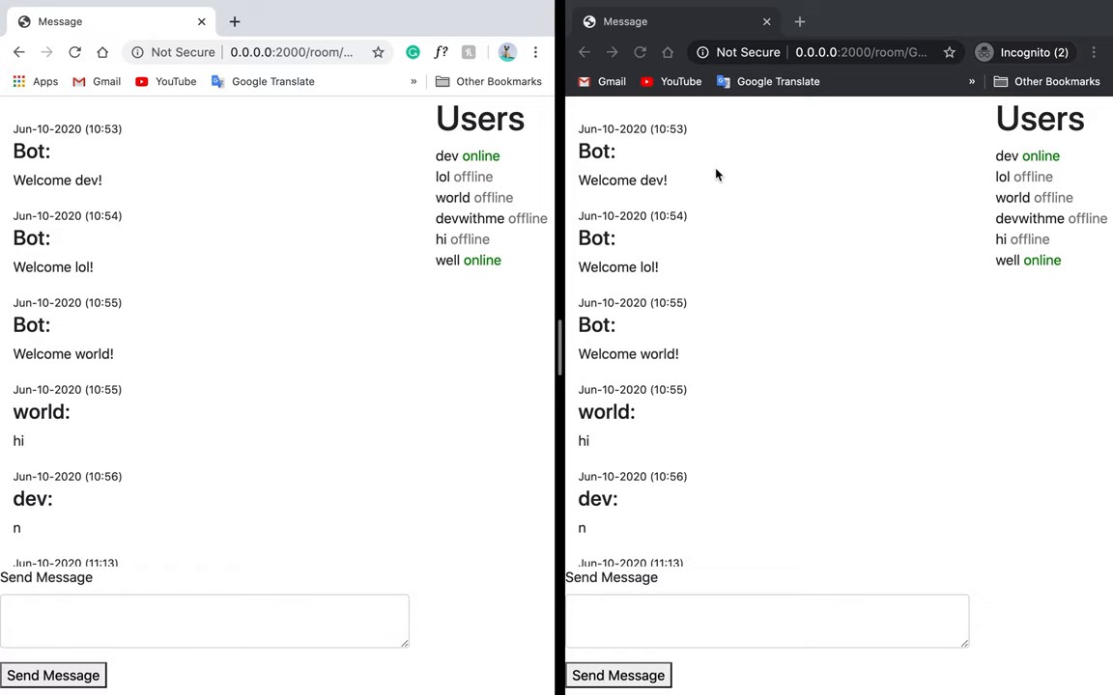
click(859, 52)
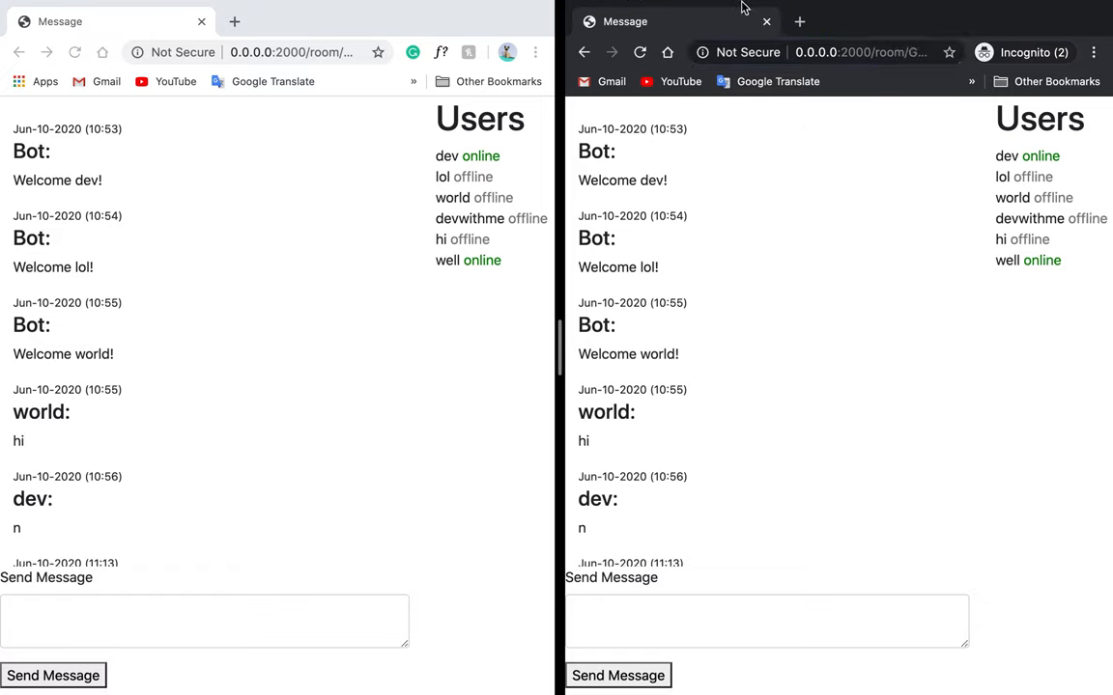
click(860, 53)
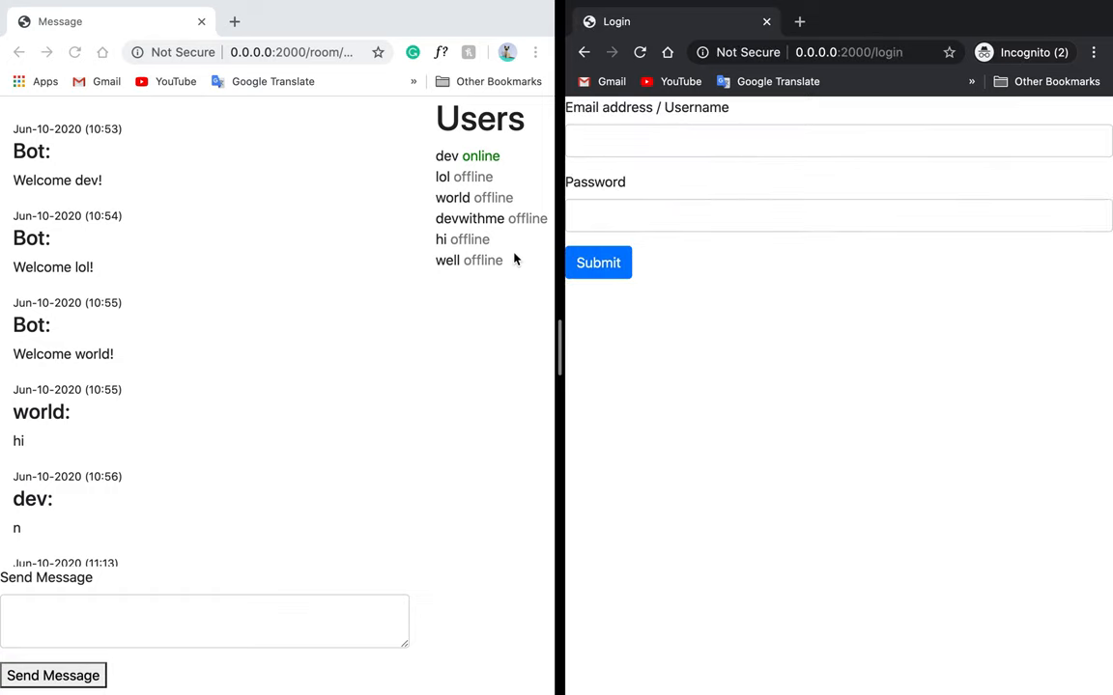
- Log back in as 'well' and copy the room URL to rejoin the chat room
double_click(888, 52)
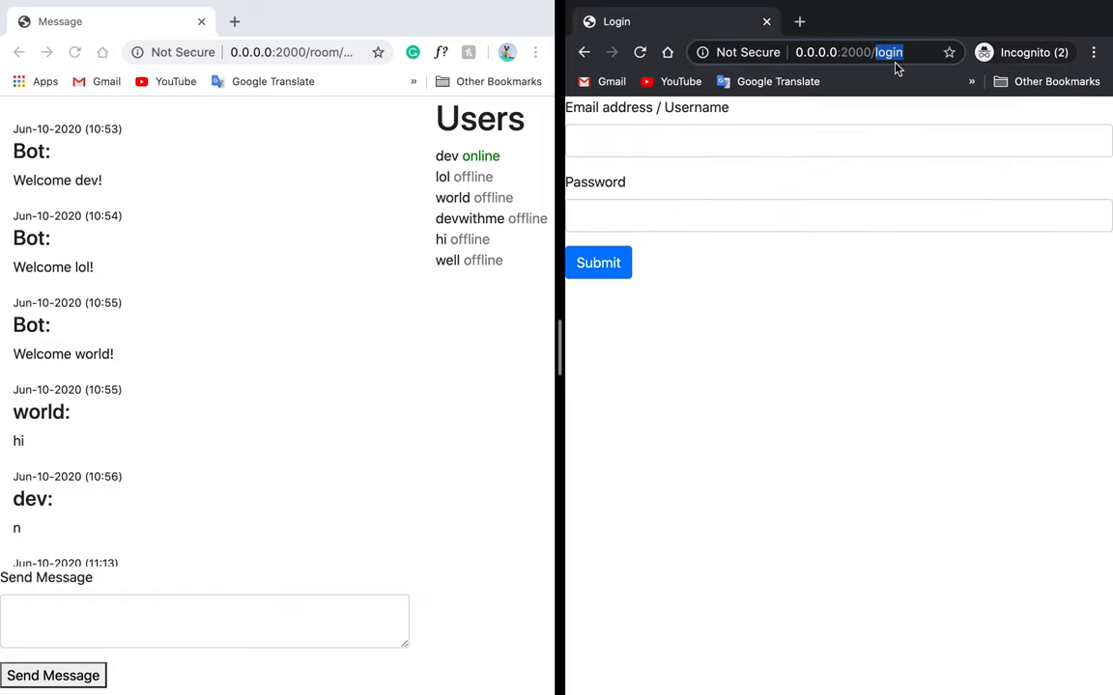
text(well)
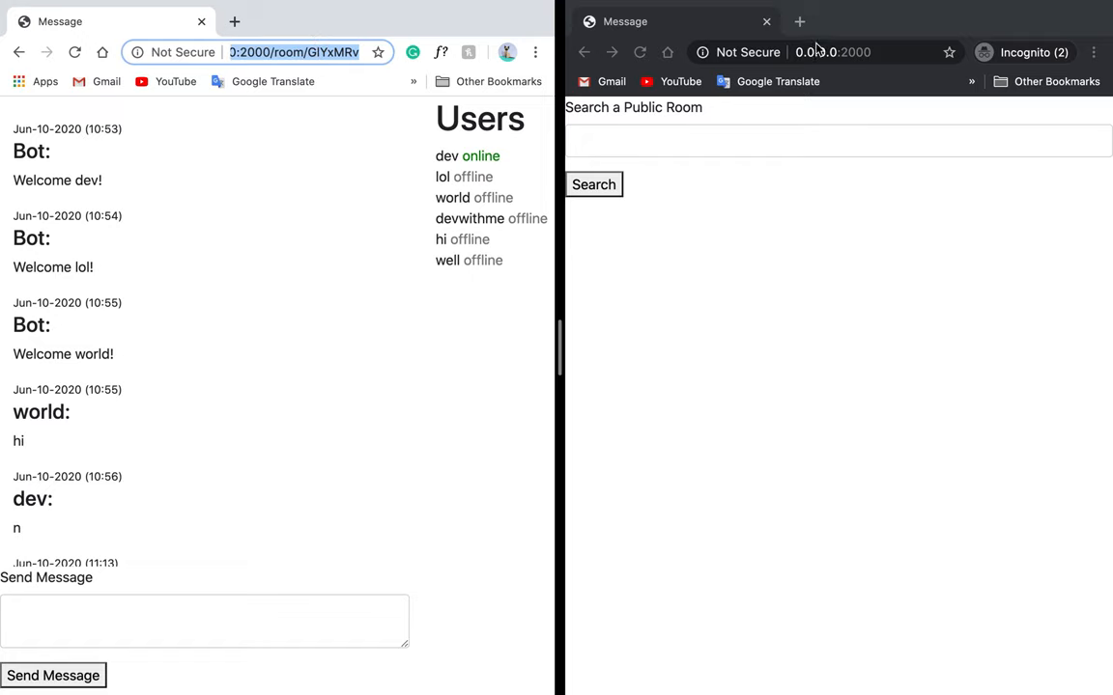
click(830, 52)
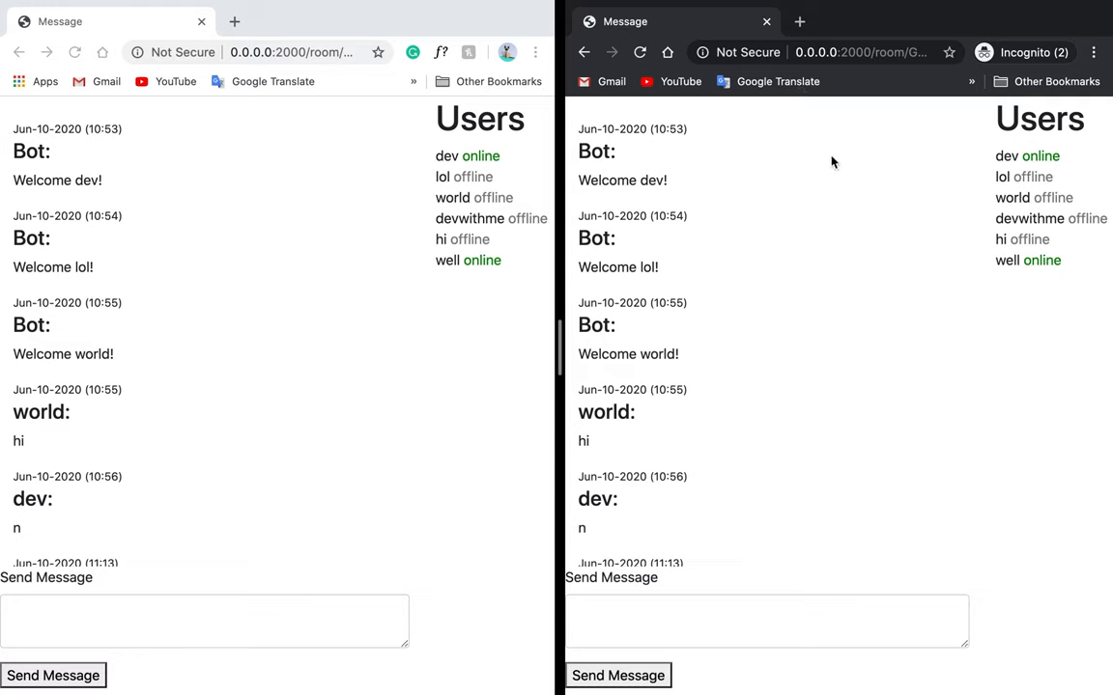
mouse_move(904, 182)
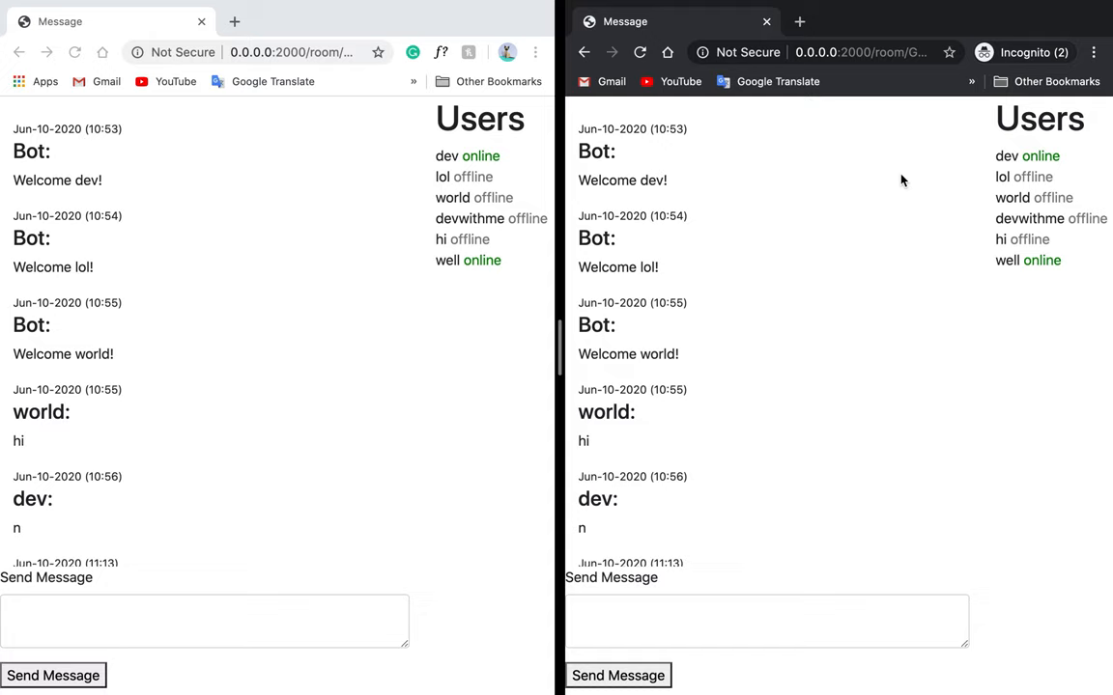
- Scroll through the chat before viewing the /static/message.js script source
scroll(down, 3)
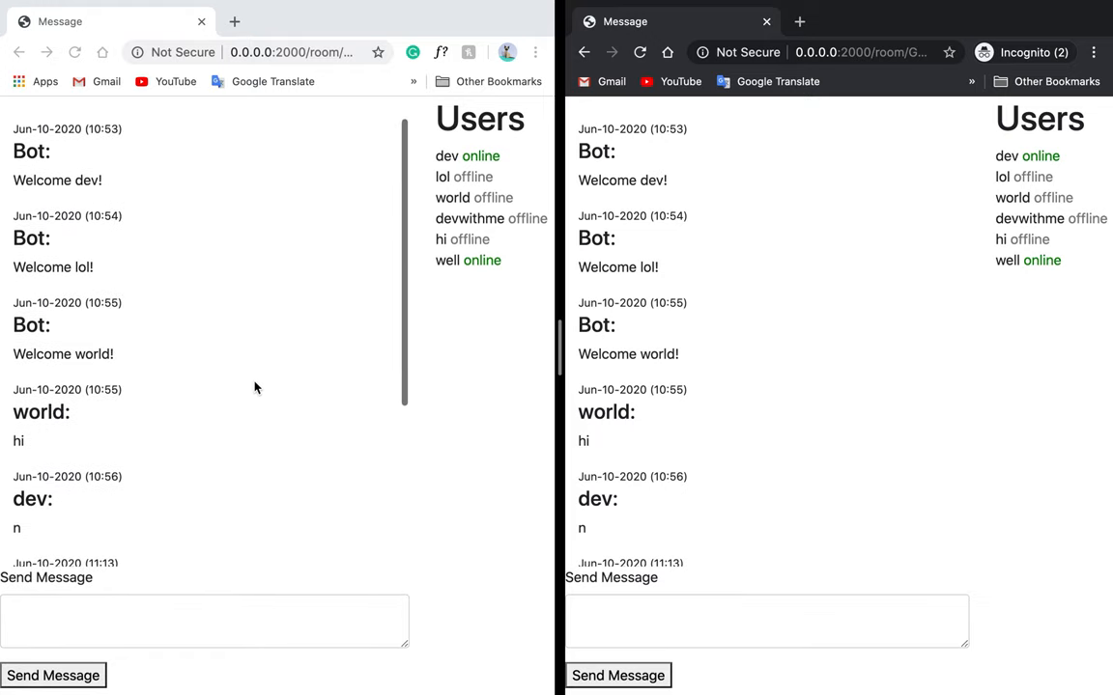
scroll(down, 3)
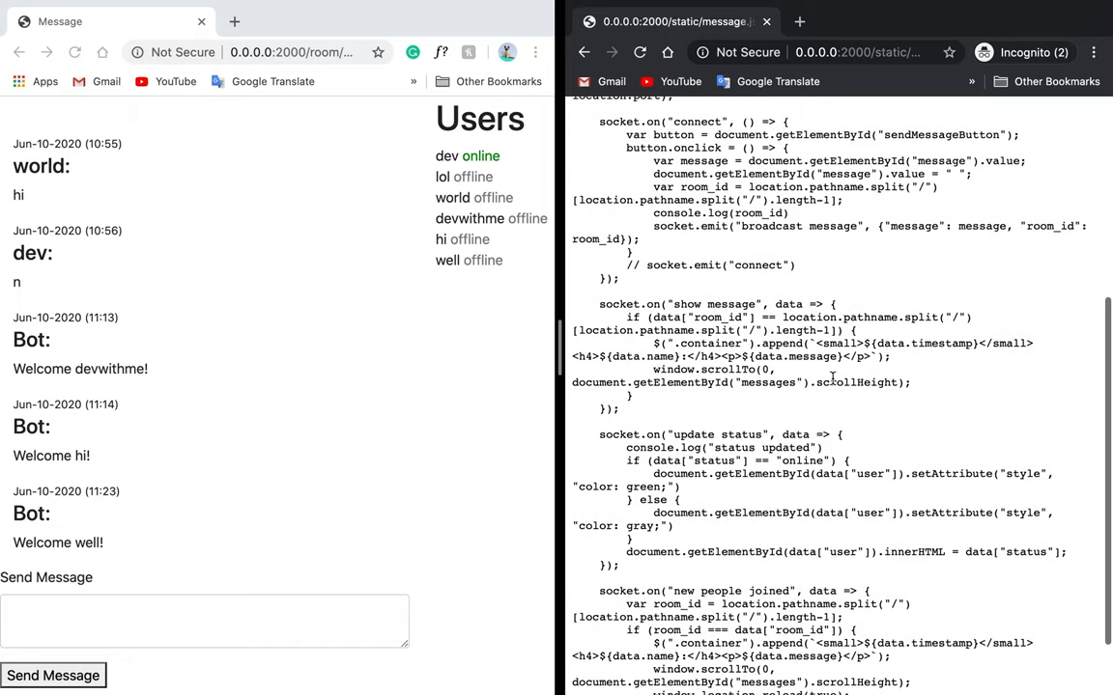
- Return to the room URL, check the DevTools Console messages, then close DevTools
scroll(up, 3)
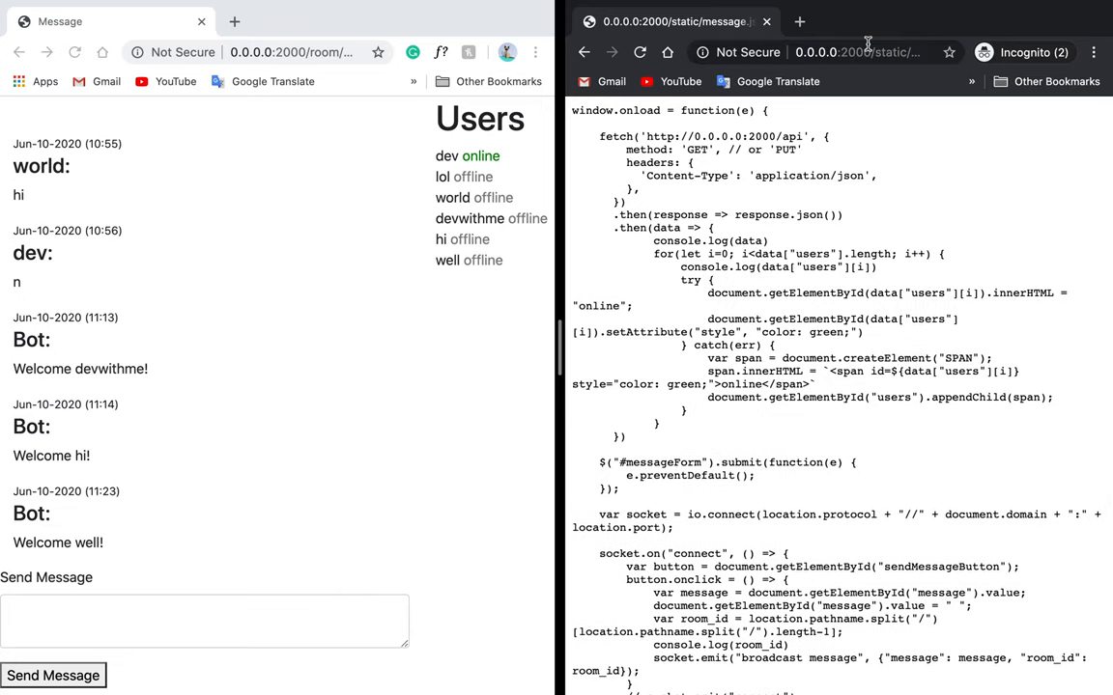
click(859, 52)
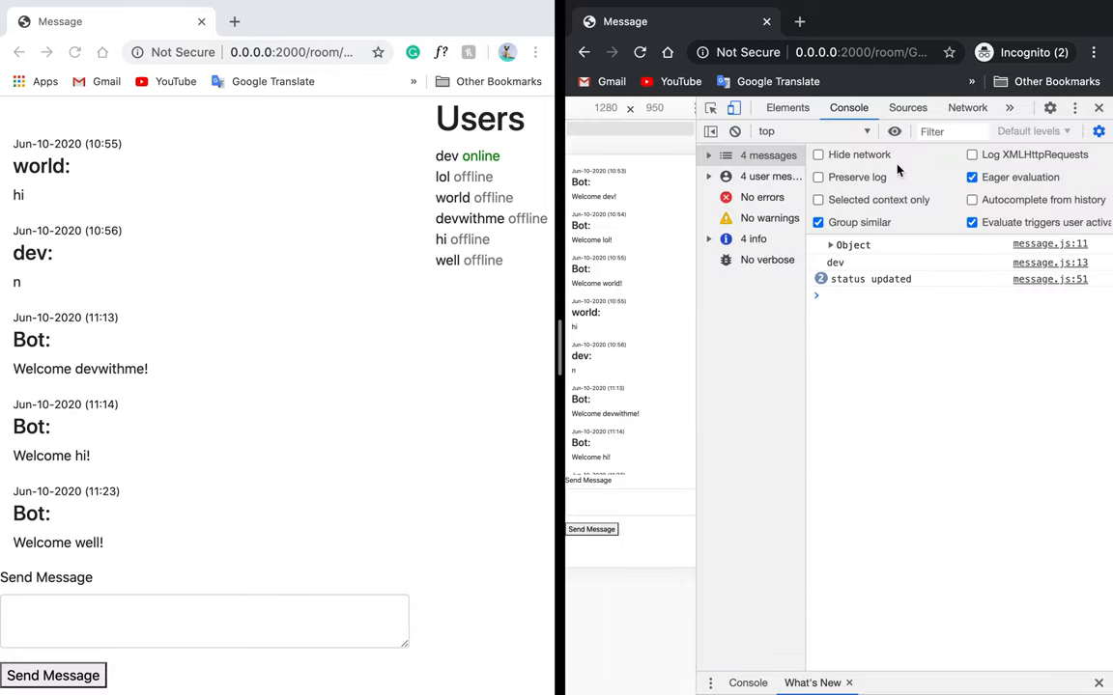
click(788, 109)
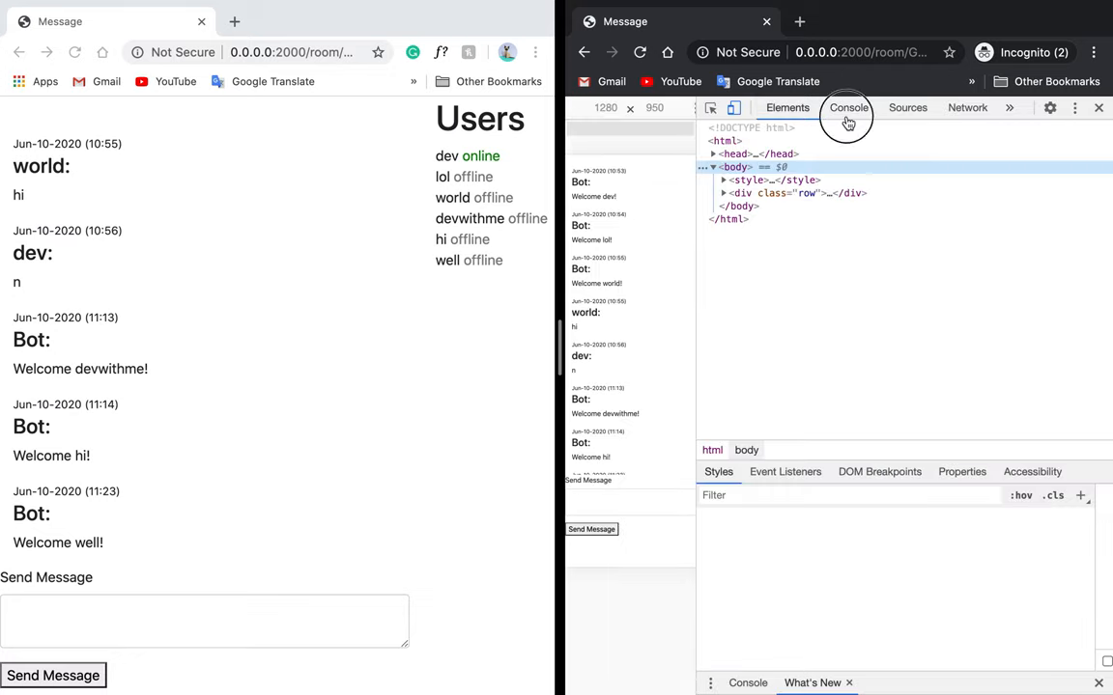
click(906, 109)
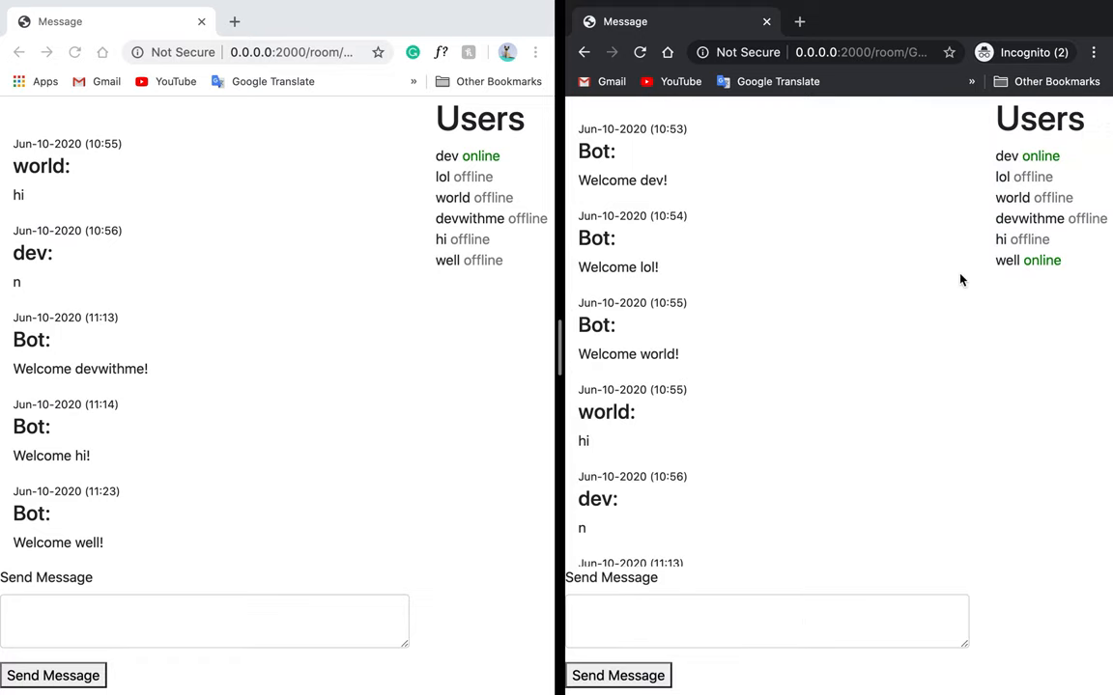
- Reload the first chat window and dismiss the Grammarly definition popup
click(280, 53)
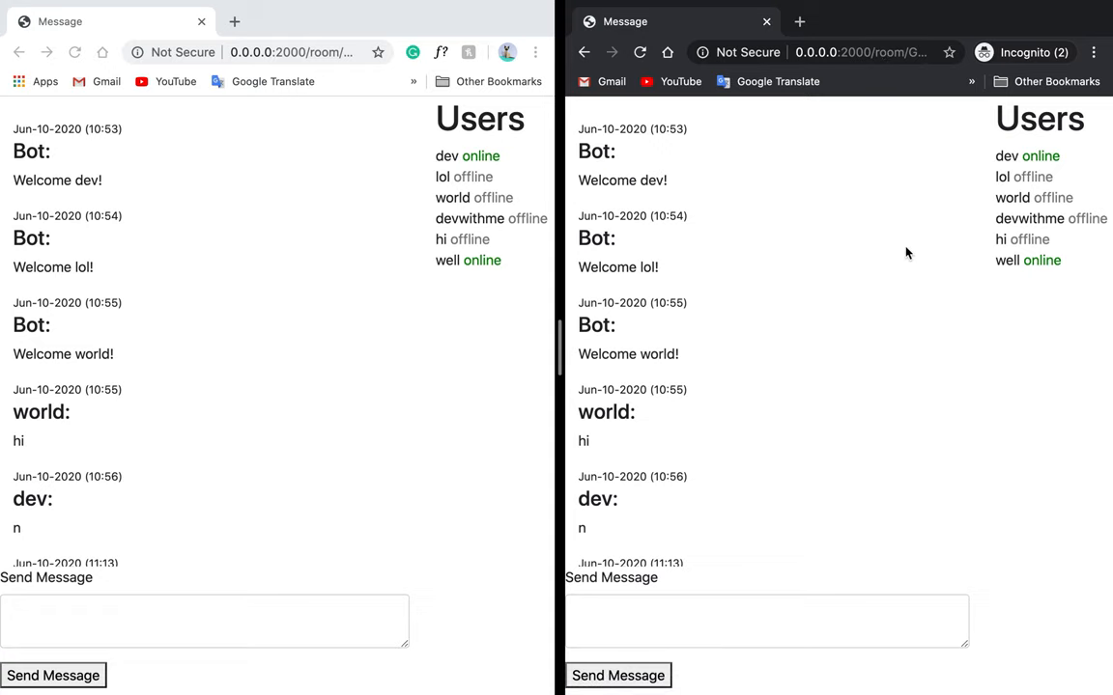
mouse_move(867, 12)
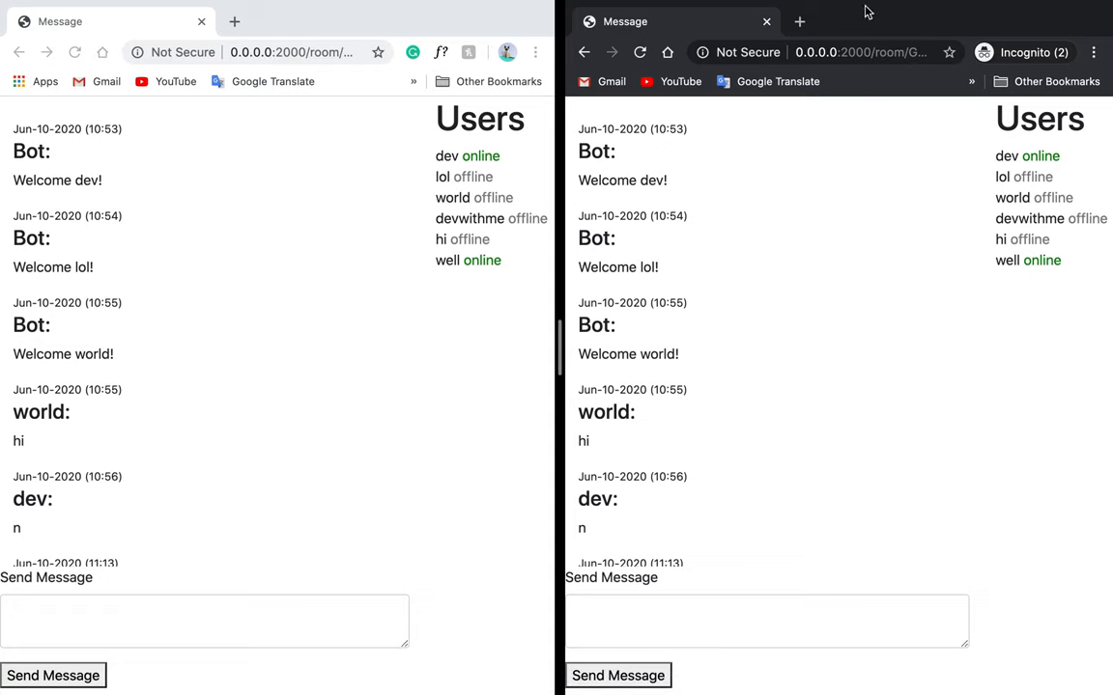
mouse_move(487, 170)
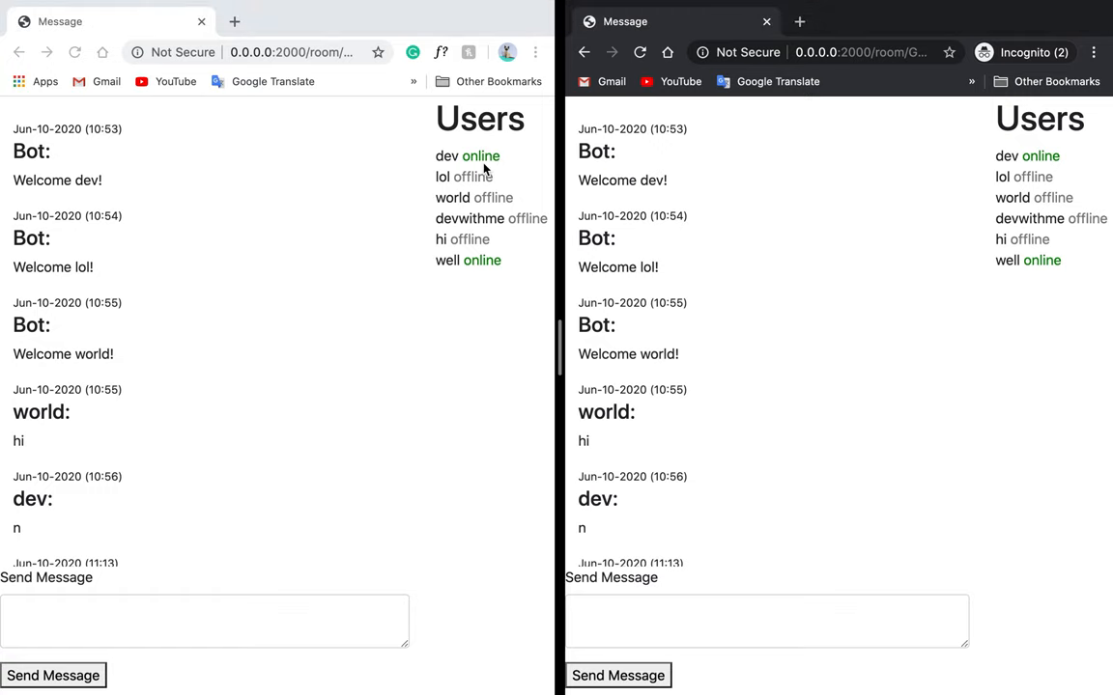
mouse_move(406, 106)
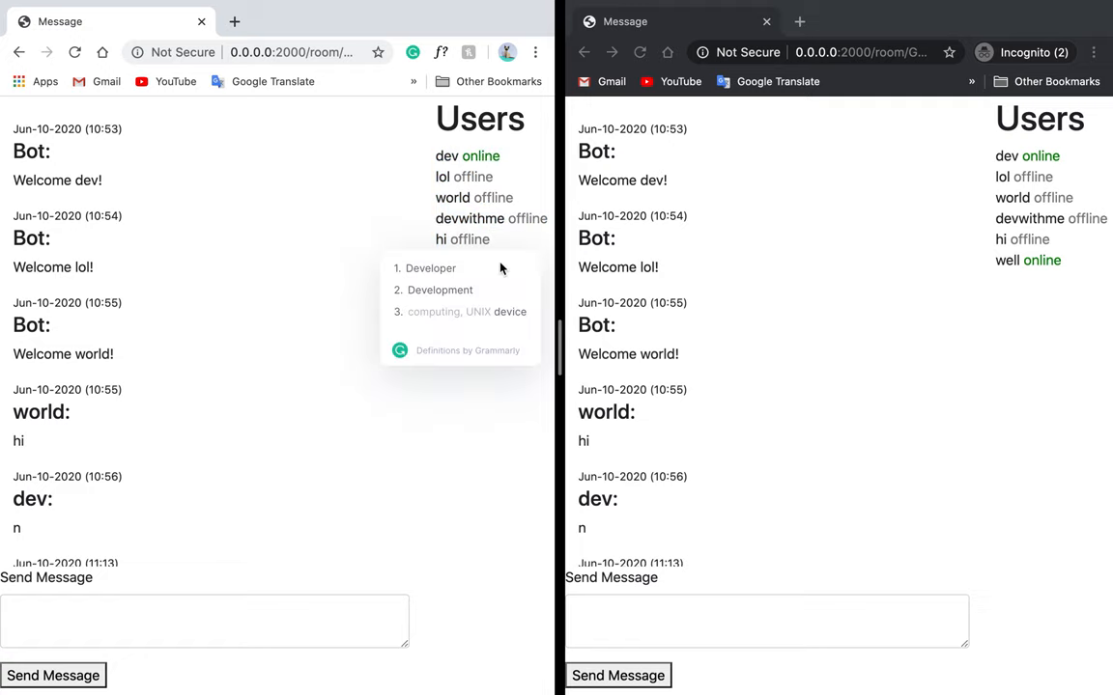
click(545, 271)
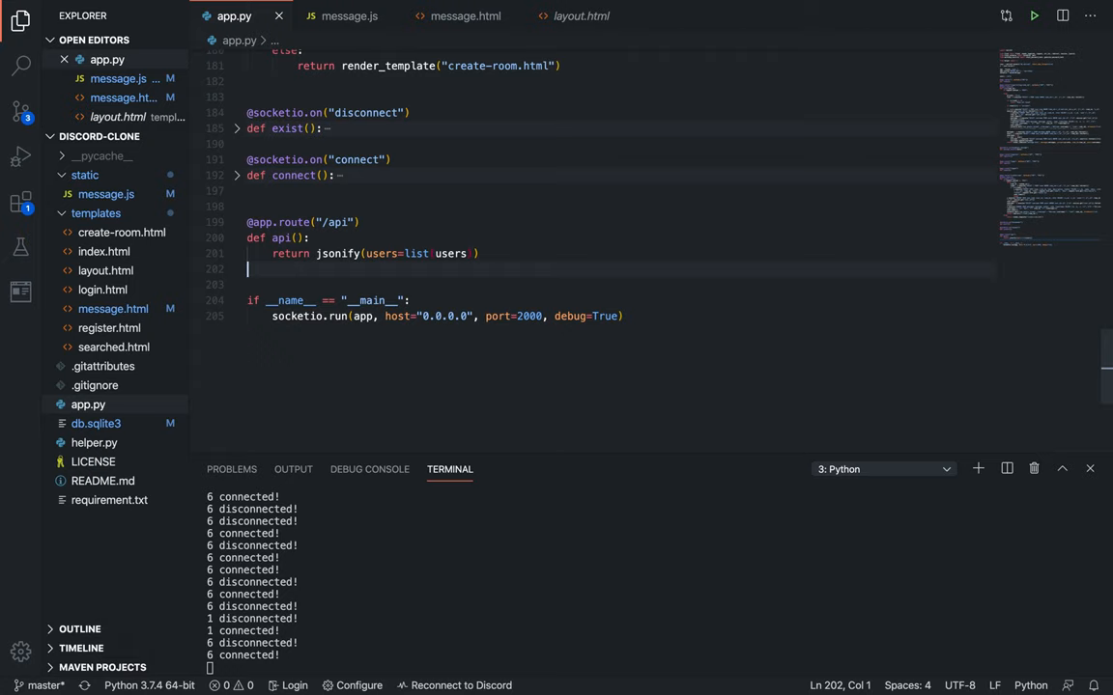
text(@app.route)
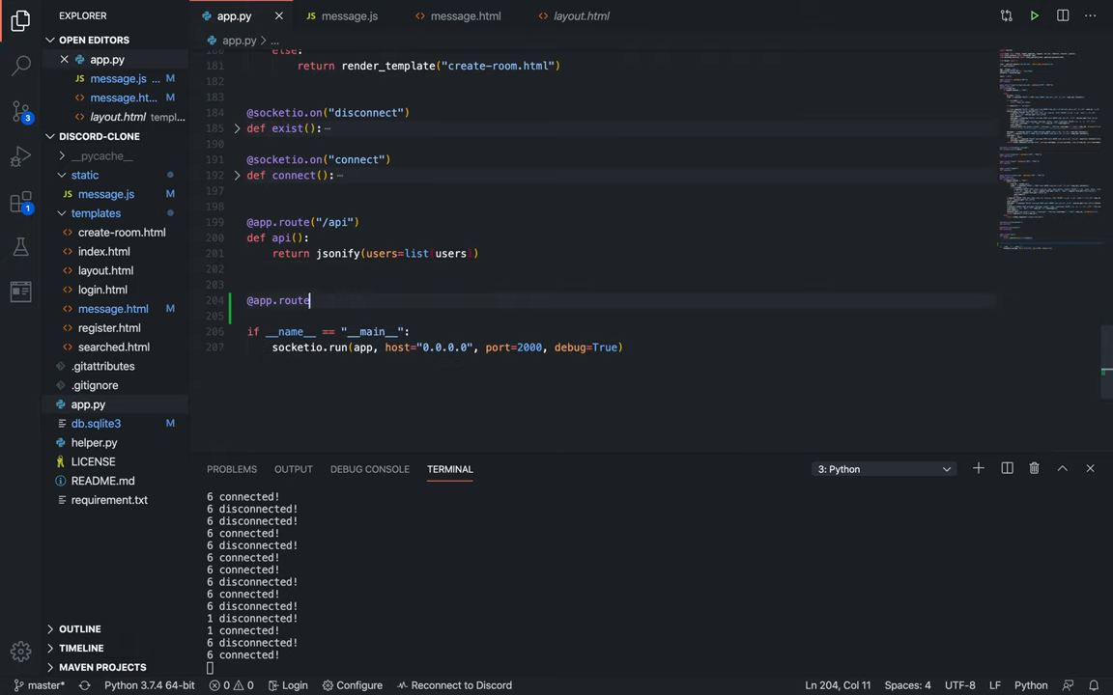
text(("/"))
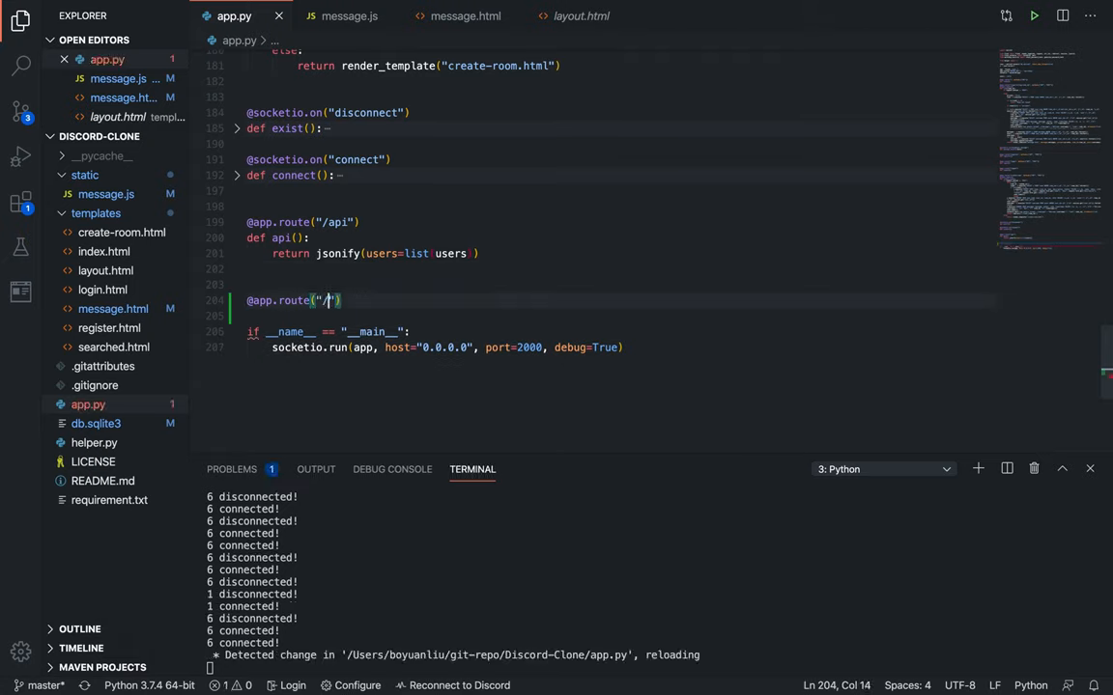
text(dm)
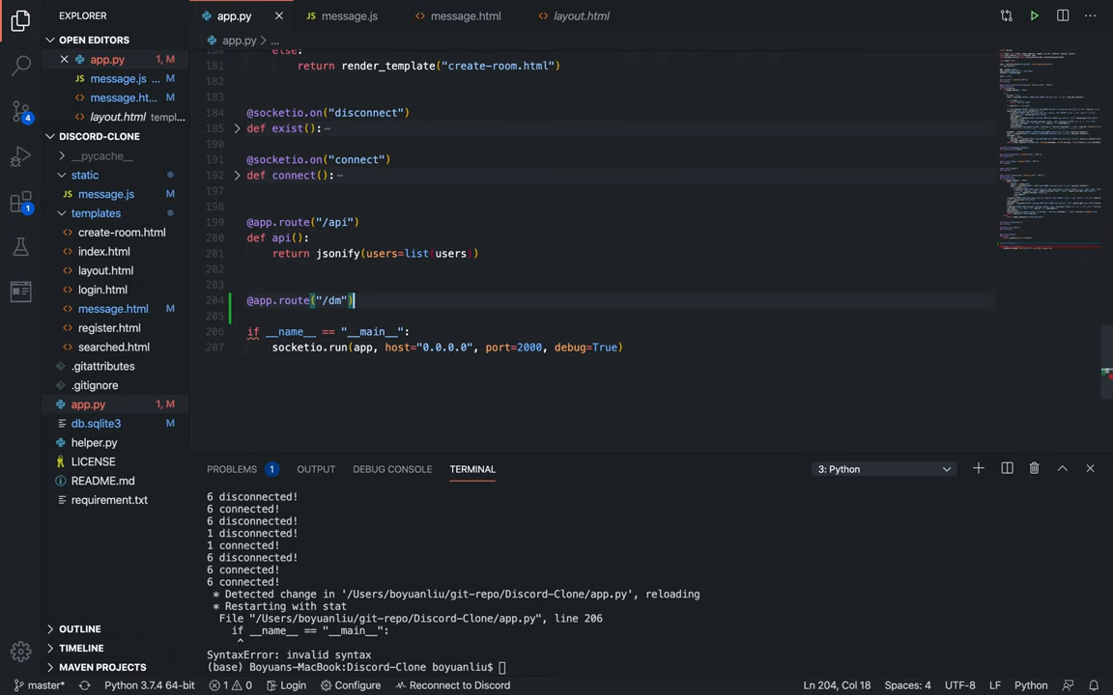
key(Enter)
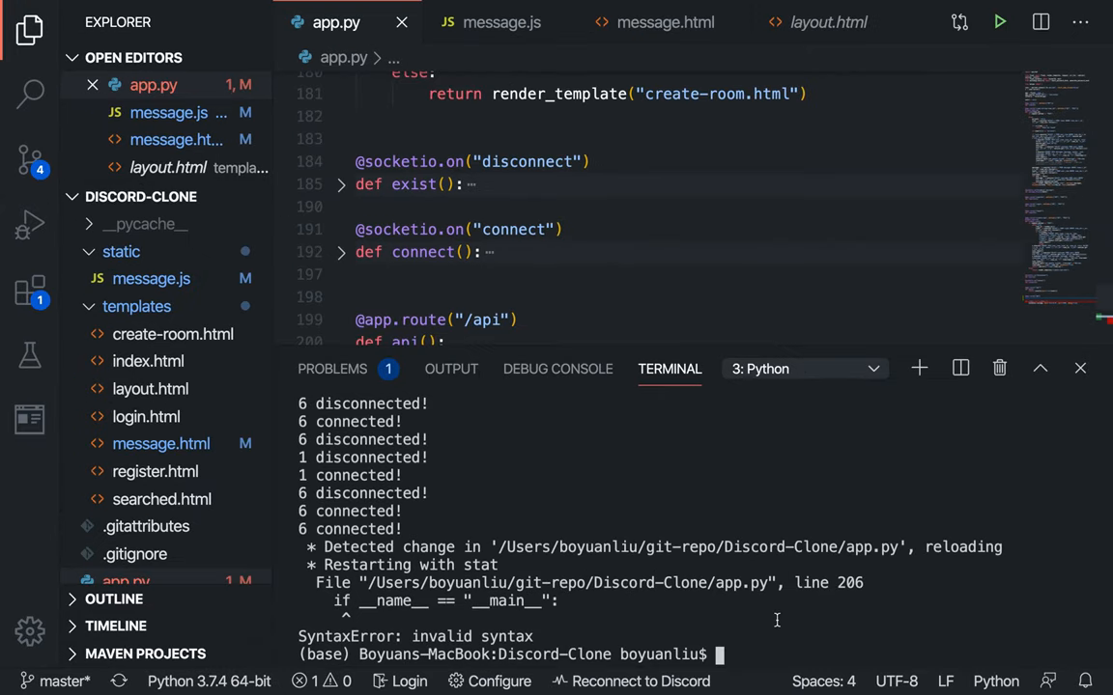
- Run clear in the integrated terminal to wipe the syntax error output
text(cclear)
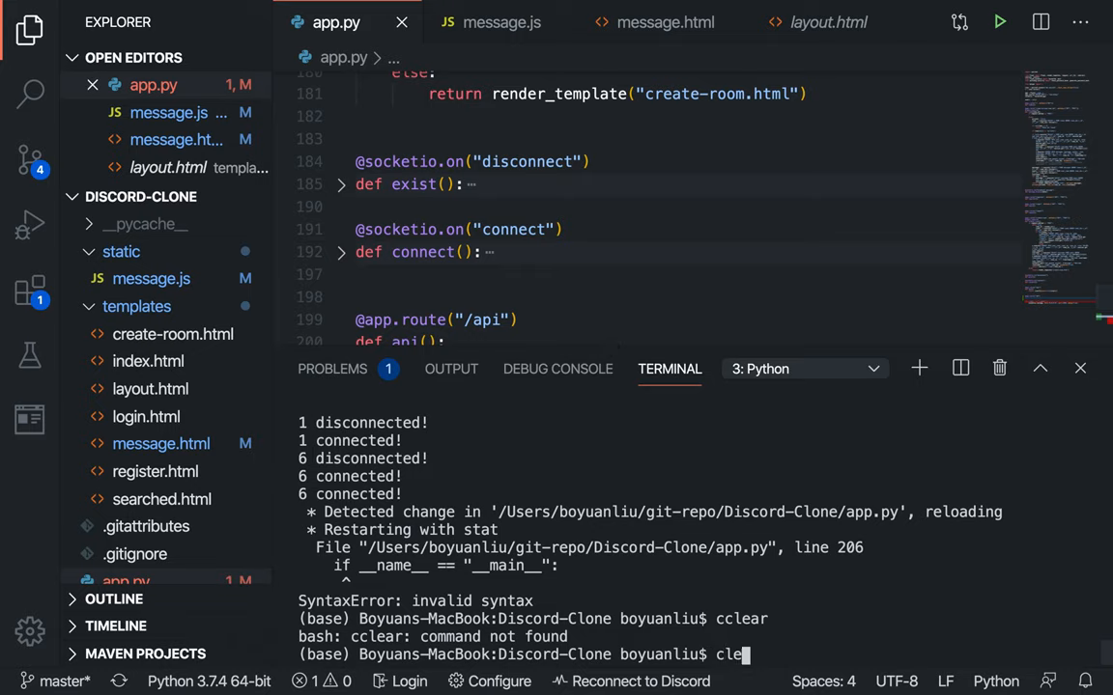
key(Enter)
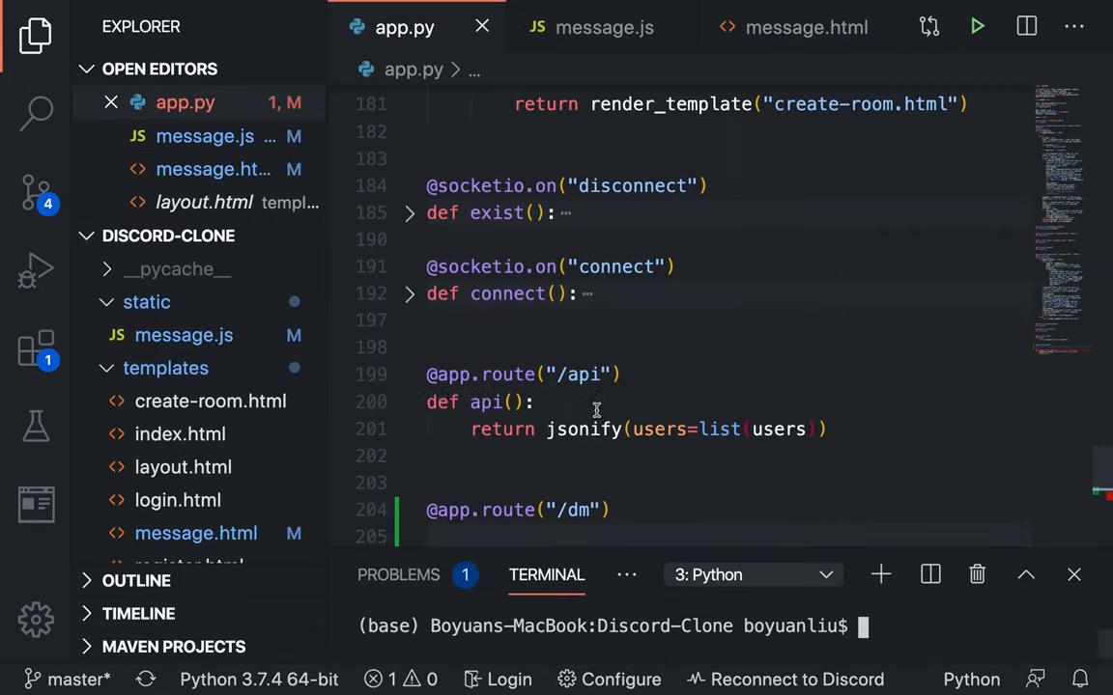
- Define dm() with methods GET and POST and a pass branch for POST requests
scroll(down, 3)
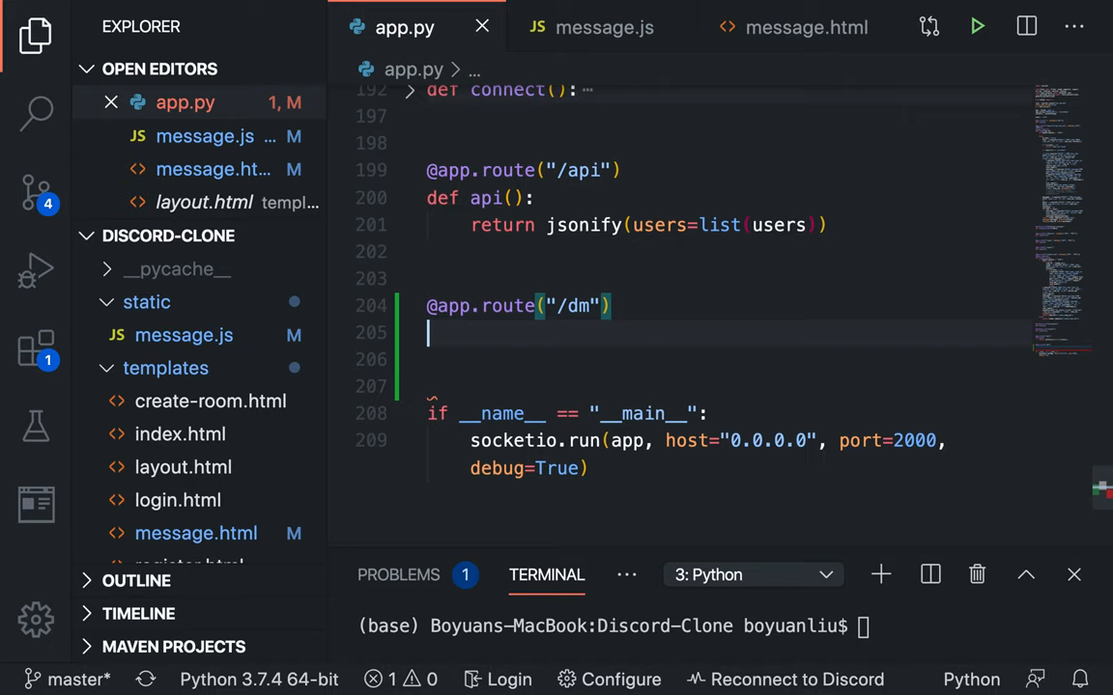
text(def dm():)
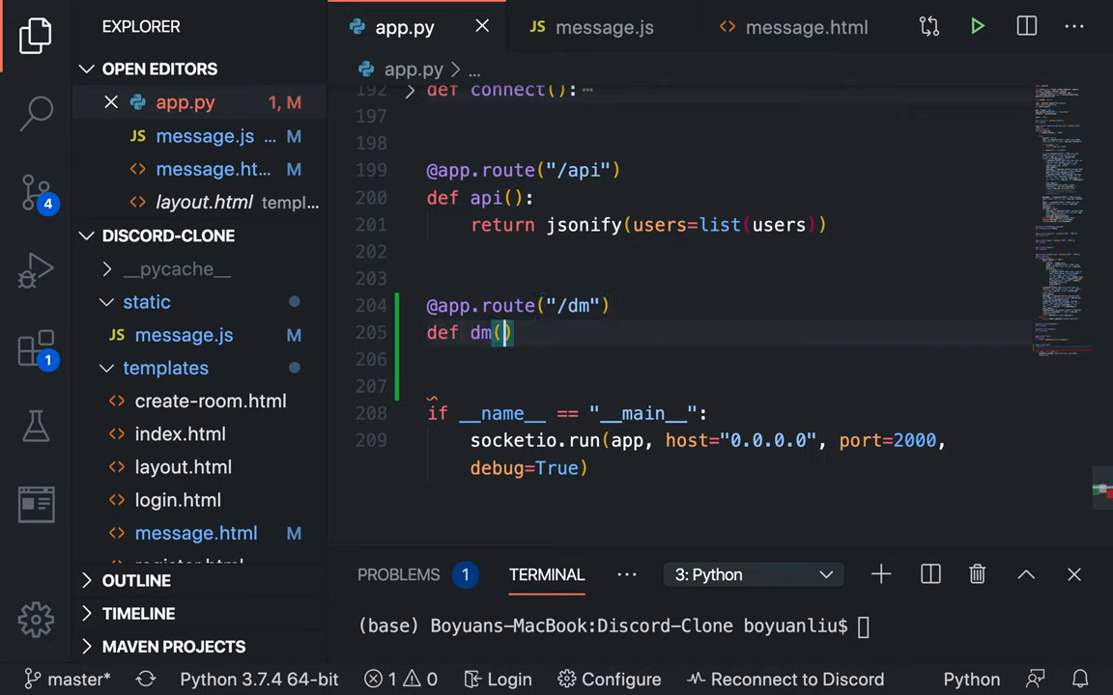
key(Enter)
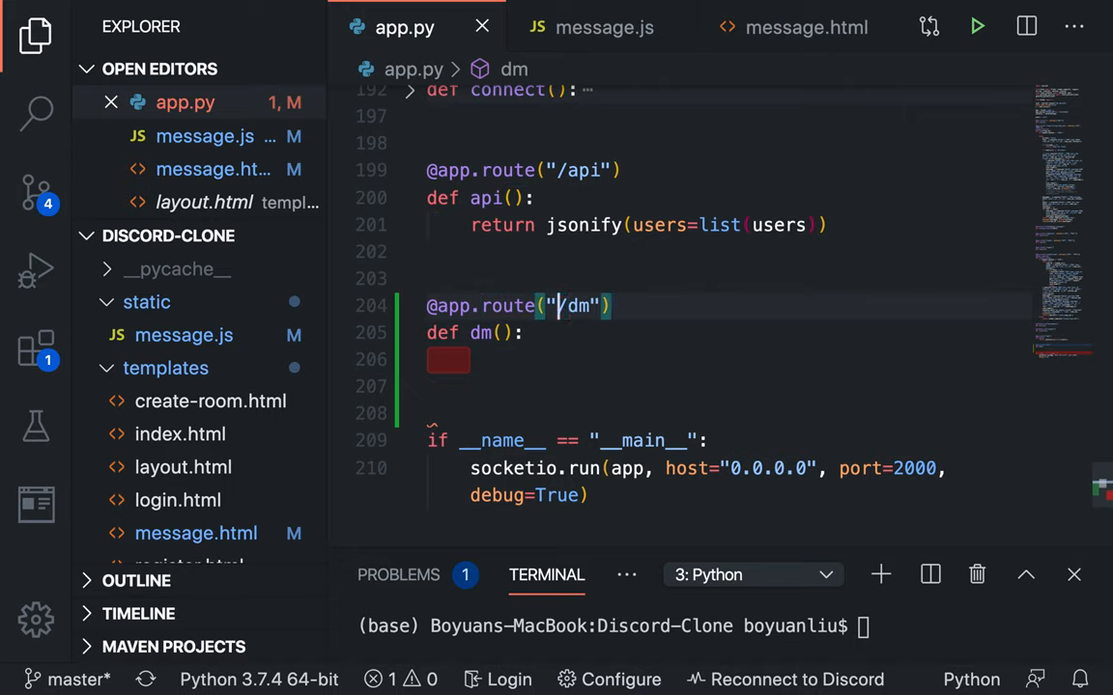
text(, methods)
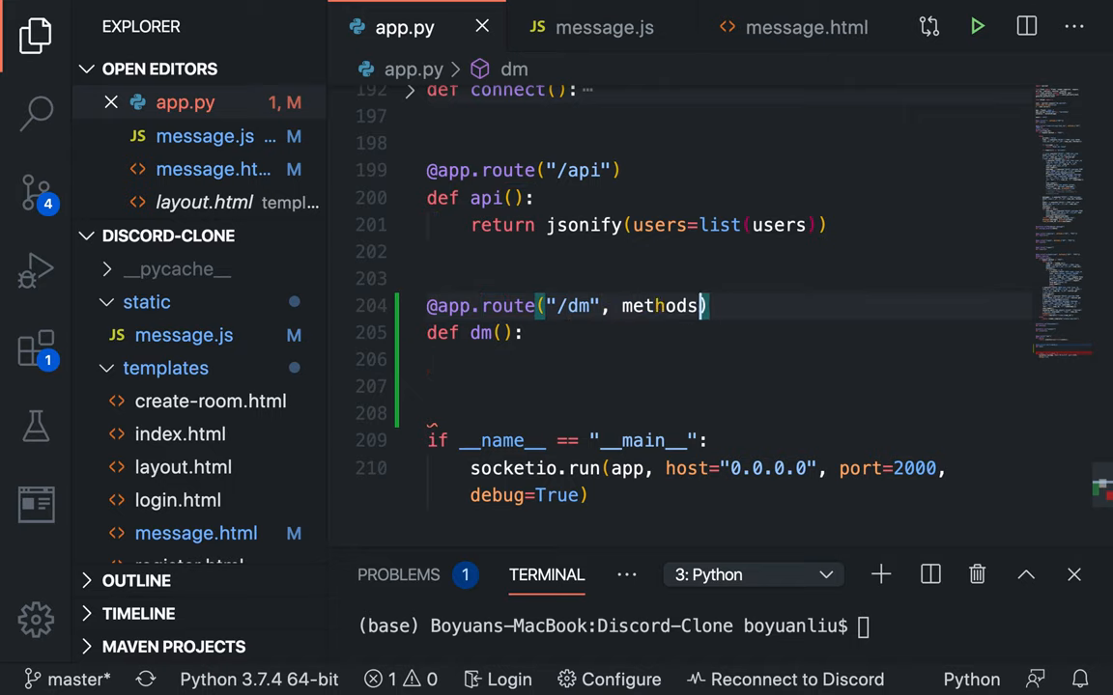
text(=[""])
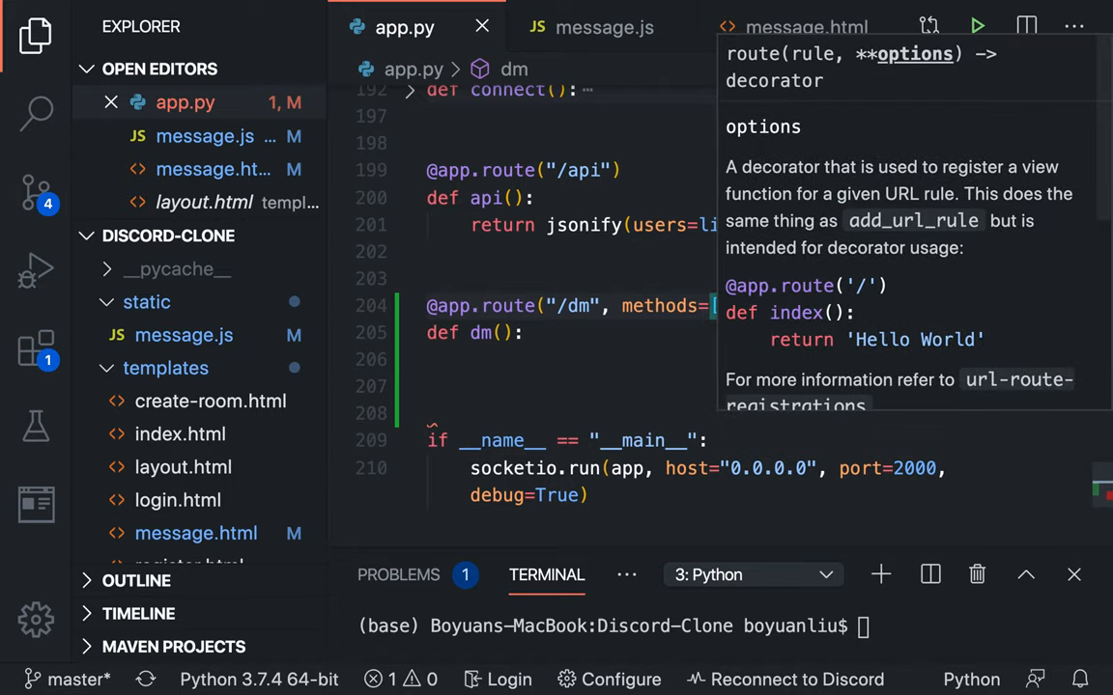
text(i)
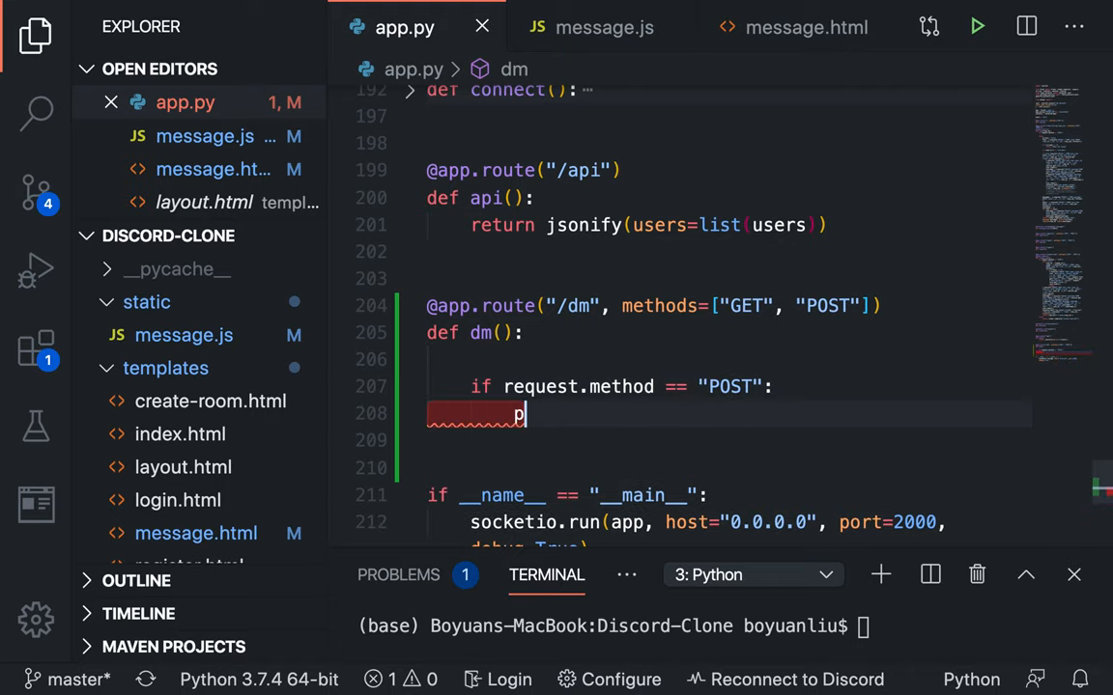
text(ass)
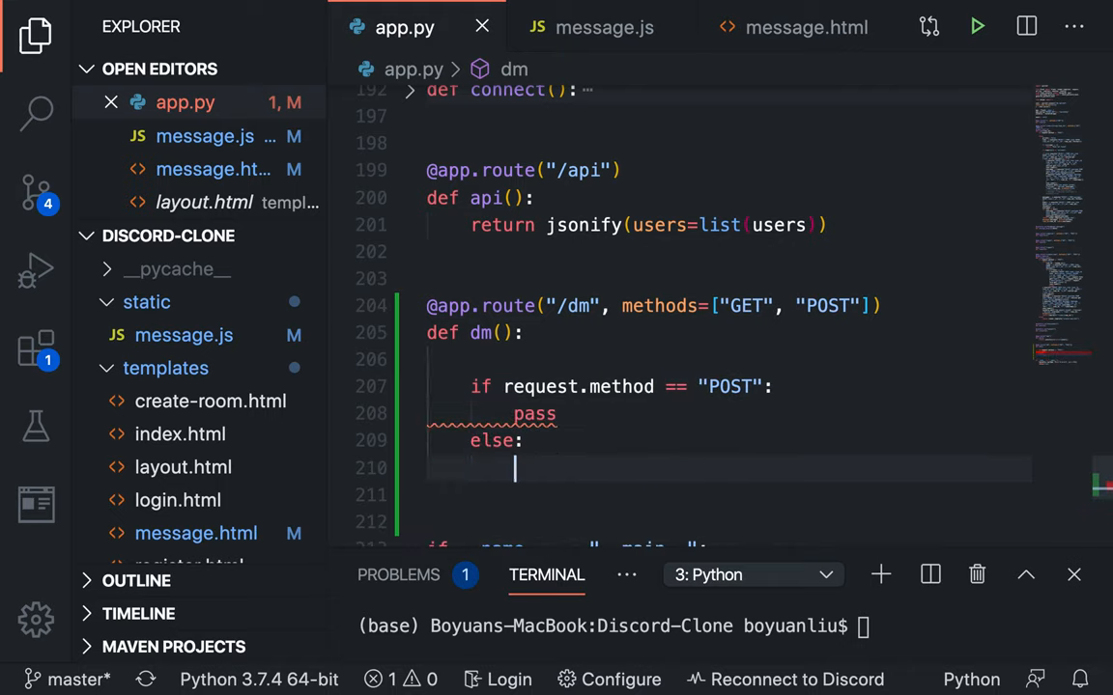
- Return render_template("dm.html") for non-POST requests
text(return render_Tem)
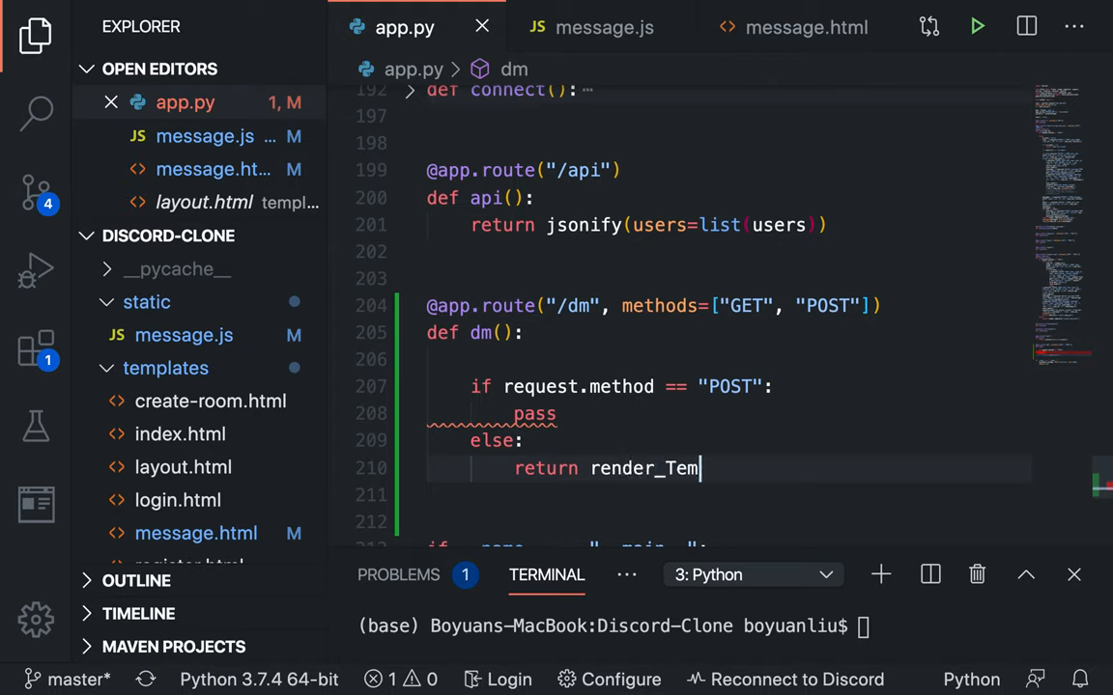
key(backspace)
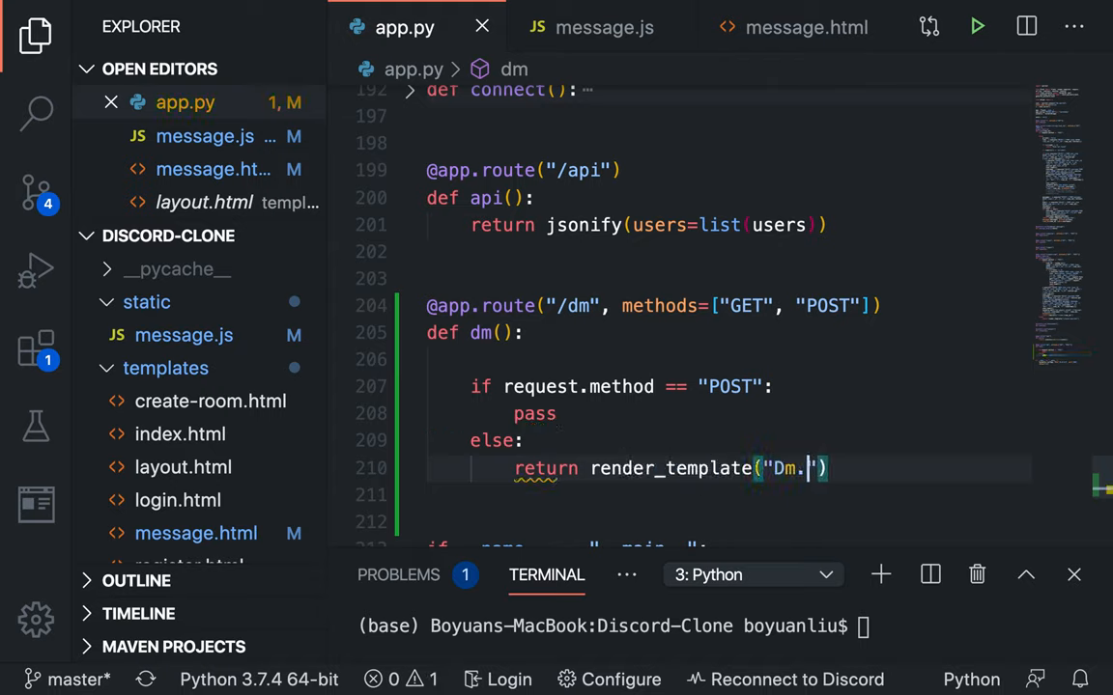
text(dm.html)
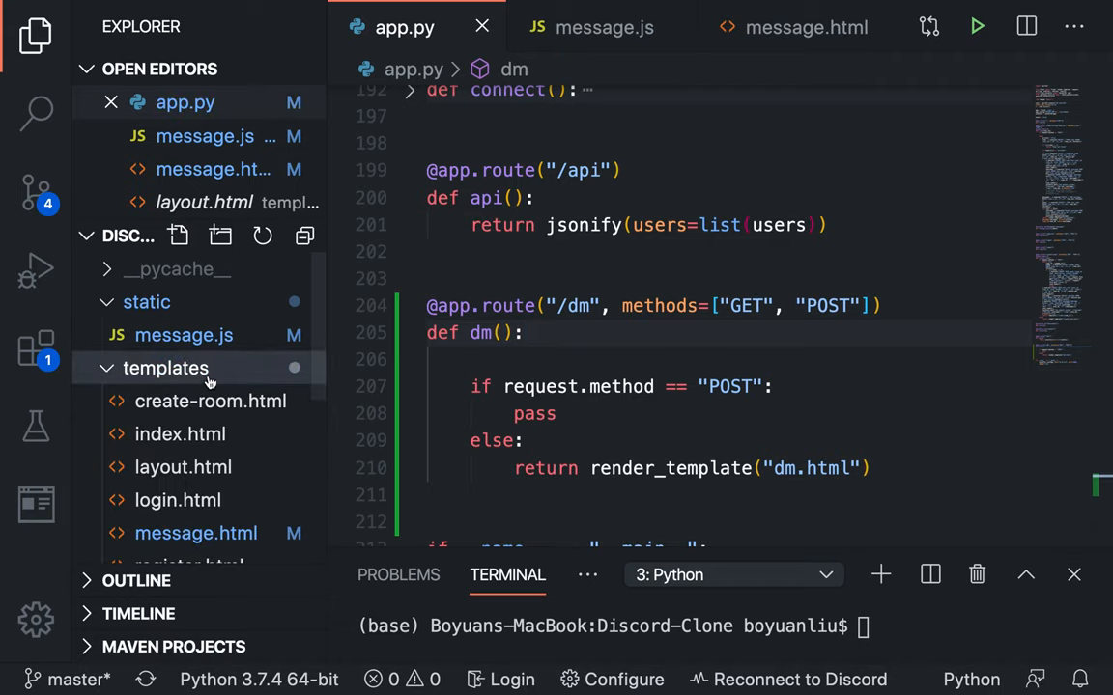
text(dm/h)
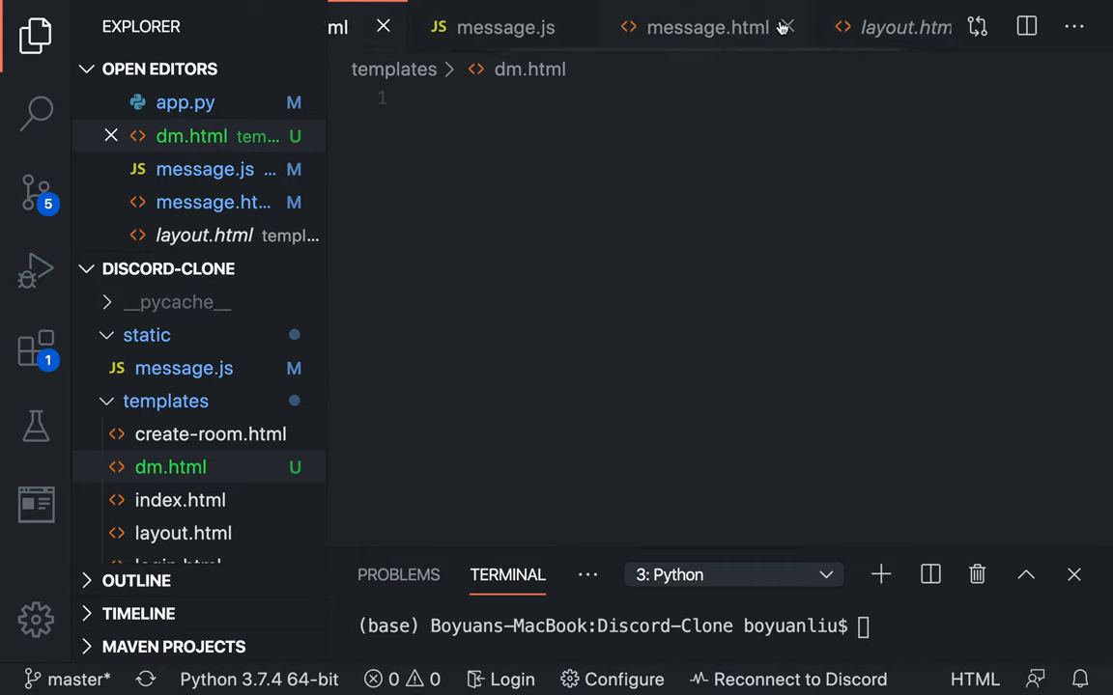
- Create templates/dm.html and bring up message.html as a structural reference
click(707, 27)
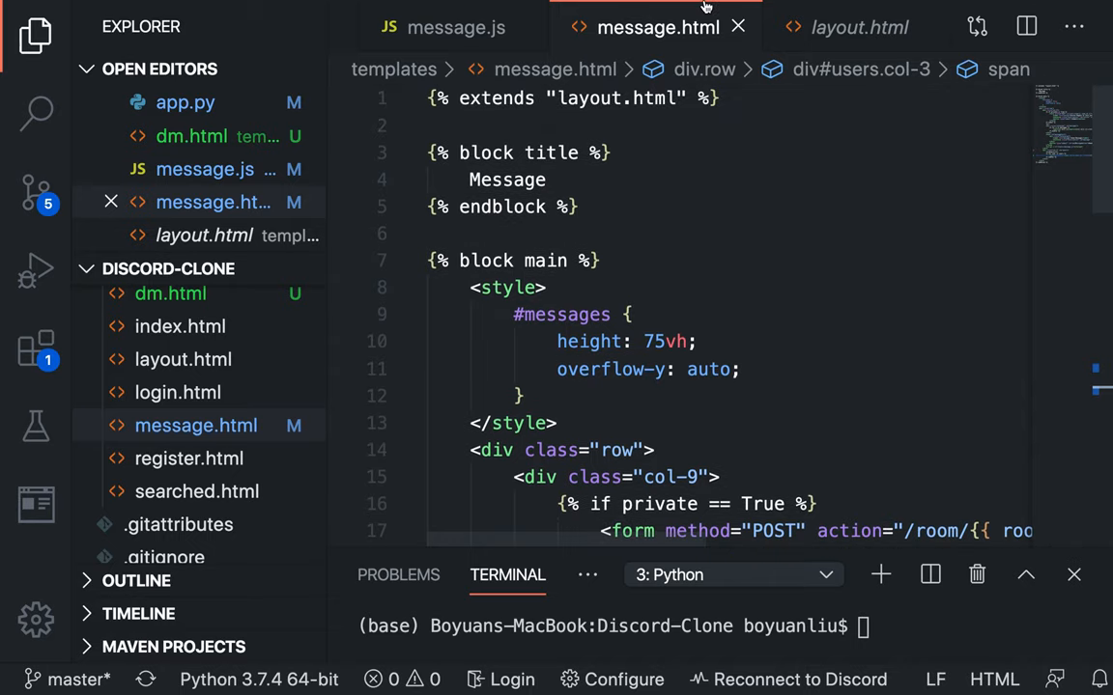
click(529, 288)
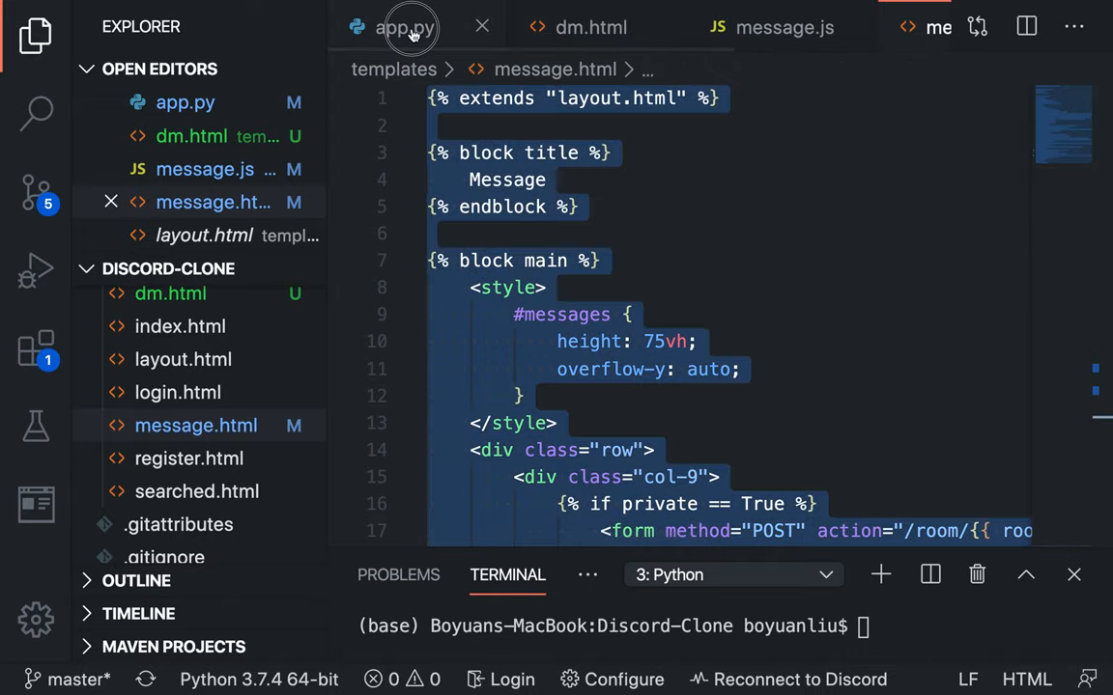
click(405, 27)
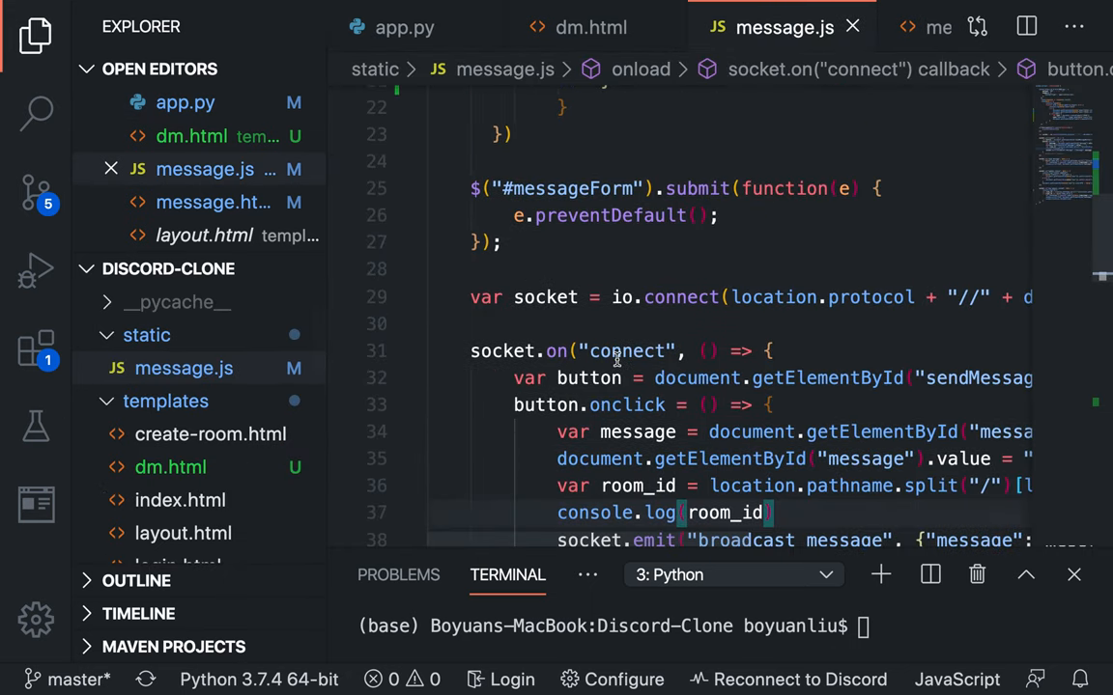
- Review the socket code in message.js before filling in dm.html
scroll(down, 3)
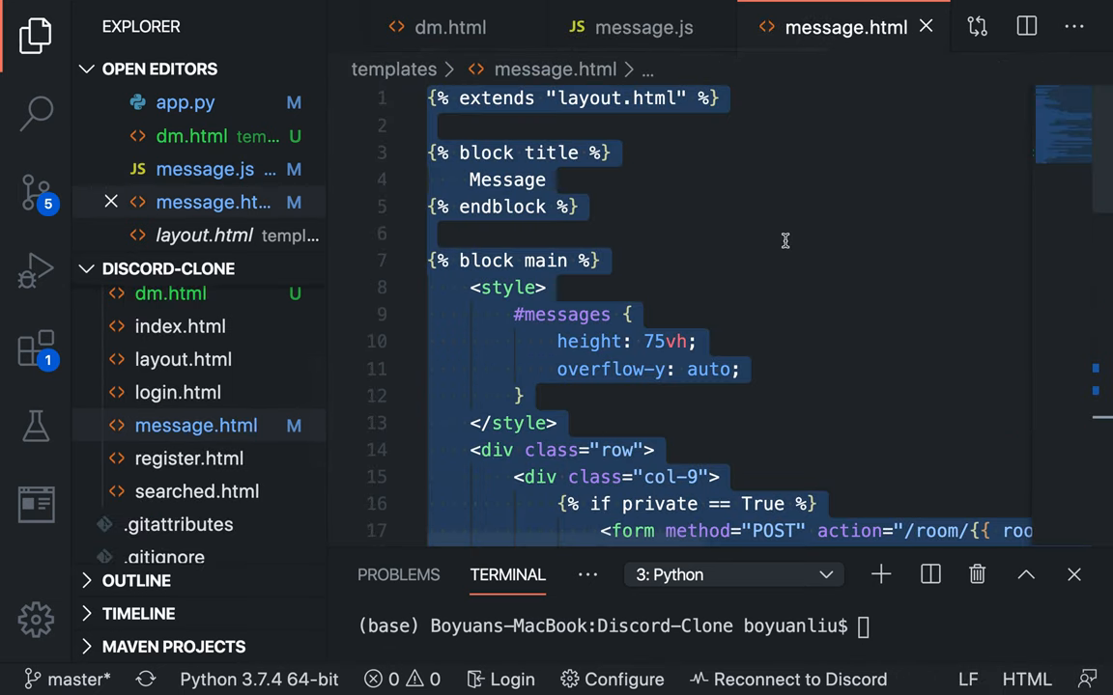
scroll(down, 3)
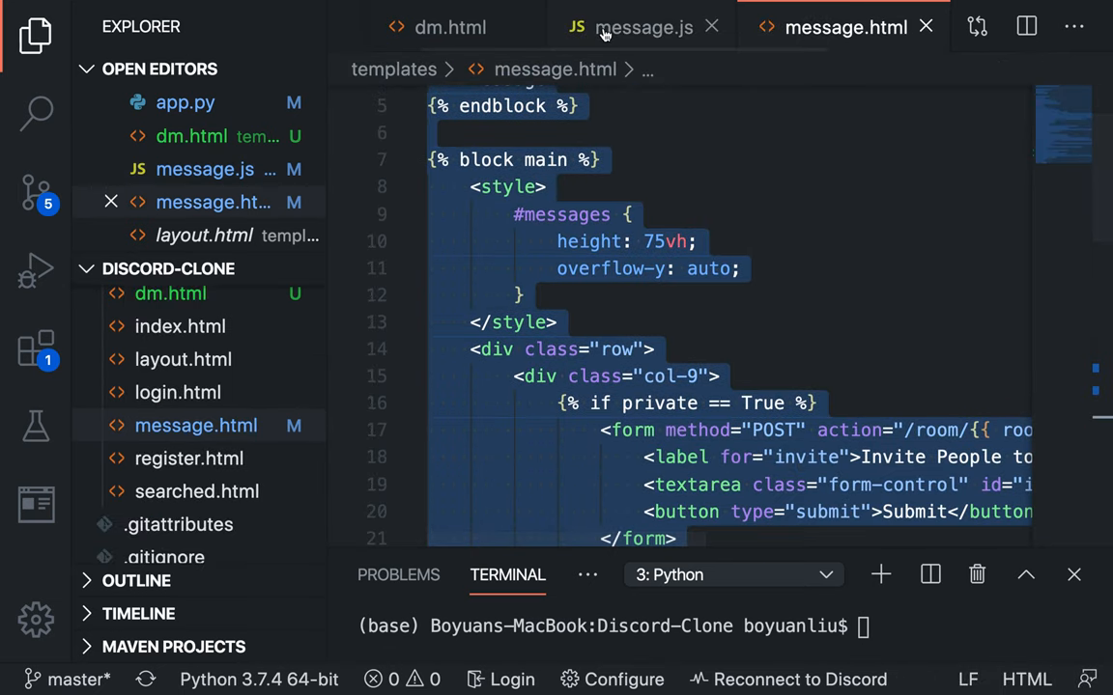
click(643, 27)
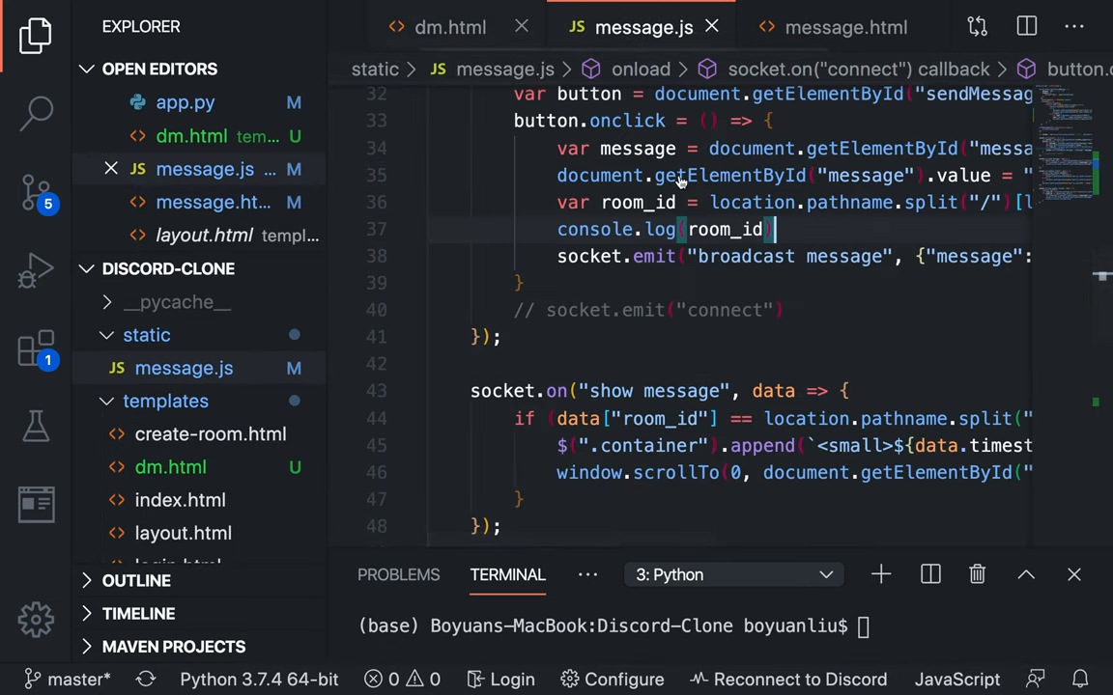
click(451, 27)
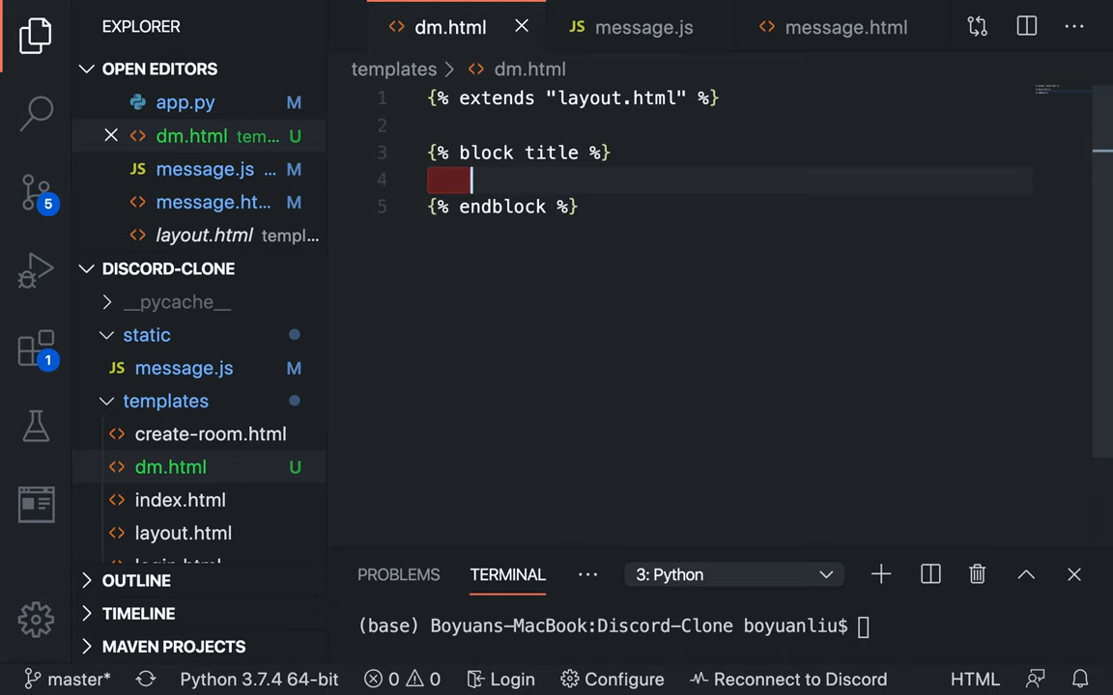
- Title dm.html 'Direct Message/Private Message' and add an empty main block
text(Direct M)
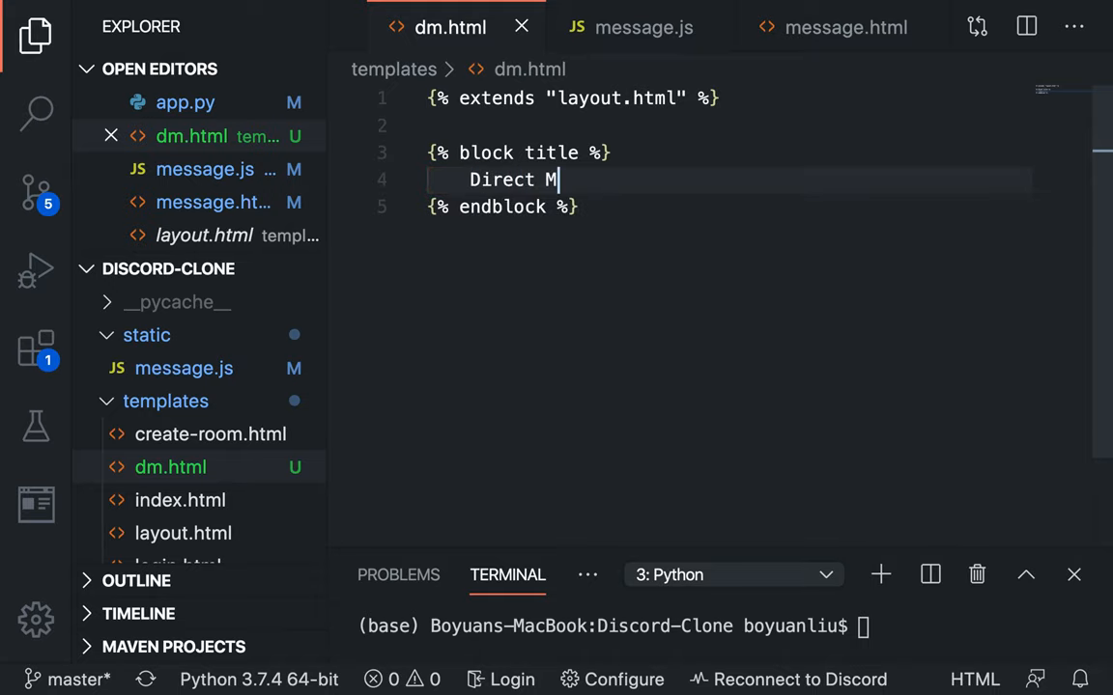
text(essage/Pr)
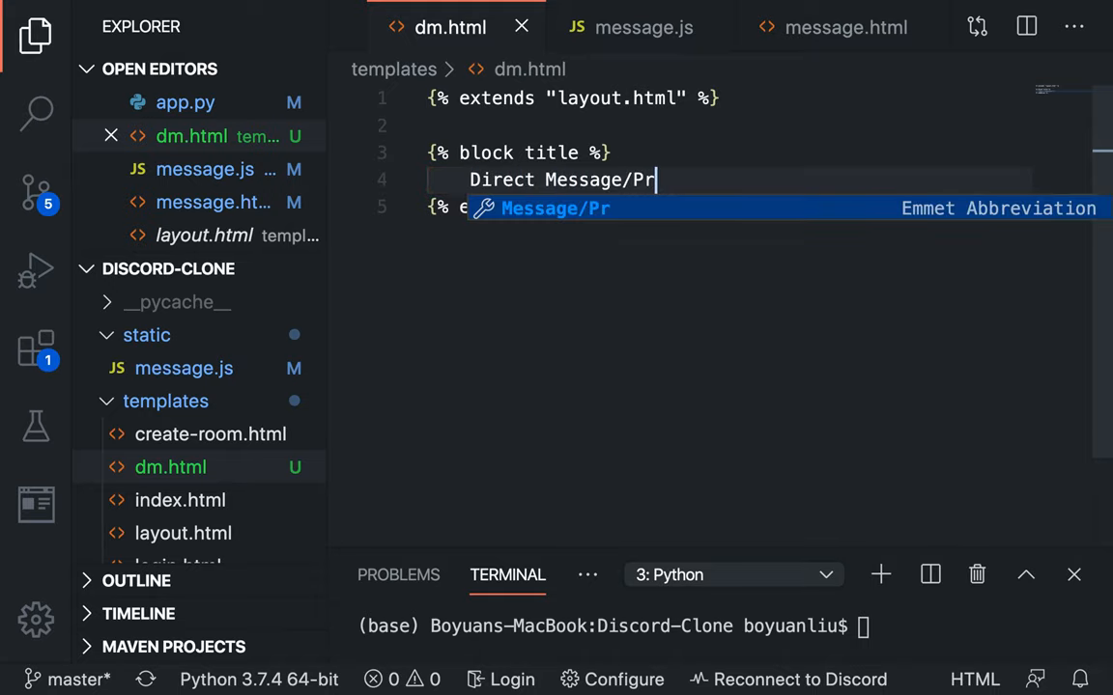
text(ivate Me)
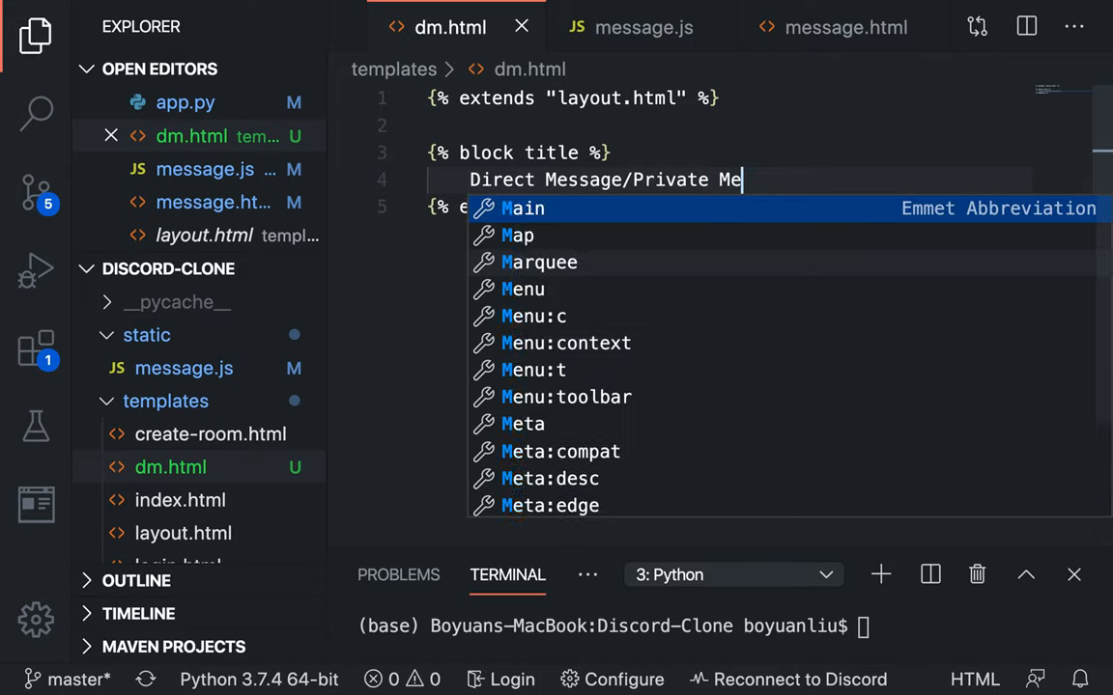
text(ssage)
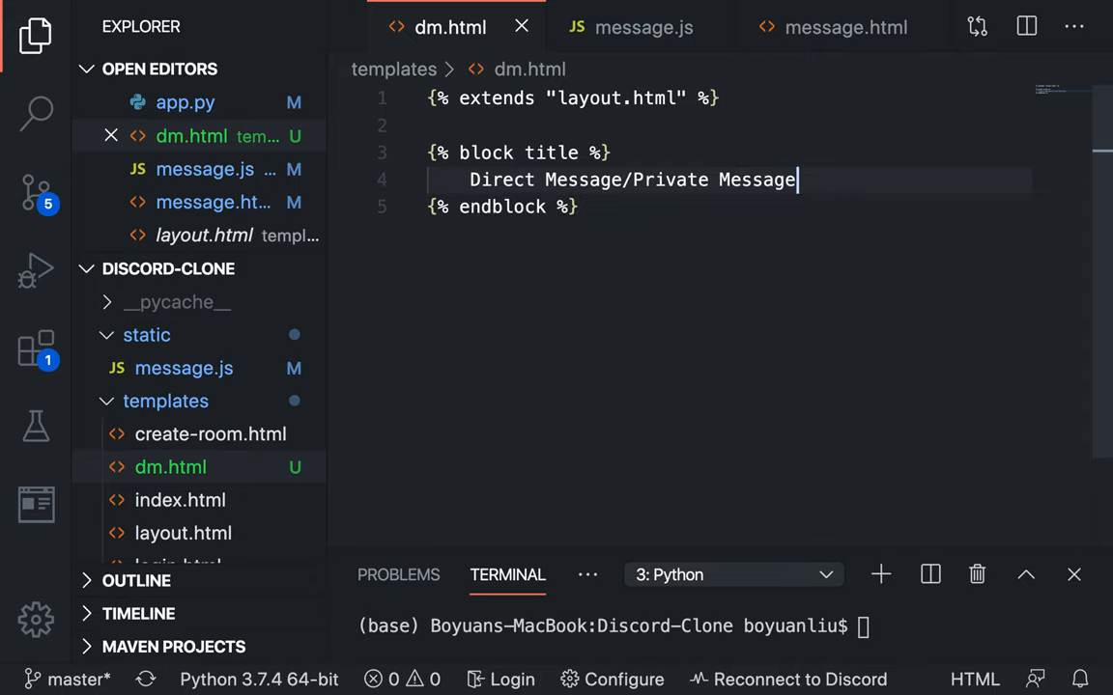
text({% %})
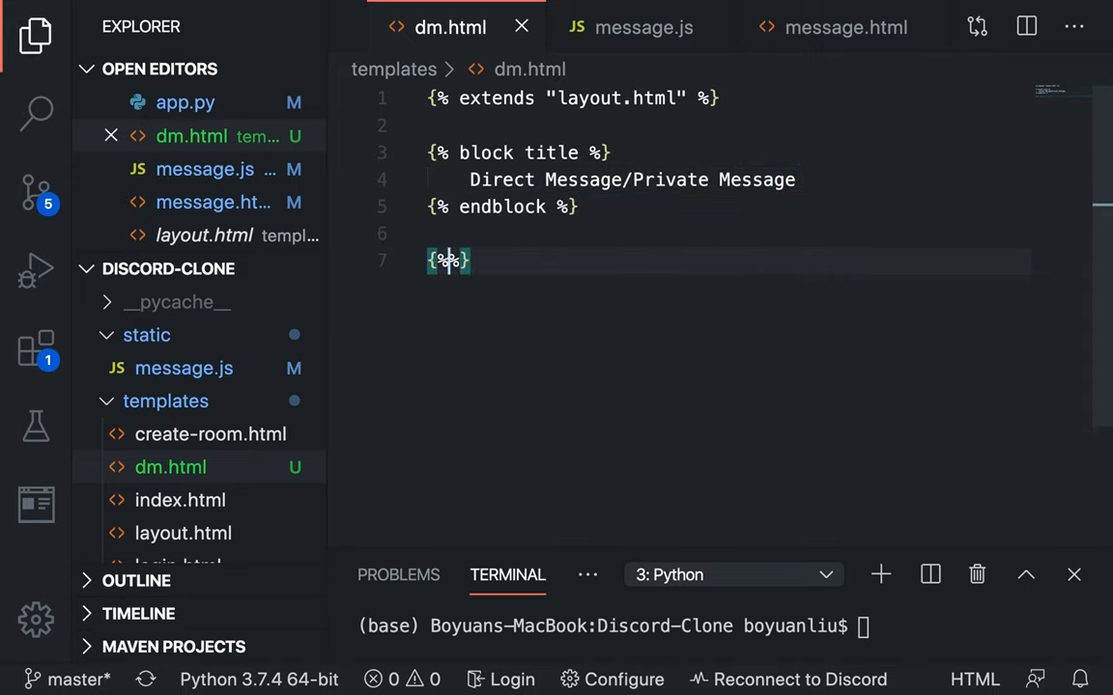
text(block am)
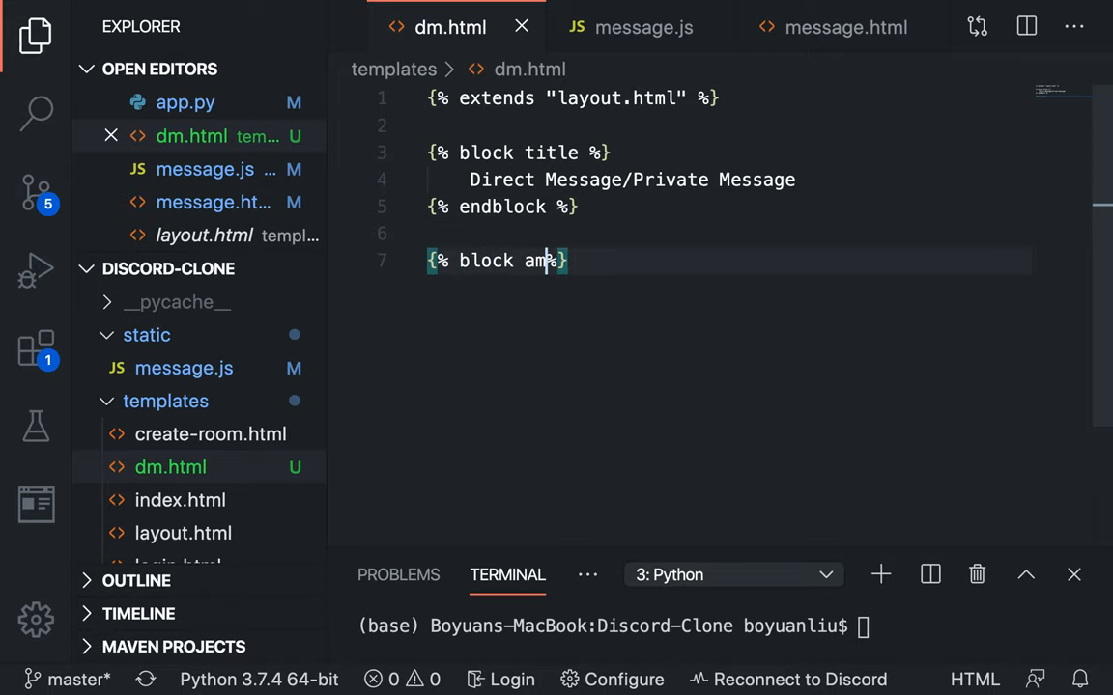
text(main %})
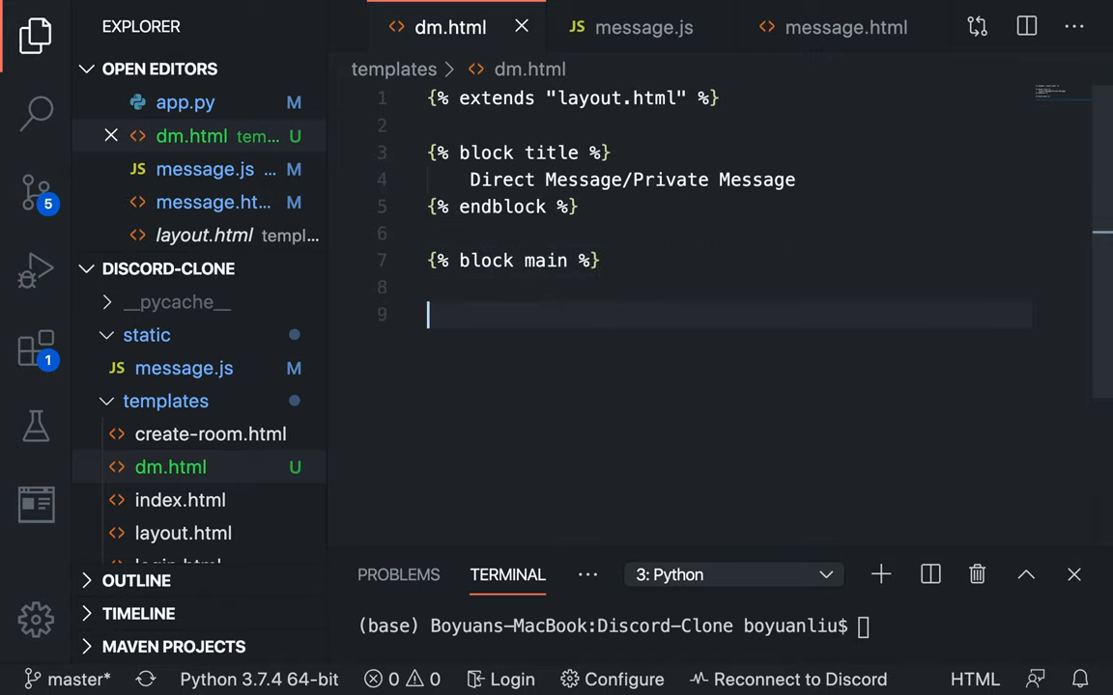
text({% endblock %})
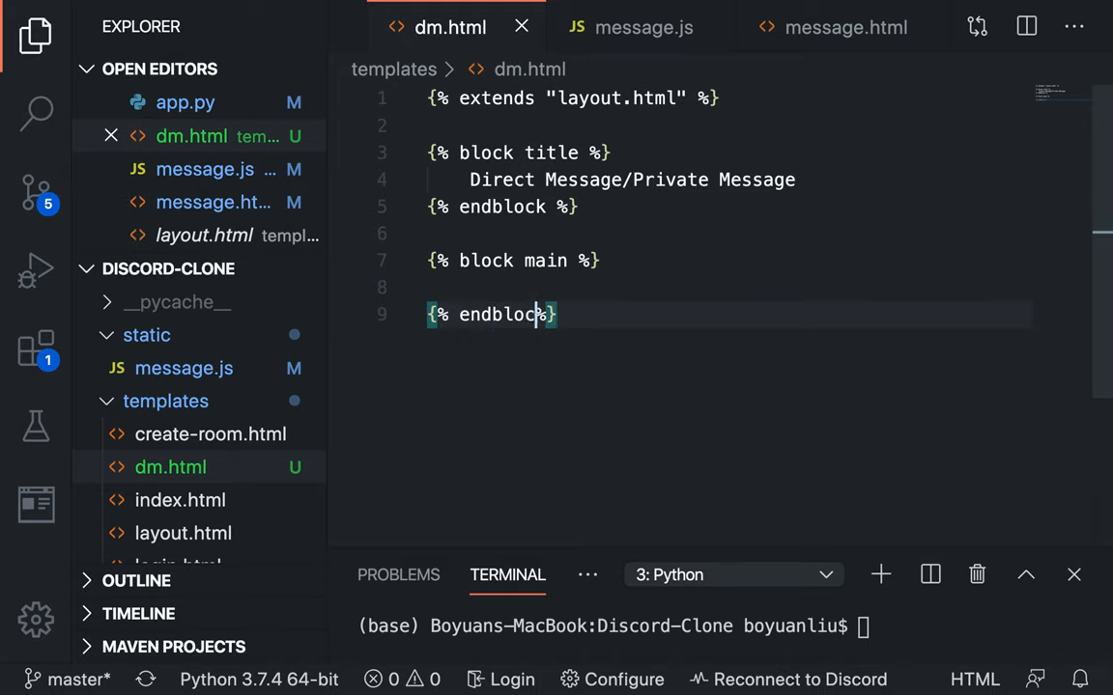
- Add <h1> headings 'Send a message' and 'All Messages Received:' inside the main block
text(<h1>A</h1>)
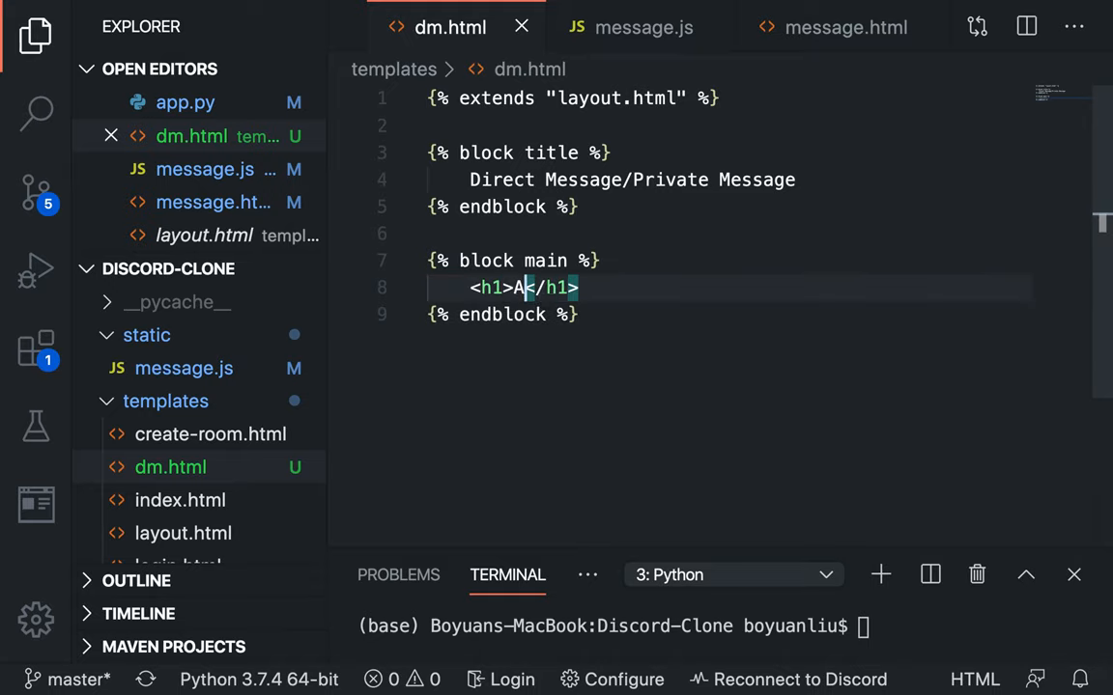
text(ll m)
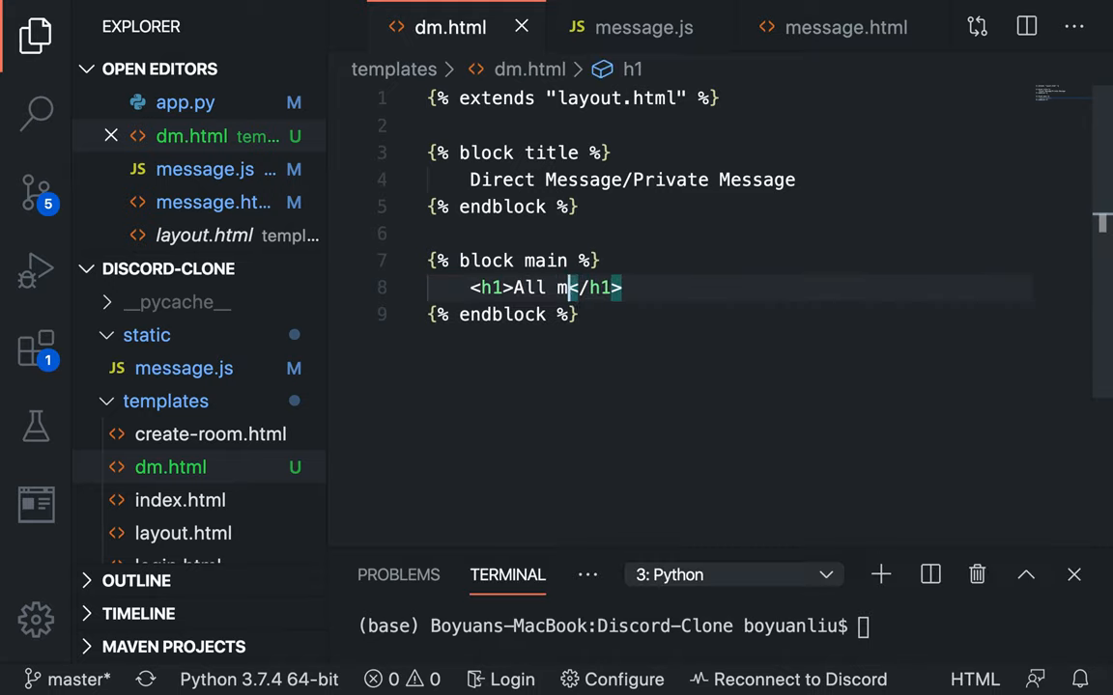
text(Send a)
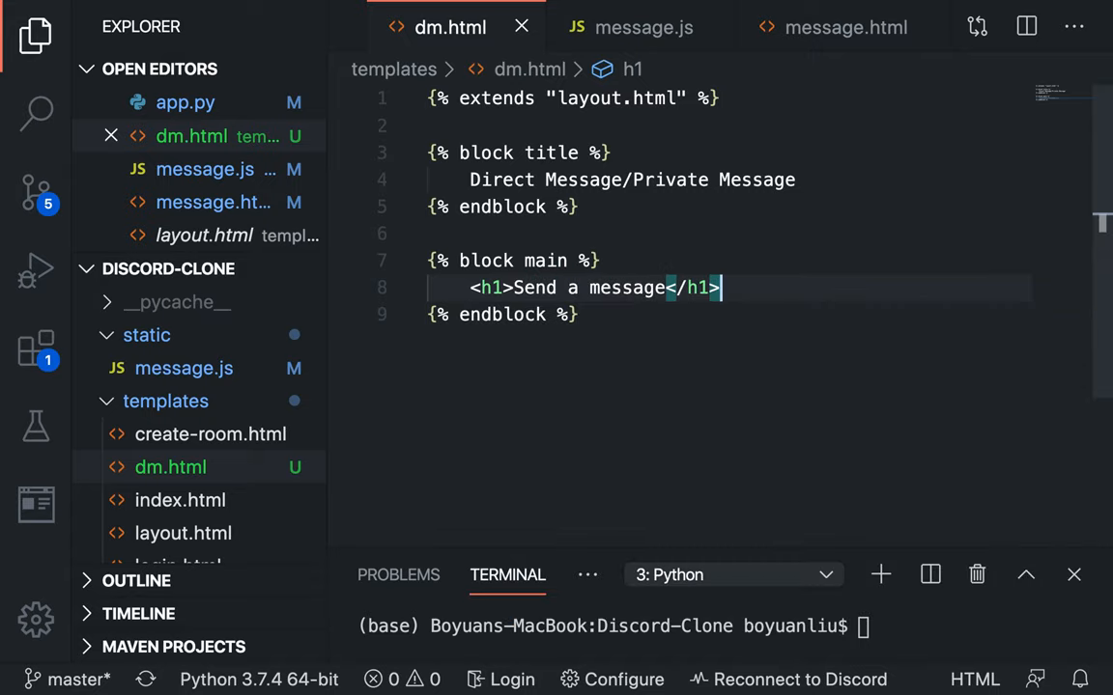
text(<h1>All Mw</h1>)
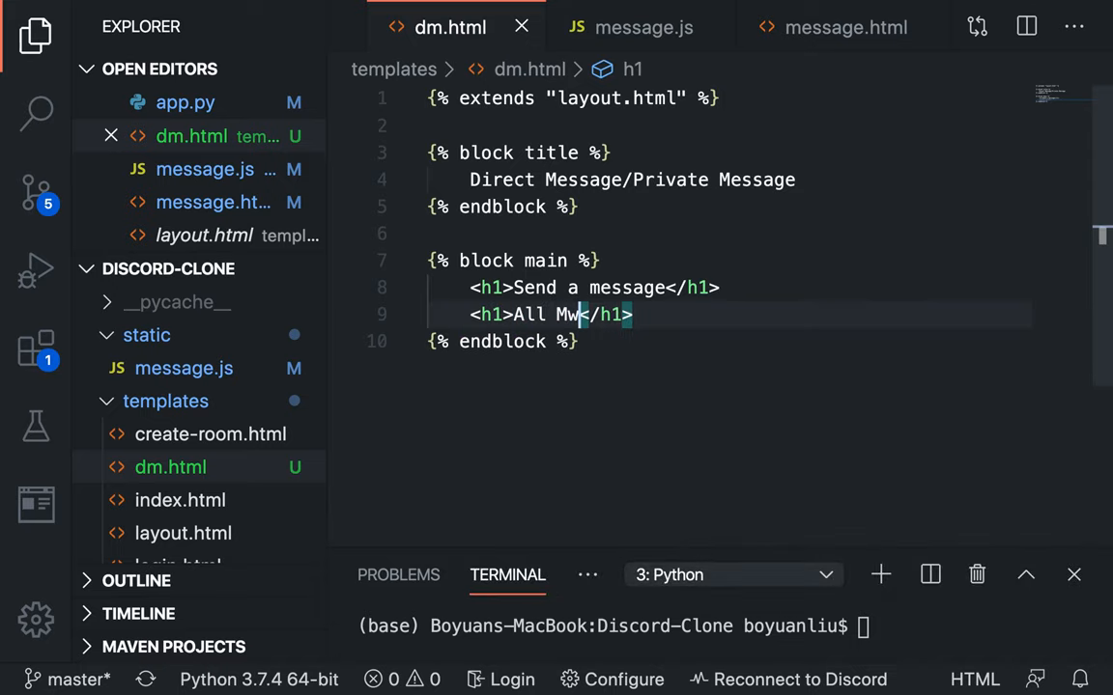
text(essages Rec)
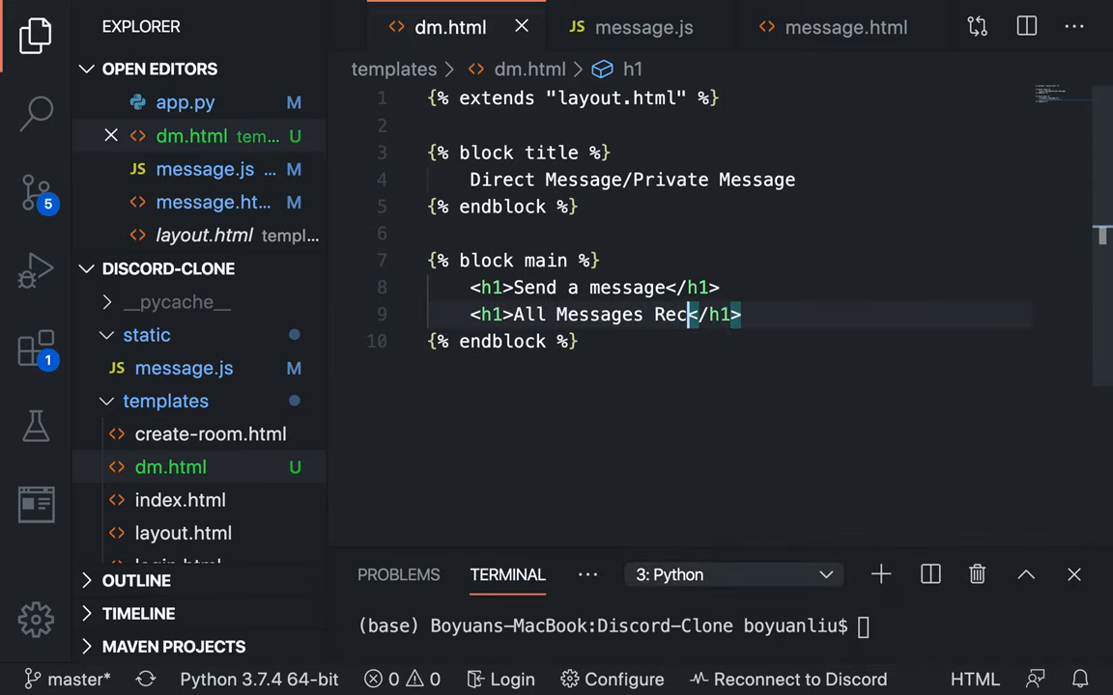
text(eived)
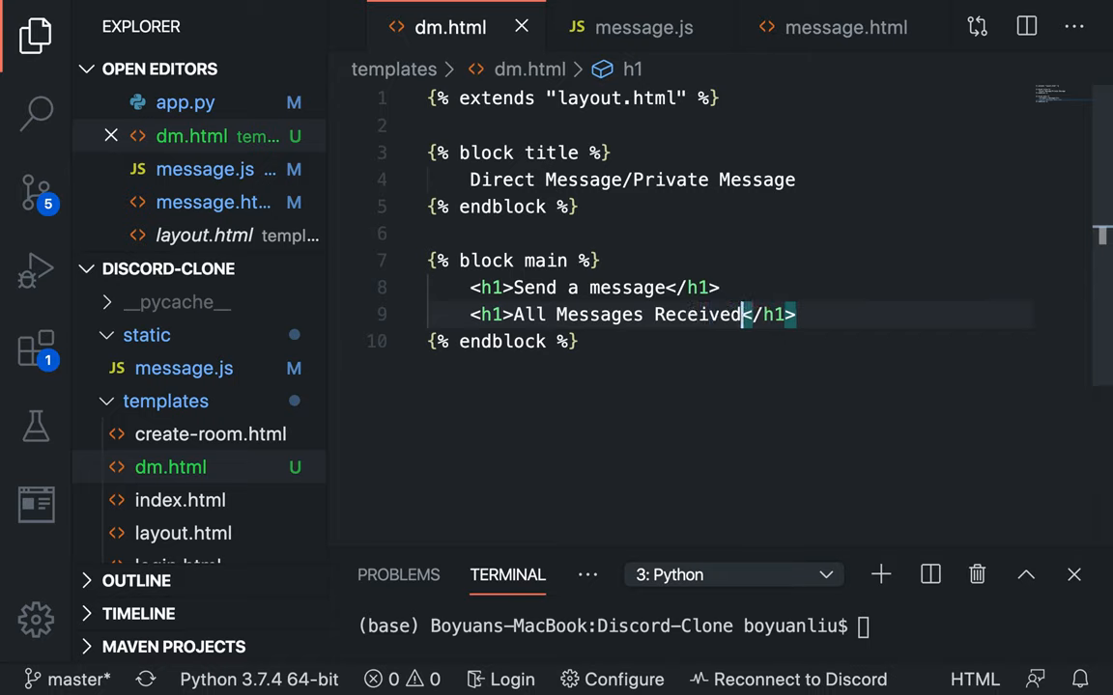
text(:)
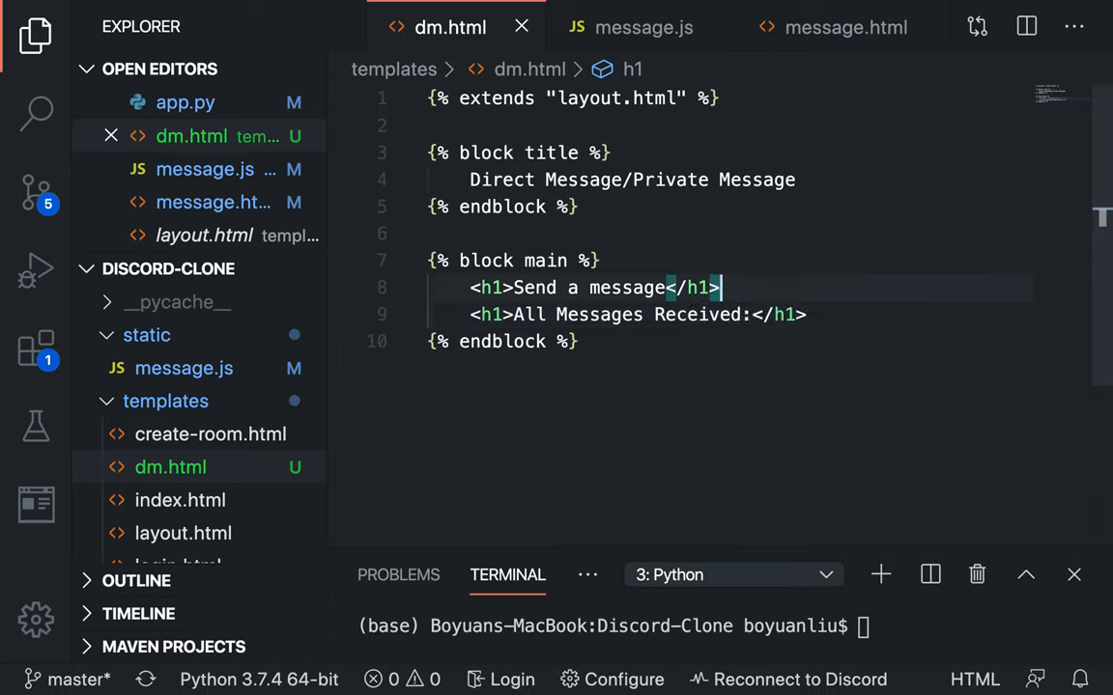
mouse_move(672, 287)
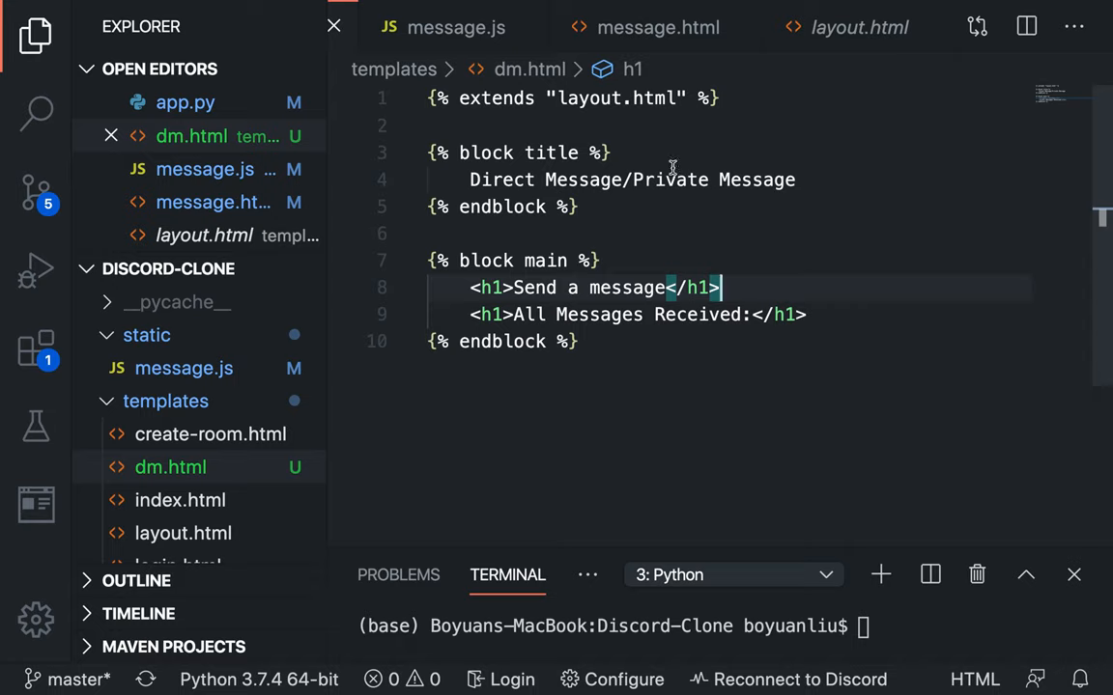
mouse_move(706, 249)
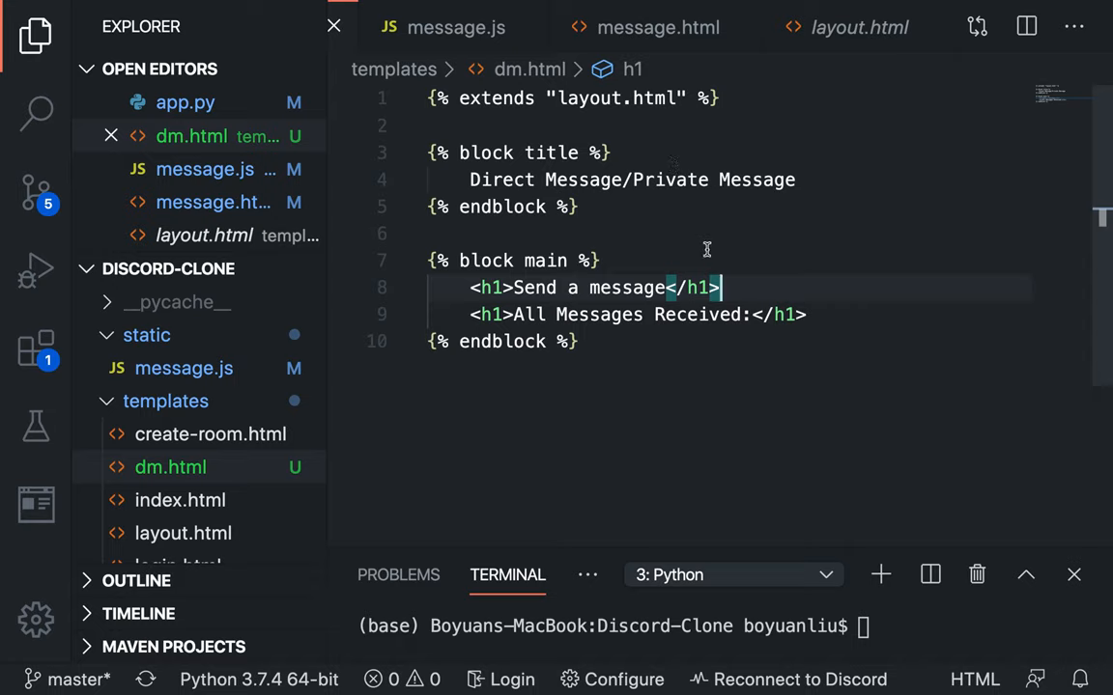
mouse_move(575, 136)
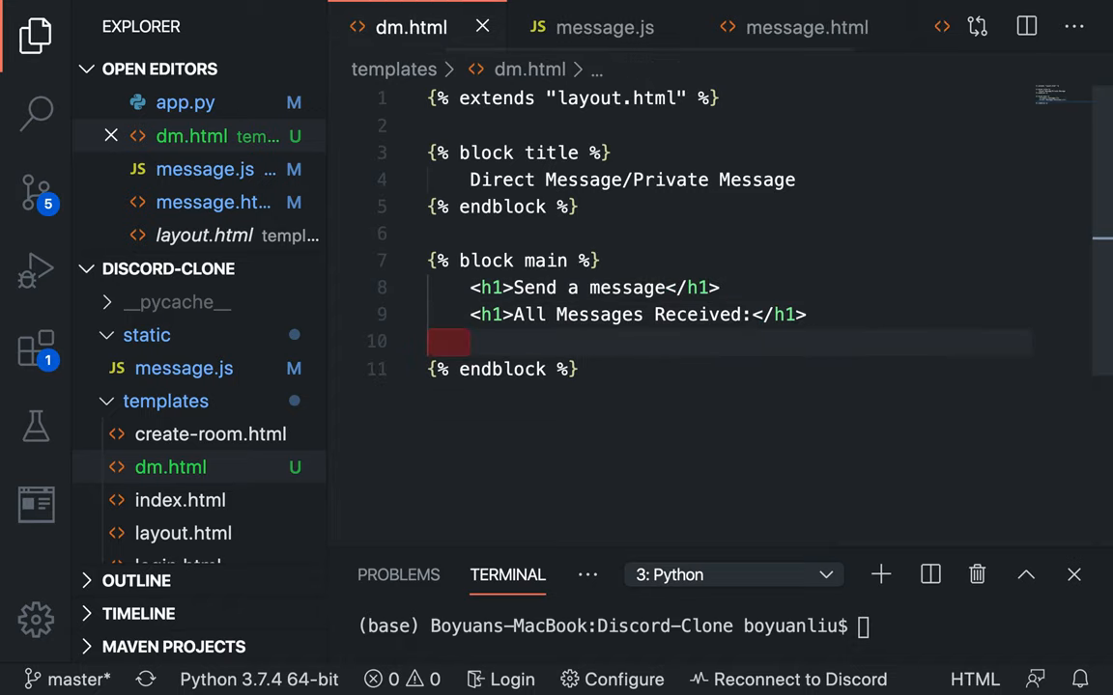
- Add a <ul id="messages"> below the headings and remove the extra blank line
click(471, 340)
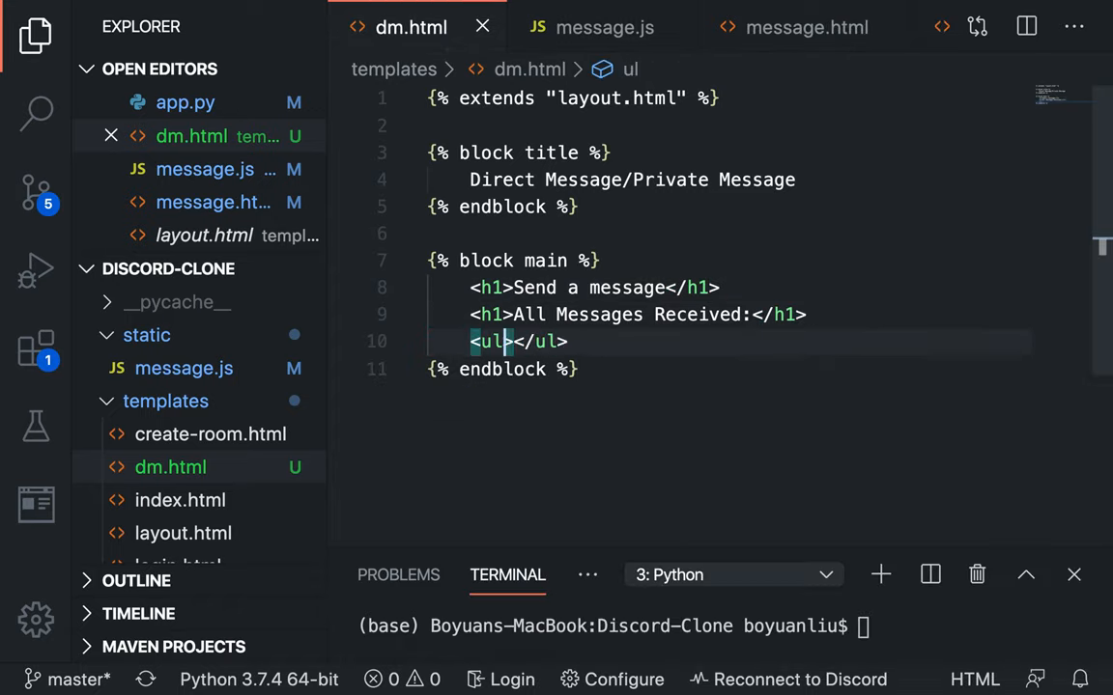
text(" ")
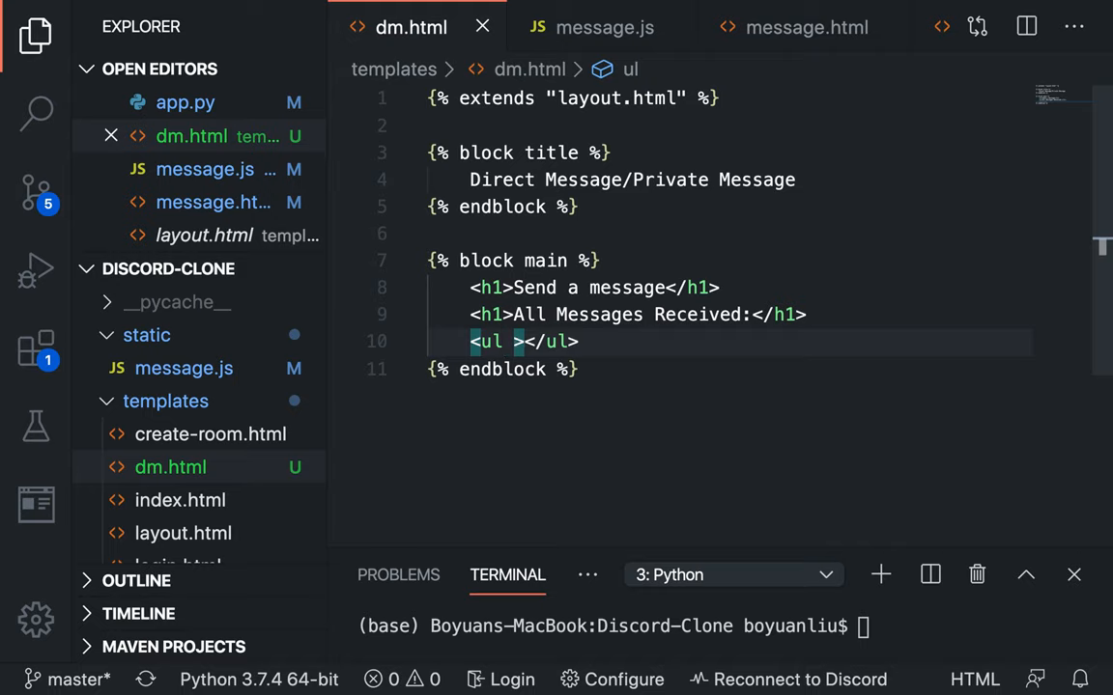
text(id="mes")
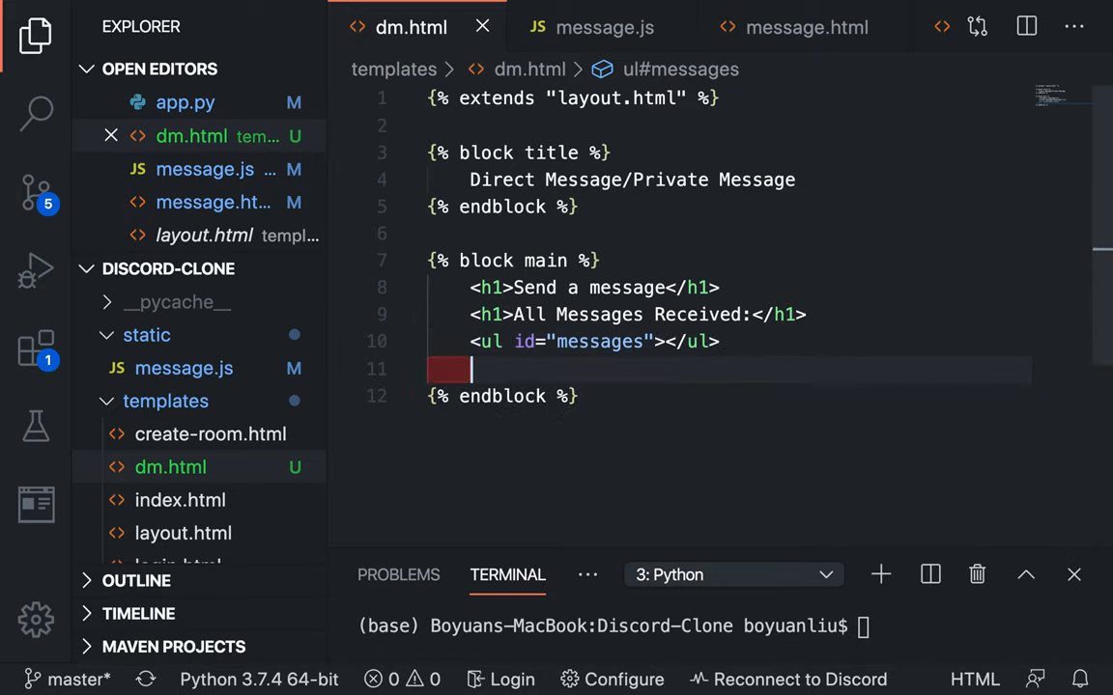
key(Backspace)
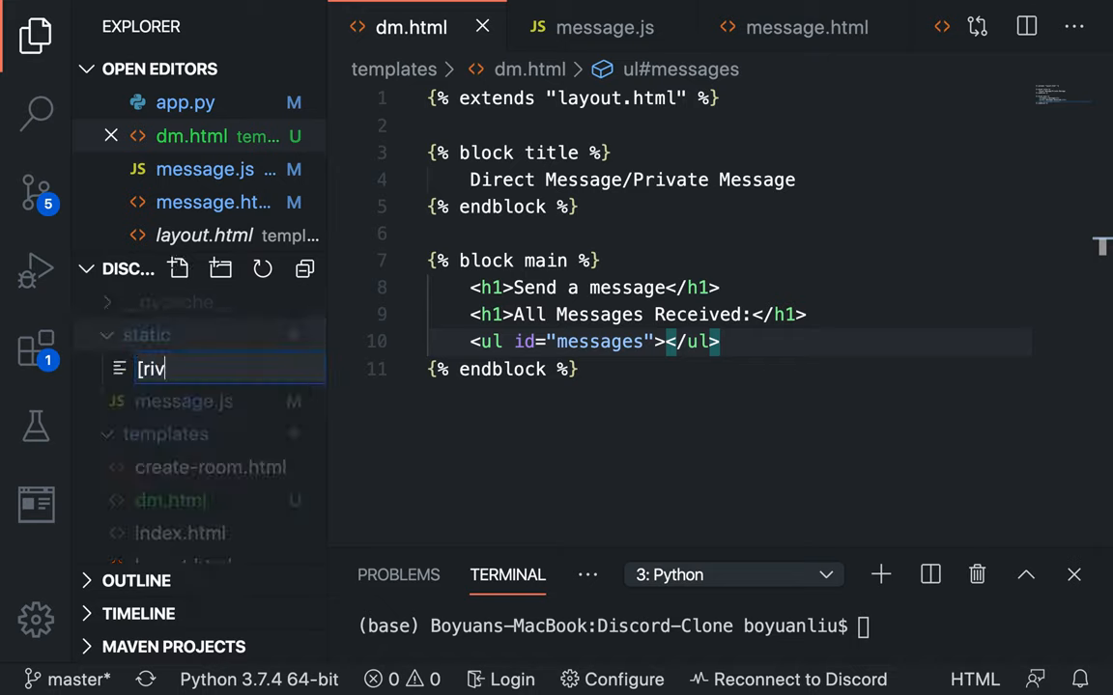
- Name the new static file private.js, close message.js and return to dm.html
text(priva)
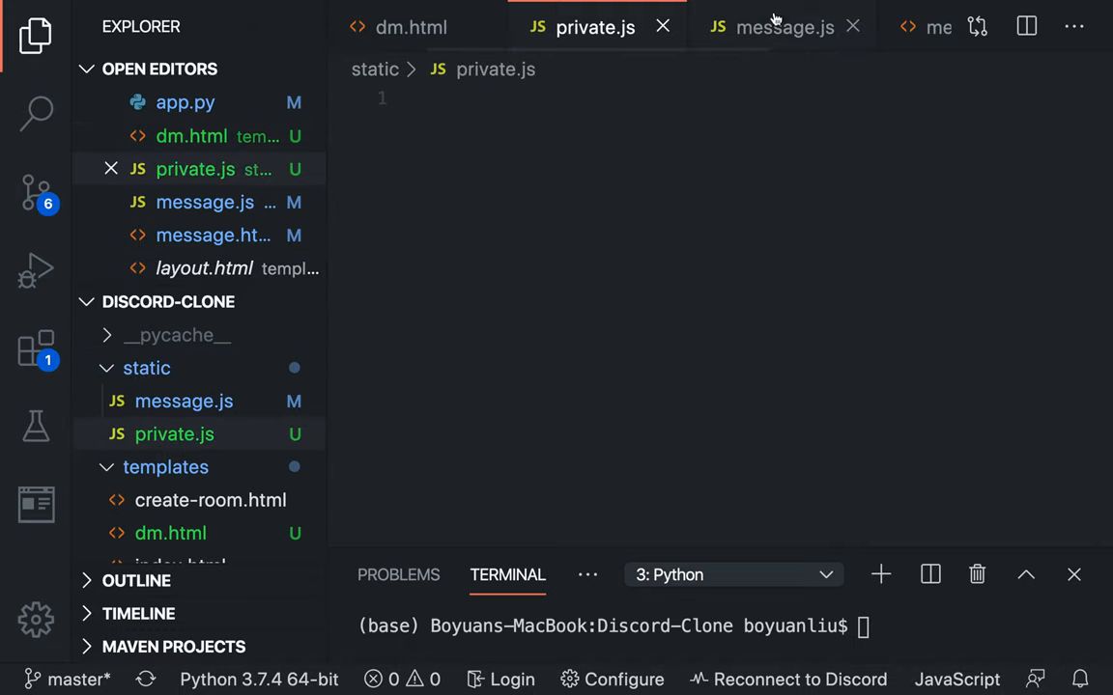
mouse_move(663, 27)
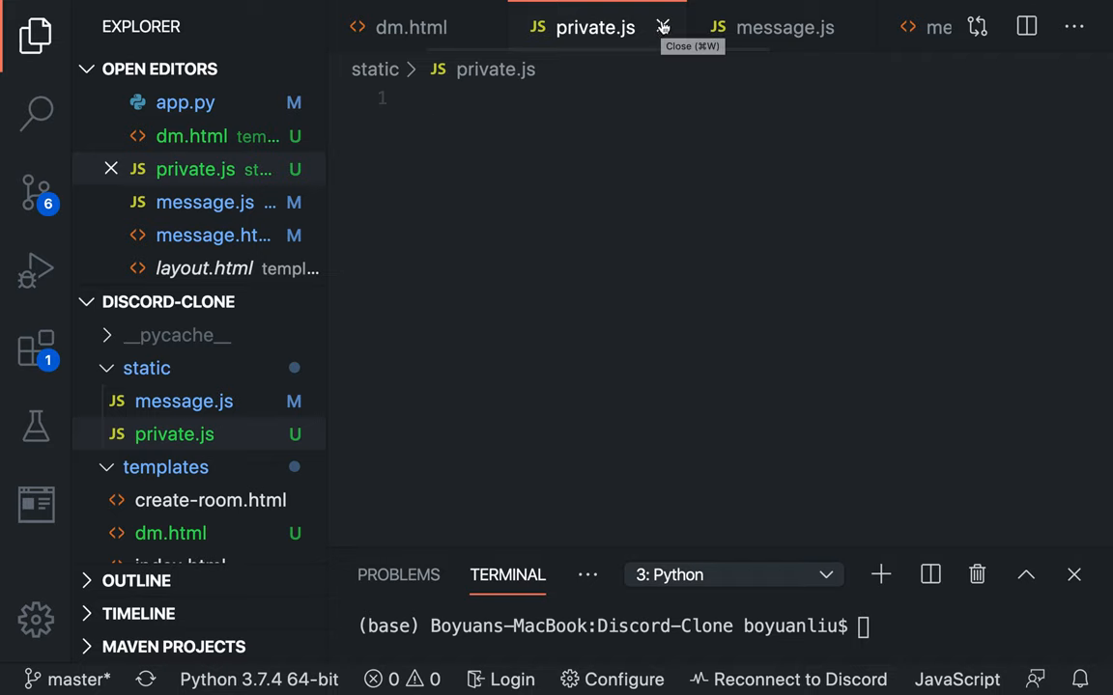
click(409, 27)
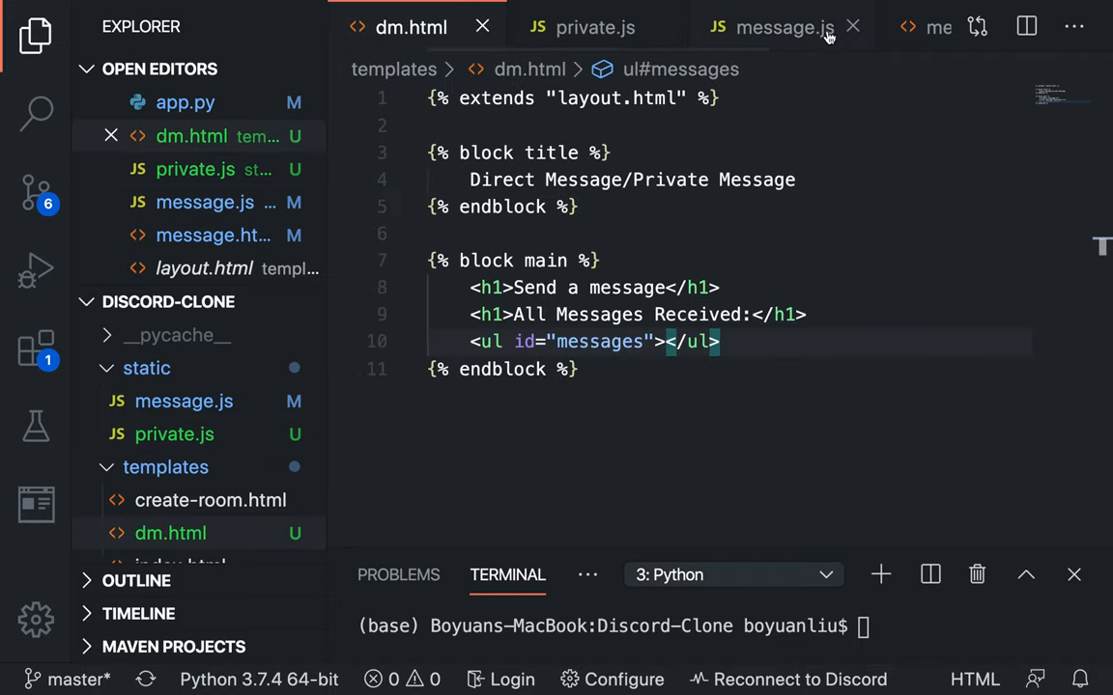
click(851, 27)
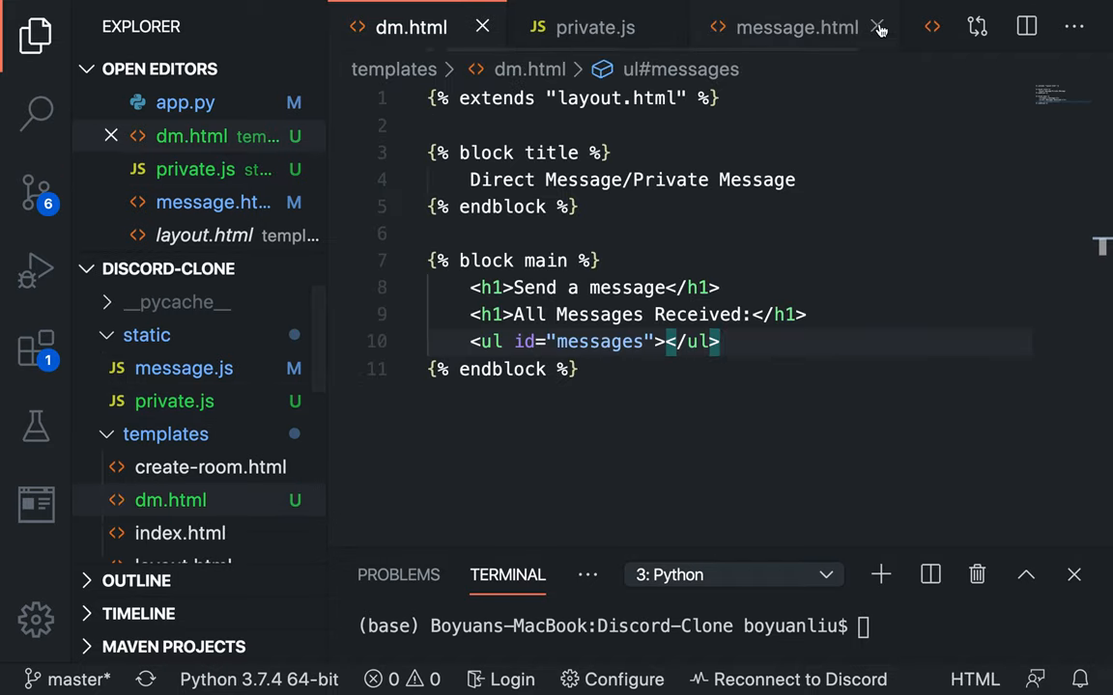
- Copy the <form> block from message.html and paste it into dm.html after the Send a message heading
click(877, 27)
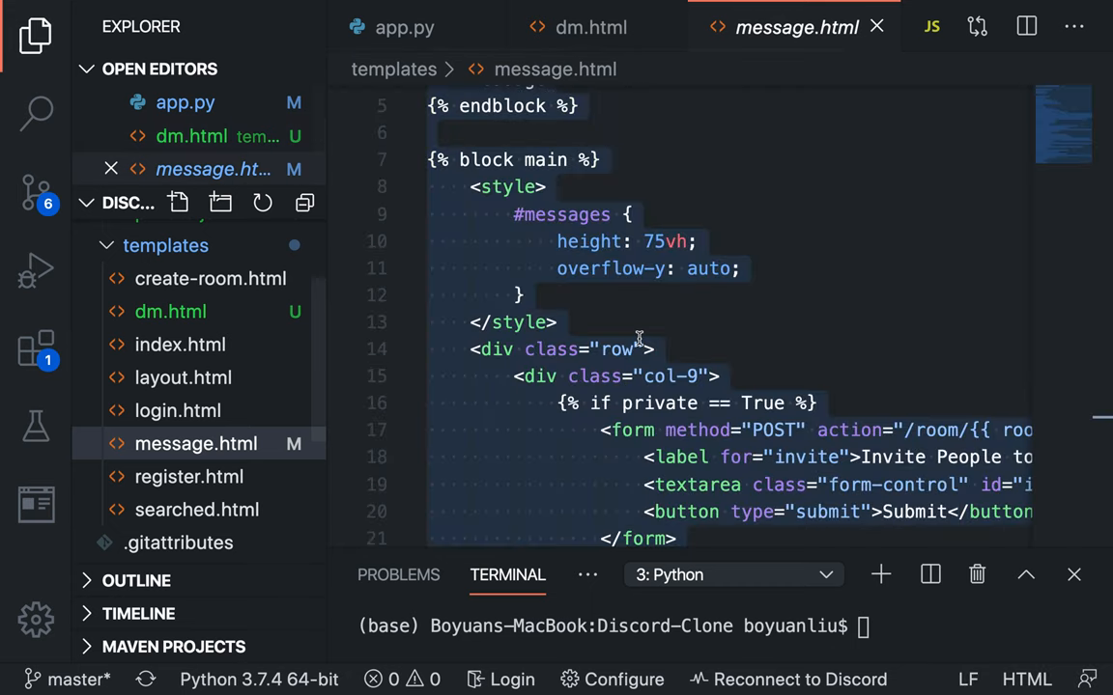
scroll(down, 3)
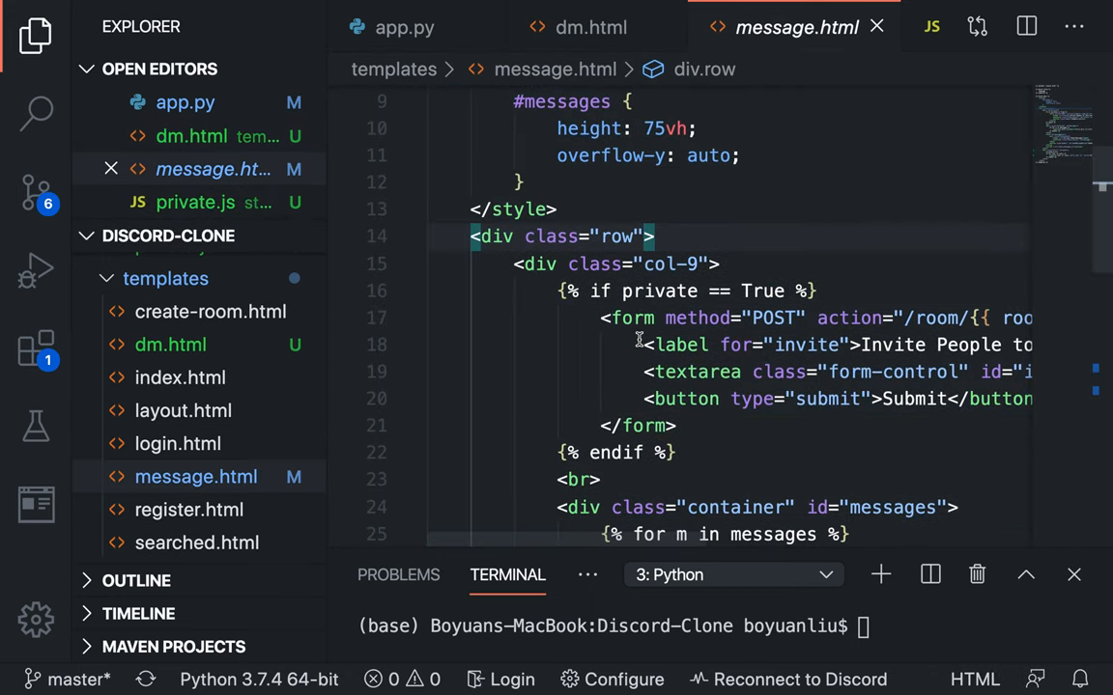
scroll(down, 3)
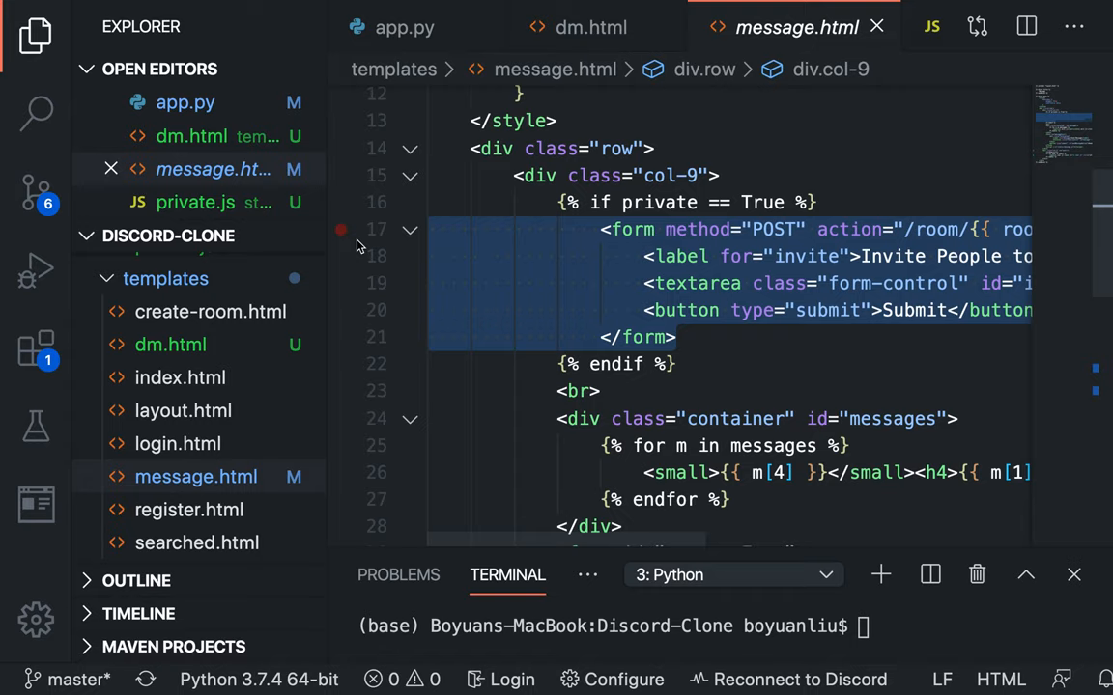
click(591, 27)
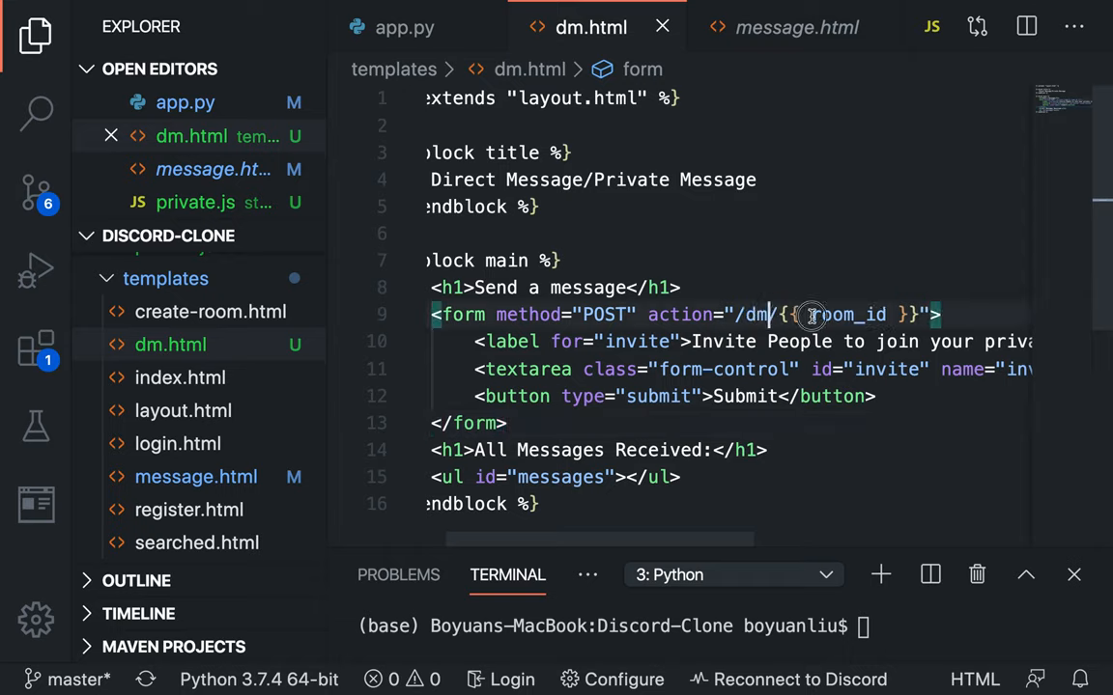
- Point the form action at /dm, relabel it 'Send a DM to your friend!' and add an <input type="text">
key(Backspace)
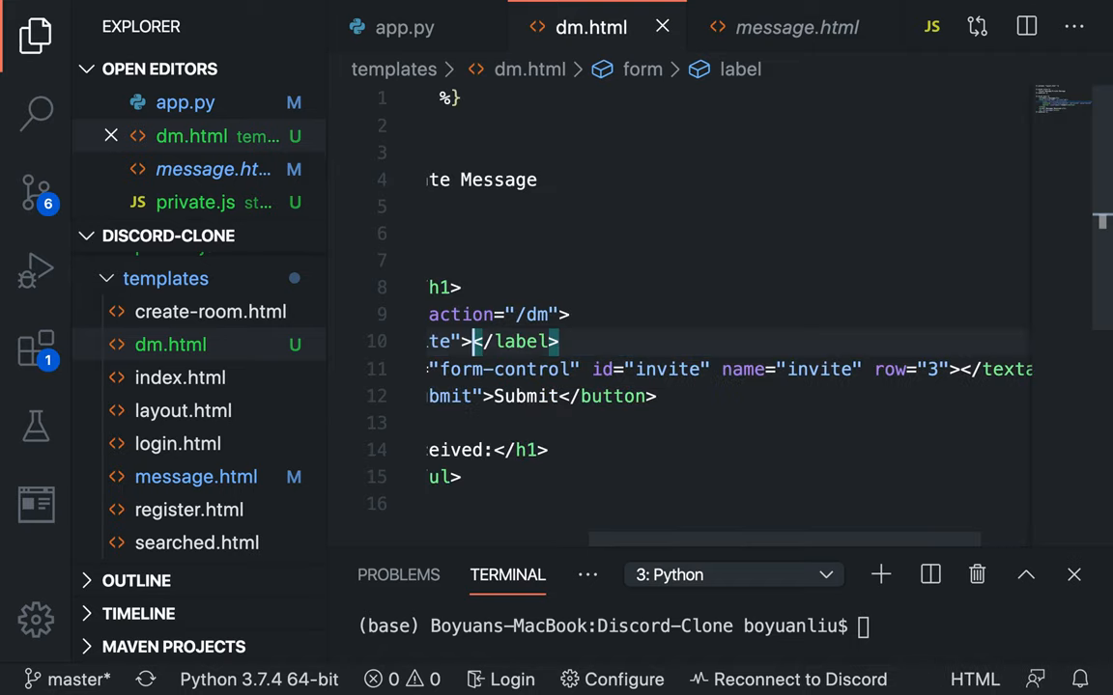
text(Send a DM to your friend)
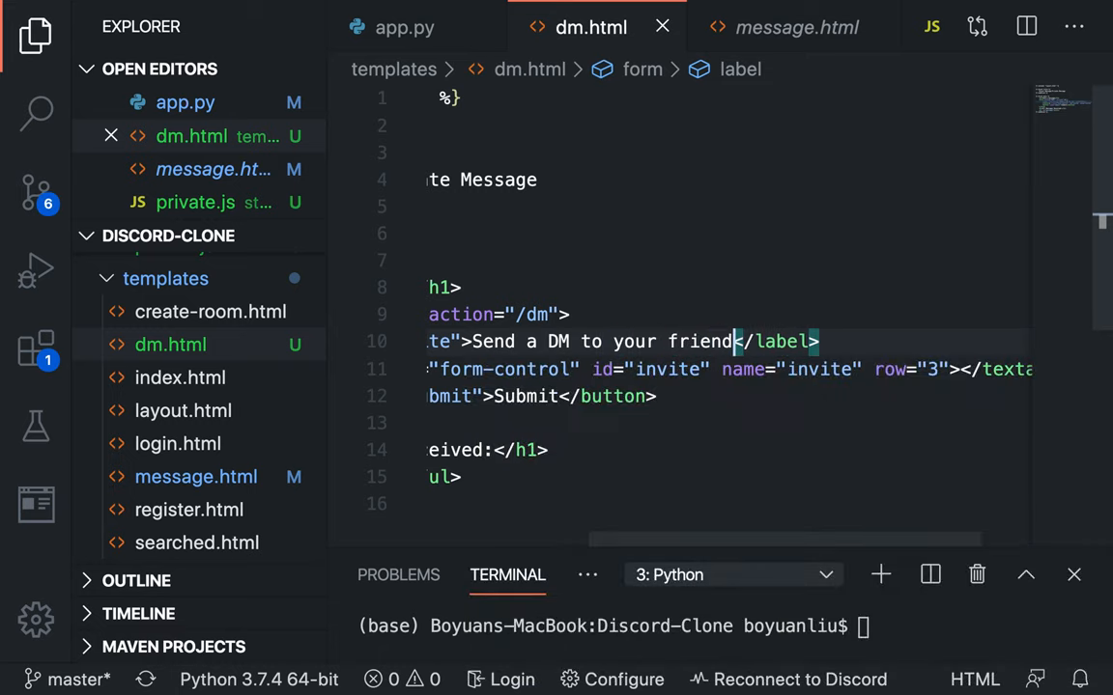
scroll(left, 3)
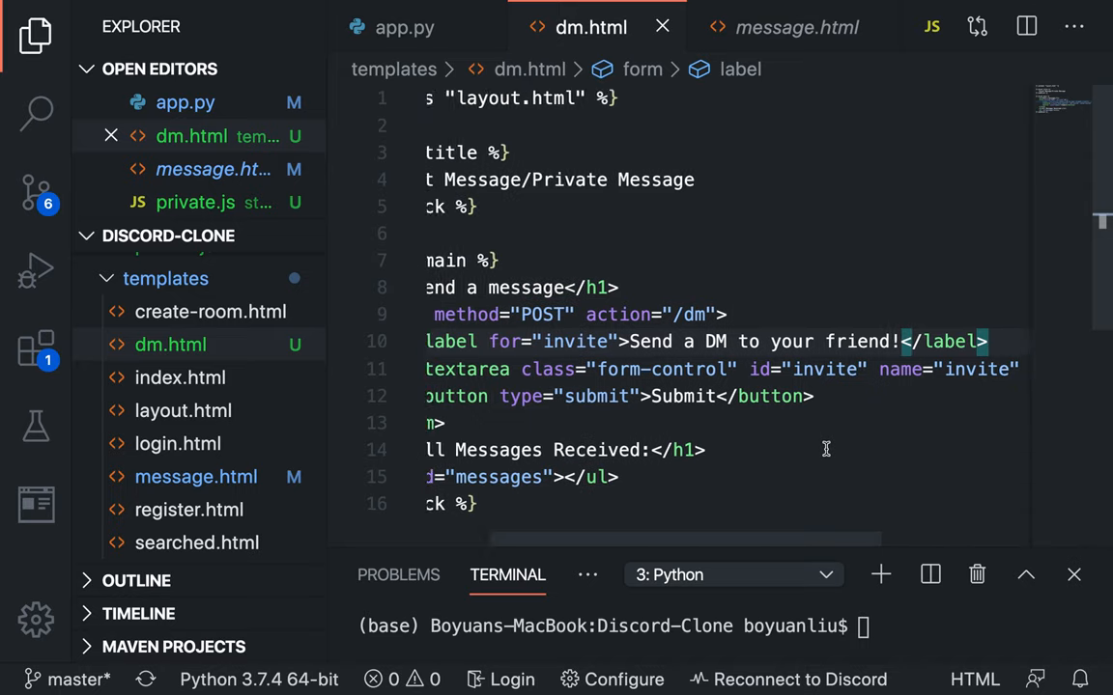
scroll(left, 3)
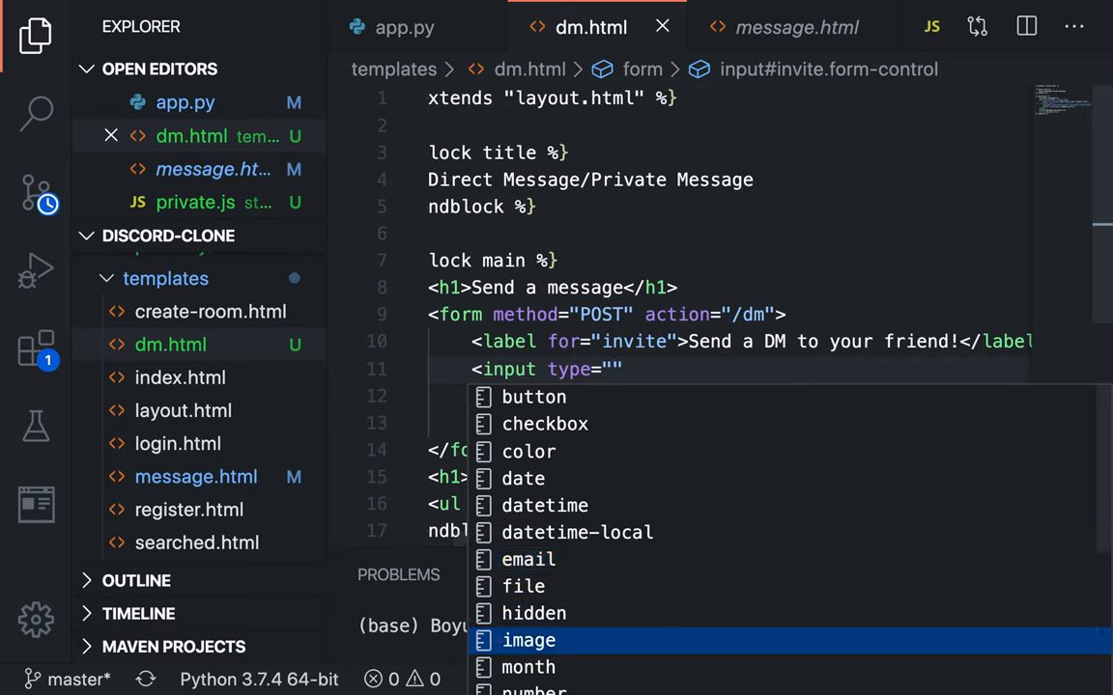
scroll(down, 3)
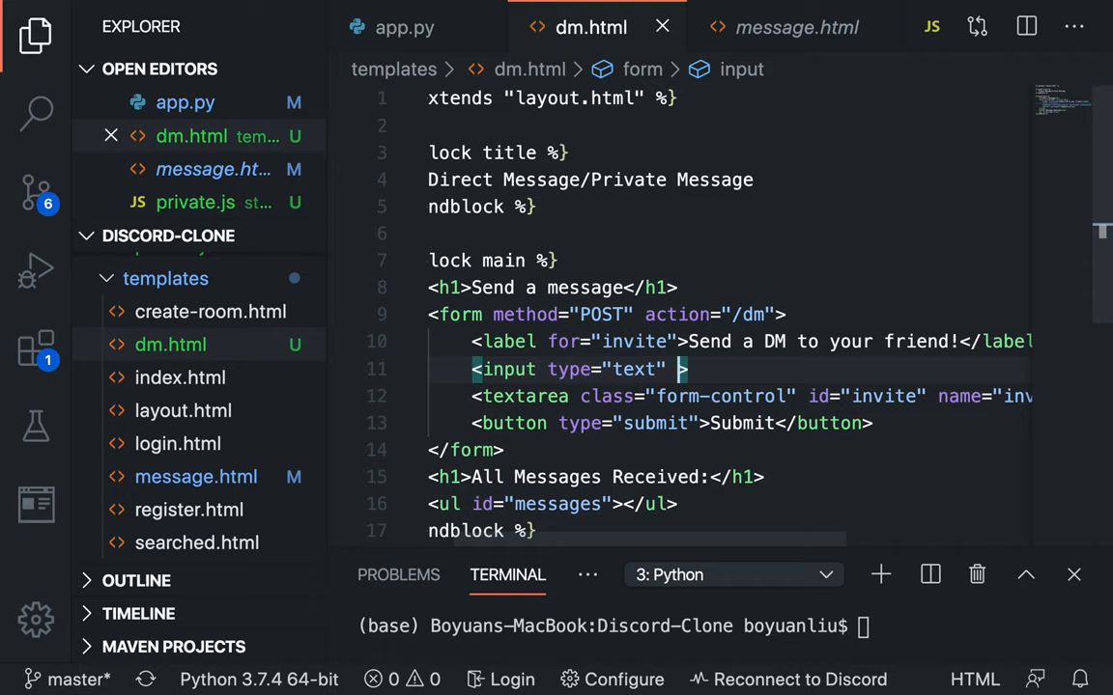
scroll(right, 3)
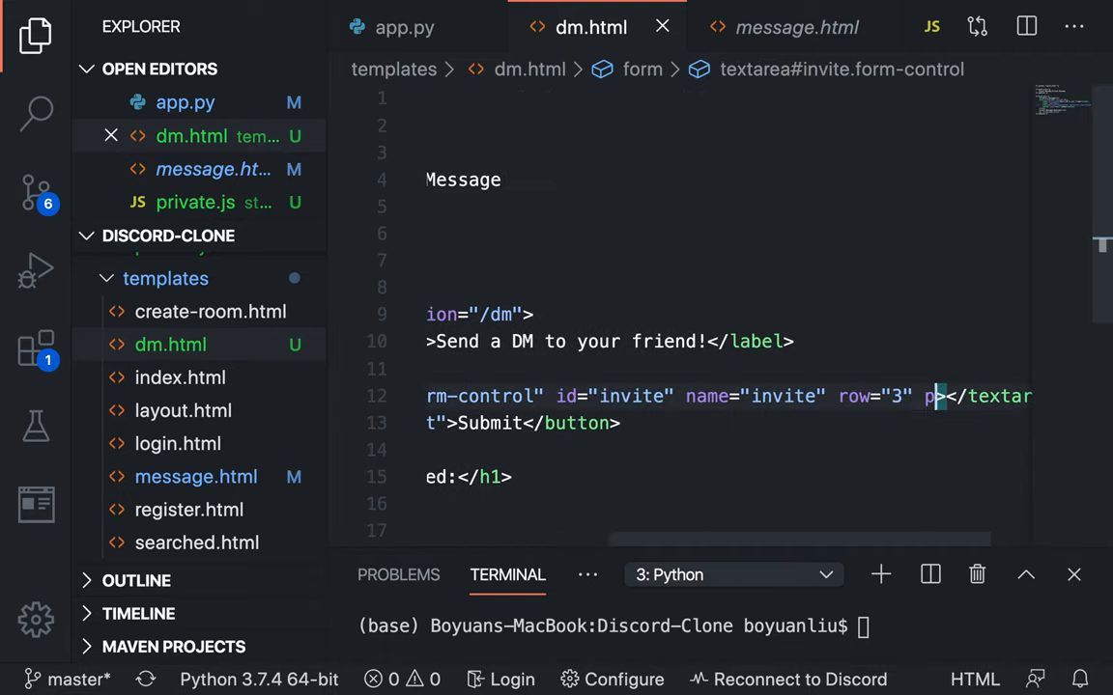
- Give the textarea placeholder="message", the text input id="username", and start a new tag before endblock
text(placeholder="mes)
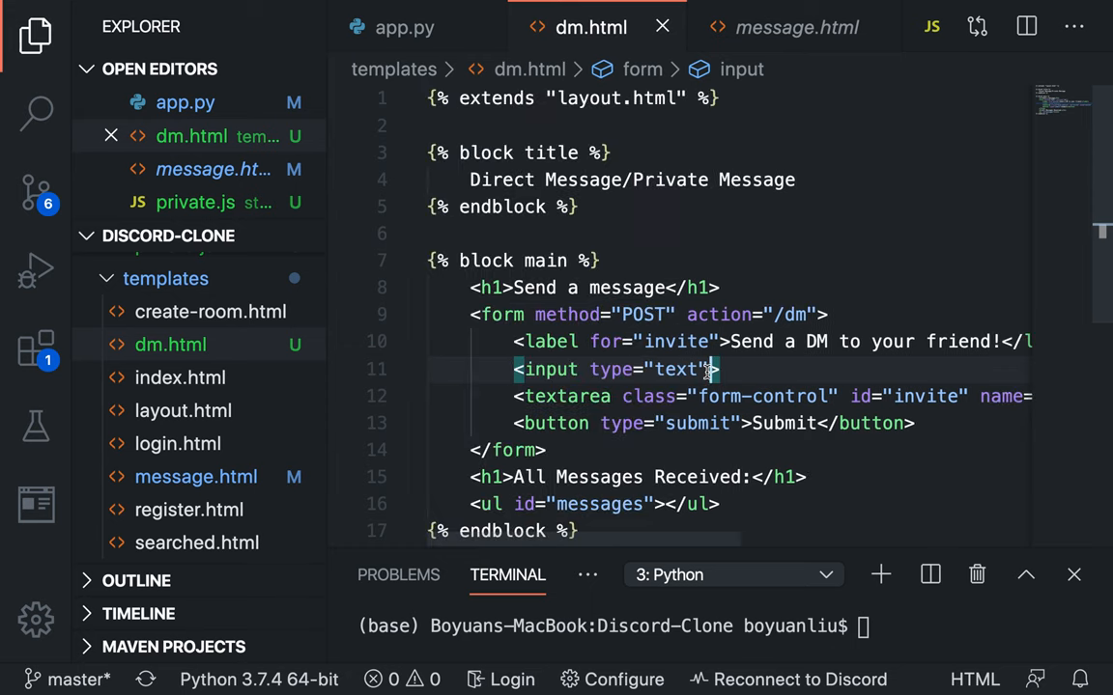
text(othe)
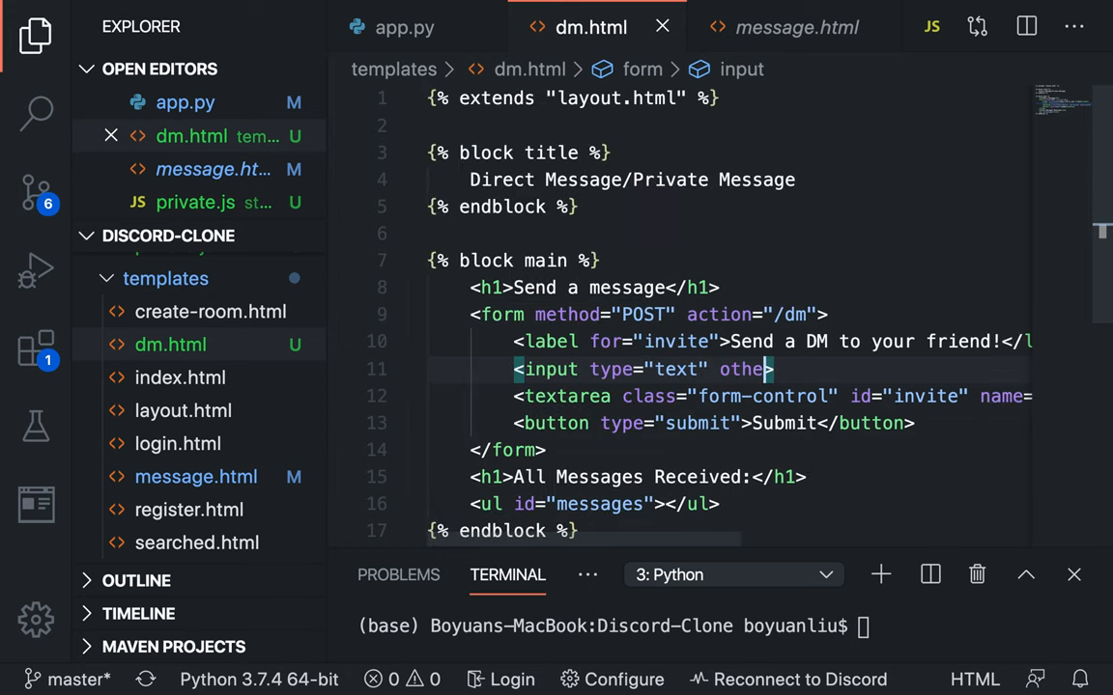
key(Backspace)
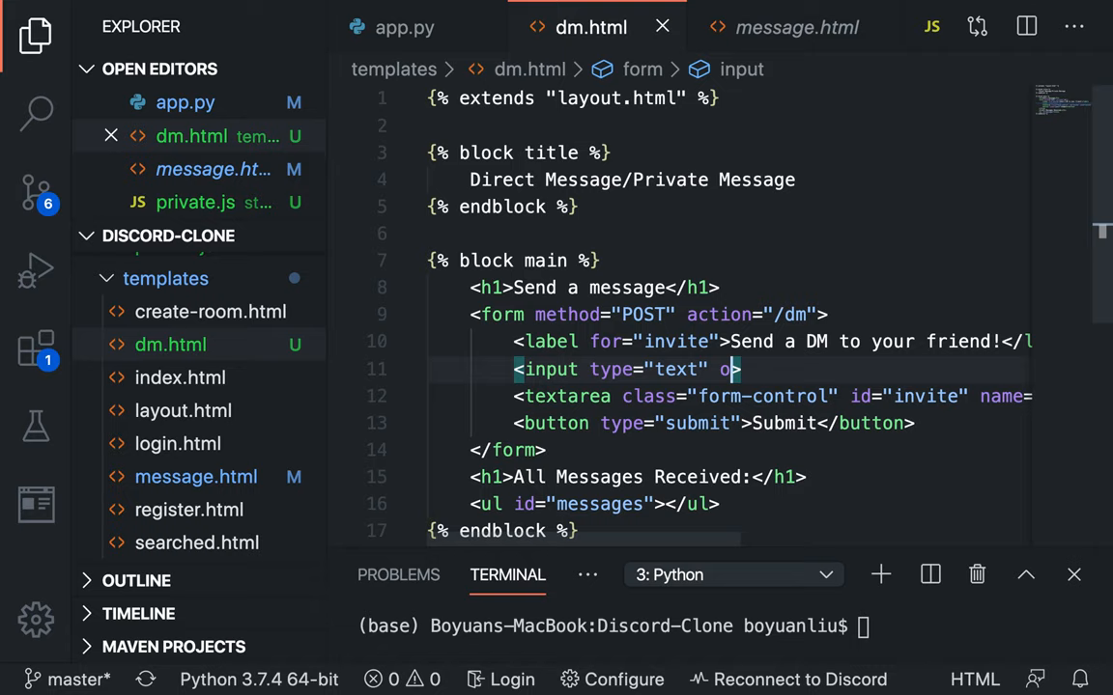
text(we)
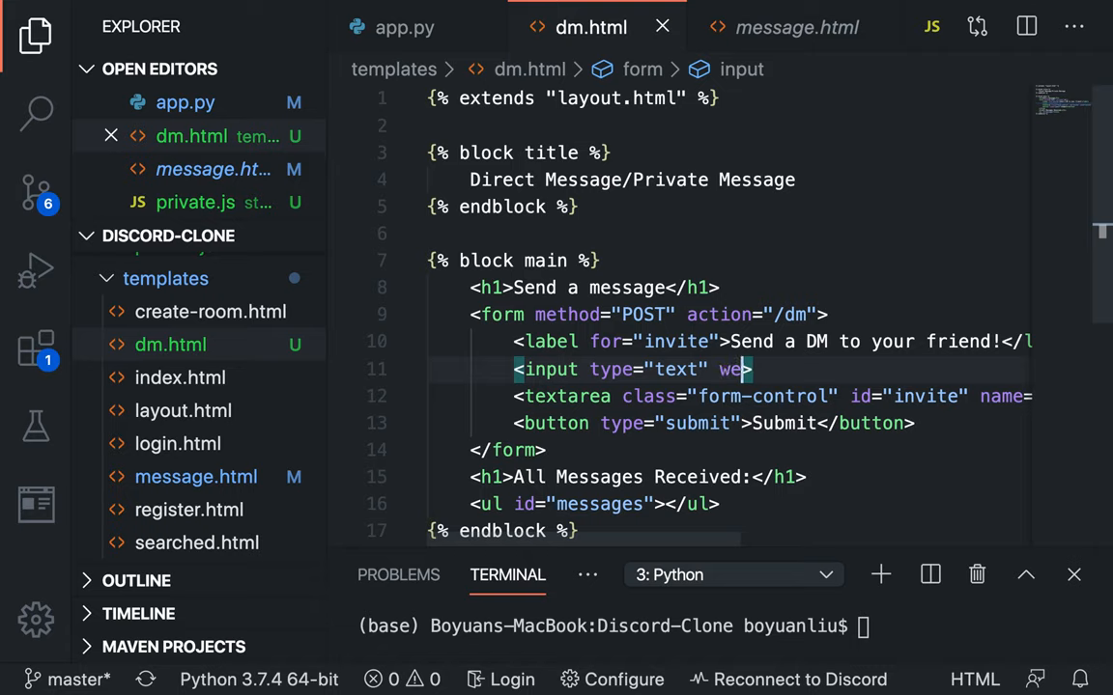
text(id=")
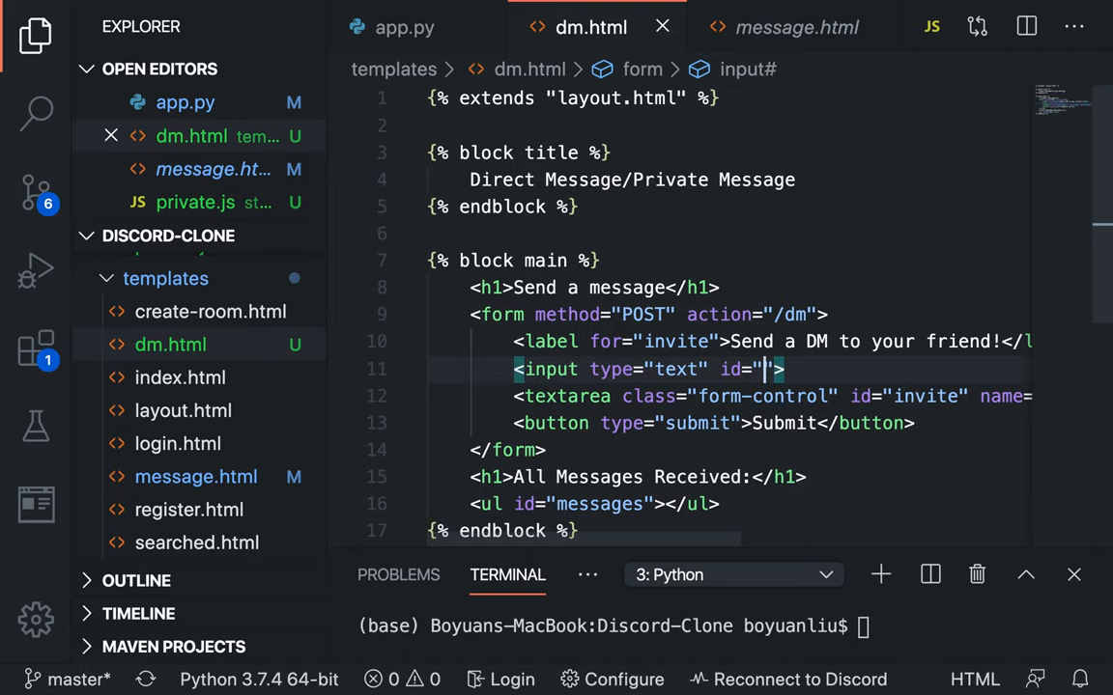
text(te)
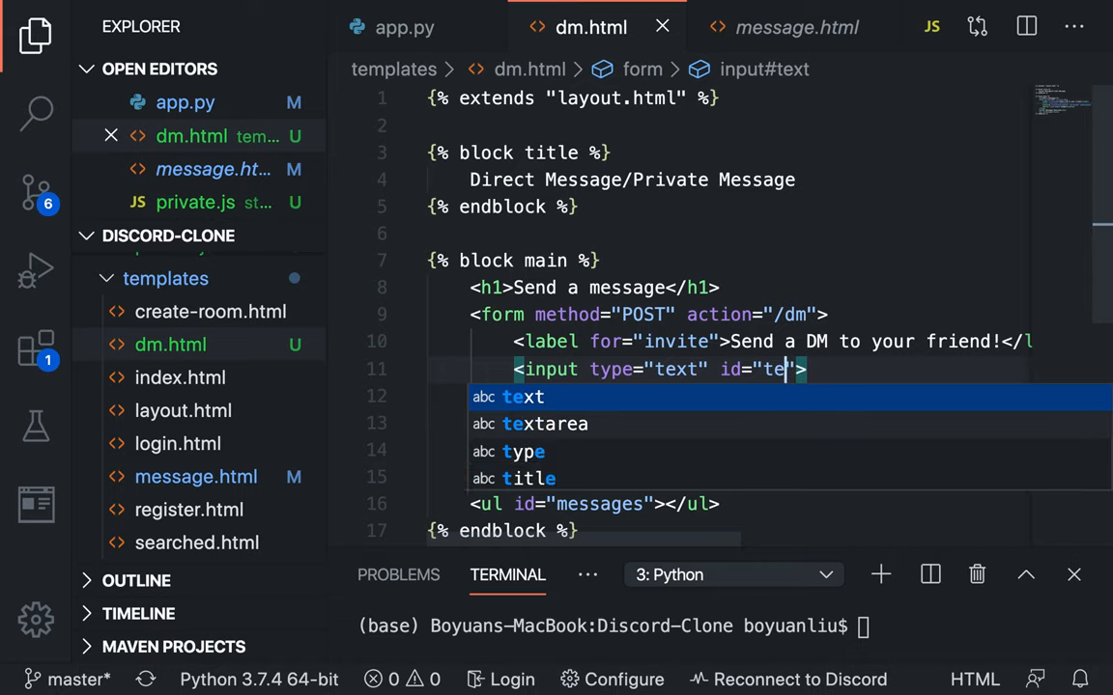
text(usernam)
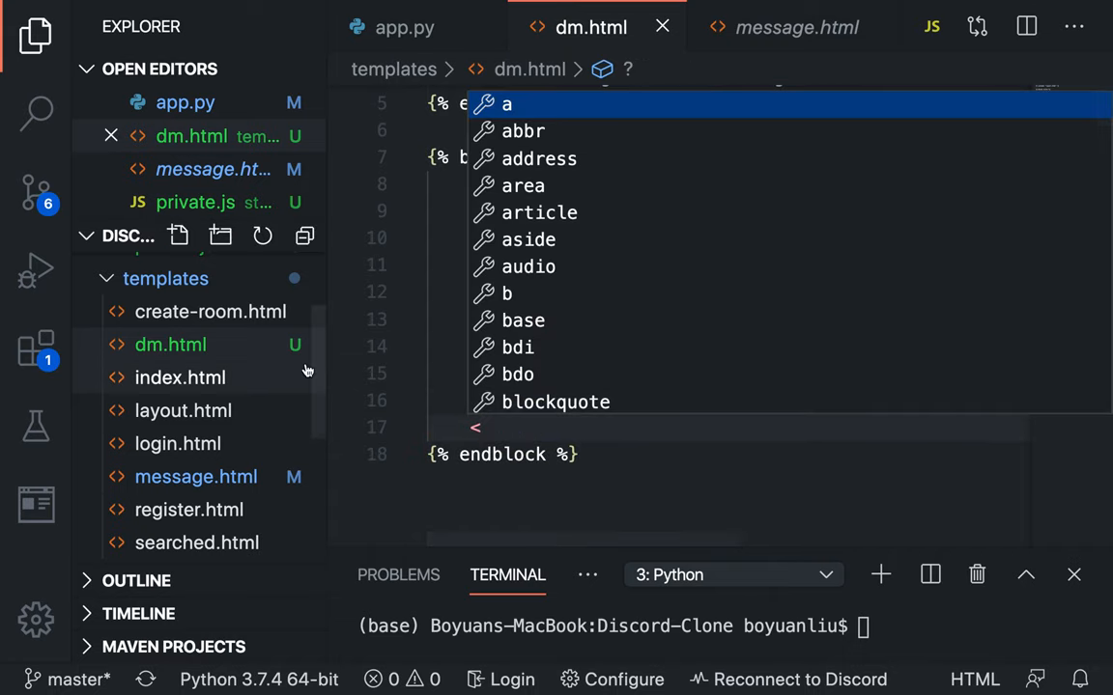
- Add a script tag loading /static/private.js in dm.html and drop the textarea's name attribute
text(script src="")
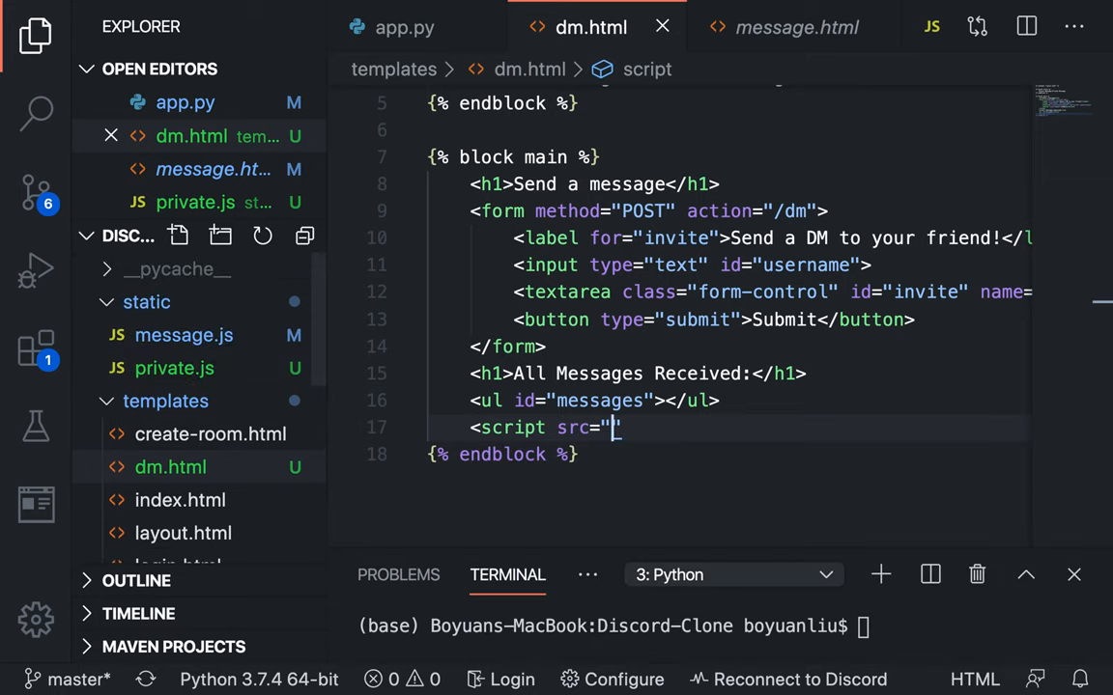
text(/static/private.js)
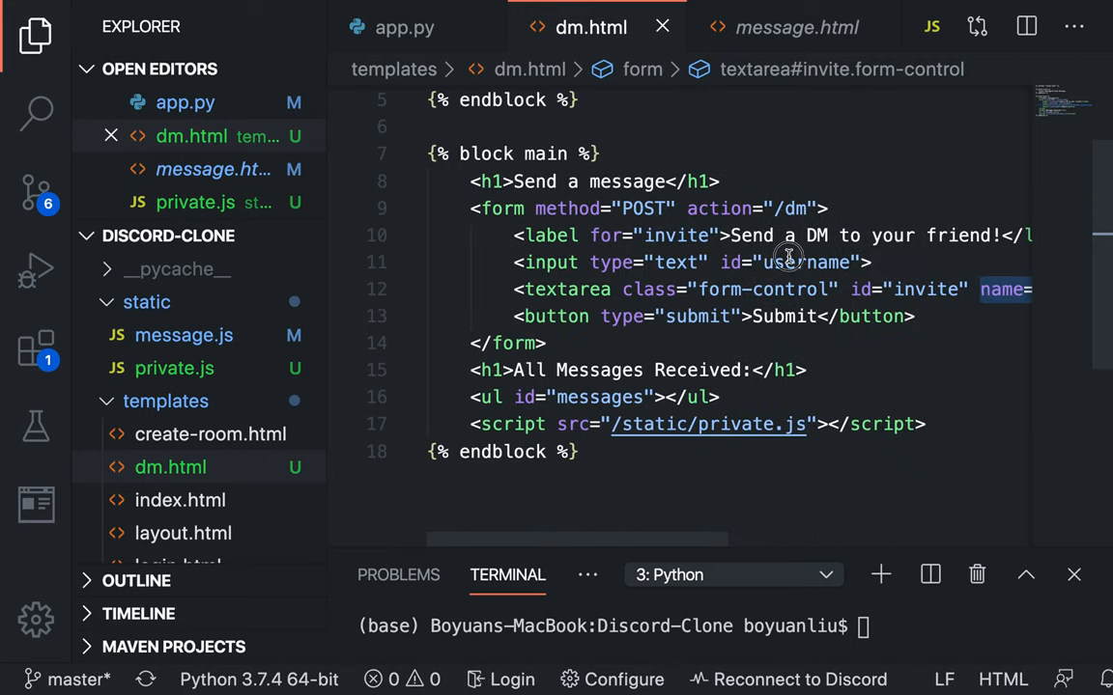
click(788, 263)
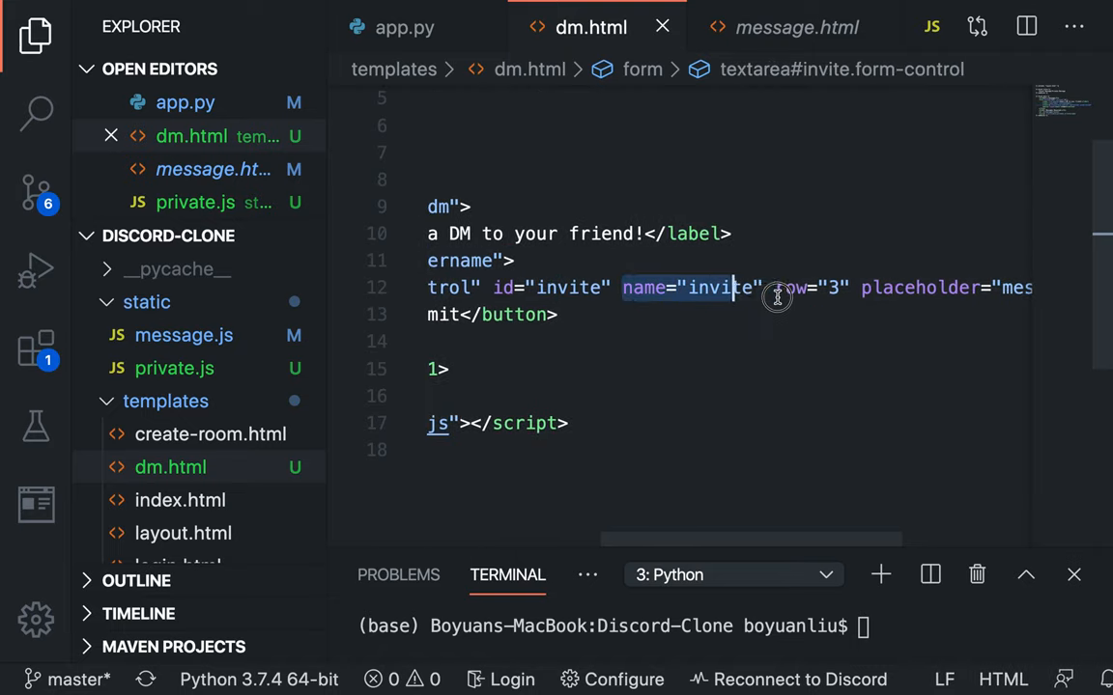
key(Delete)
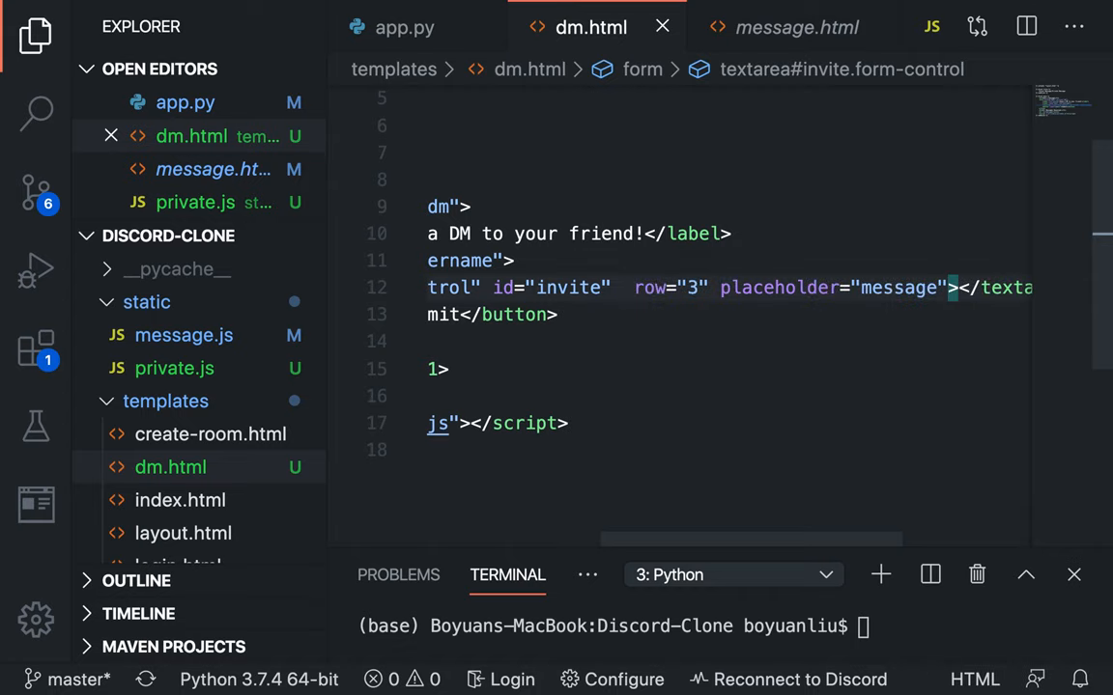
scroll(left, 3)
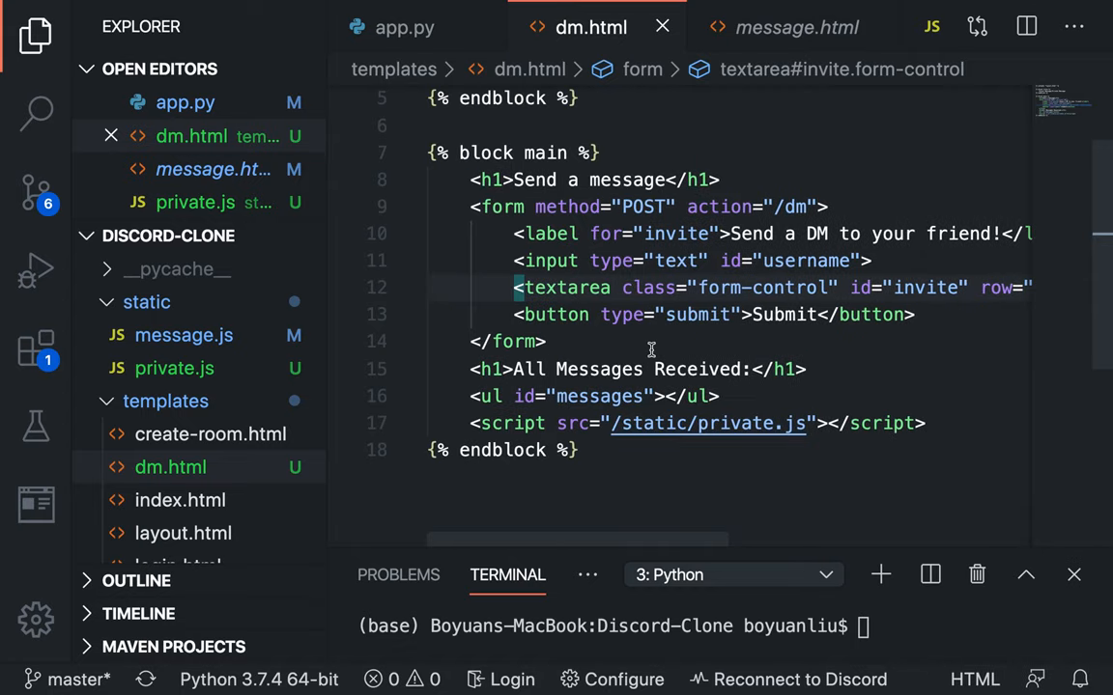
mouse_move(413, 27)
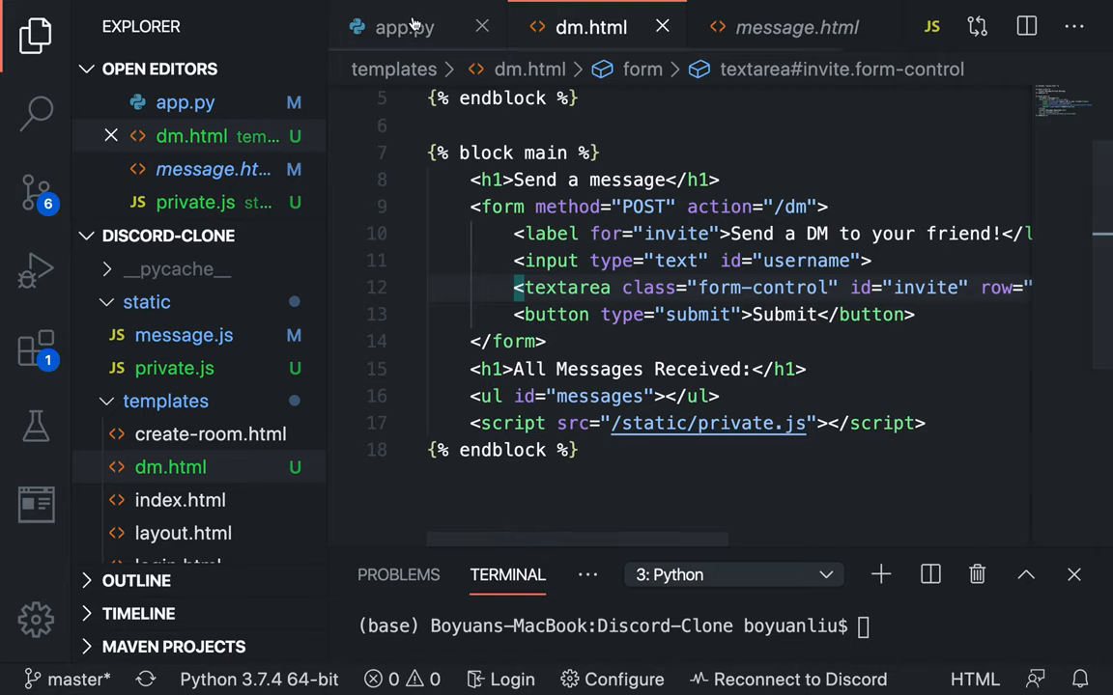
mouse_move(404, 27)
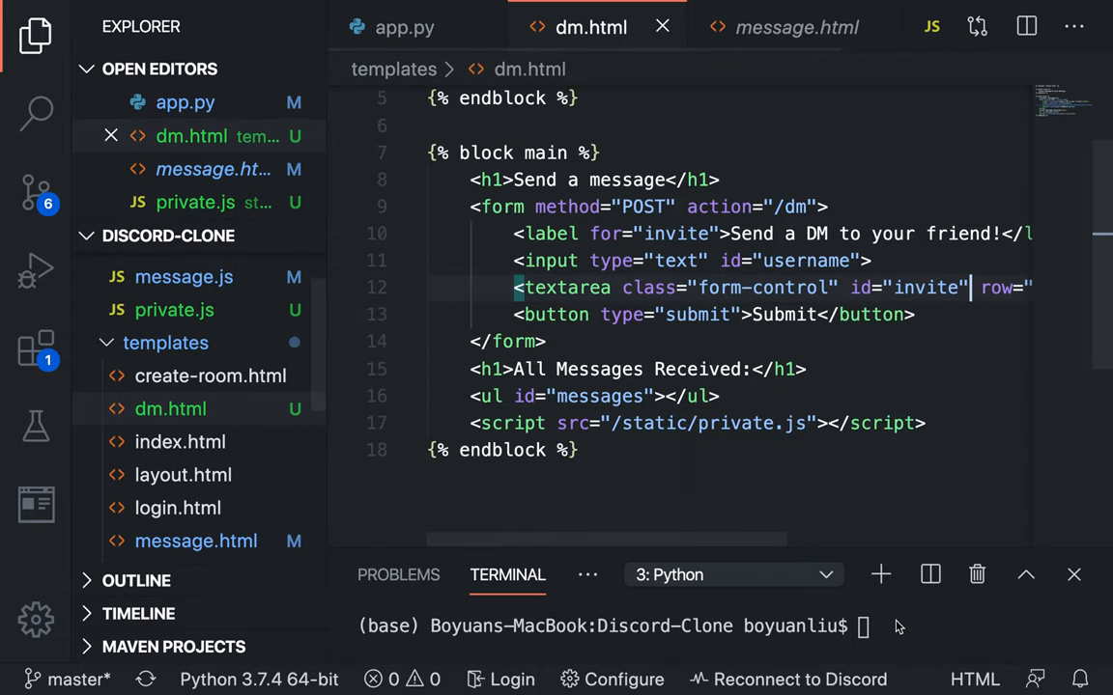
text(cclear)
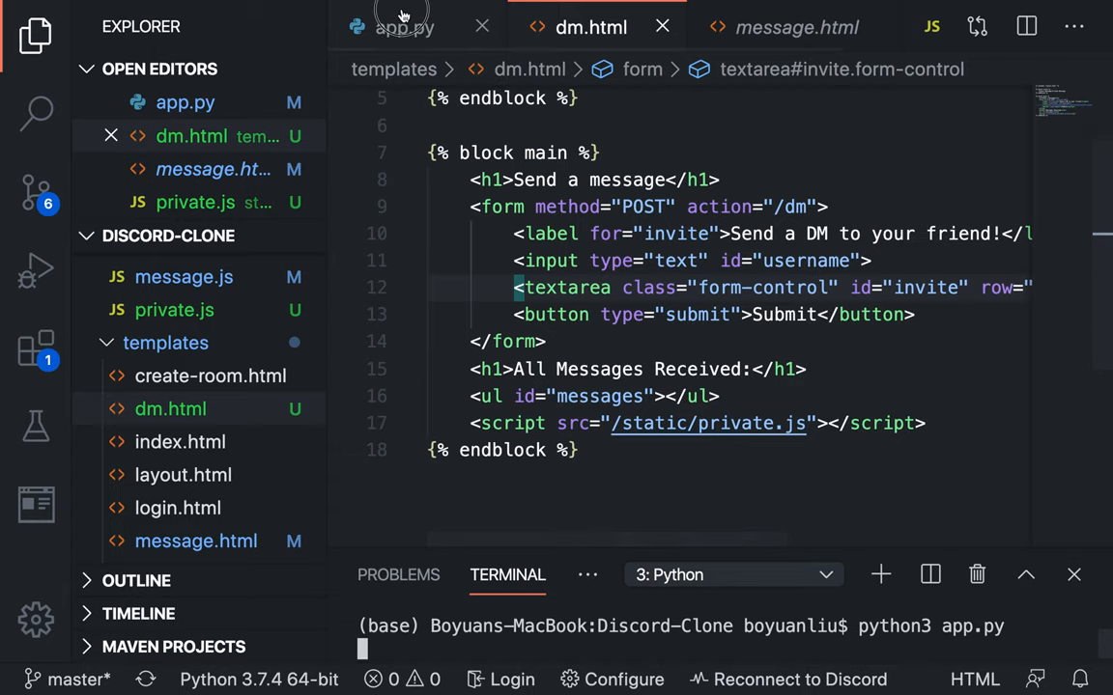
click(404, 27)
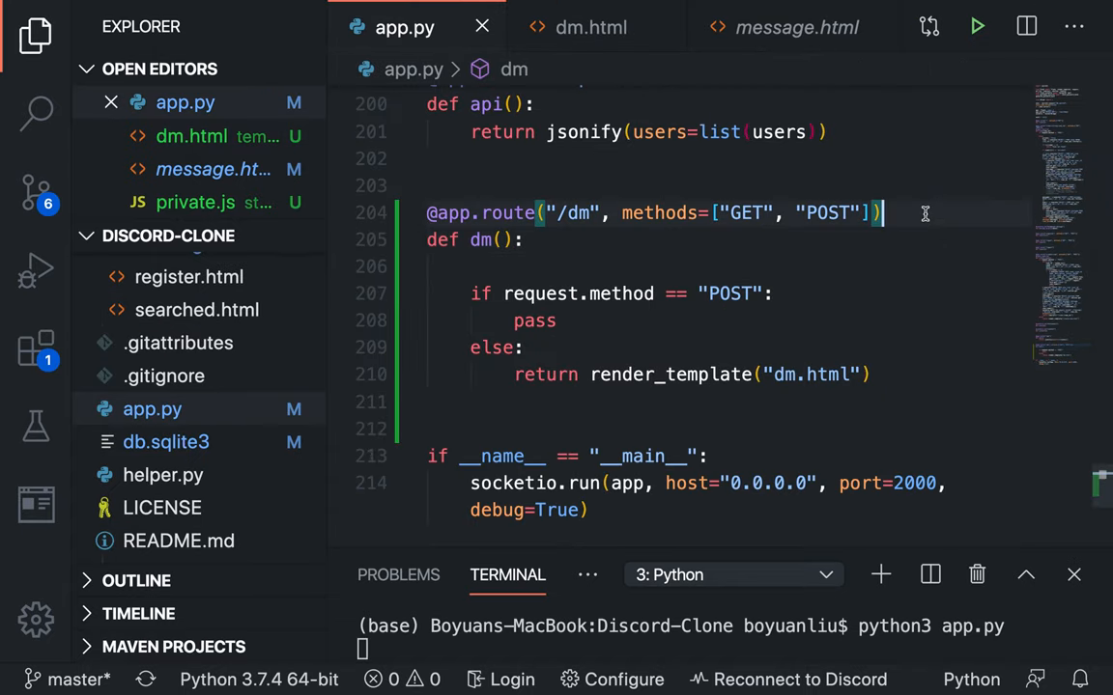
text(@login_re)
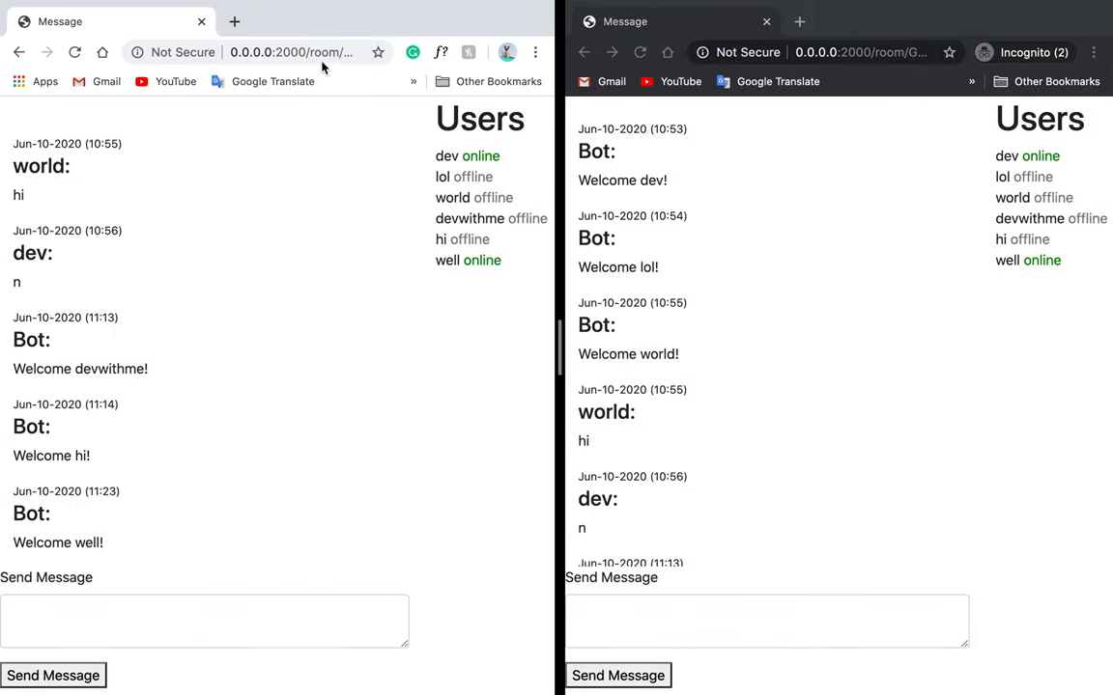
- Load 0.0.0.0:2000/dm in Chrome and fill the friend name field from a suggestion
click(290, 53)
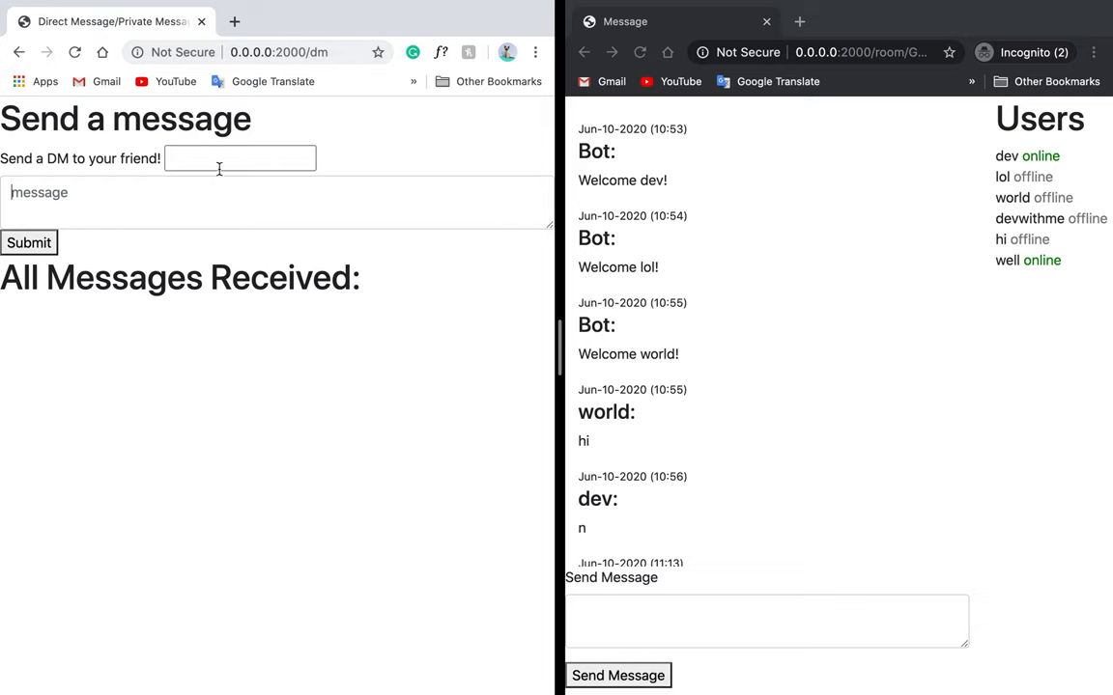
text(h)
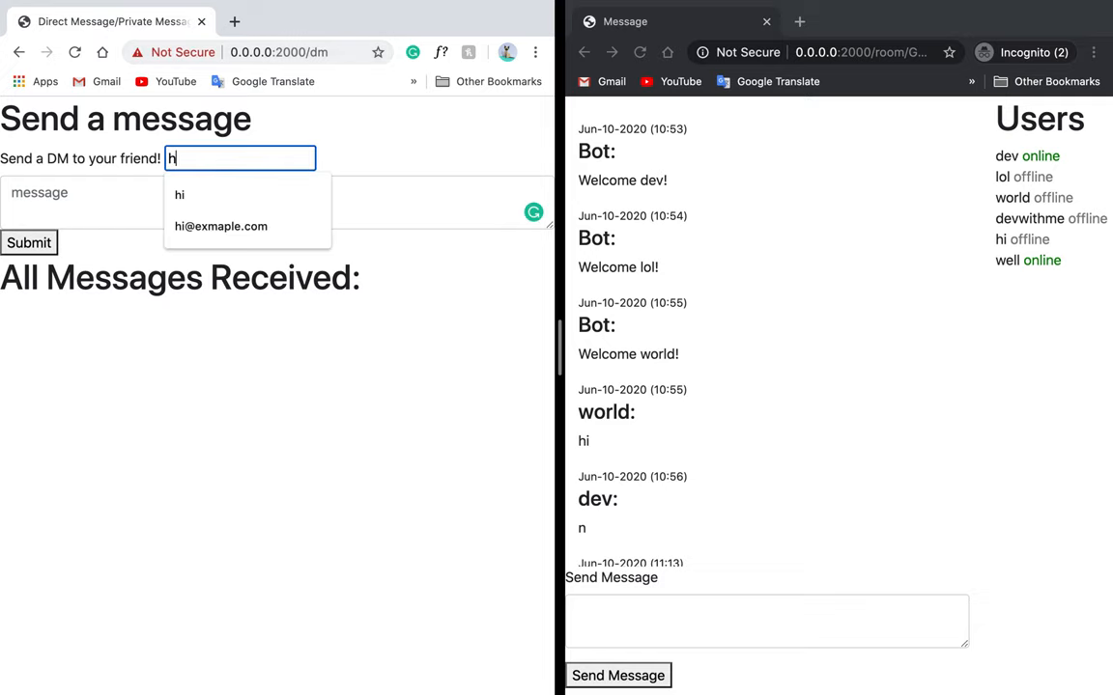
click(135, 215)
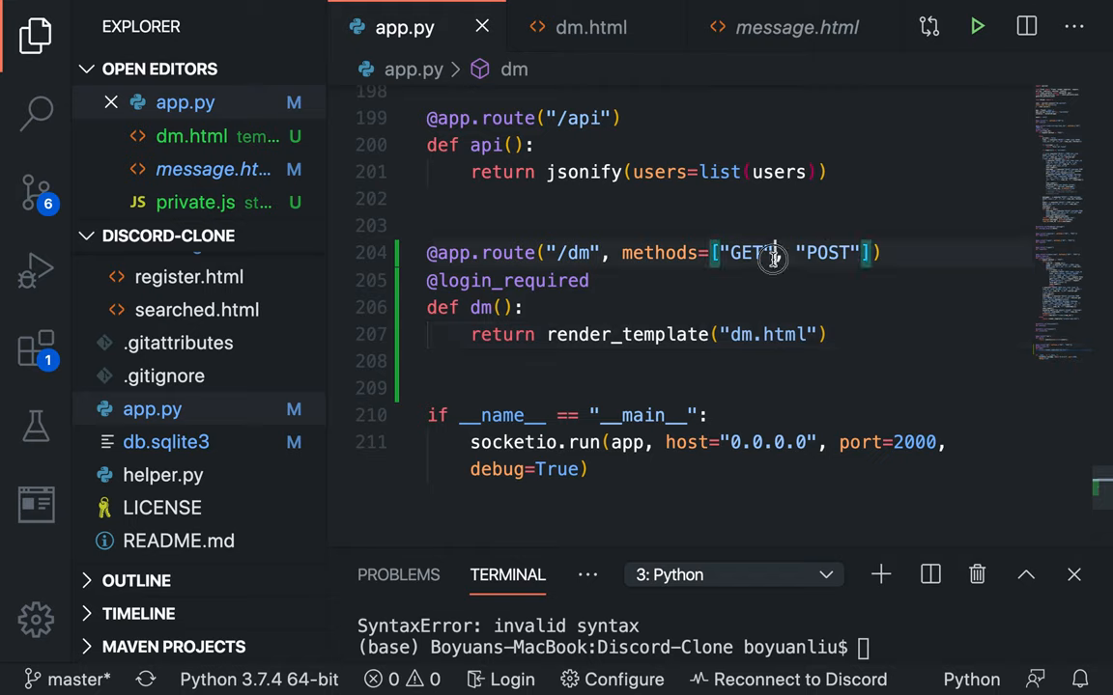
- Remove POST from the /dm methods and add {% for message in messages %} inside <ul id="messages"> in dm.html
key(Backspace)
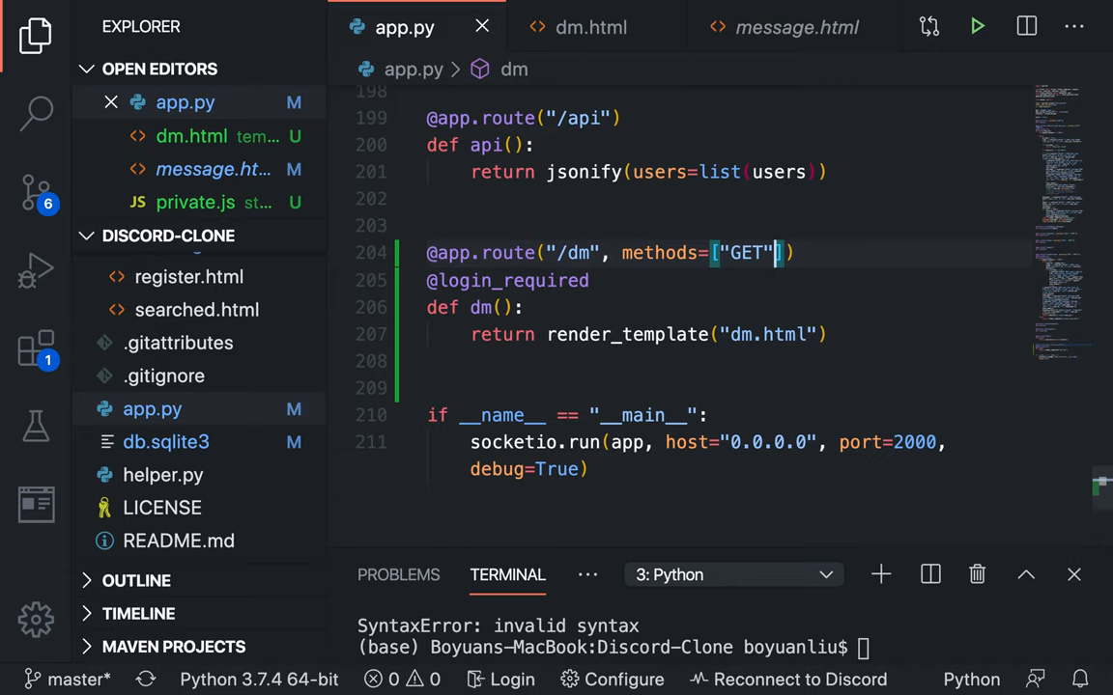
click(591, 27)
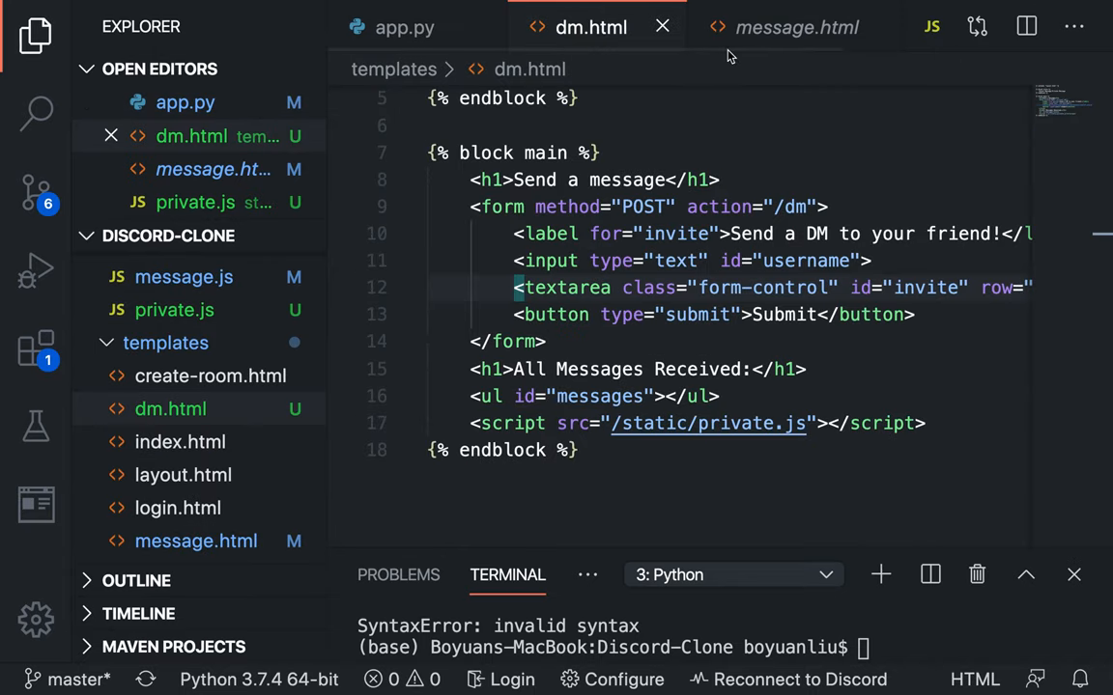
click(966, 286)
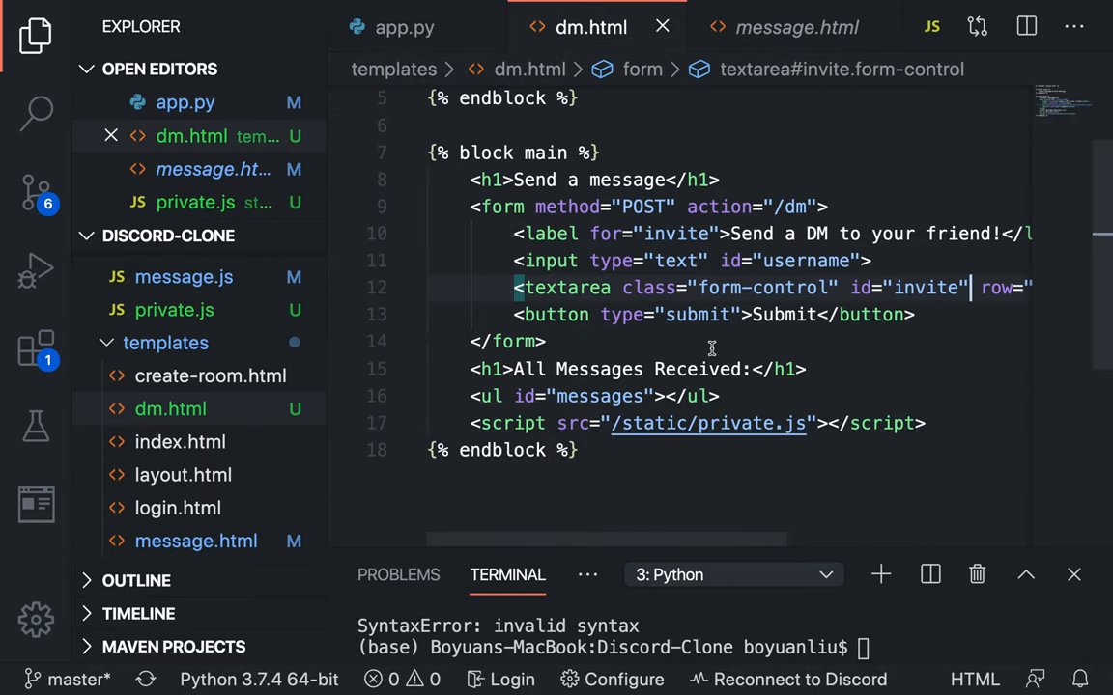
mouse_move(691, 386)
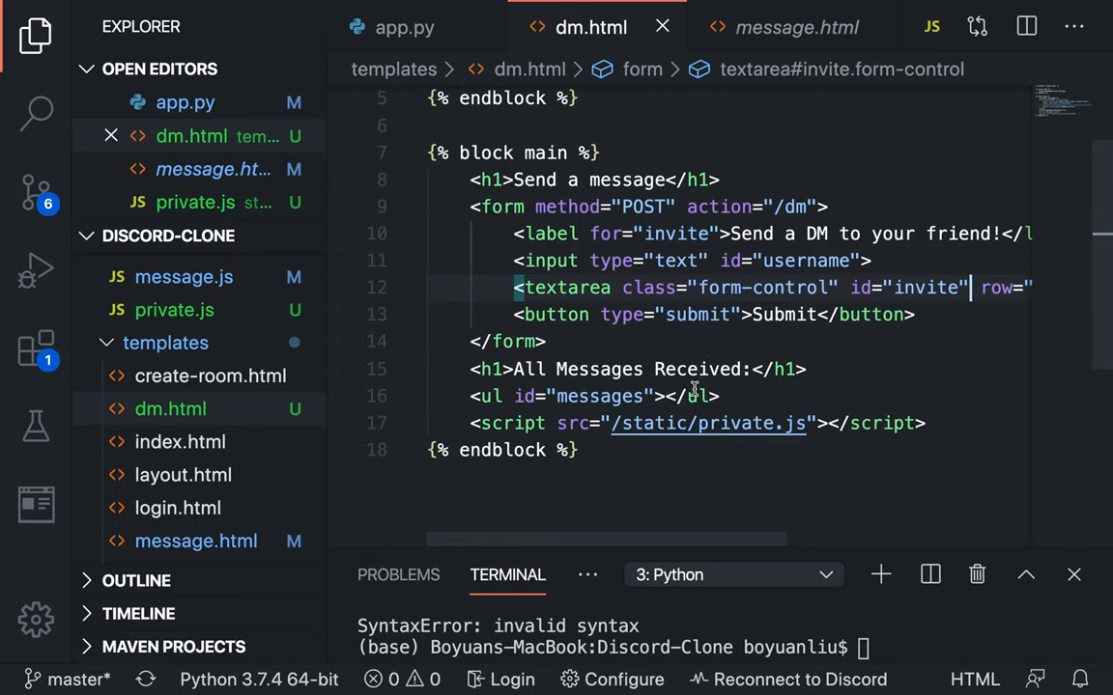
key(Enter)
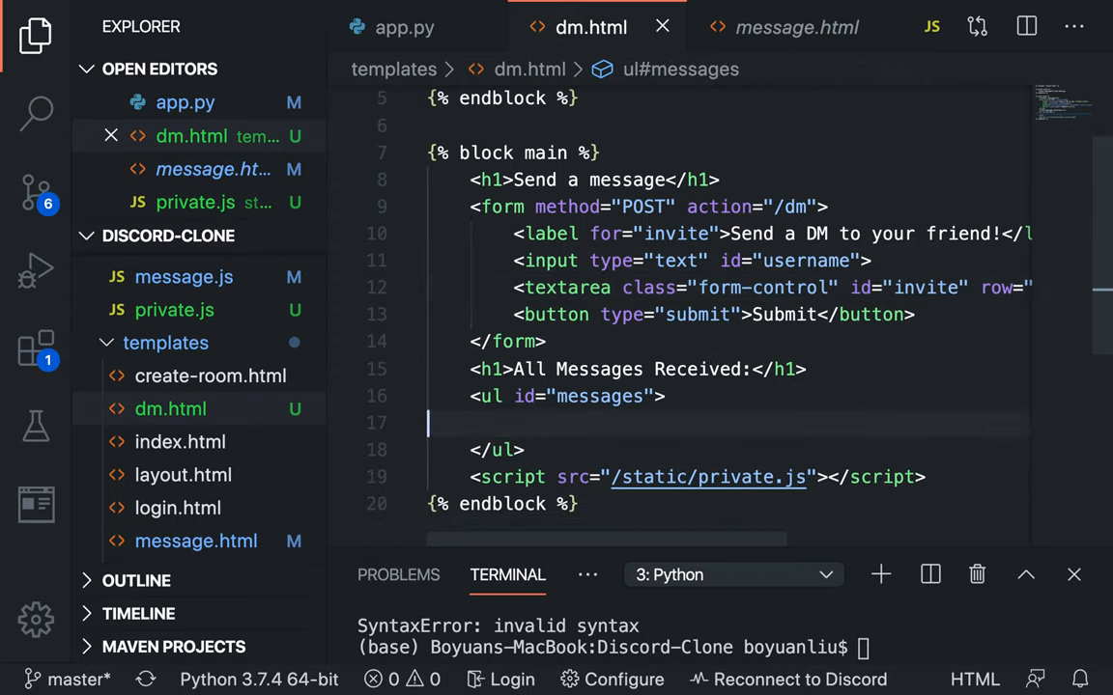
text({%%})
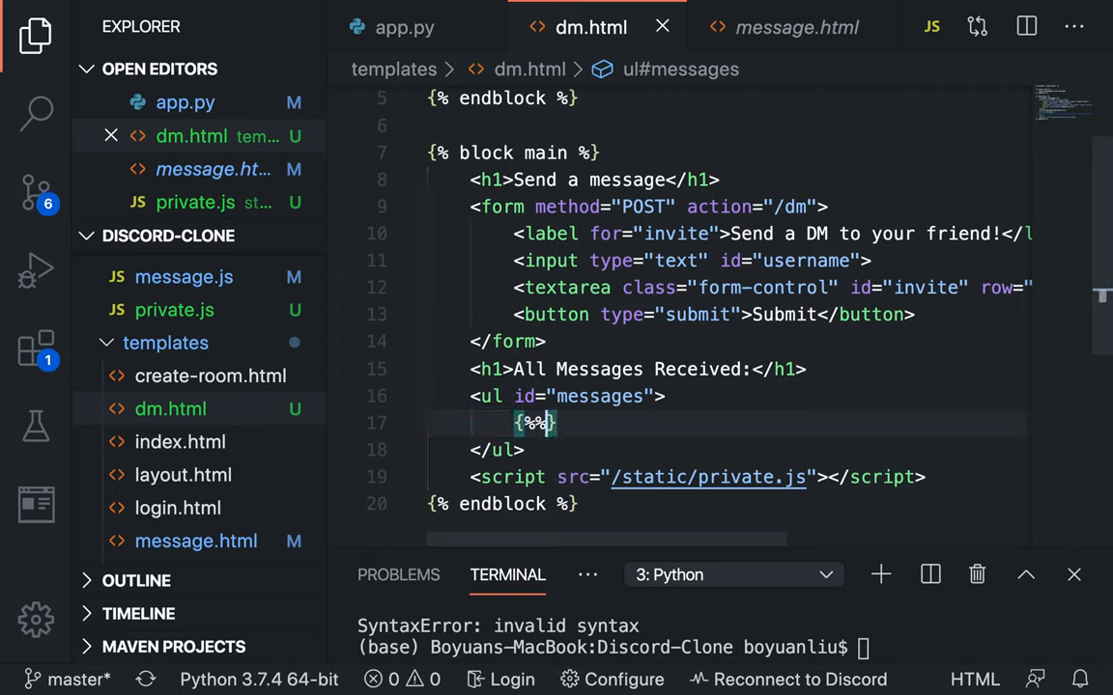
text(for message in messages)
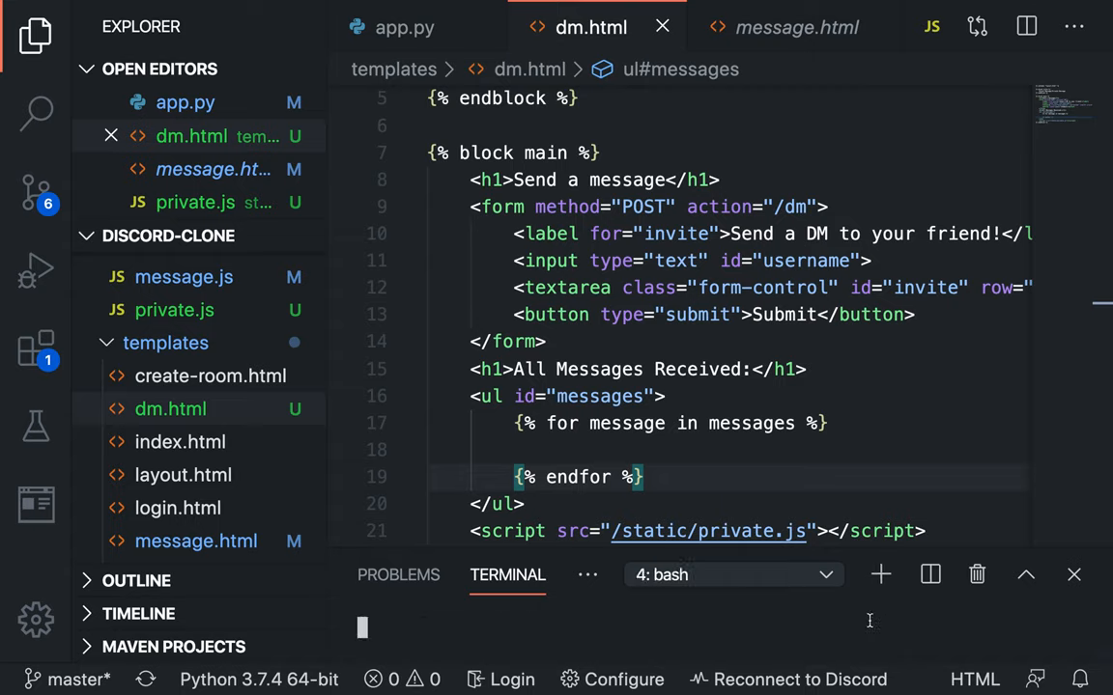
text(o)
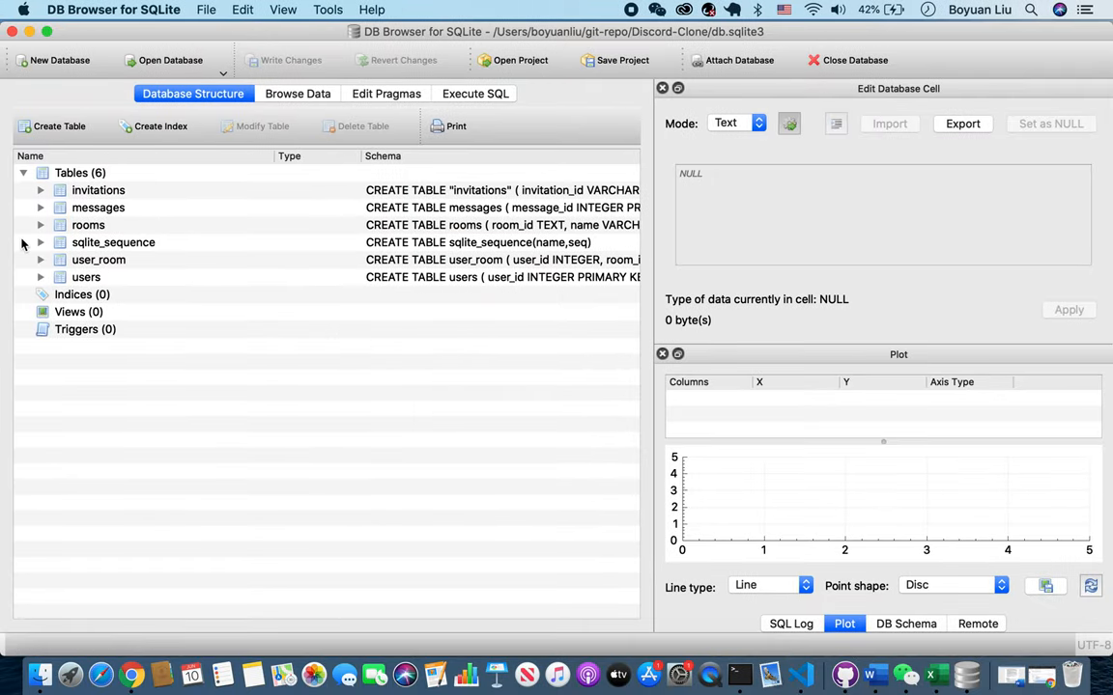
- Expand the messages table in DB Browser to view message_id, author, message, room and timestamp columns
click(41, 207)
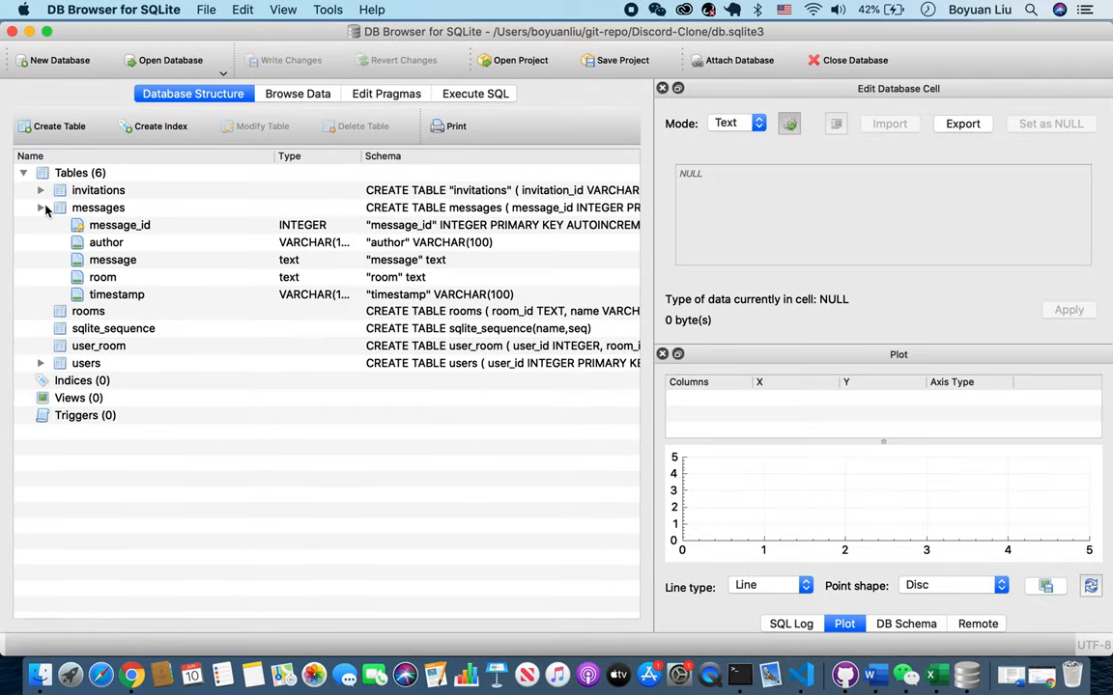
click(116, 294)
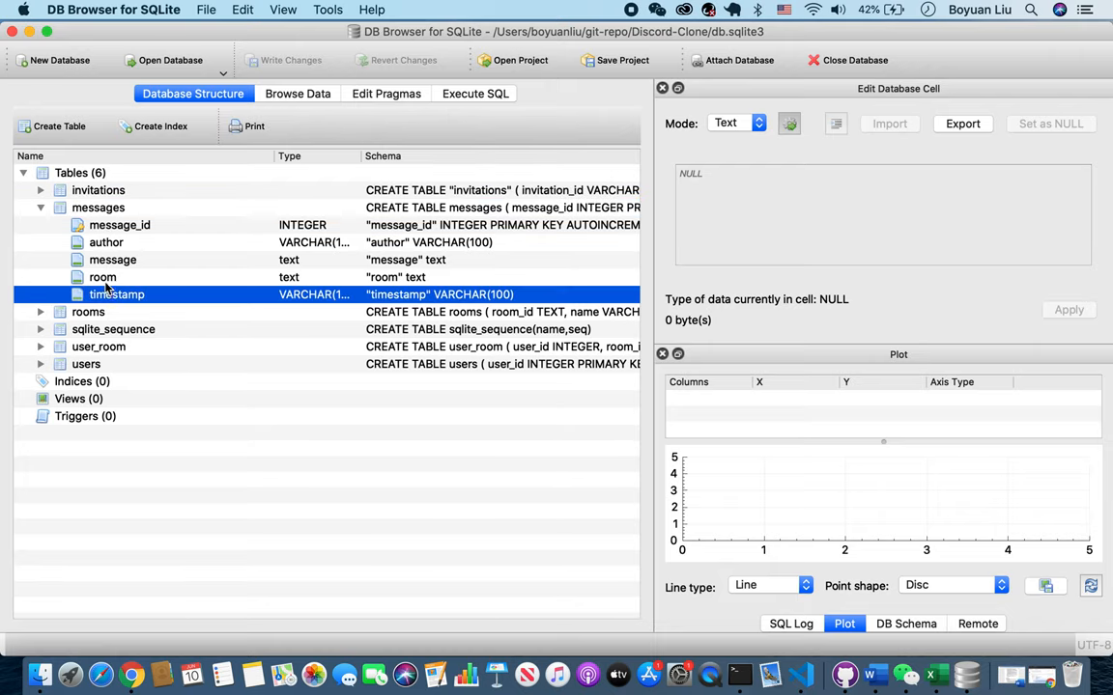
click(102, 278)
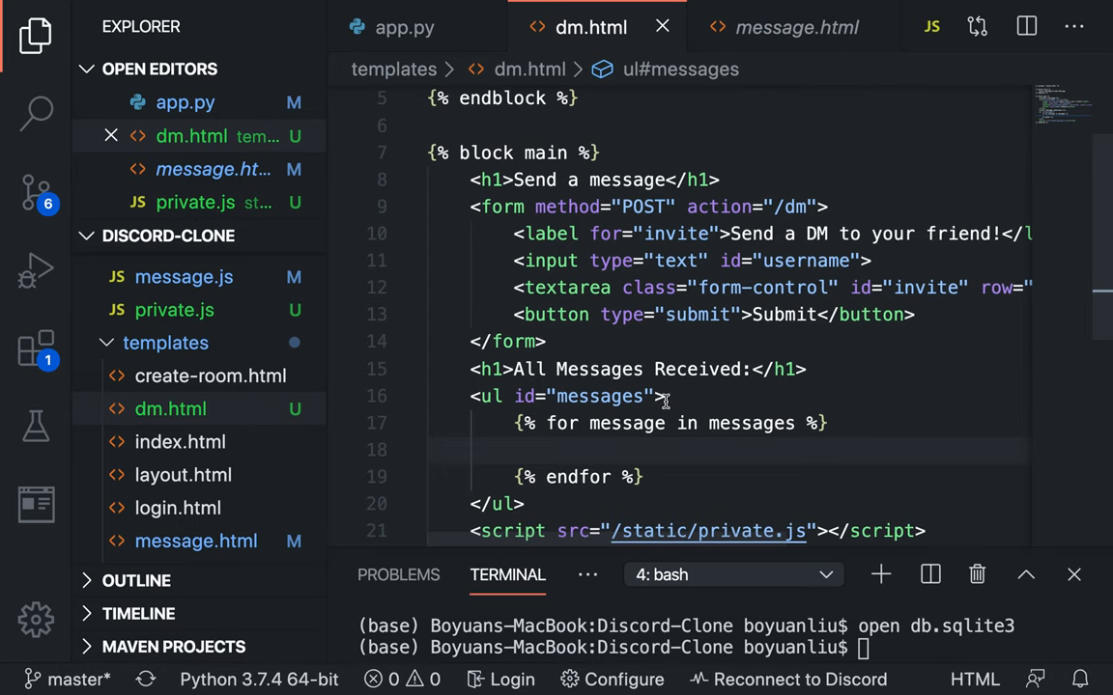
- Write window.onload in private.js and paste message.js's $("#messageForm").submit handler inside it
click(404, 27)
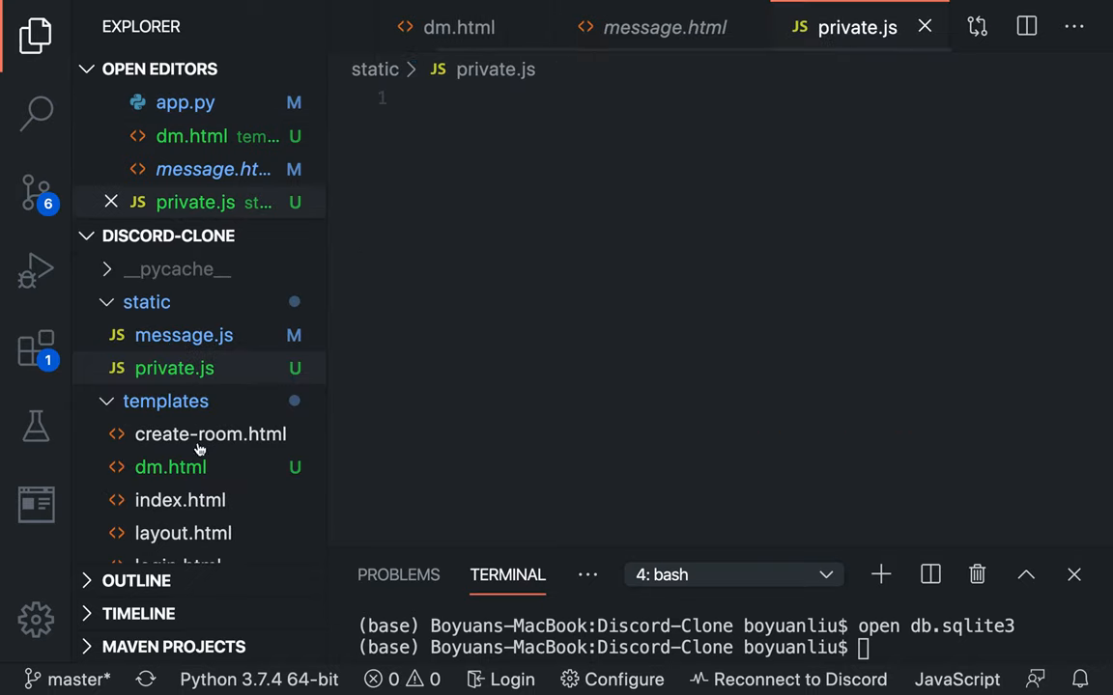
click(184, 337)
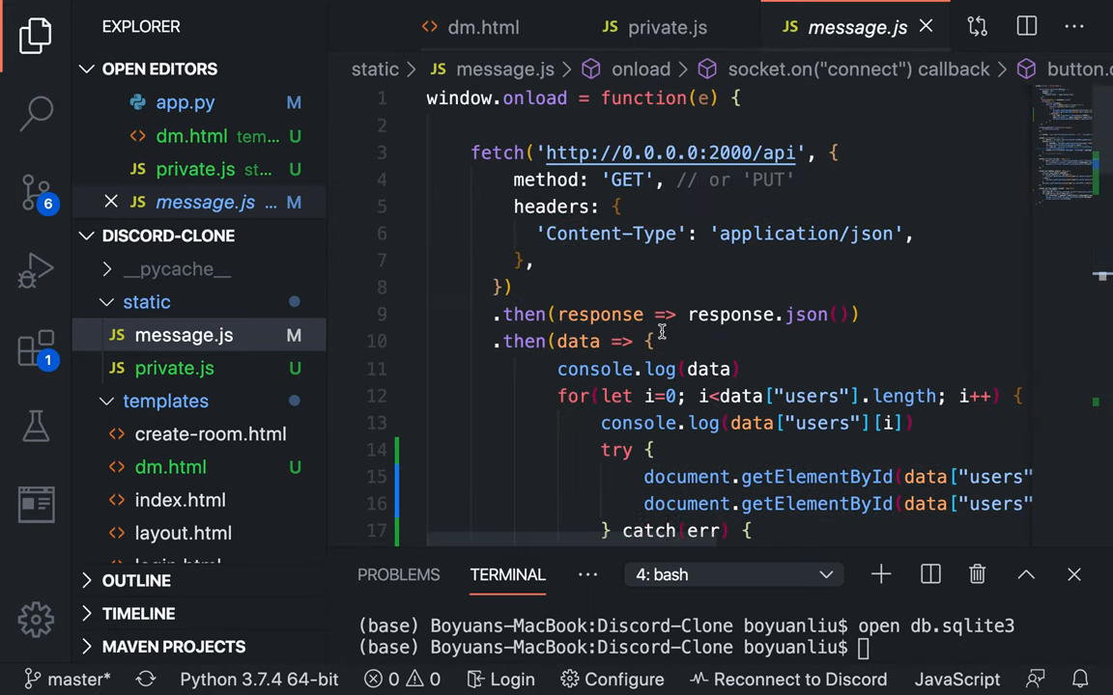
scroll(down, 3)
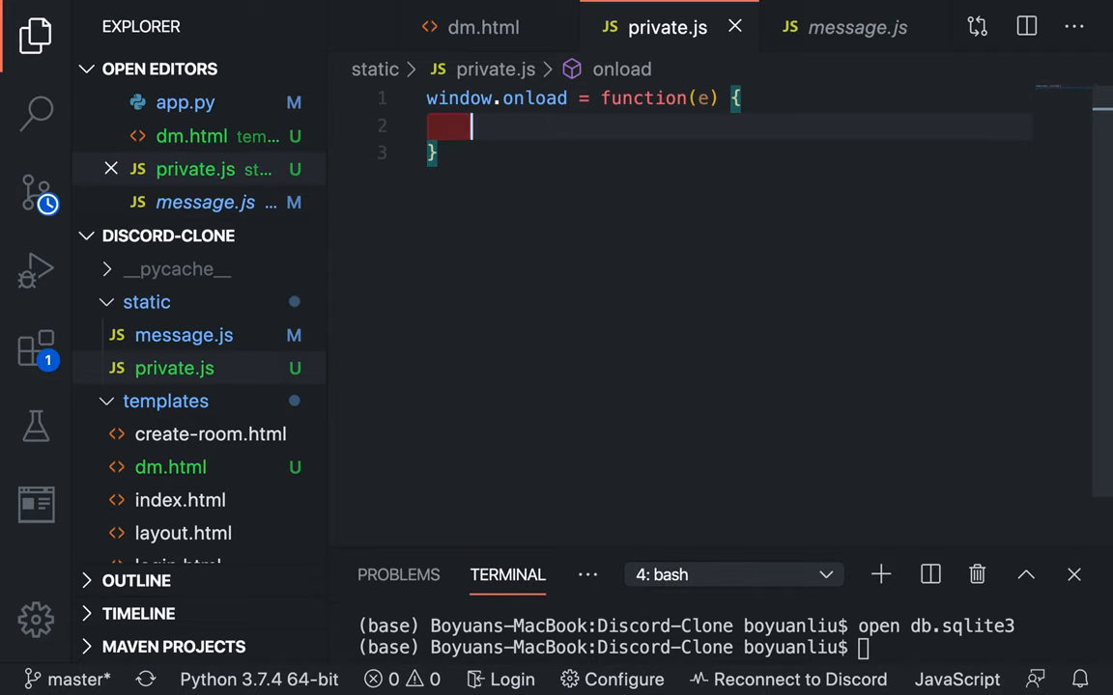
click(854, 27)
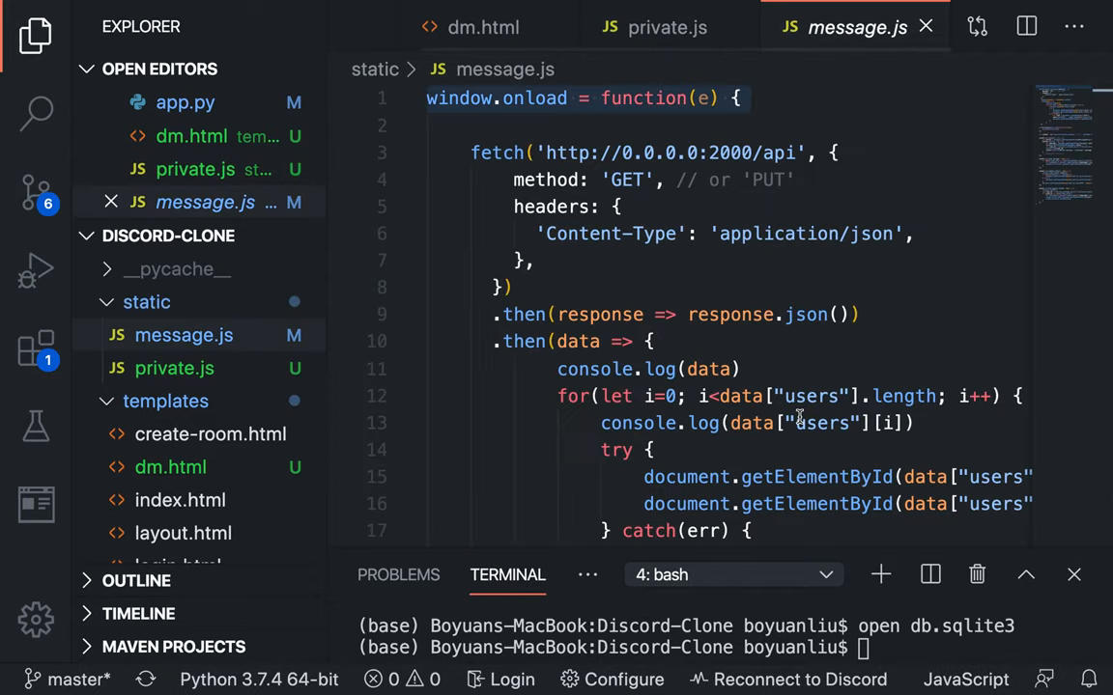
scroll(down, 3)
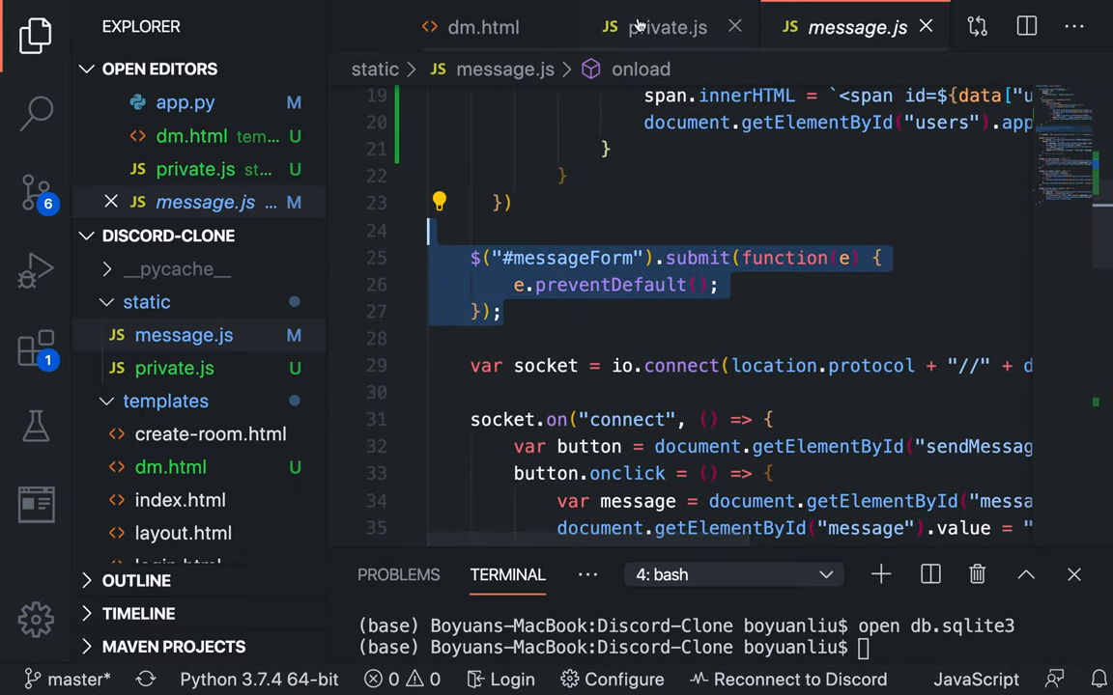
click(667, 27)
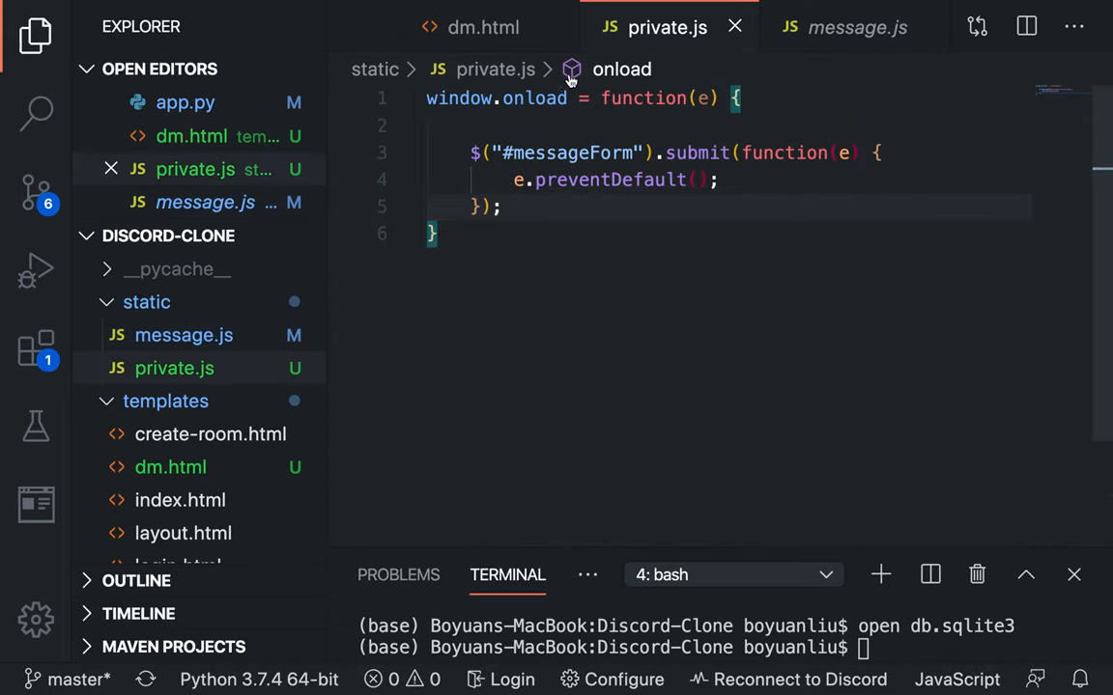
click(483, 27)
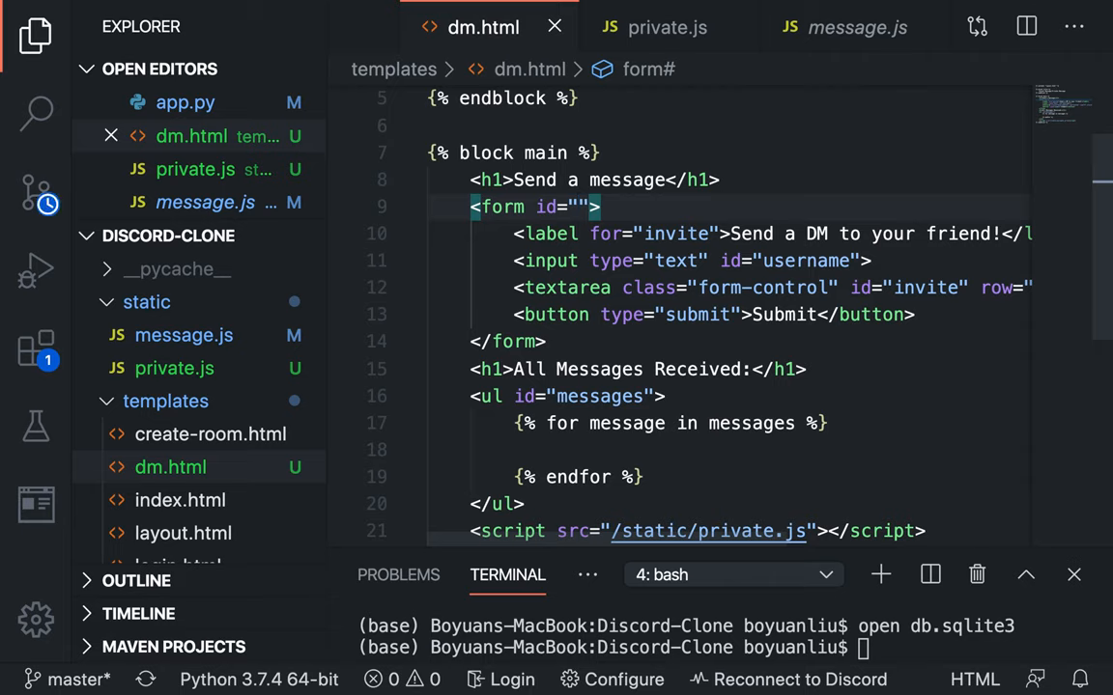
- Set the DM form's id to messageForm, then look up the socket code in message.js
text(messageForm)
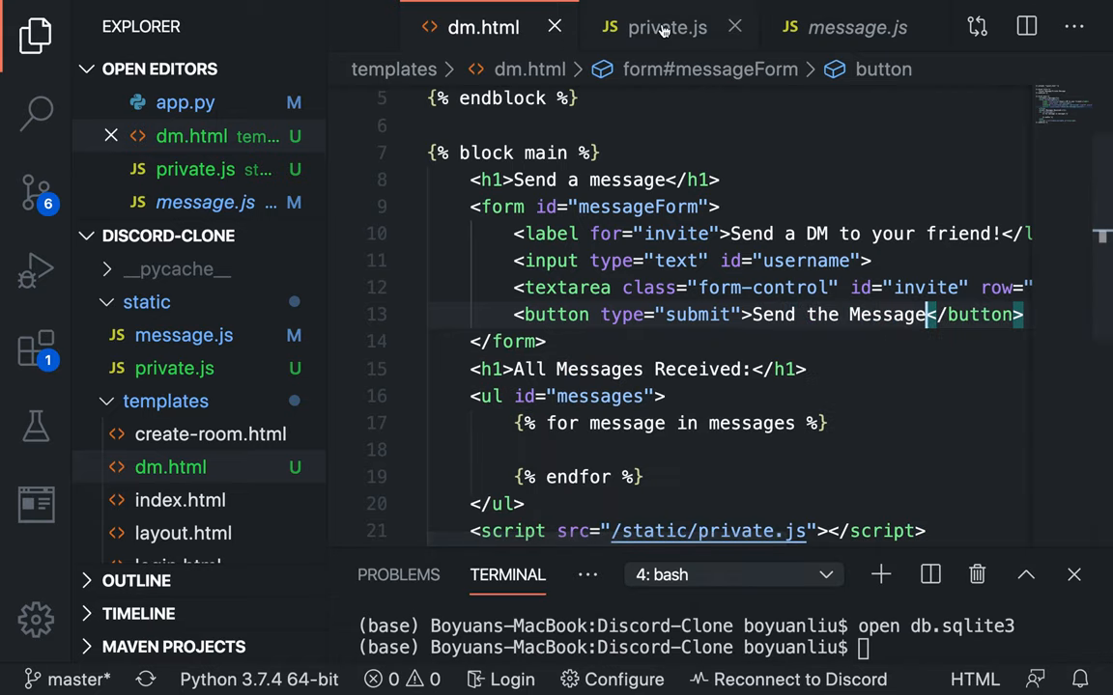
click(668, 27)
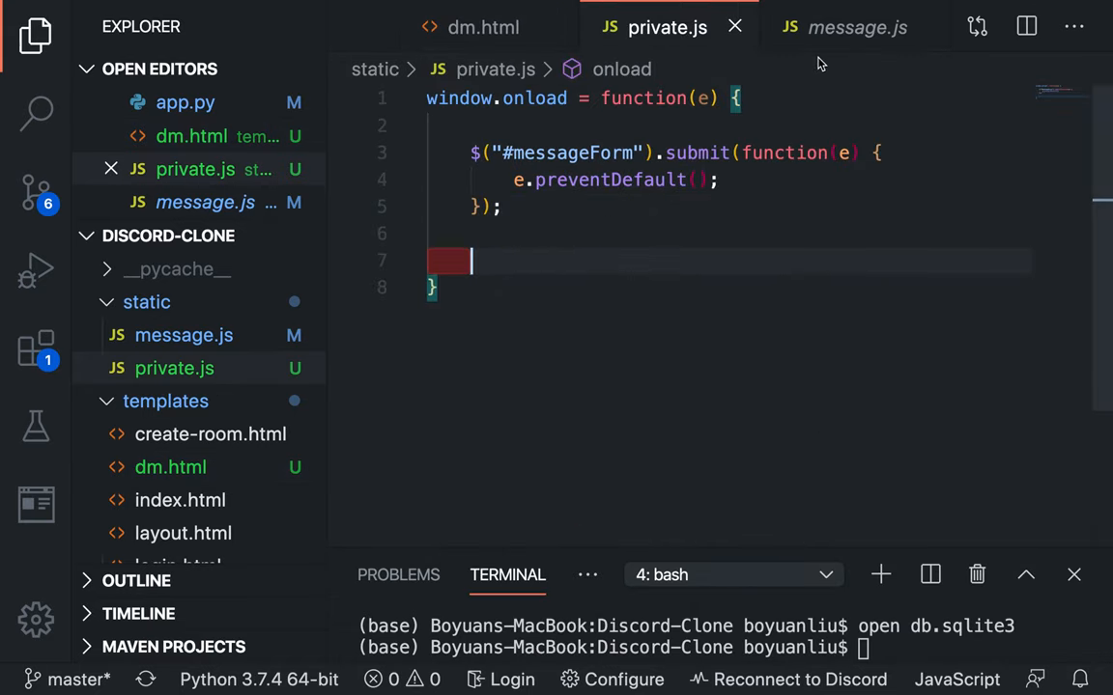
click(855, 27)
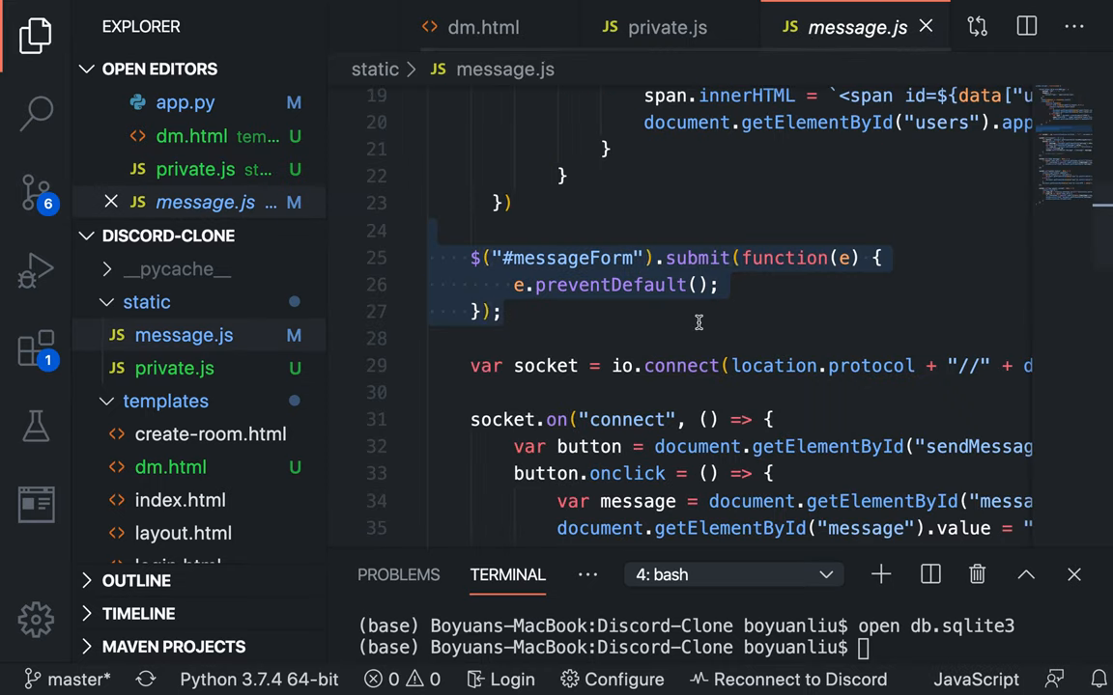
scroll(down, 3)
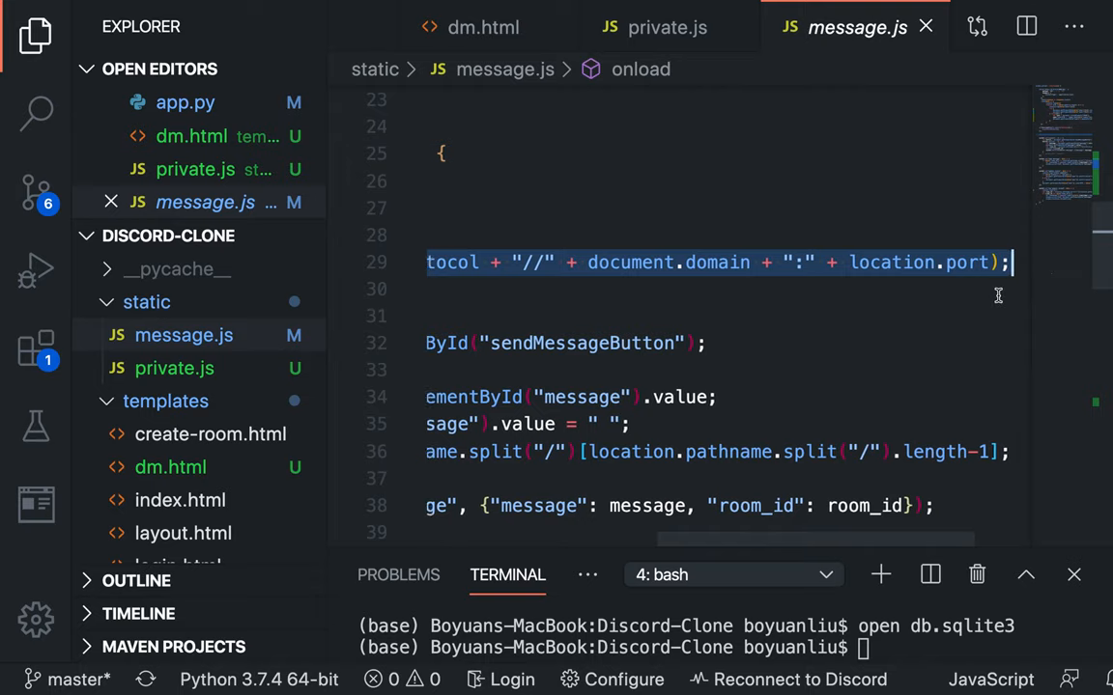
- Add var socket = io.connect(location.protocol + "//" + document.domain + ":" + location.port) to private.js
click(669, 27)
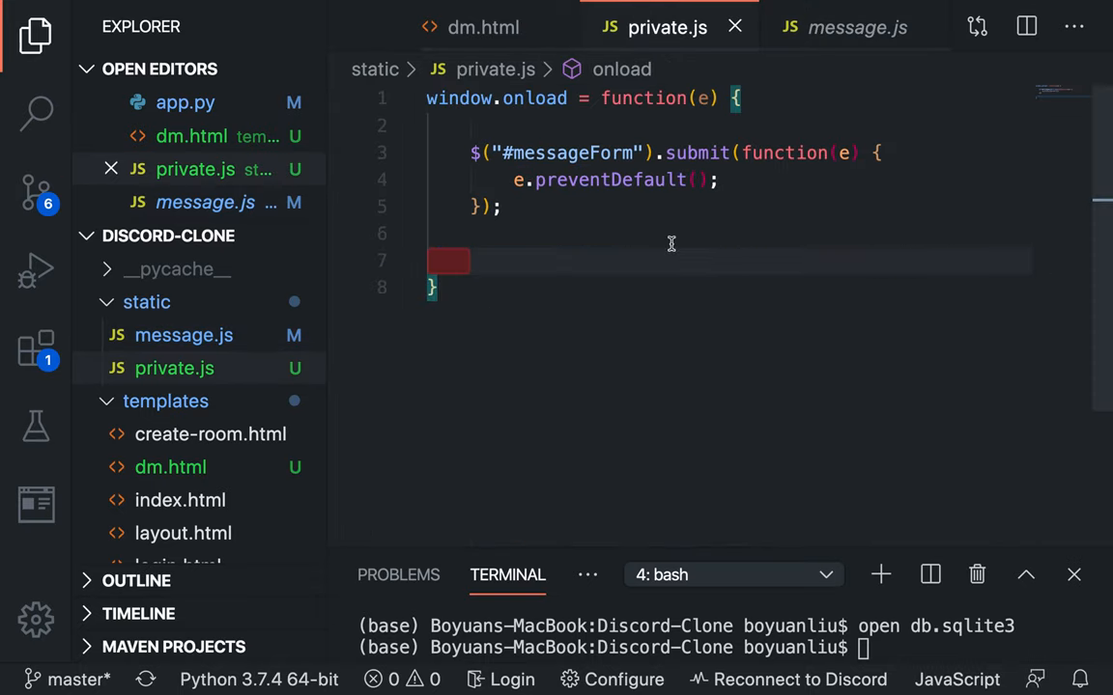
text(var socket = io.connect(location.protocol + "//" + d)
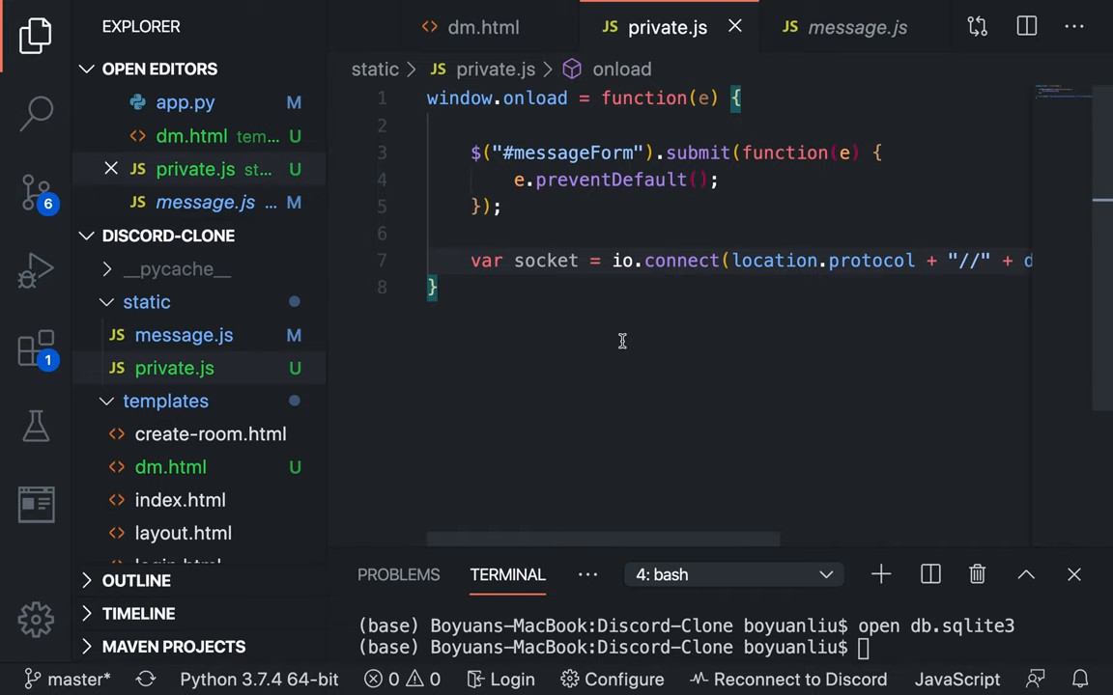
text(document.domain + ":" + location.port);)
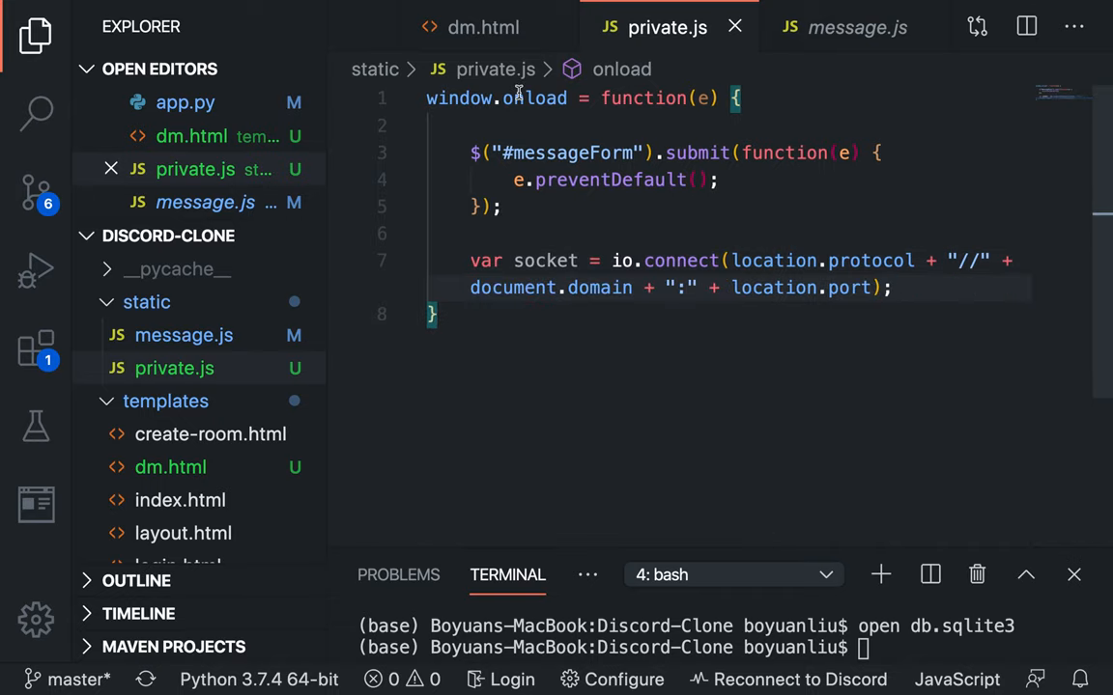
click(483, 27)
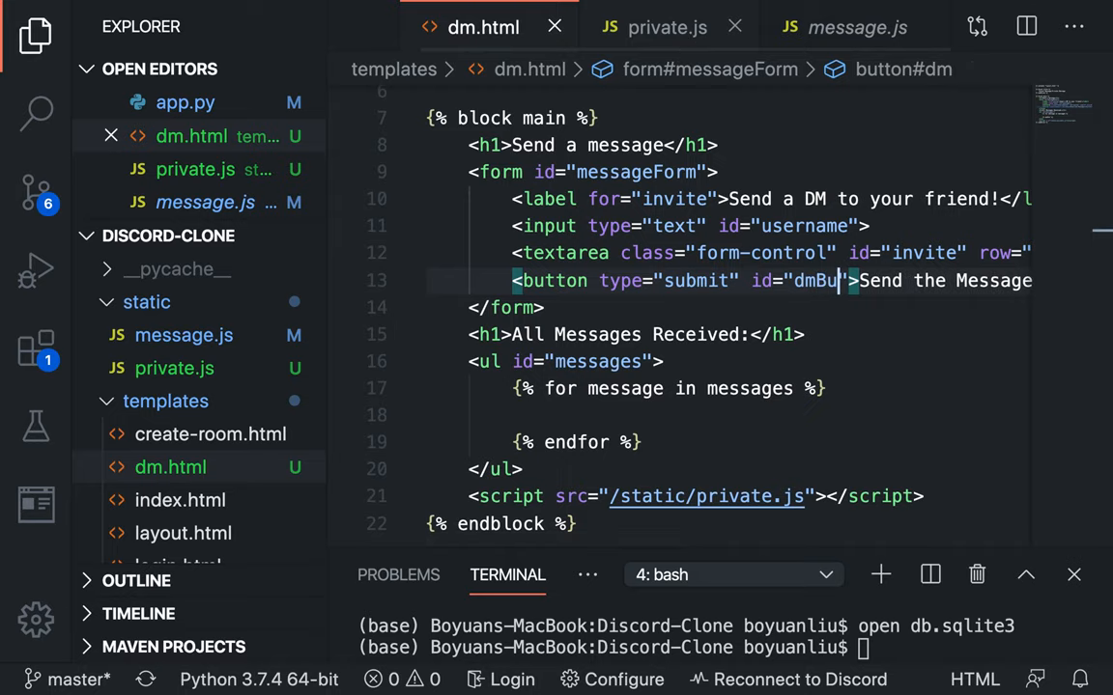
- Add a socket.on("connect", () => { handler in private.js, modelled on message.js
click(666, 27)
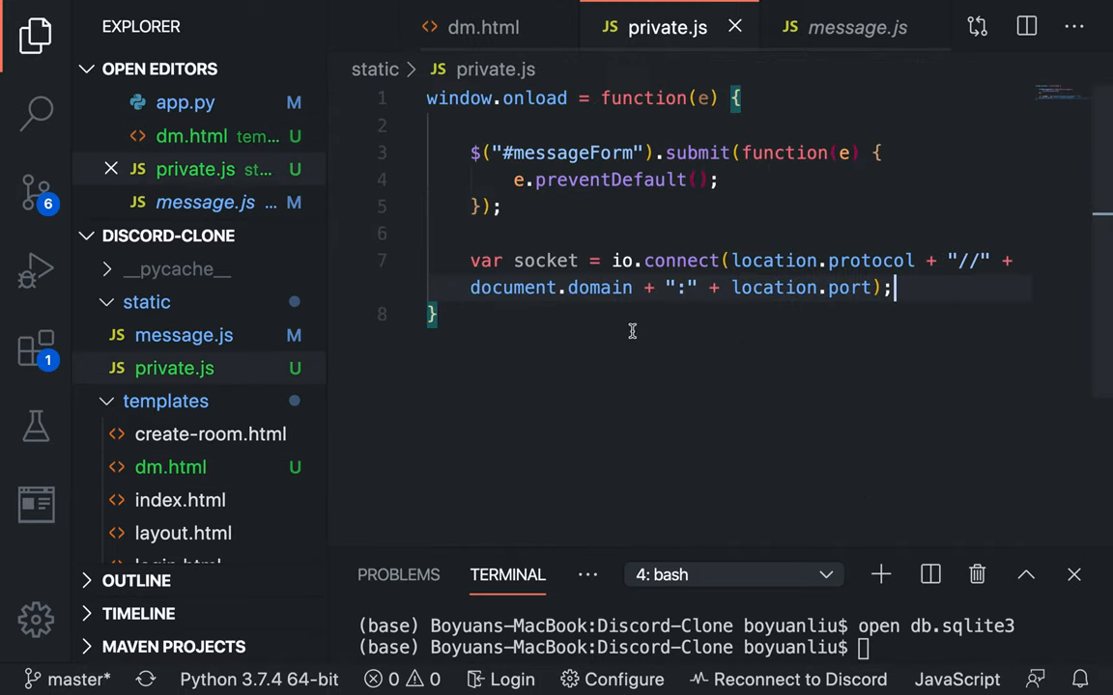
key(Enter)
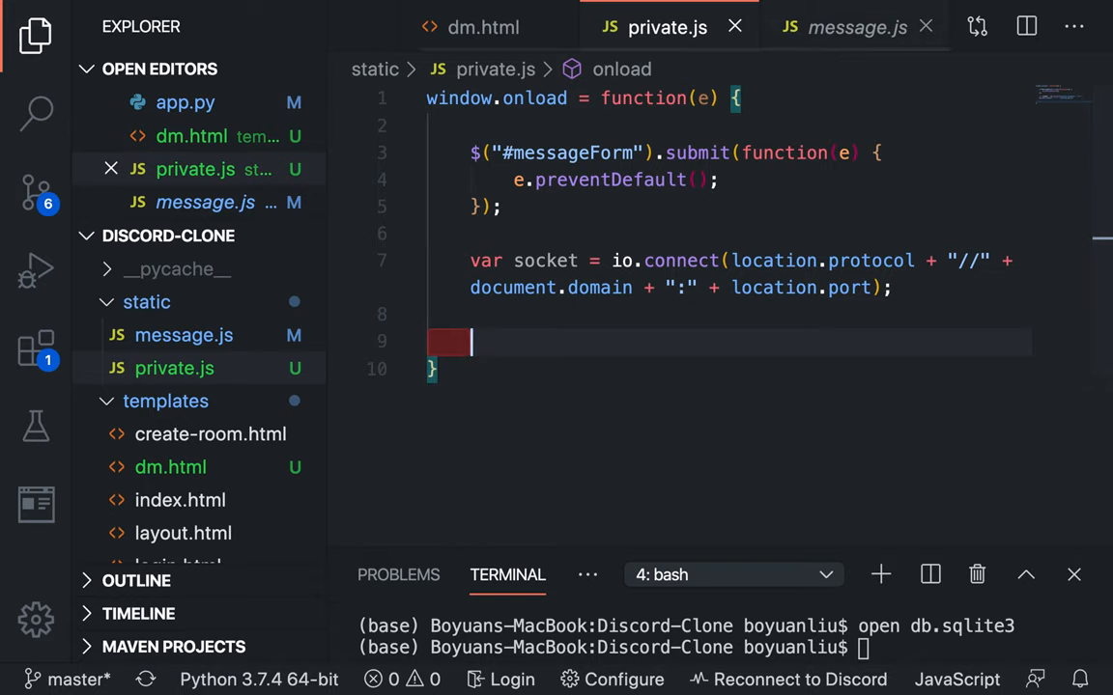
text(socket.on(""))
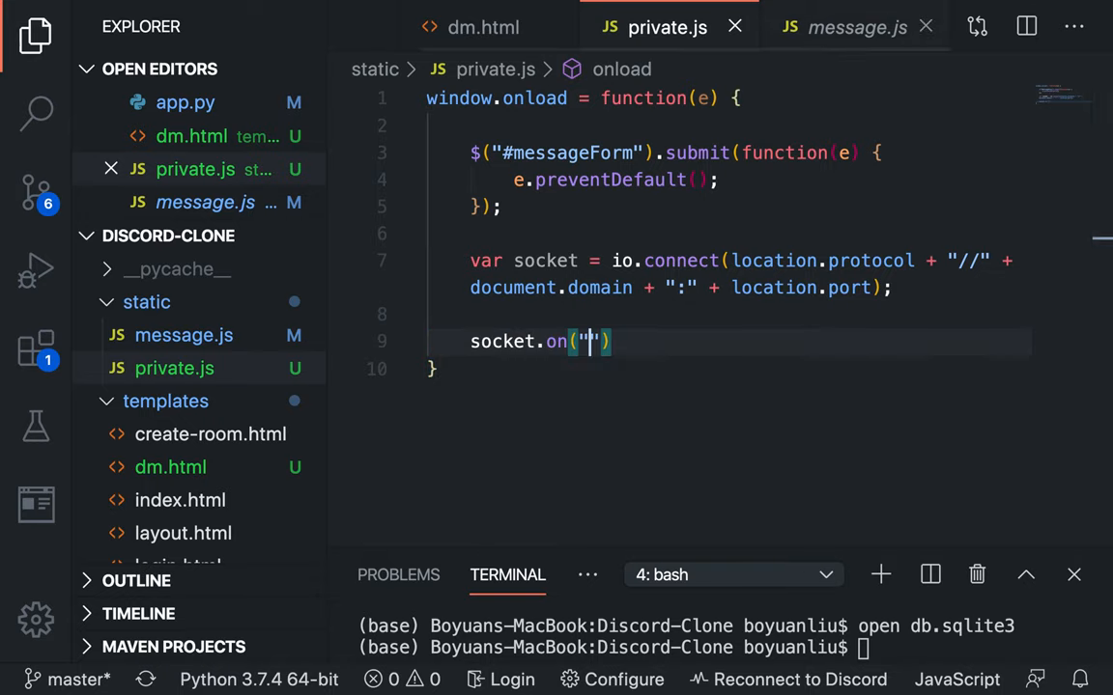
text(connect)
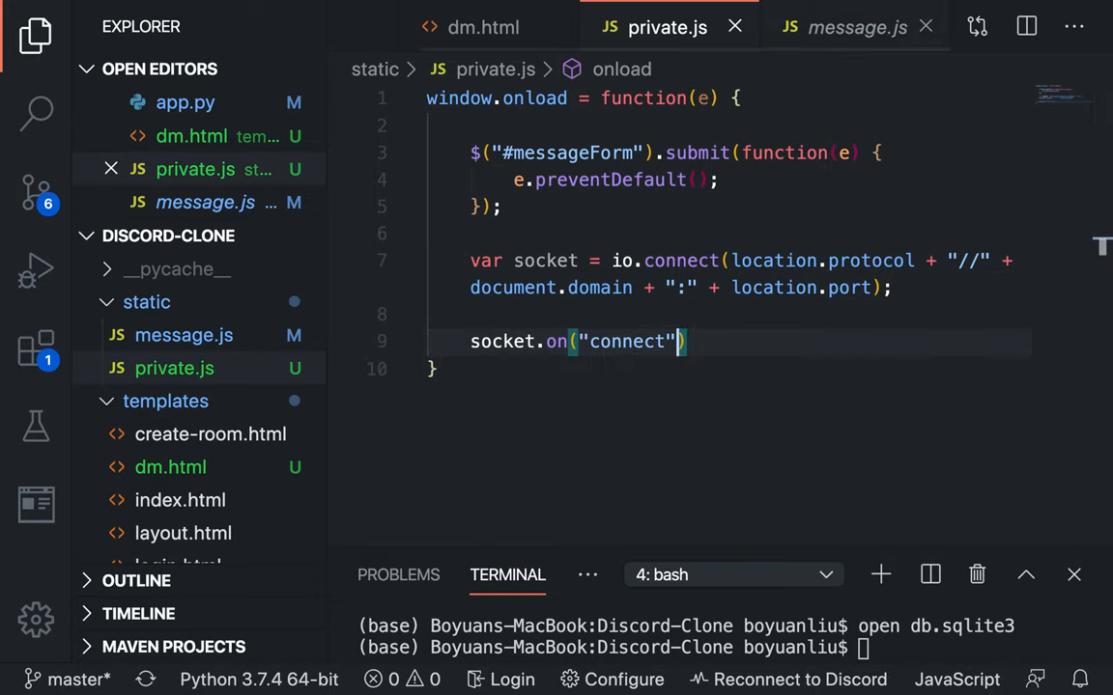
click(858, 27)
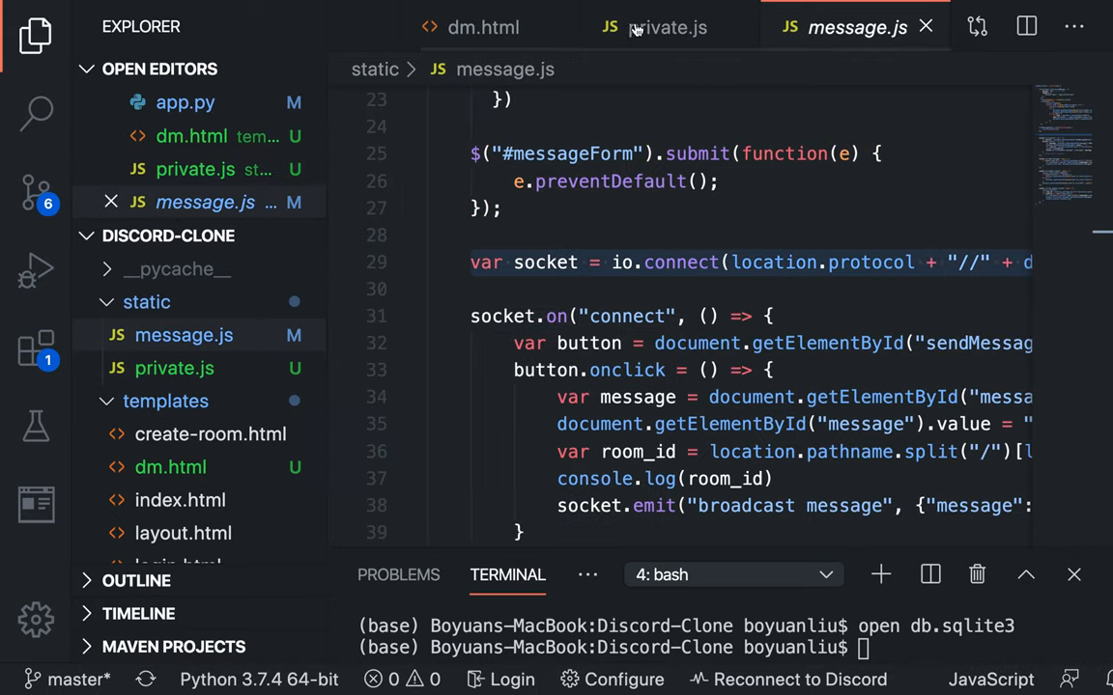
click(667, 27)
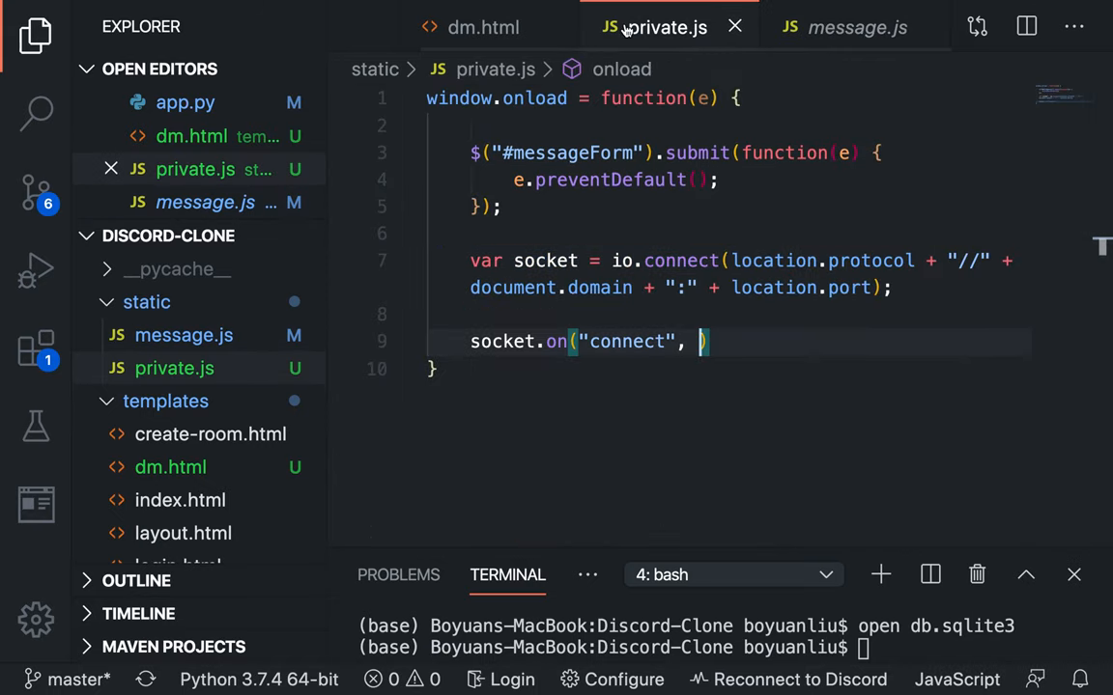
text(() => {)
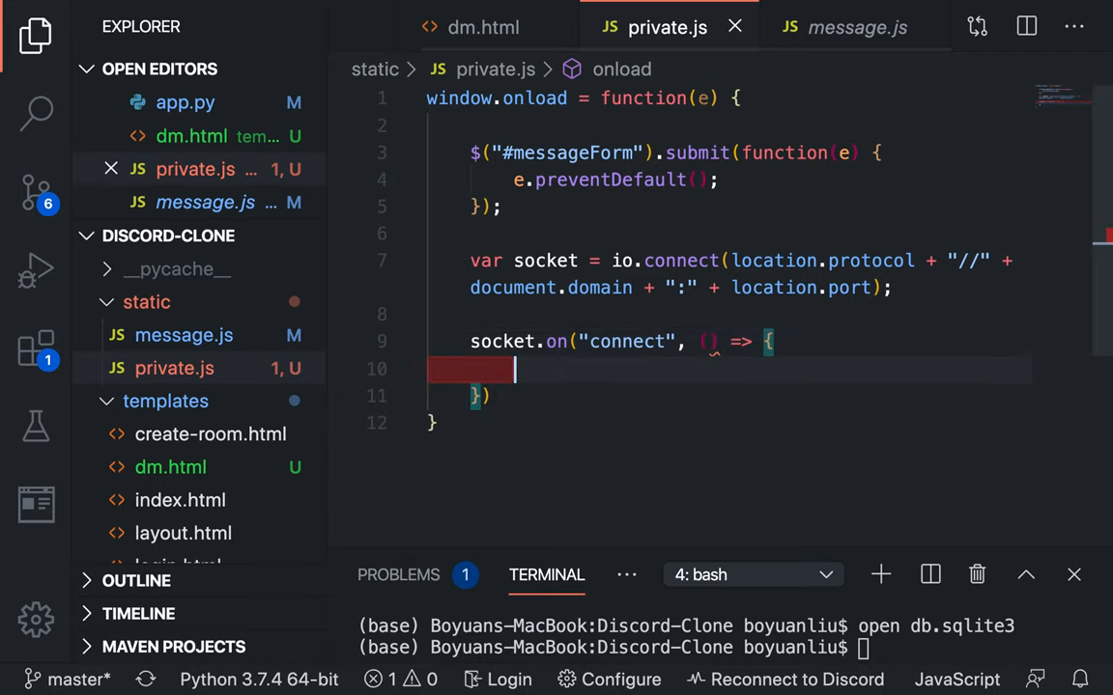
- Inside the handler get the dmButton element with var button = document.getElementById("dmButton")
click(858, 27)
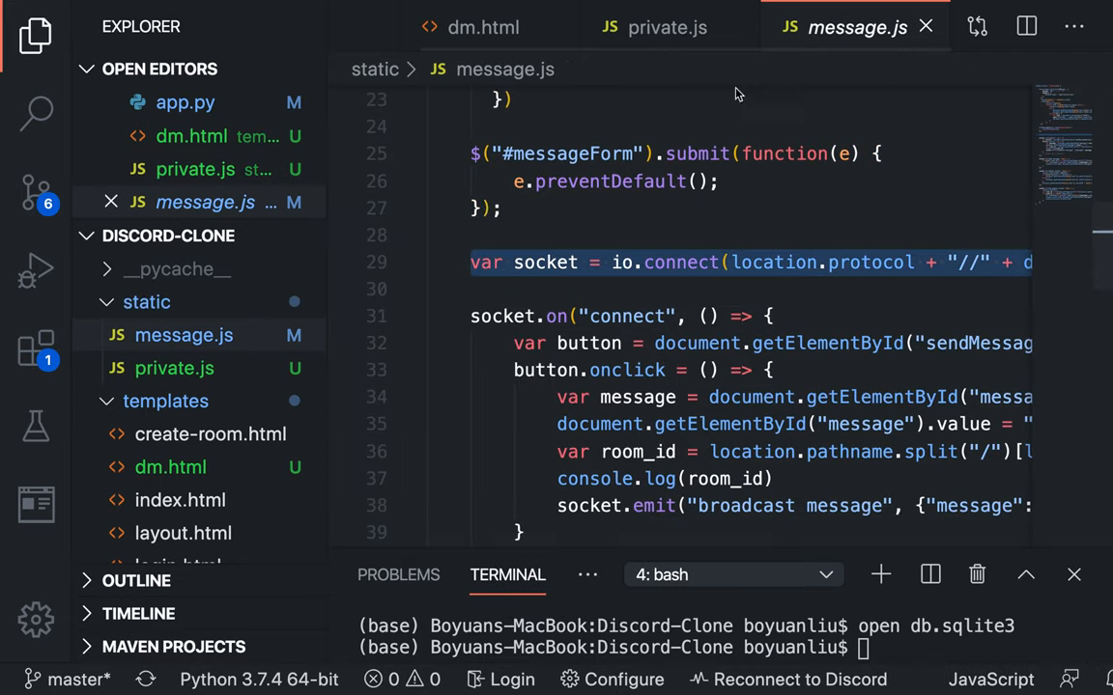
scroll(down, 3)
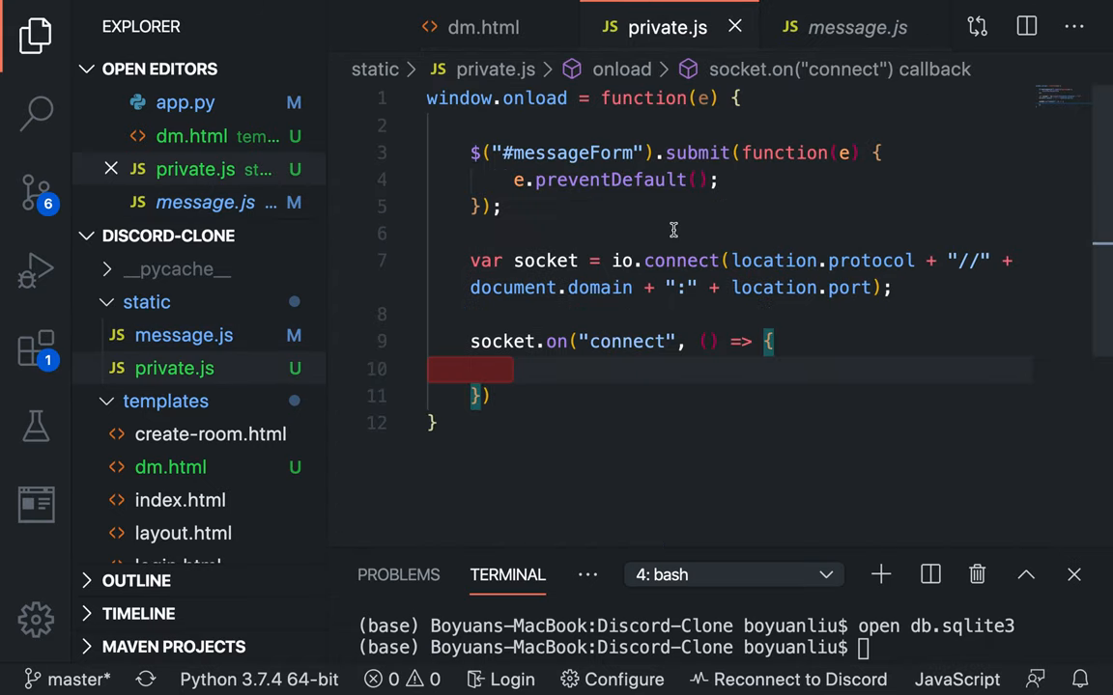
text(var button = document.getElementById(")
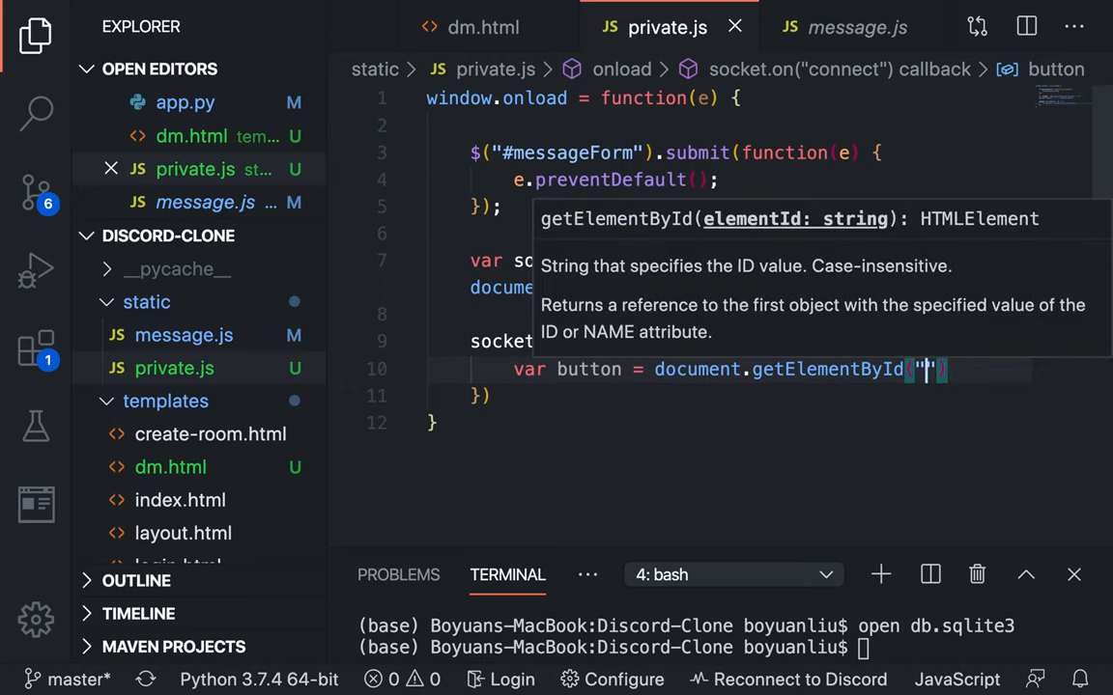
text(userna)
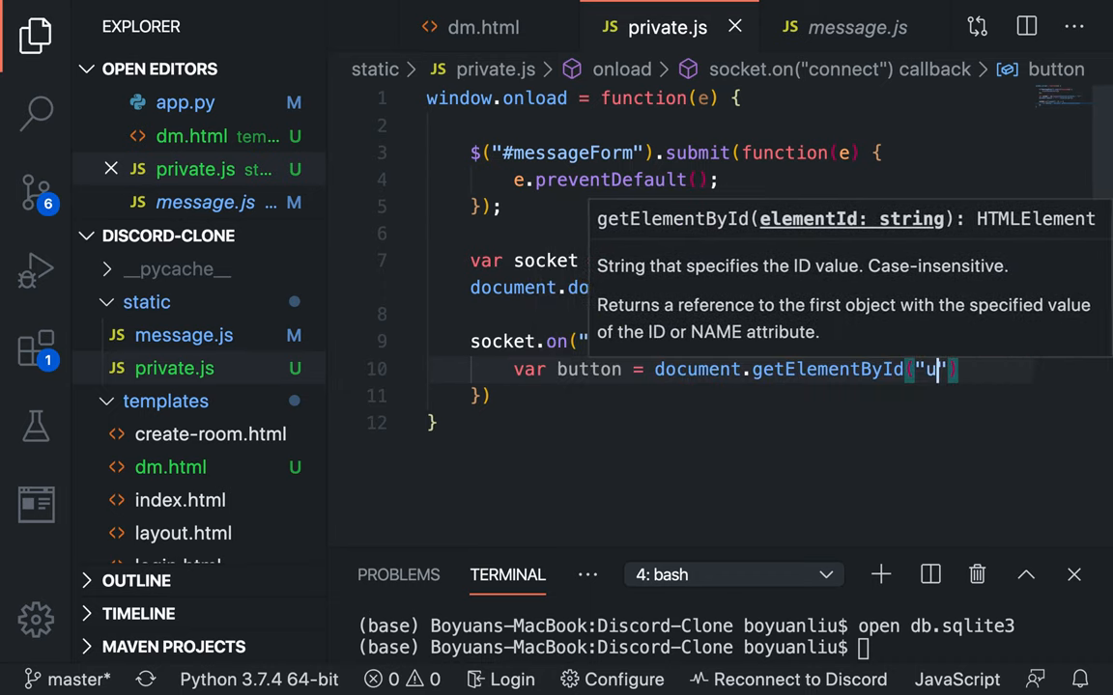
text(dmButton)
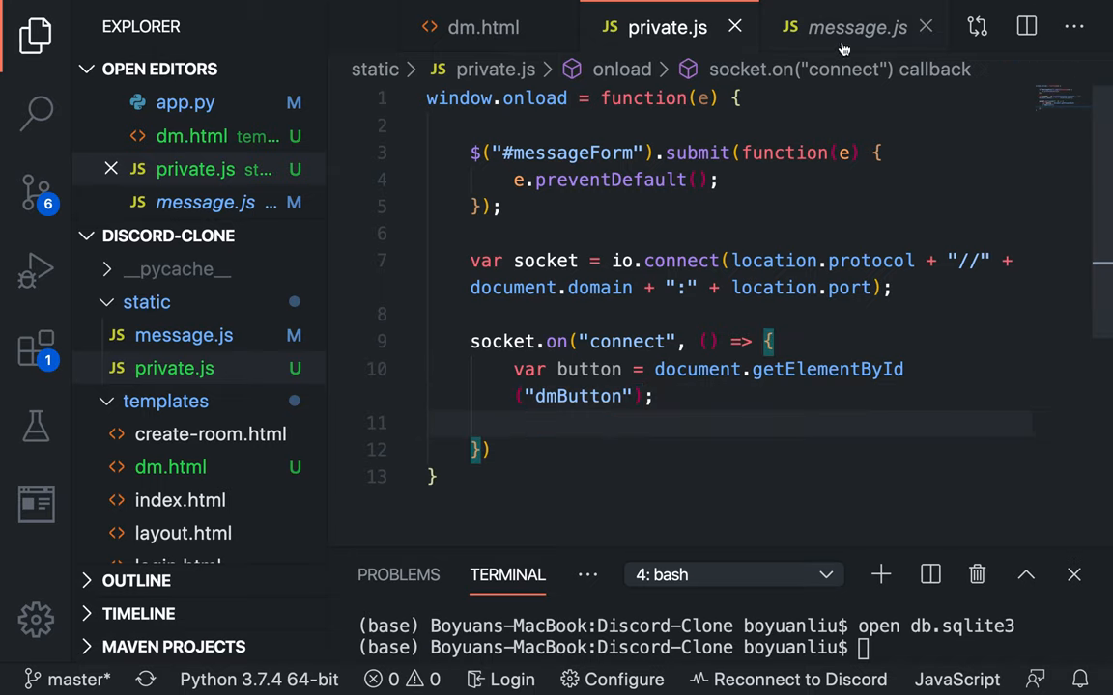
- Begin button.onclick as an arrow function () => {, comparing the syntax with message.js
click(856, 27)
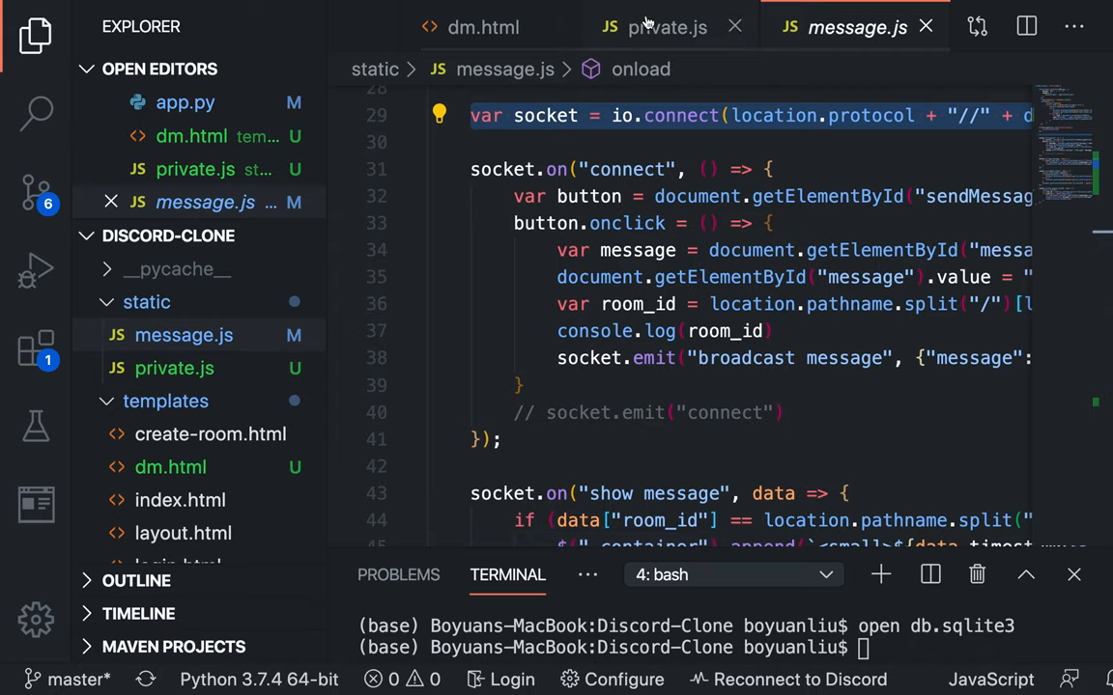
click(667, 27)
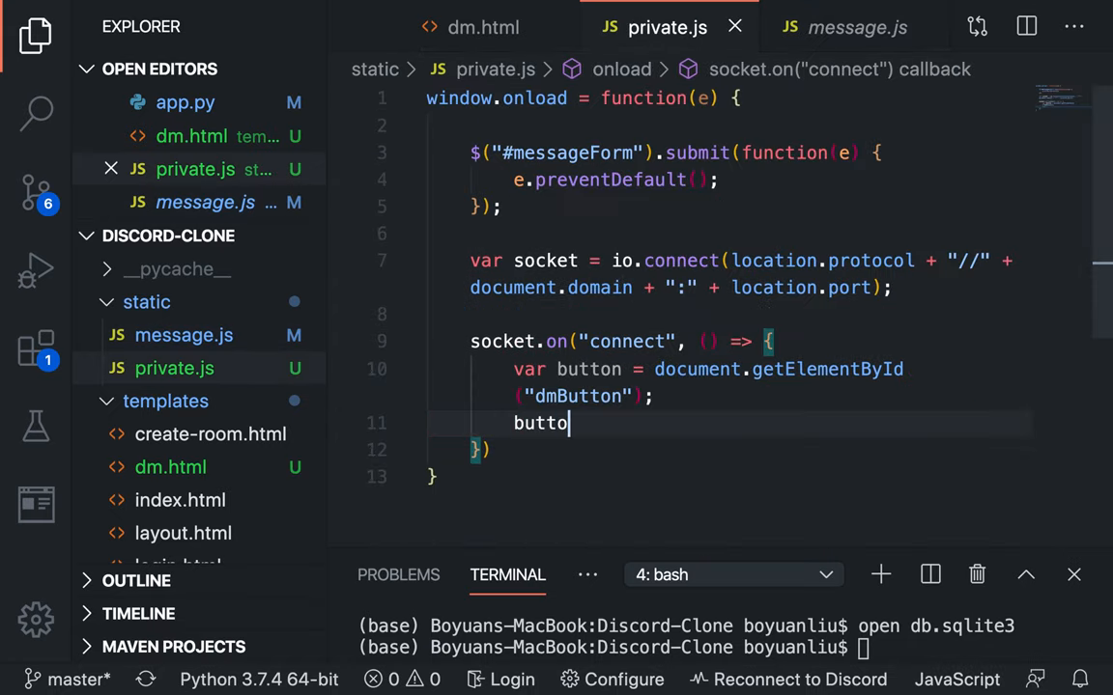
text(.o)
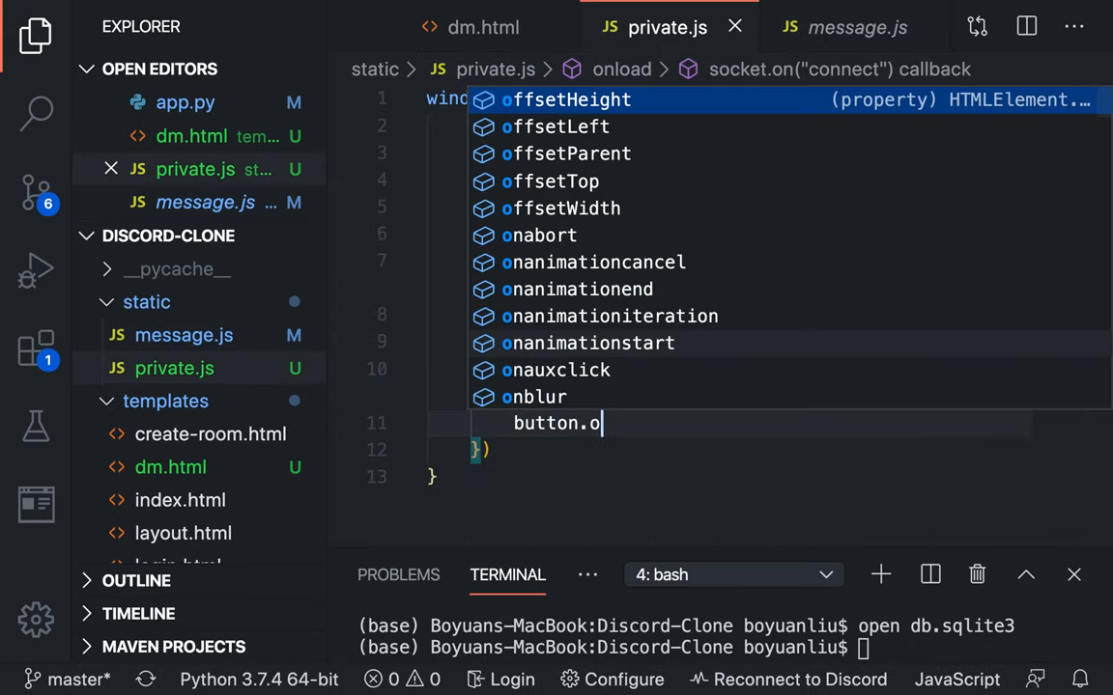
text(nc)
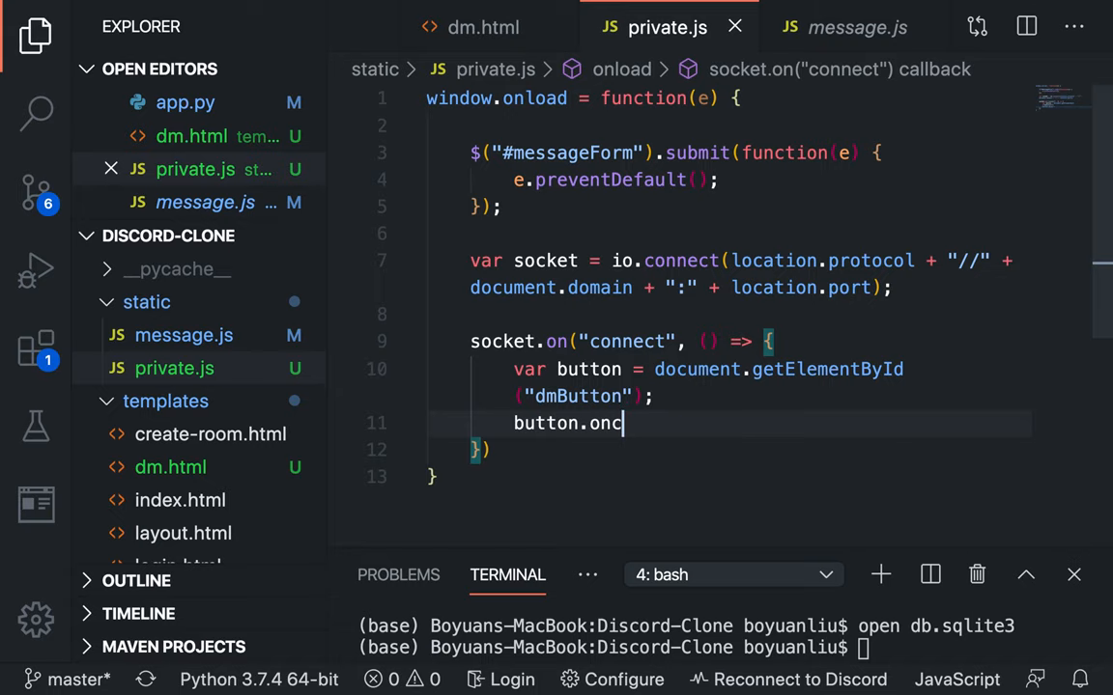
text(lick())
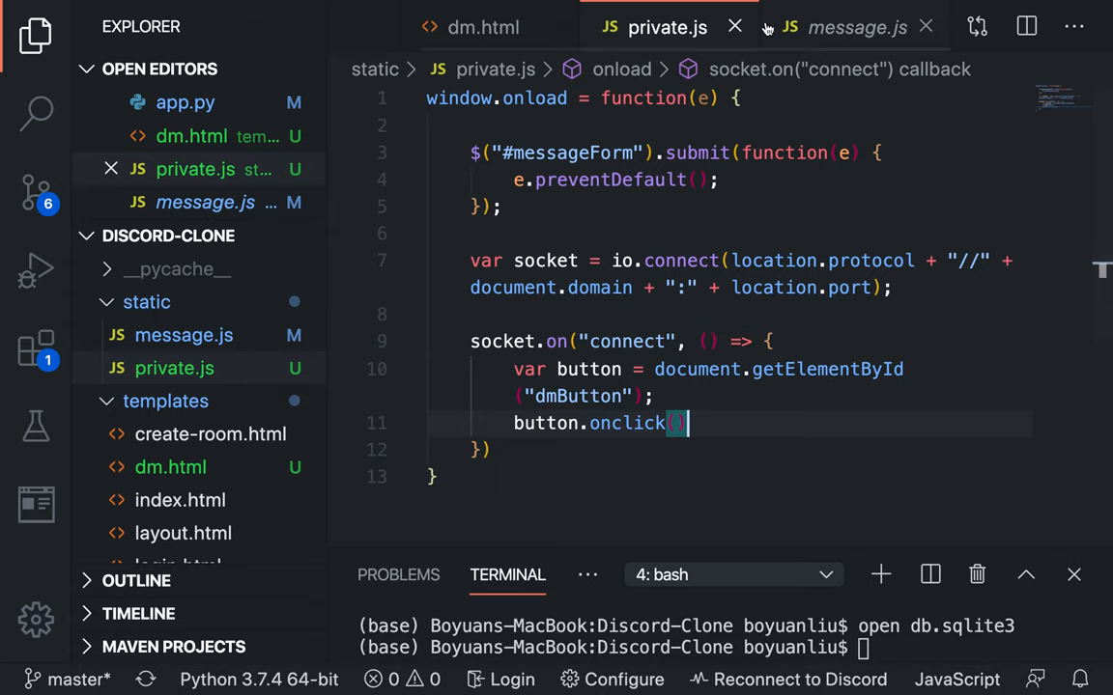
click(856, 27)
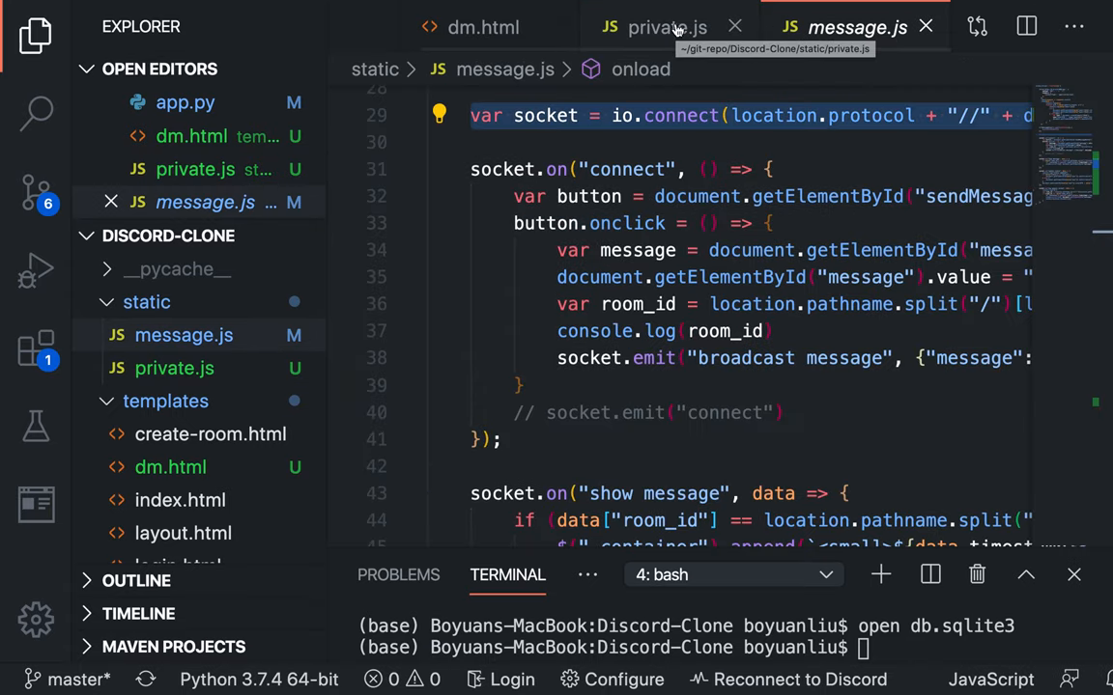
click(667, 27)
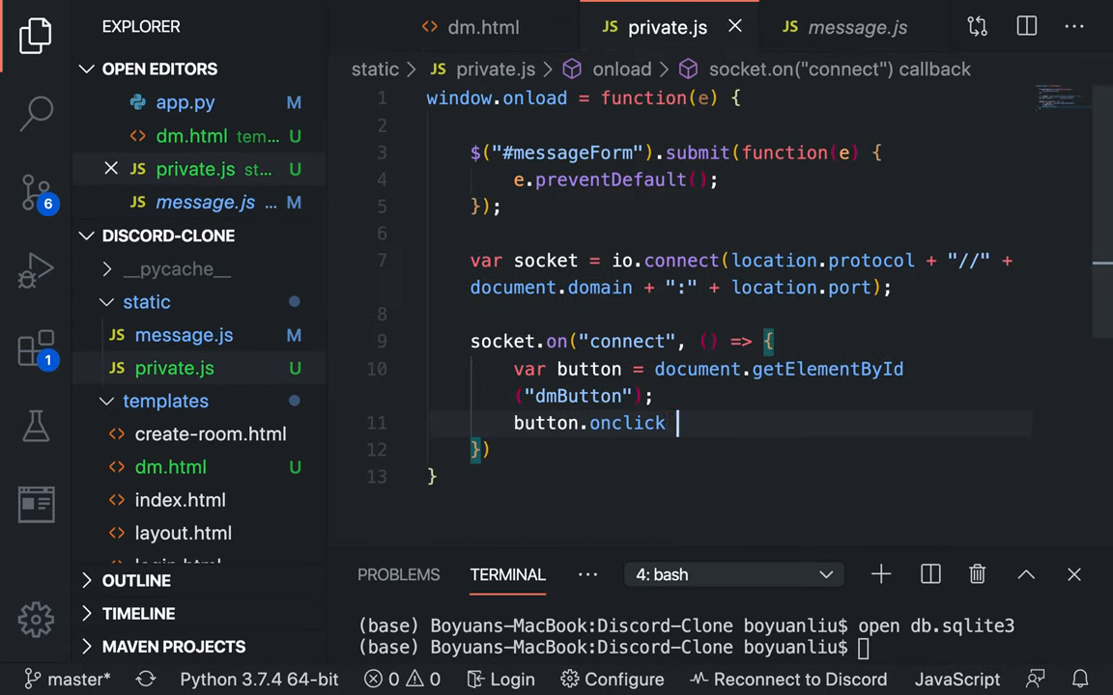
text(=>)
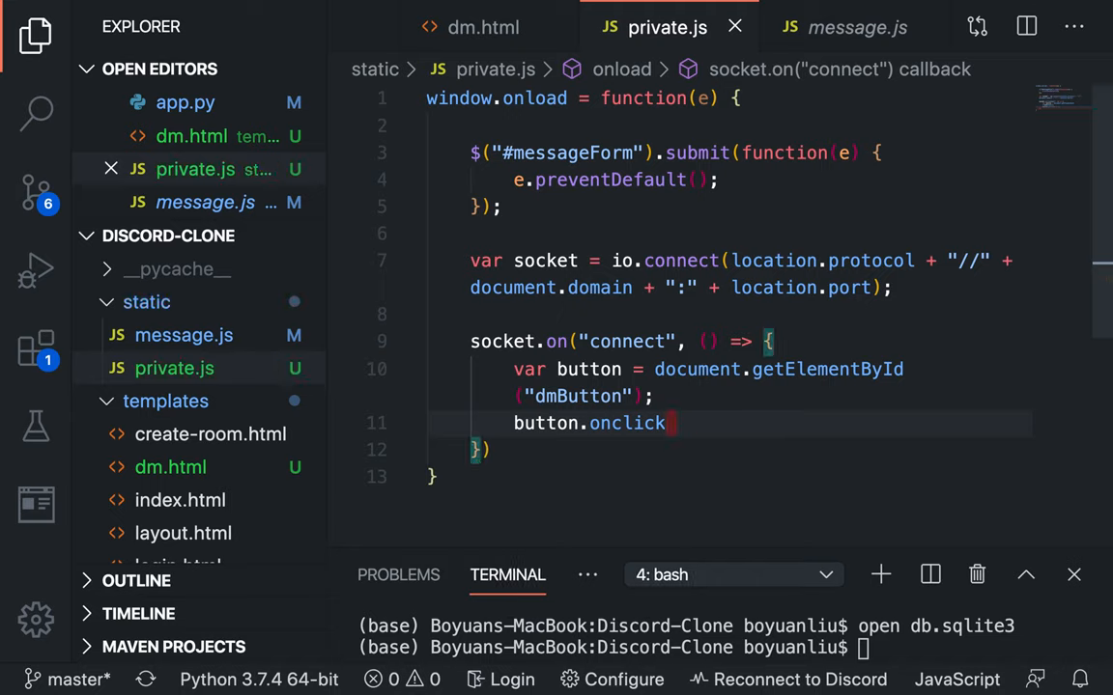
text(() => {)
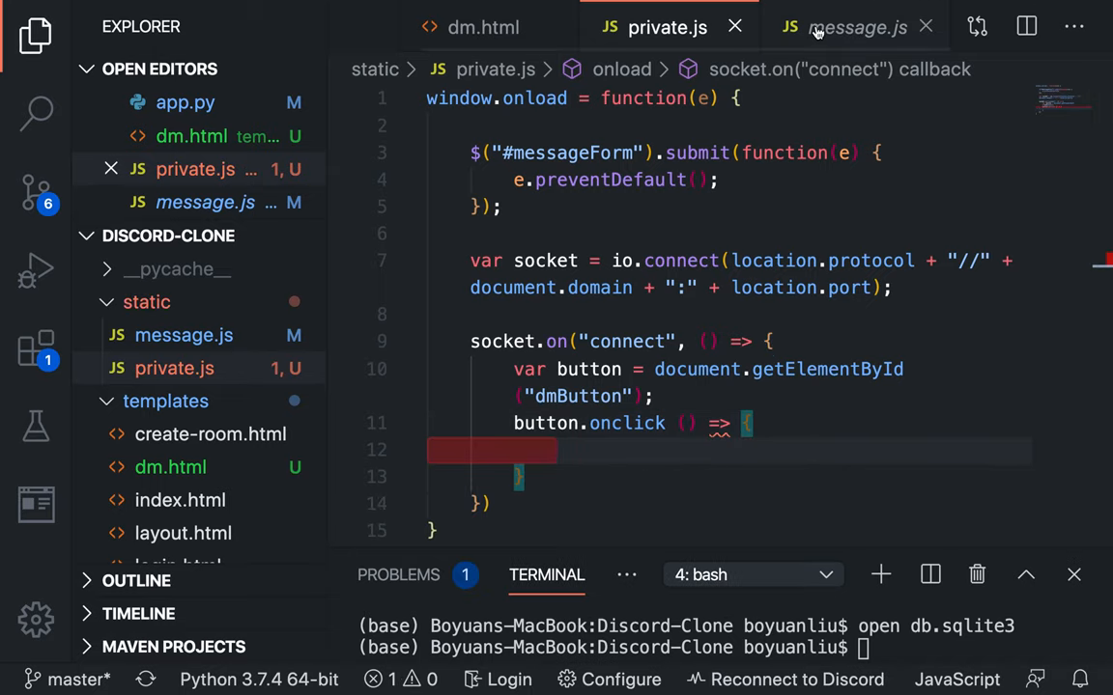
click(853, 27)
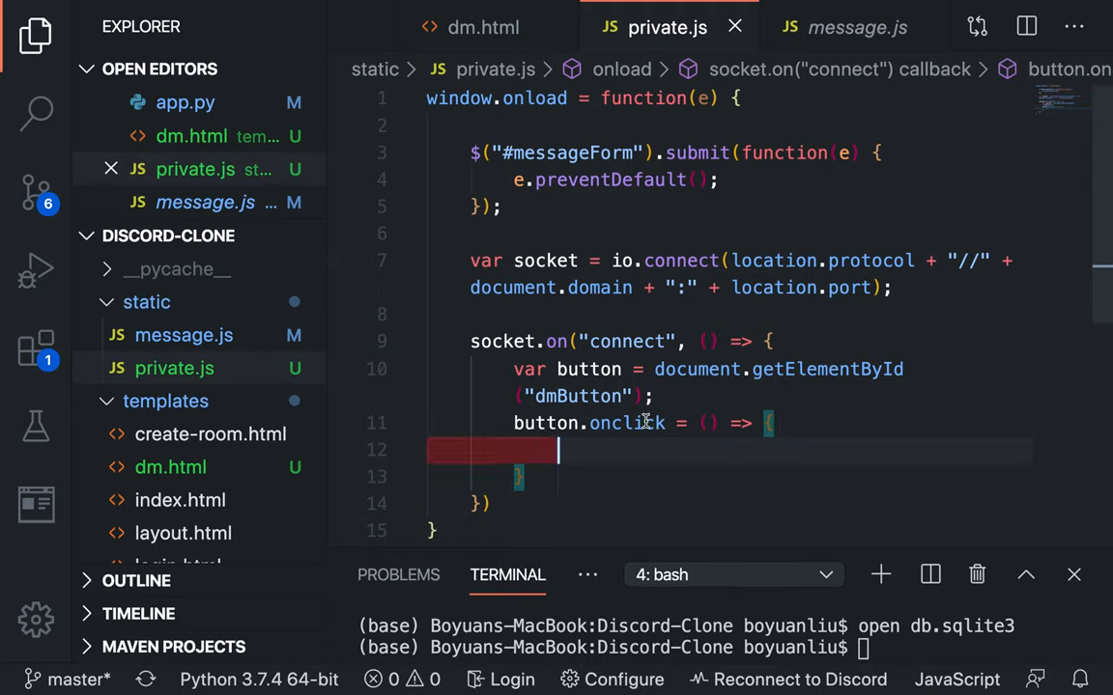
- Have the click handler call socket.emit("dm", {"username": ...}) as in message.js
text(socket.e)
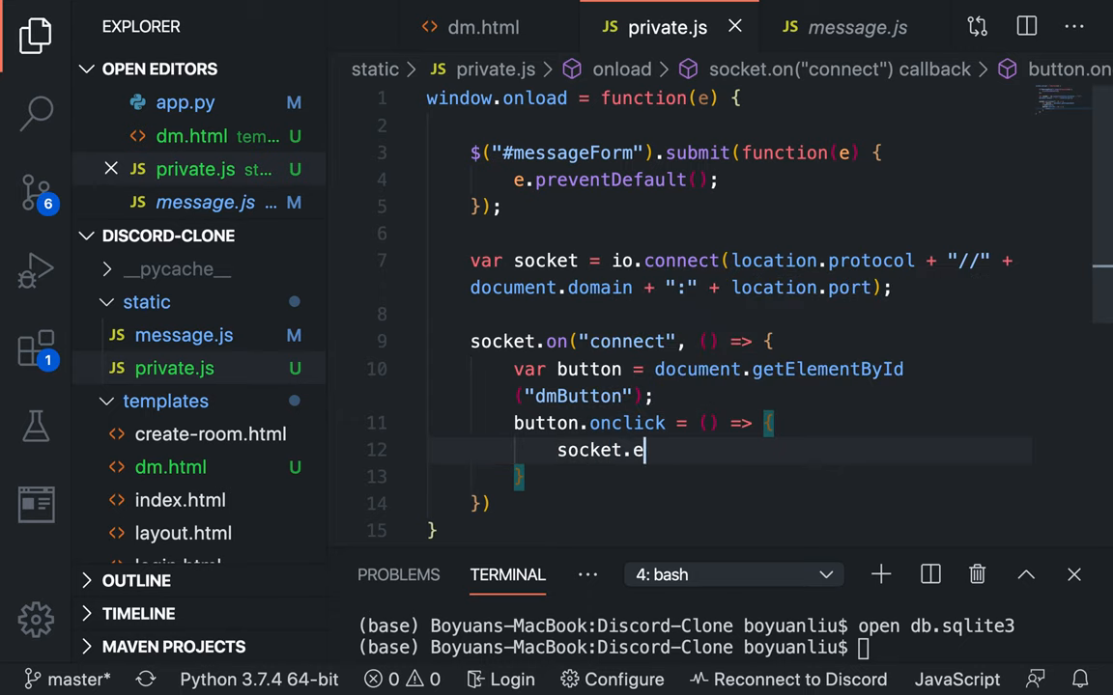
text(mit(""))
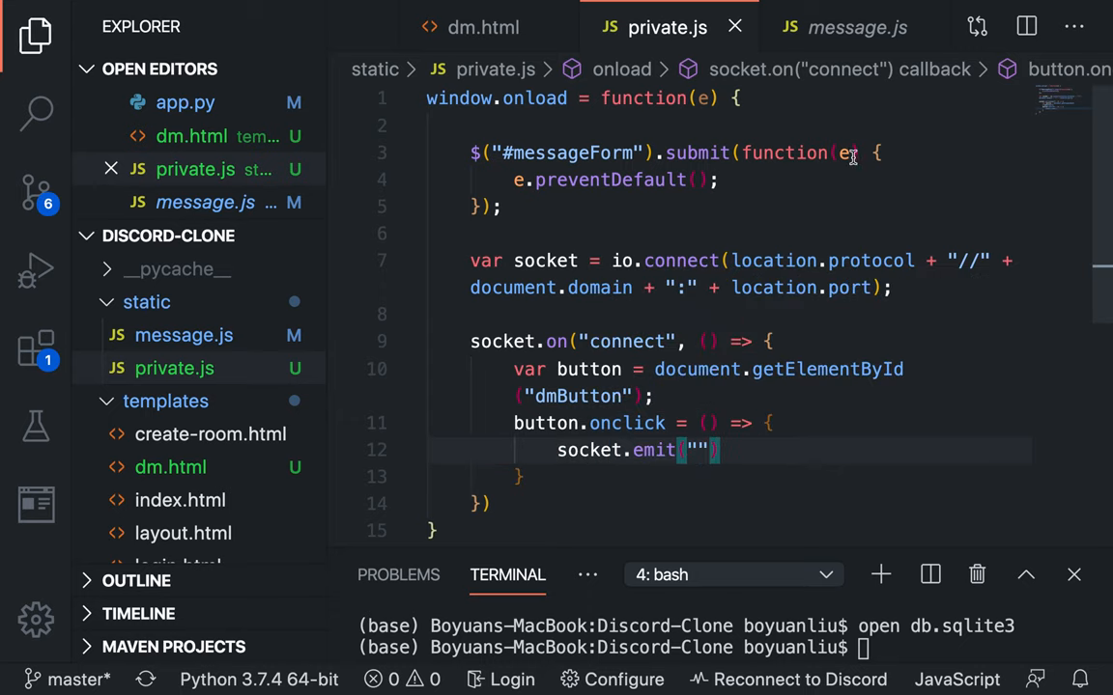
click(853, 27)
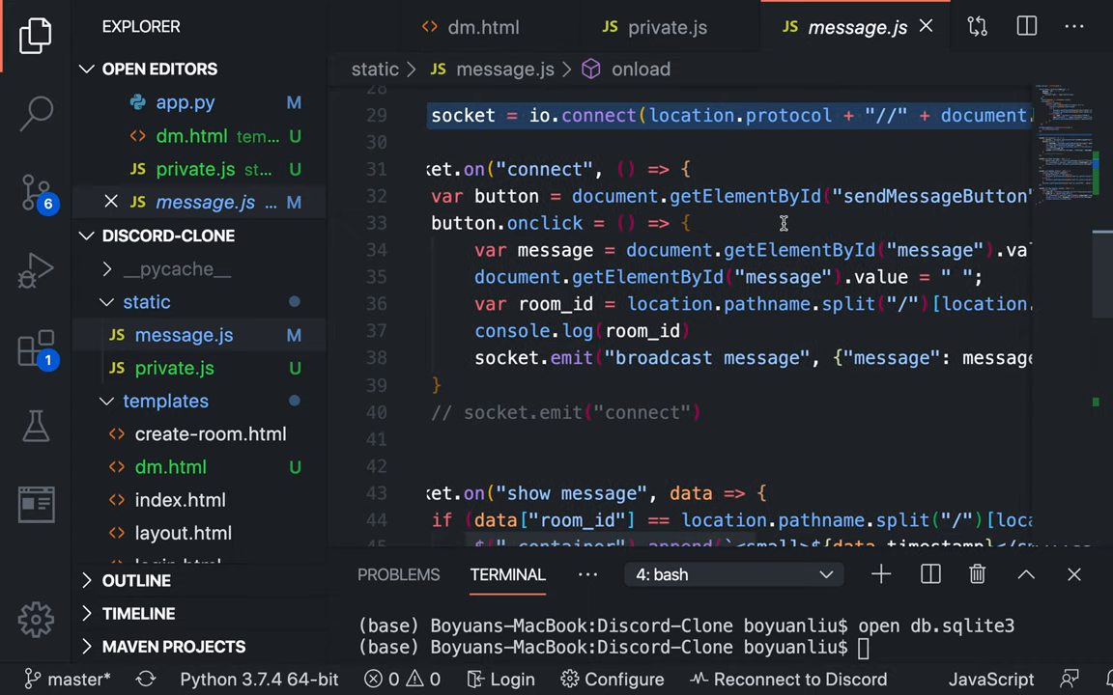
click(668, 27)
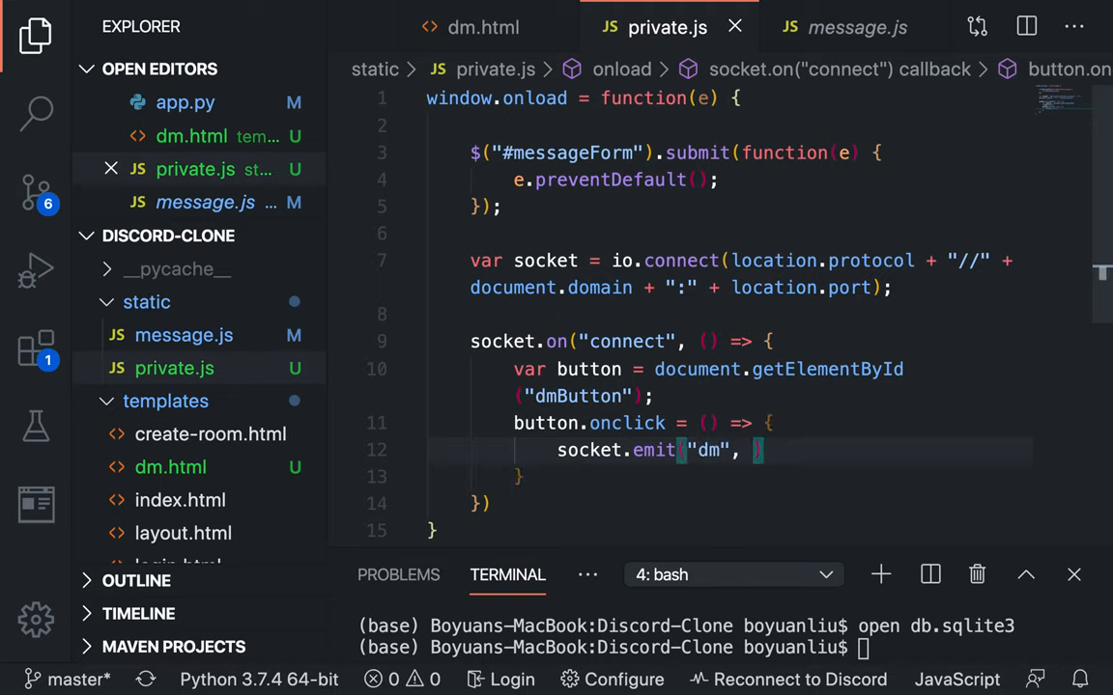
text({""})
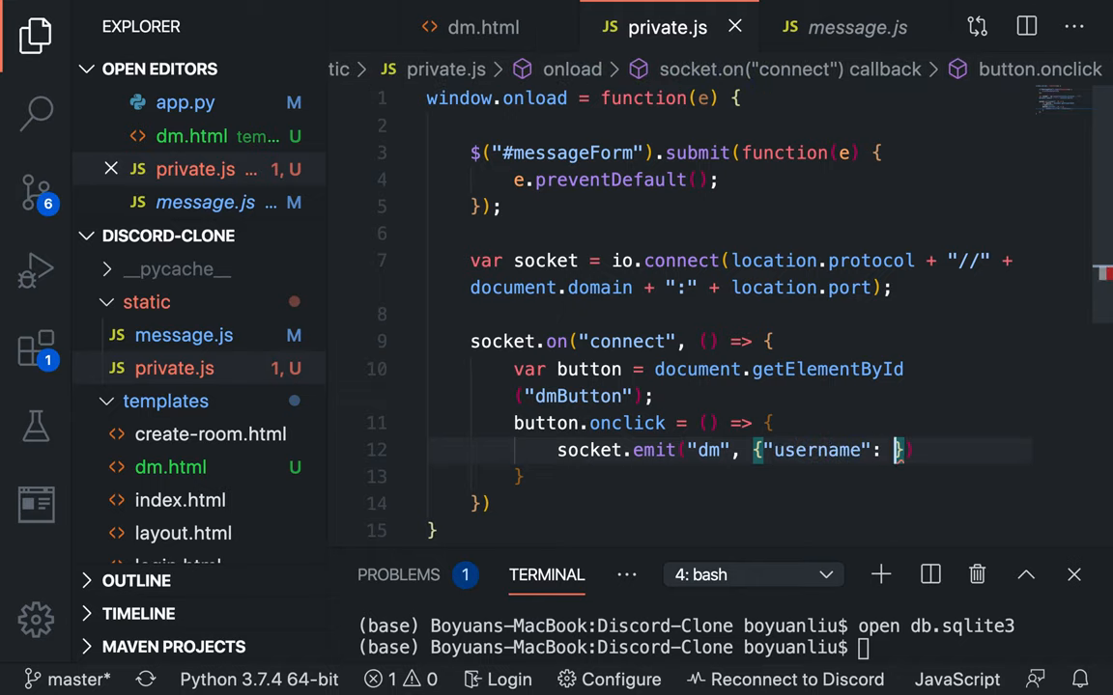
mouse_move(514, 8)
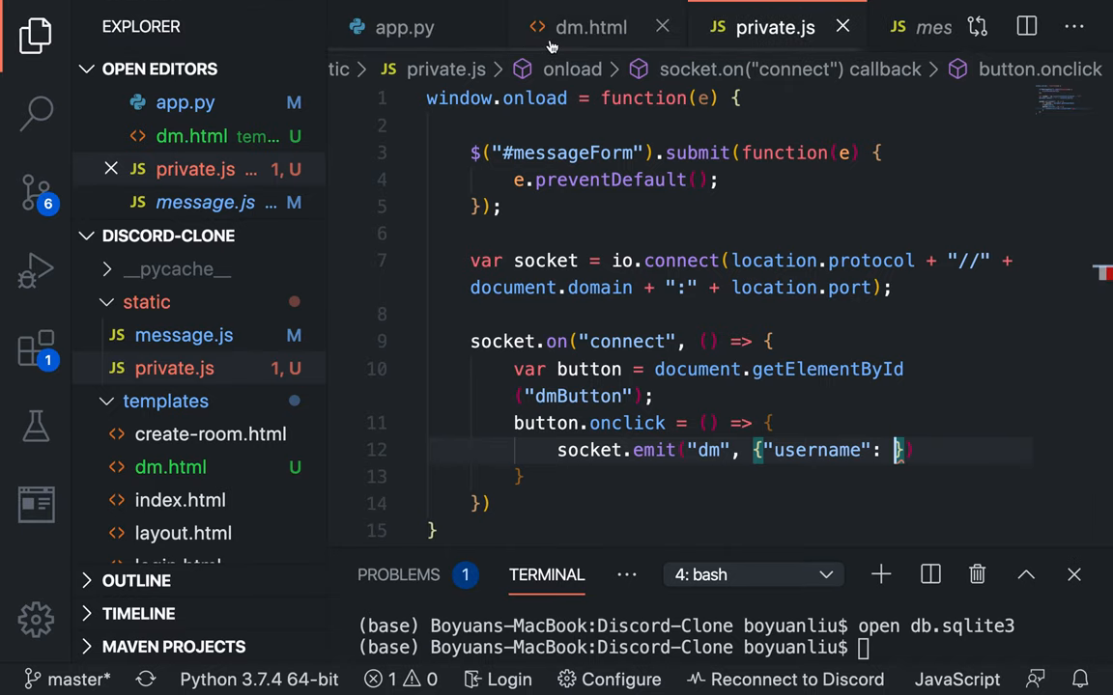
- After checking dm.html's field ids, lay out "username" and "message" keys in the dm emit object
click(591, 27)
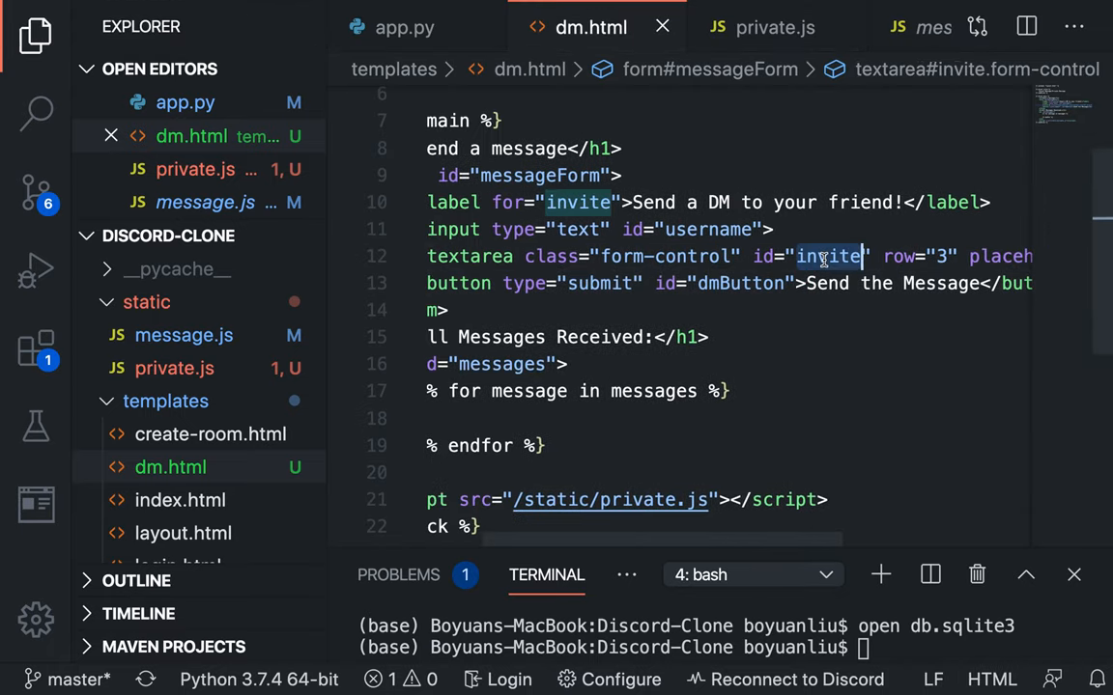
text(message)
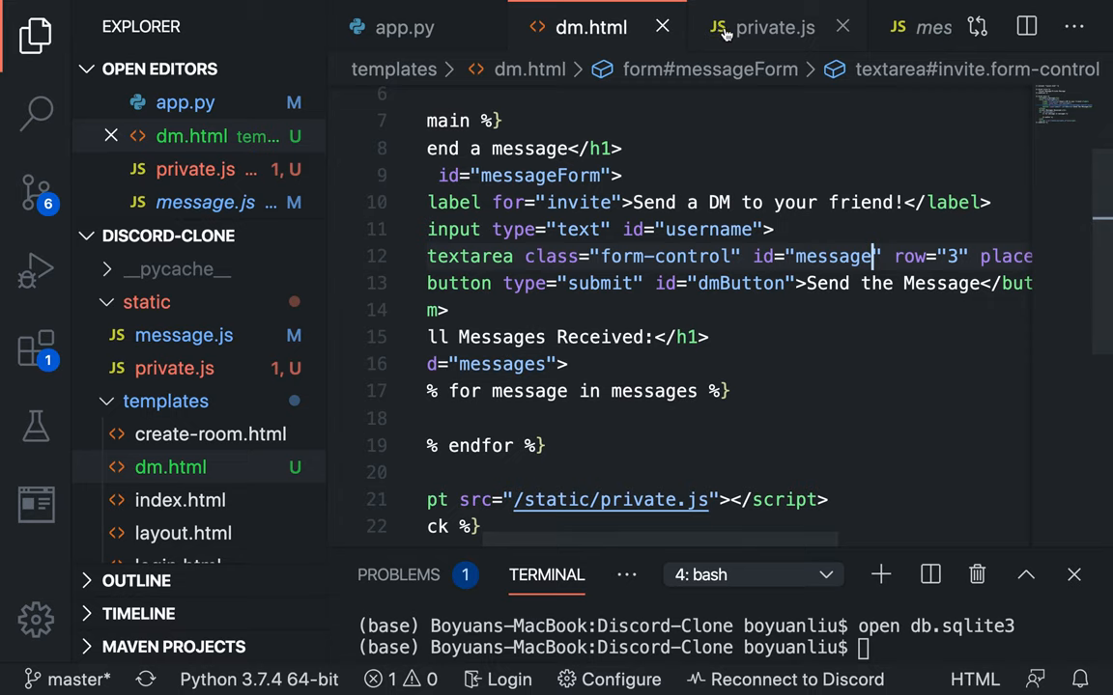
click(772, 27)
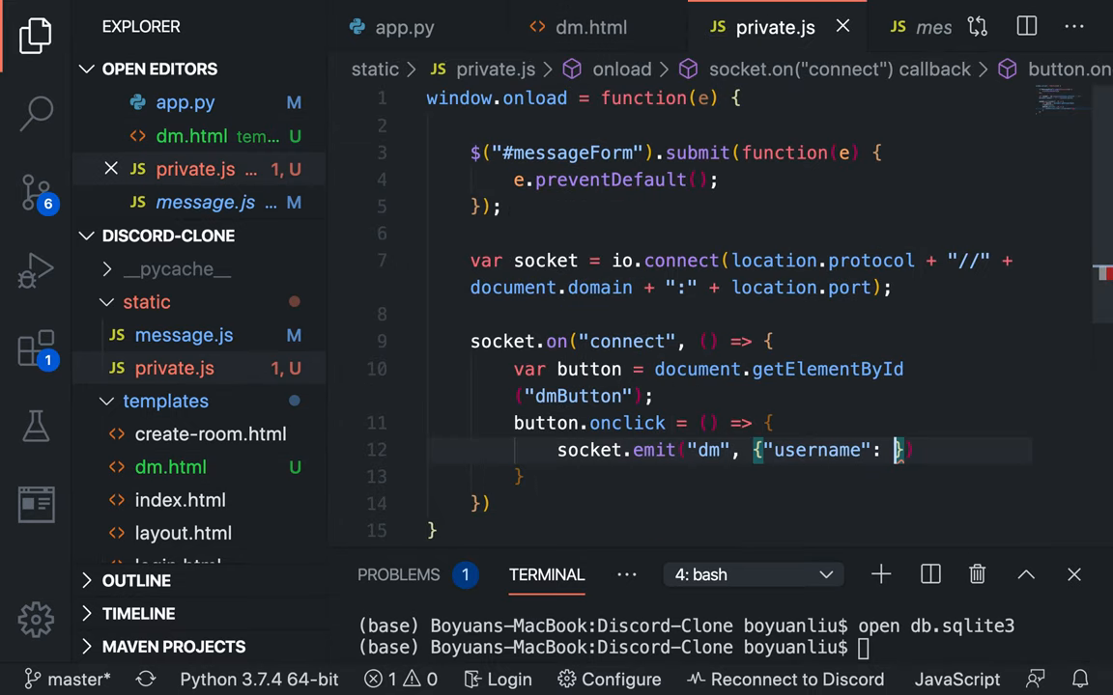
text(usern")
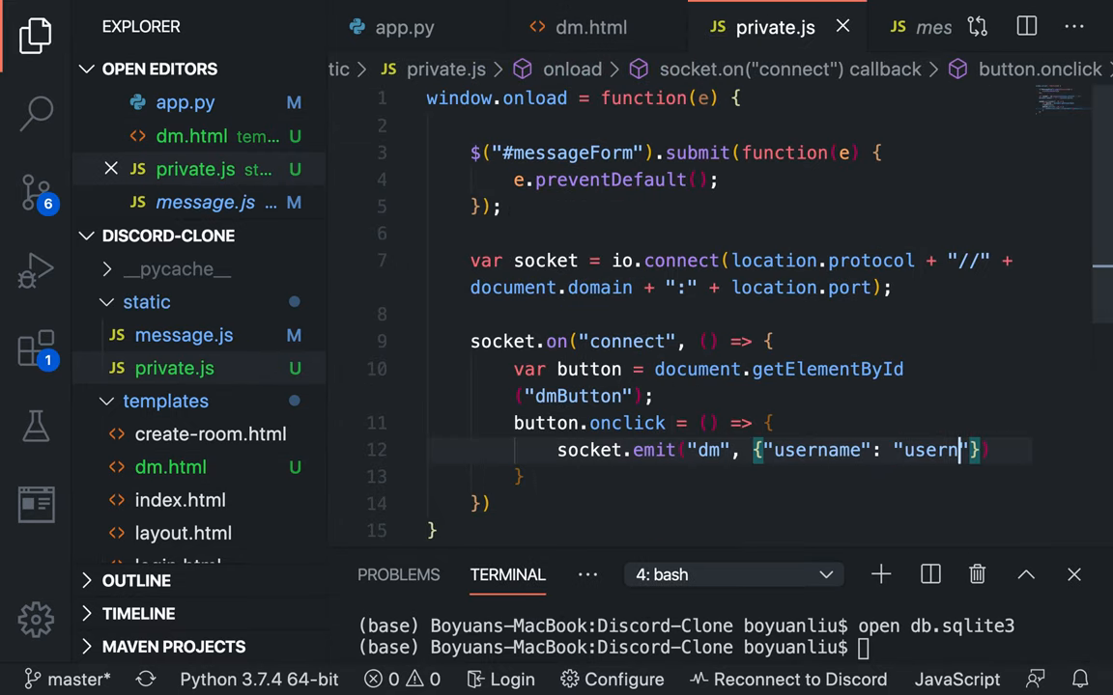
text(ame",\n"")
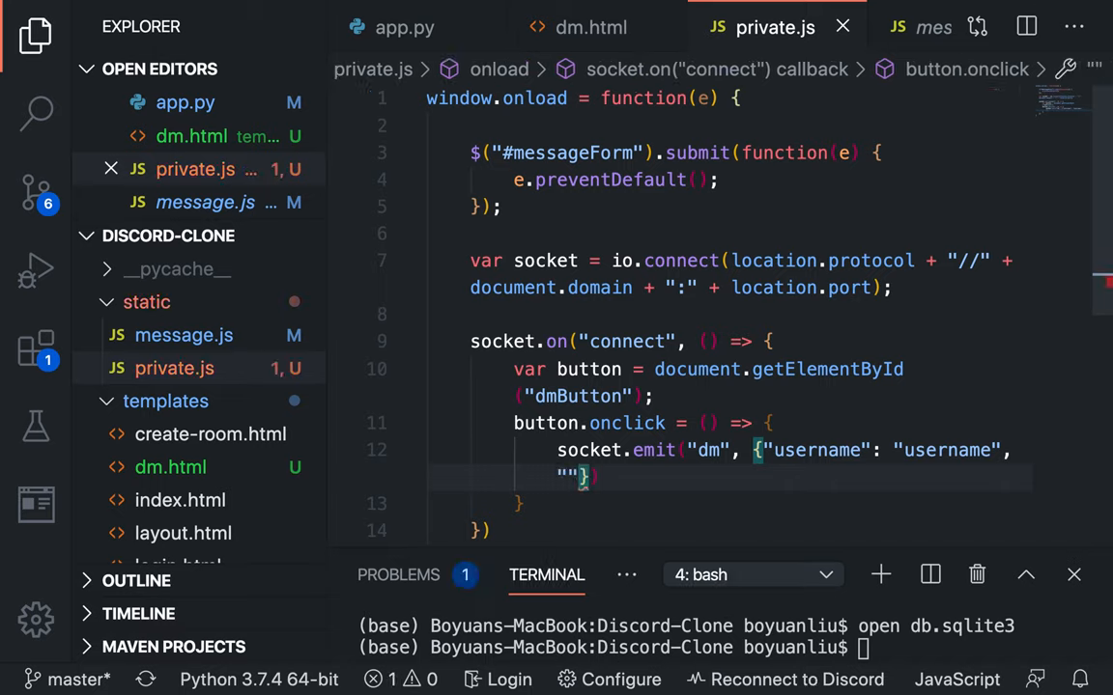
text(message)
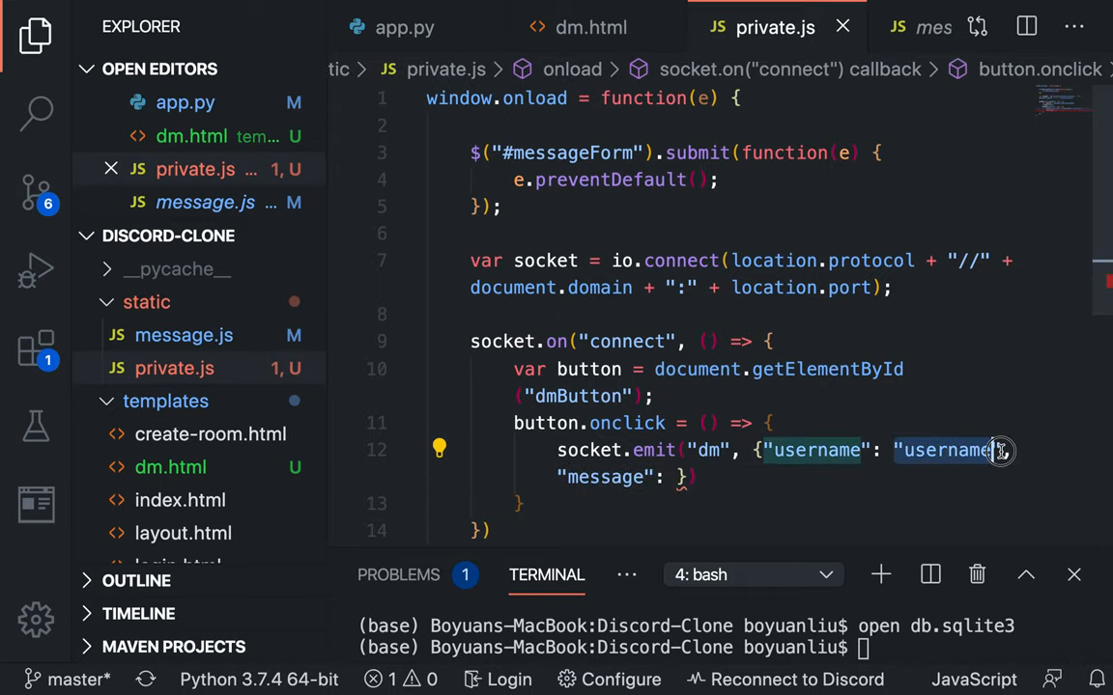
- Set username to this.document.getElementById("username")'s value, dropping a wrong DocumentType completion
text(docu)
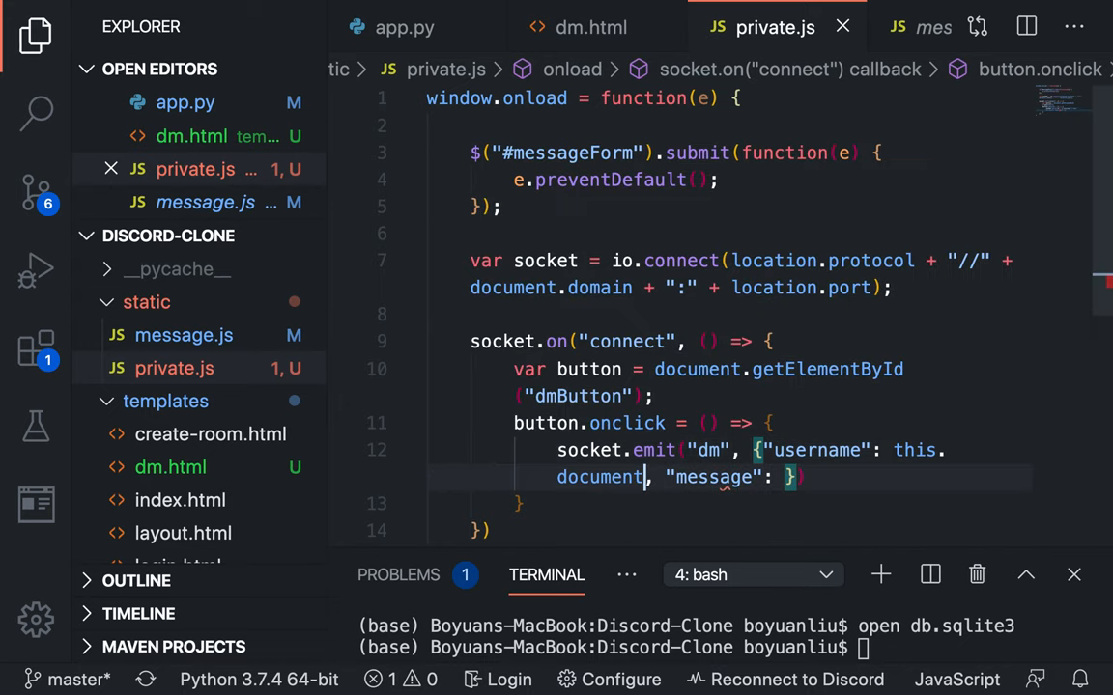
text(.getElementById("username")
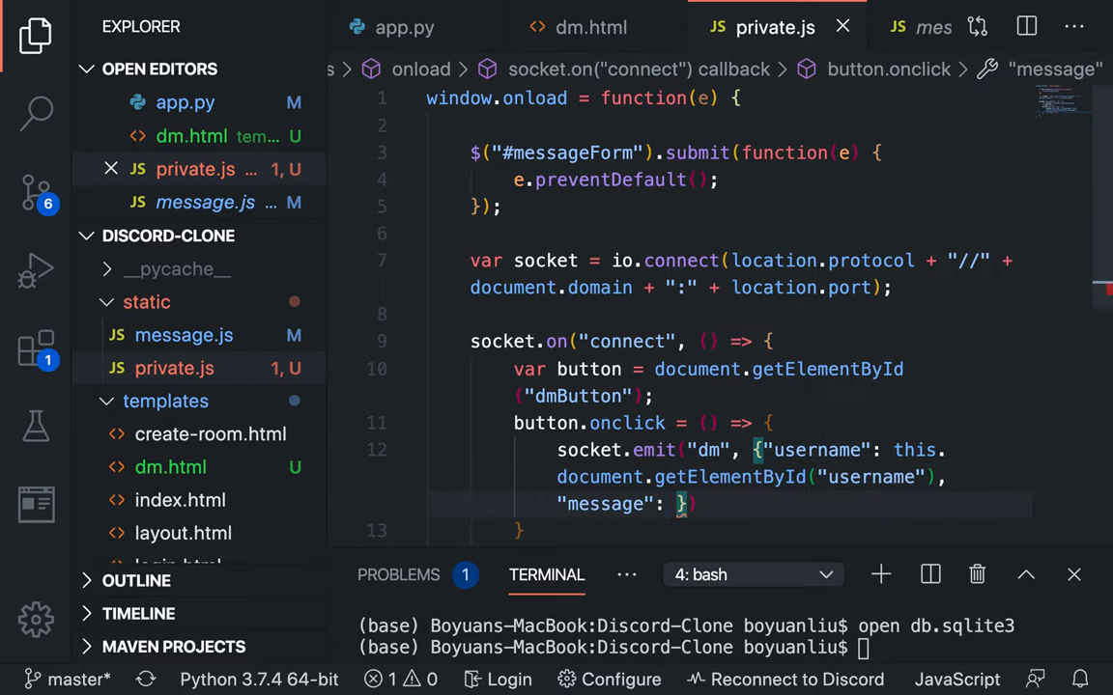
text(documentType)
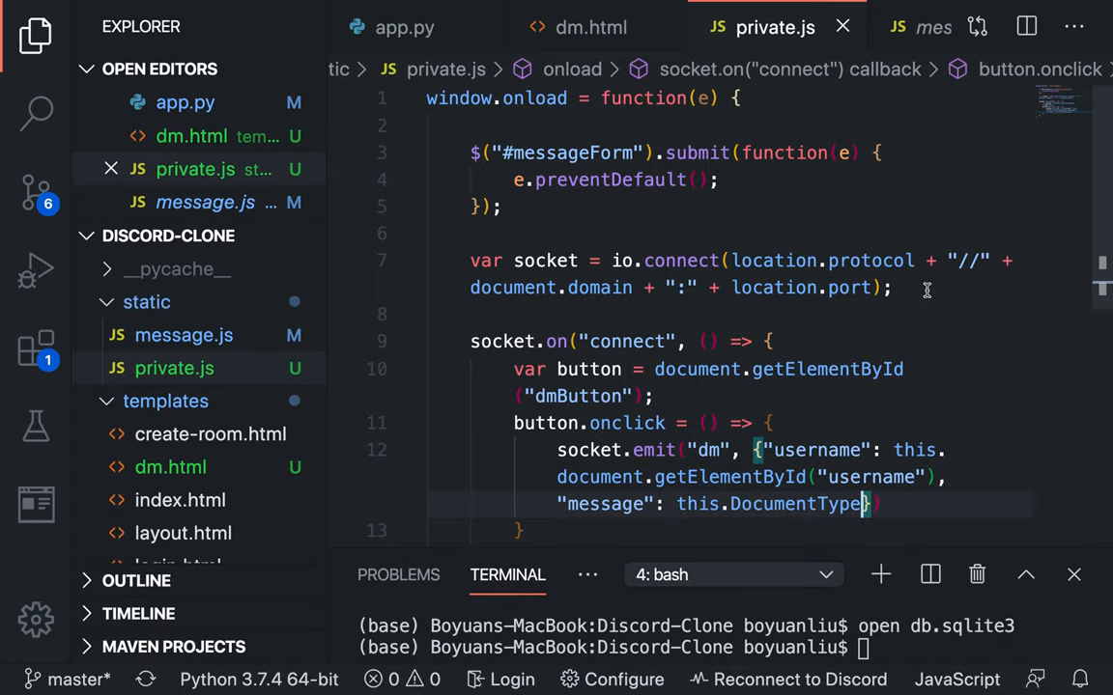
key(Backspace)
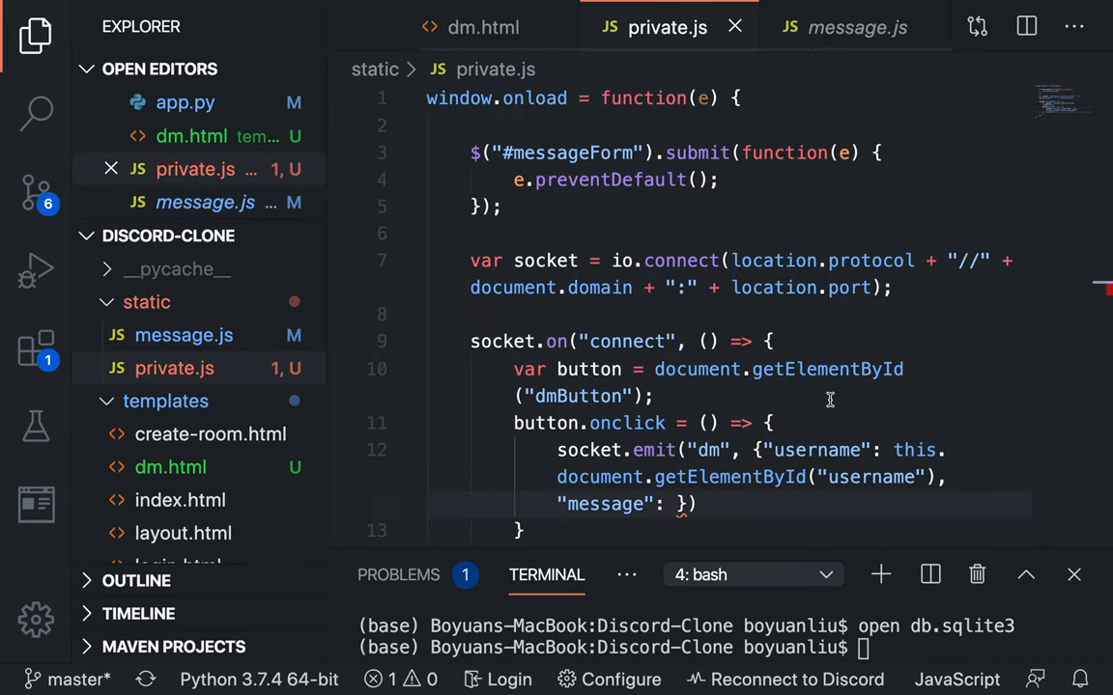
text(.val)
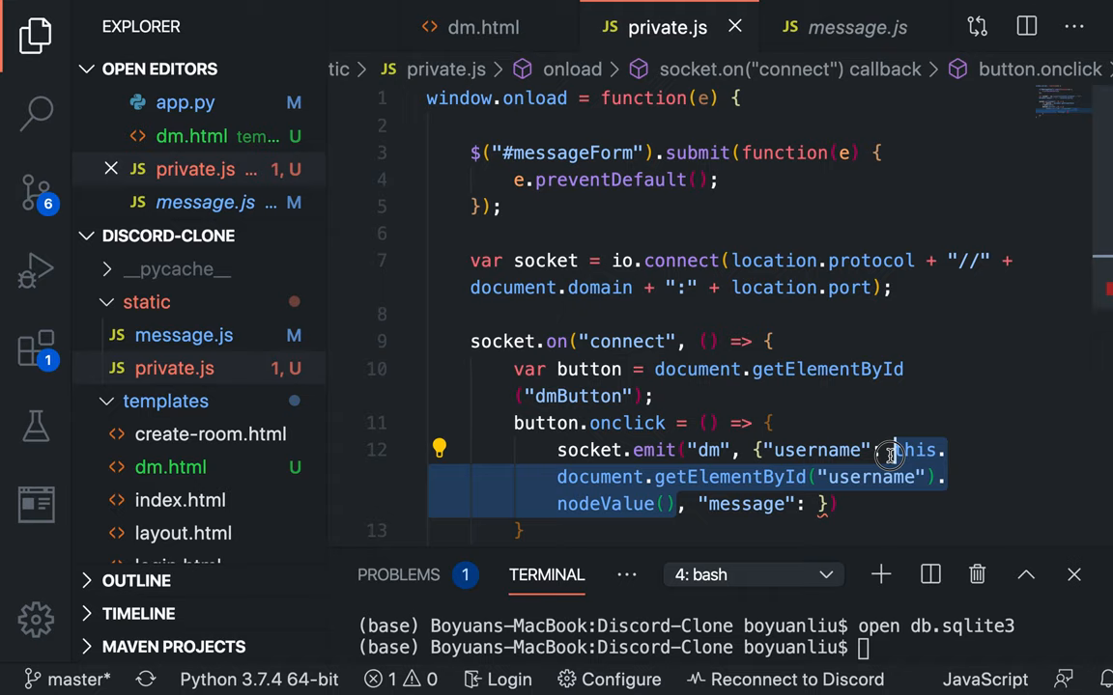
- Replace the inline lookup with var username = this.document.getElementById("username").value
key(Delete)
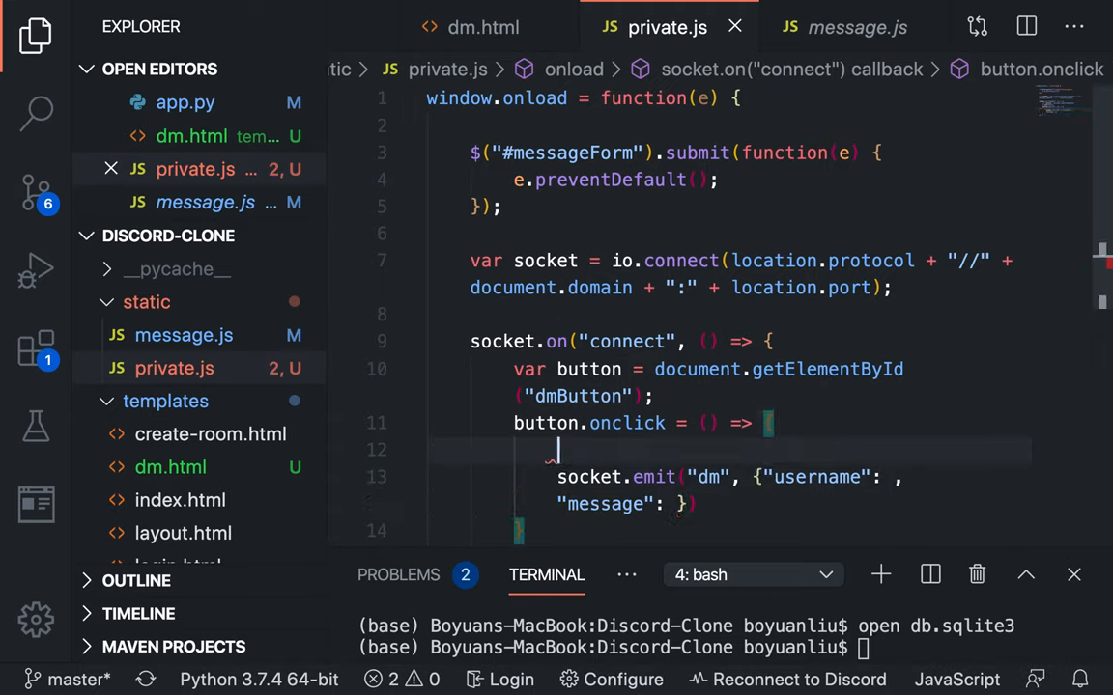
text(var username = di)
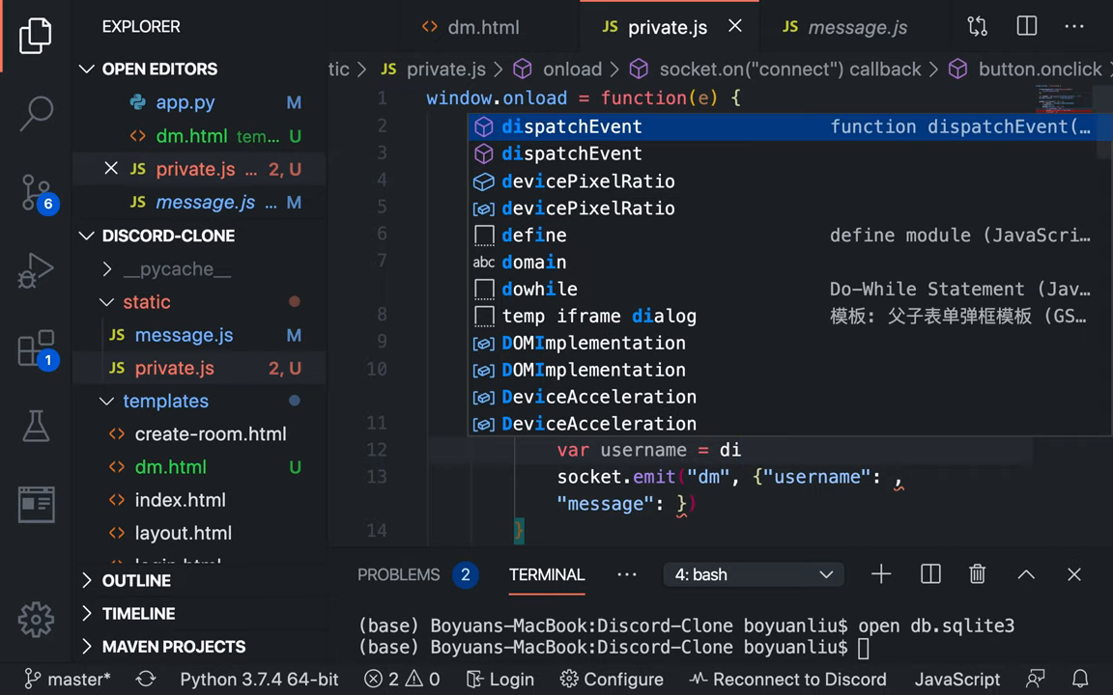
text(oc)
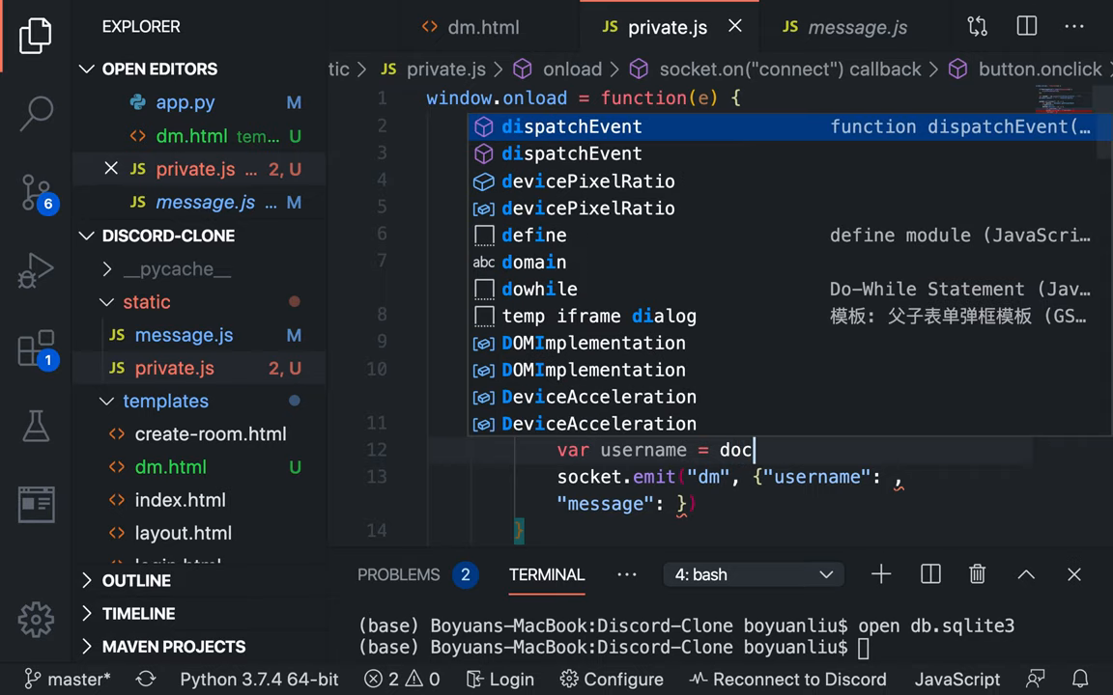
text(this.document.ge)
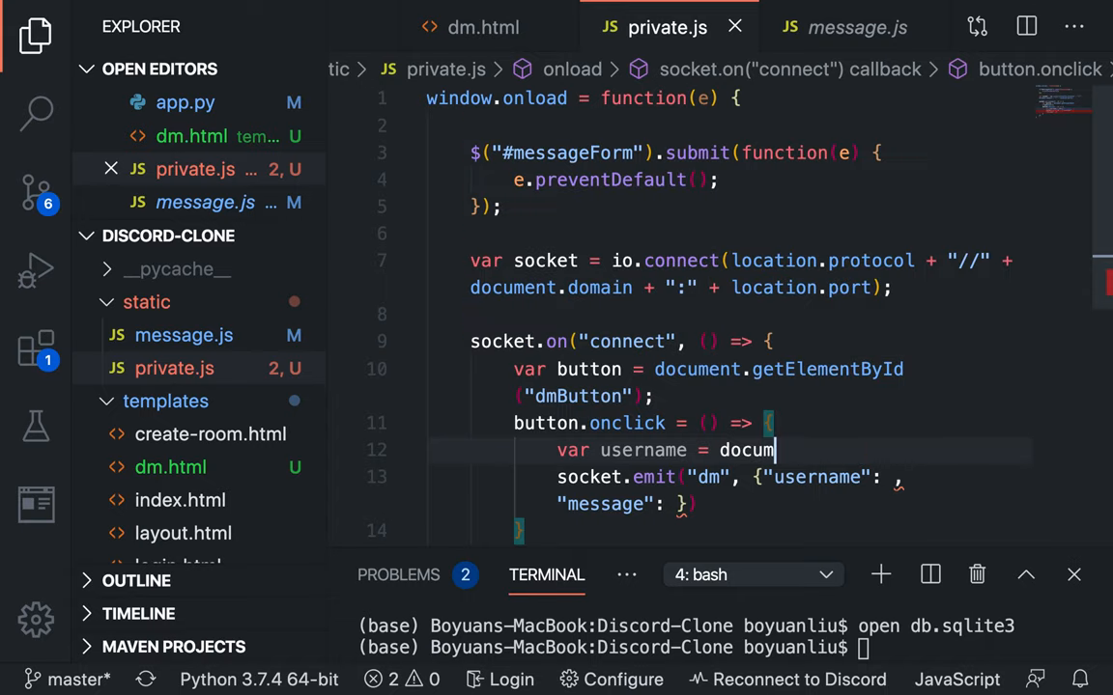
text(this.document.)
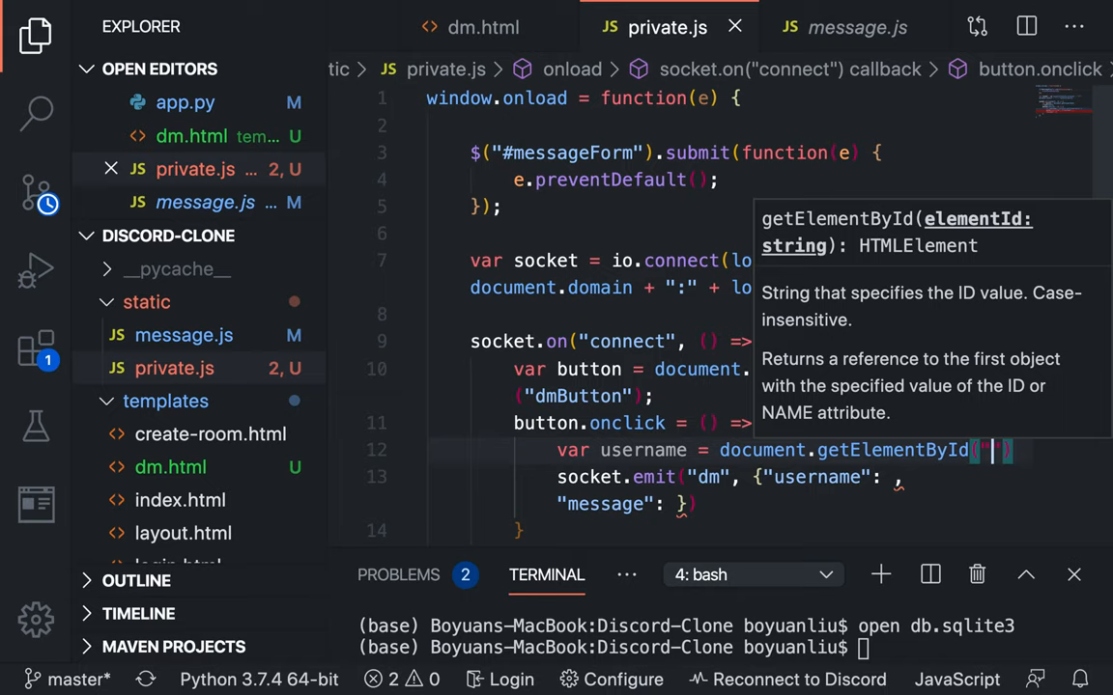
text(userna)
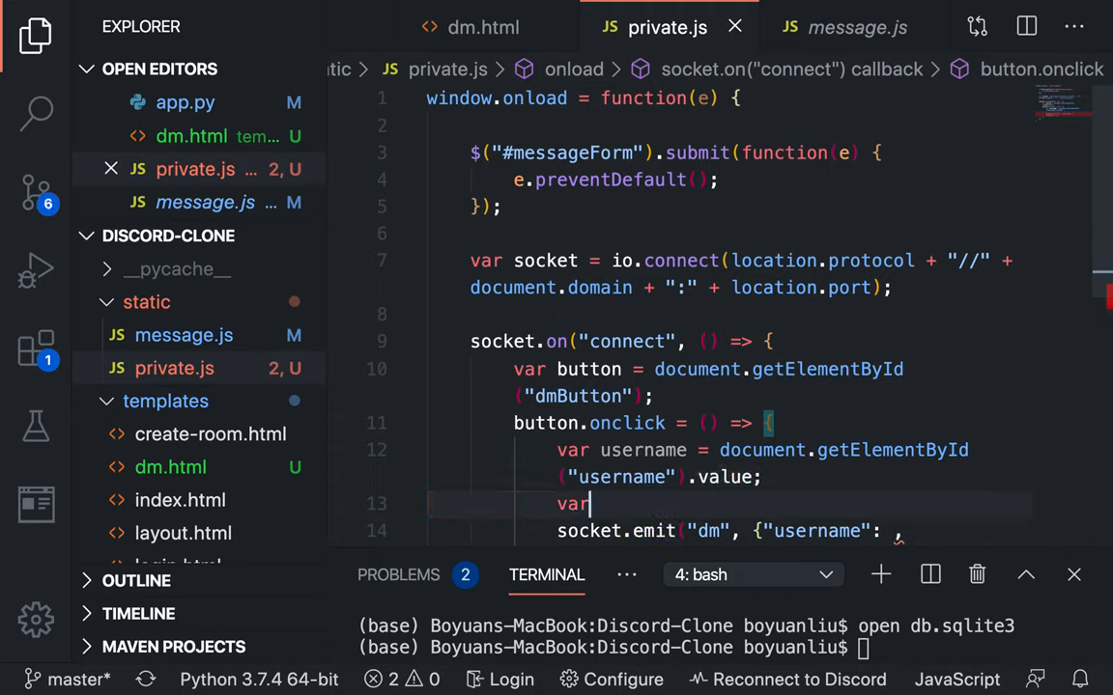
- Add var message = document.getElementById("message").value and emit username and message in the dm payload
text(message = do)
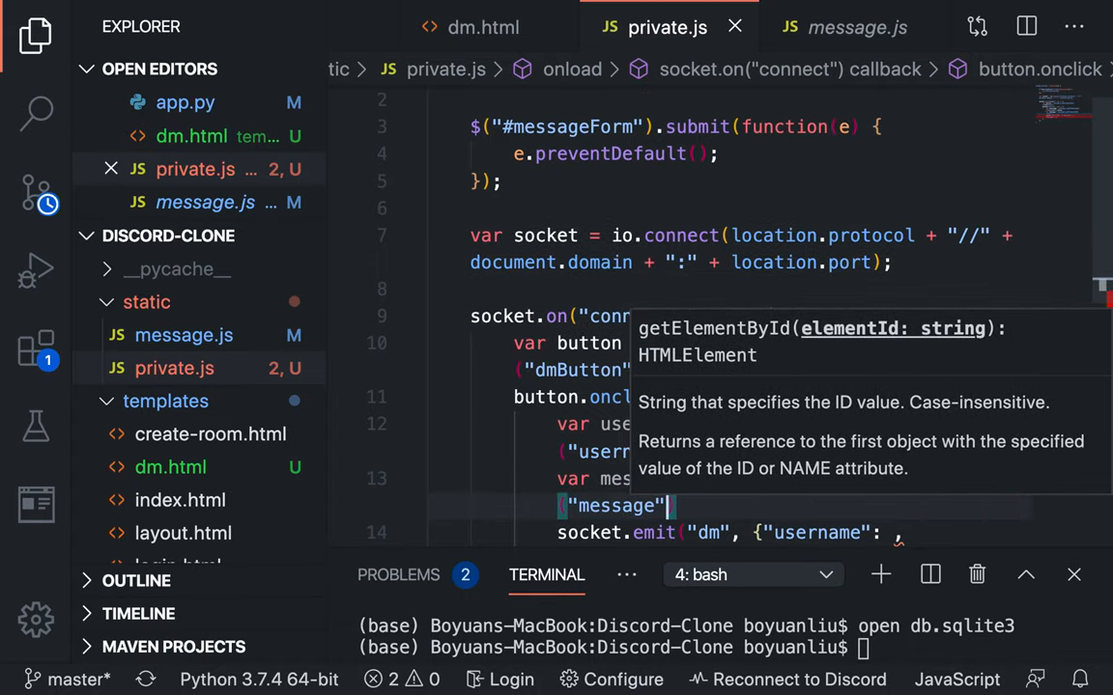
text(.value;)
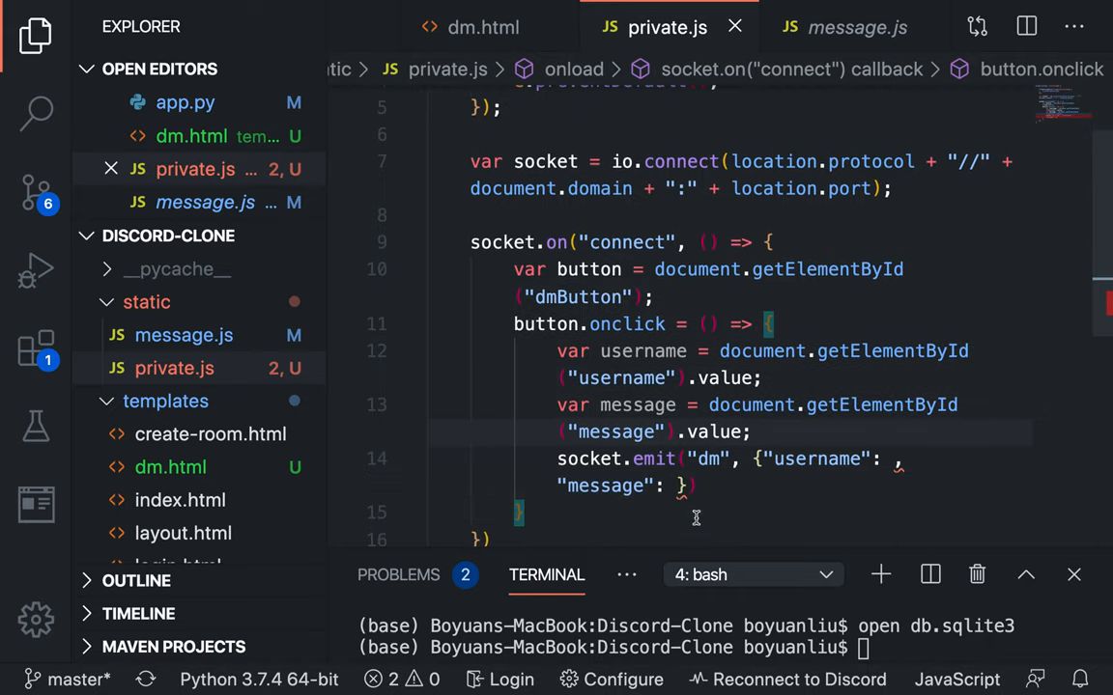
text(use)
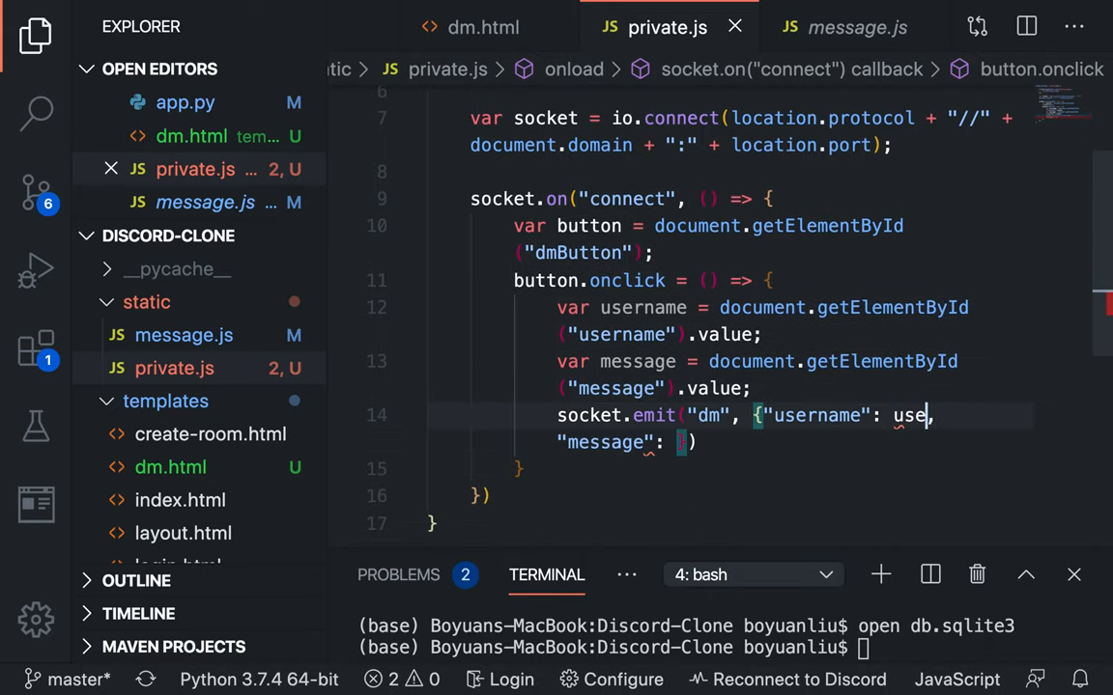
text(rname)
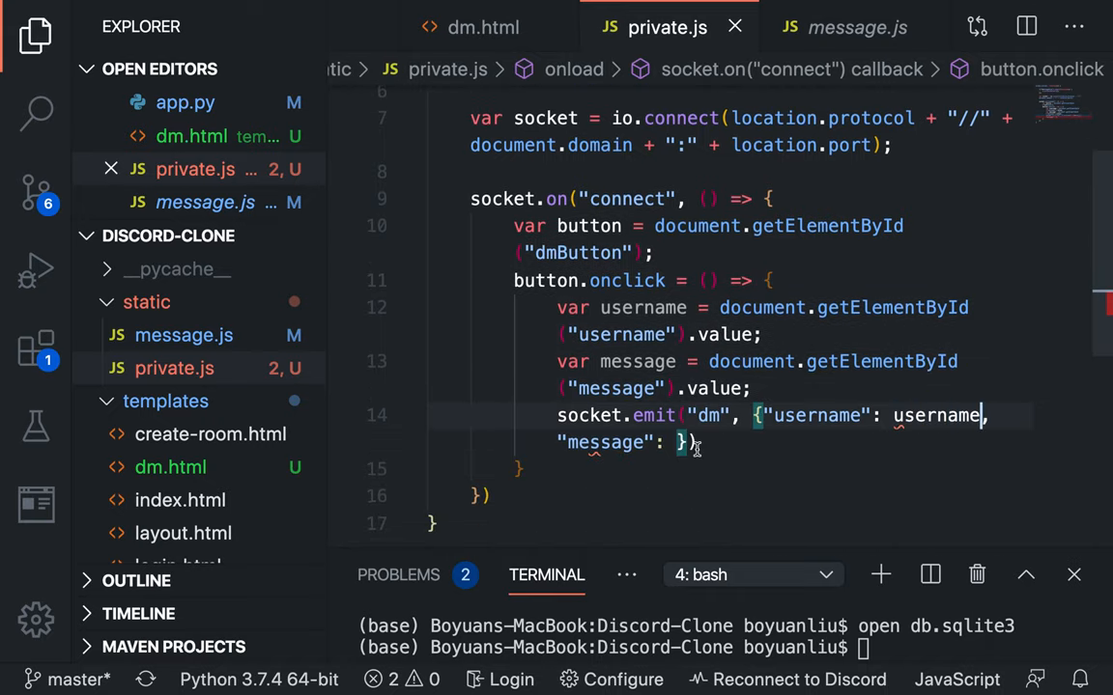
text(message)
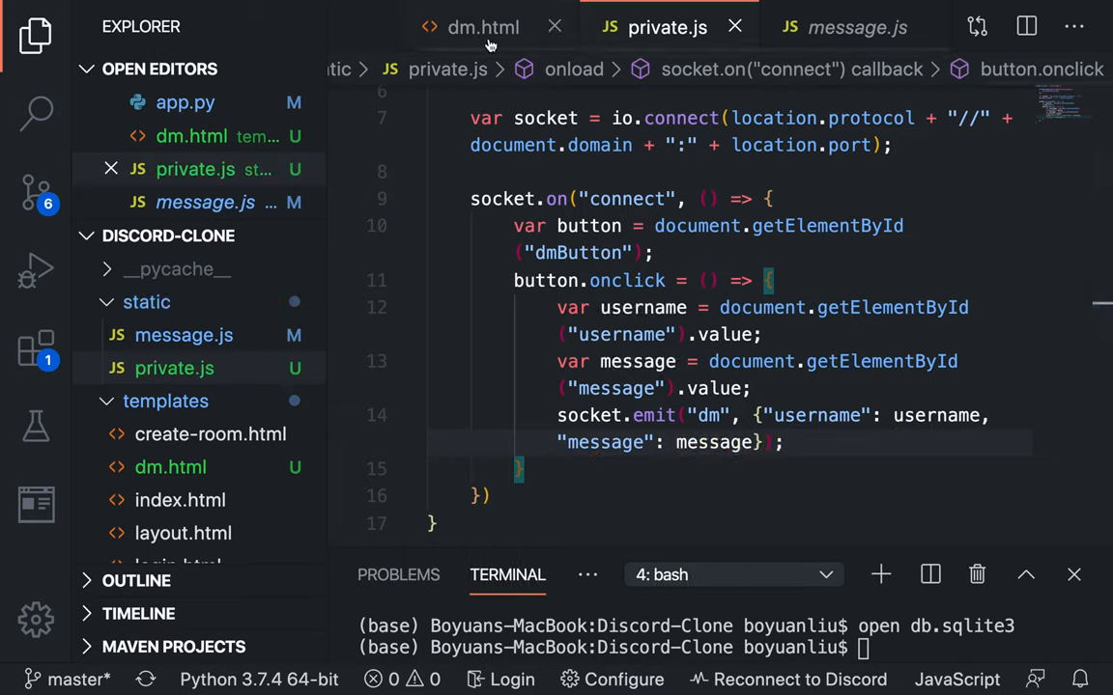
click(185, 103)
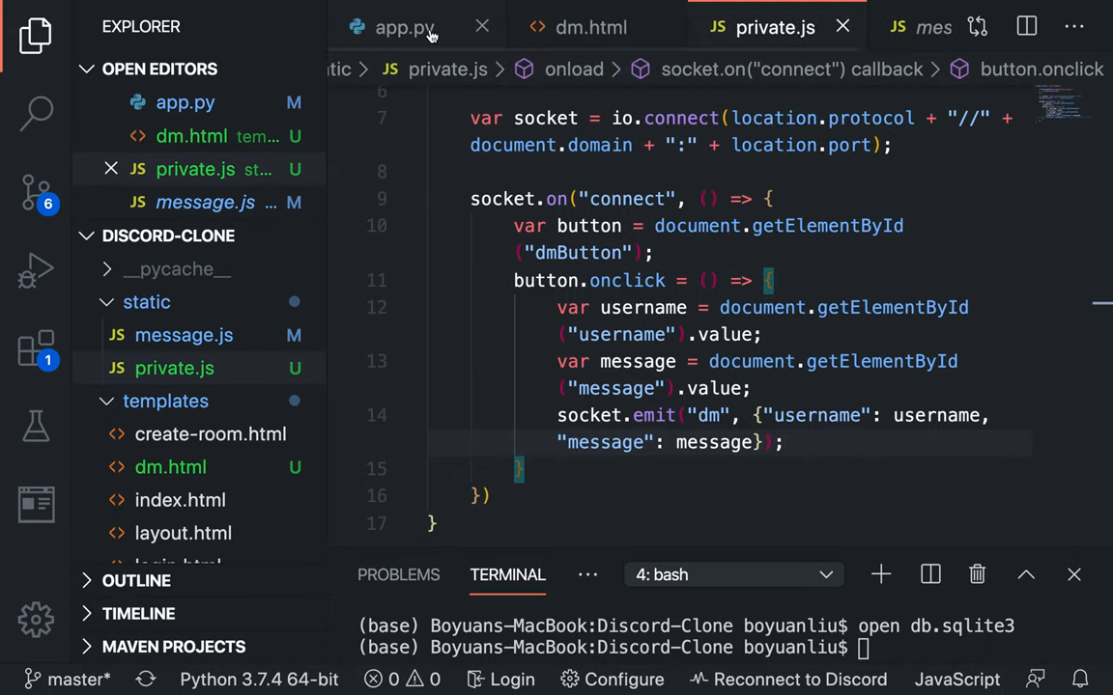
click(405, 27)
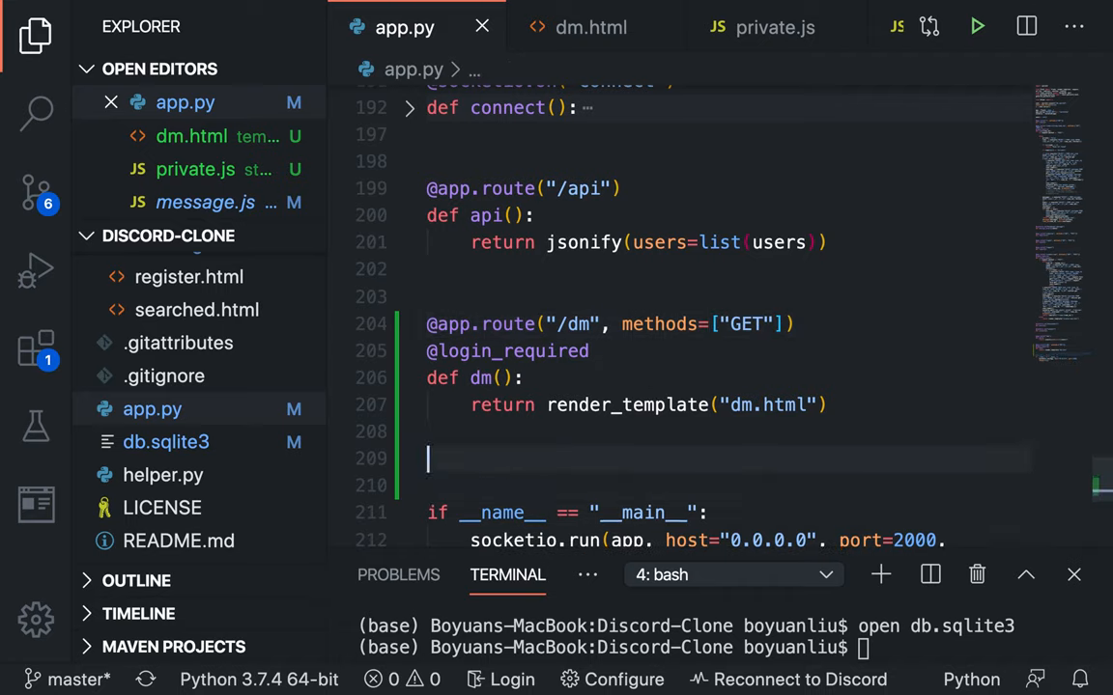
text(@socketio)
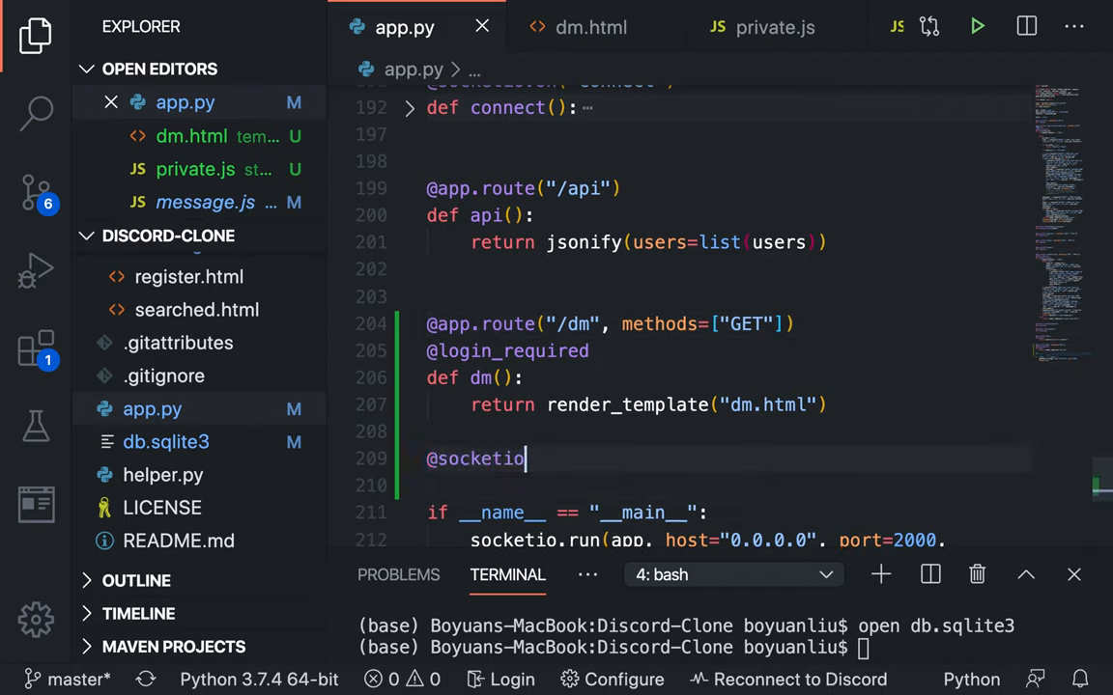
text(.on("dm"))
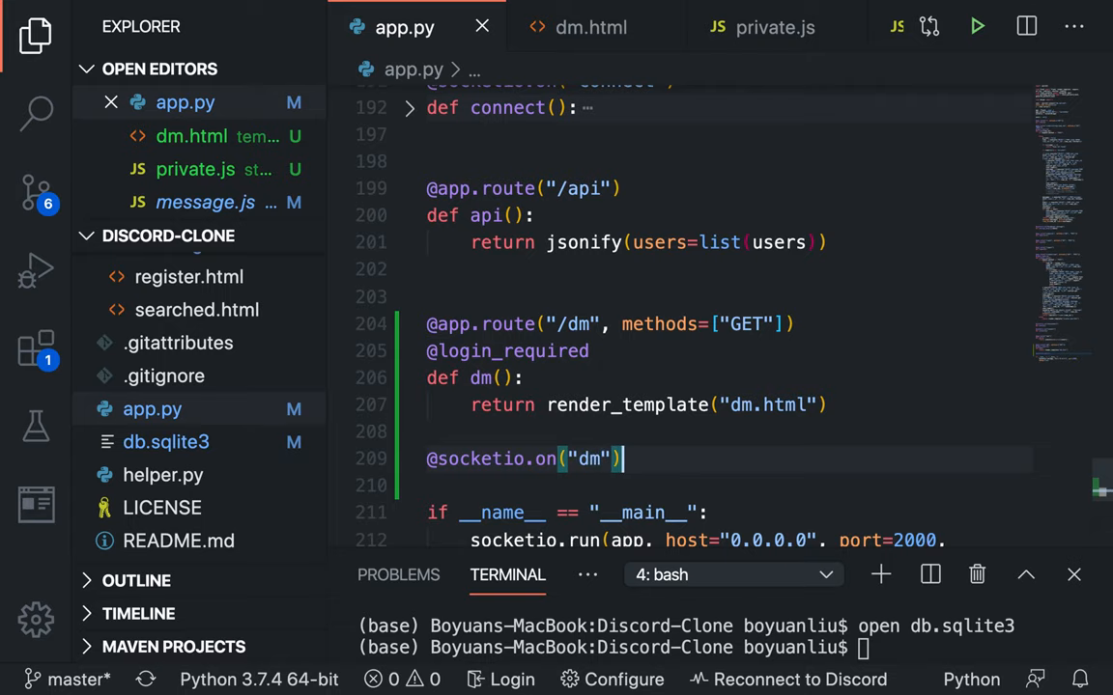
text(def dm():)
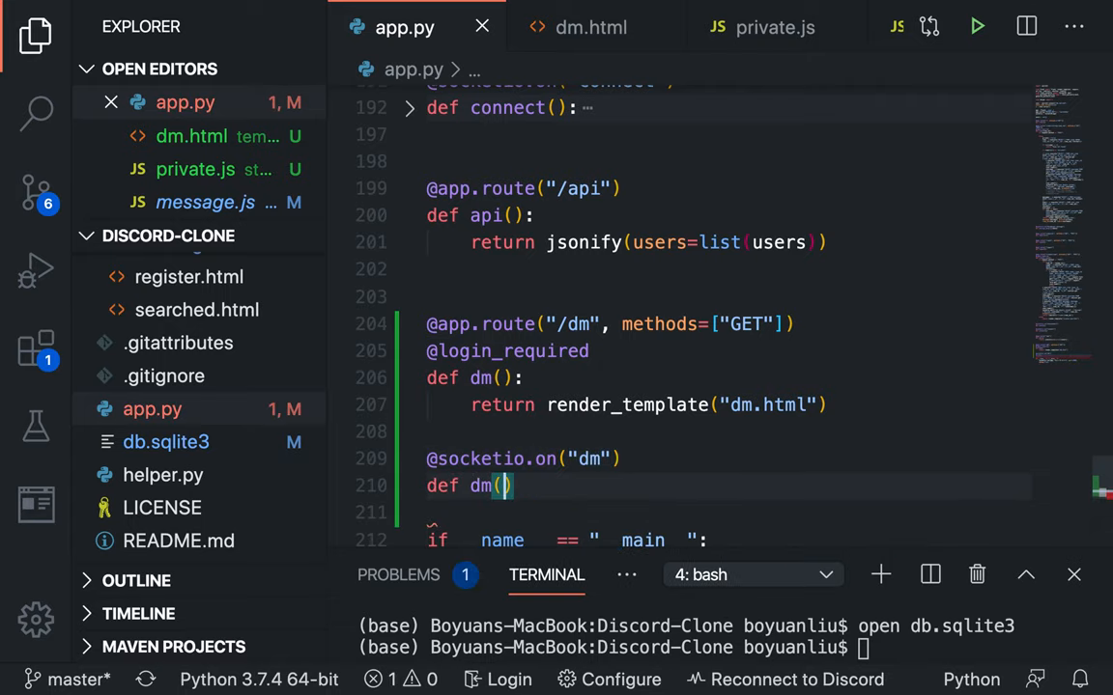
text(data)
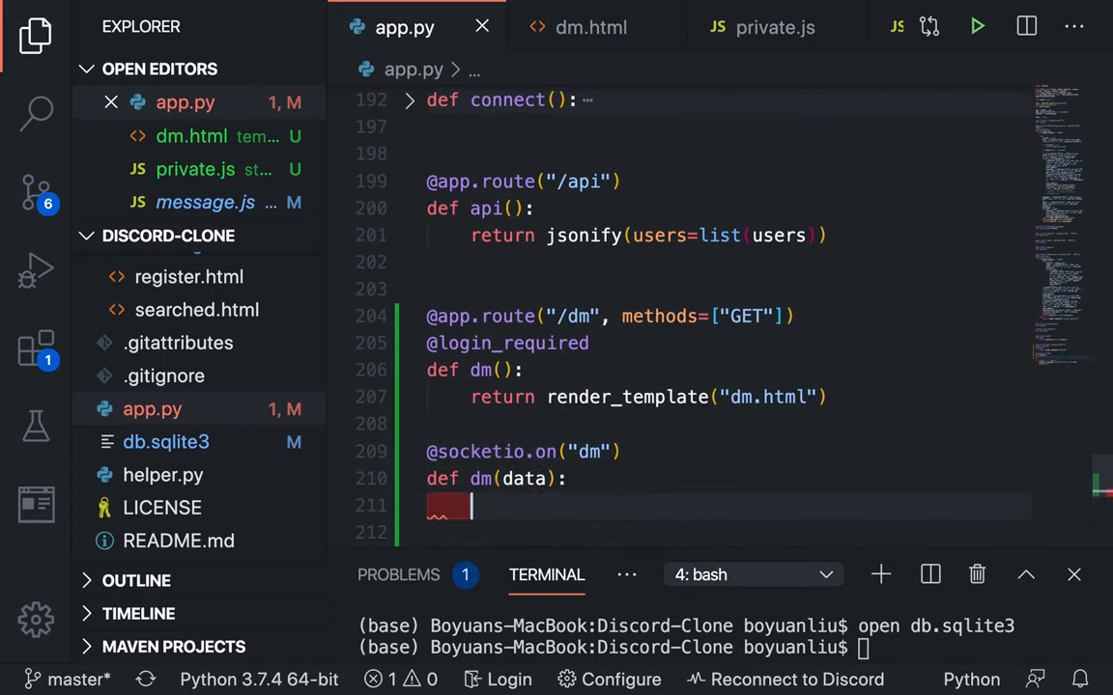
text(pass)
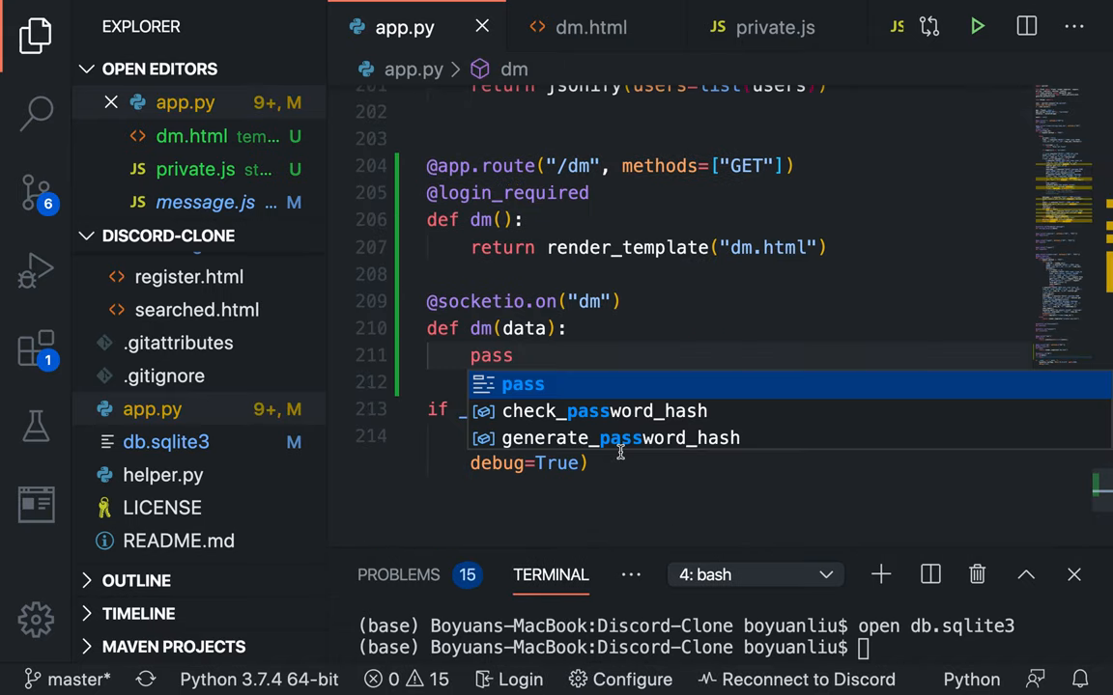
key(Escape)
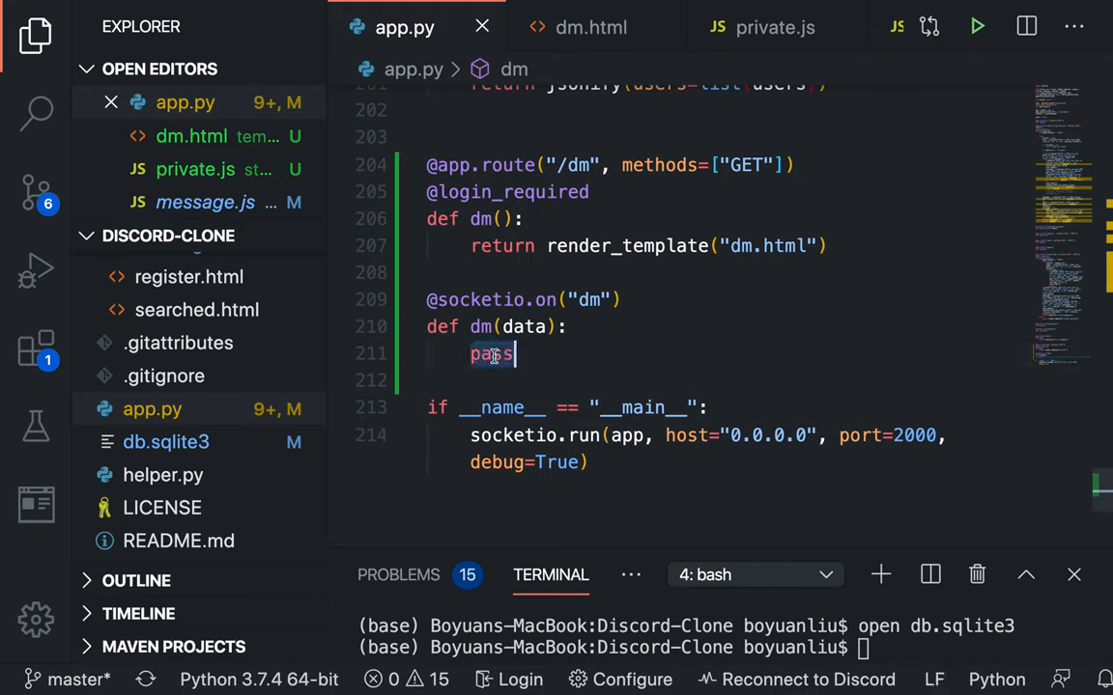
- Start c.execute("INSERT INTO messages ...") with ts = timestamp(), removing a stray WHERE
text(c.execute())
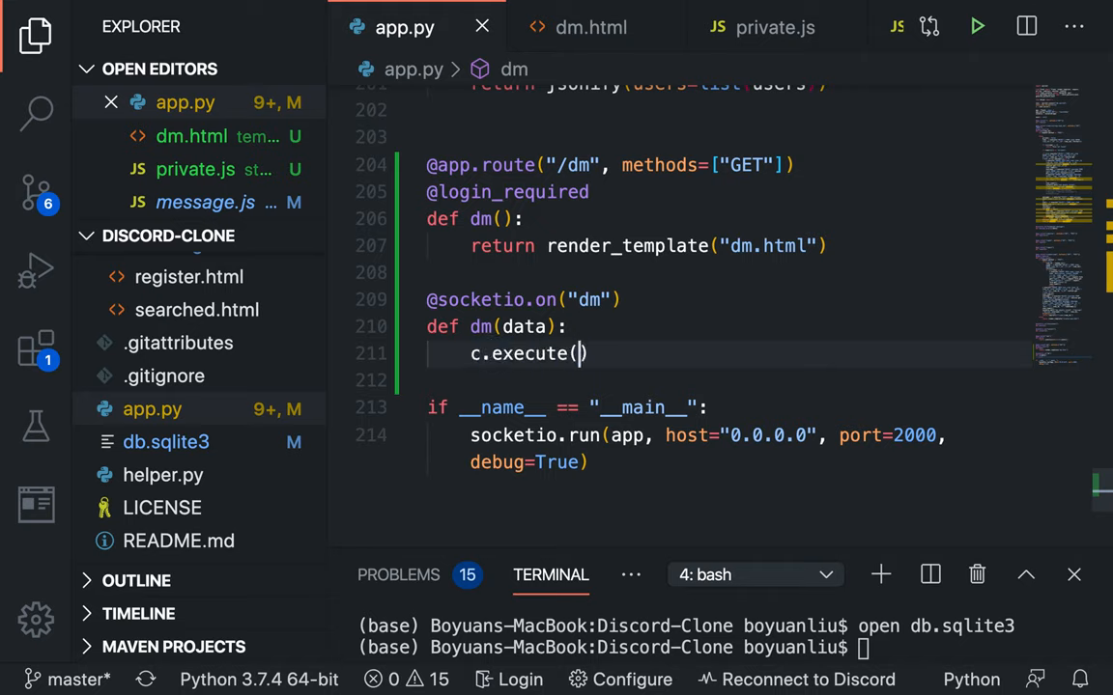
text("INSERT INTO")
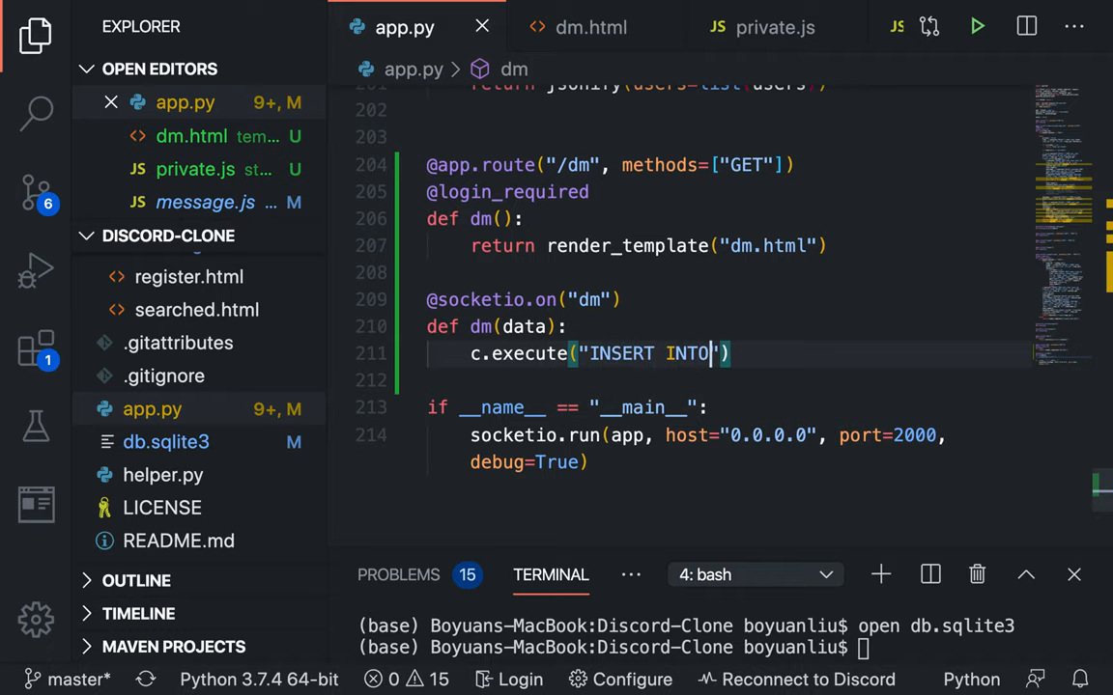
text(users)
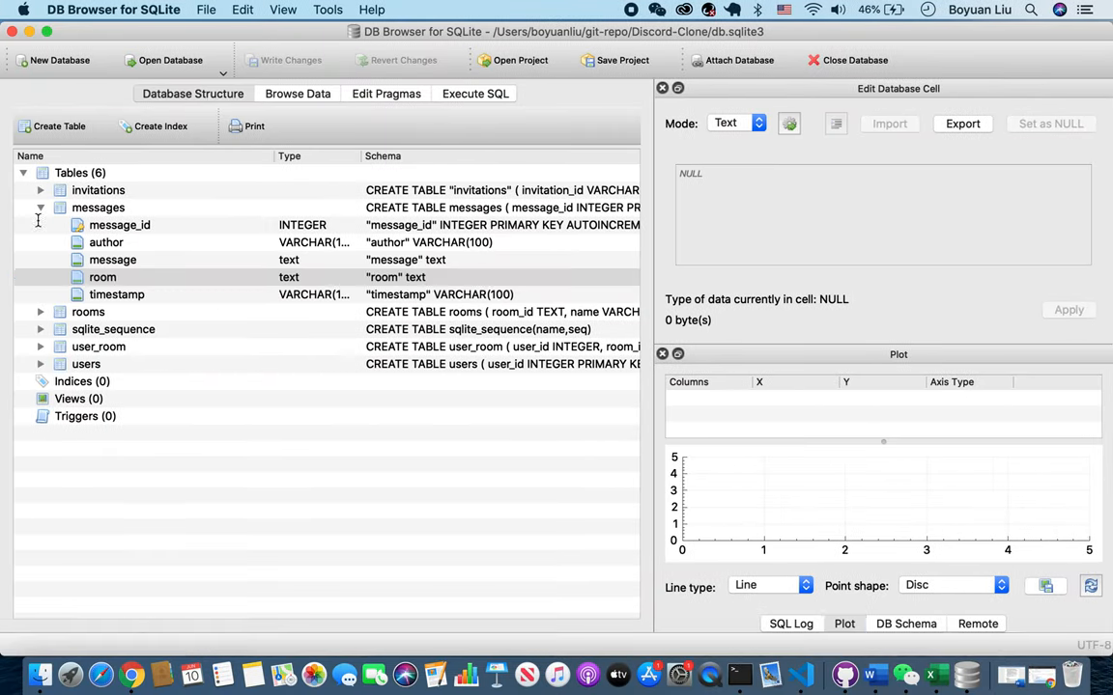
click(106, 244)
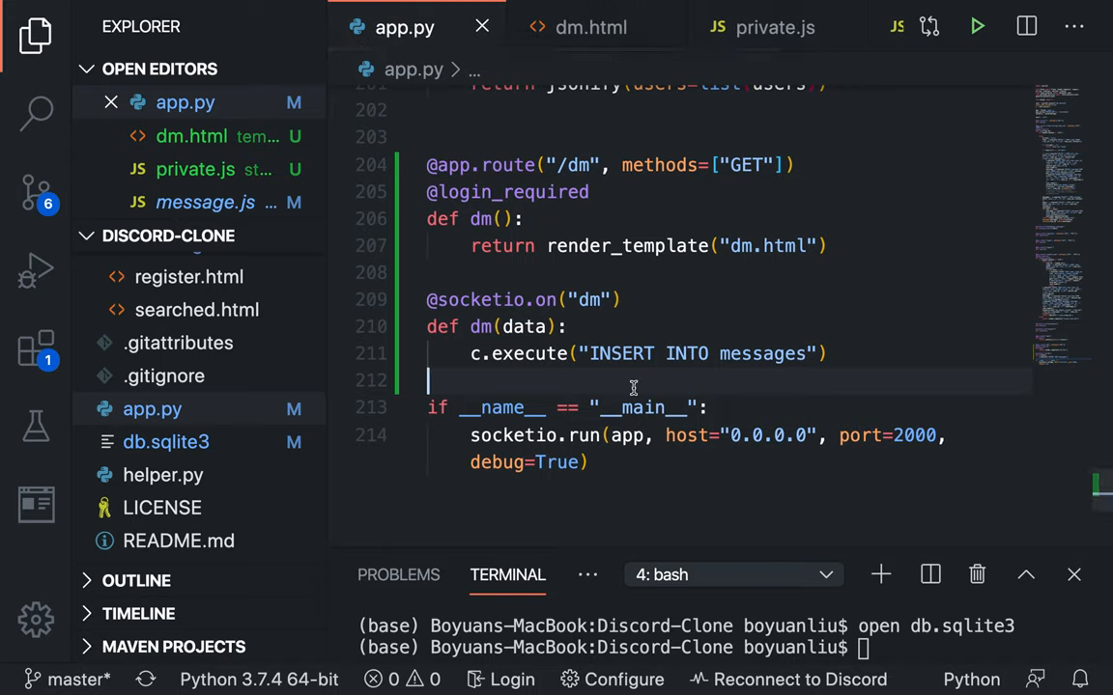
text(t)
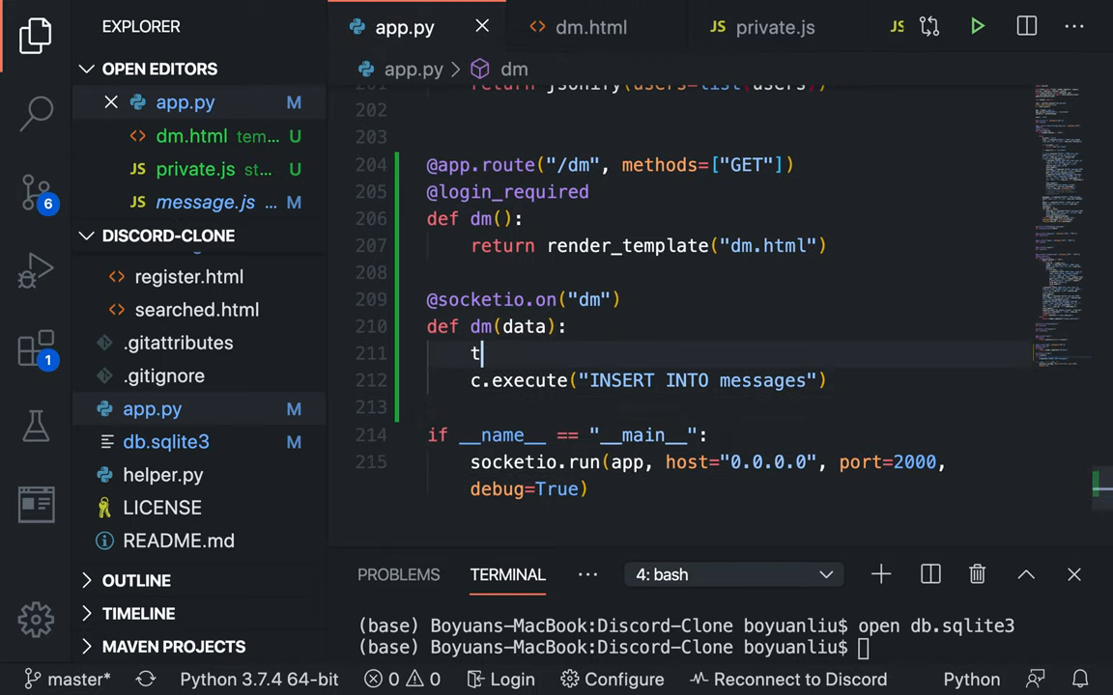
text(s = timestamp())
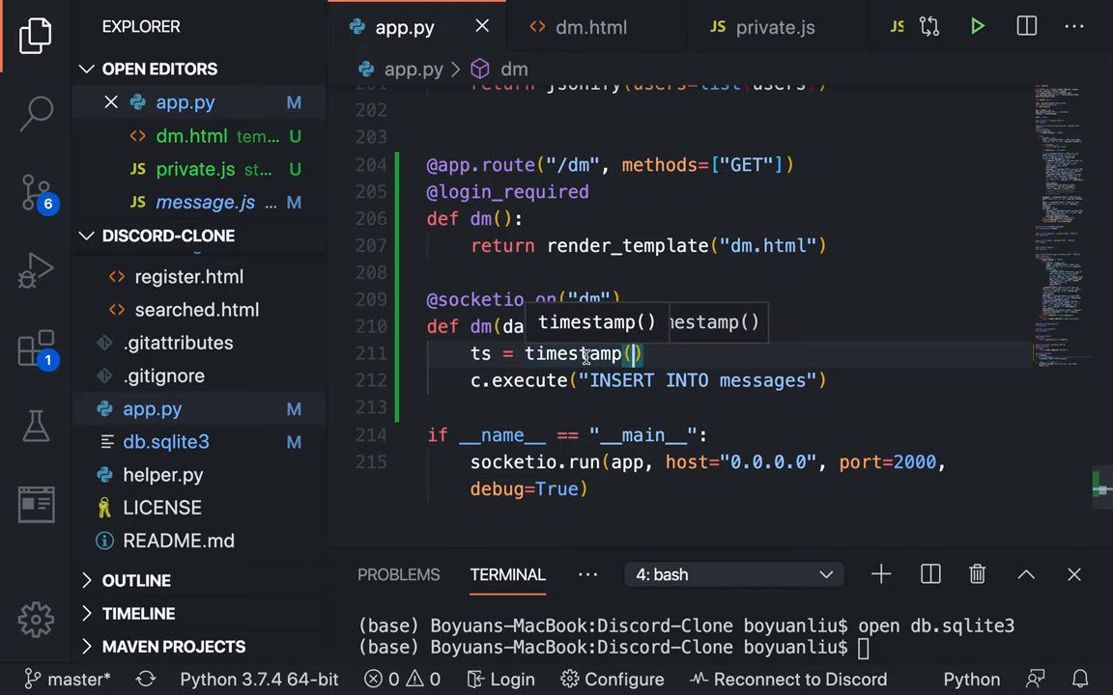
click(665, 365)
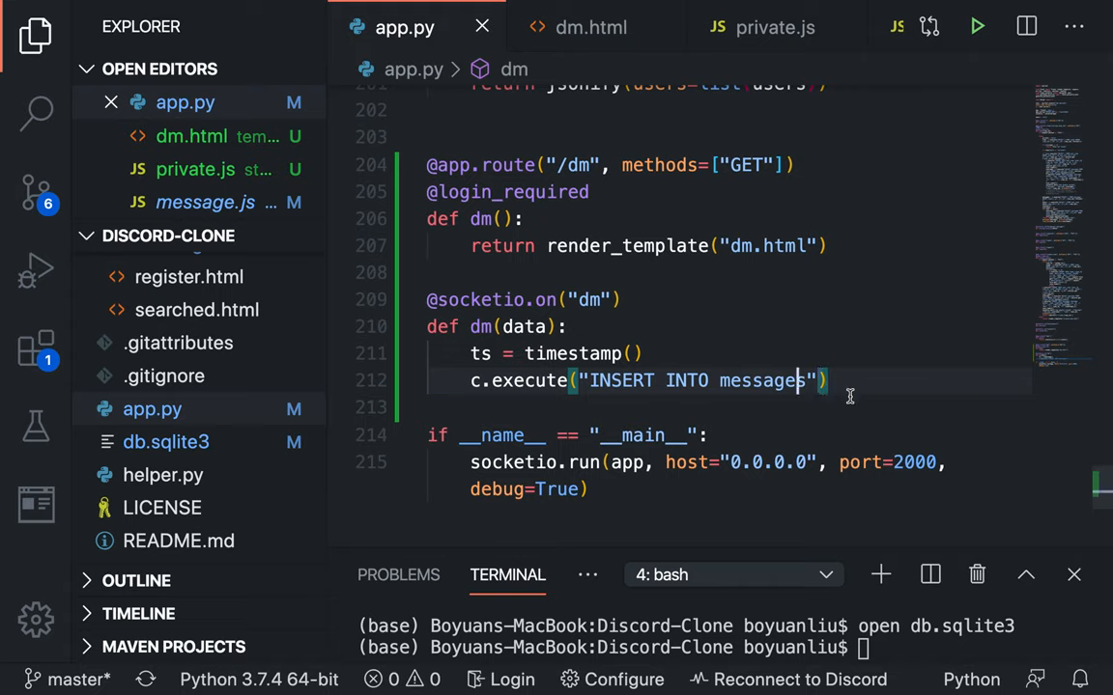
text(" ")
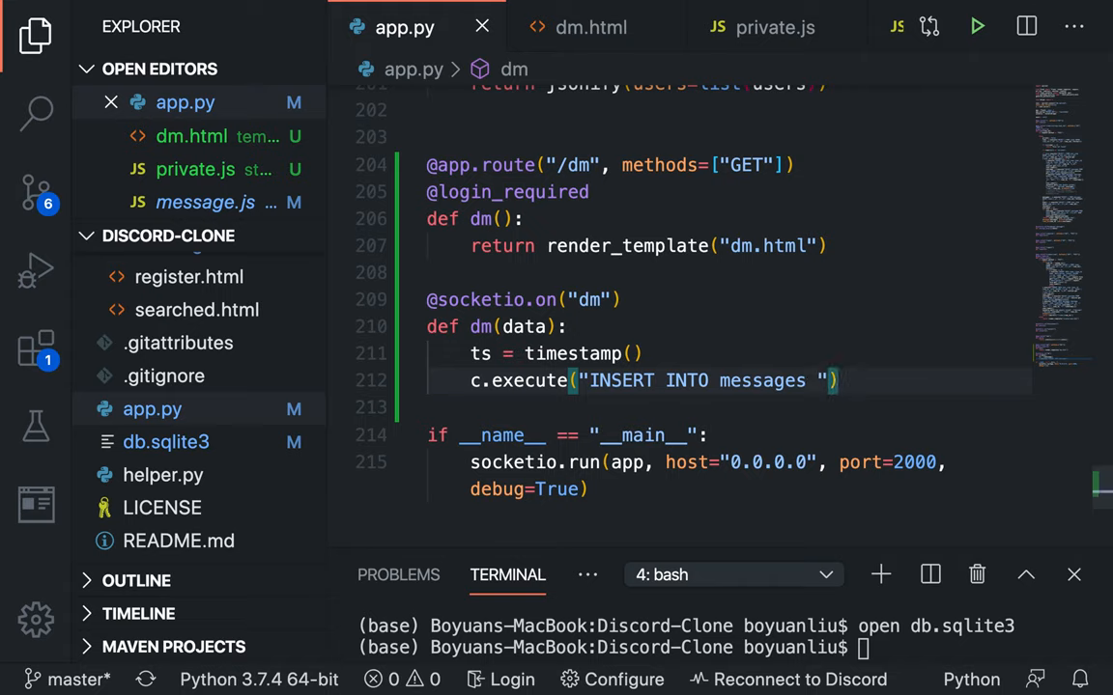
text(WHERE)
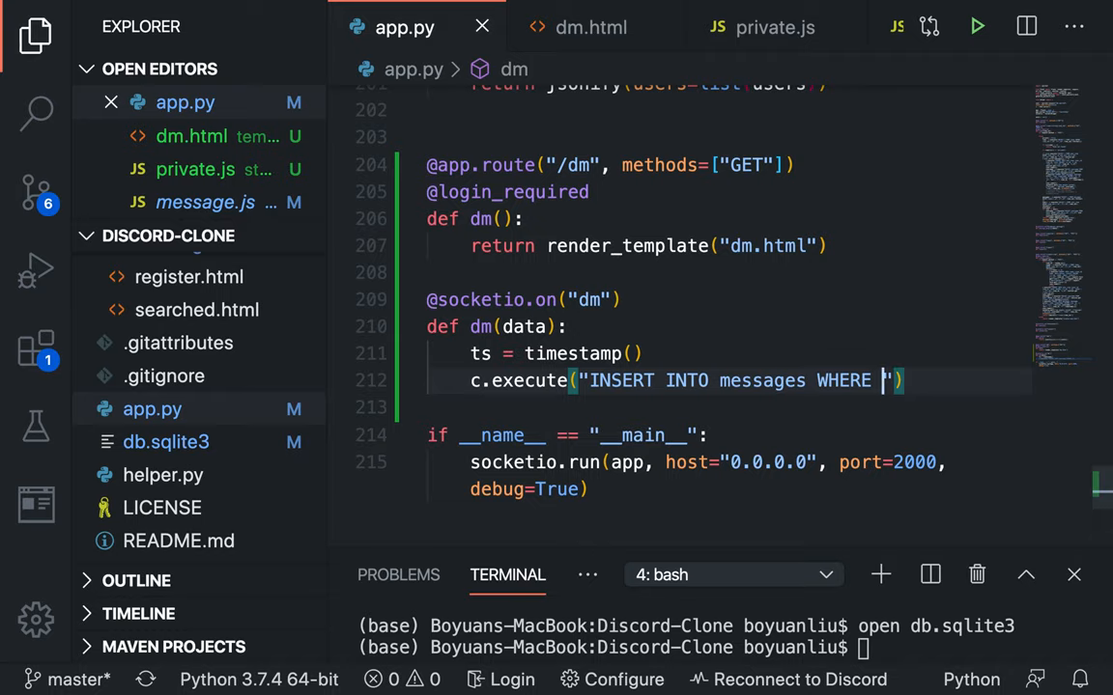
key(BackSpace)
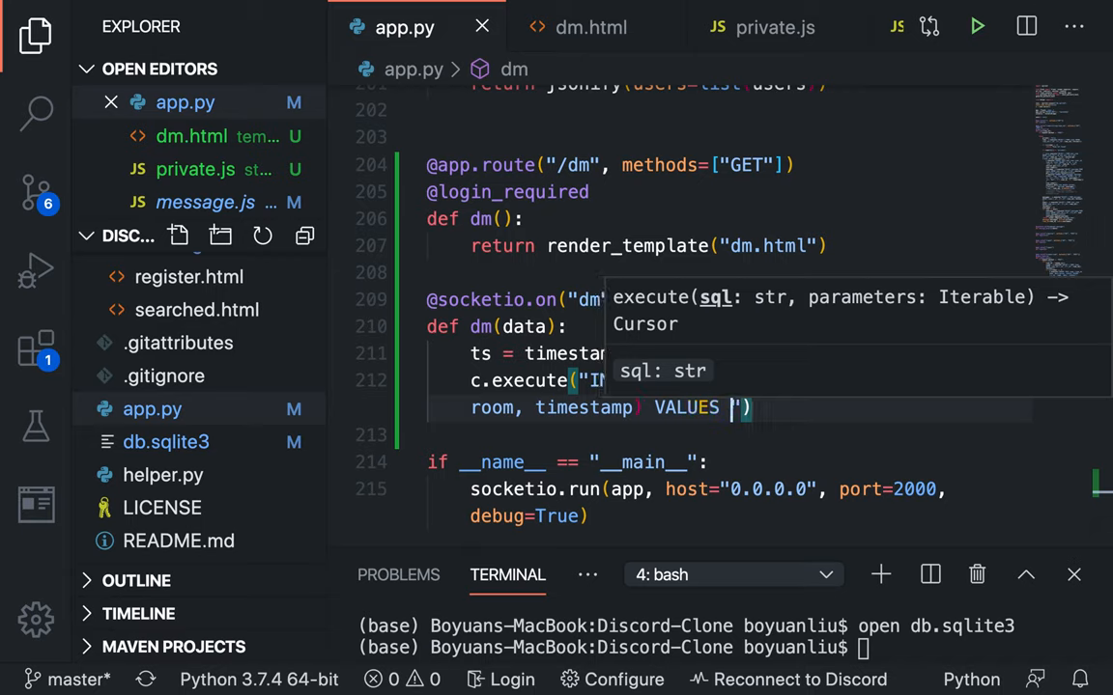
- Give the INSERT placeholders :a, :m, :r, :t bound to data author, message and timestamp(), checking the messages table
text(:a, :m, :r, :t))
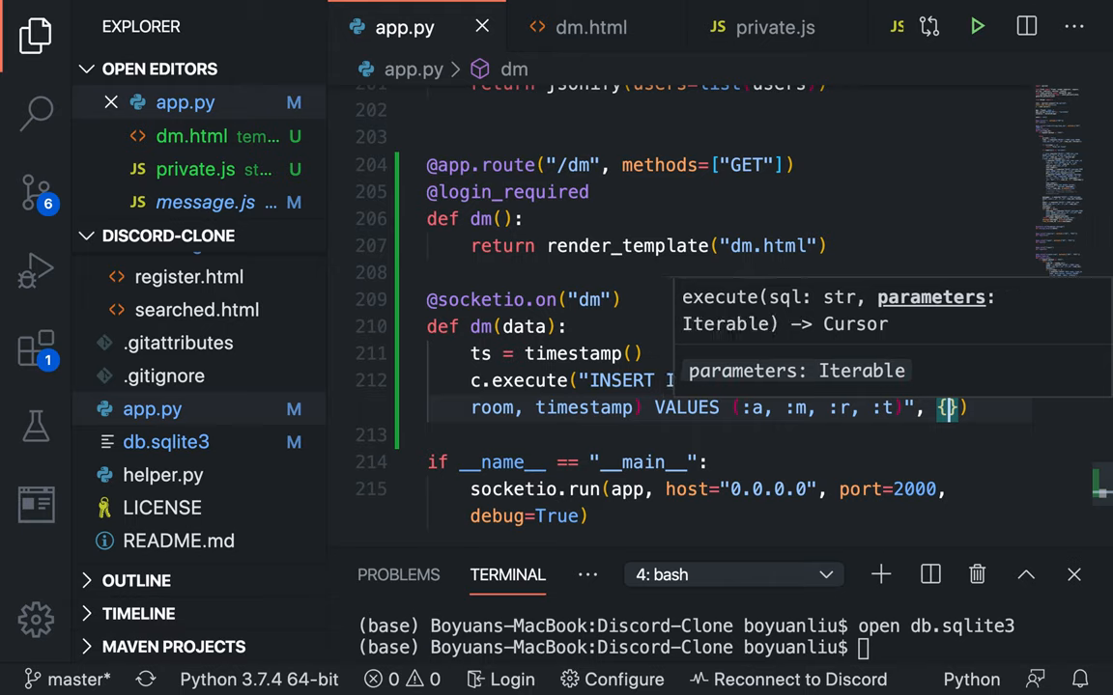
text("autho)
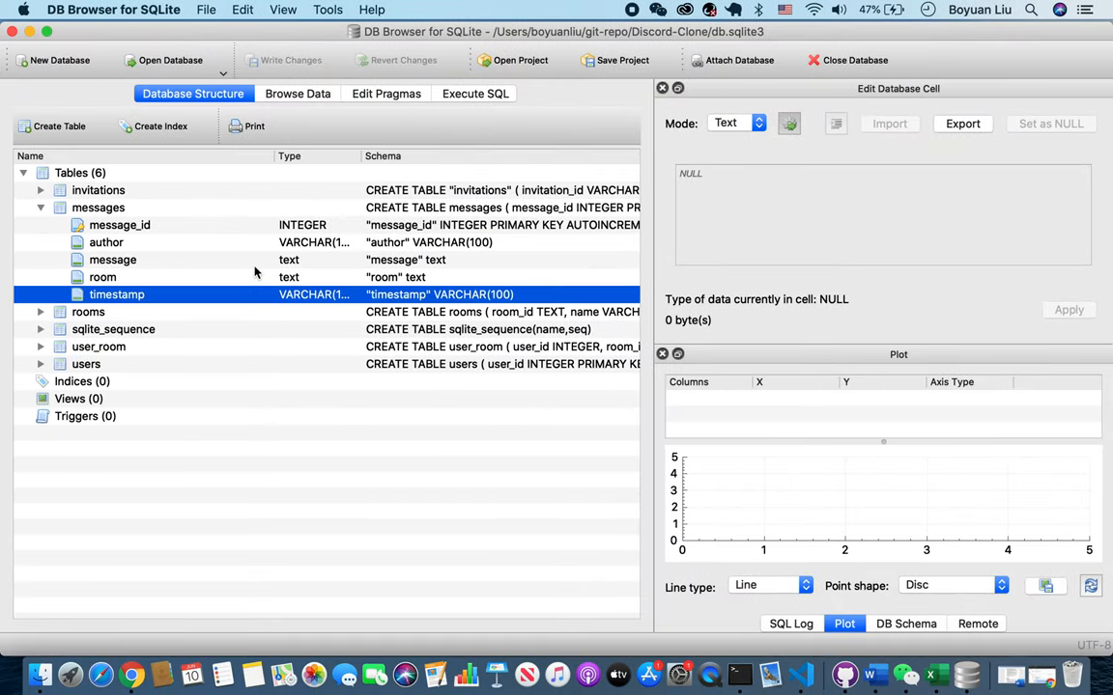
click(106, 243)
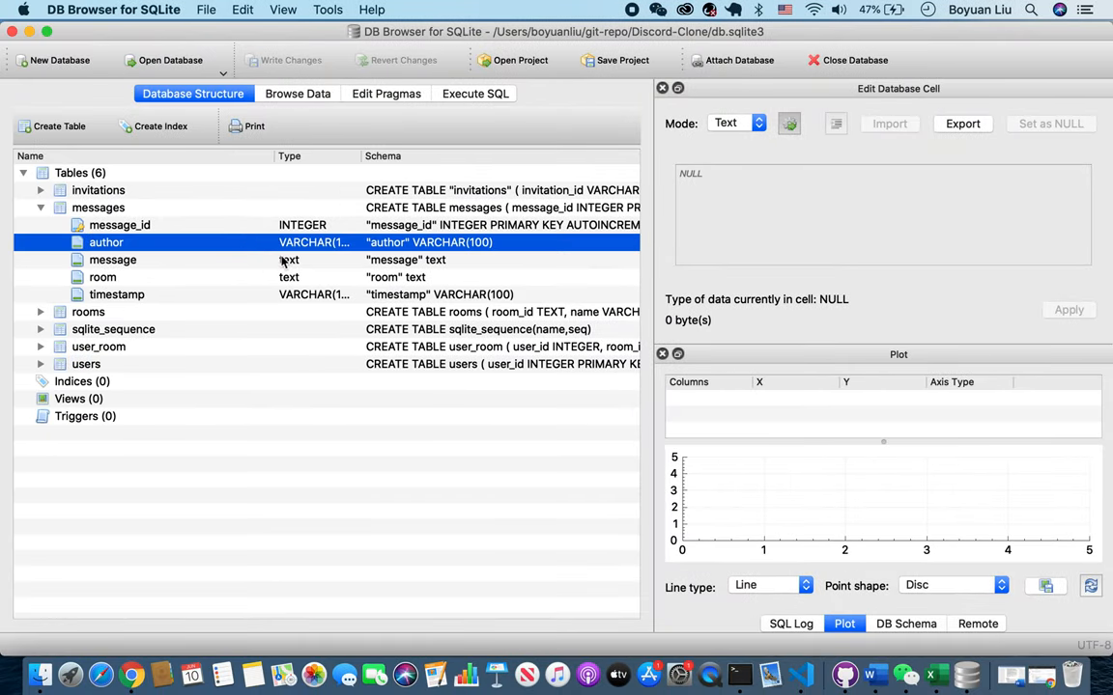
click(297, 93)
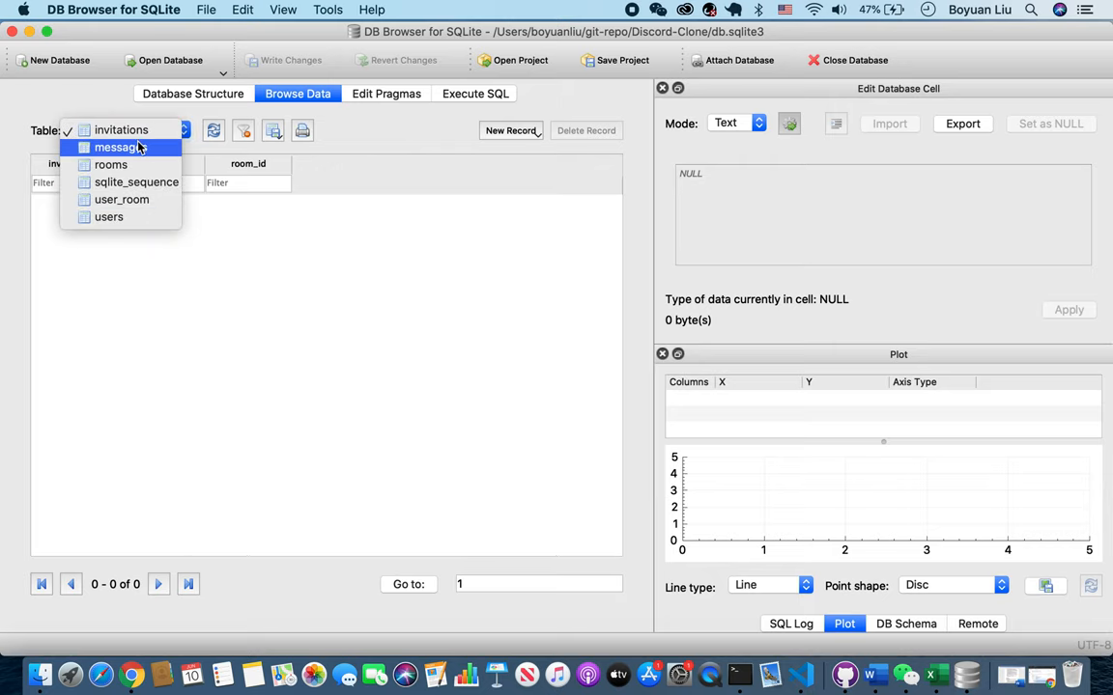
click(118, 147)
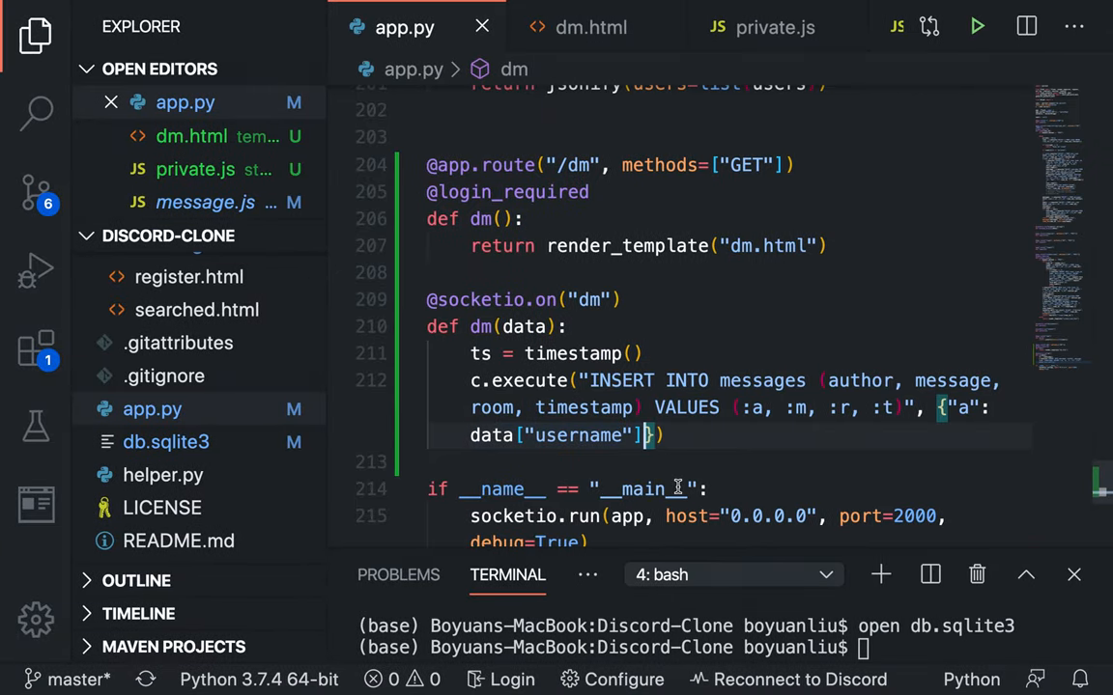
text(, ")
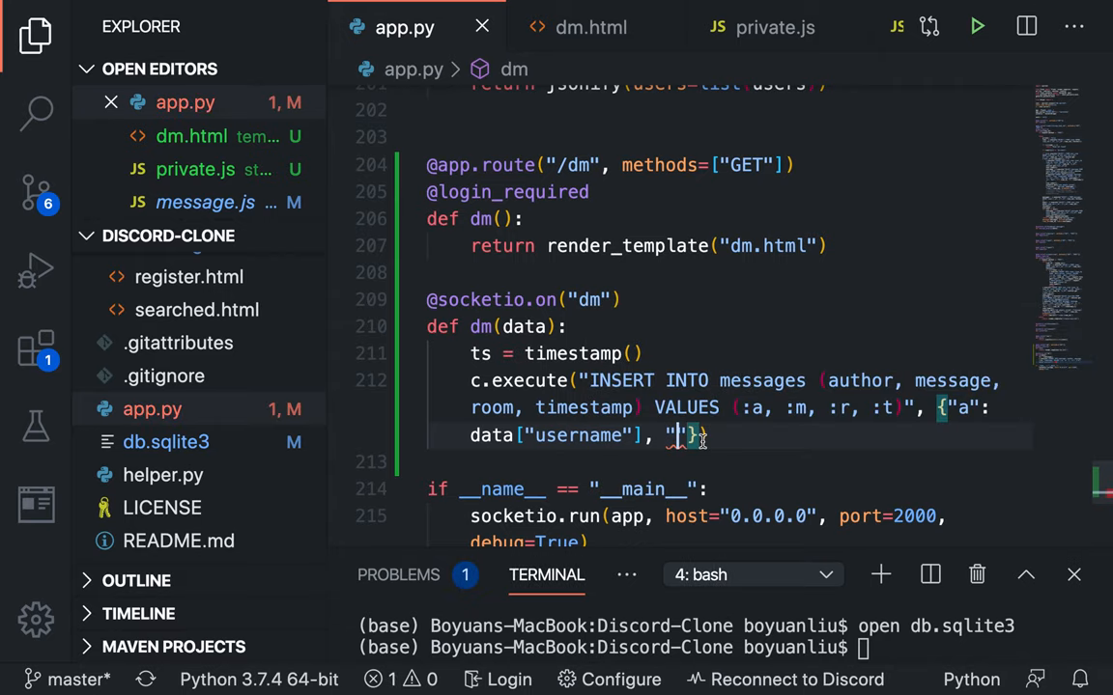
text(m":)
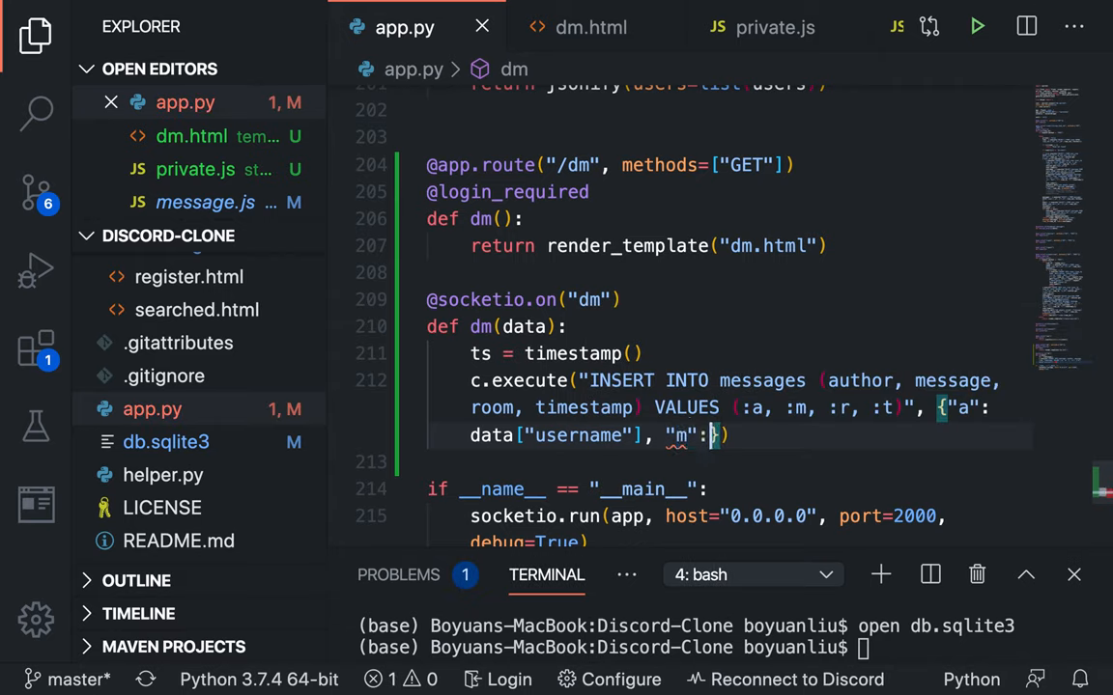
text(message"], "r":)
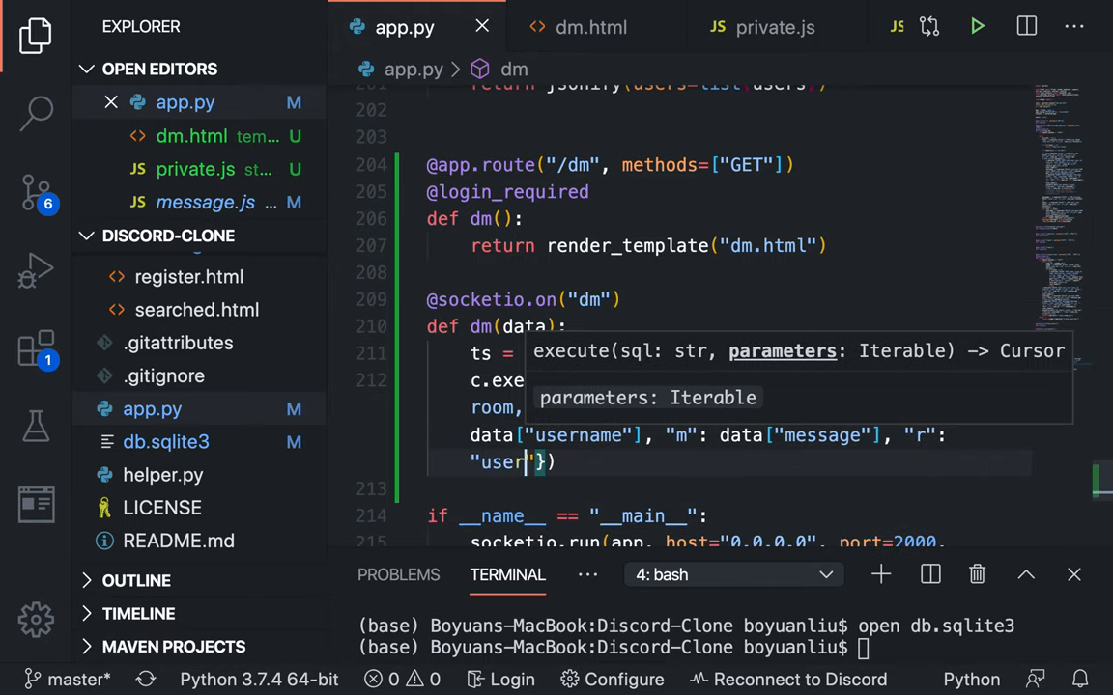
text(timestamp())
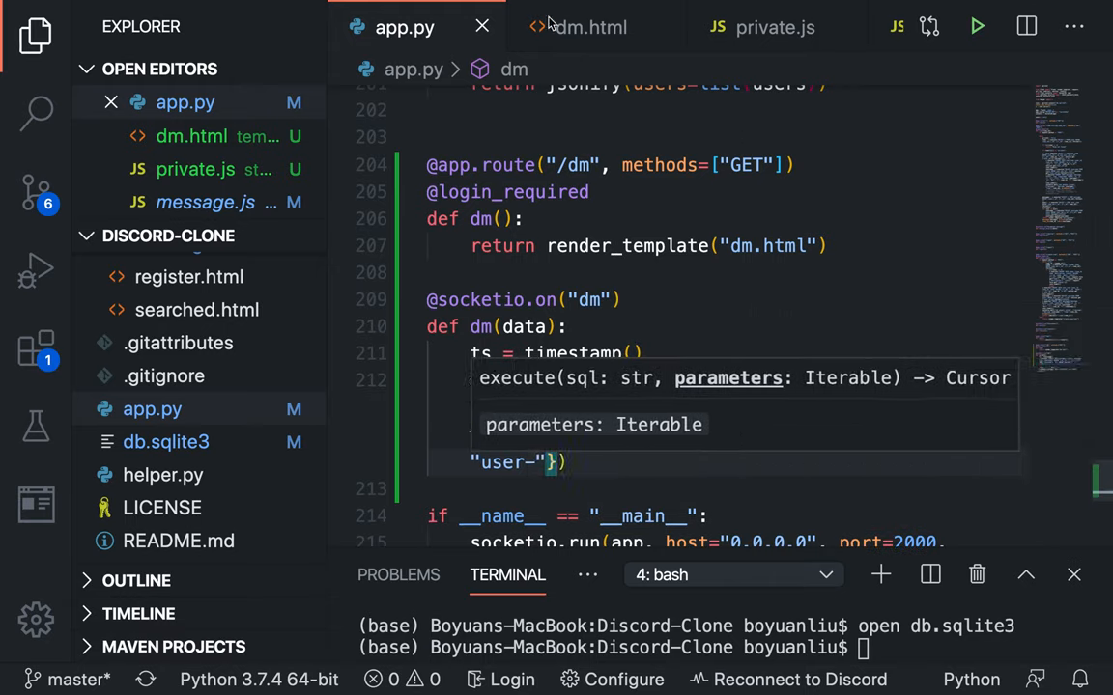
- Review what private.js emits, then return to the messageForm in dm.html
click(590, 27)
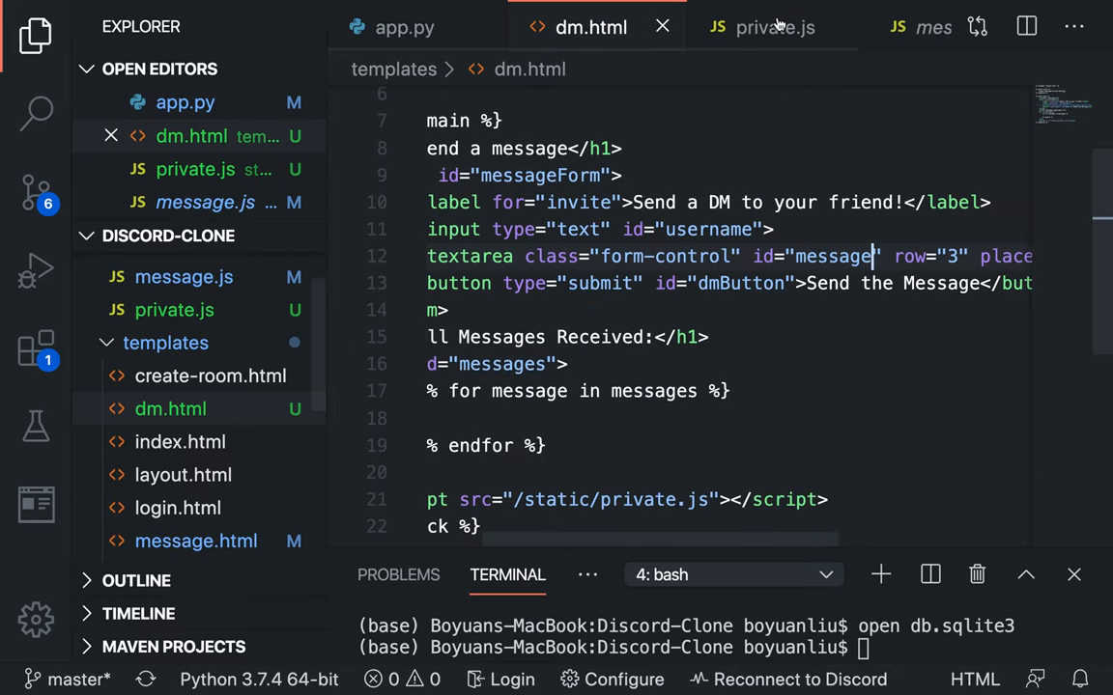
click(773, 27)
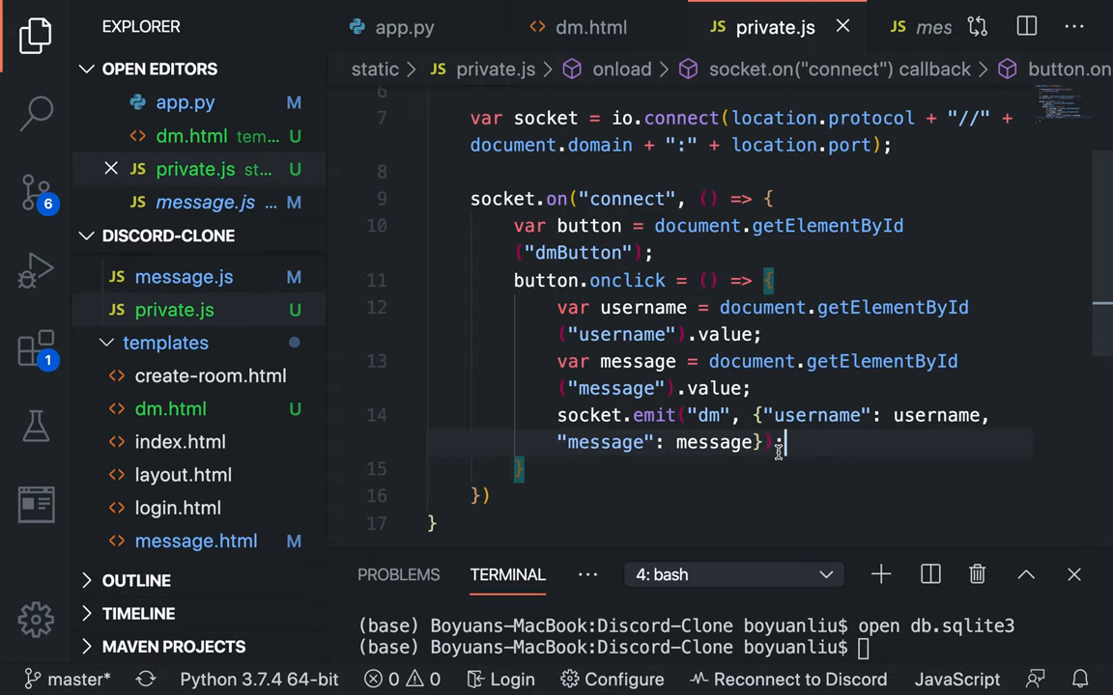
click(591, 27)
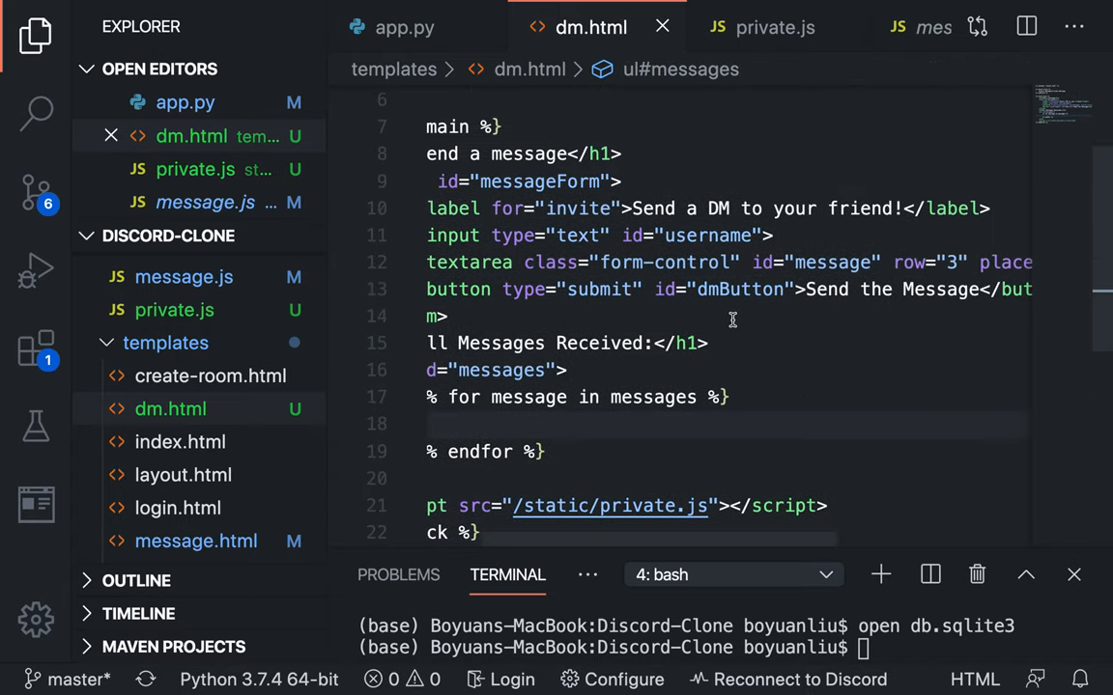
scroll(left, 3)
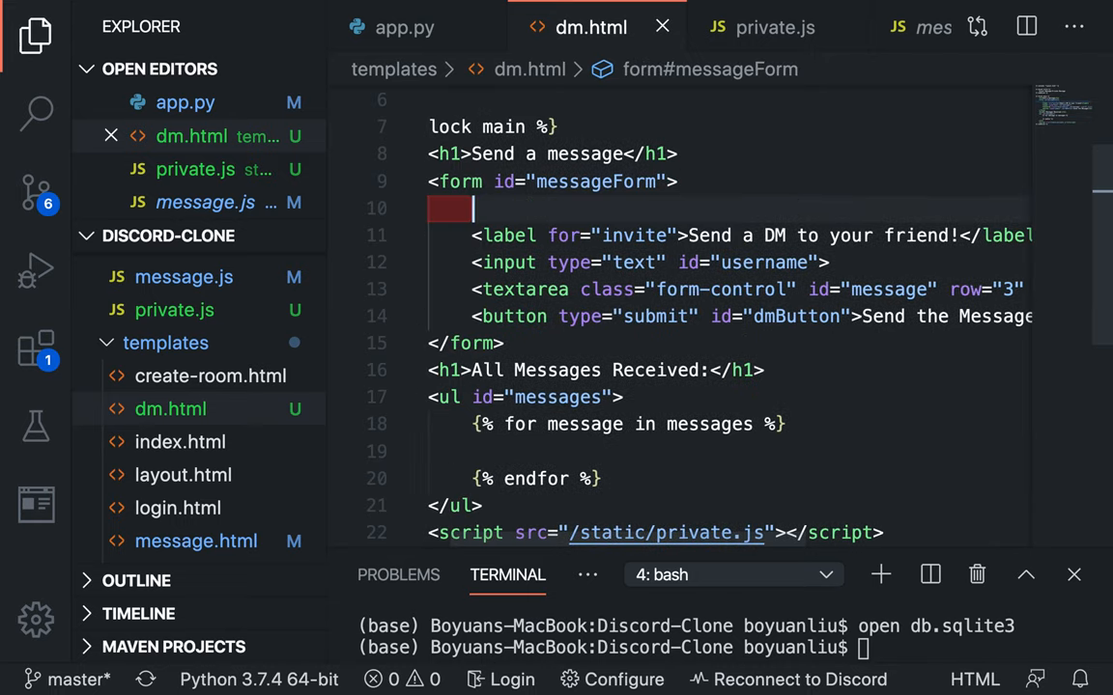
- Add <input type="hidden" id="sender" value="{{ username }}"> at the top of the form
text(<input type=)
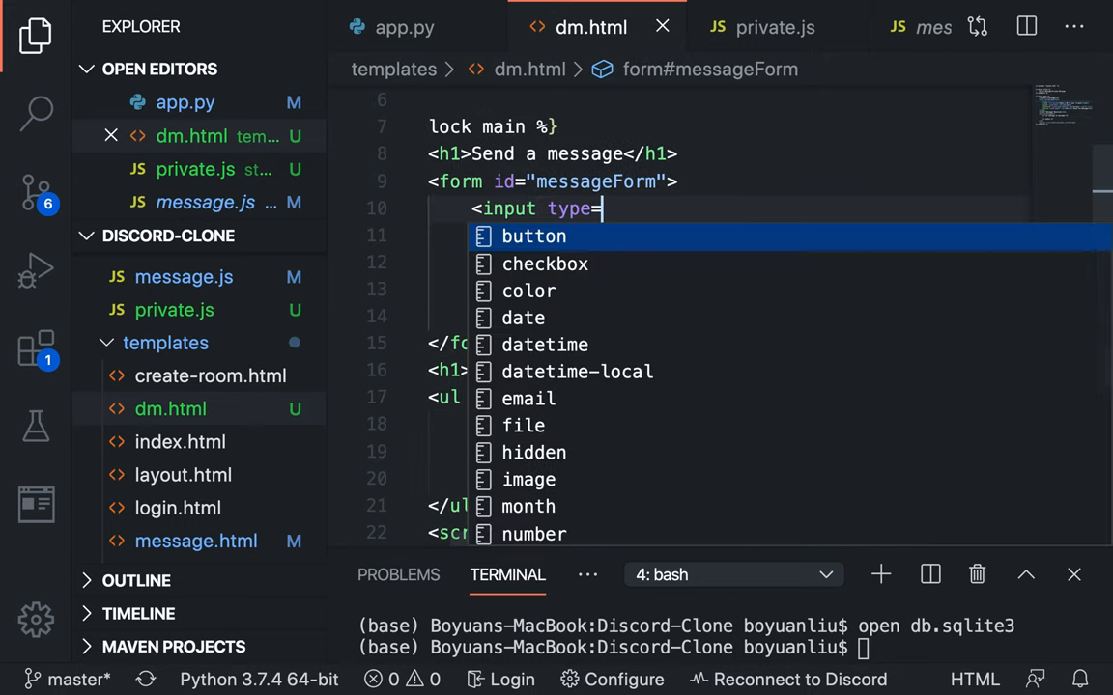
text("hidden" id)
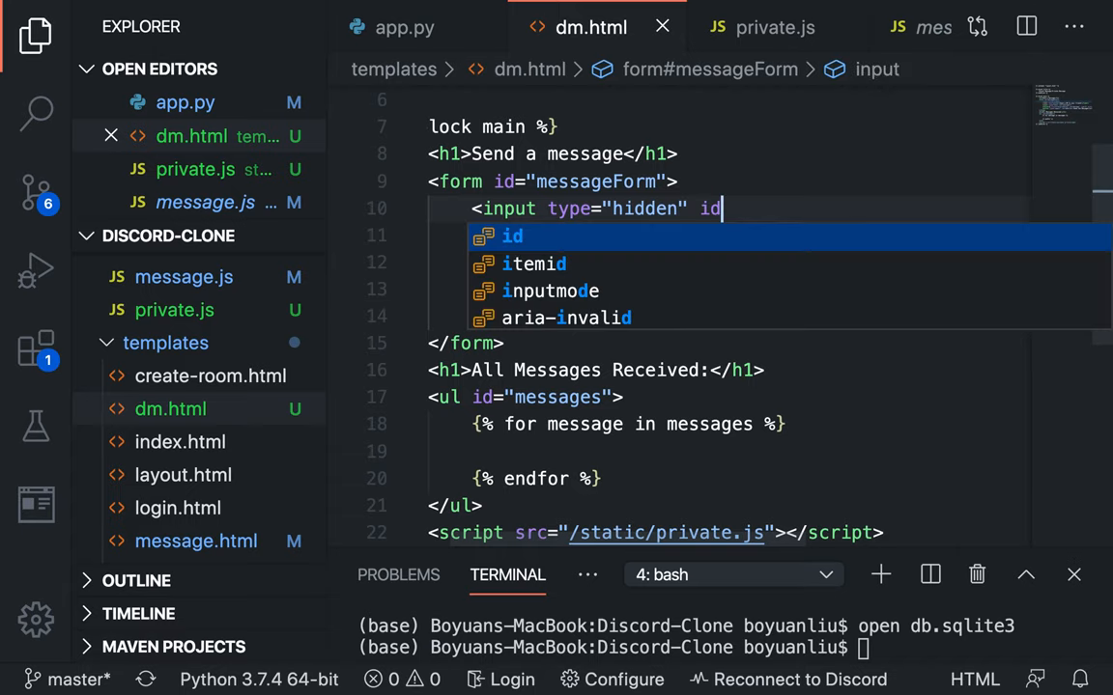
text(type=")
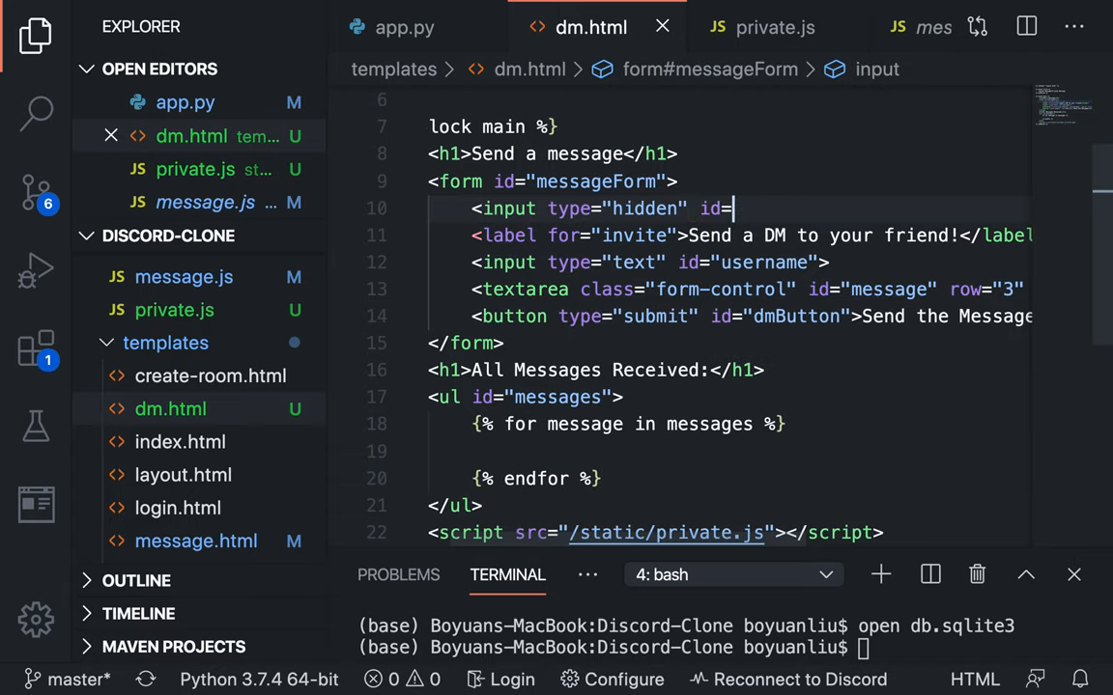
text("sender")
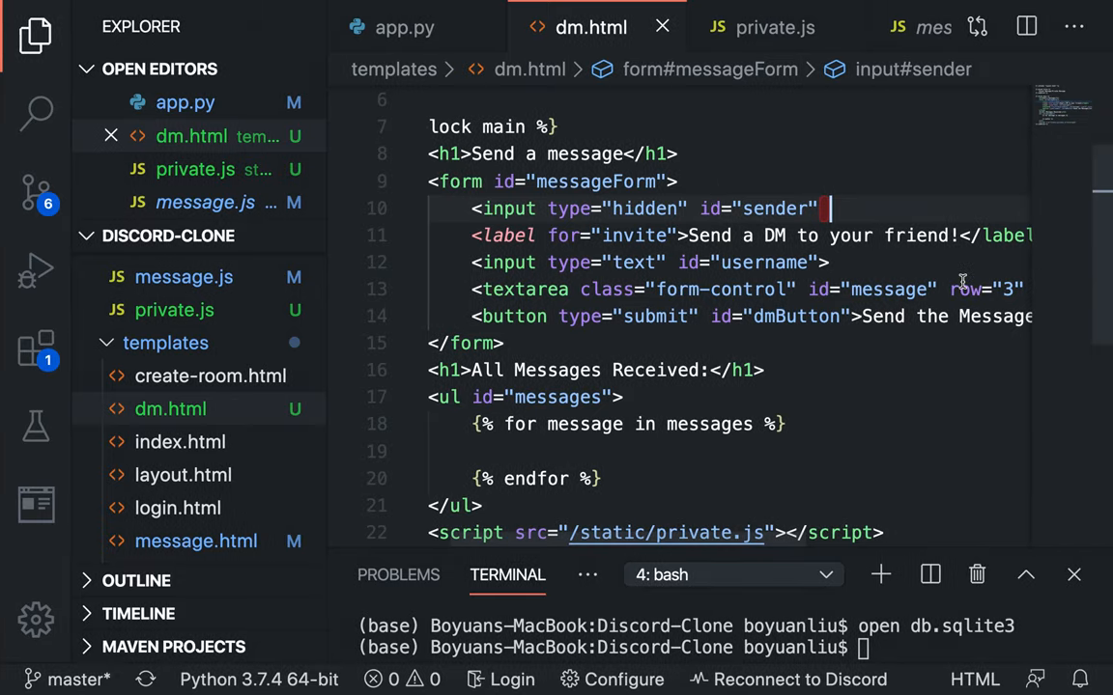
text(value="{{}}")
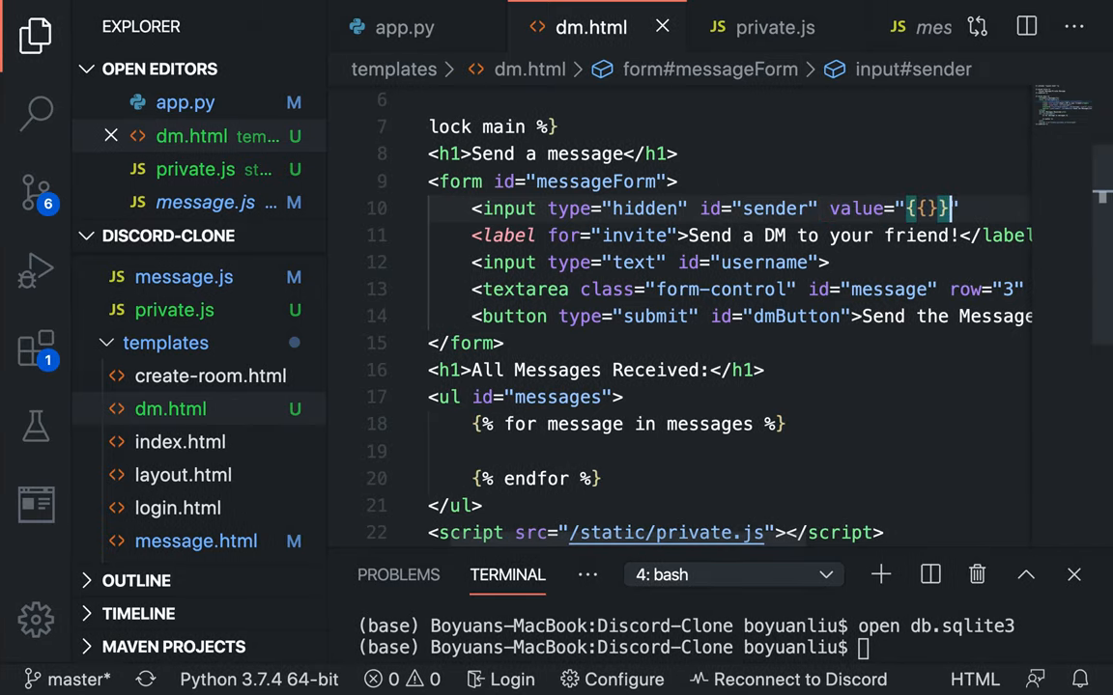
text(username)
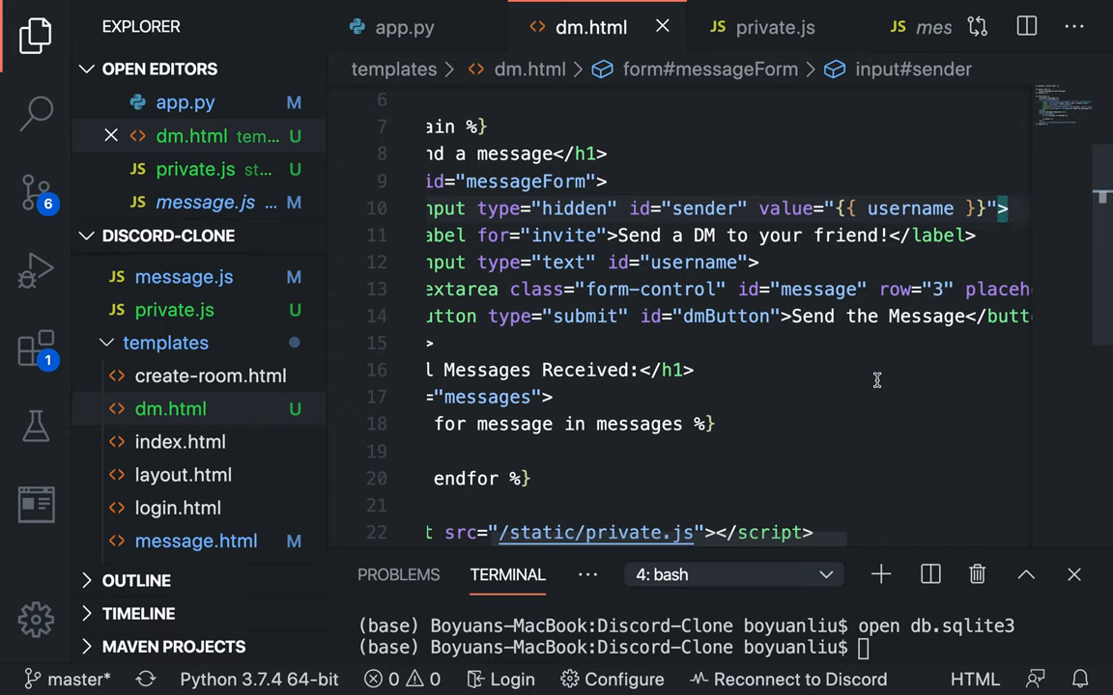
click(404, 27)
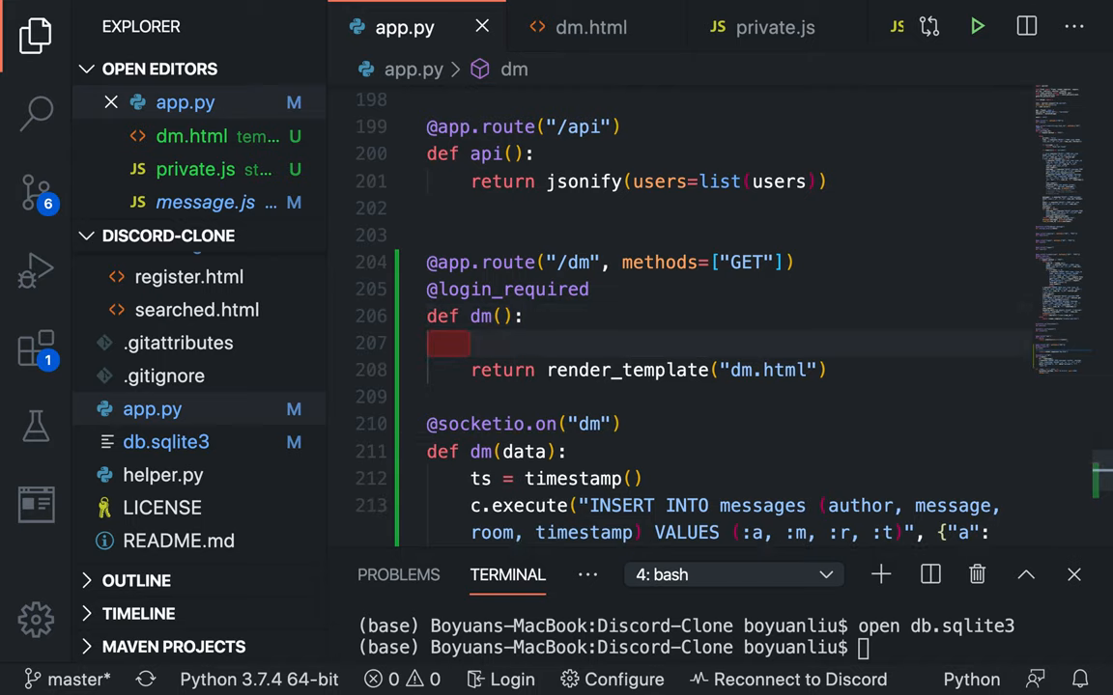
- In the /dm route query messages = c.execute(... WHERE room=:room) with room f"user-{session.get('user_id')}"
text(messages = c.ex)
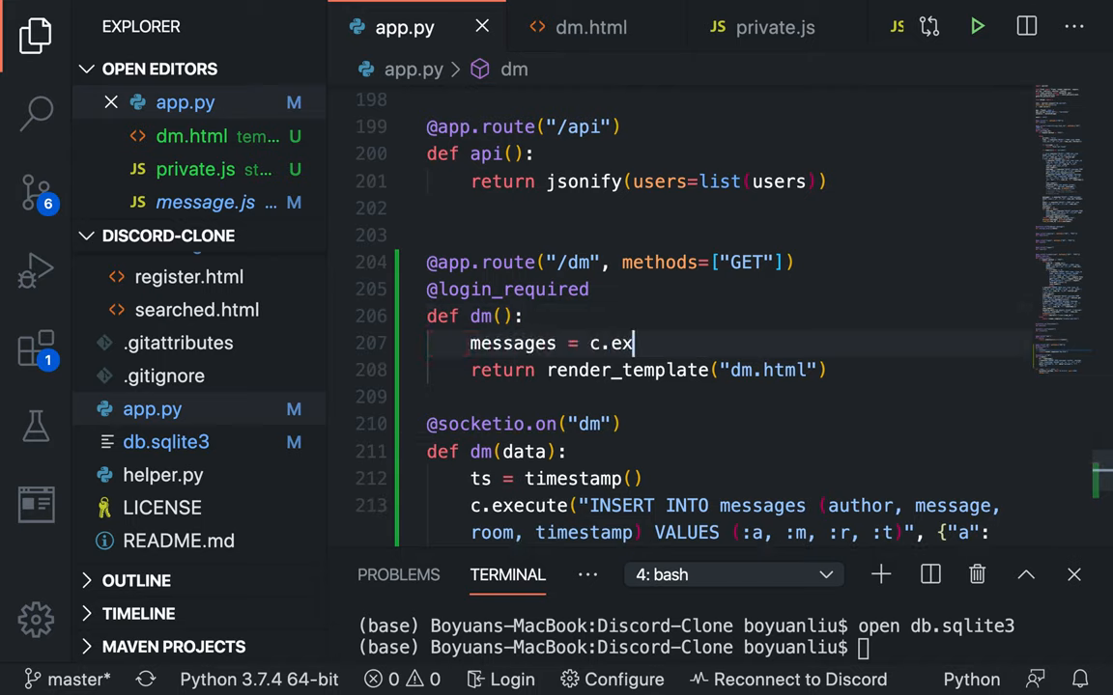
text(ecute)
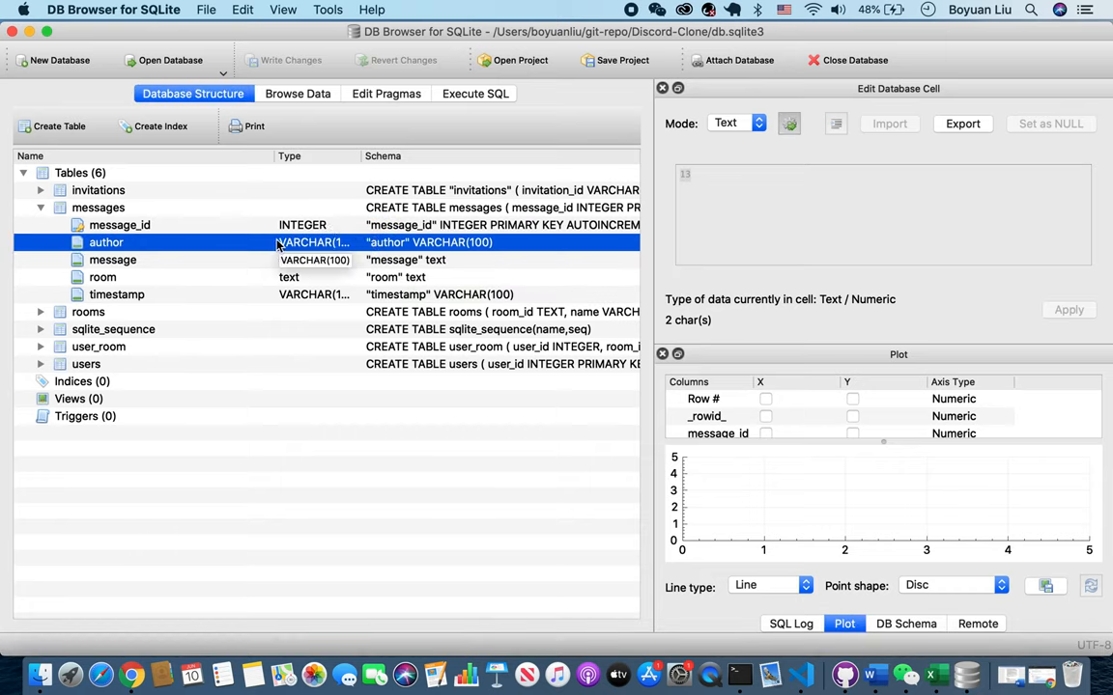
mouse_move(340, 398)
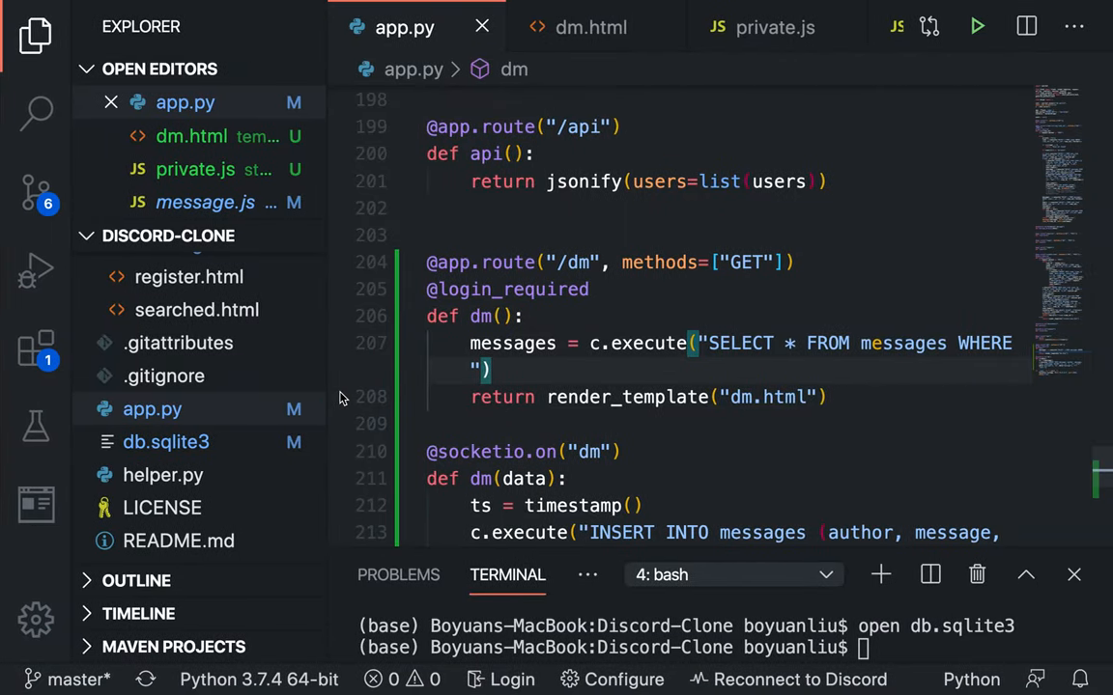
text(room)
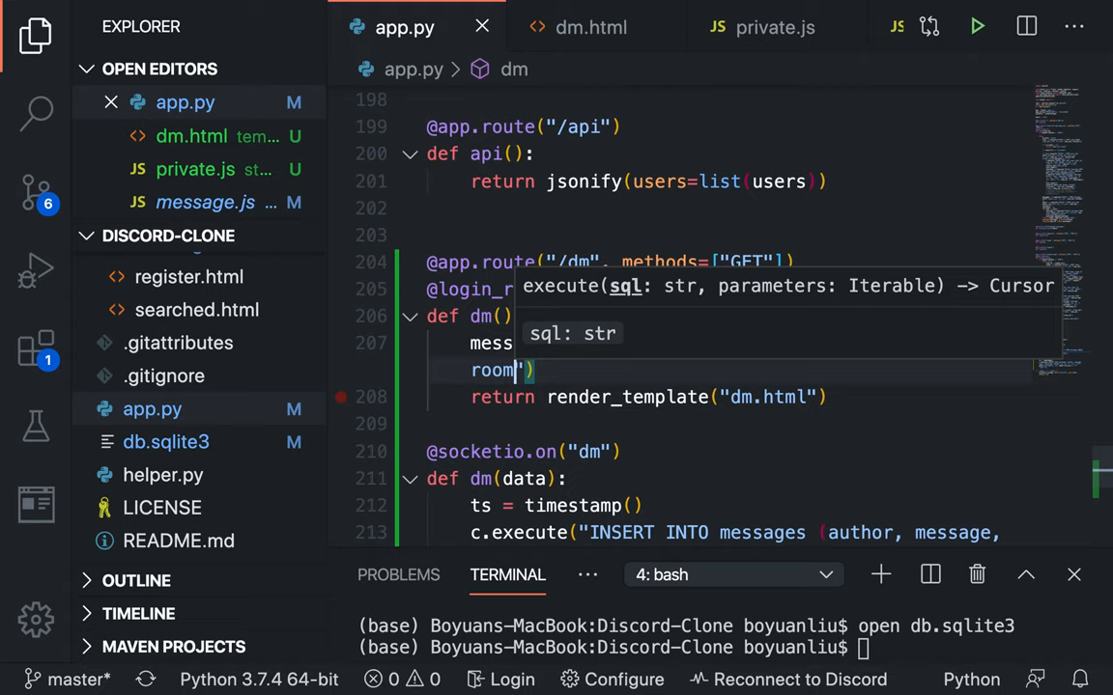
text(=:room)
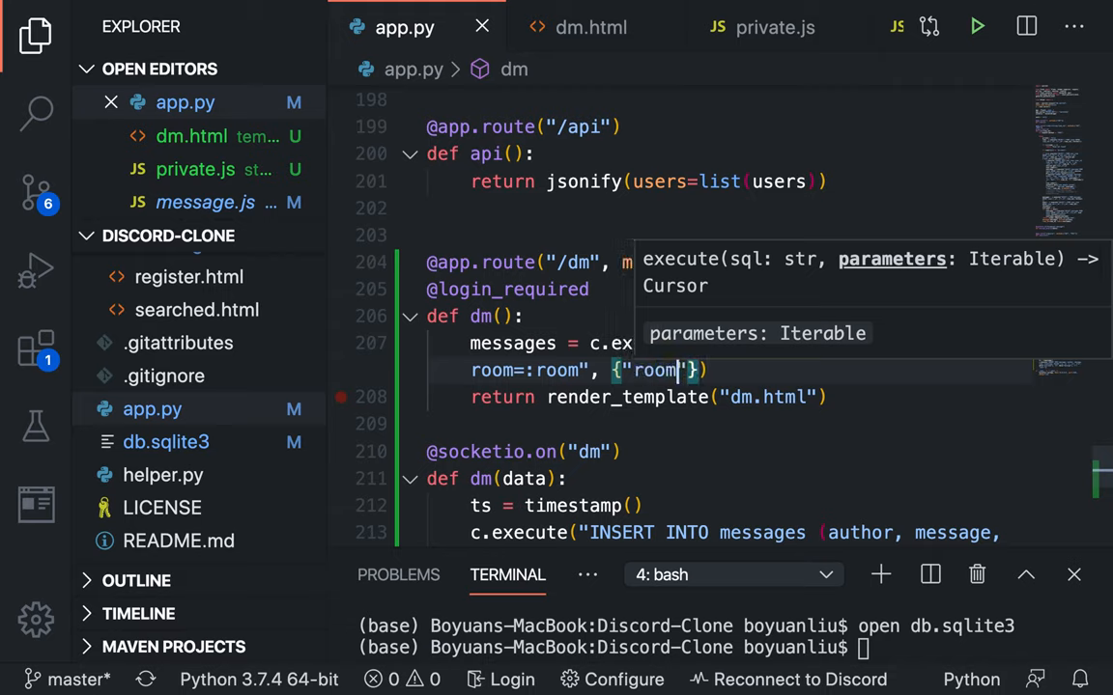
text(user-")
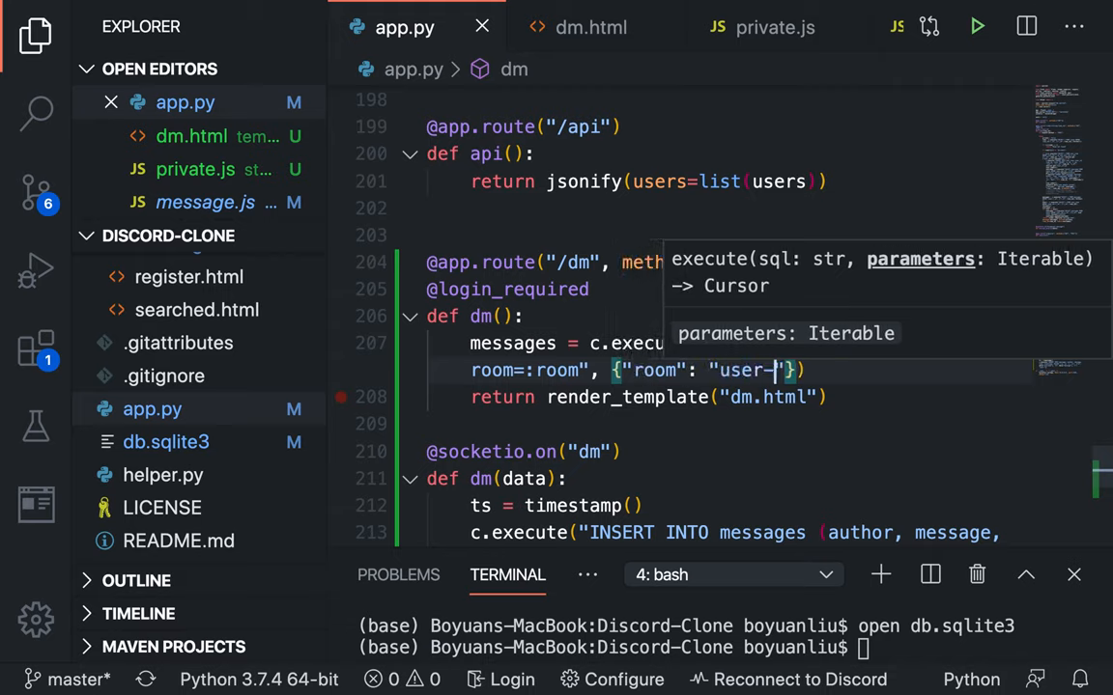
text(f)
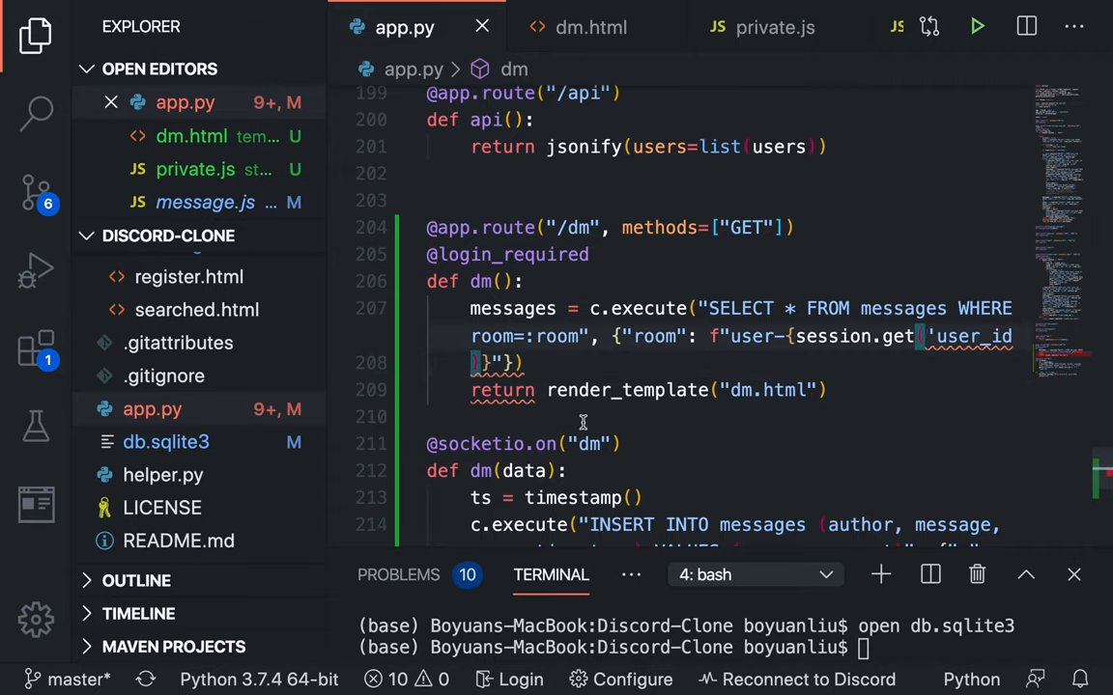
scroll(down, 3)
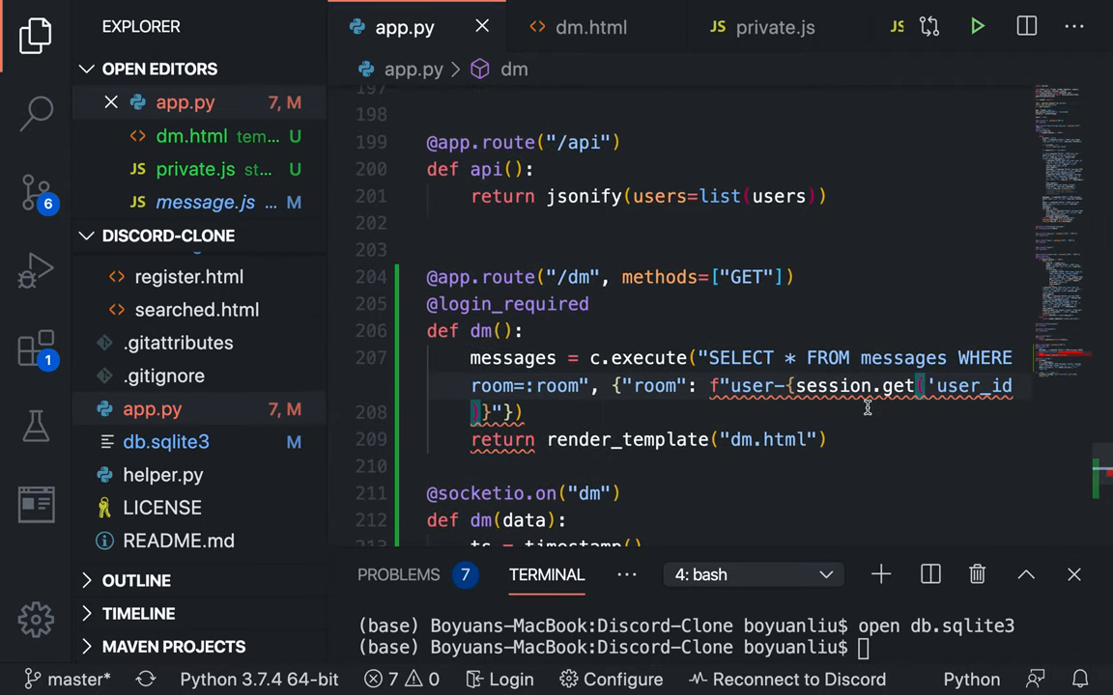
mouse_move(827, 386)
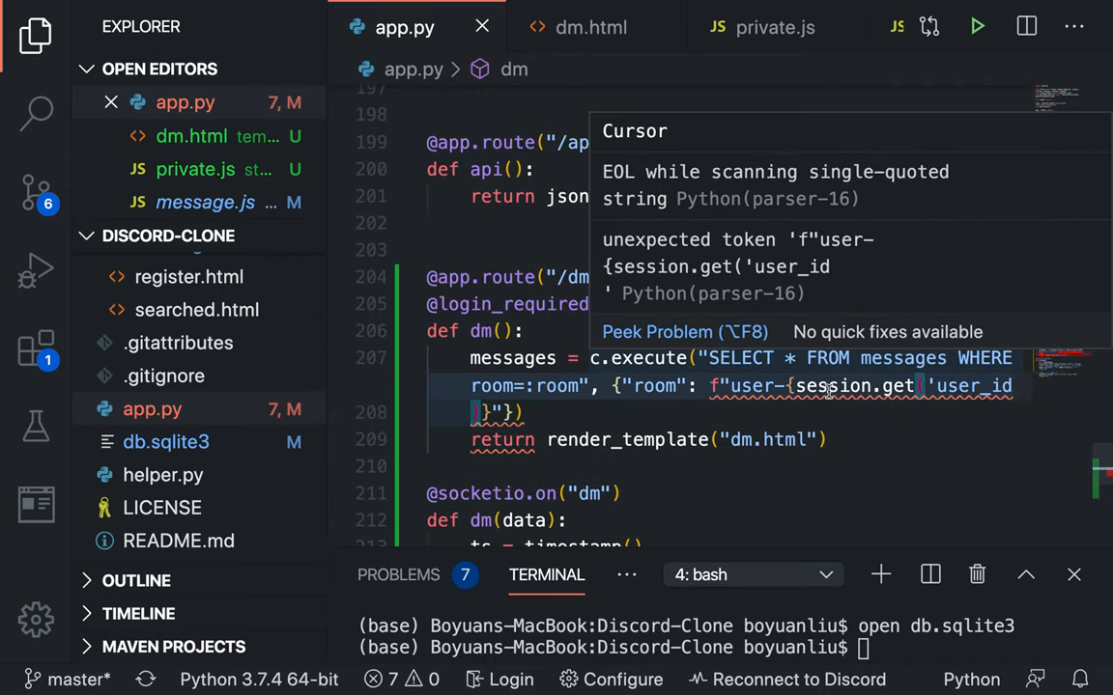
mouse_move(801, 456)
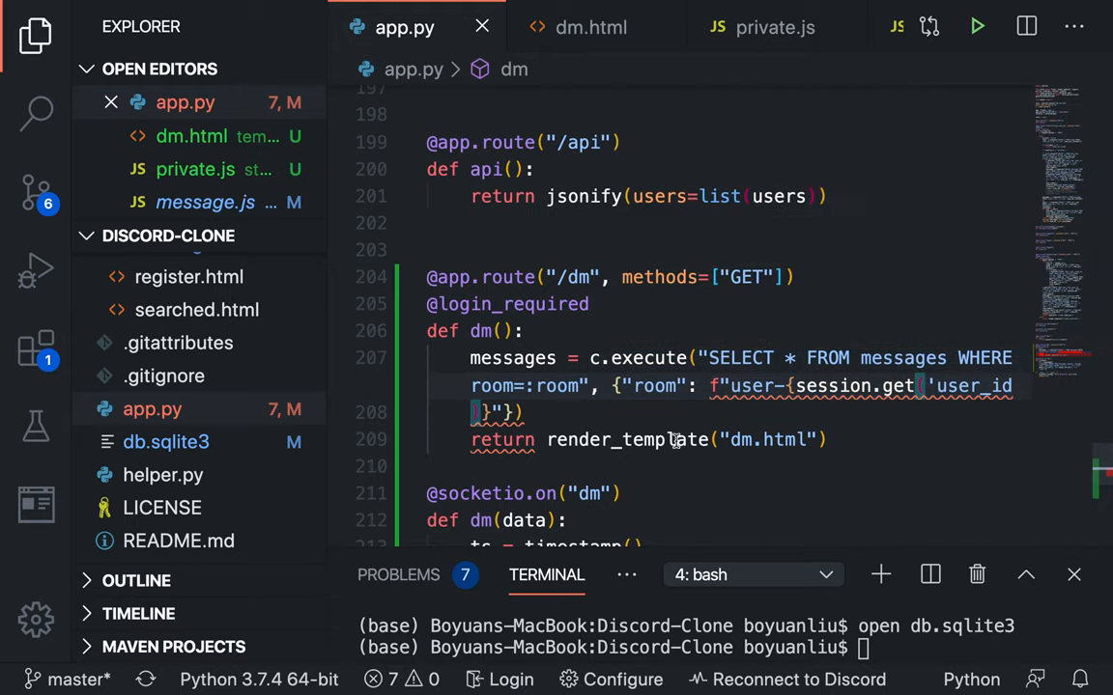
click(475, 413)
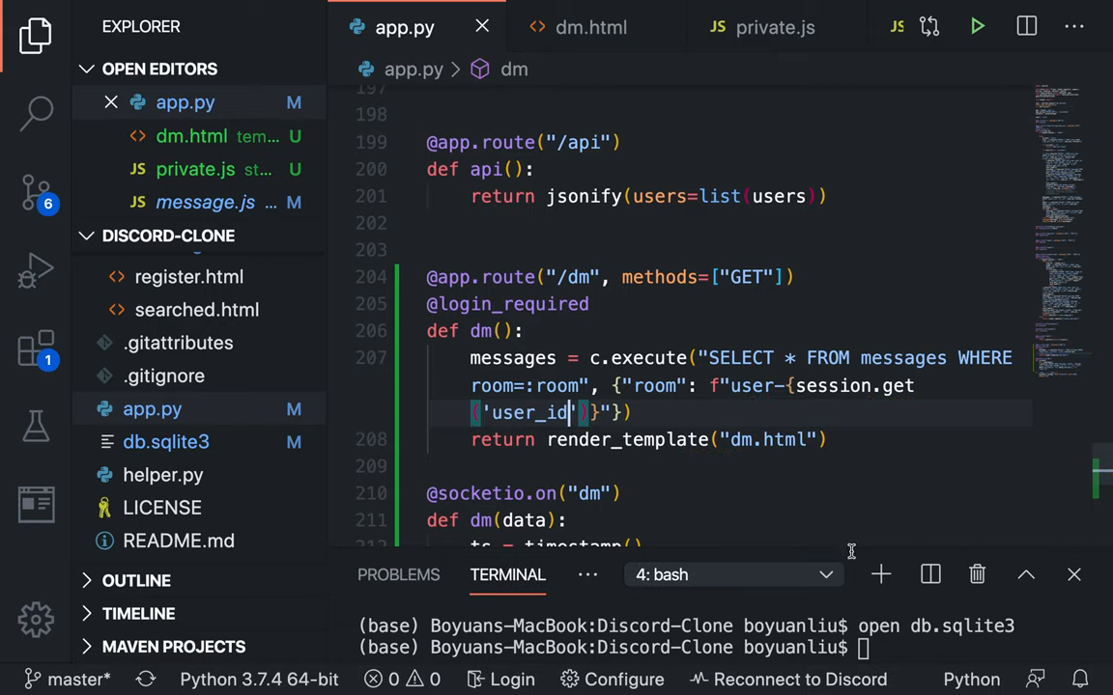
- Append .fetchall() to the query and pass messages=messages to render_template for dm.html
scroll(down, 3)
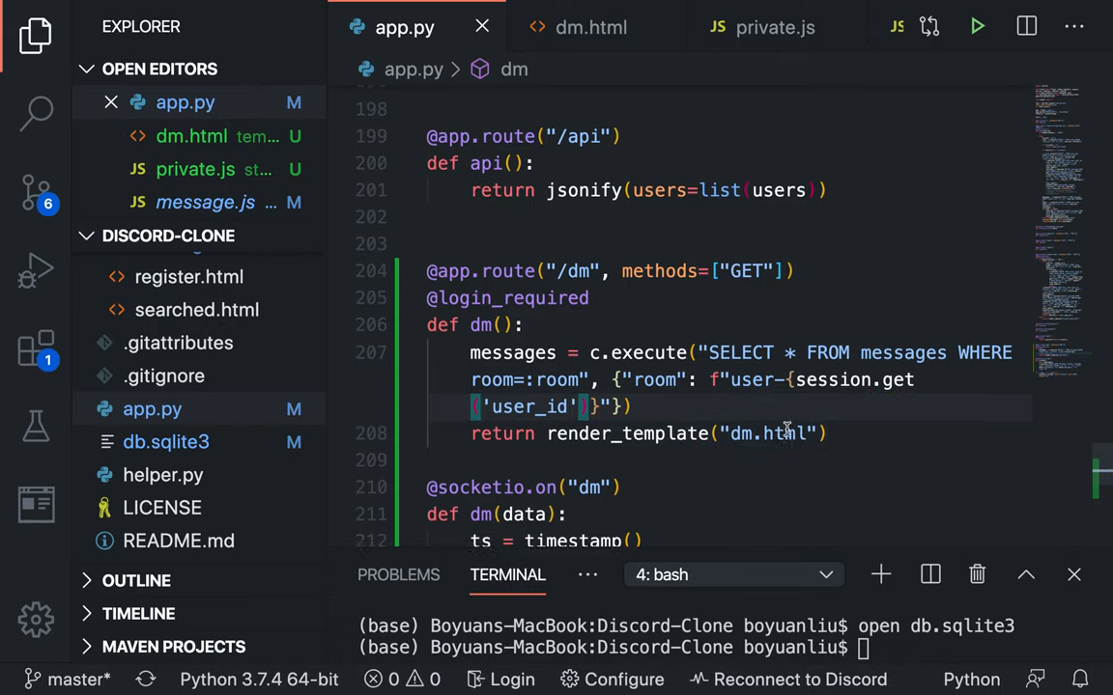
scroll(down, 3)
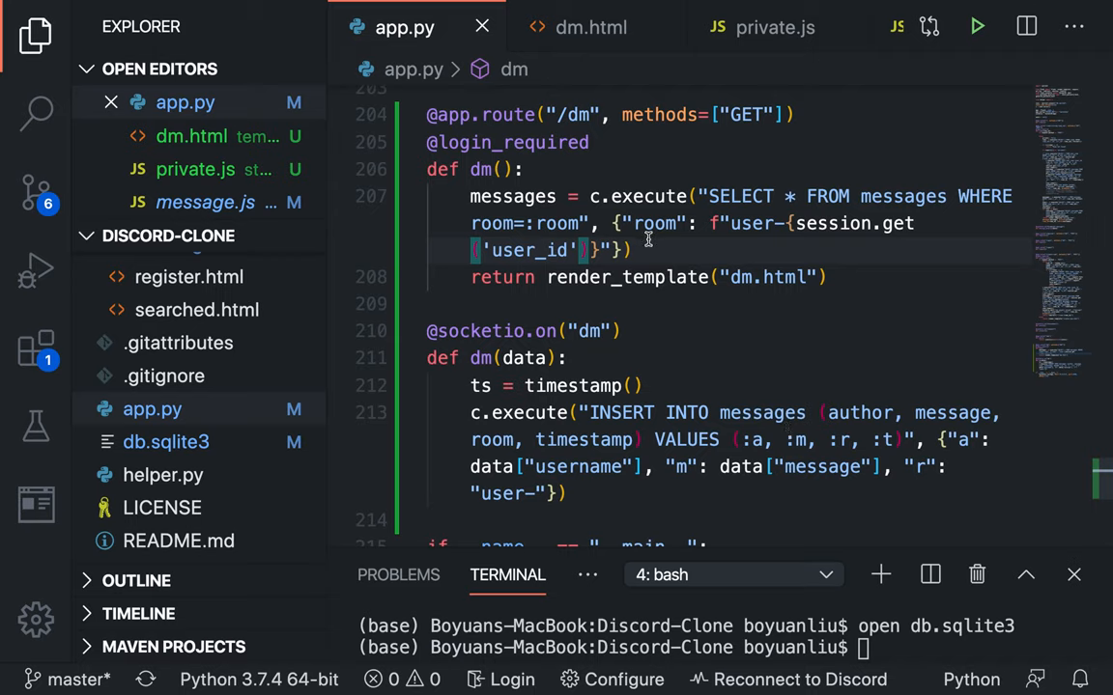
text(.fetchall()
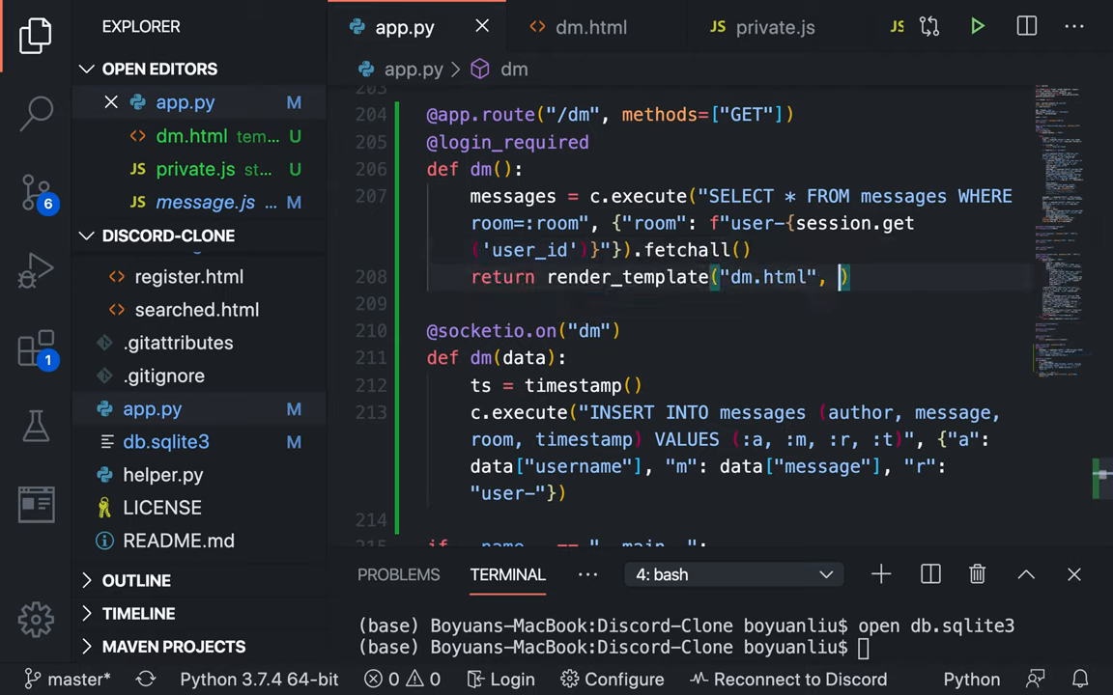
text(messages=messages, sender)
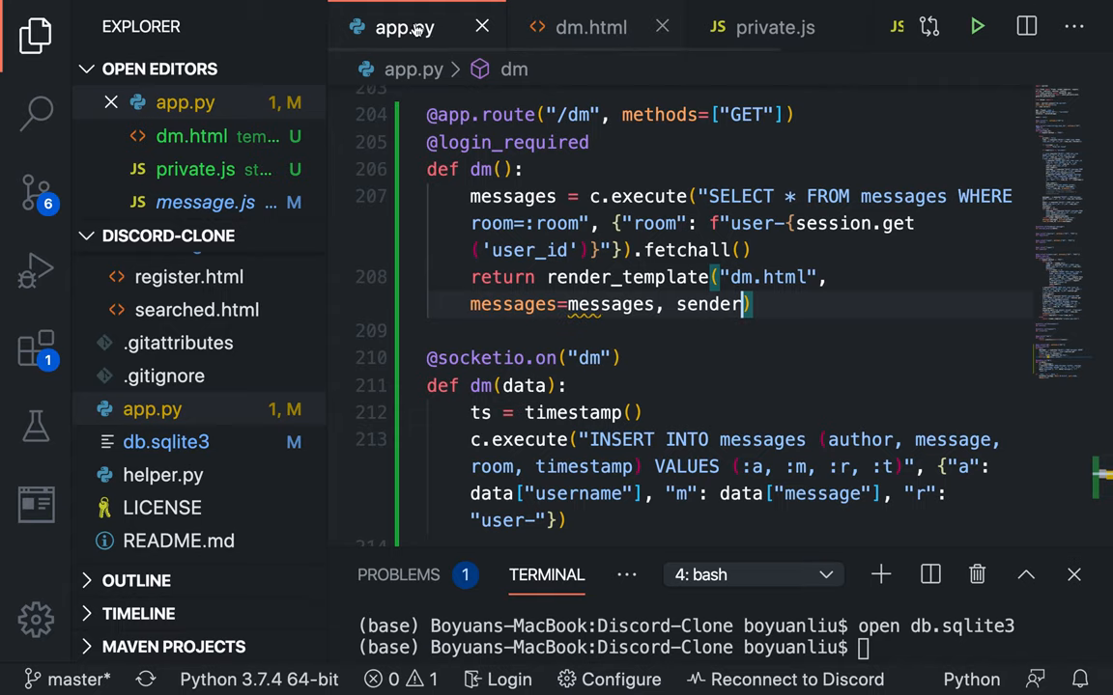
click(591, 27)
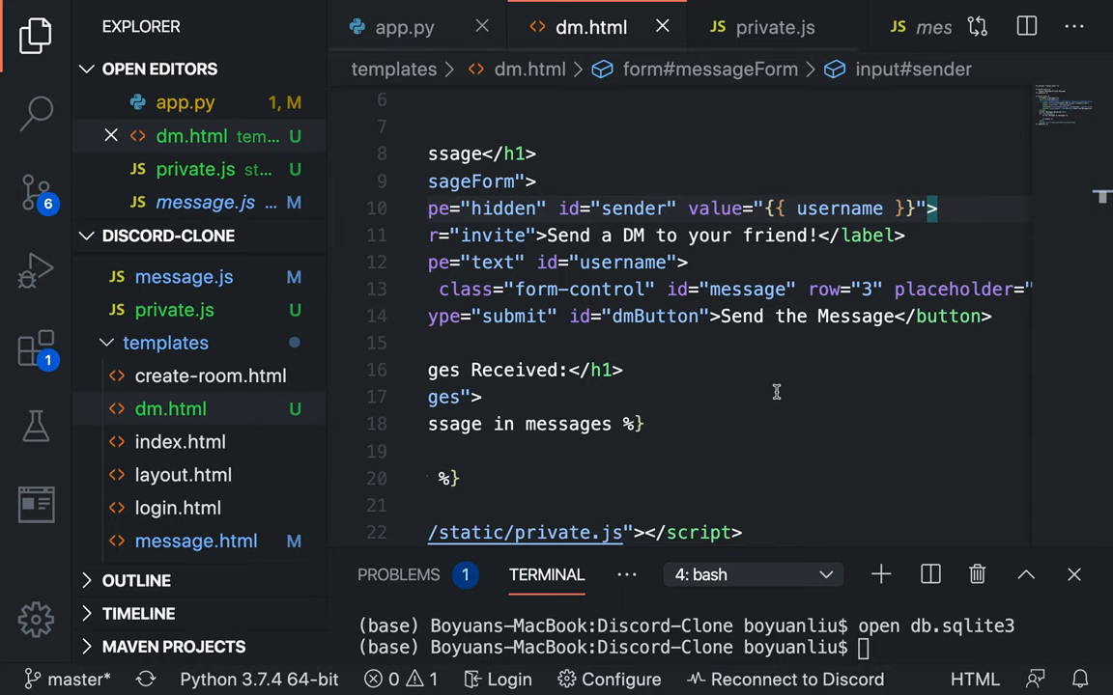
- Before the return add username = c.execute("SELECT username FROM users WHERE user_id=:user")
click(404, 27)
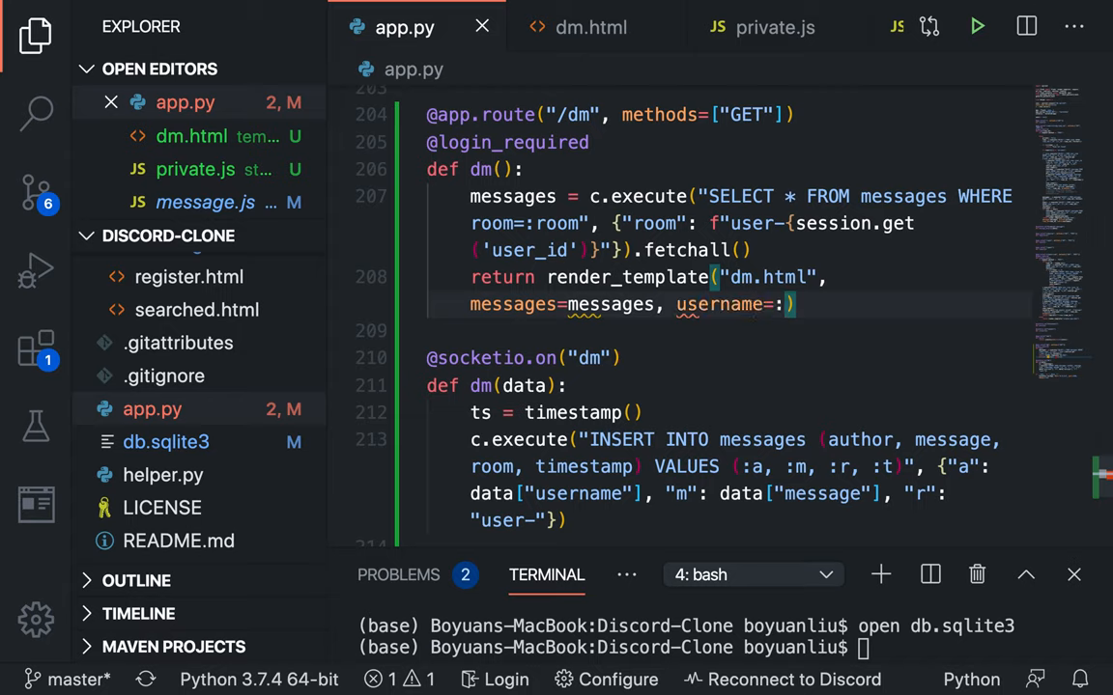
click(838, 278)
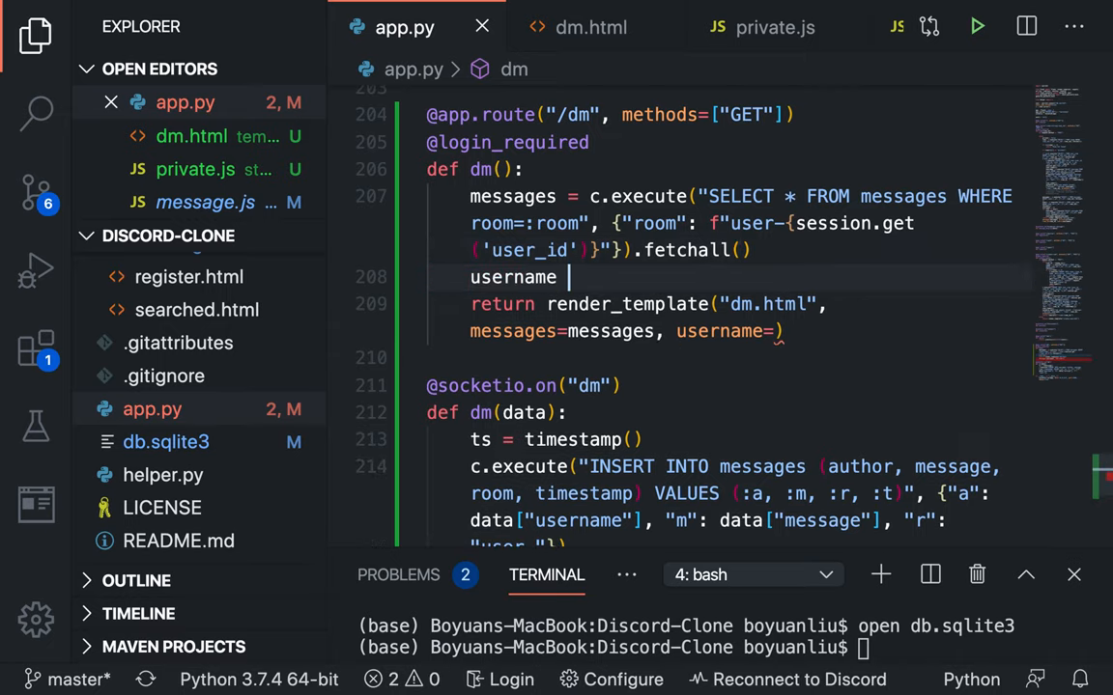
text(= c.execute())
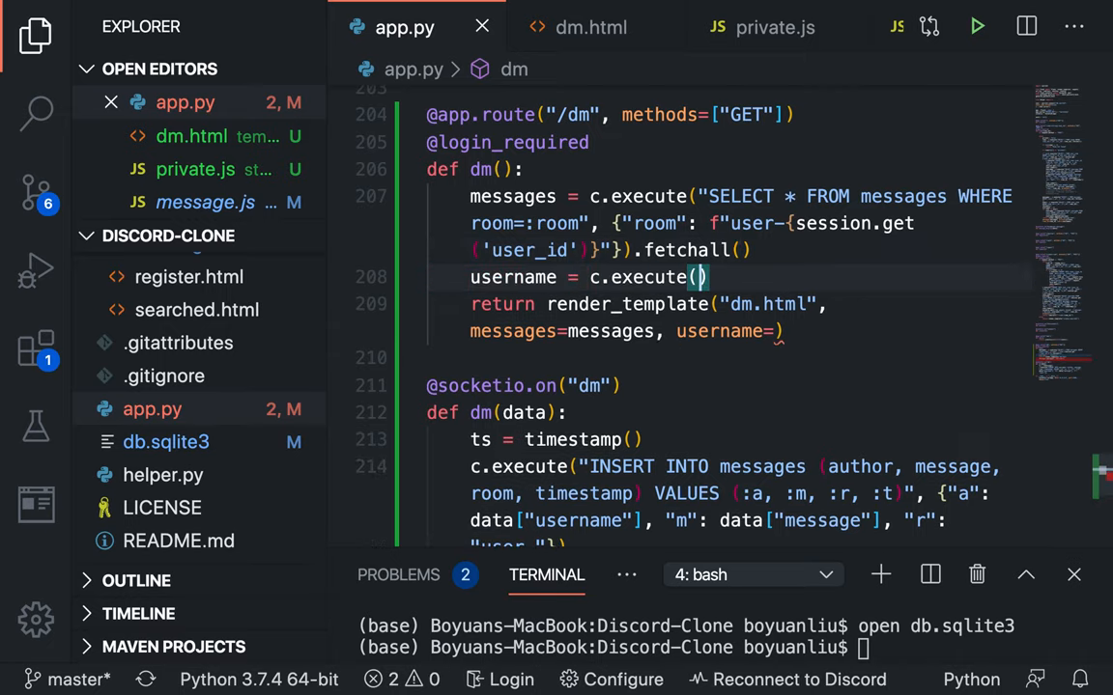
text("SELECT * FROM ")
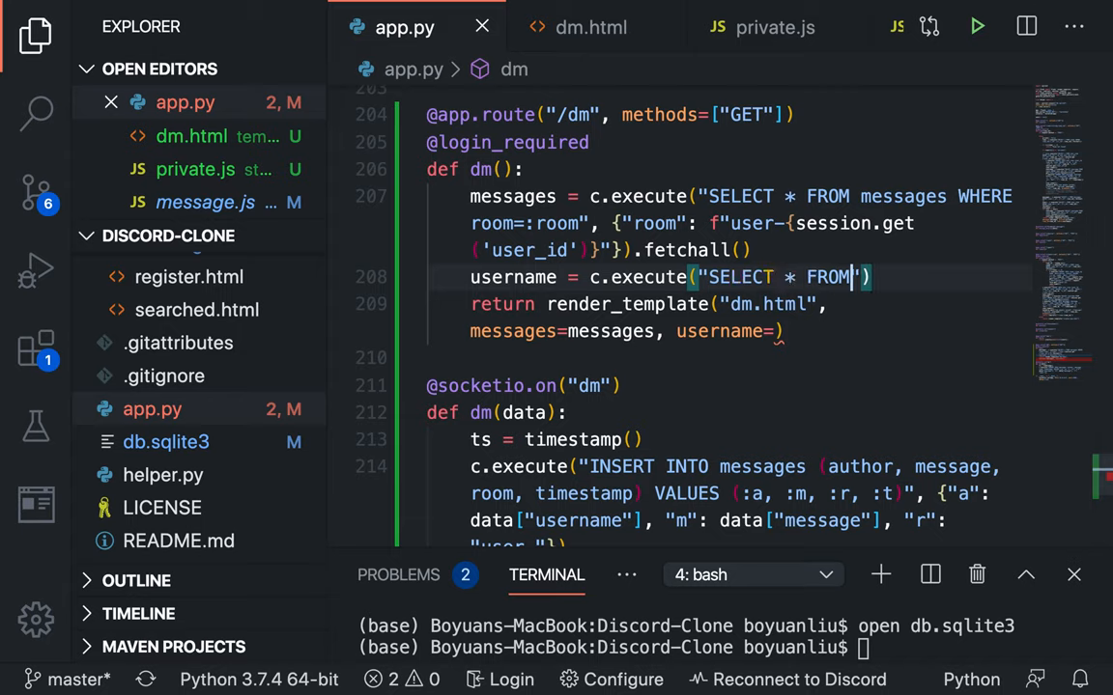
text(messa)
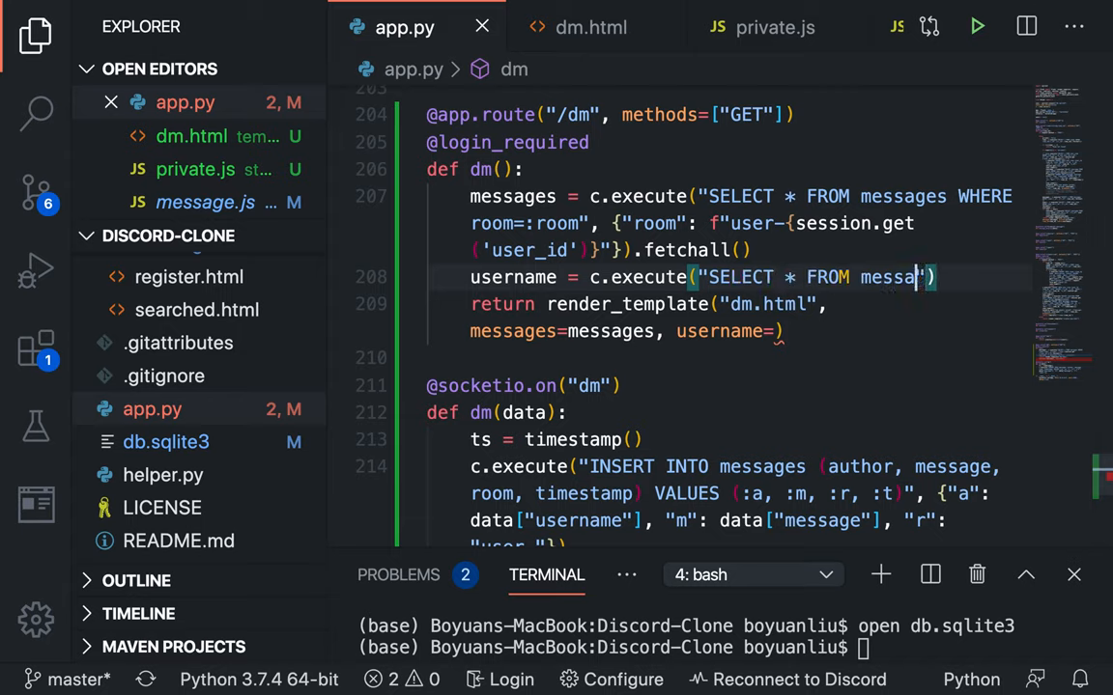
text(users W)
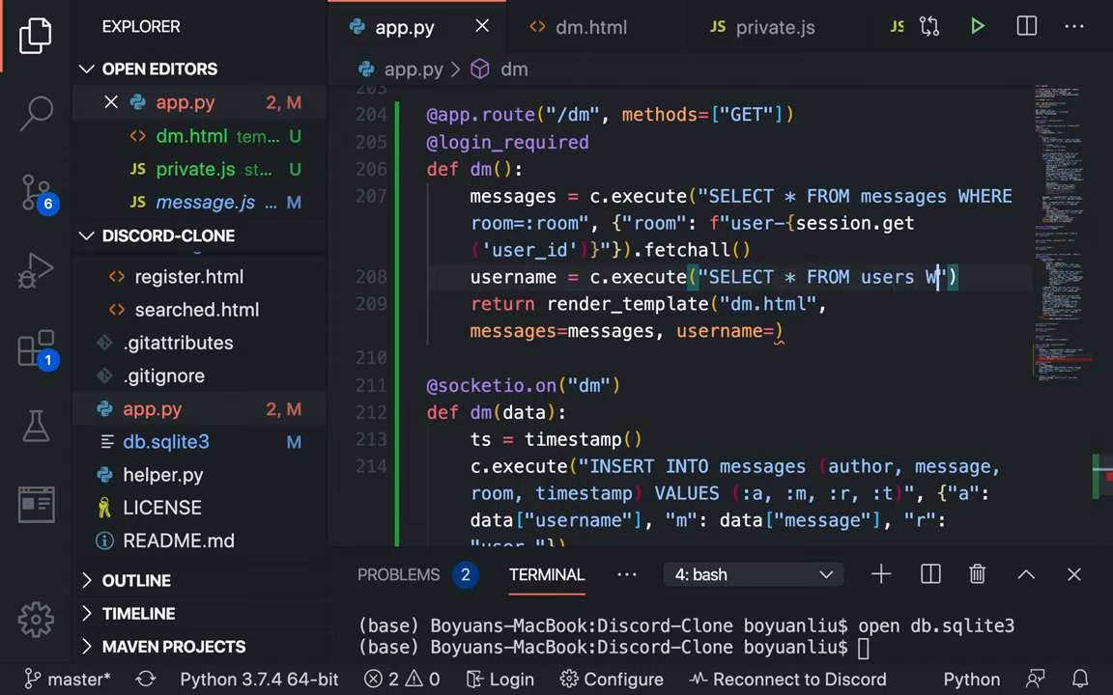
text(HERE user_id=:u_id)
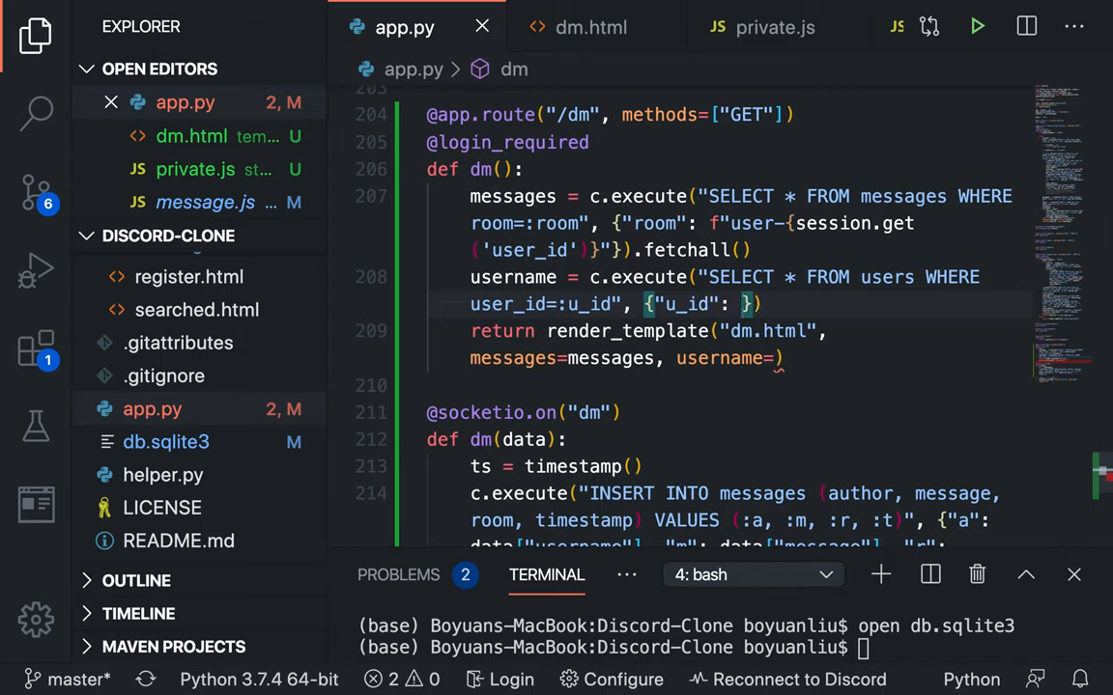
text(user_id"])
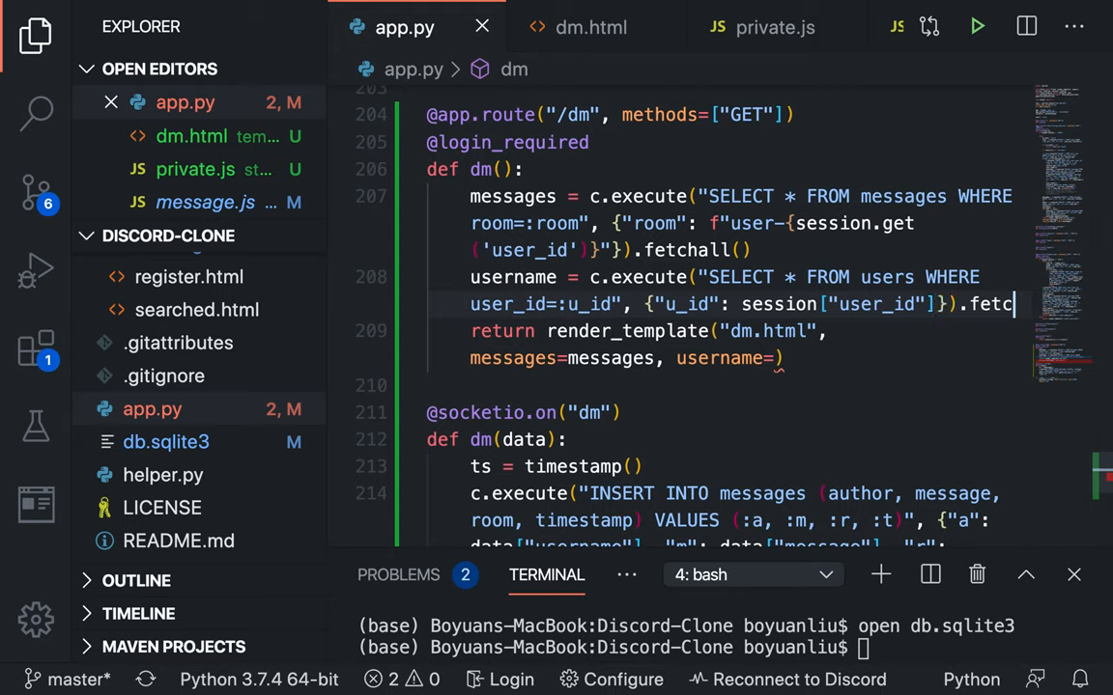
- Take .fetchall()[0][0] as the username and pass username=username to the template
text(hall()[0])
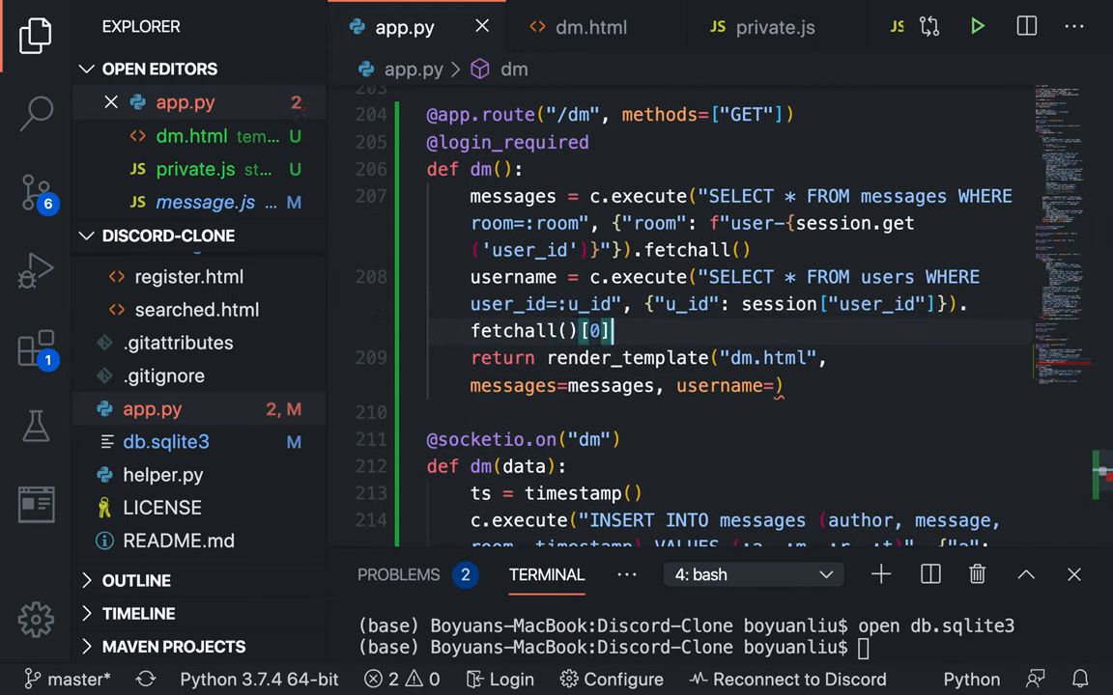
text([0])
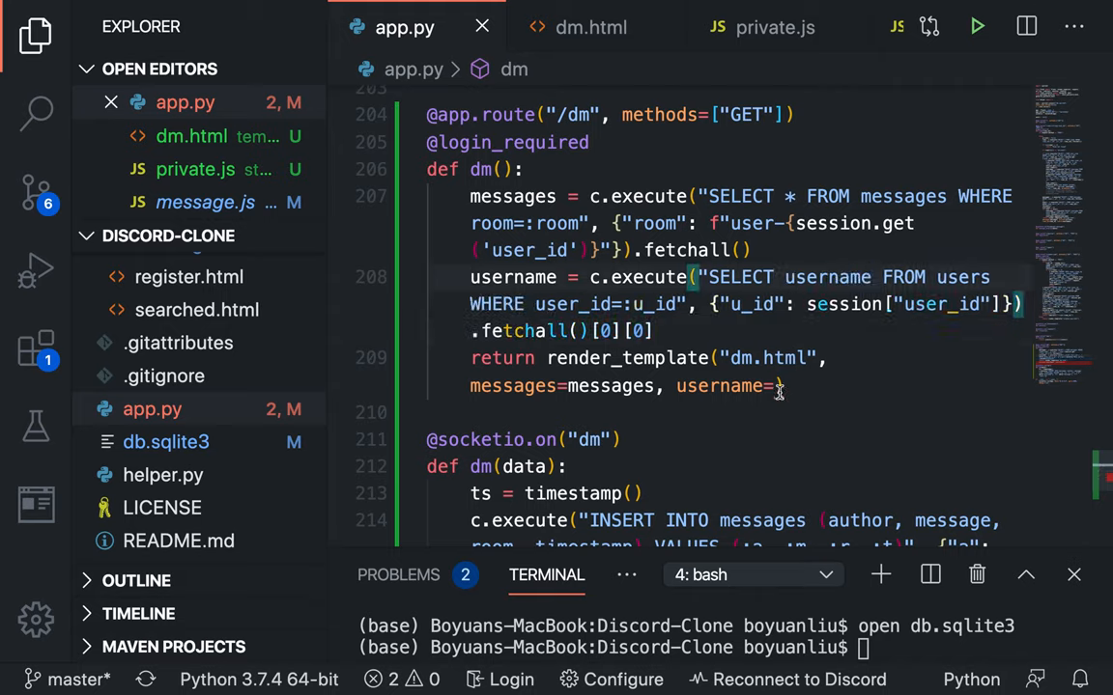
text(use)
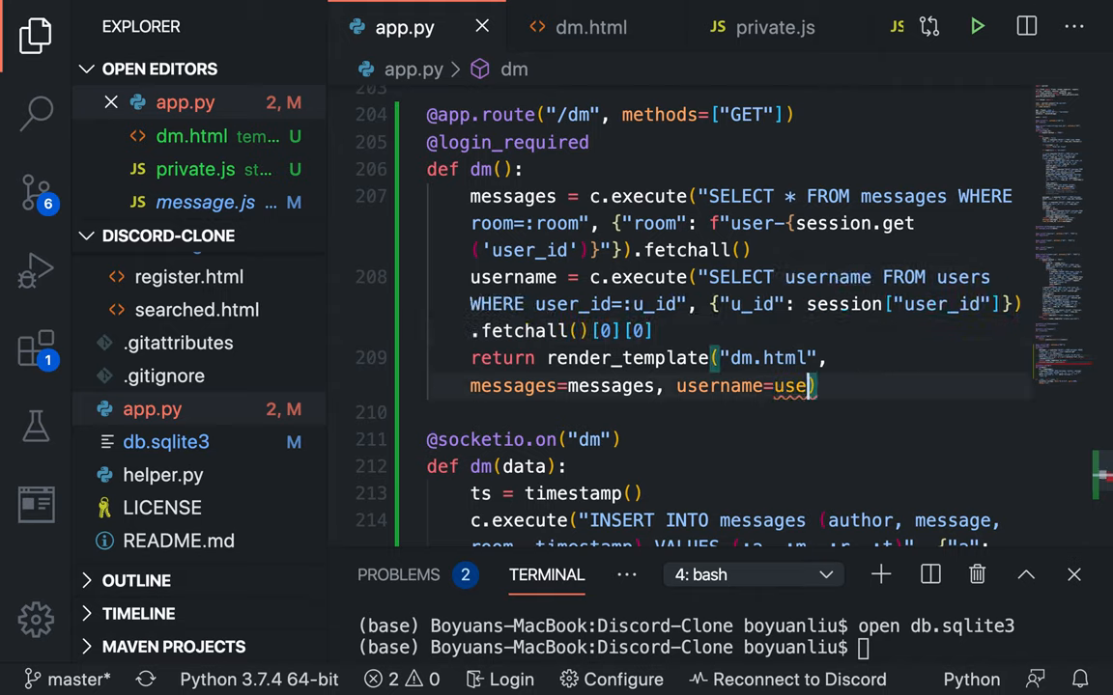
text(rname)
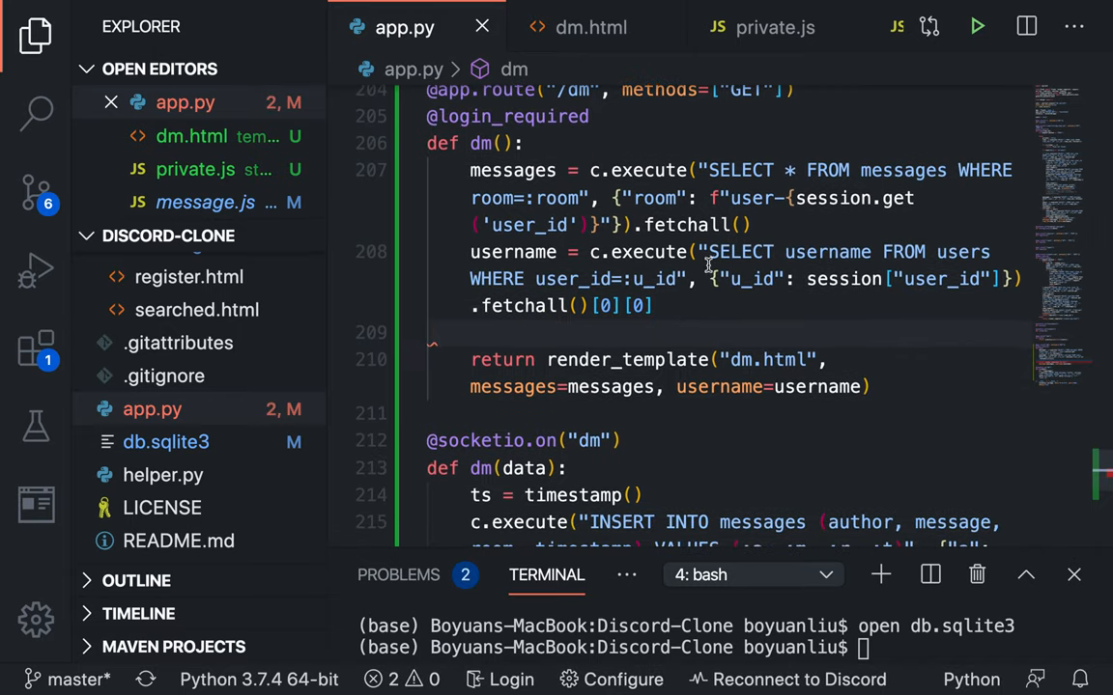
mouse_move(705, 241)
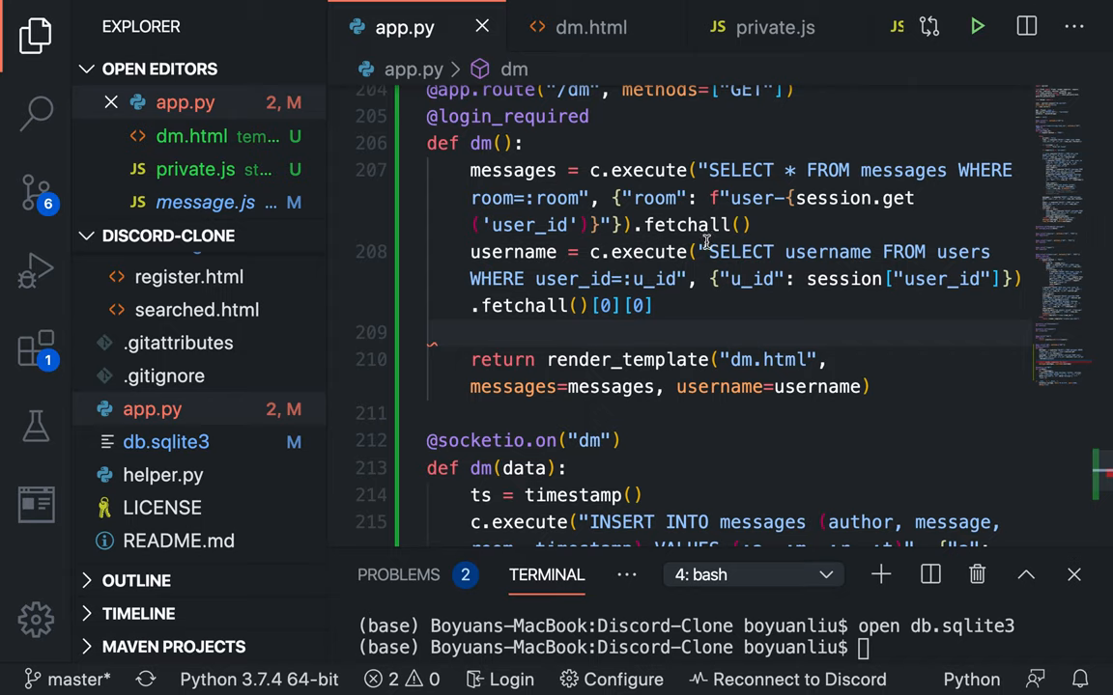
mouse_move(725, 362)
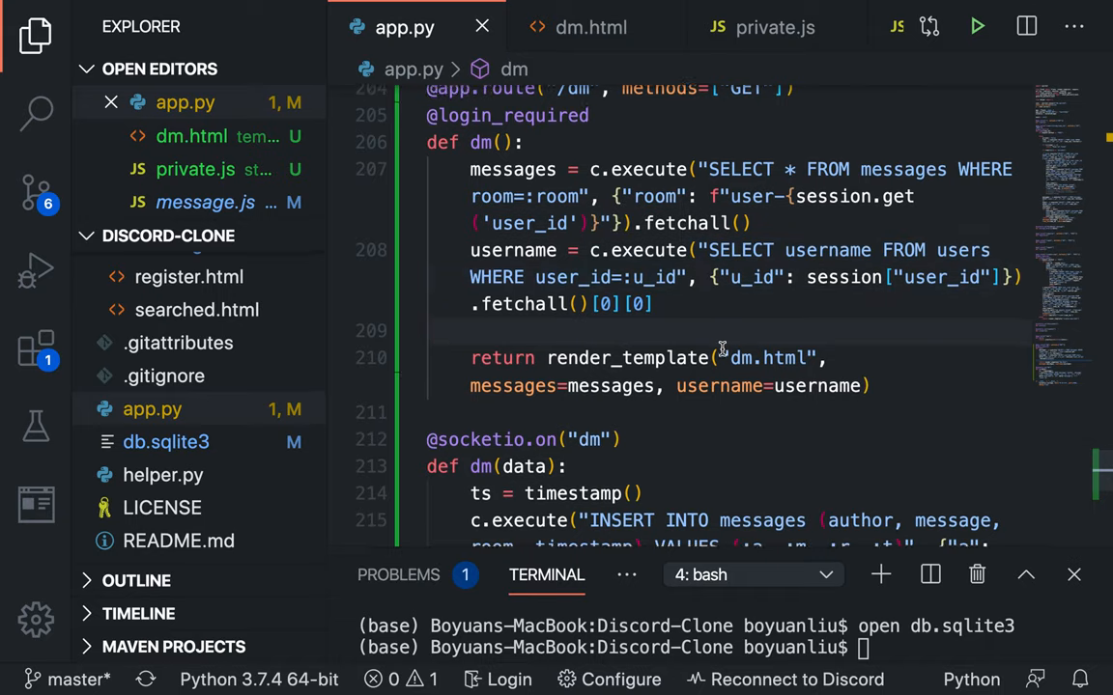
- In private.js read var author = document.getElementById("sender").value and add "author": author to the dm emit
scroll(down, 3)
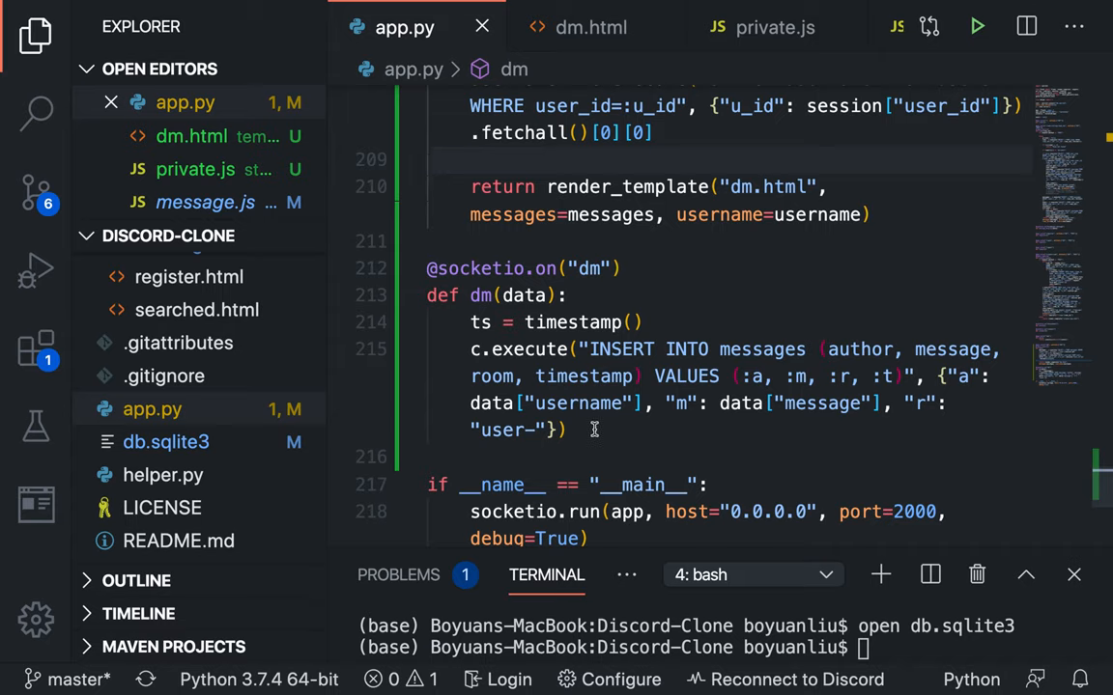
mouse_move(777, 27)
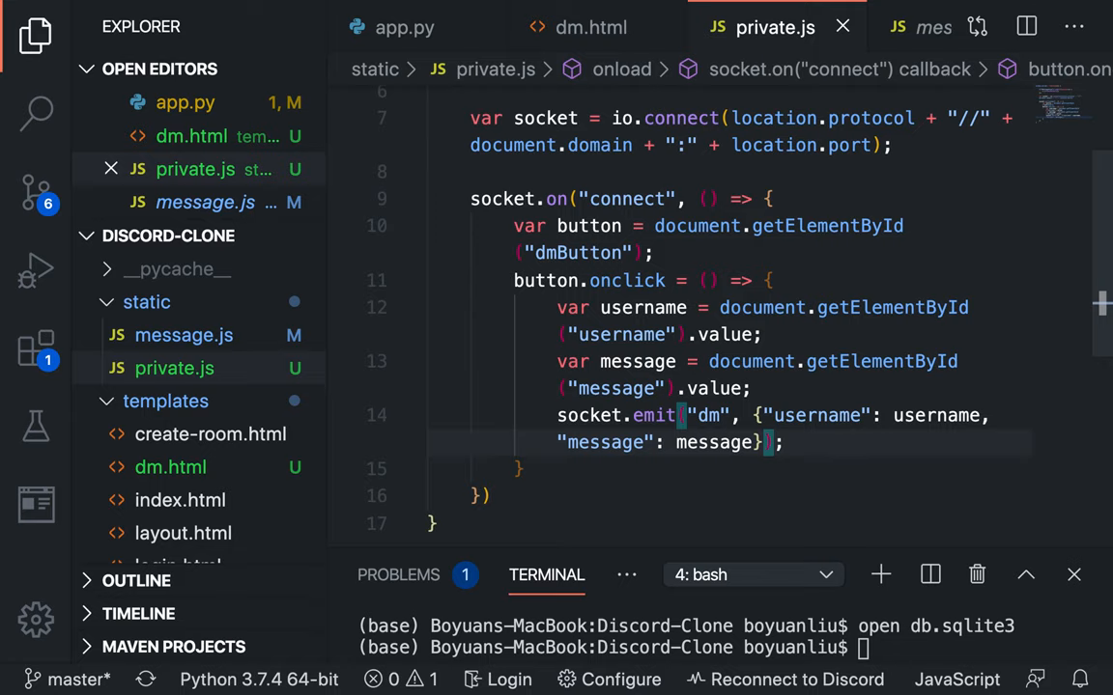
text(, "author":)
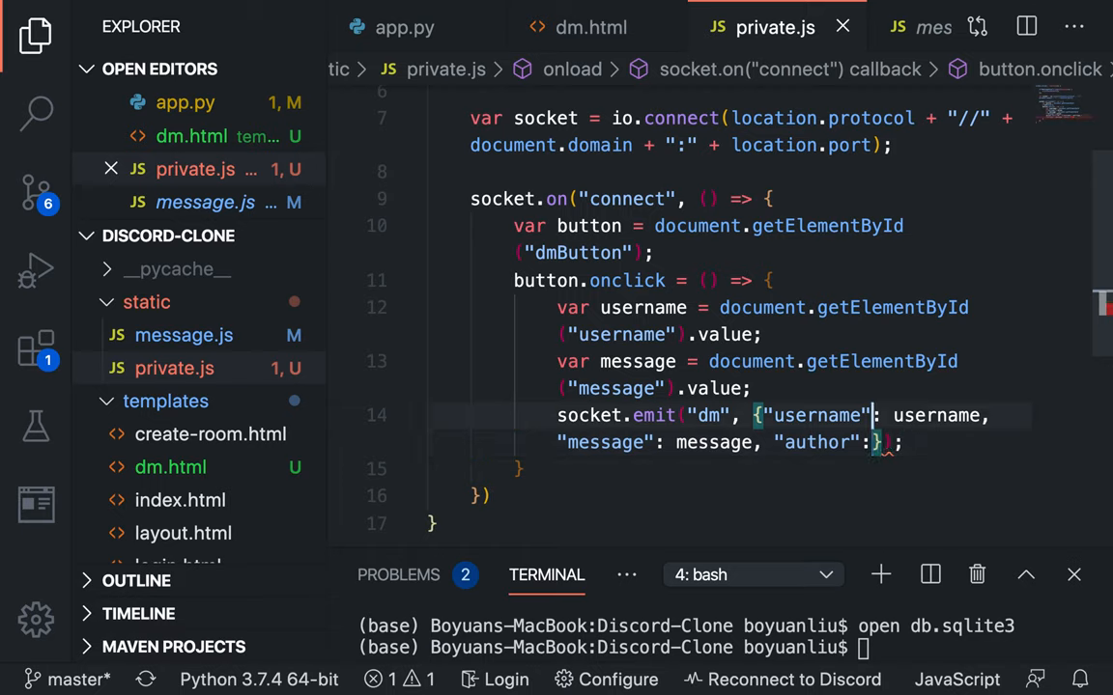
text(var author = document.get)
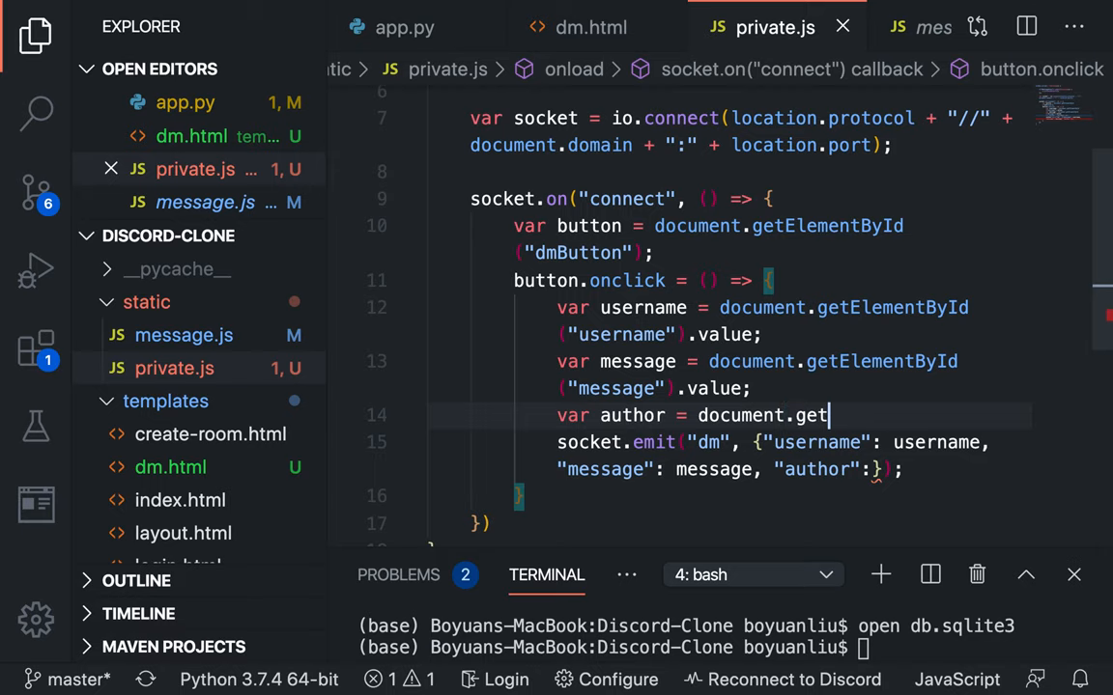
text(ElementById(")
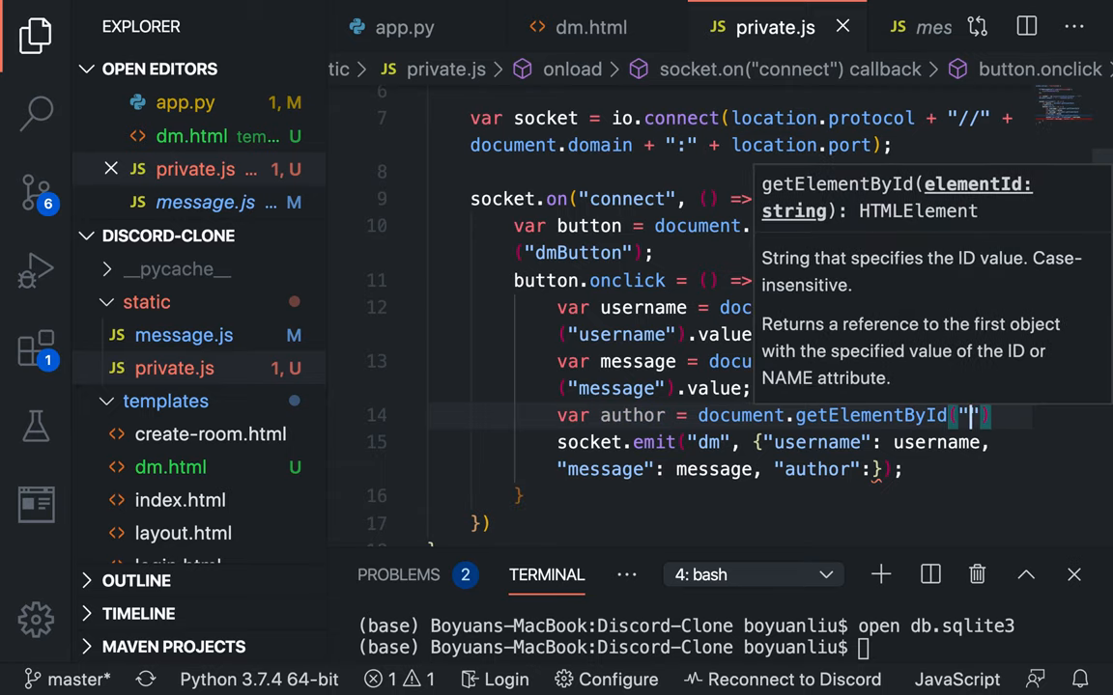
text(sender)
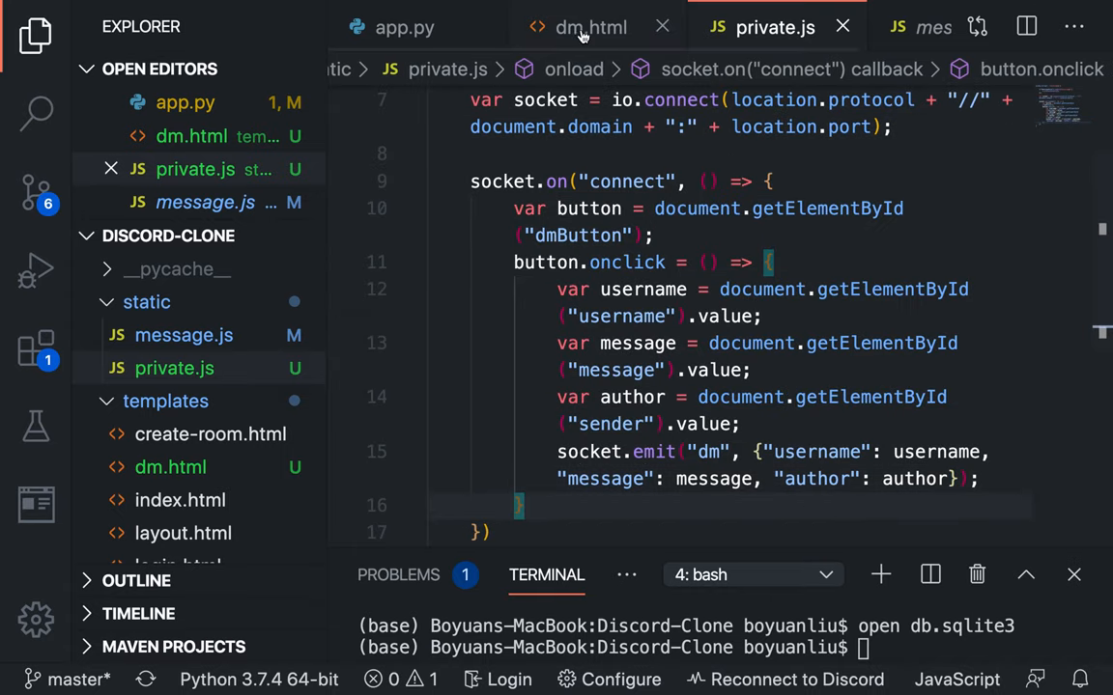
click(591, 27)
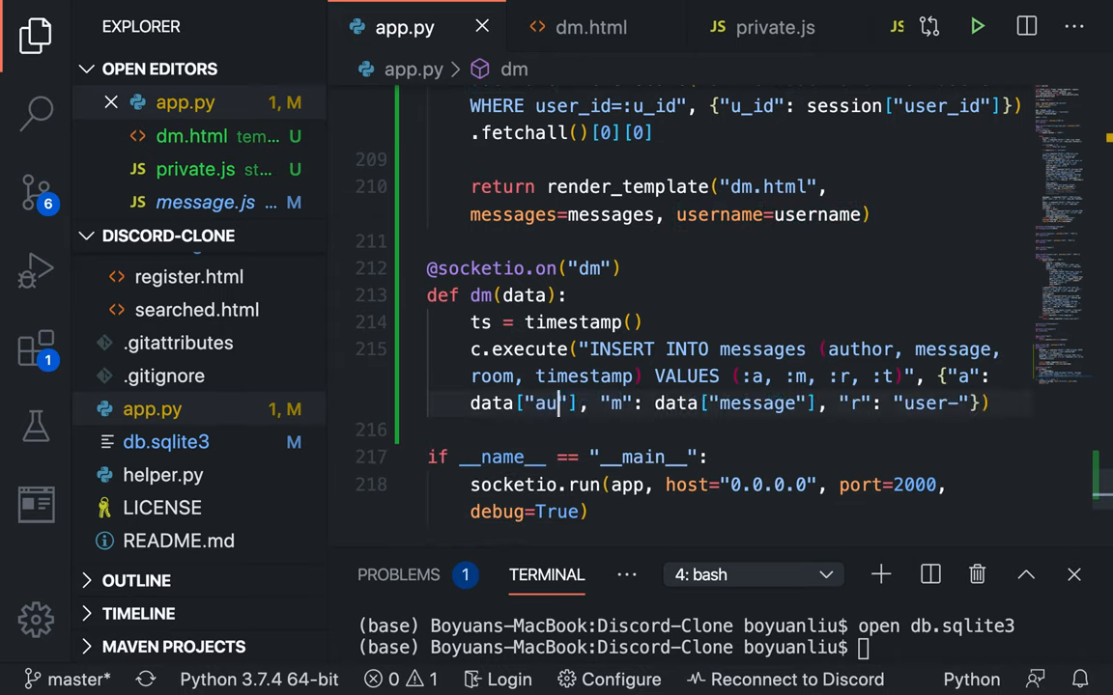
- Look up the receiver with user_id = c.execute("SELECT * FROM users ...", {"name": data["username"]})
text(thor)
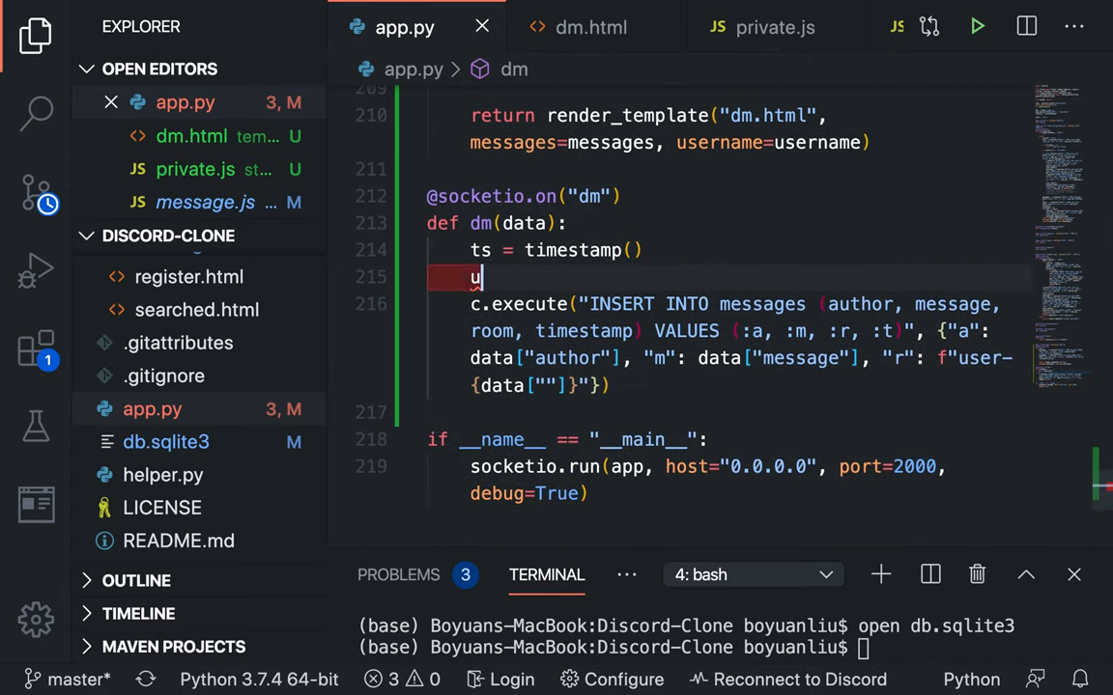
text(ser_id =)
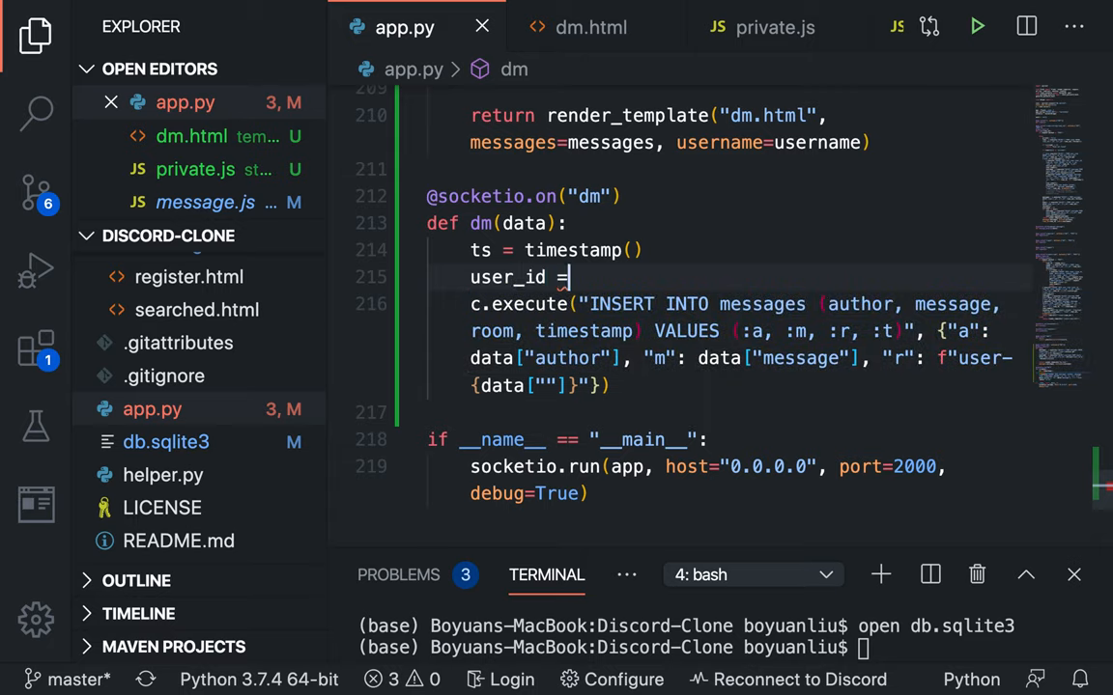
text(c.execute("SELE)
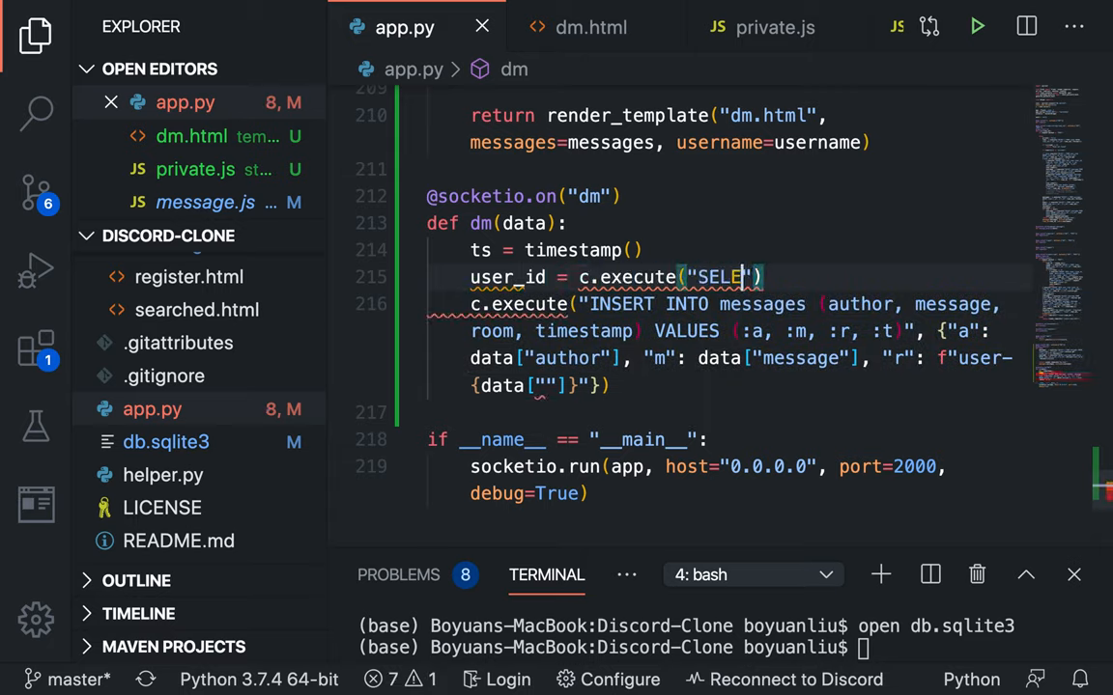
text(CT)
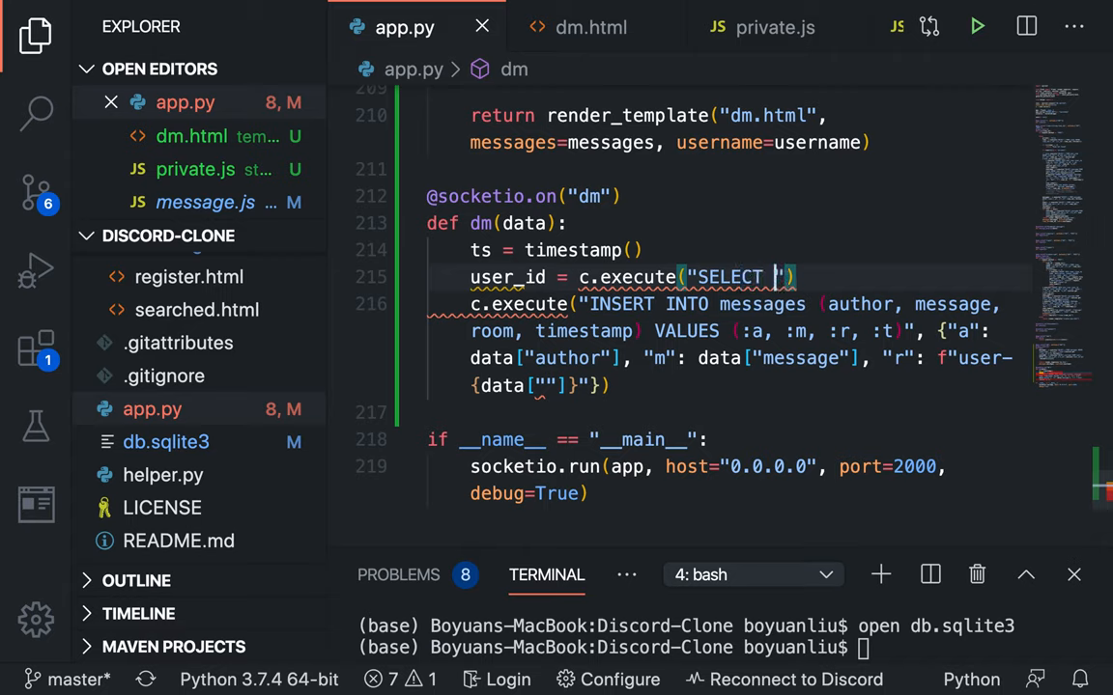
text(* FROM users WHERE username=:name)
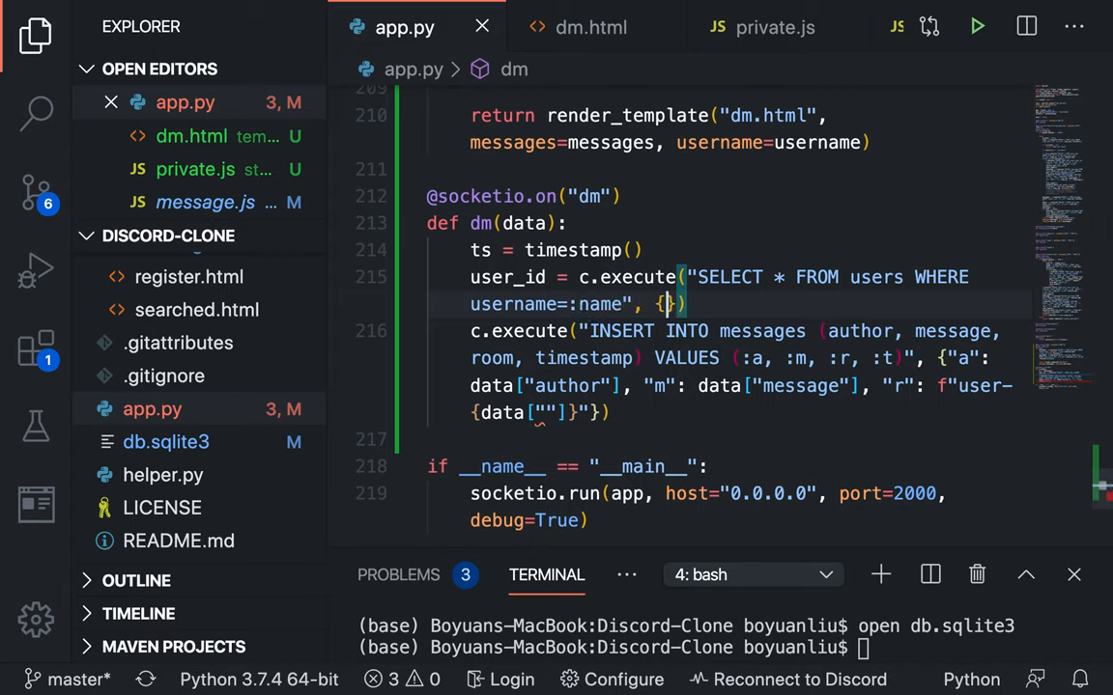
text("name":)
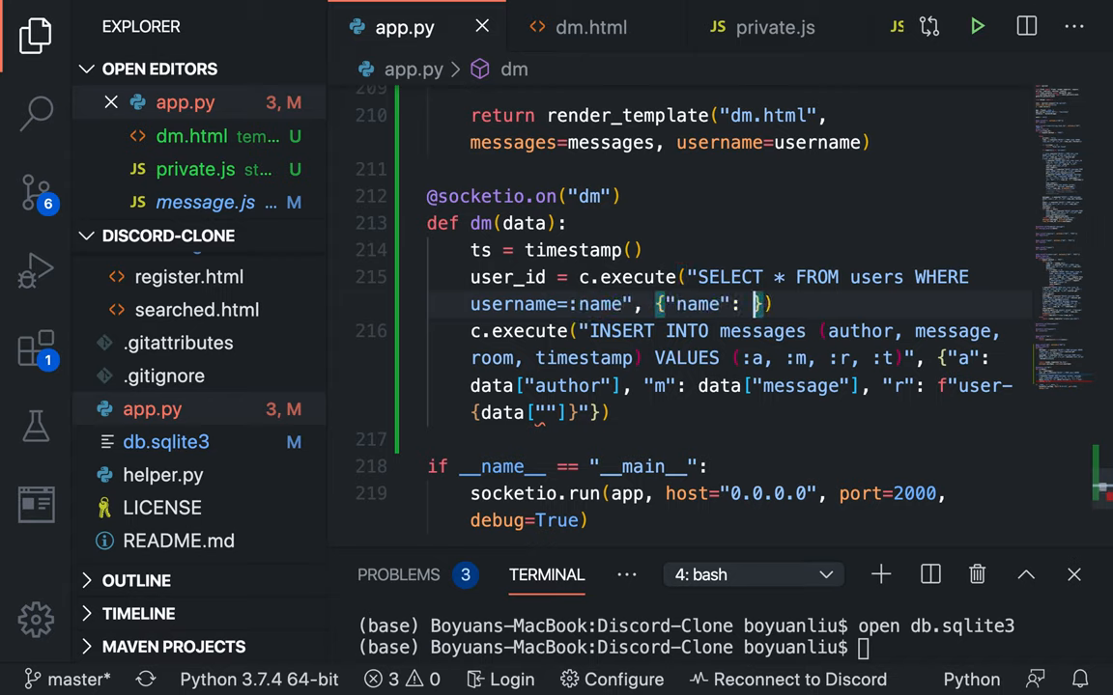
text(data[""])
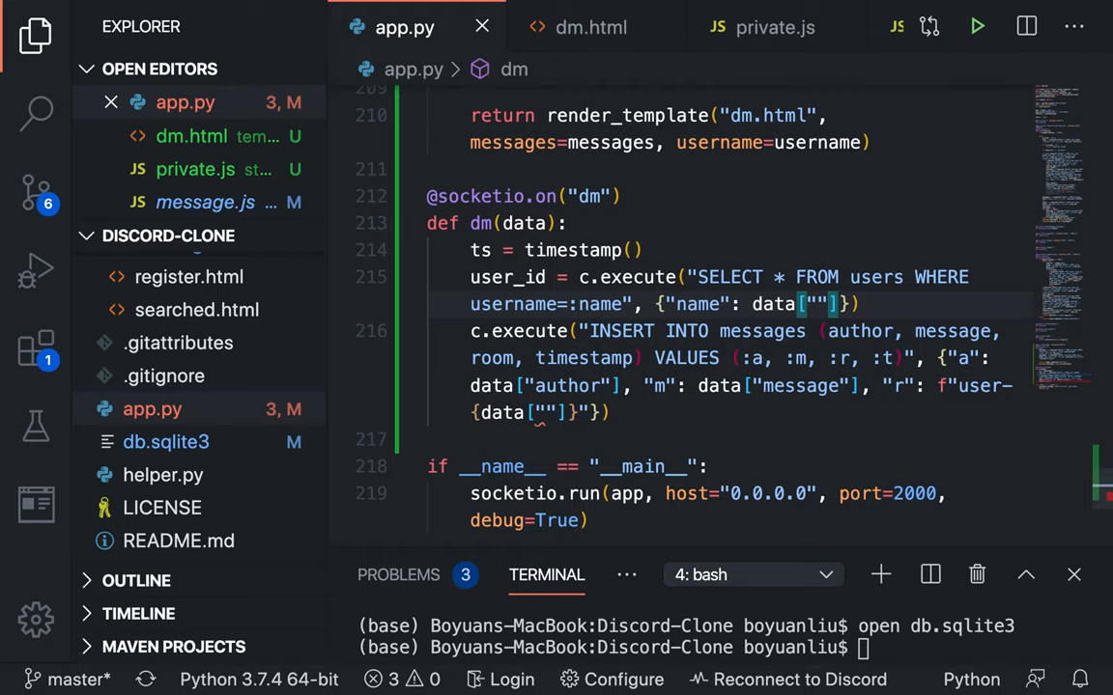
text(username)
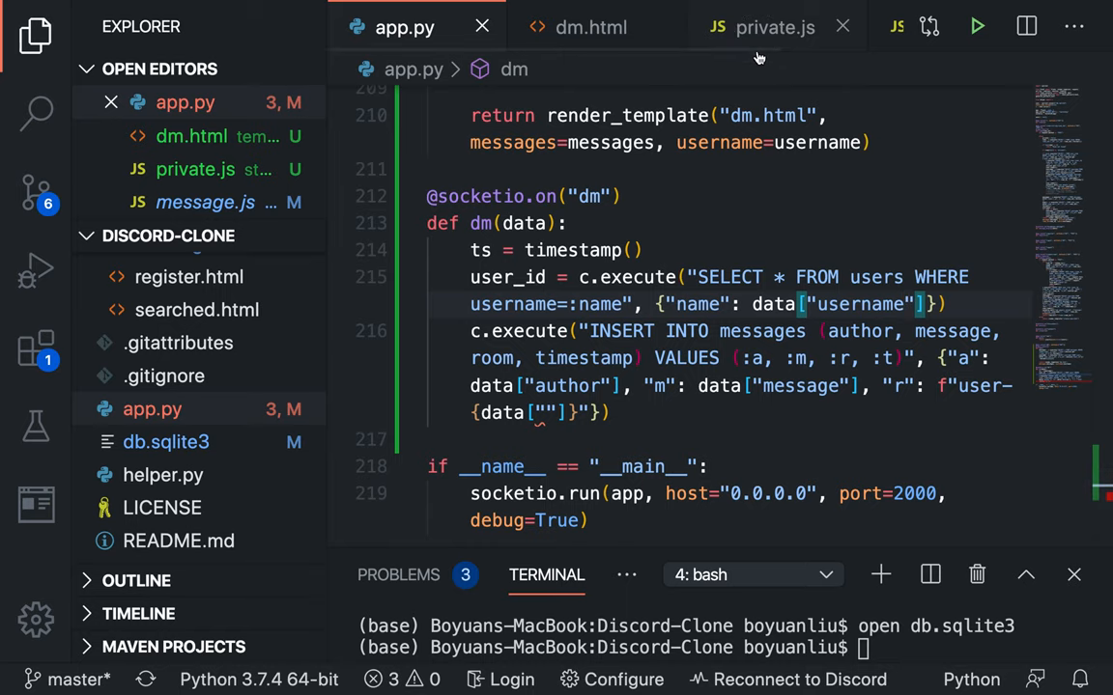
- Insert the message into room f"user-{user_id}" and add "t": timestamp to the values
click(774, 27)
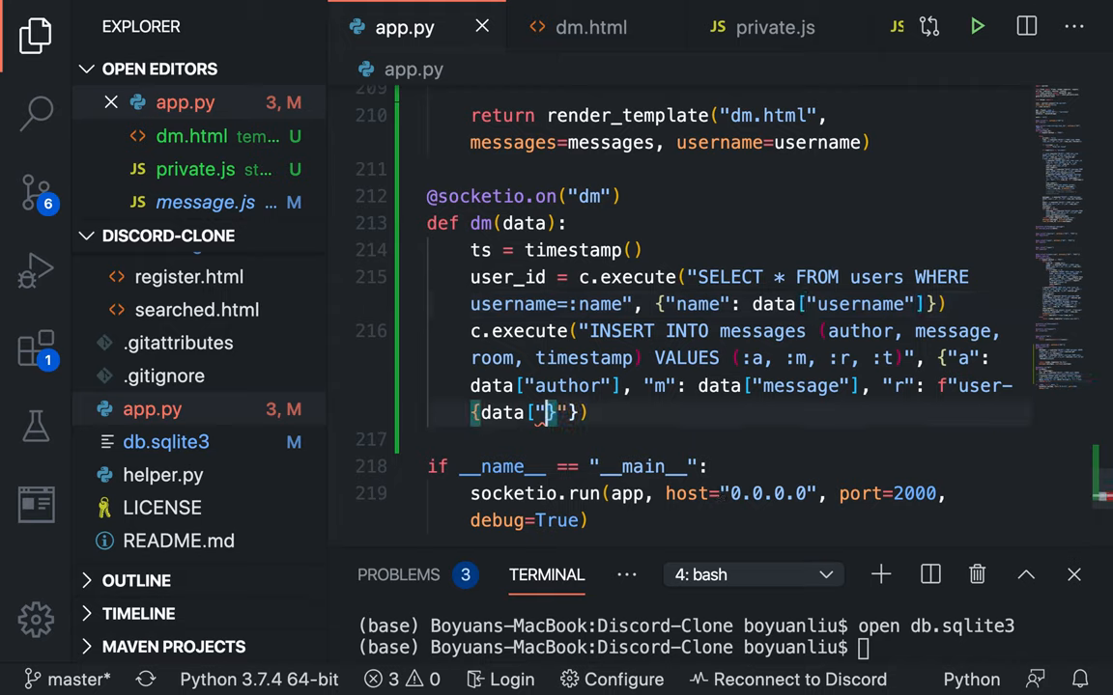
text(use)
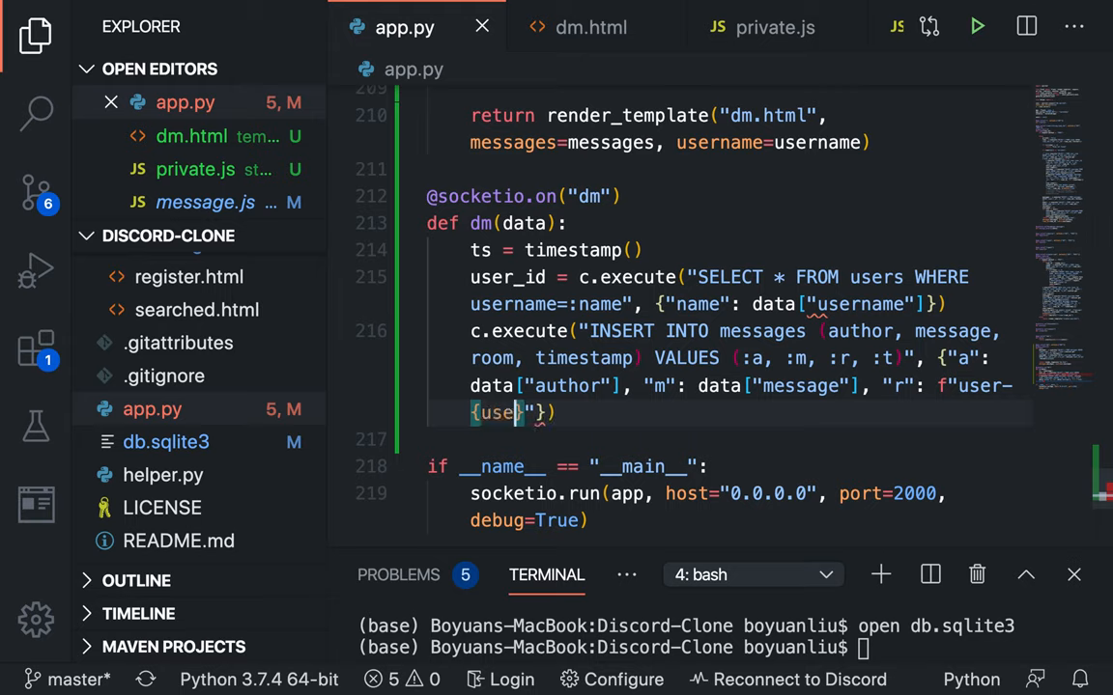
text(r_id)
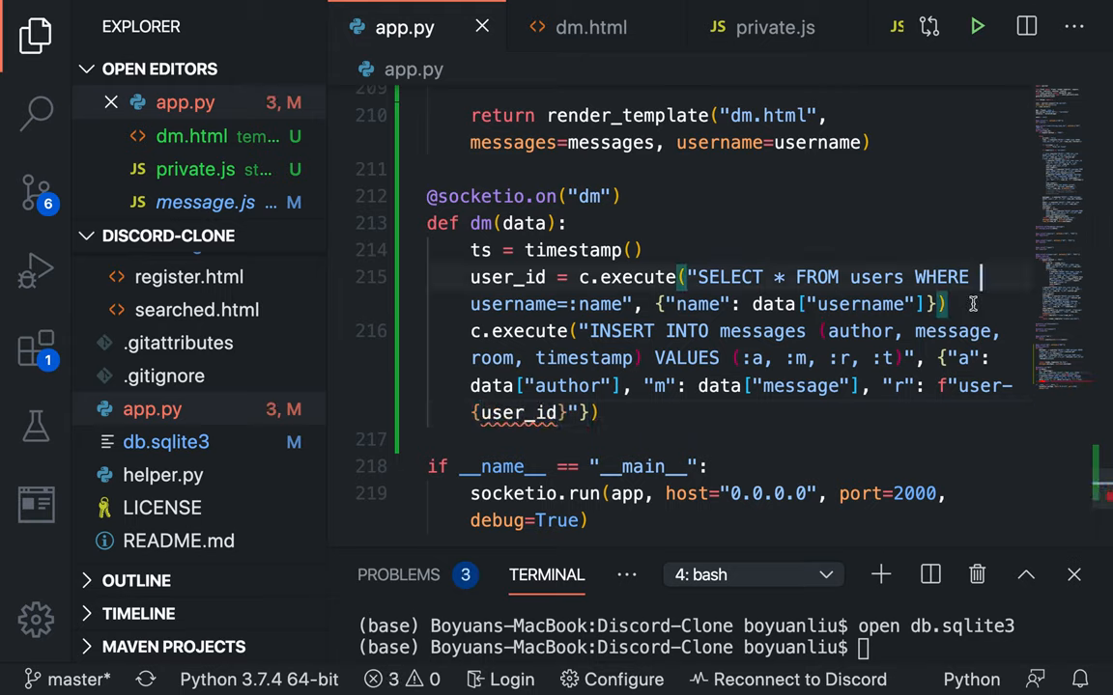
key(Enter)
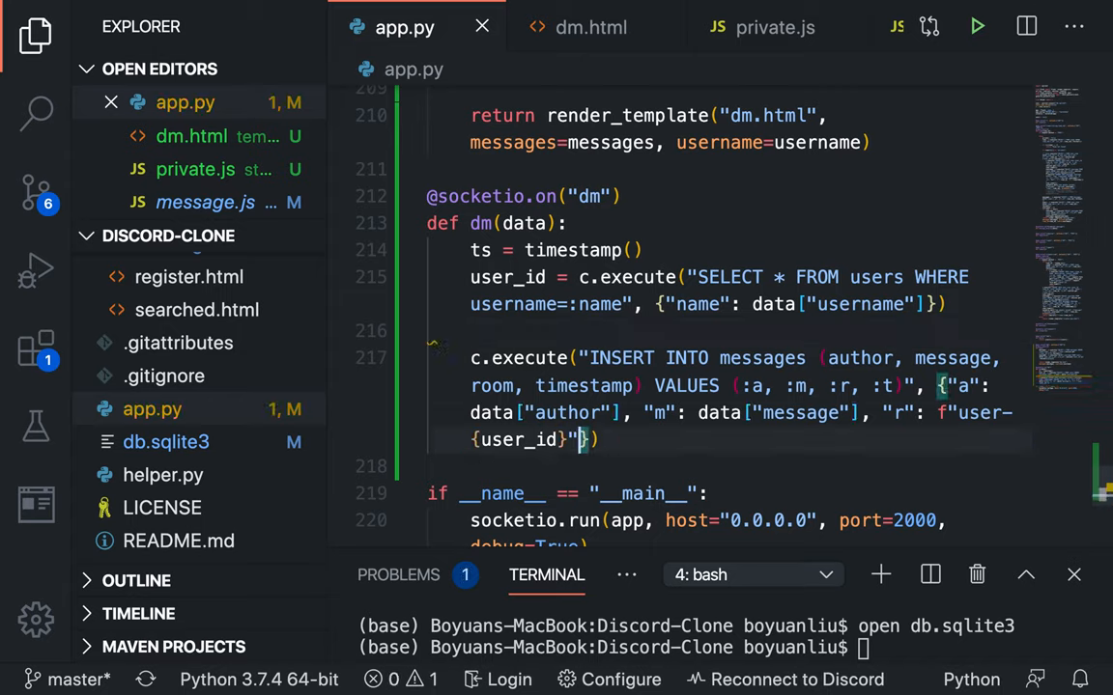
text(, "t": timestamp)
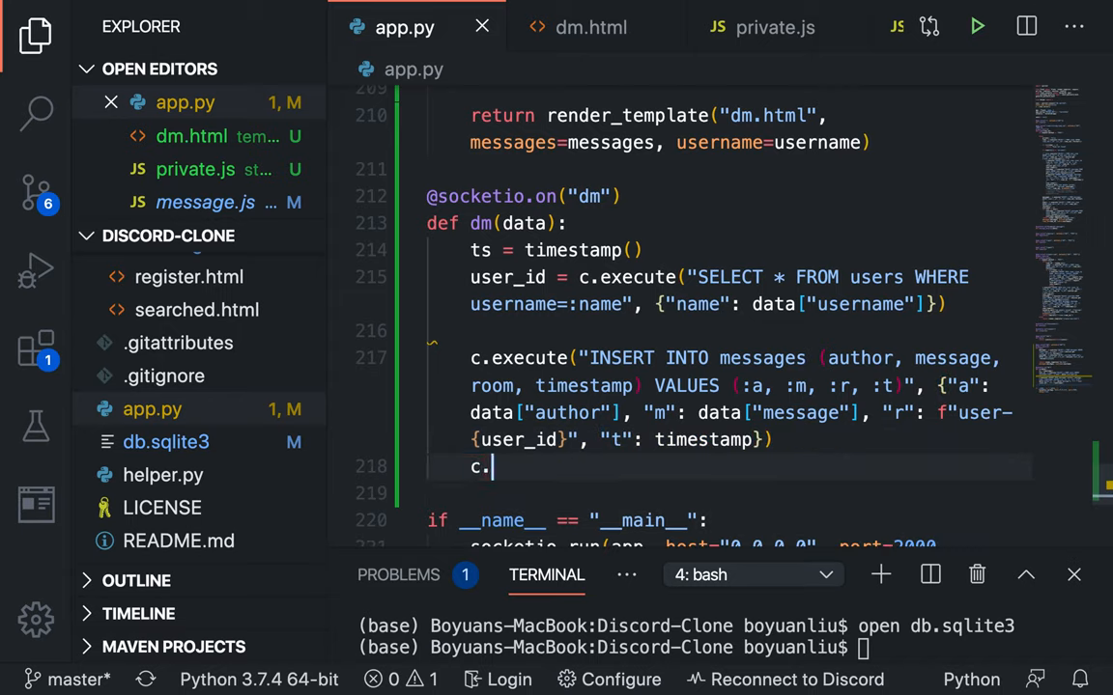
- Add conn.commit() and begin emit("broadcast dm", {"author": data["author"]}) after the insert in app.py
text(onn/commit()
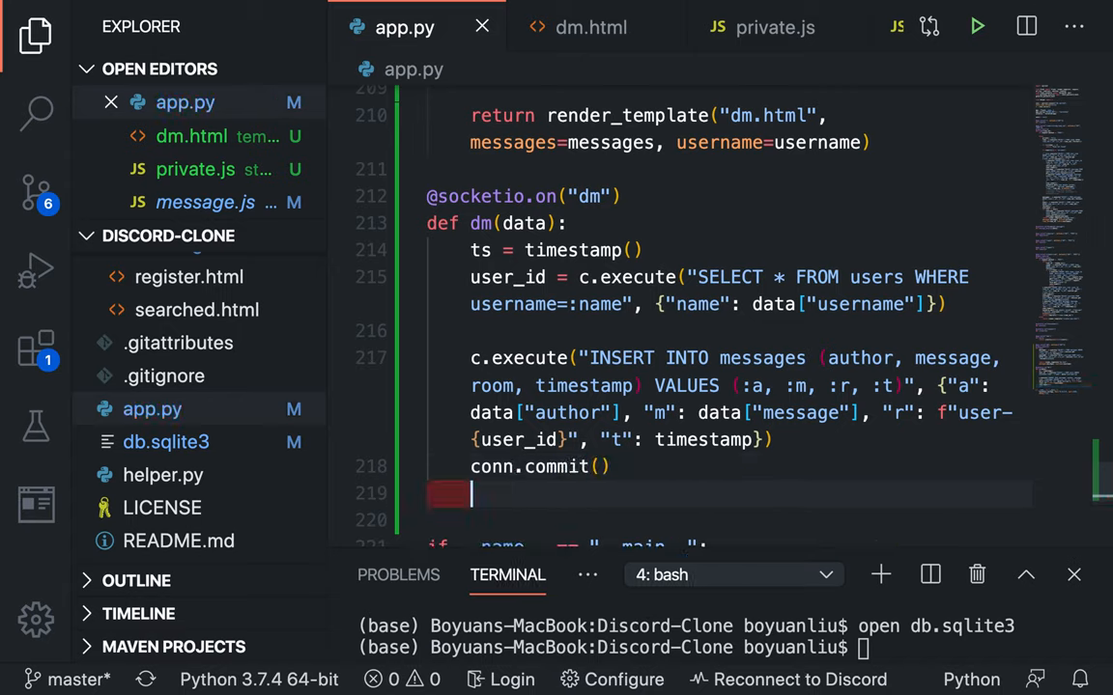
text(emit(""))
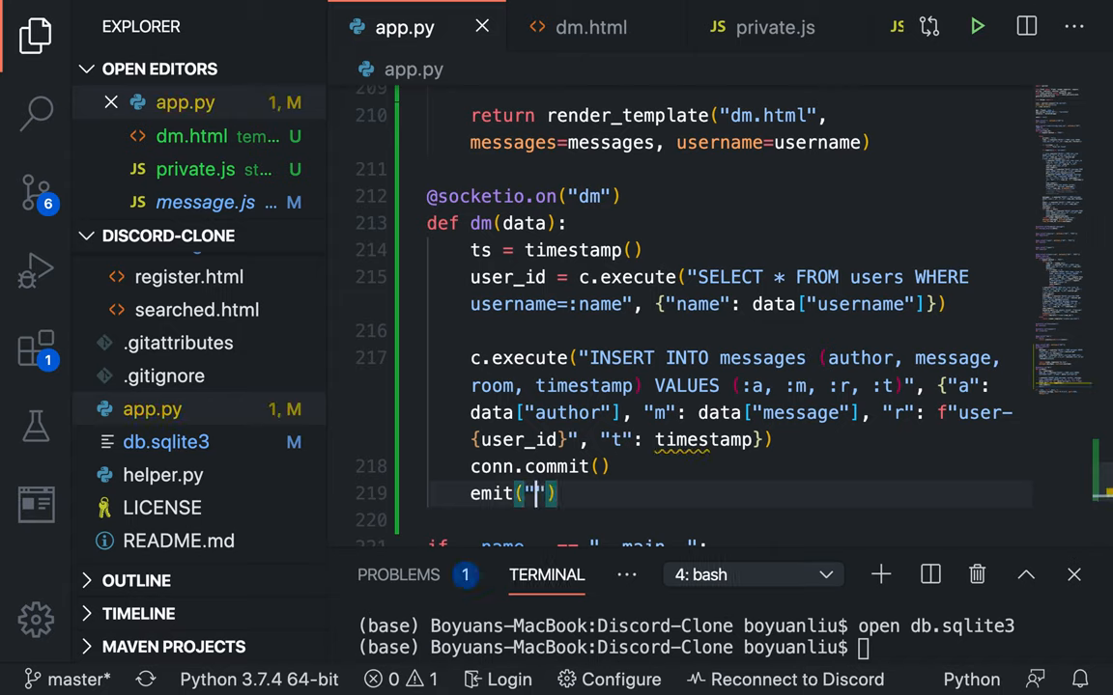
text(b)
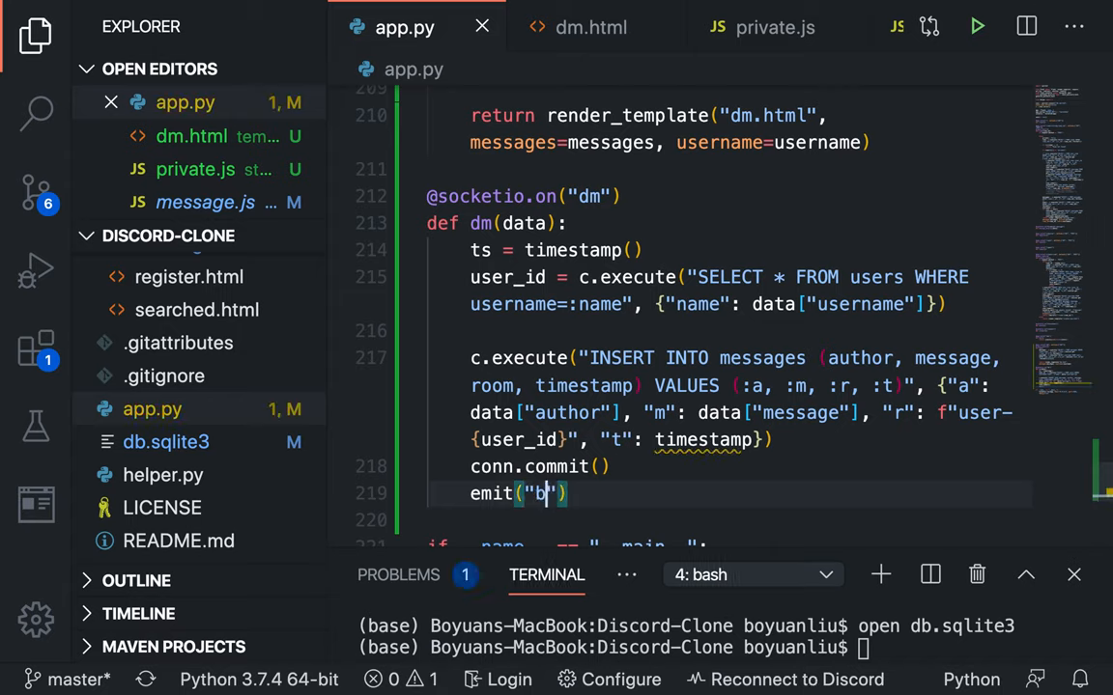
text(roadcast)
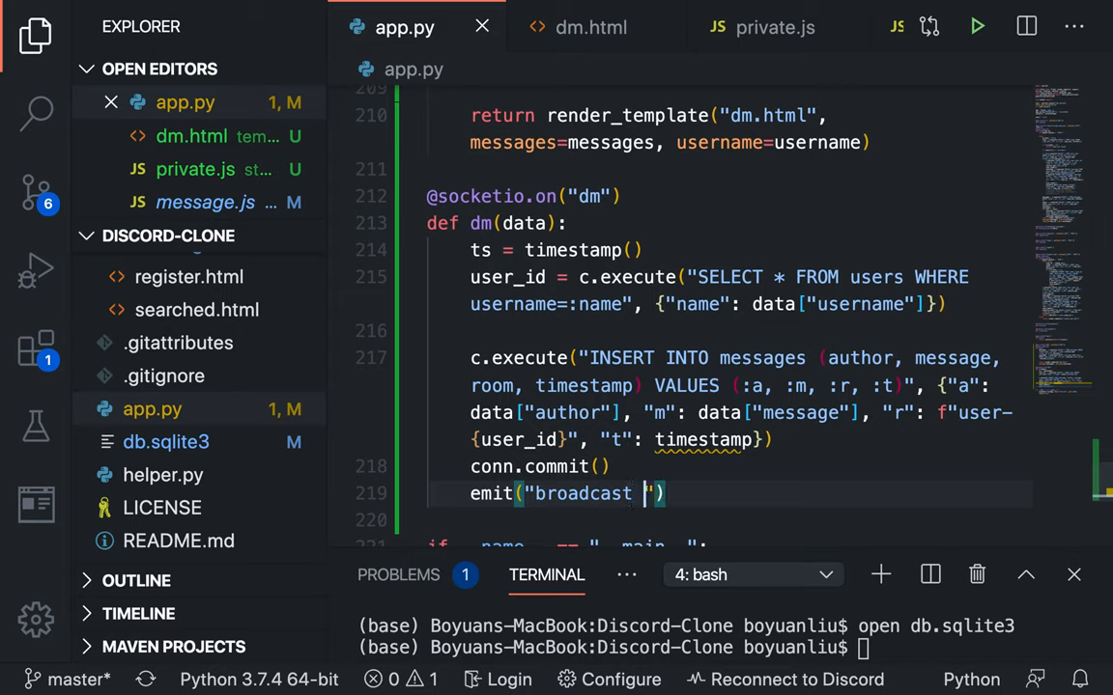
text(private m)
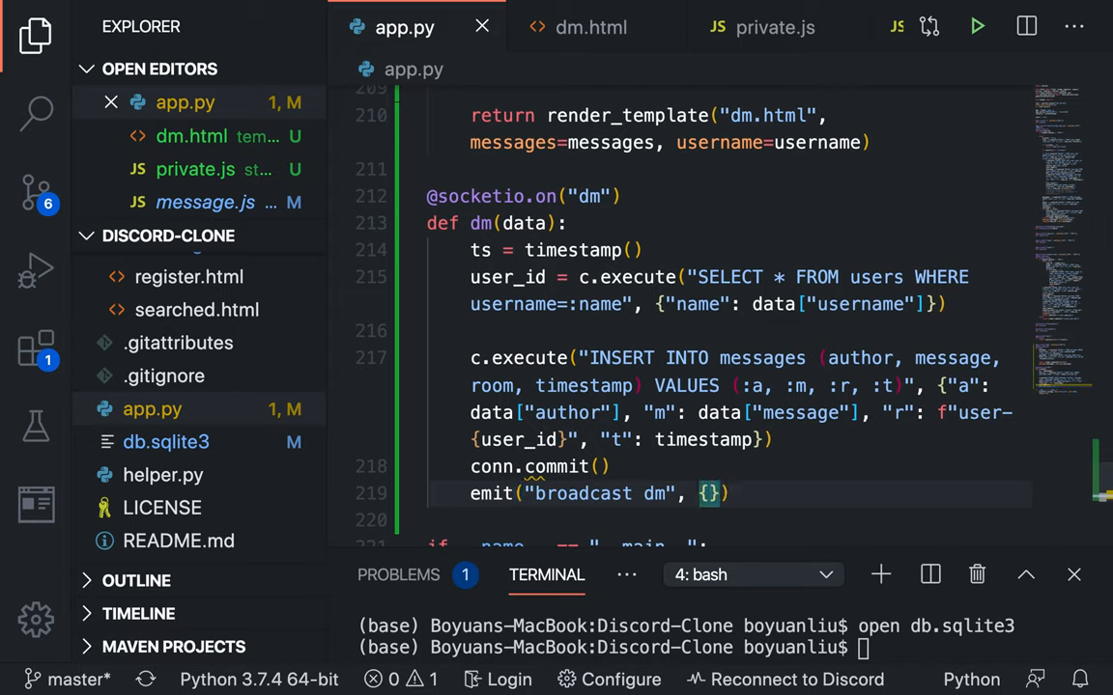
text("")
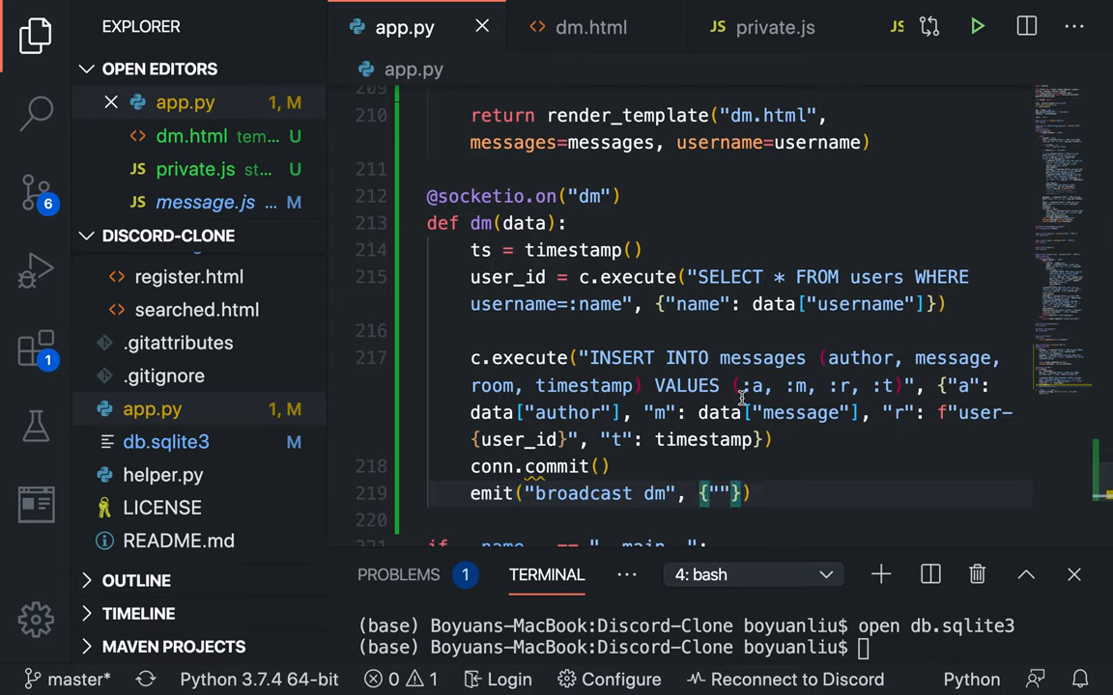
text(data)
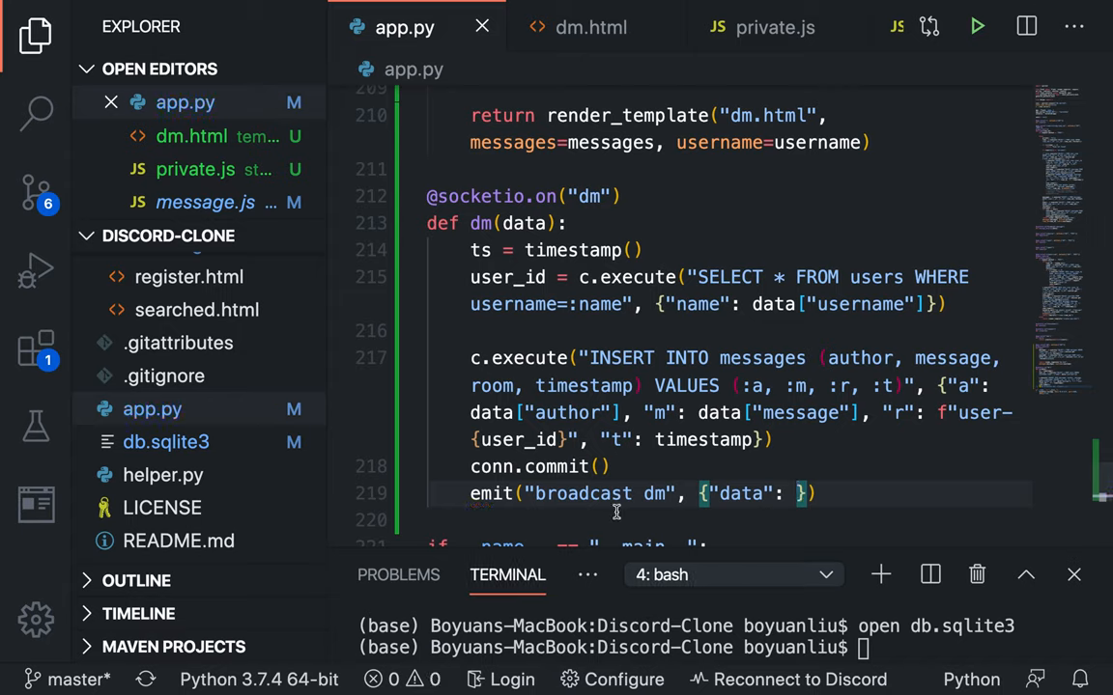
mouse_move(626, 510)
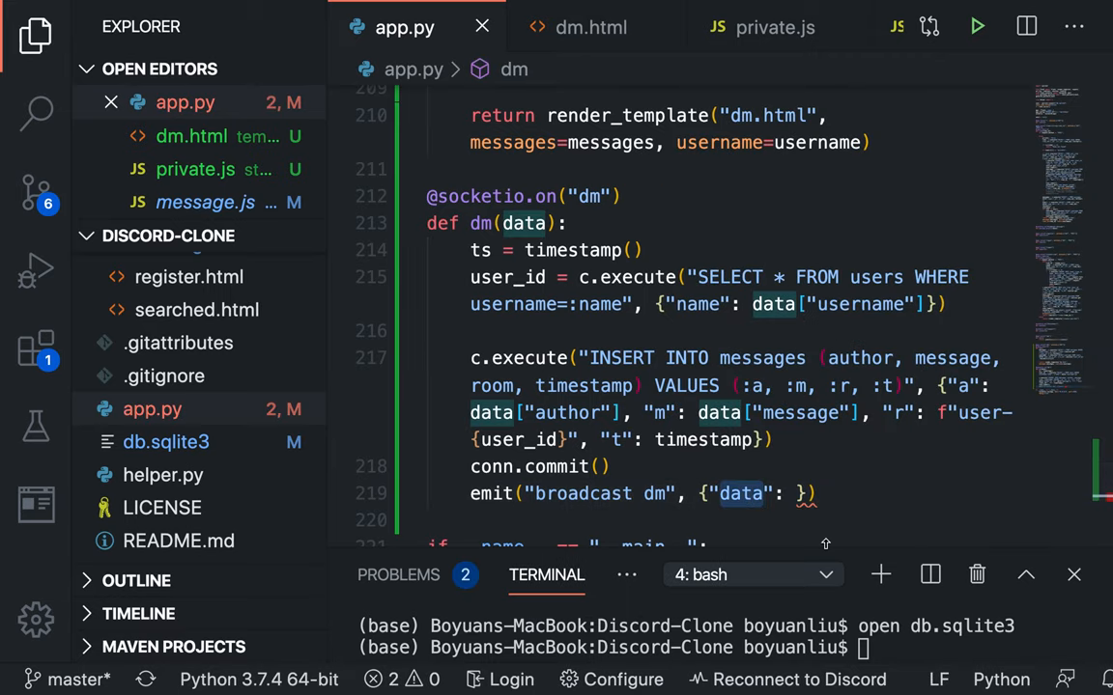
text(author)
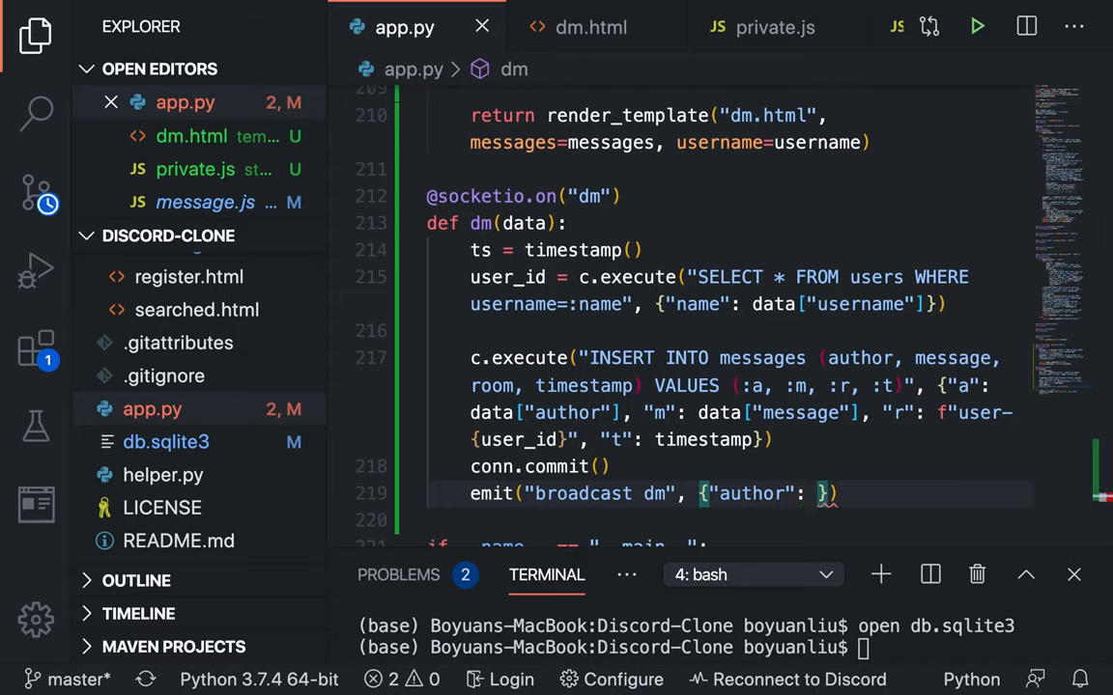
text(data[])
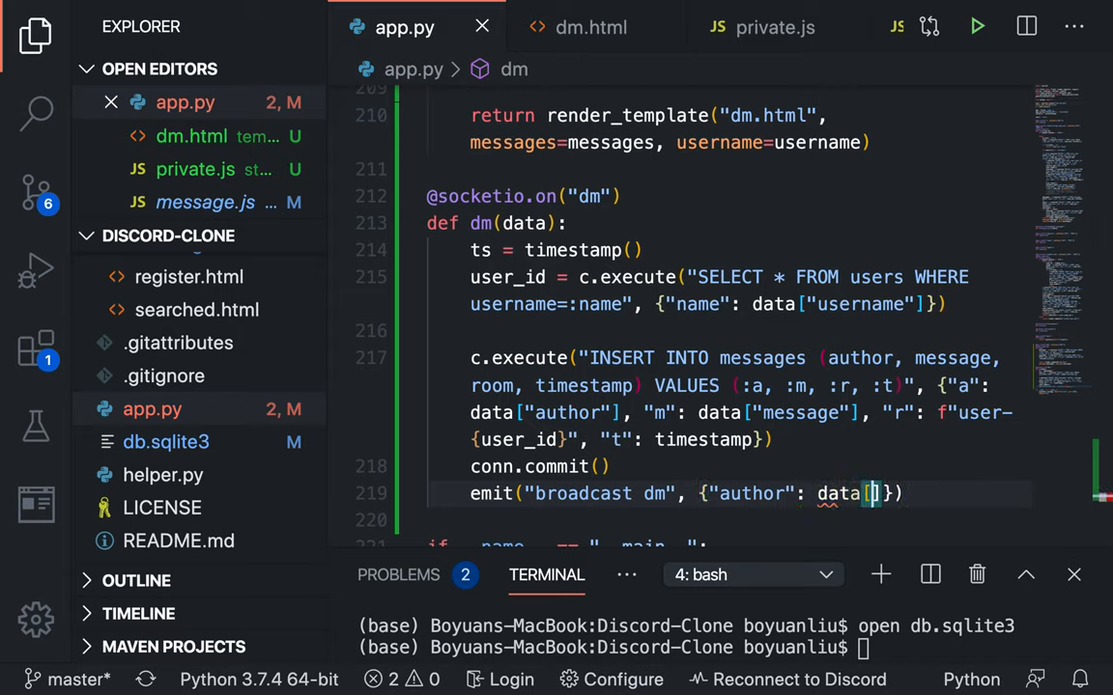
text(["author"])
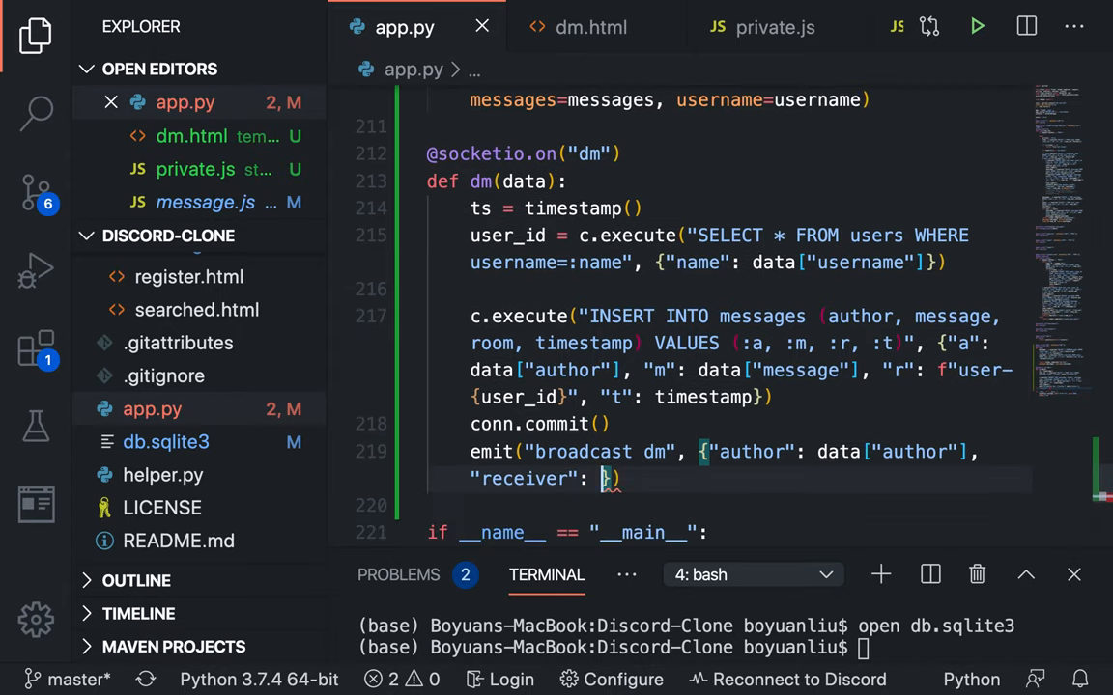
mouse_move(699, 174)
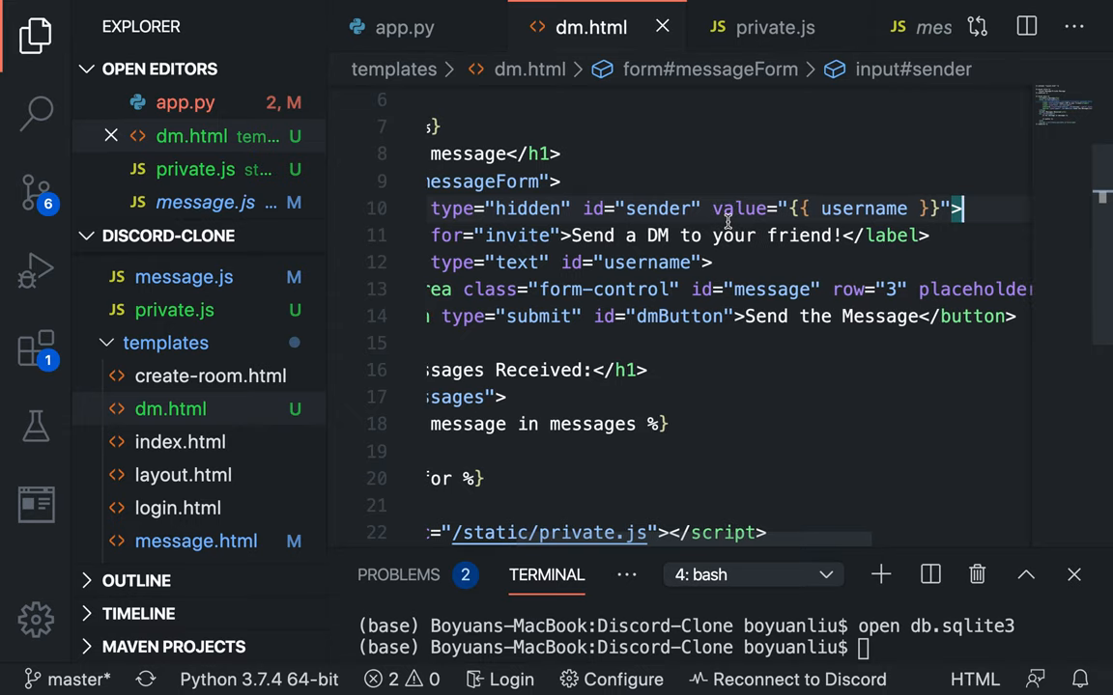
- Complete the emit payload with "receiver": data["username"] and timestamp "t": ts
click(404, 27)
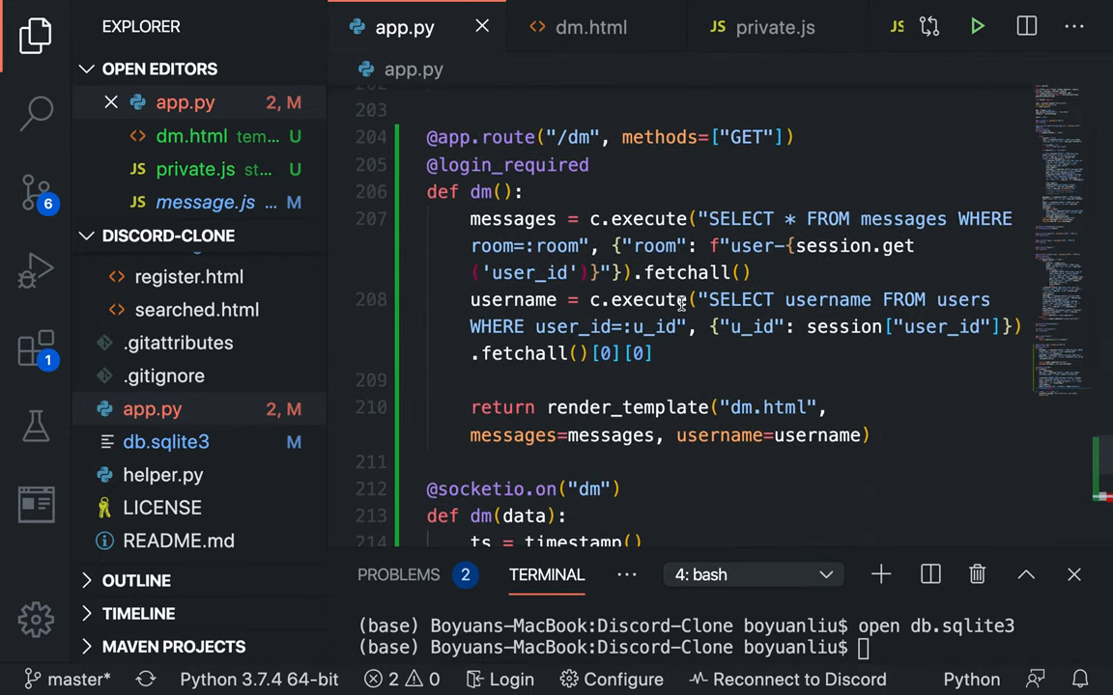
scroll(down, 3)
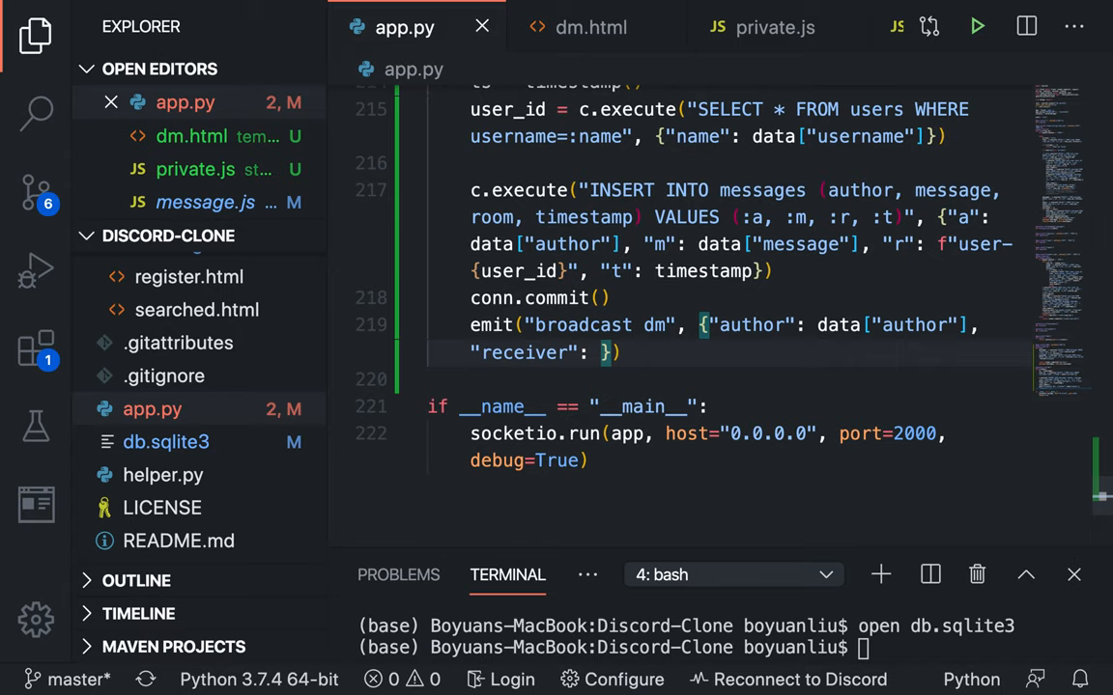
text(data["username"],)
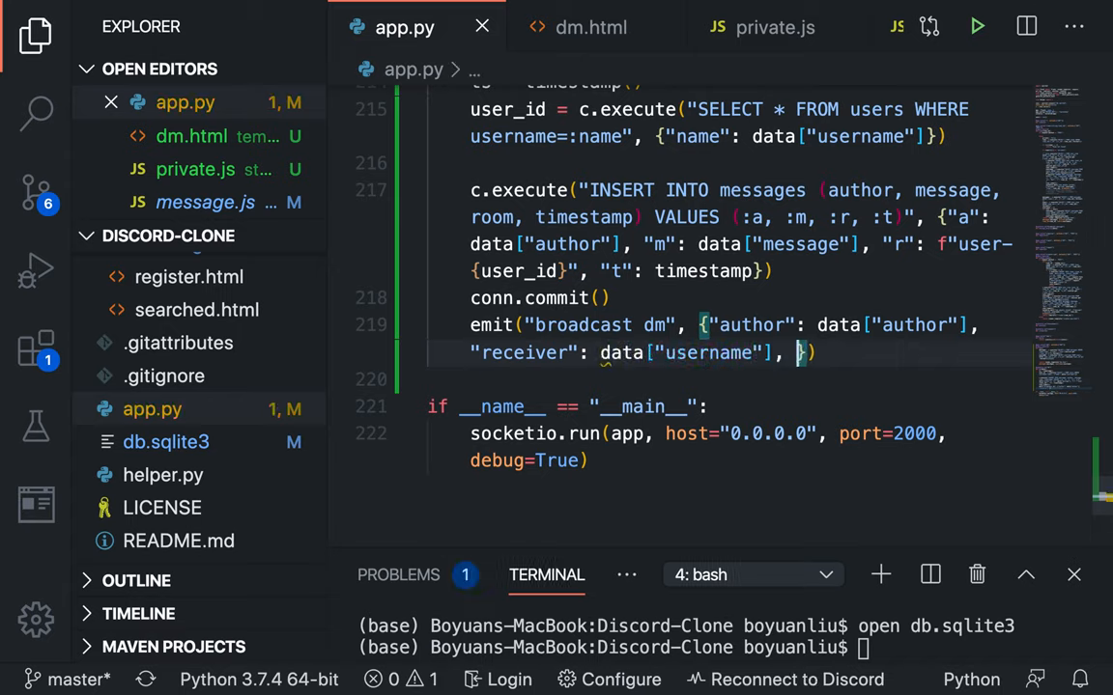
text("t": timestamp)
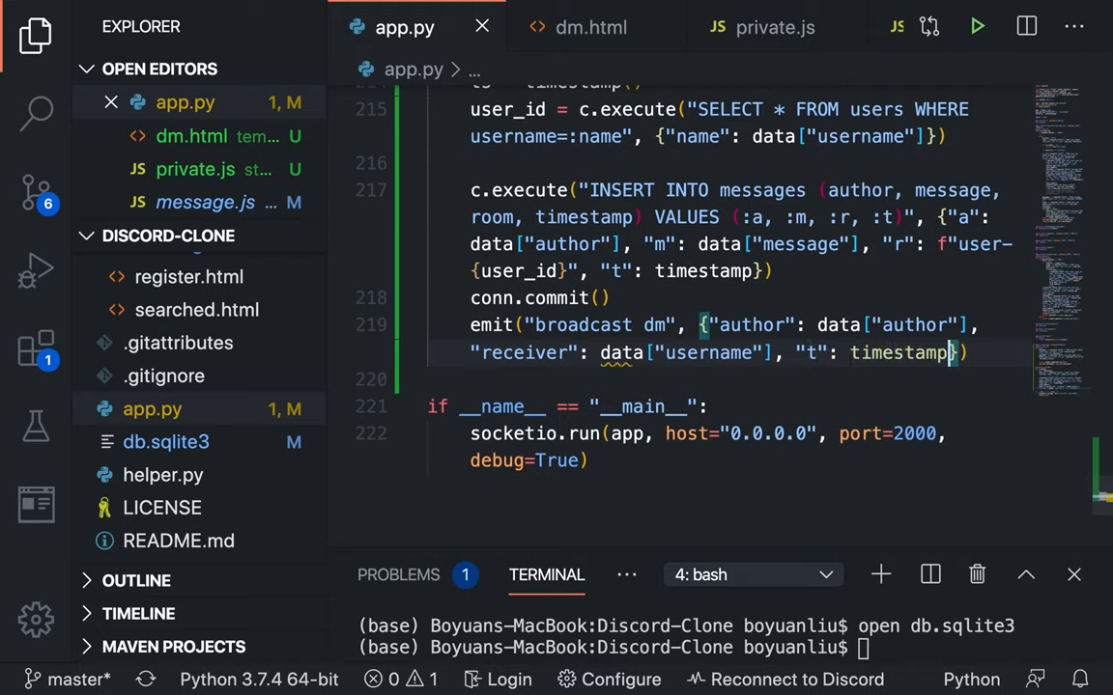
text(())
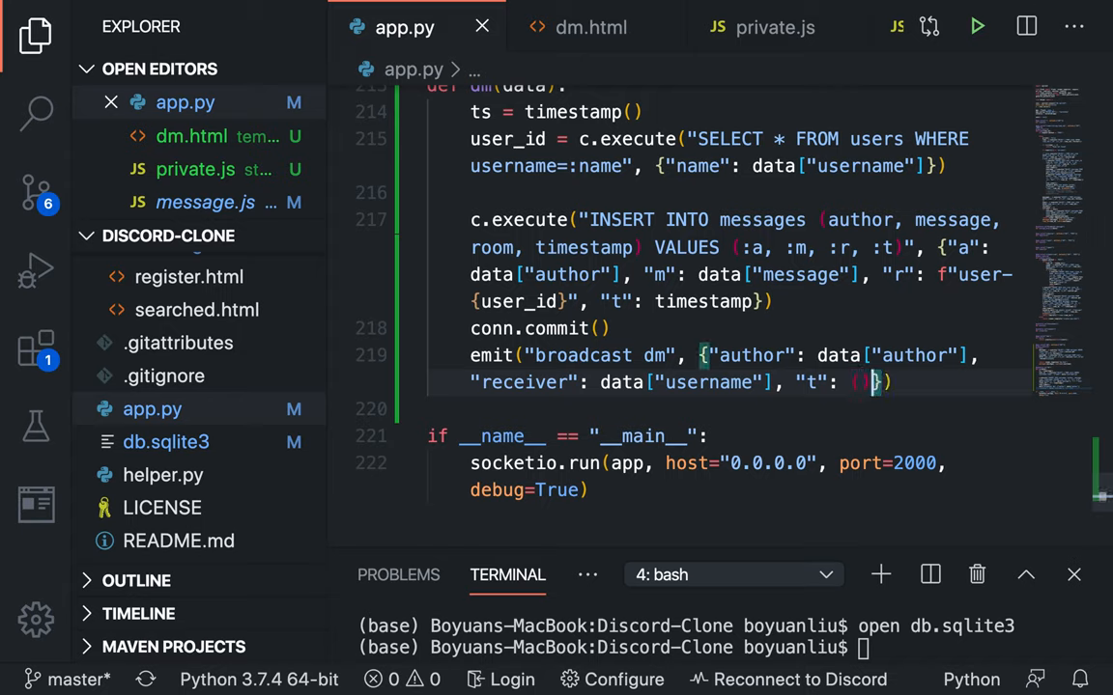
text(ts)
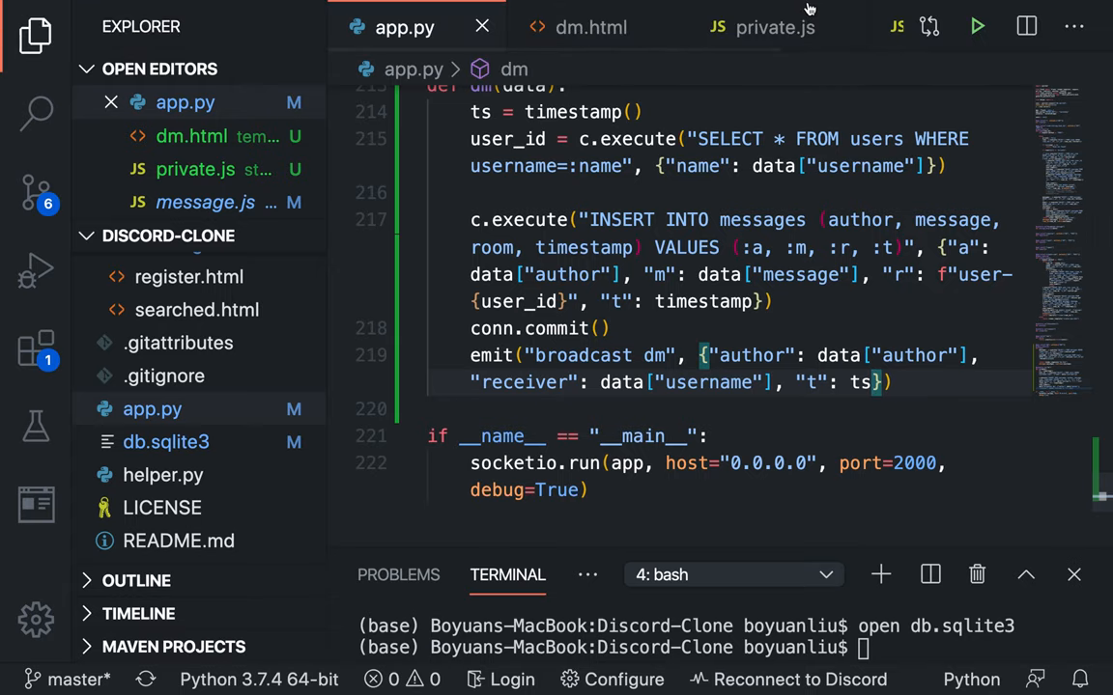
text(ts)
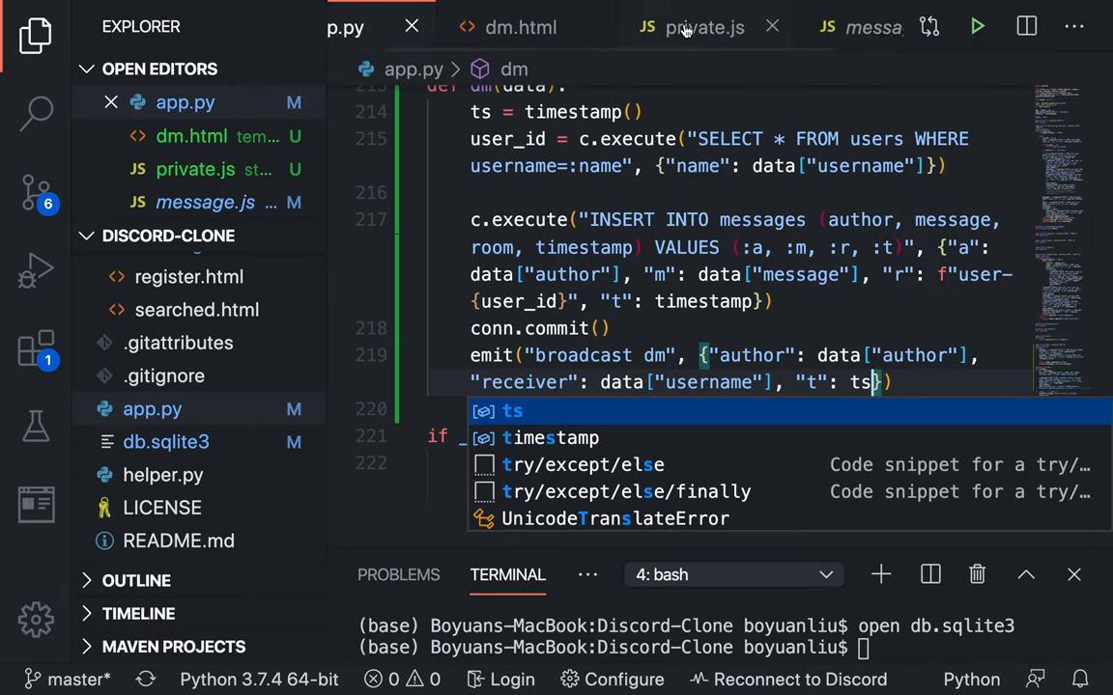
click(703, 27)
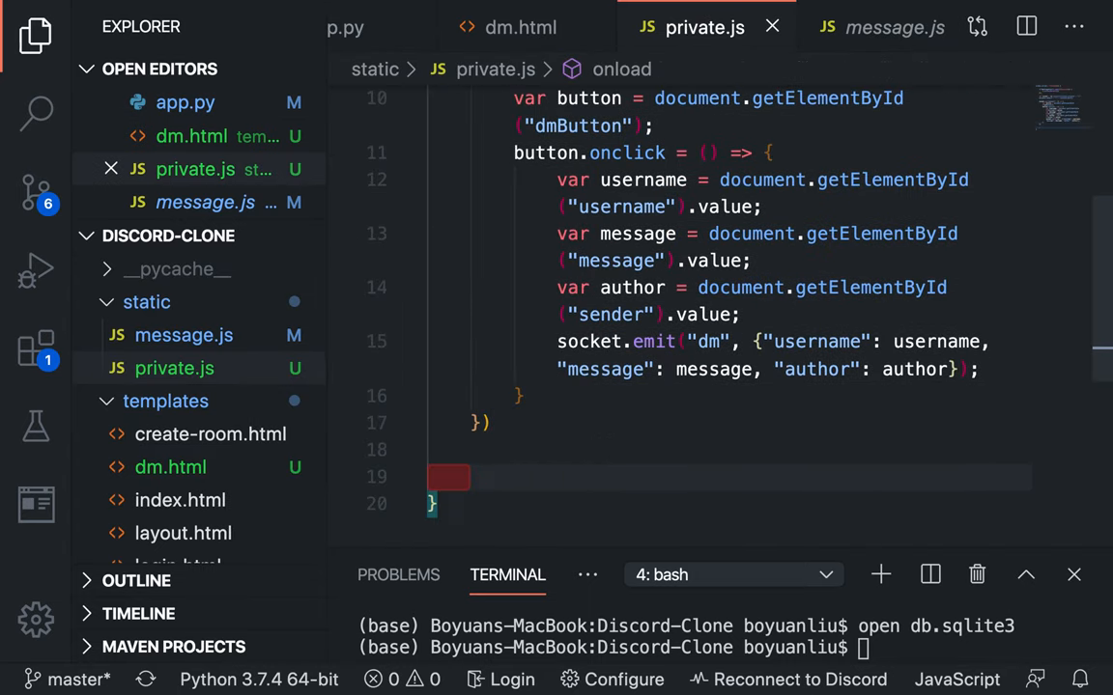
- Write the socket.on("broadcast dm") callback skeleton with a messages document lookup in private.js
text(socket.on("broadcast dm)
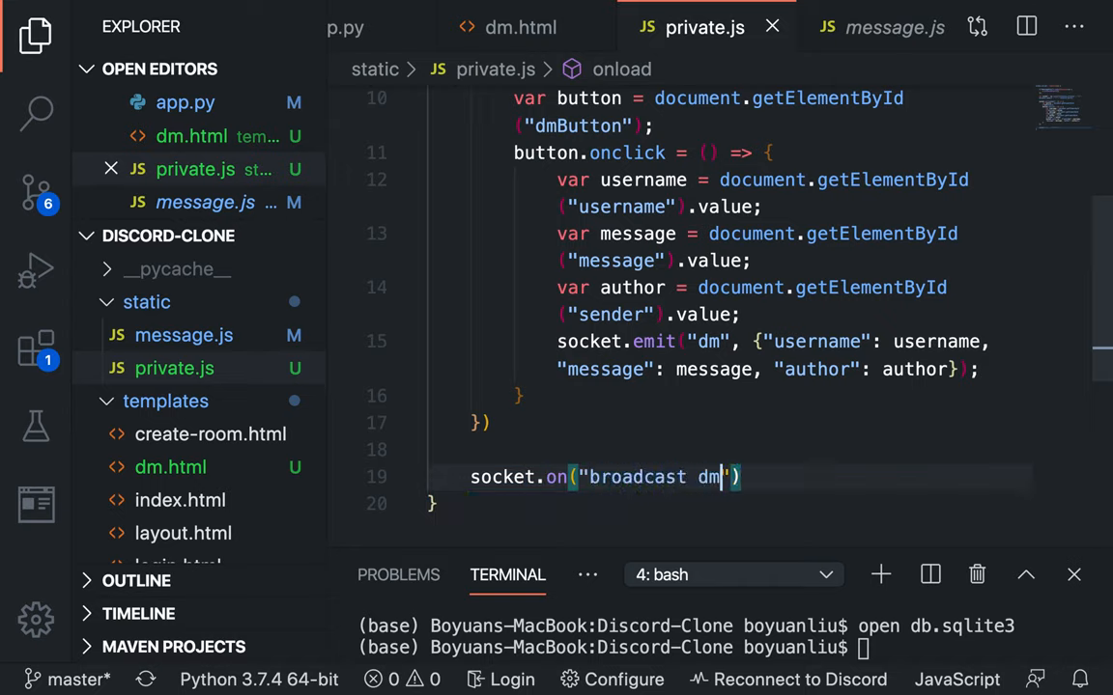
text(",)
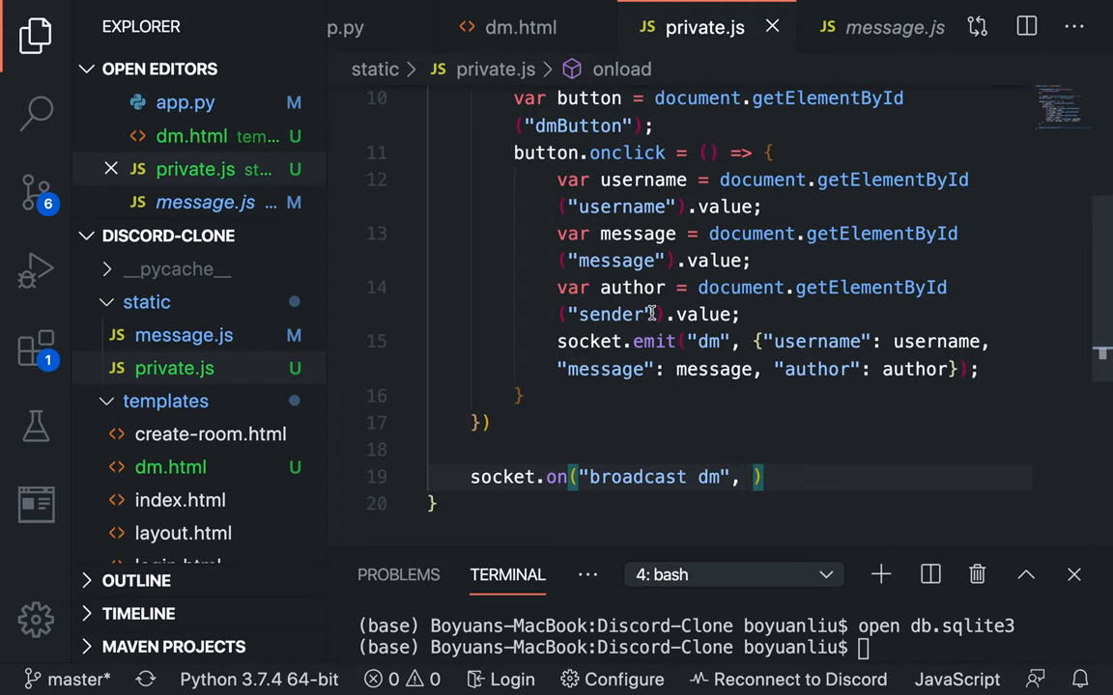
text(())
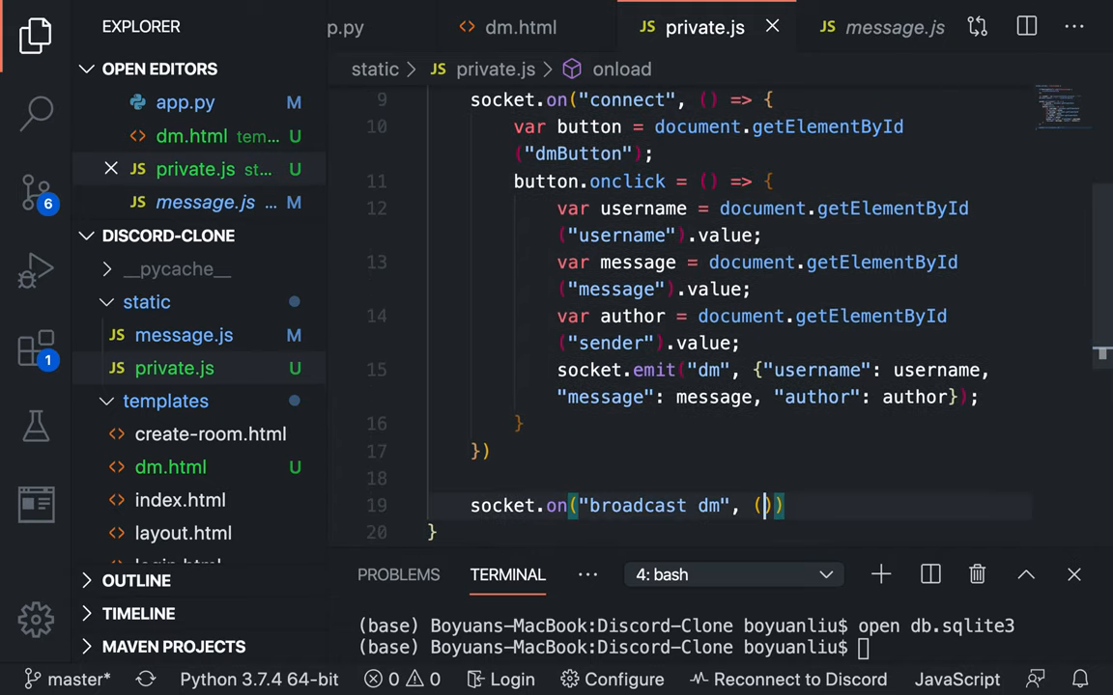
text(=> {})
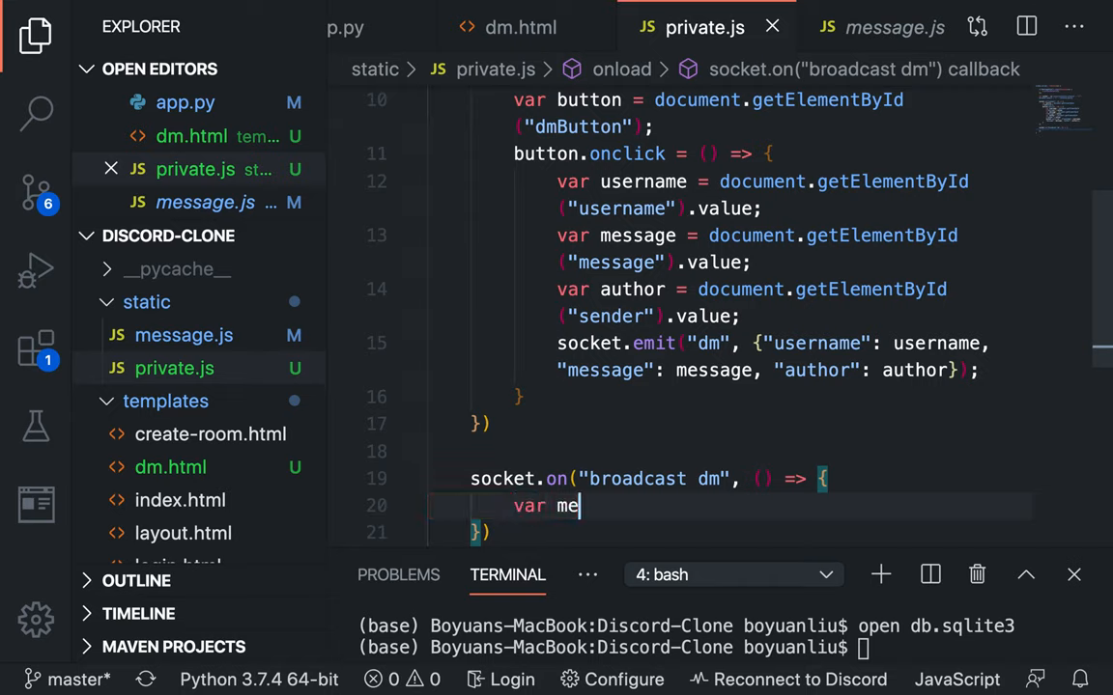
text(ssages =)
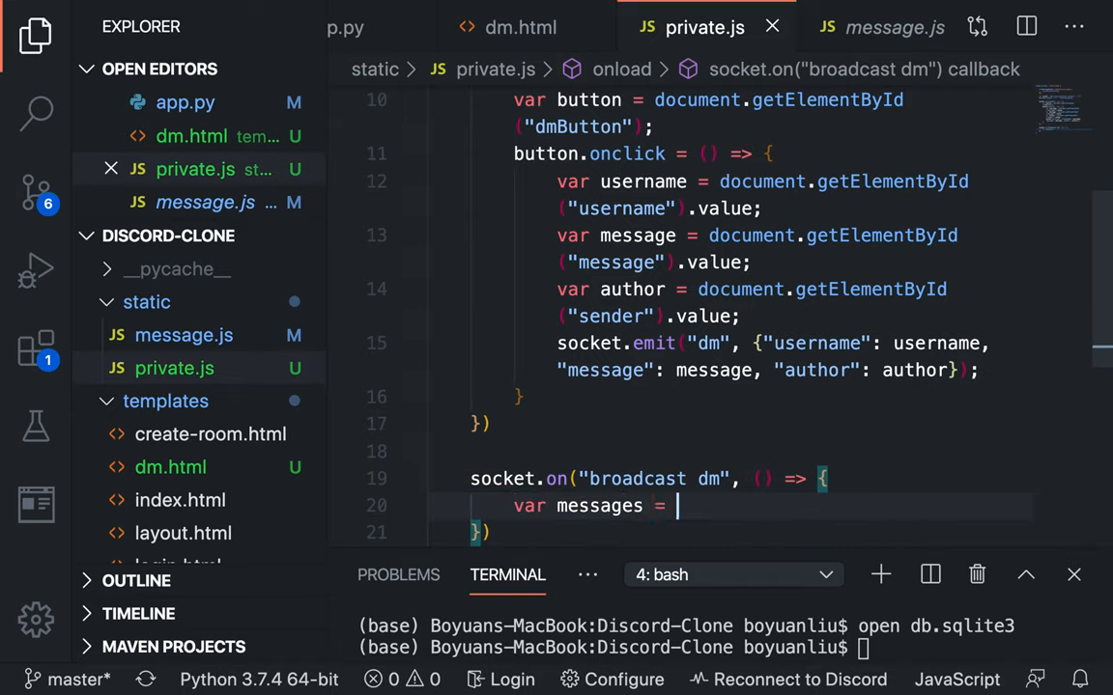
text(document.getElementById("messages")
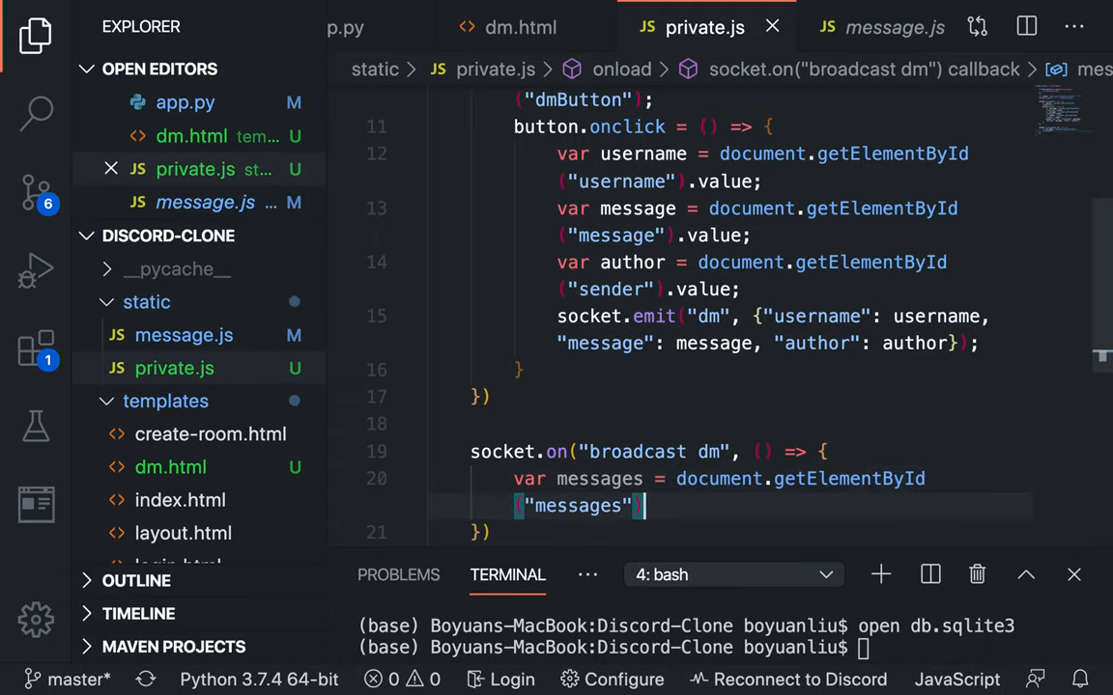
text(.)
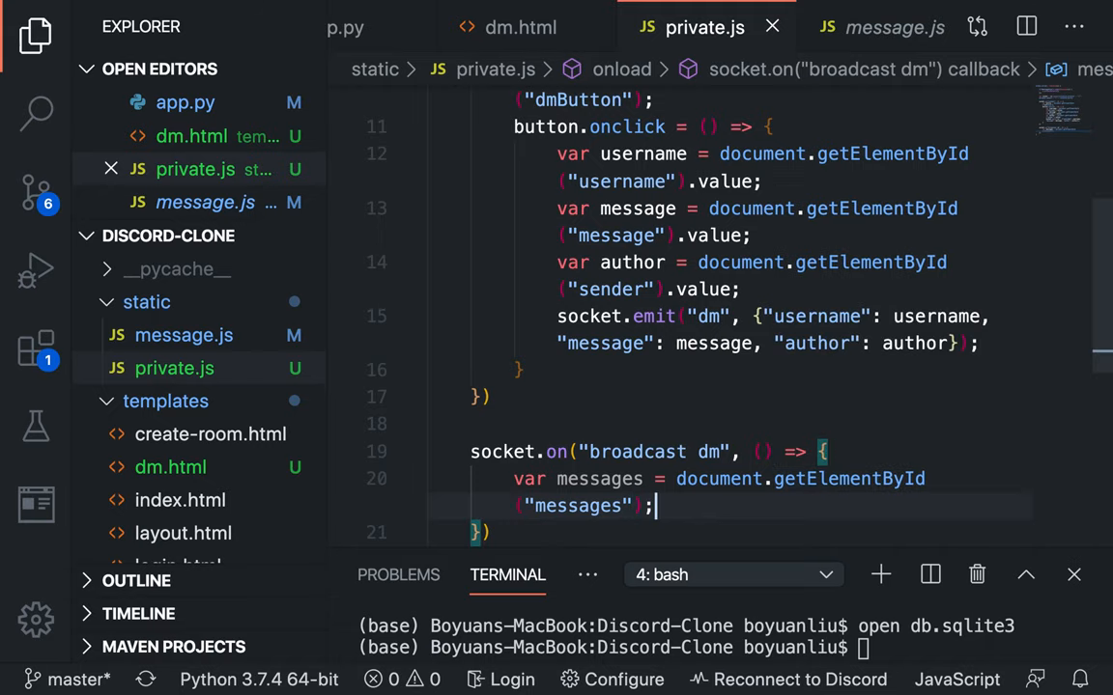
key(Enter)
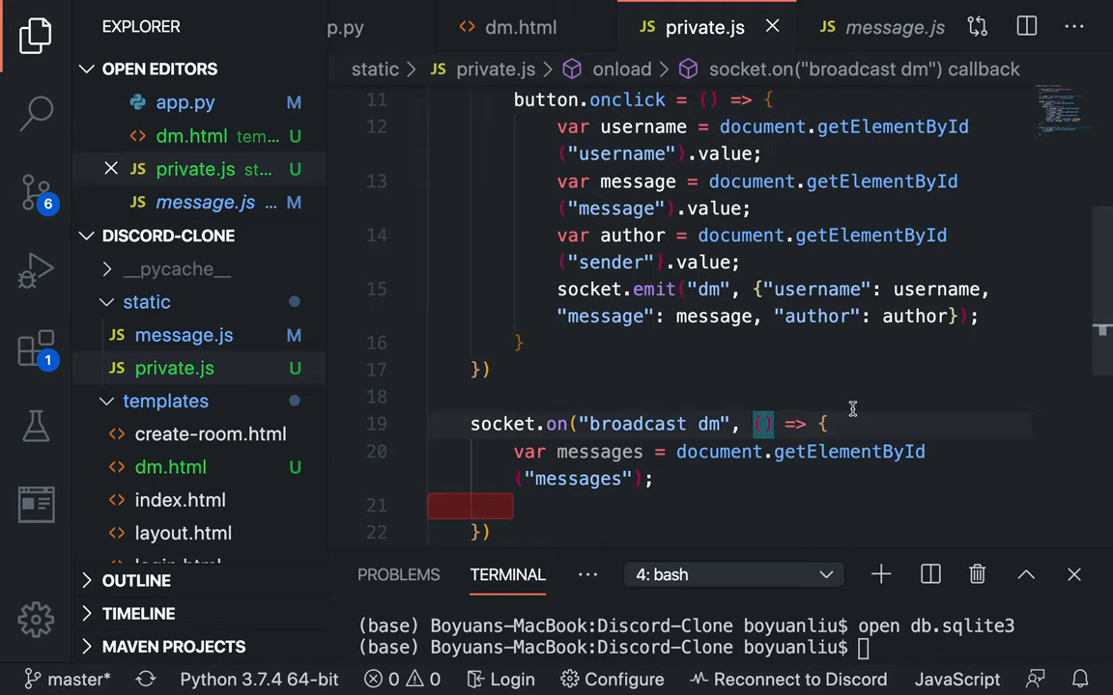
- Make the callback take data and log data["username"] to the console, then open db.sqlite3
text(data)
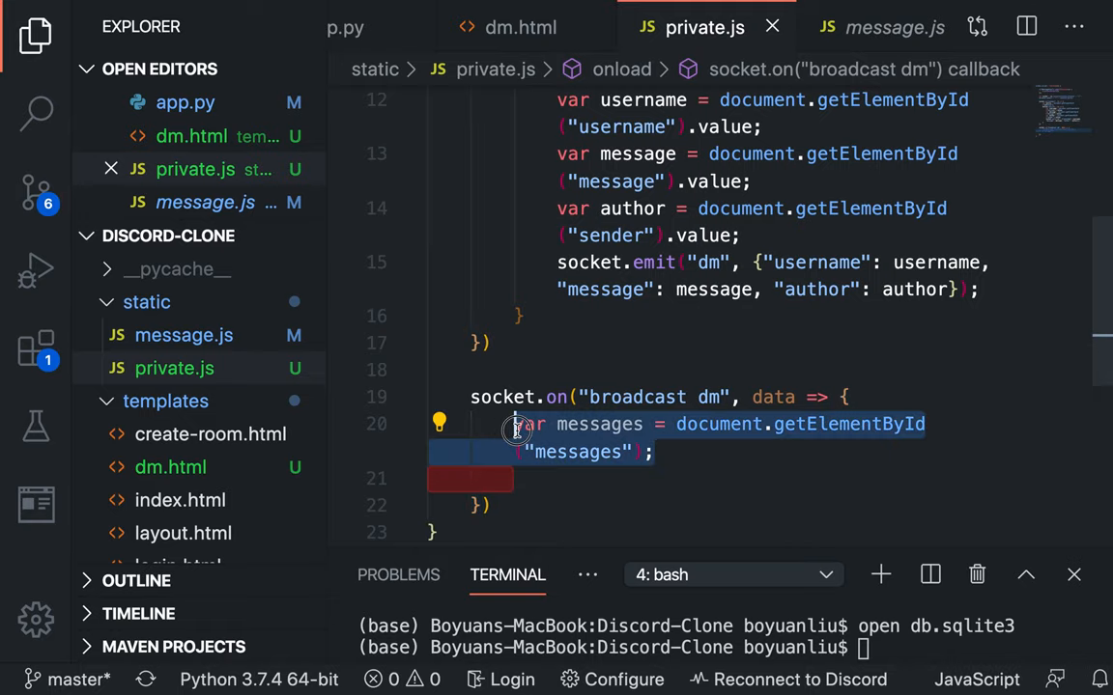
text(console.log(d)
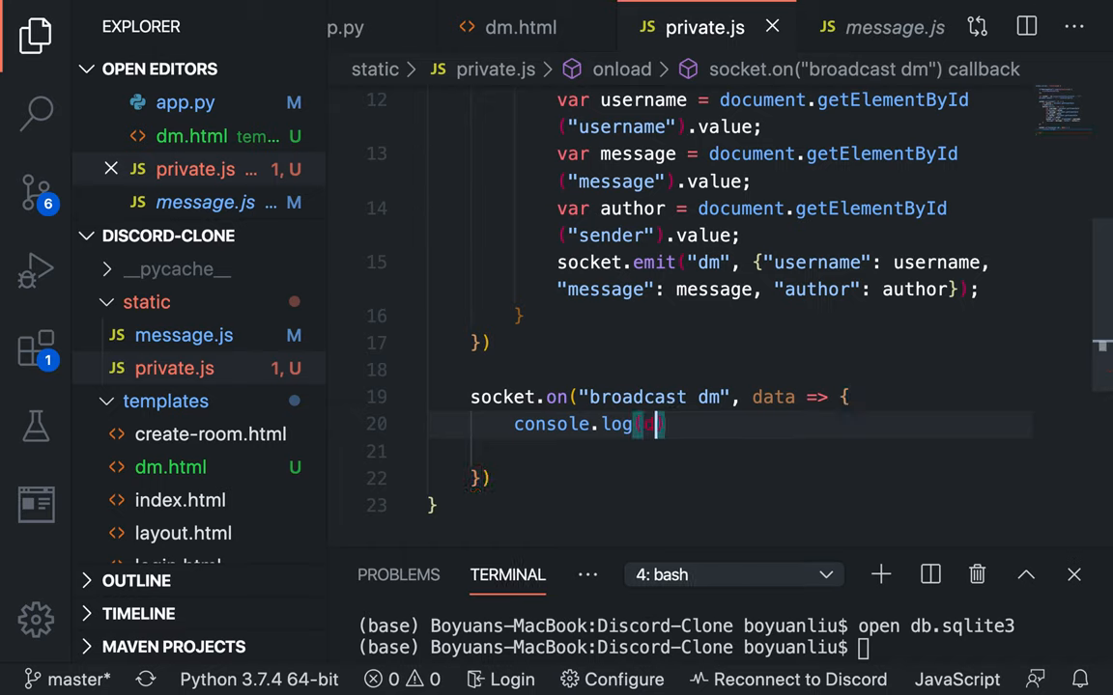
text(data["username")
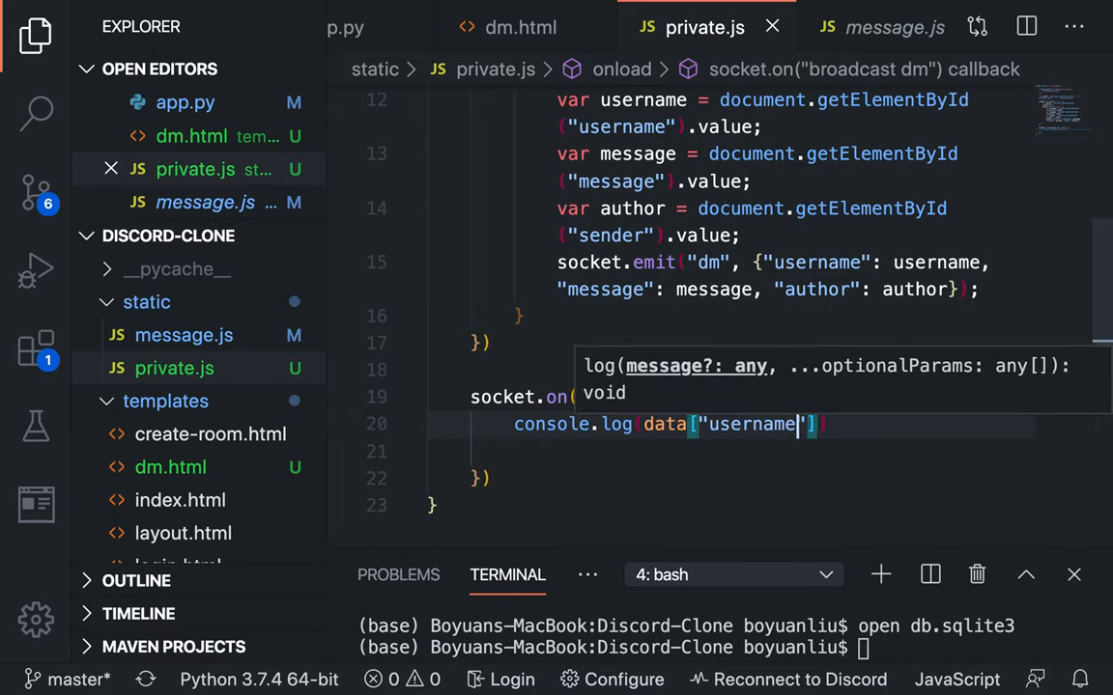
text();)
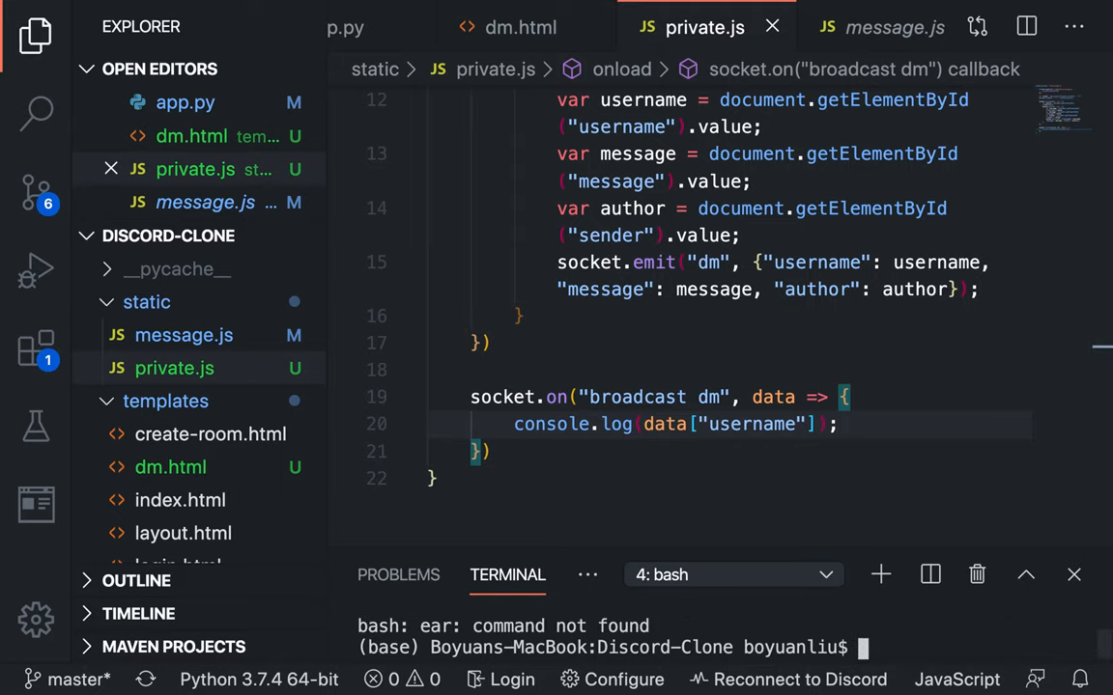
text(open db.sqlite3)
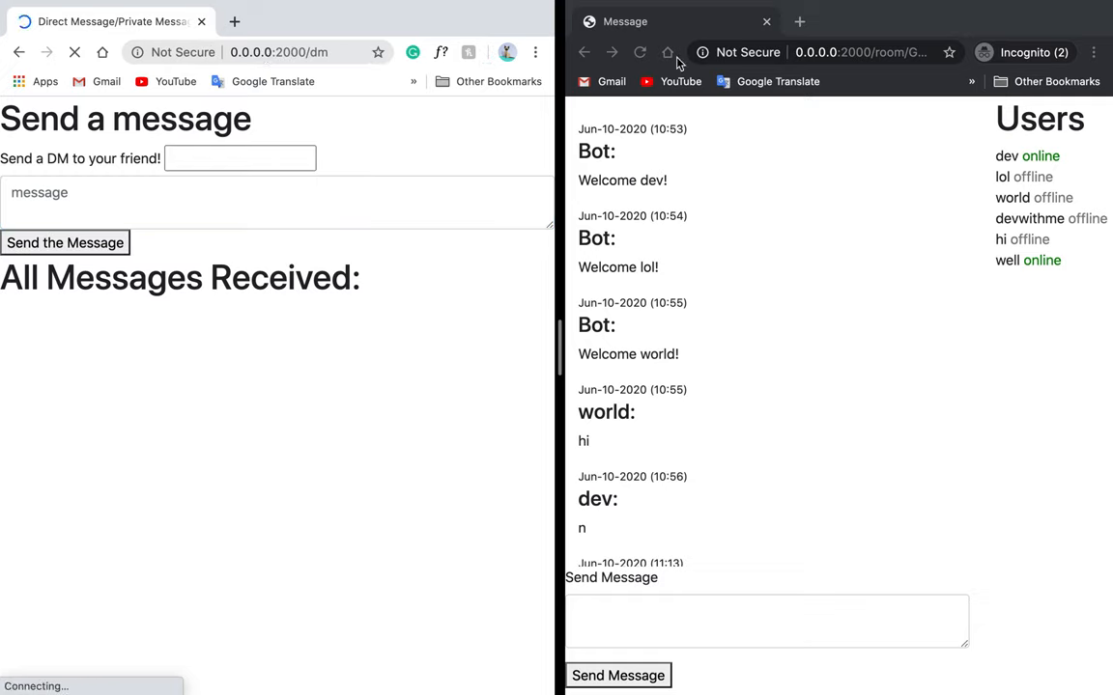
- Reload the /dm tab in Chrome and switch back to the code editor
click(860, 52)
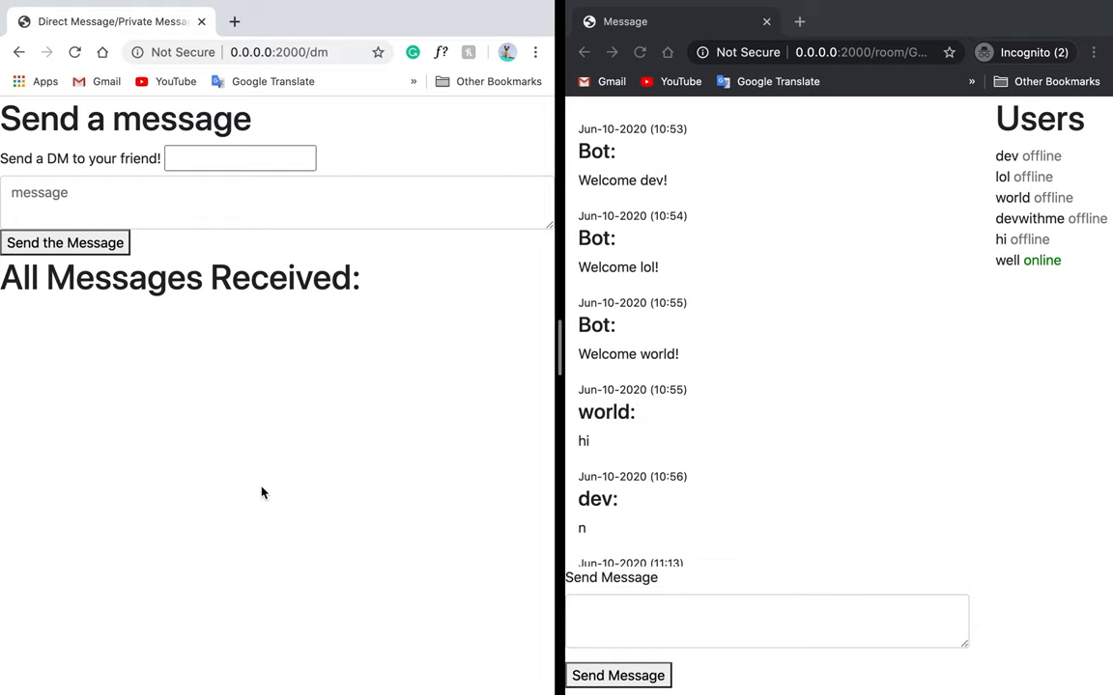
key(F12)
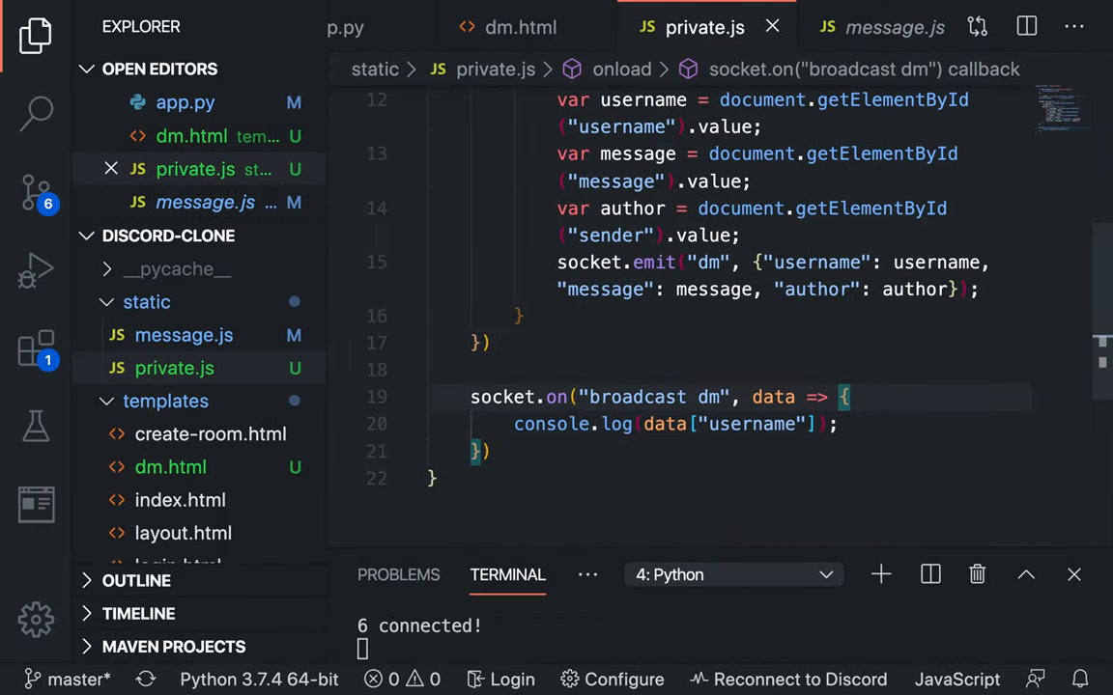
- Wrap the log in if (data["receiver"] == ...) and copy the sender field lookup from above
text(if)
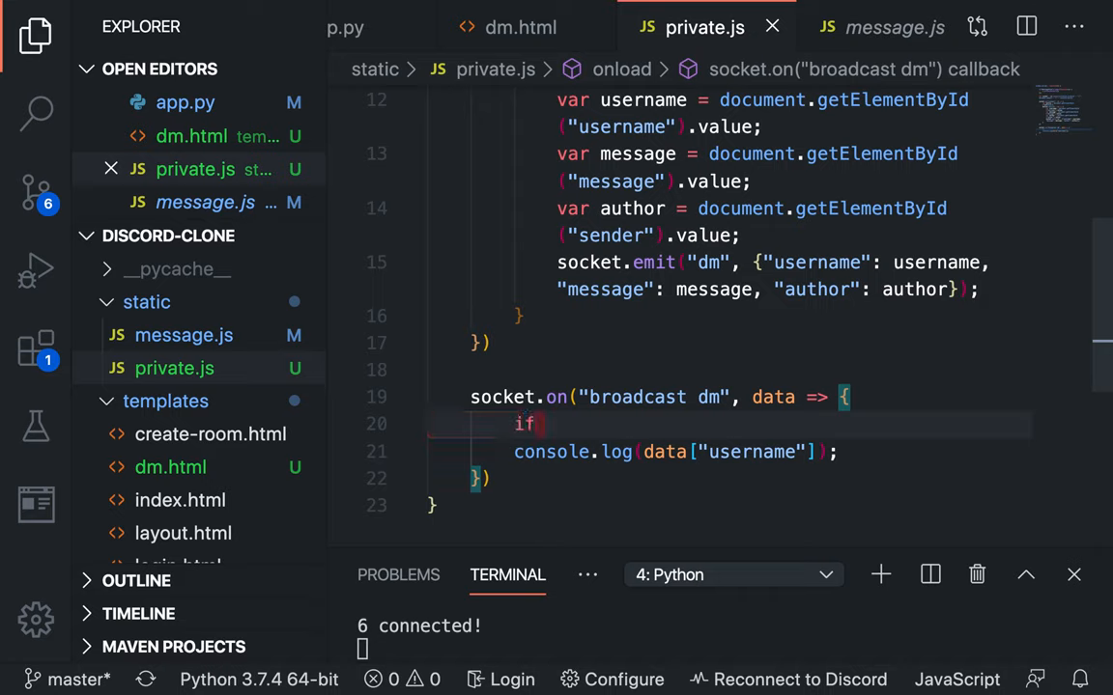
text((data[""])
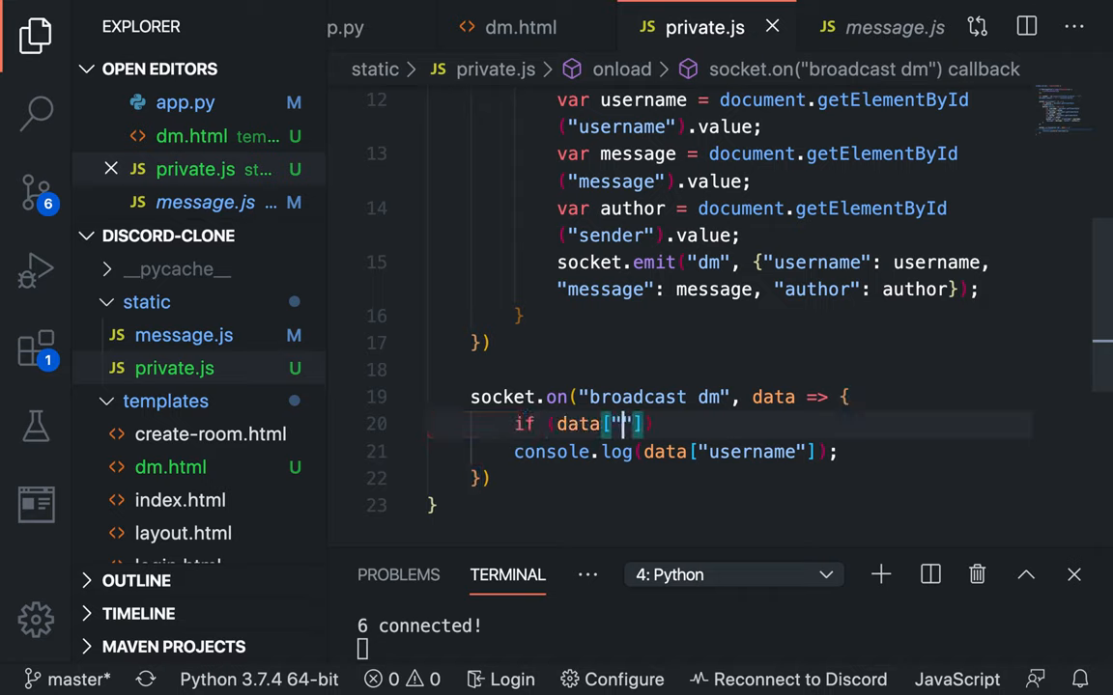
text(receiver)
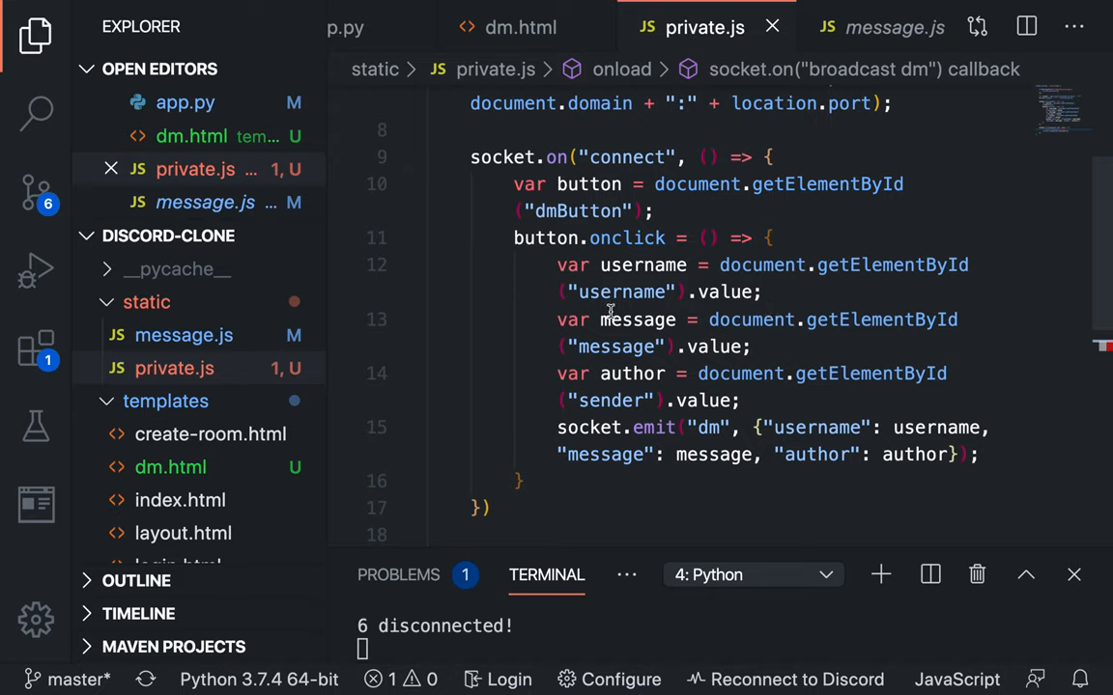
mouse_move(580, 377)
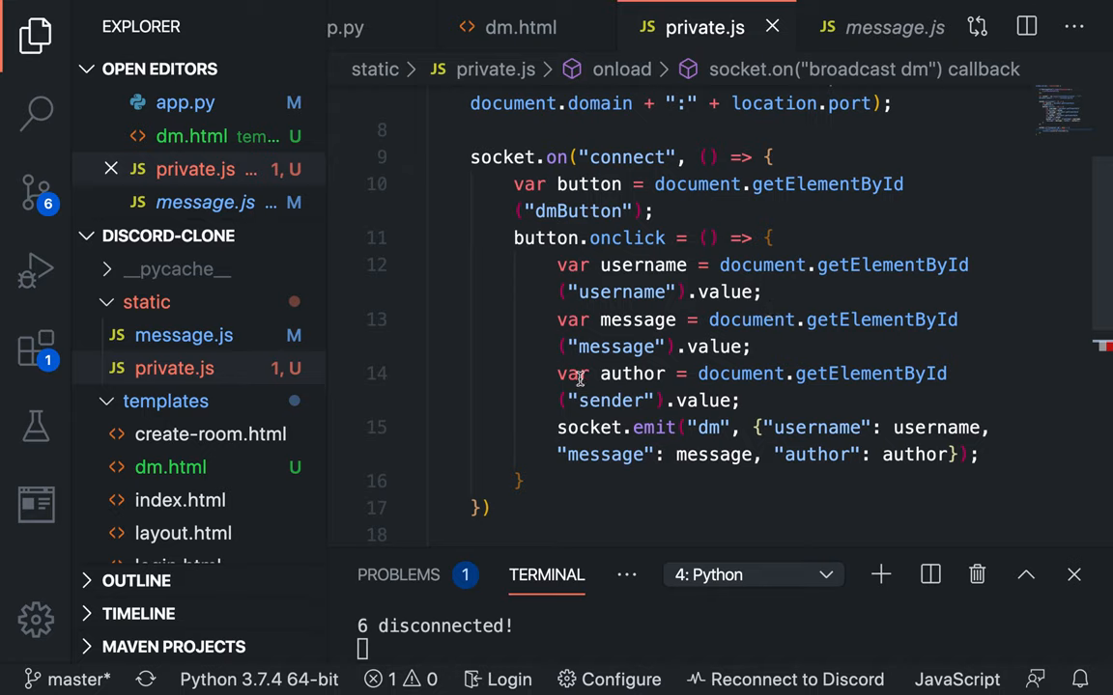
drag(697, 375, 730, 399)
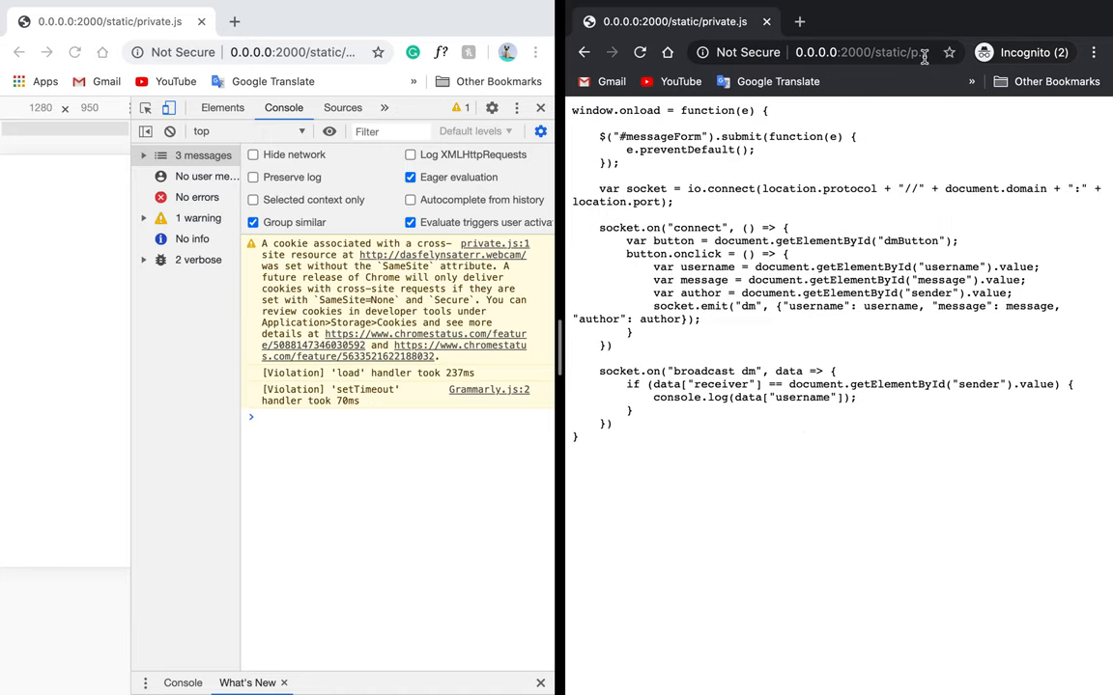
mouse_move(89, 328)
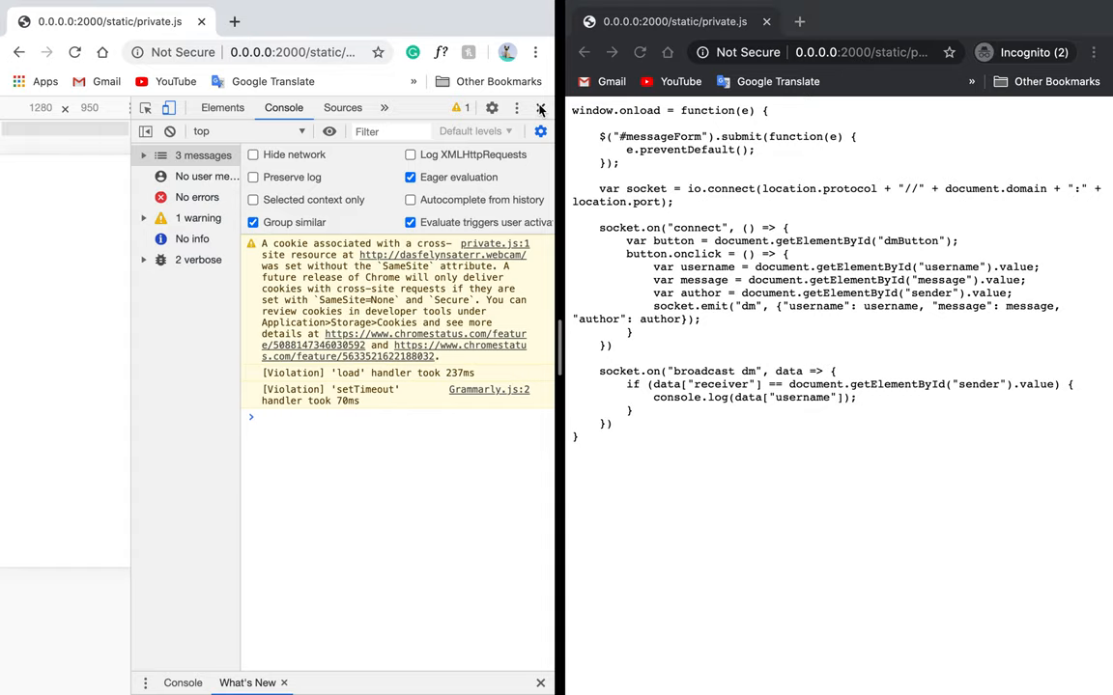
- Close DevTools in the left window and navigate it back to 0.0.0.0:2000/dm
click(290, 52)
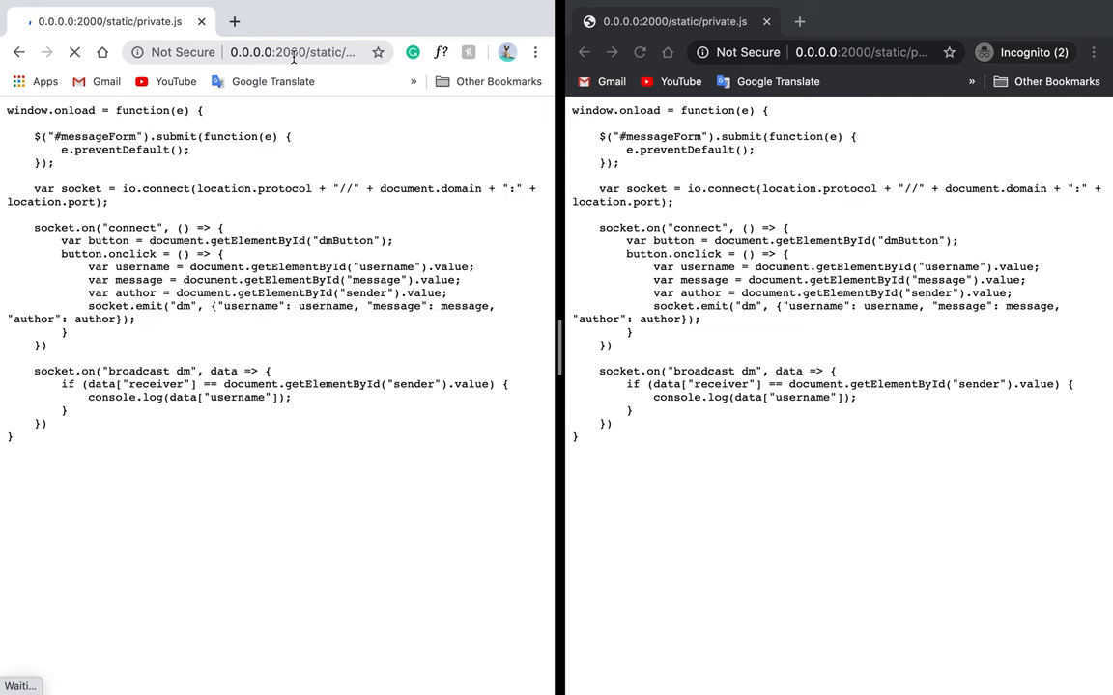
click(294, 52)
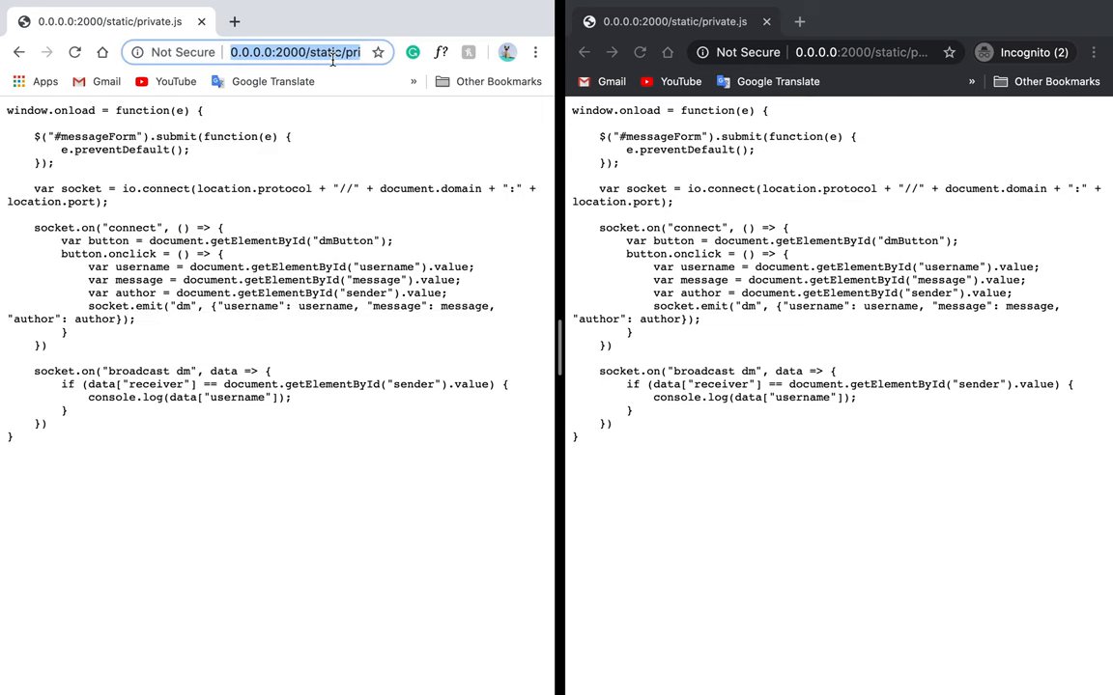
text(0.0.0.0:2000/dm)
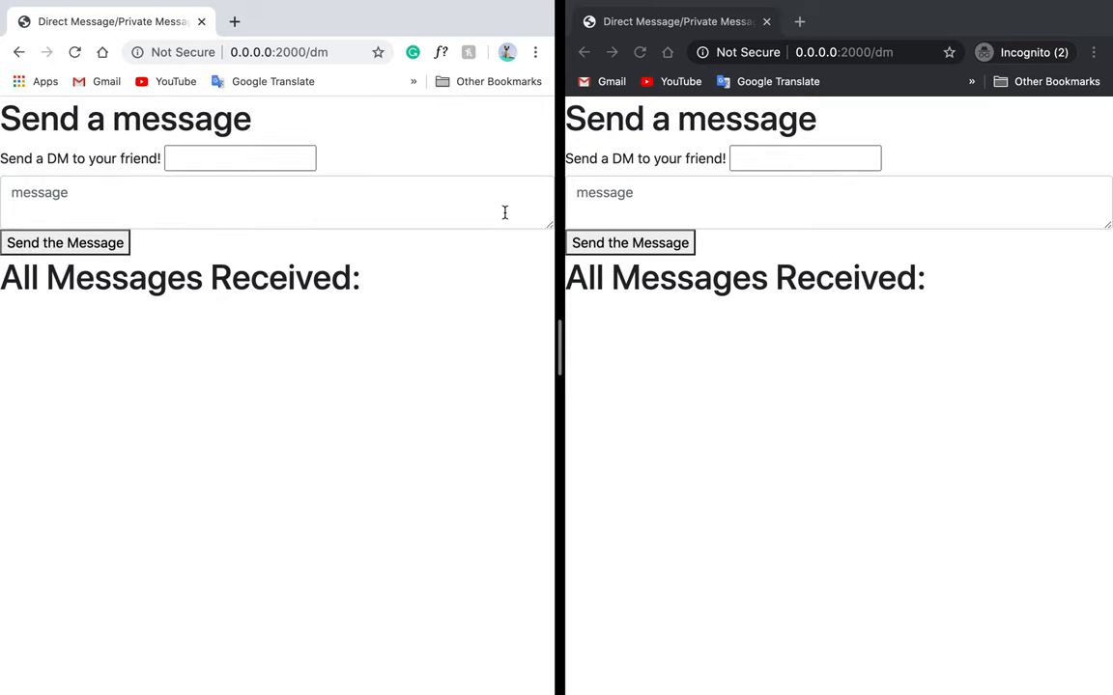
mouse_move(352, 303)
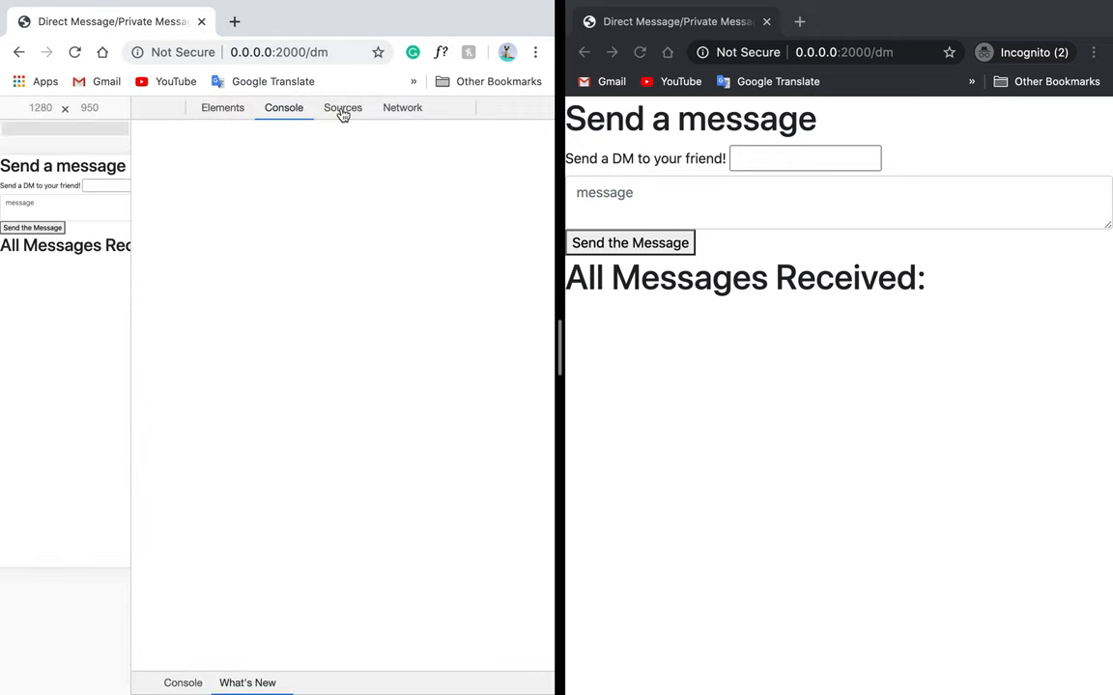
- Inspect the left window's element tree and loaded private.js source, then reopen the console
click(343, 108)
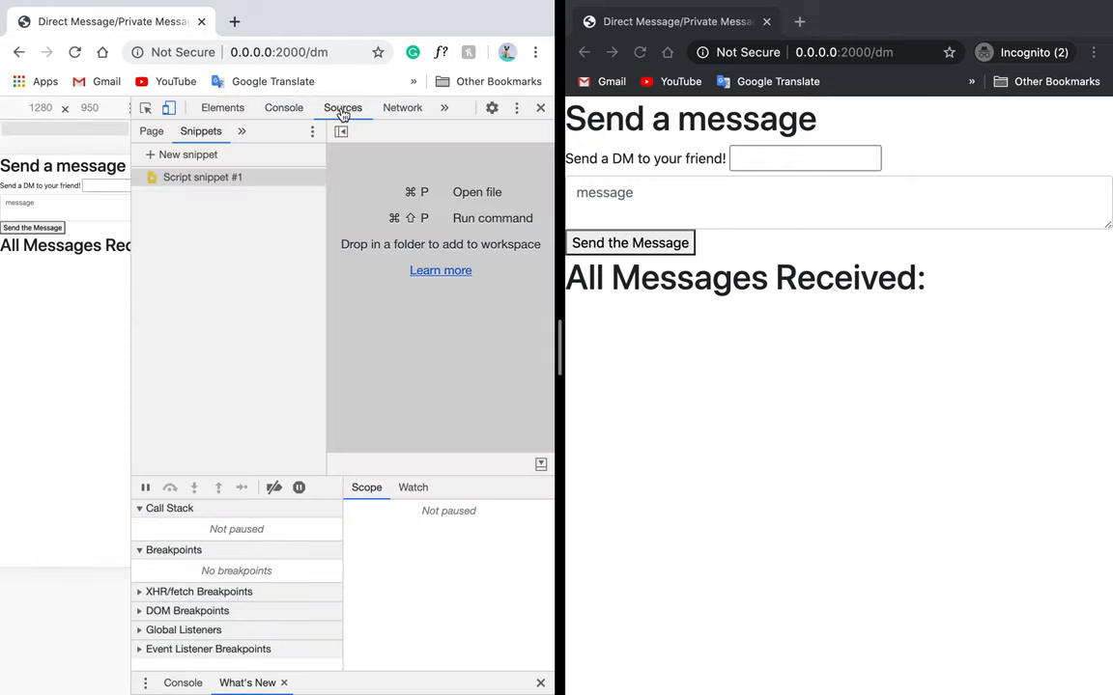
mouse_move(222, 108)
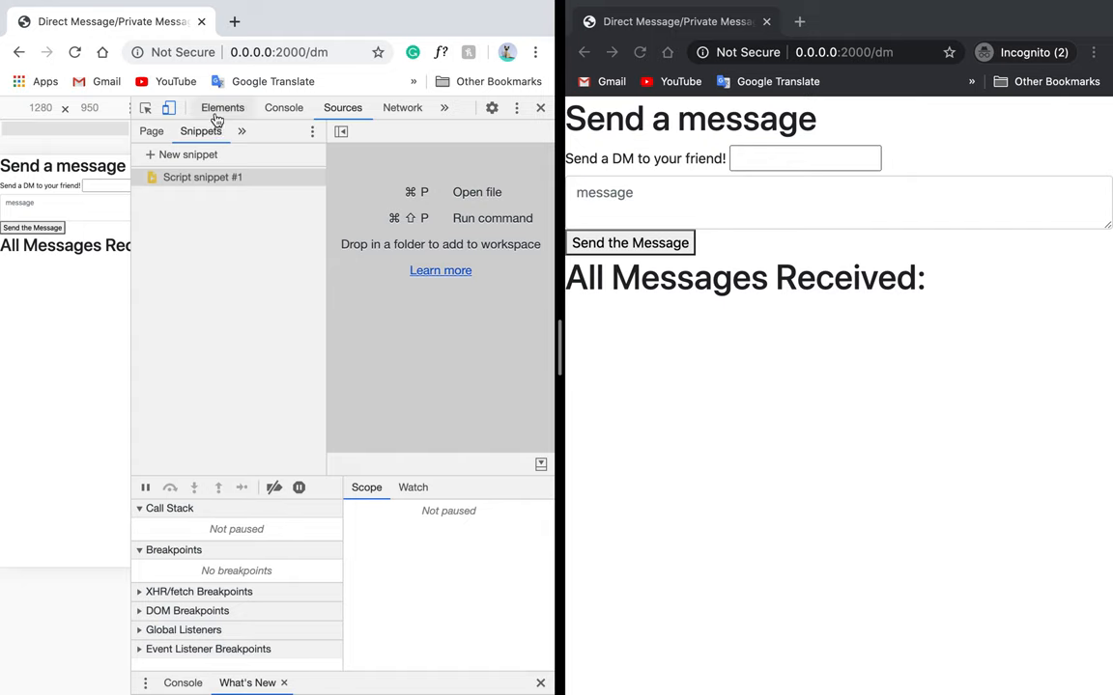
click(223, 109)
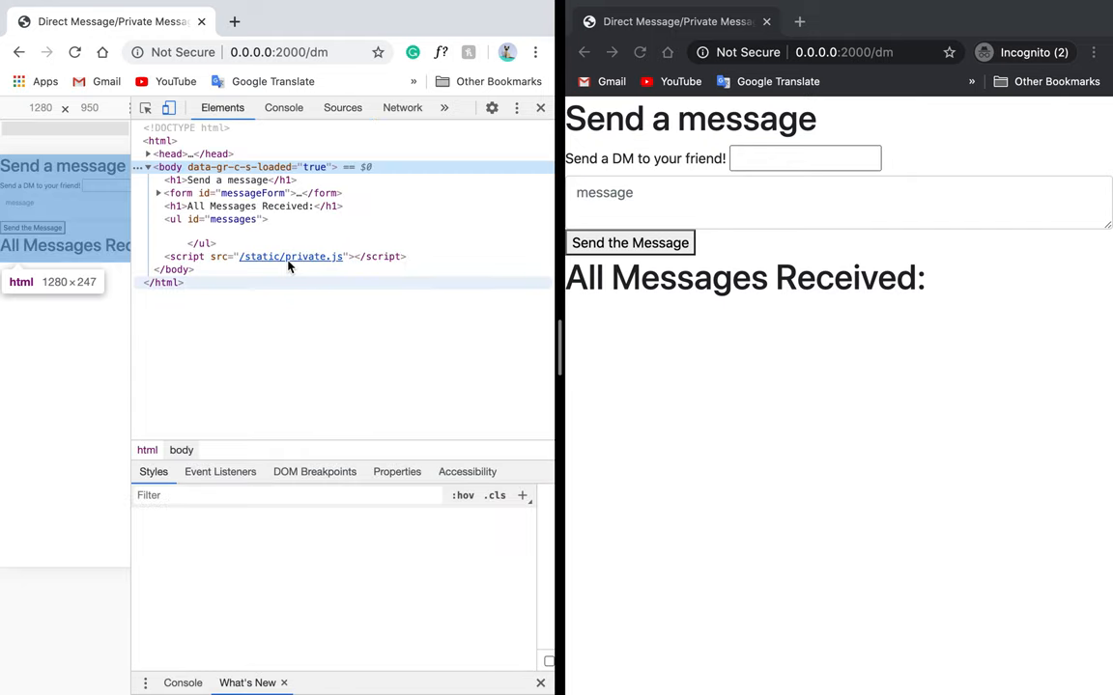
click(290, 255)
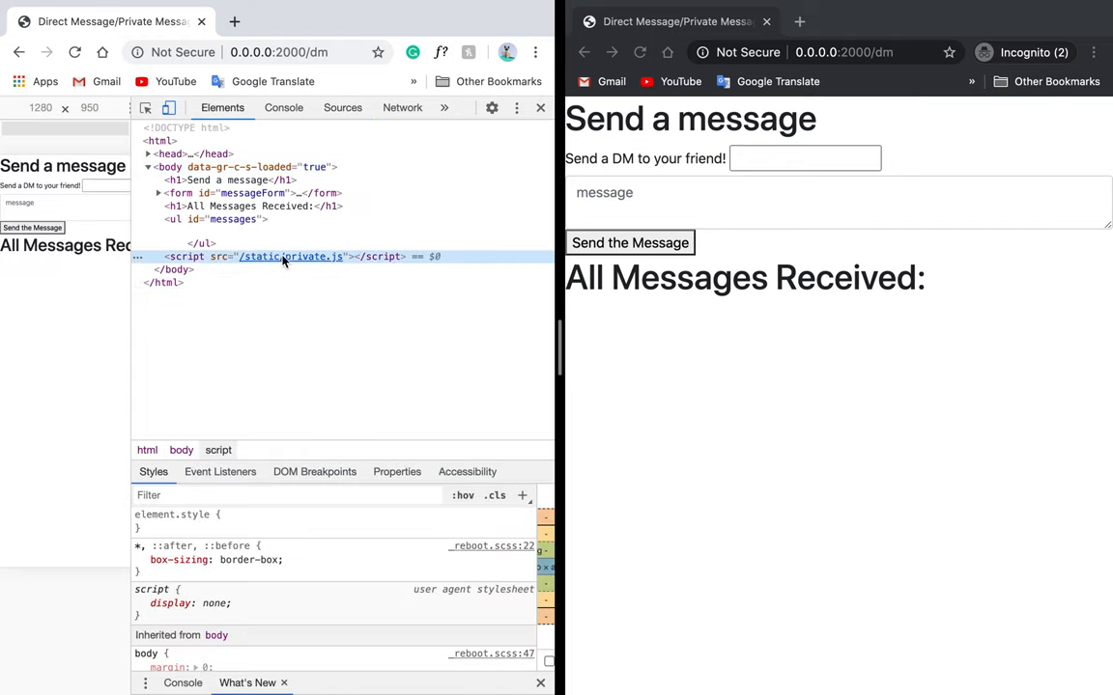
right_click(290, 255)
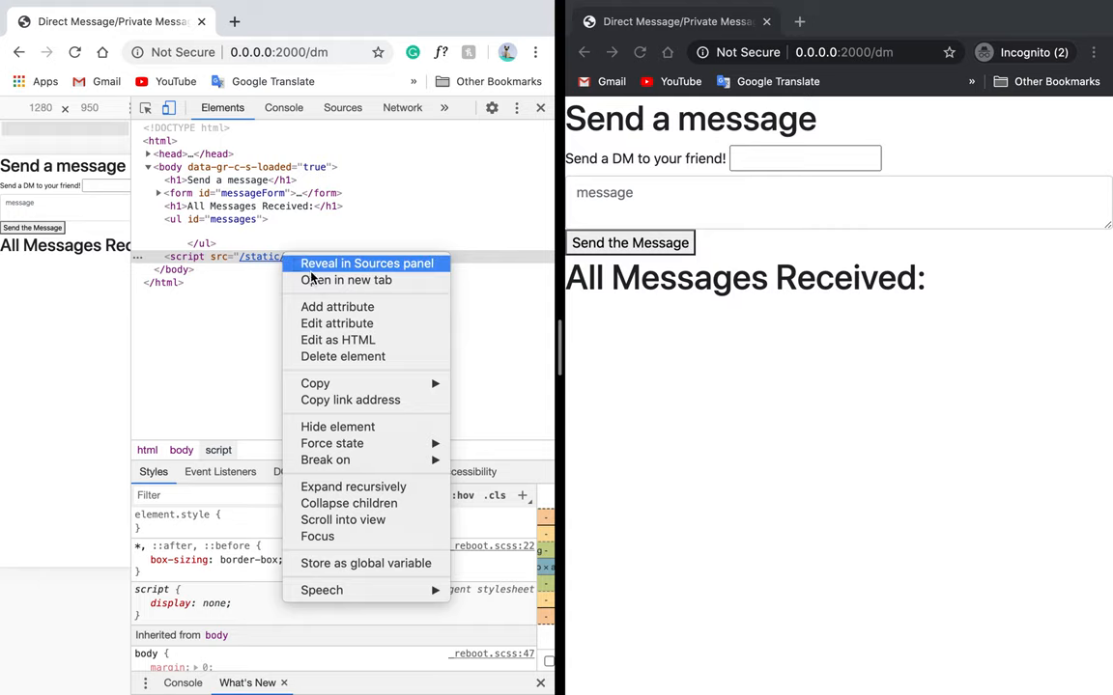
click(319, 255)
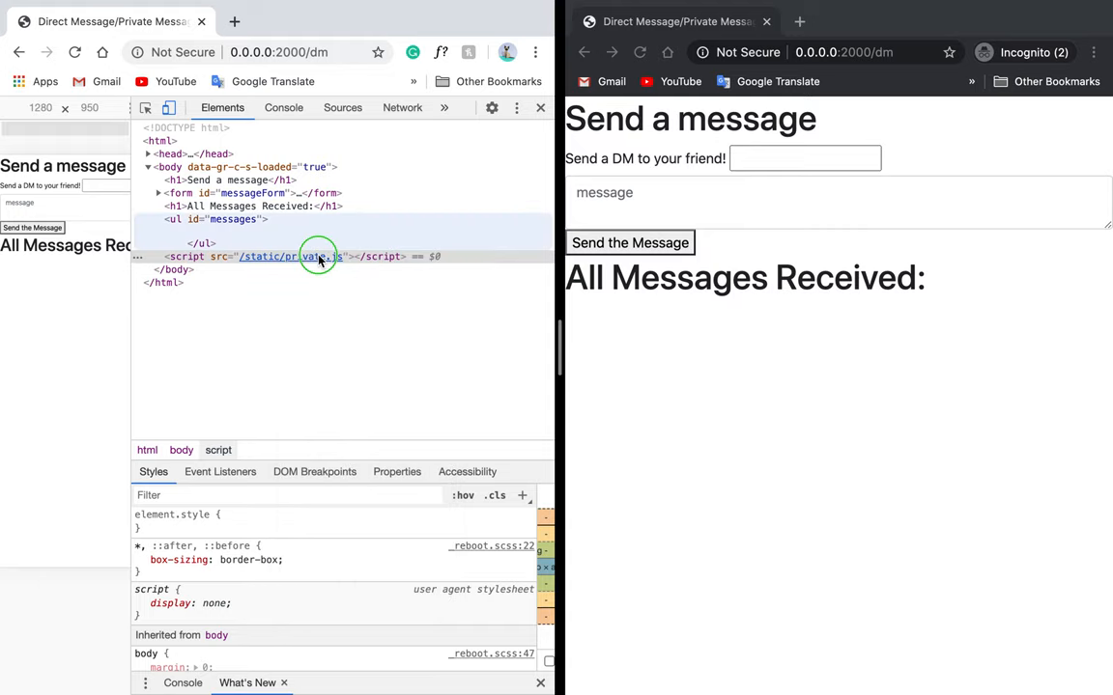
click(343, 108)
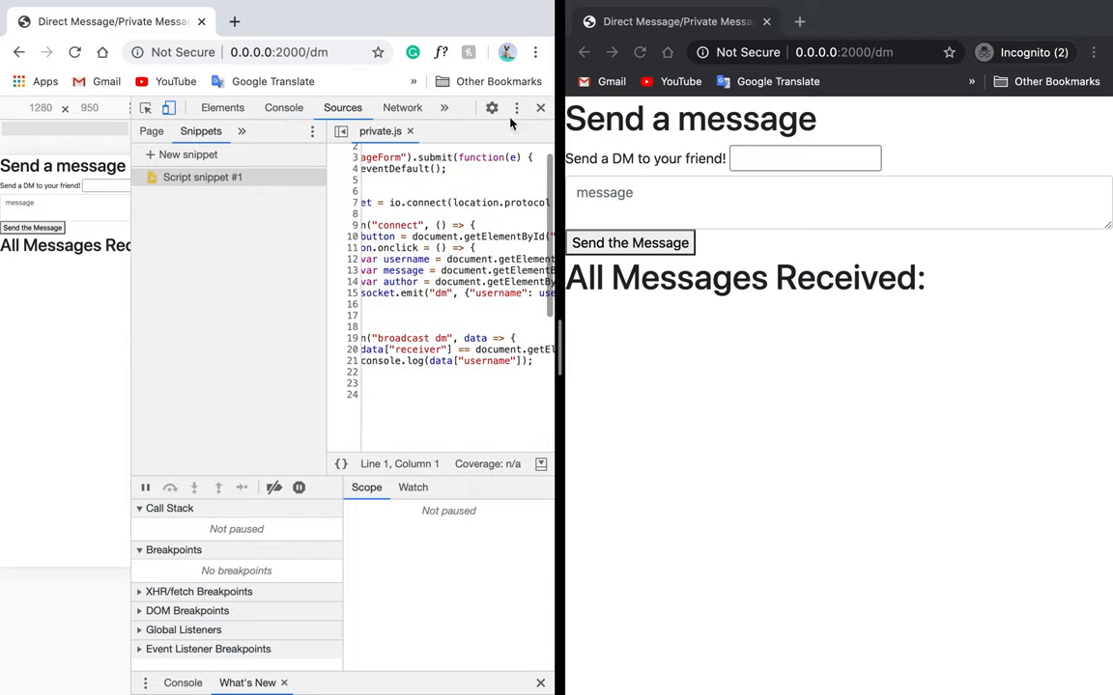
click(541, 108)
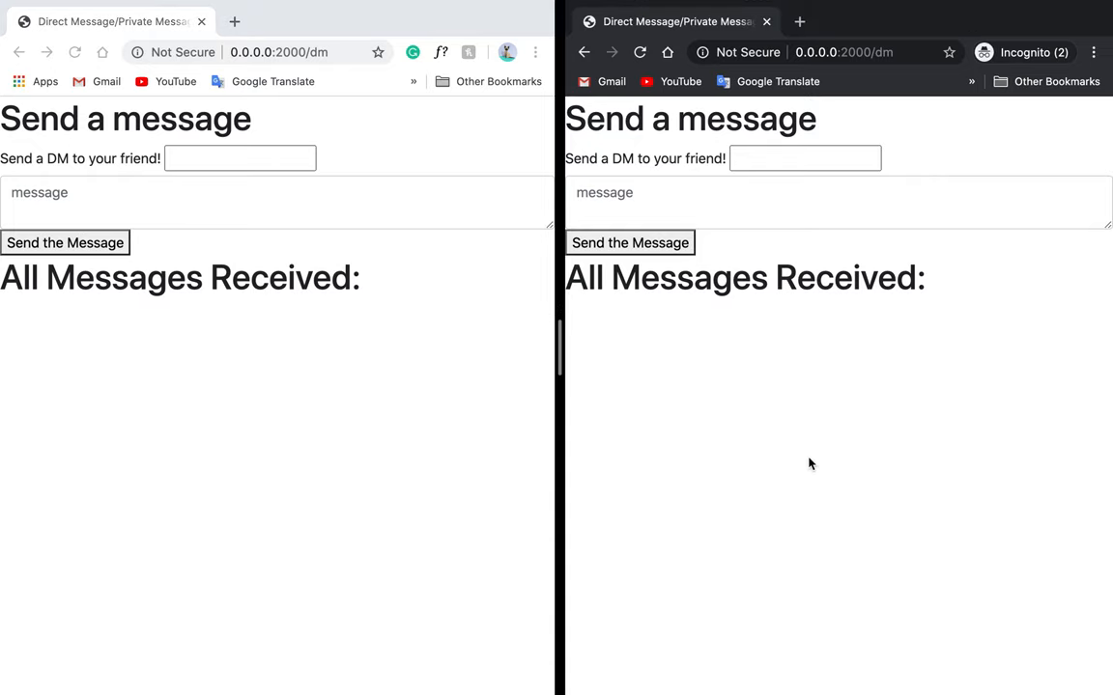
key(F12)
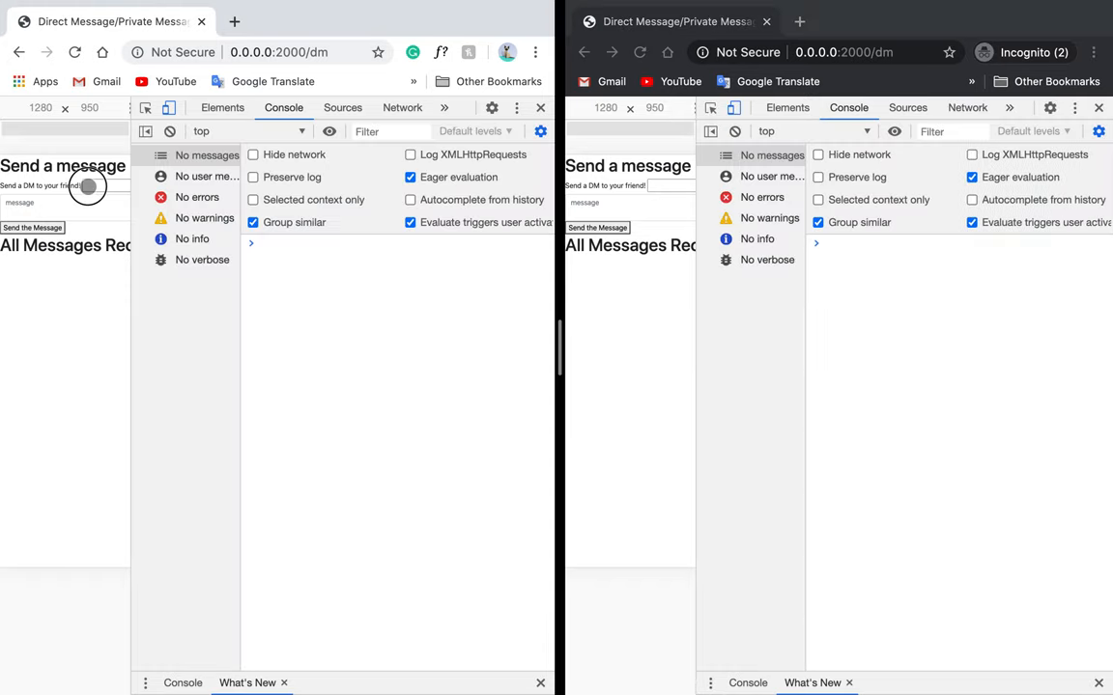
- In the right window, reveal the private.js script source and expand form#messageForm's markup
text(well)
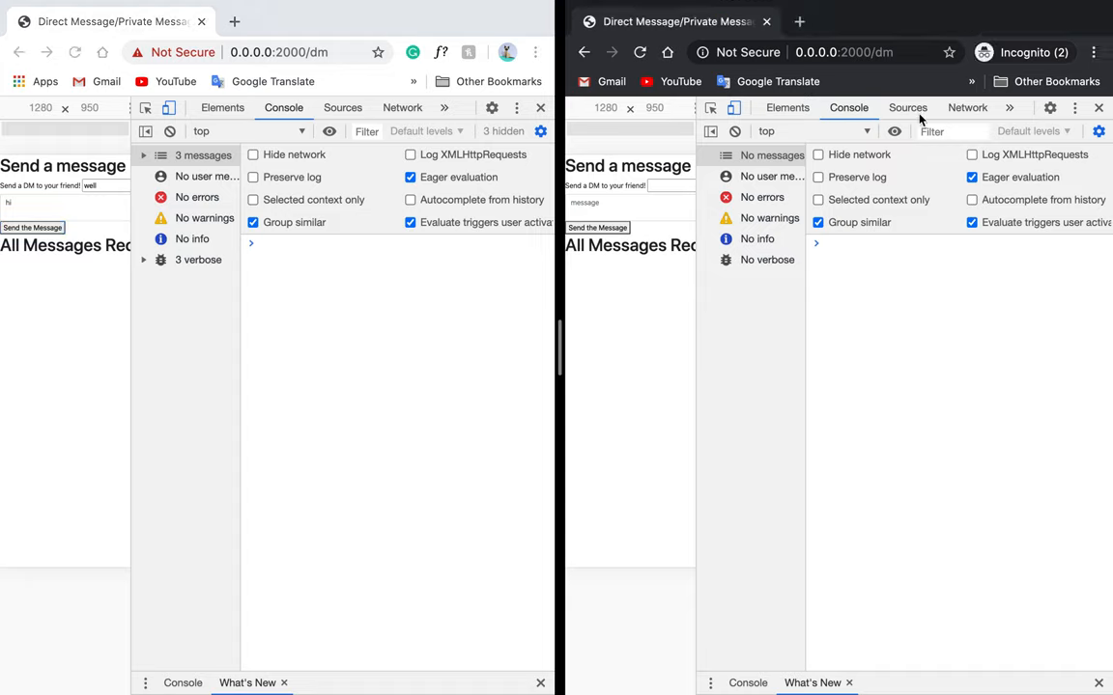
click(788, 108)
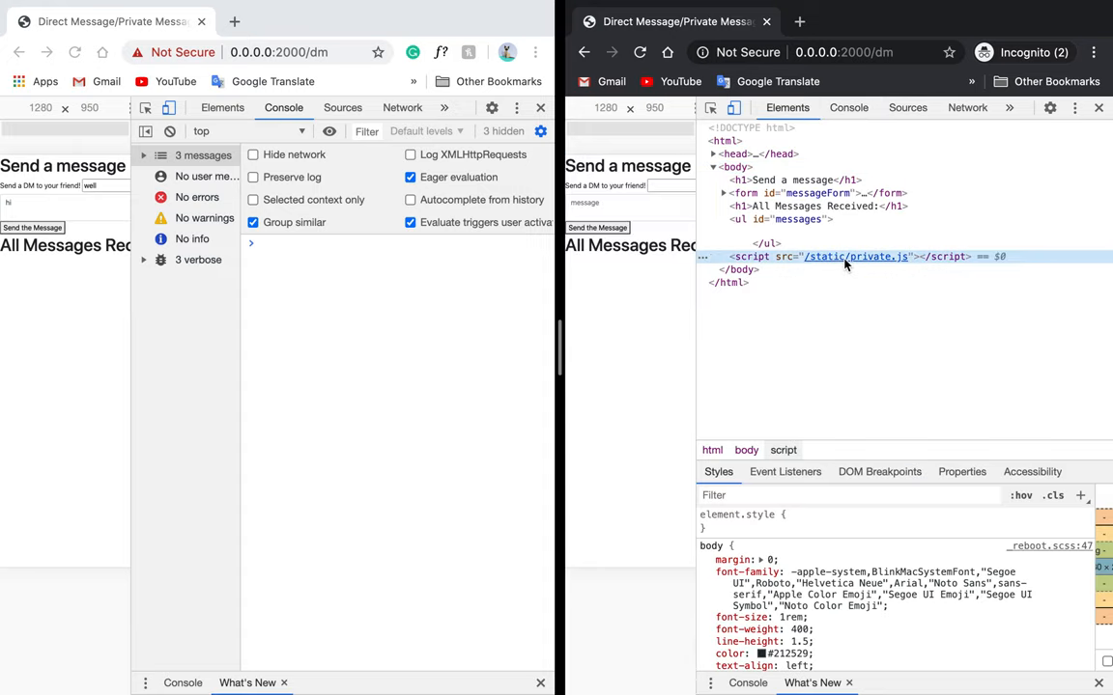
right_click(854, 255)
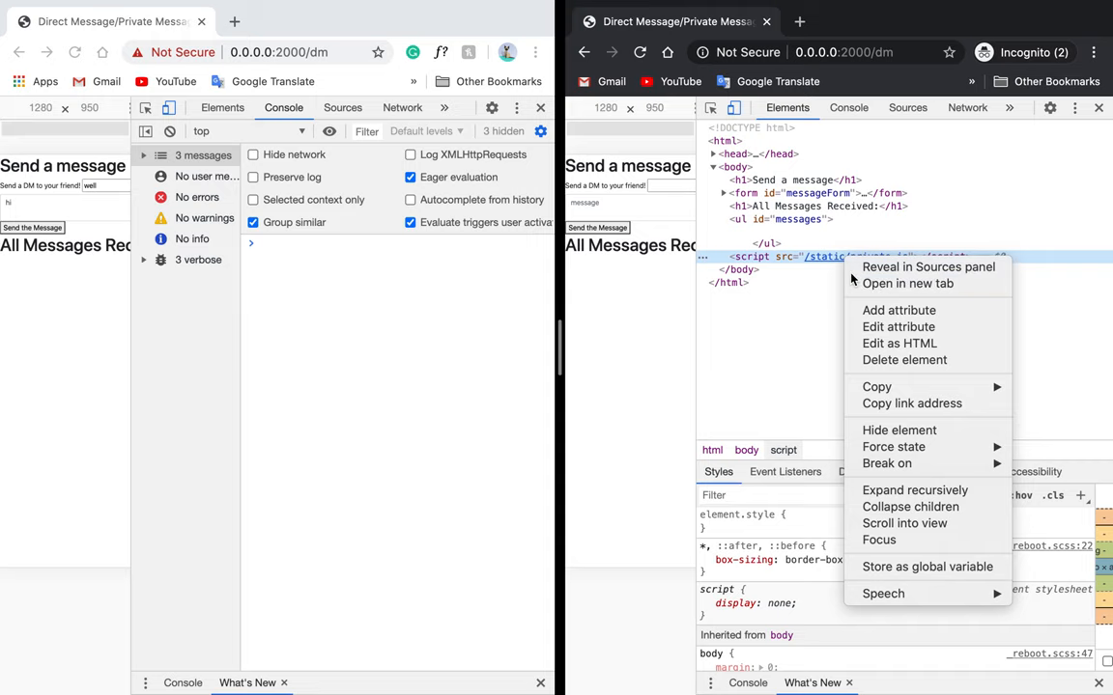
click(928, 266)
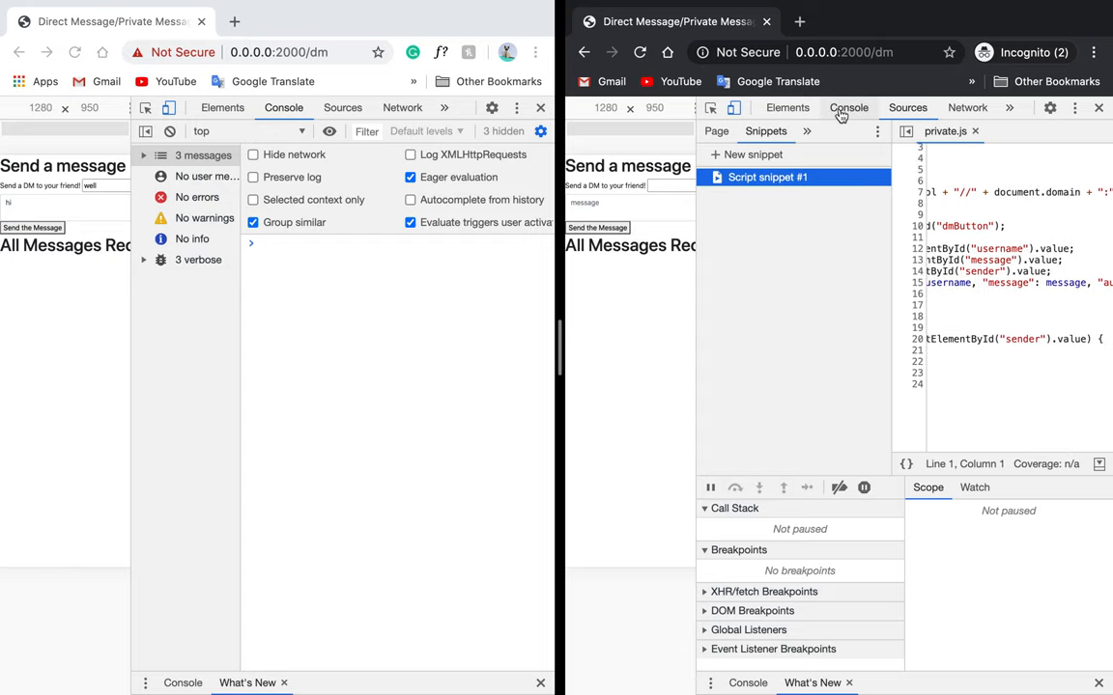
click(788, 108)
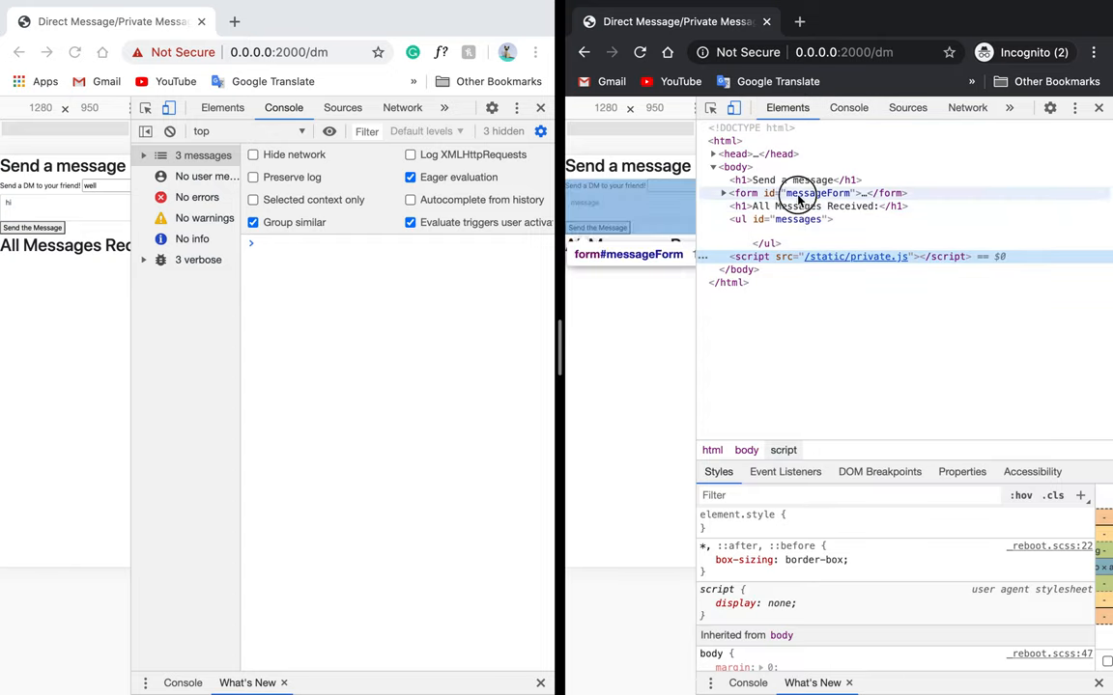
click(722, 193)
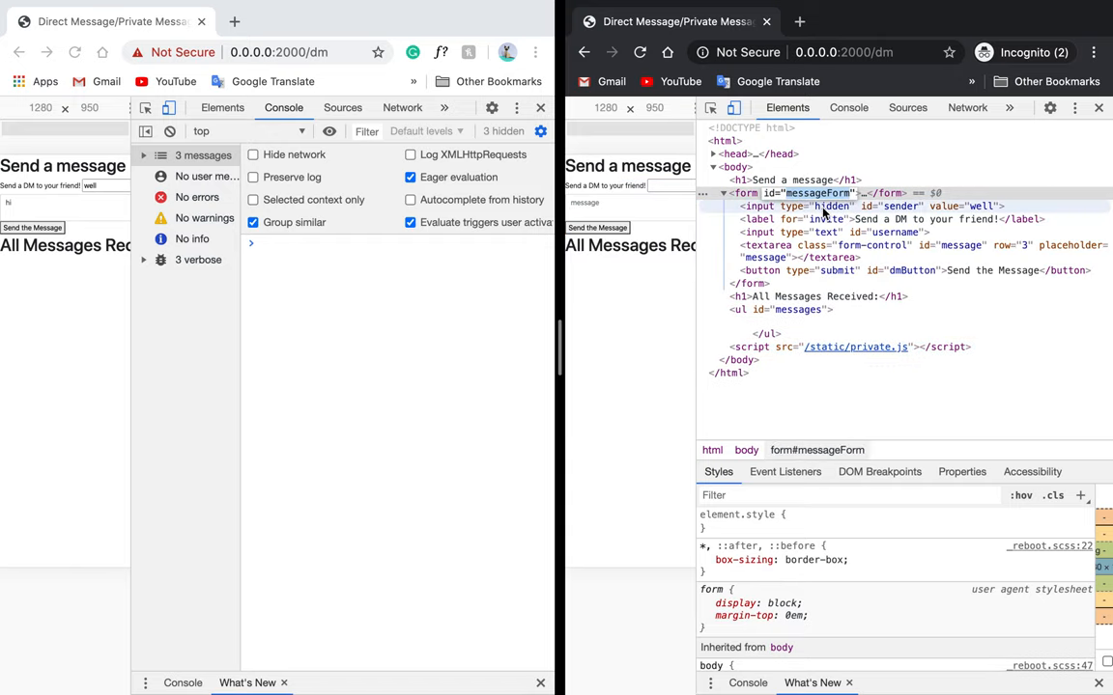
click(848, 108)
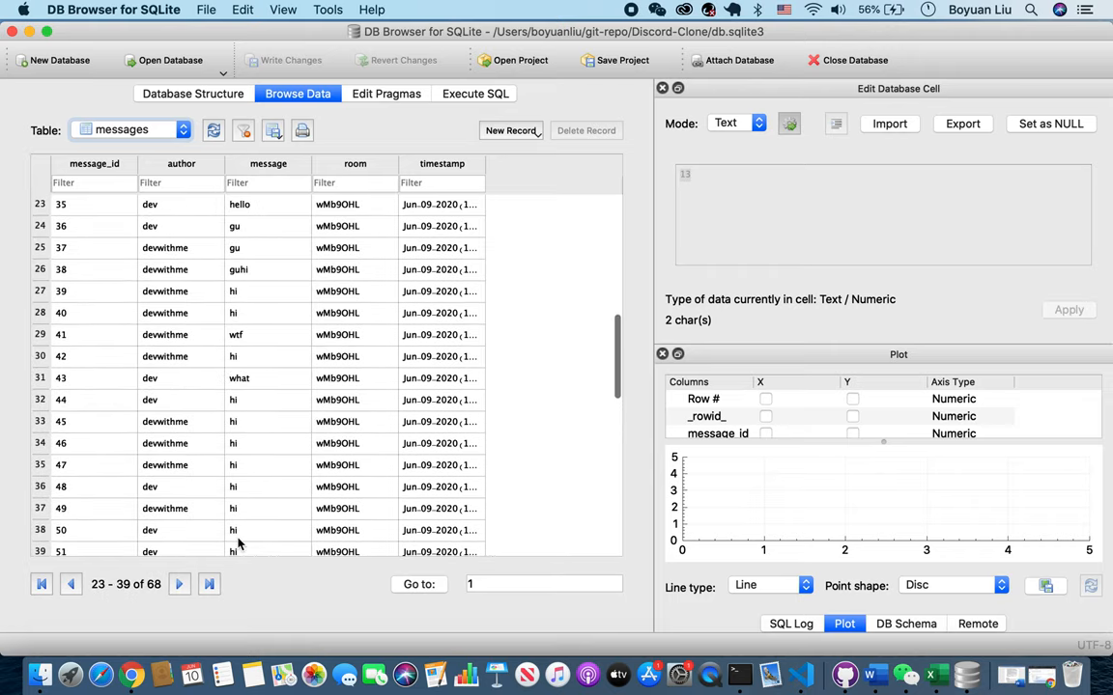
- Select the unwanted rows in the messages table and delete them, leaving five records
scroll(down, 3)
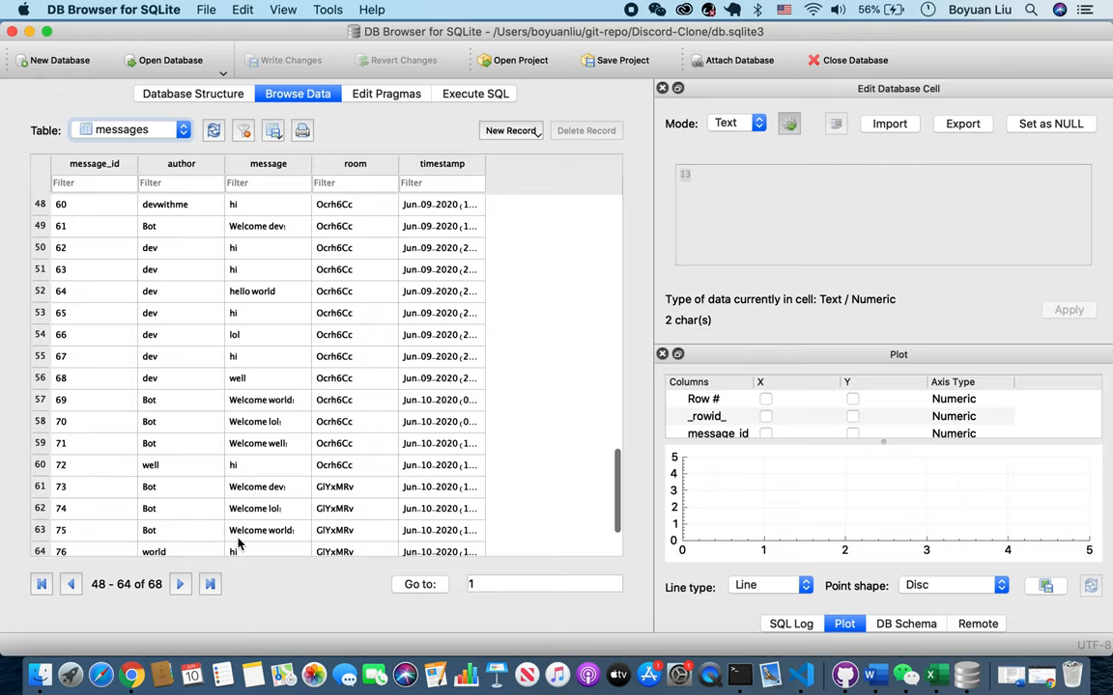
scroll(down, 3)
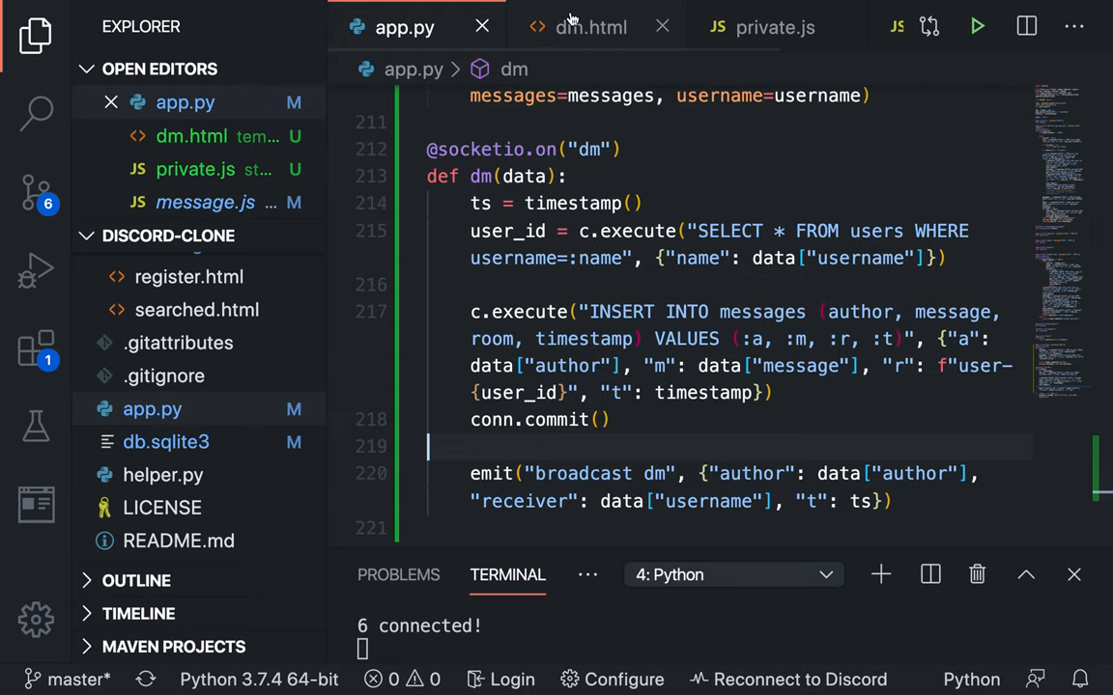
click(774, 27)
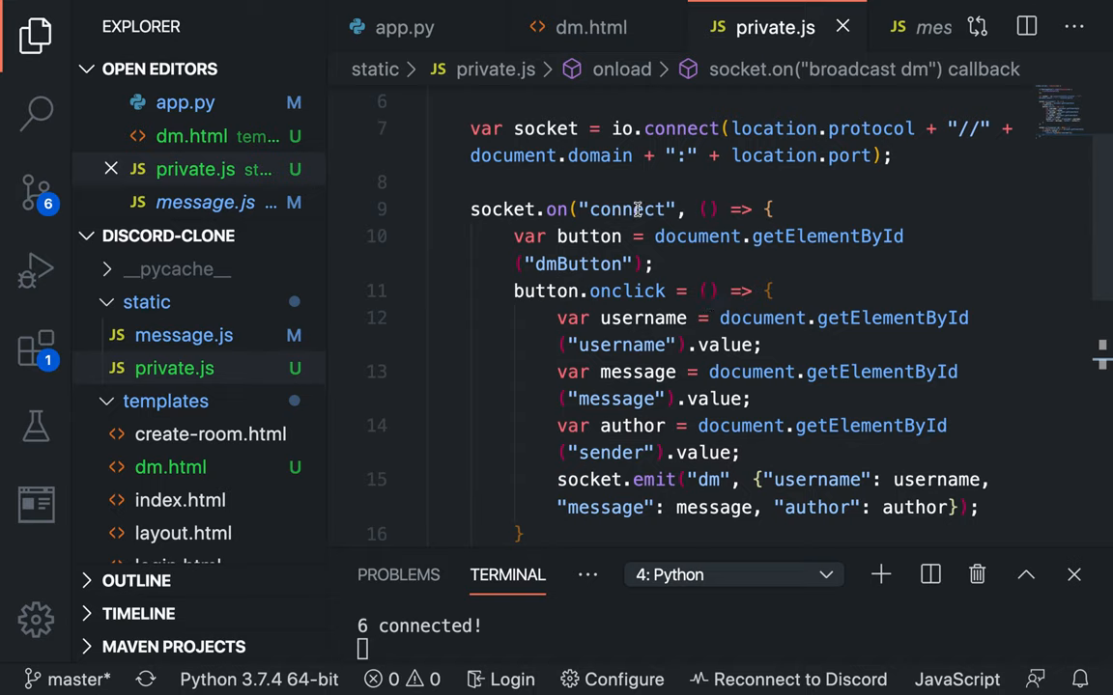
mouse_move(641, 317)
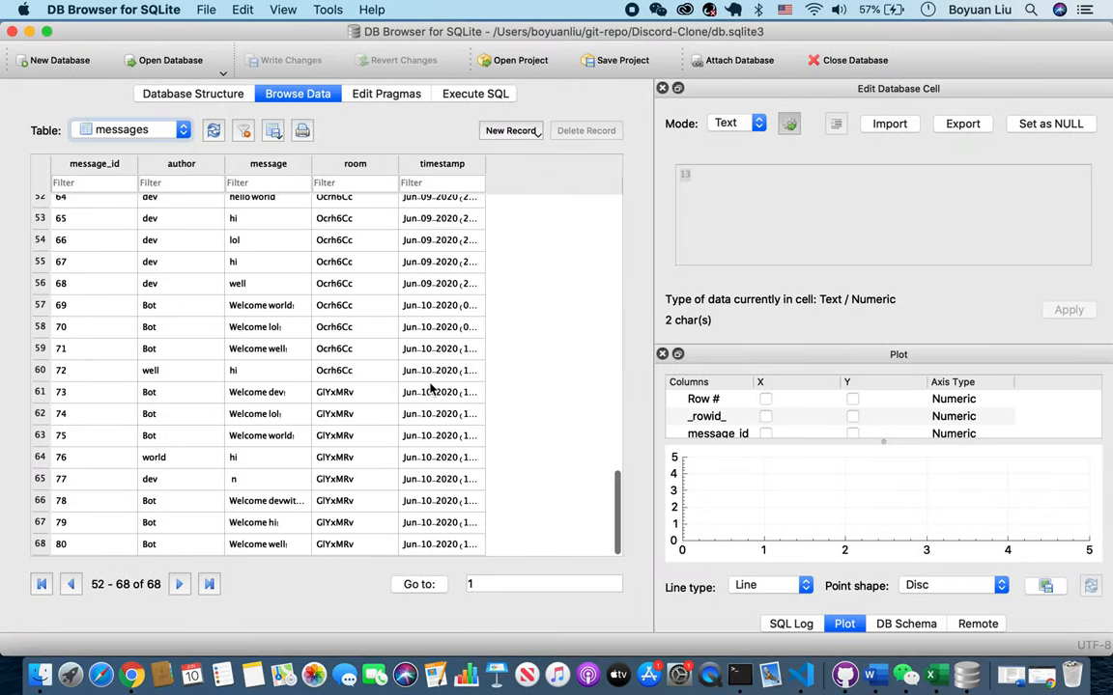
click(40, 583)
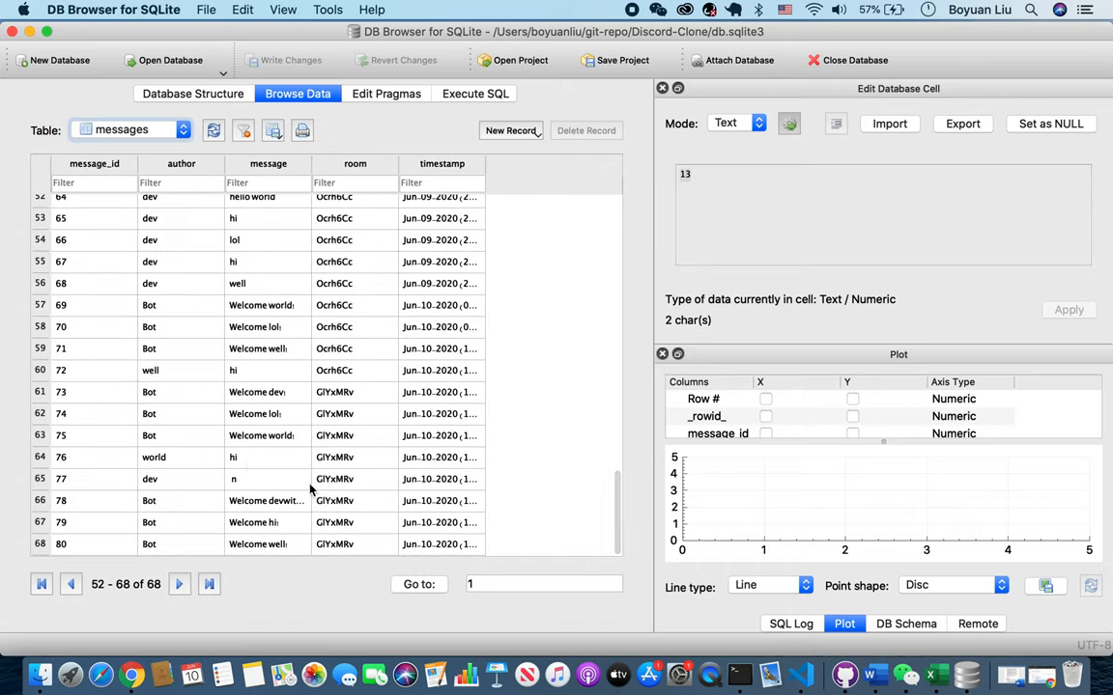
scroll(up, 3)
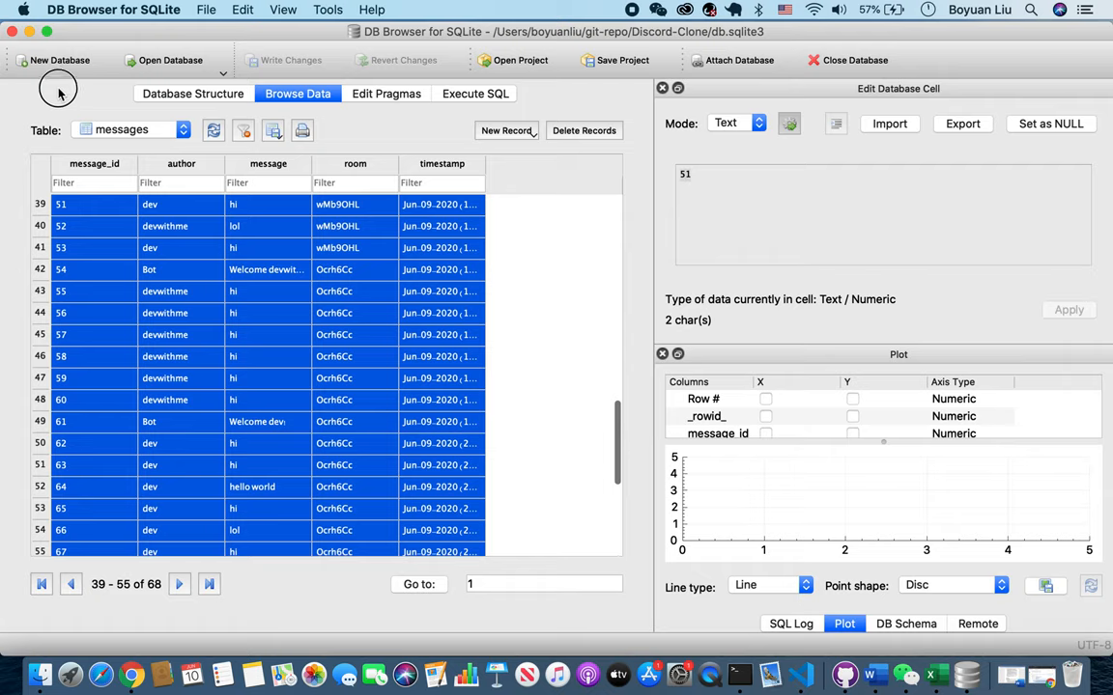
scroll(up, 3)
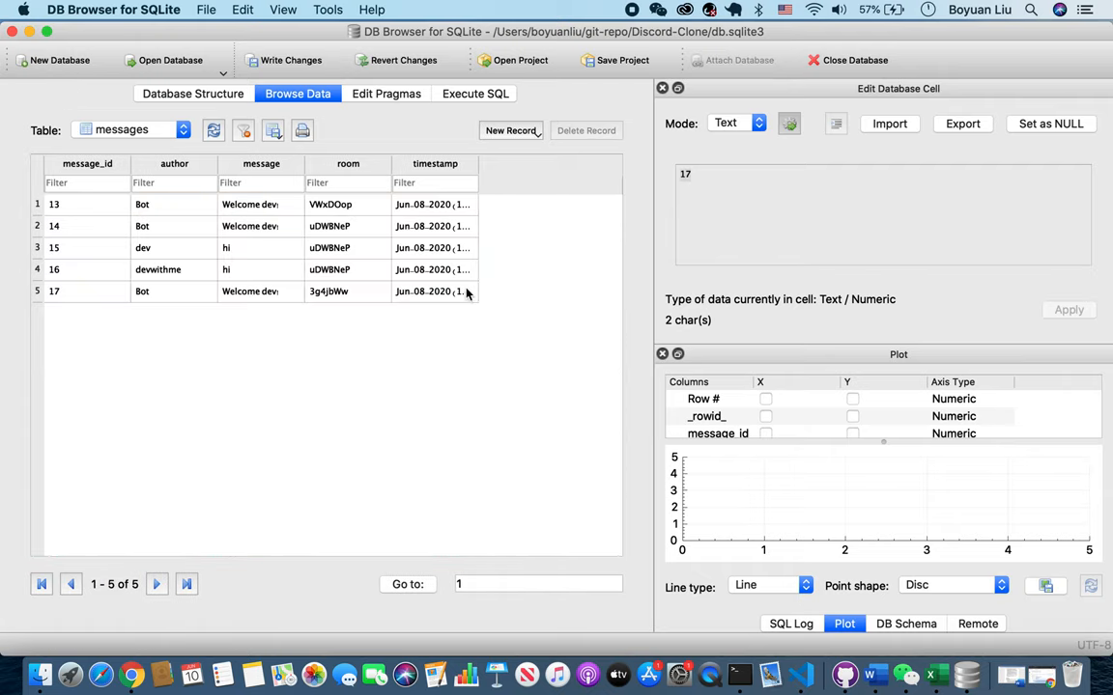
click(54, 205)
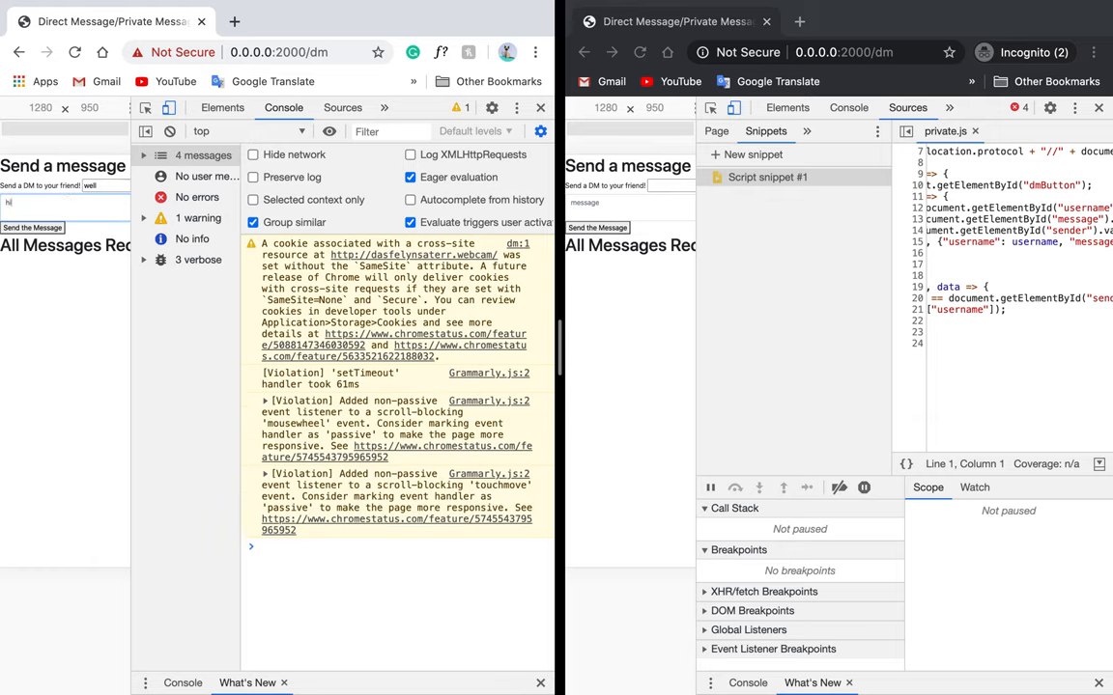
mouse_move(104, 483)
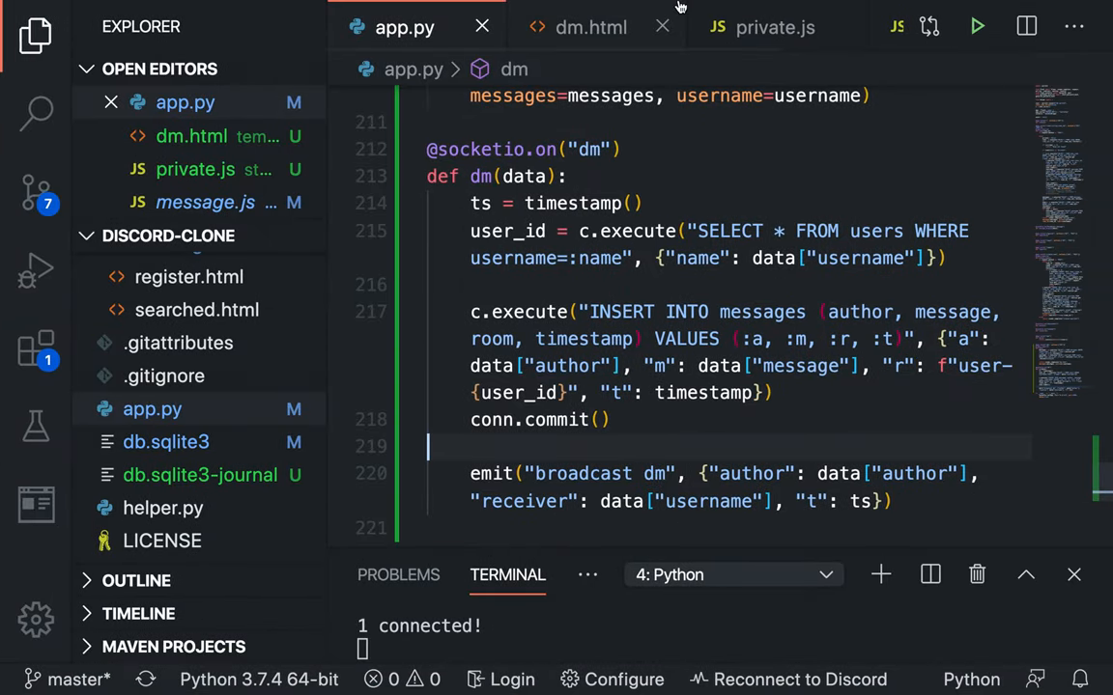
- Review private.js and dm.html, then add console.log("clicked") inside the send button's onclick
click(777, 28)
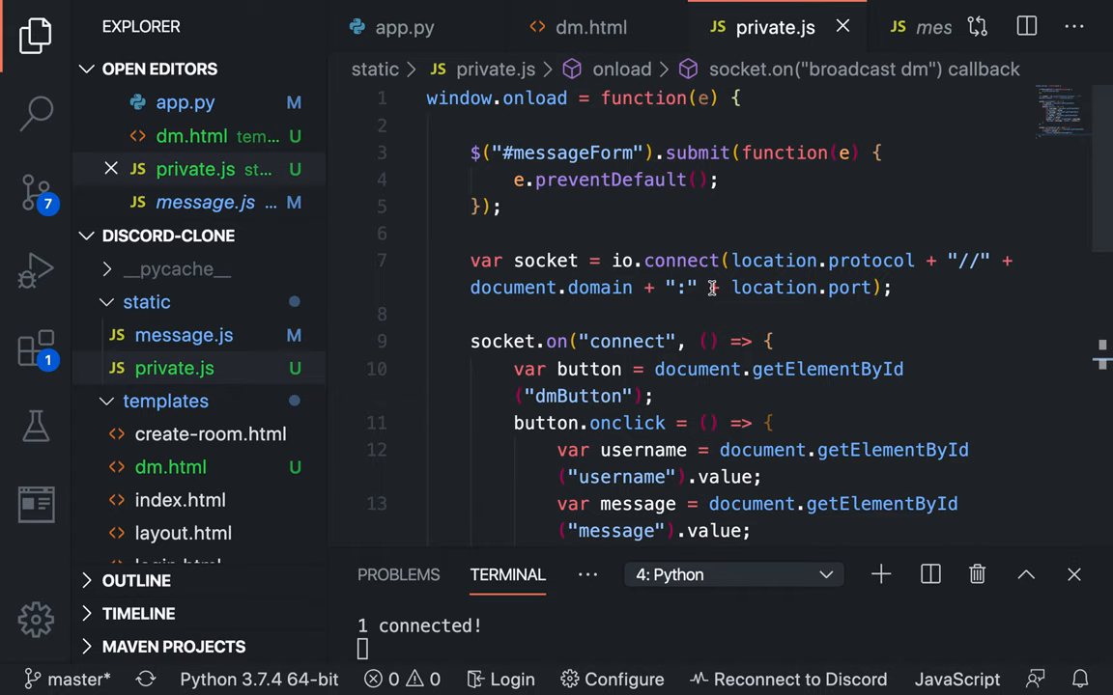
scroll(down, 3)
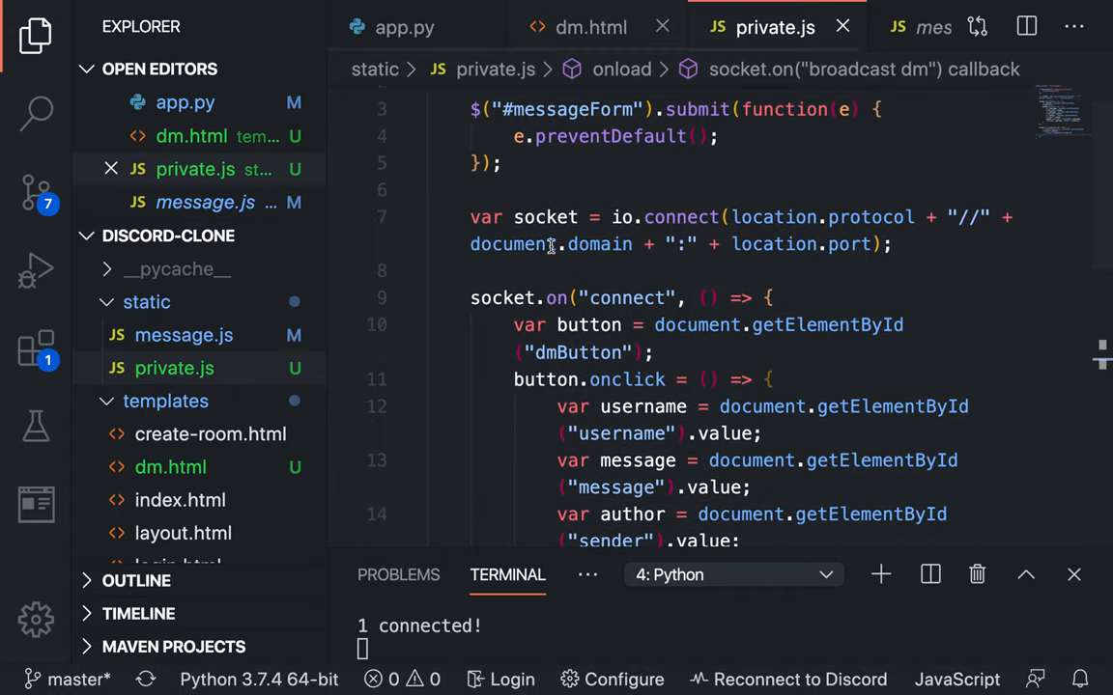
click(591, 27)
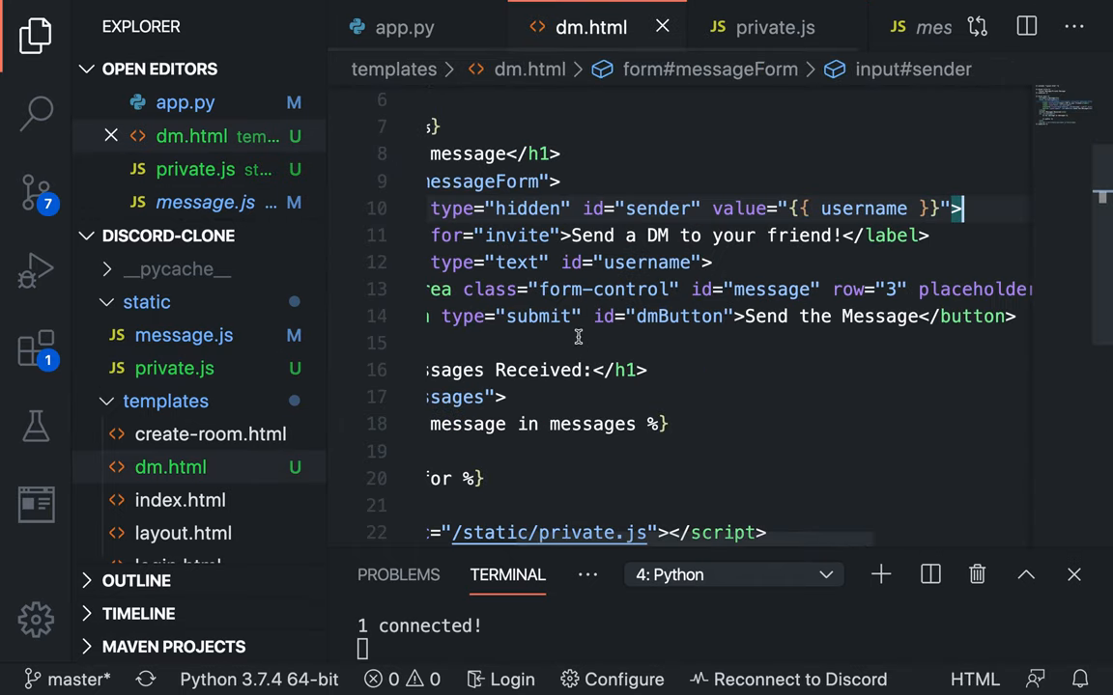
scroll(down, 3)
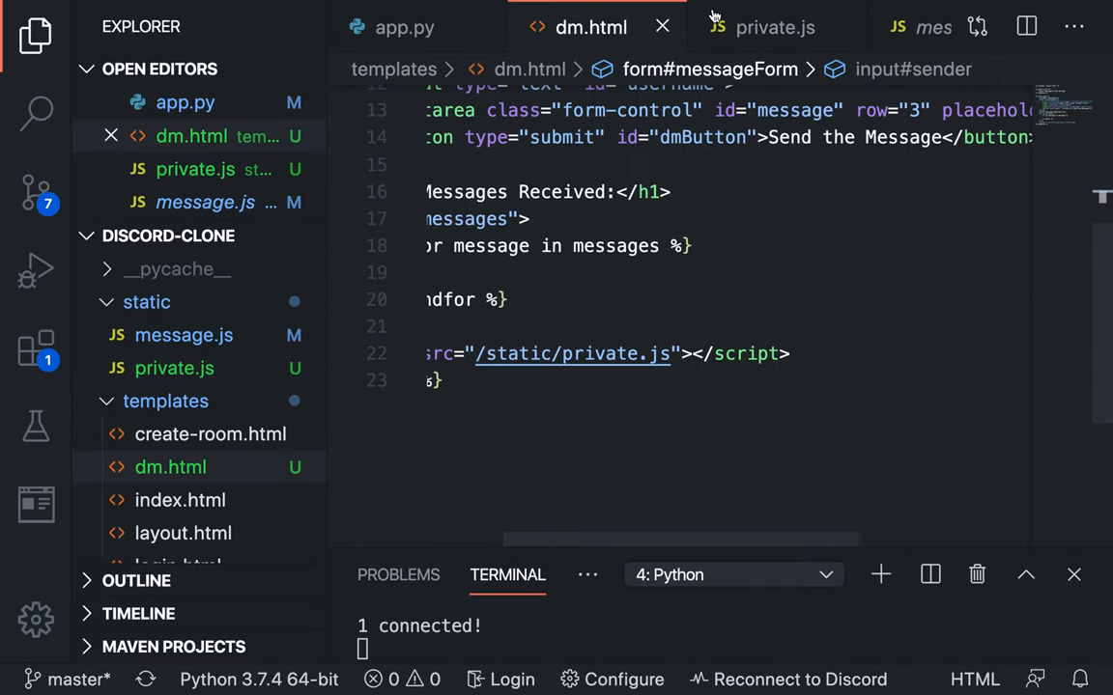
click(775, 27)
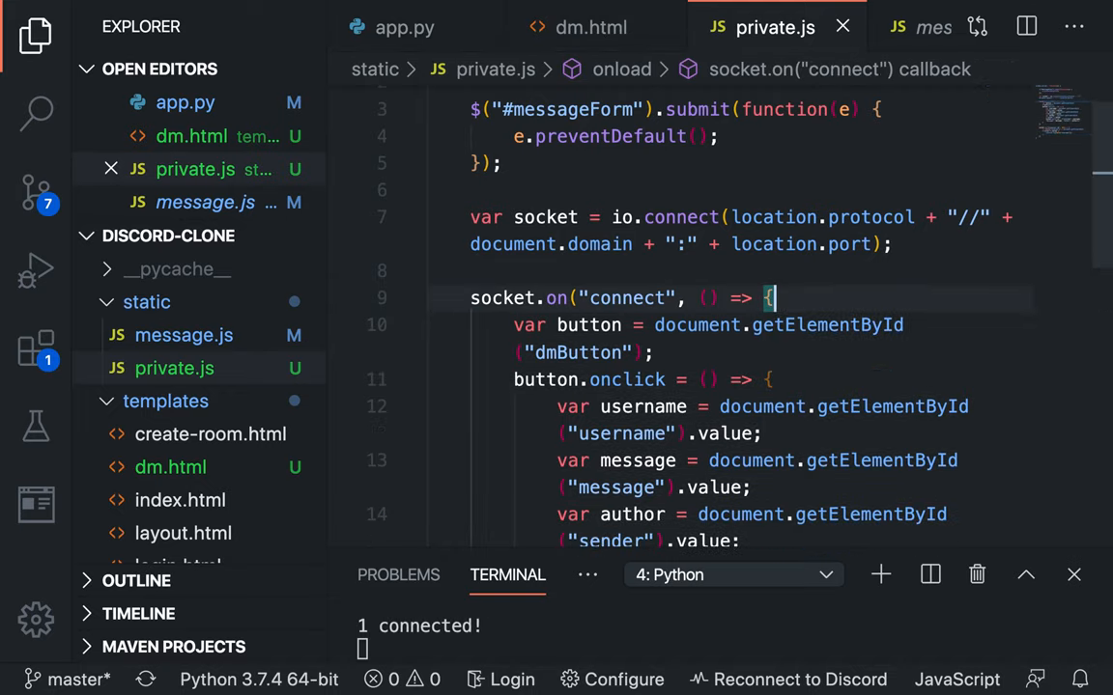
text(con)
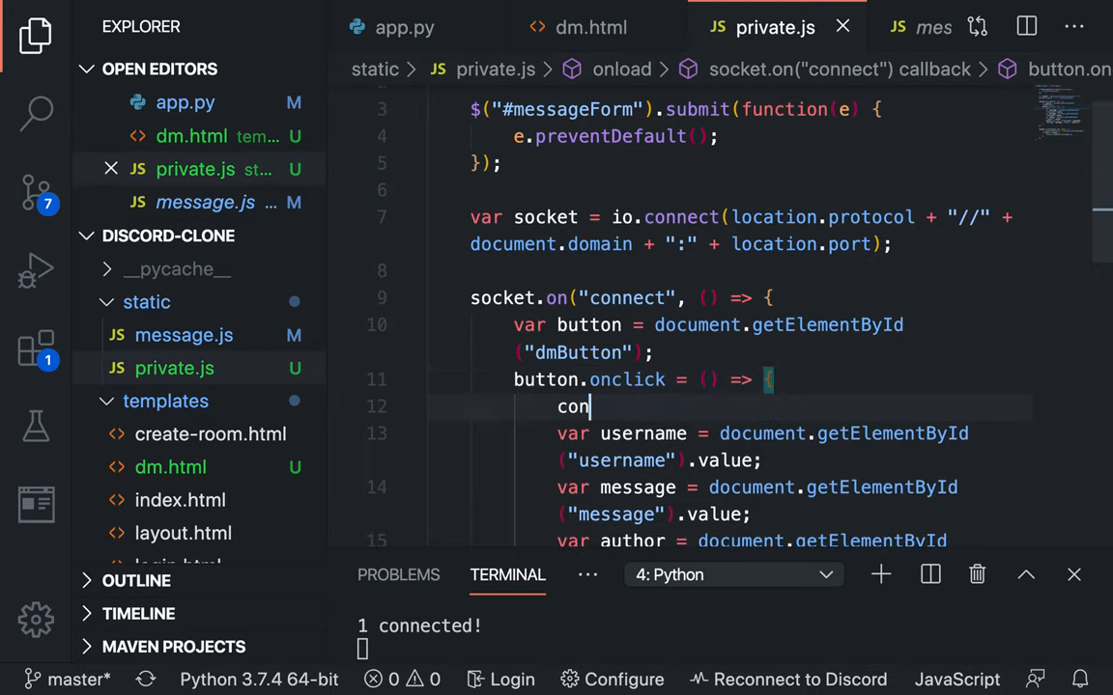
text(sole.log("cli"))
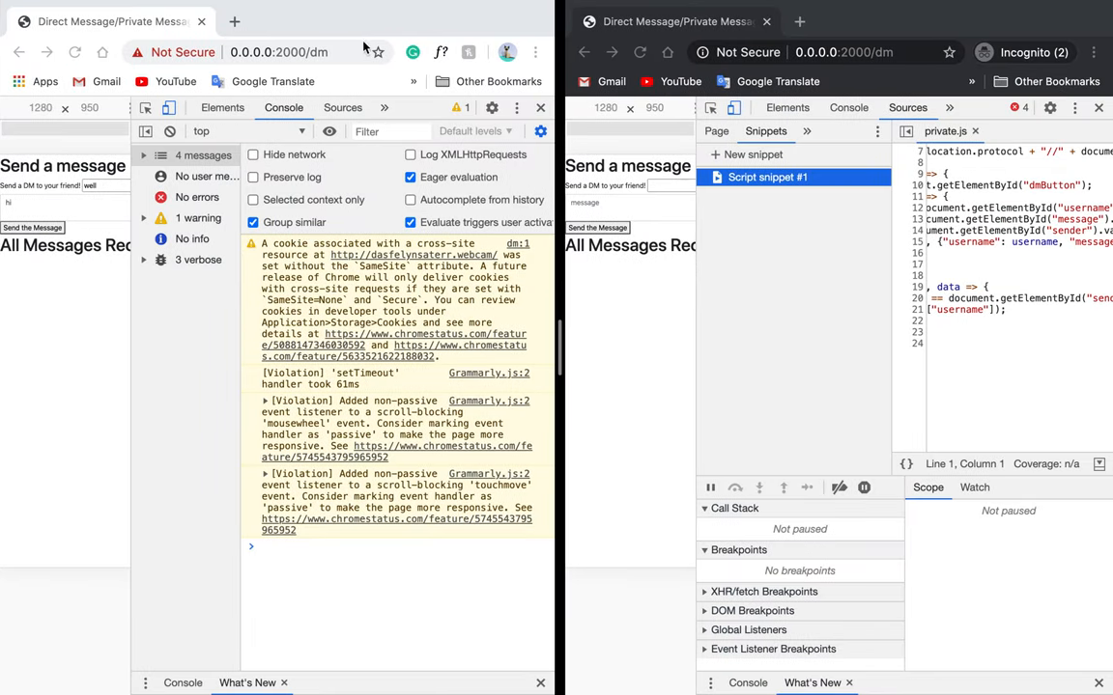
- Edit the loaded private.js in DevTools Sources to add console.log("clicked") and send a DM to test it
click(281, 52)
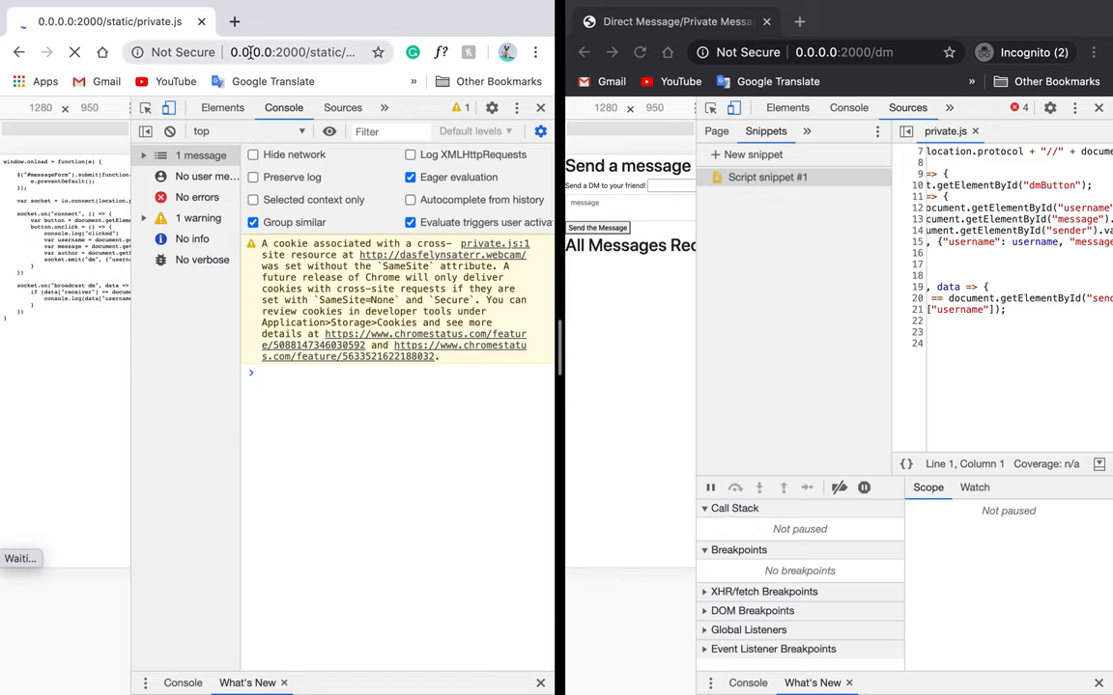
click(281, 52)
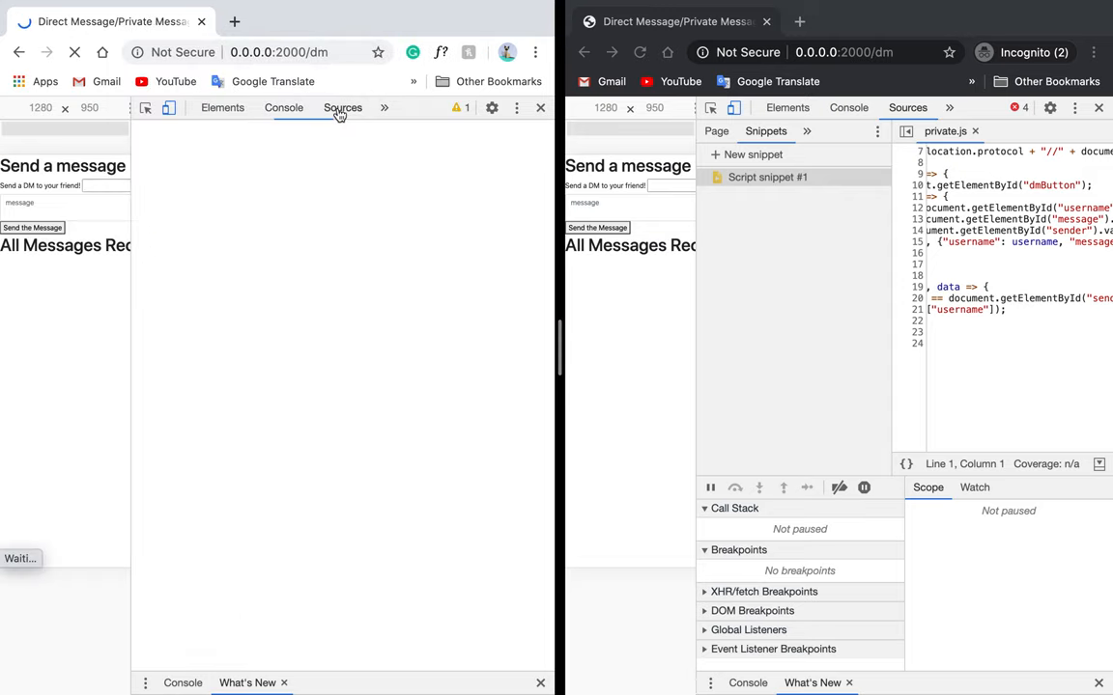
click(344, 108)
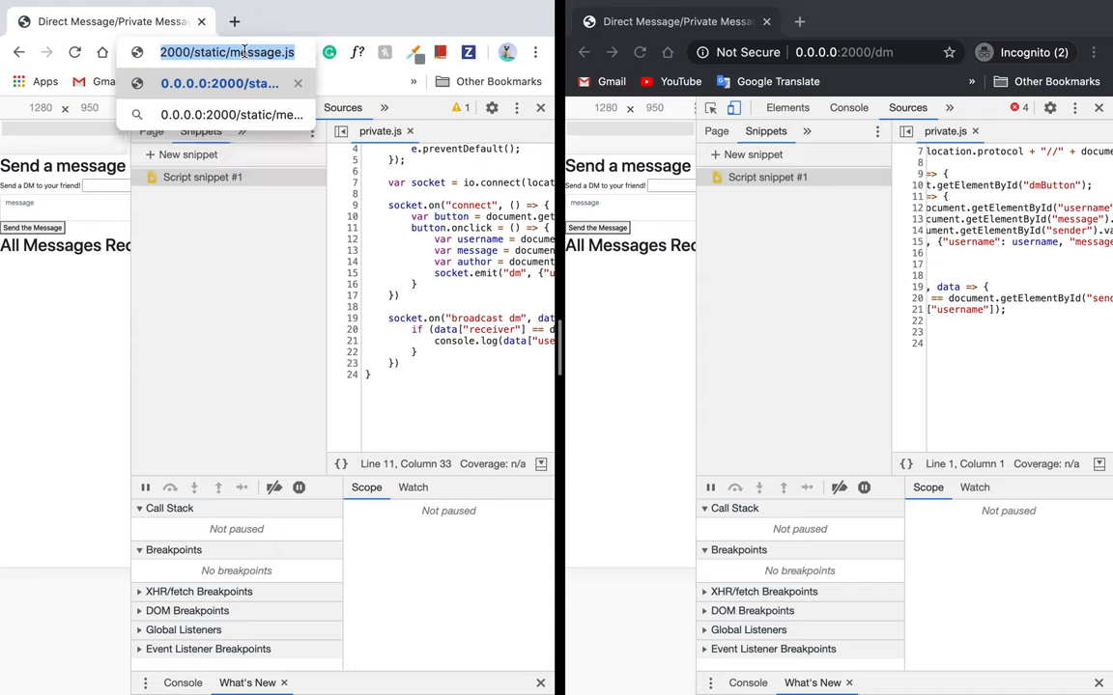
text(private)
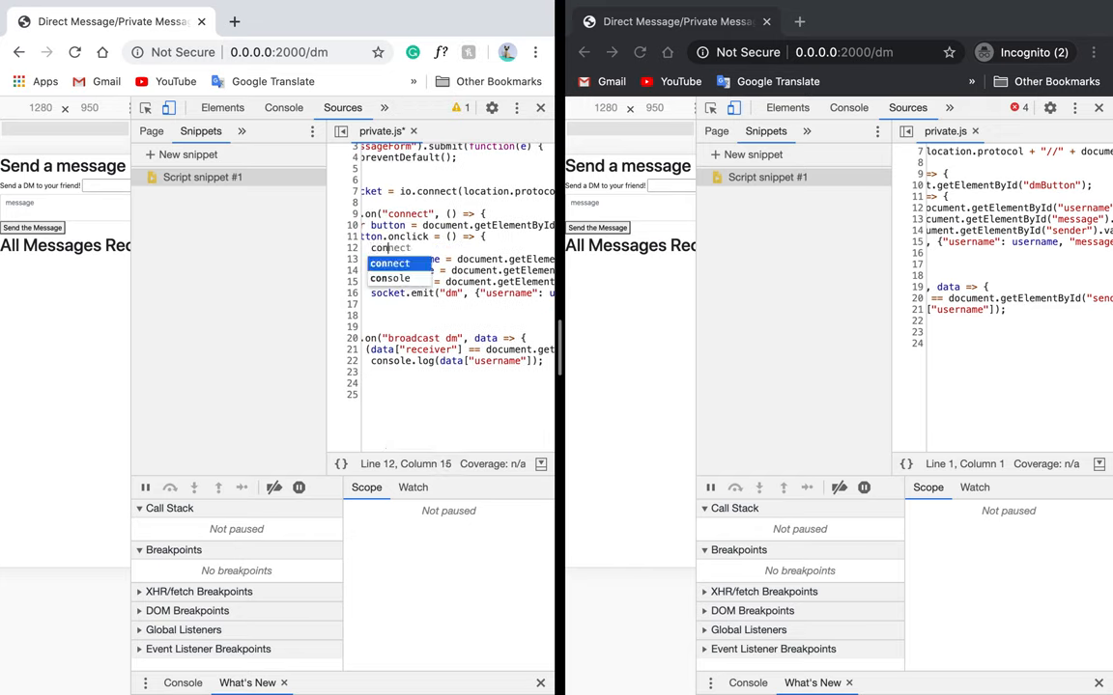
text(console.log(""))
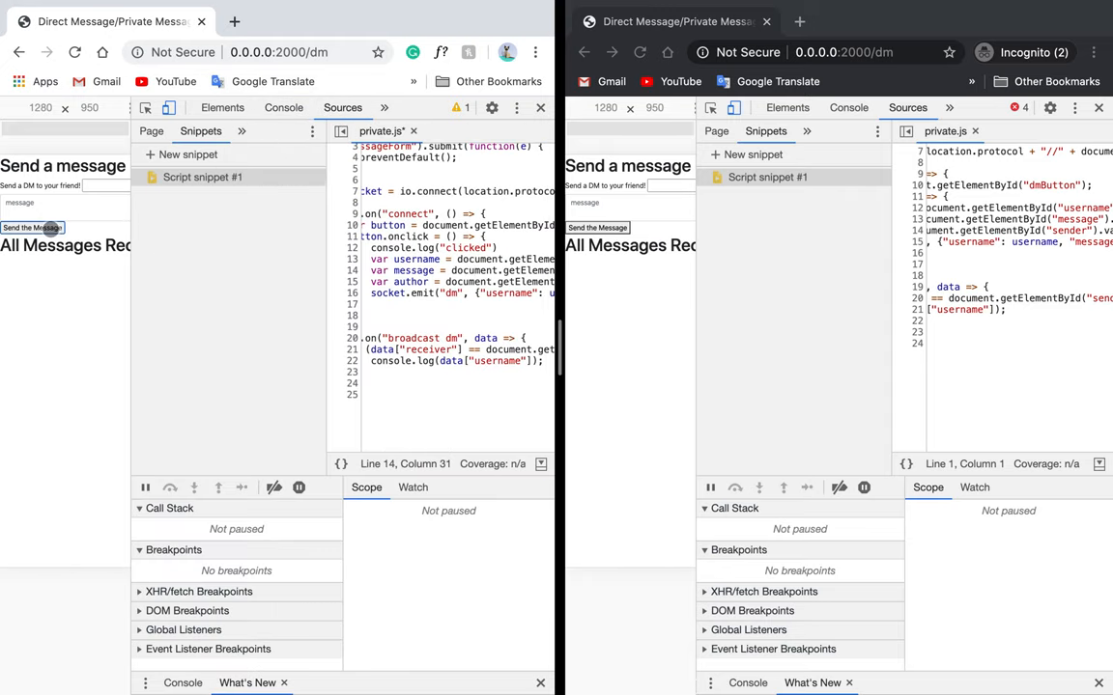
click(284, 108)
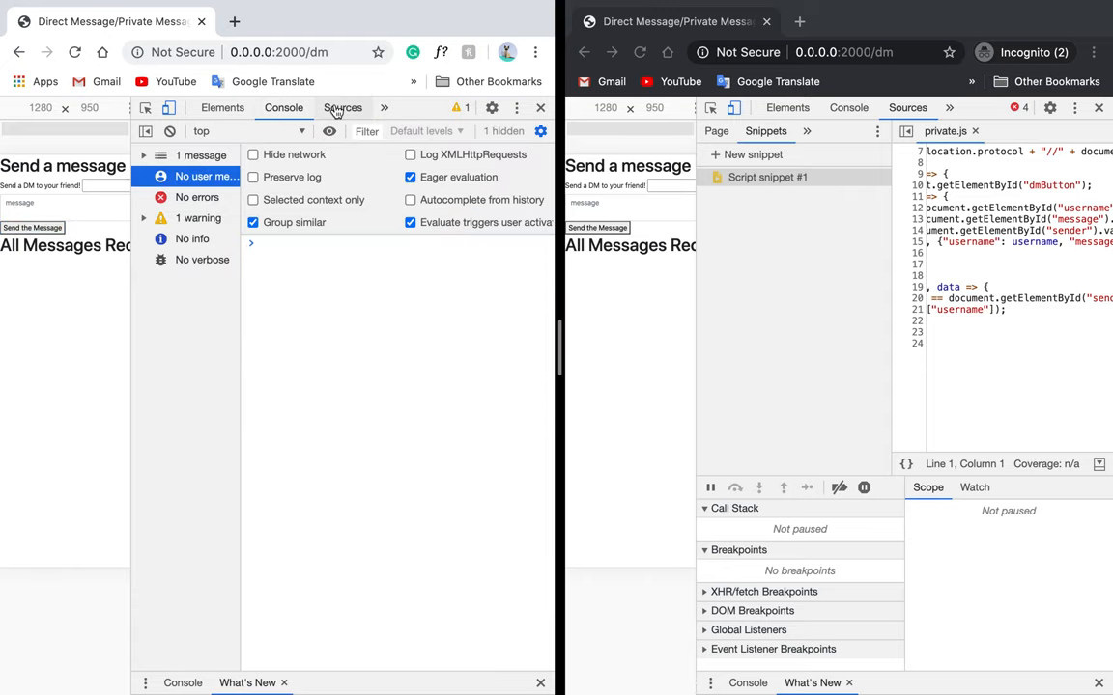
- Add a console.log("hi") line to the same source and send the DM again to check the console
click(344, 108)
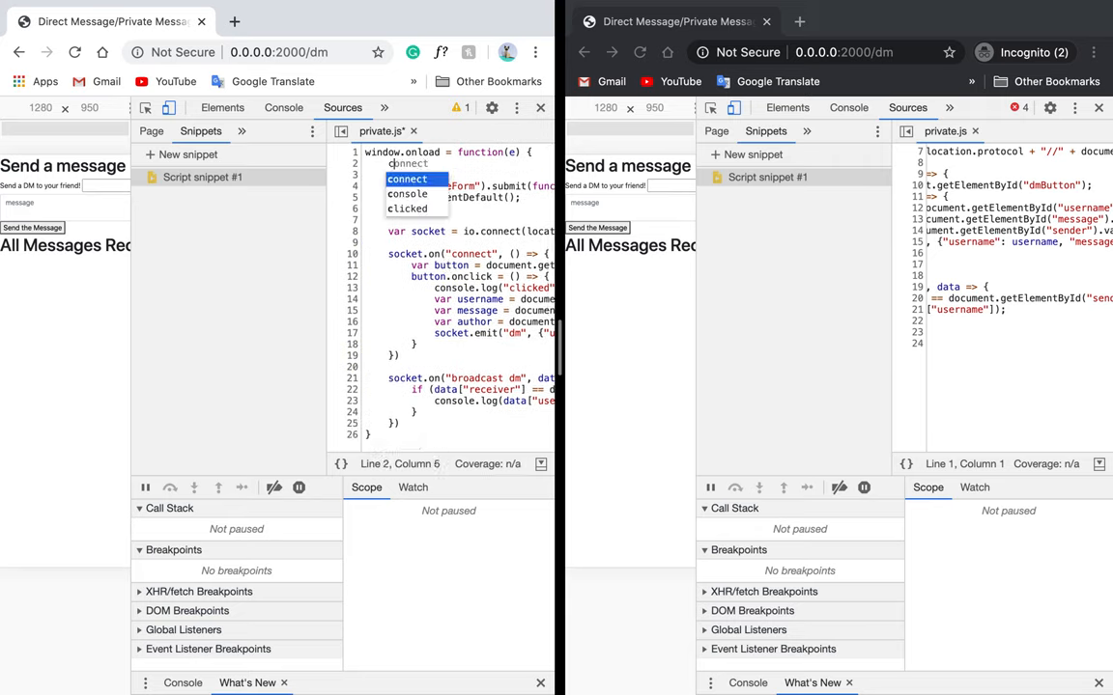
text(console.log(""))
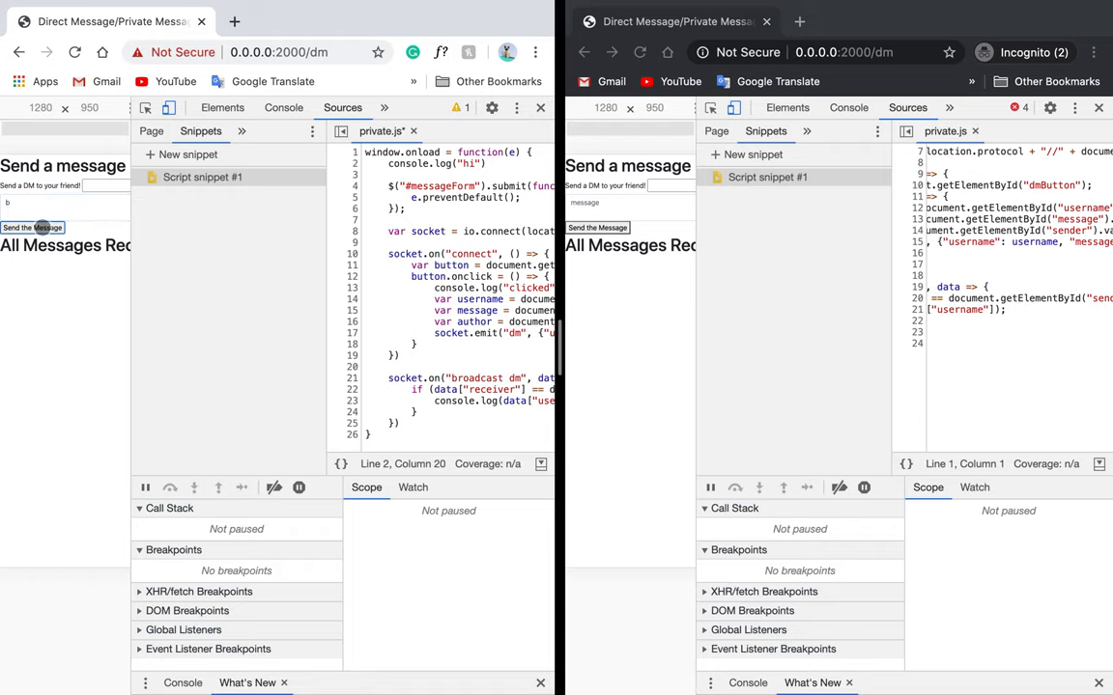
click(282, 109)
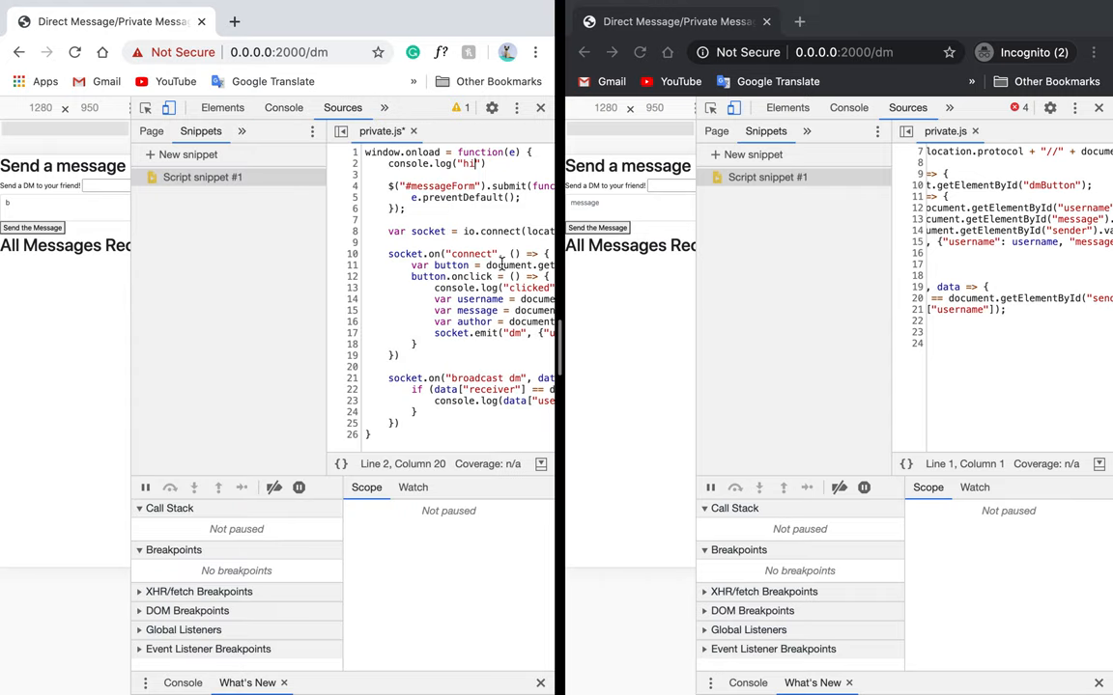
click(280, 52)
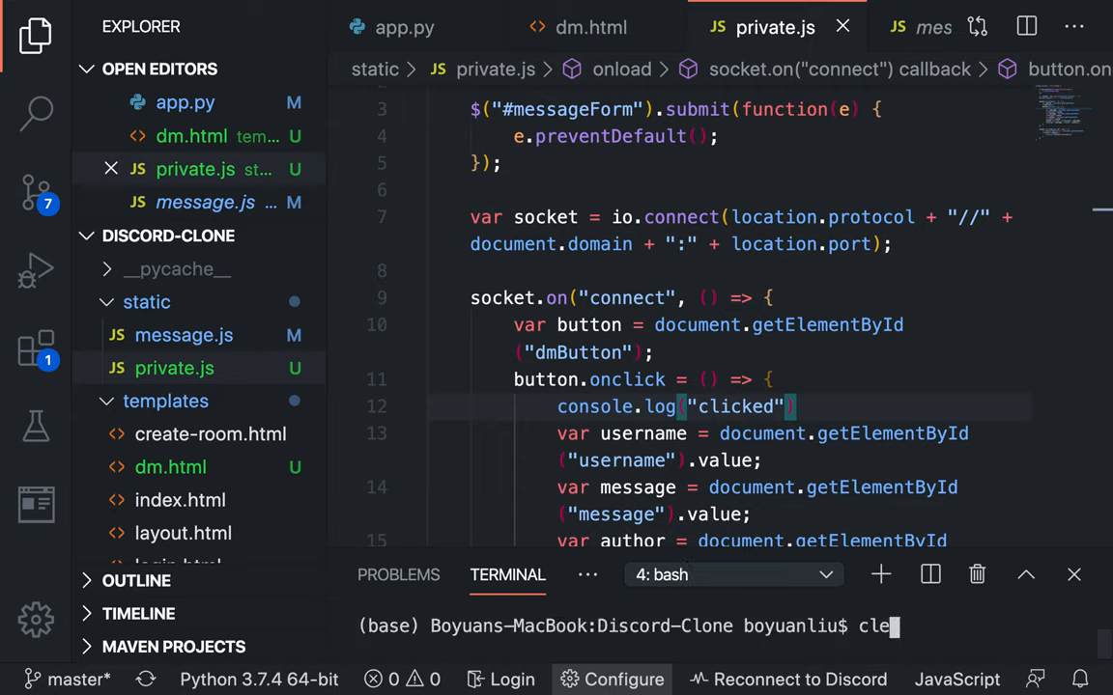
- Launch the Flask server with python3 app.py in the VS Code terminal
text(python3 app.py)
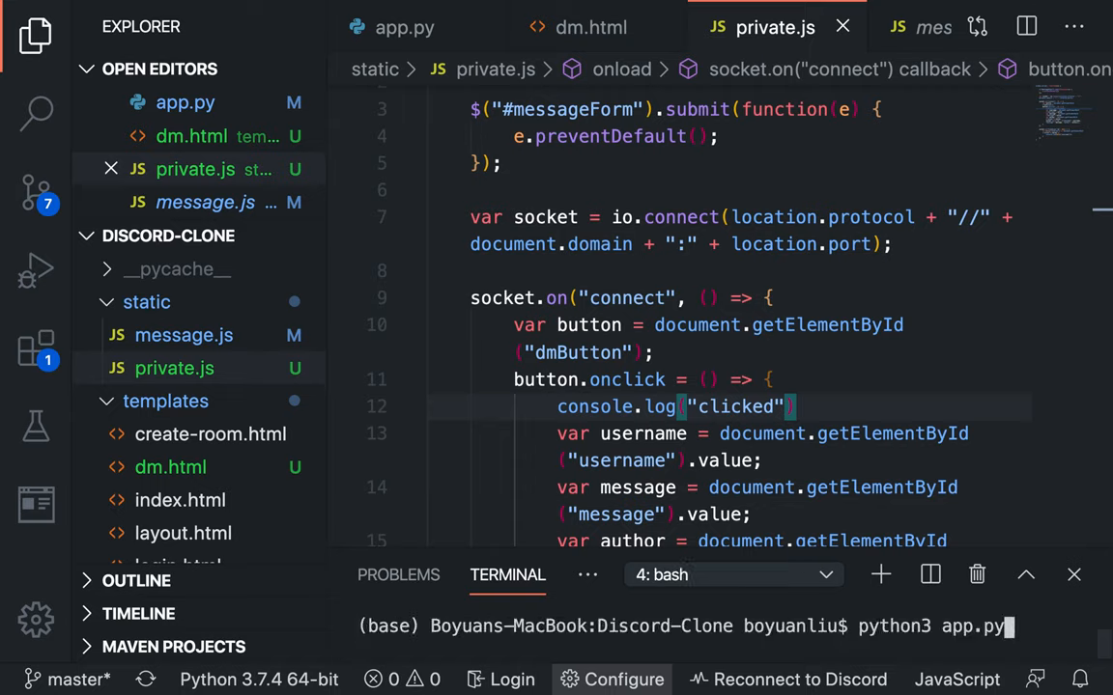
key(enter)
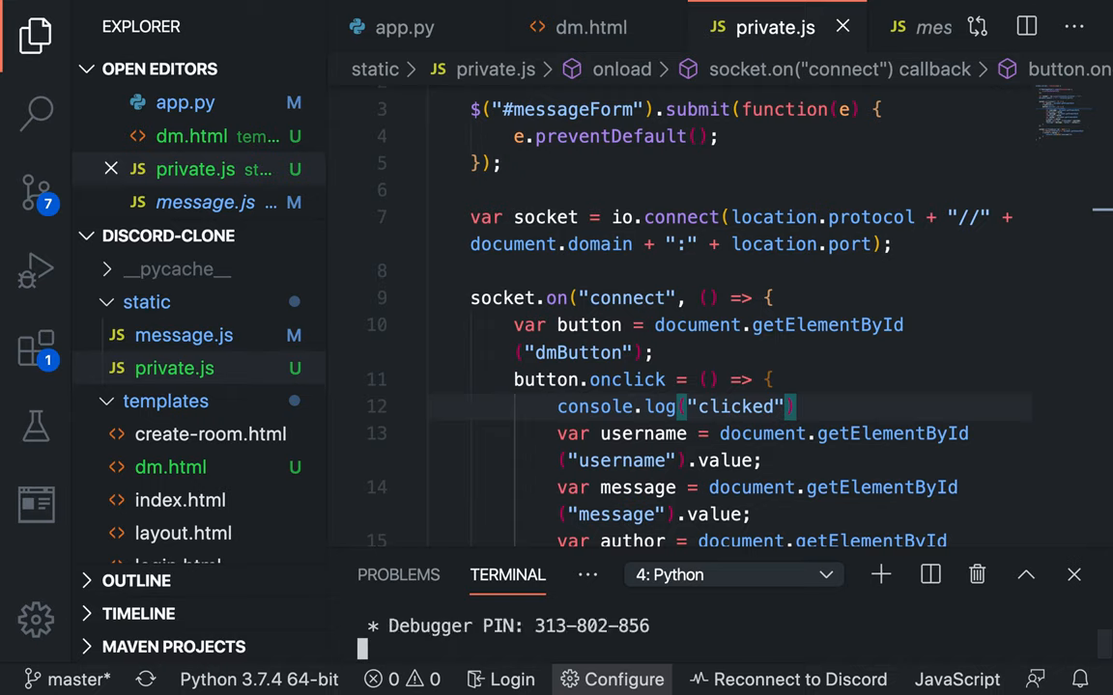
mouse_move(607, 577)
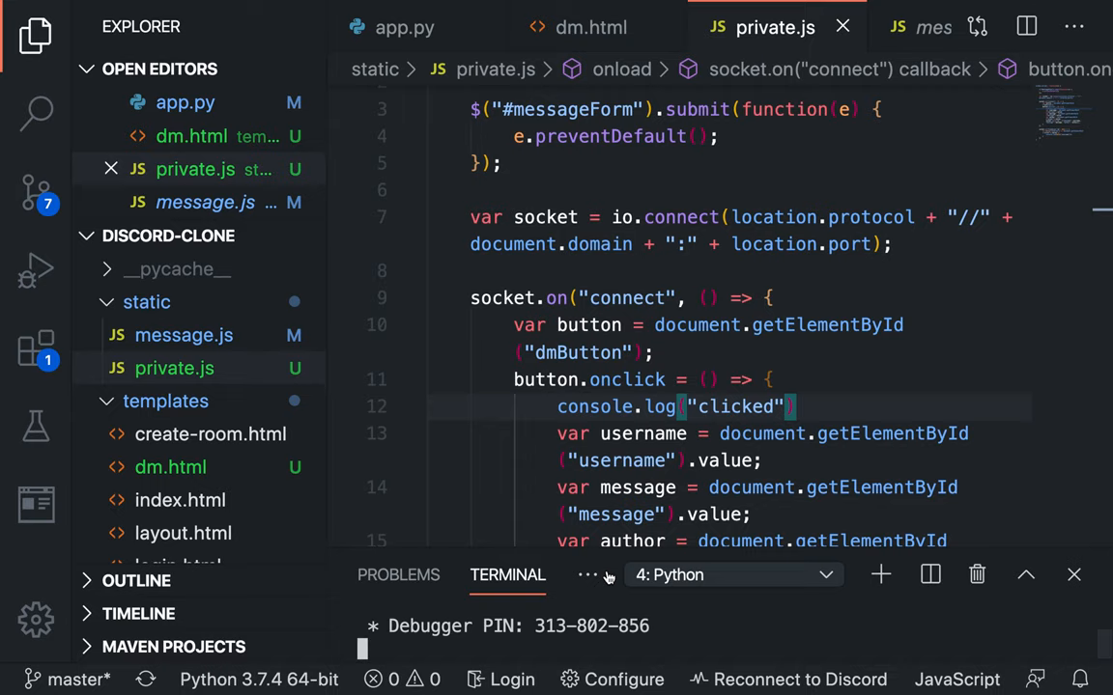
mouse_move(587, 576)
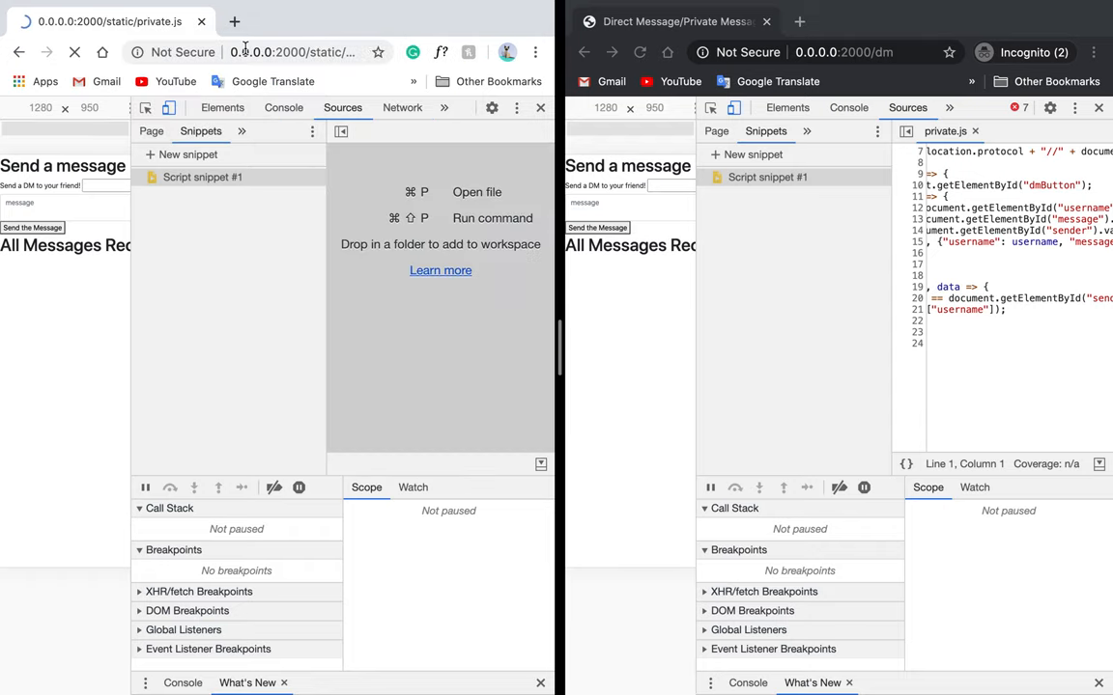
- Load private.js directly in the left window, return to /dm and reload it
click(201, 178)
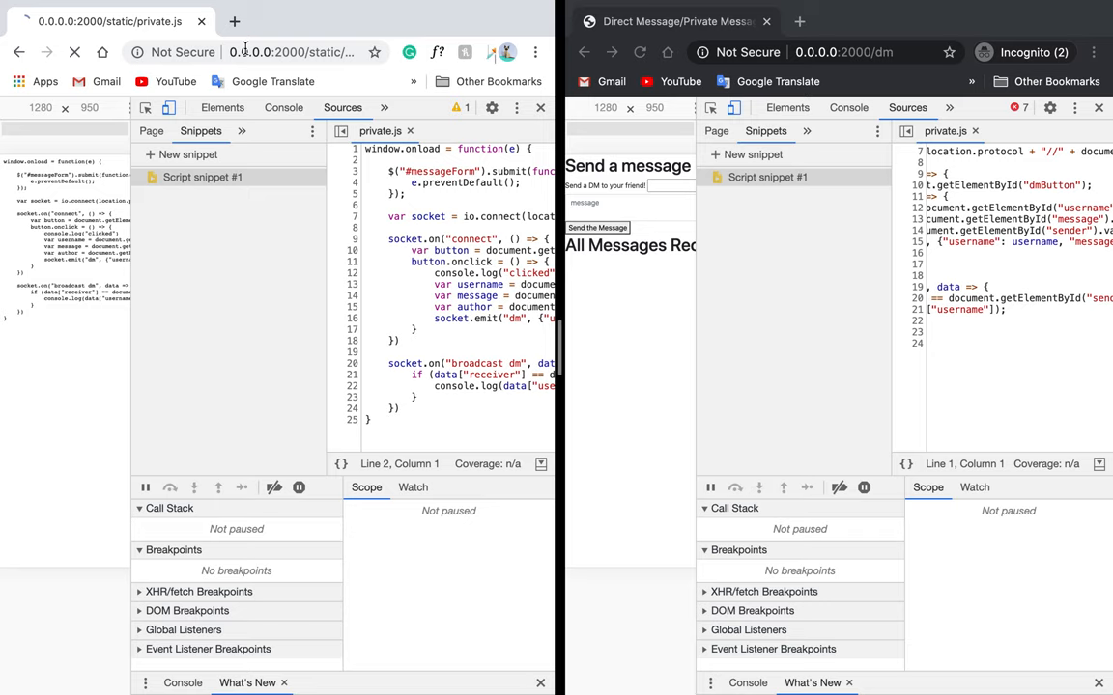
click(289, 52)
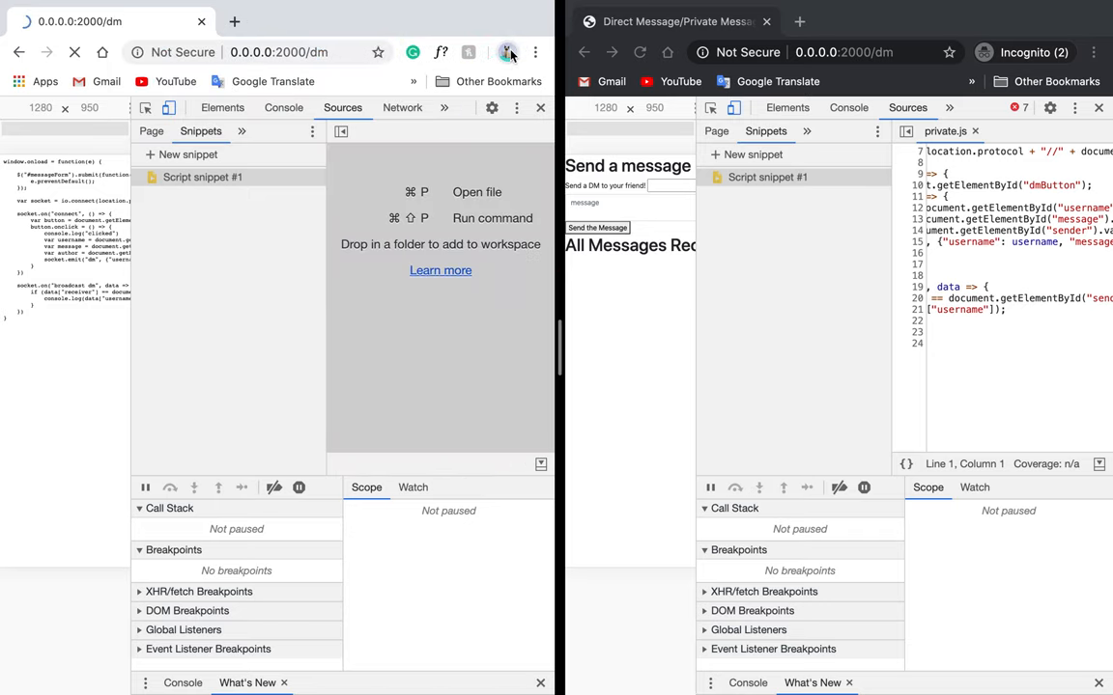
click(203, 178)
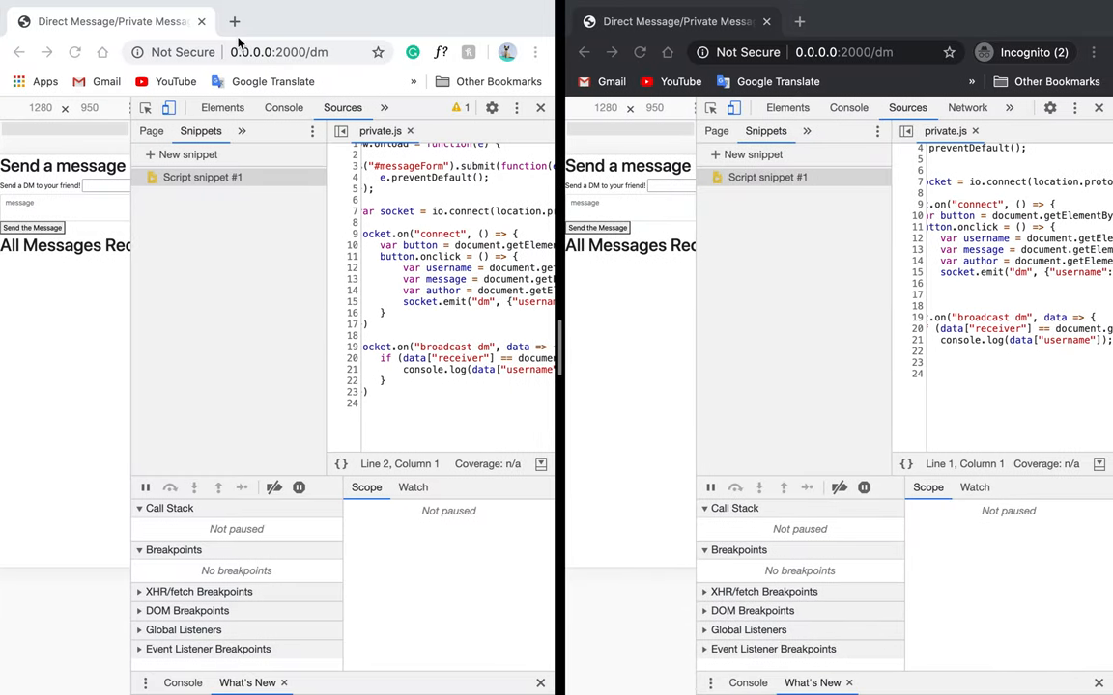
- Search 'how to remove all cache' in a new tab, then Empty Cache and Hard Reload the incognito DM page
click(236, 21)
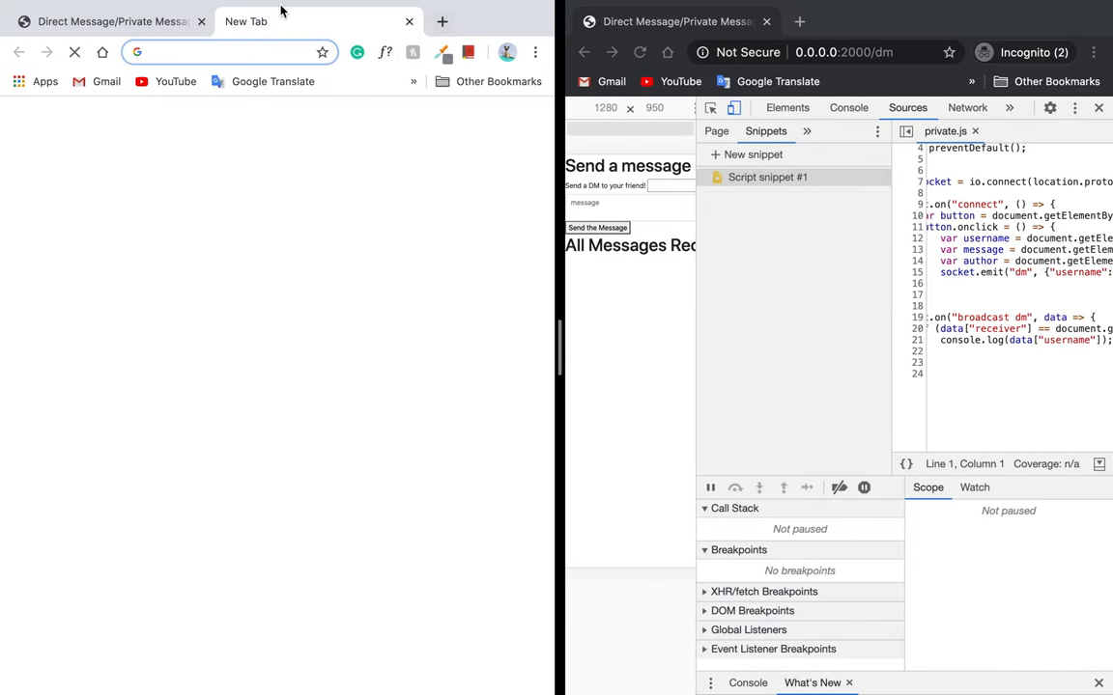
text(how to remove)
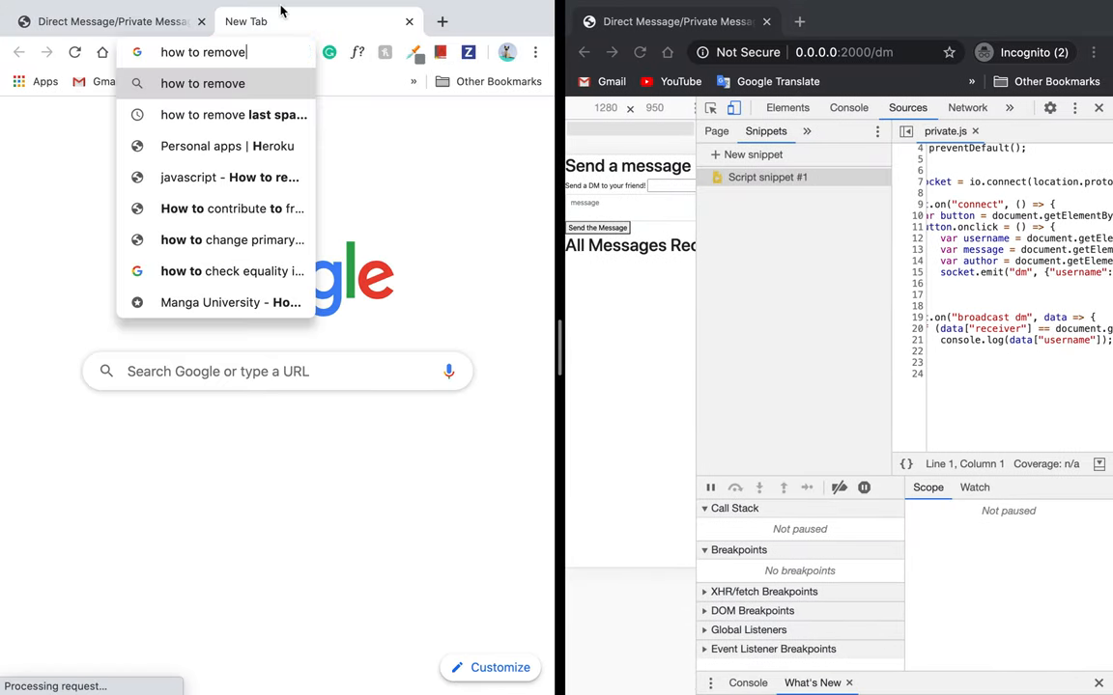
text(all cache)
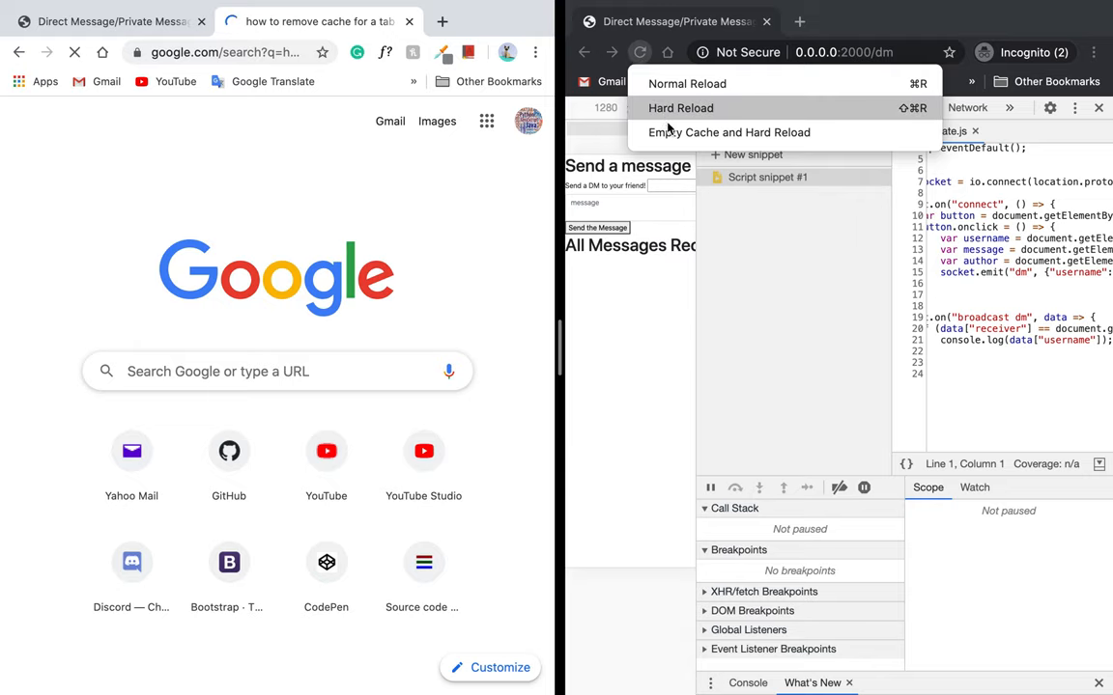
click(680, 108)
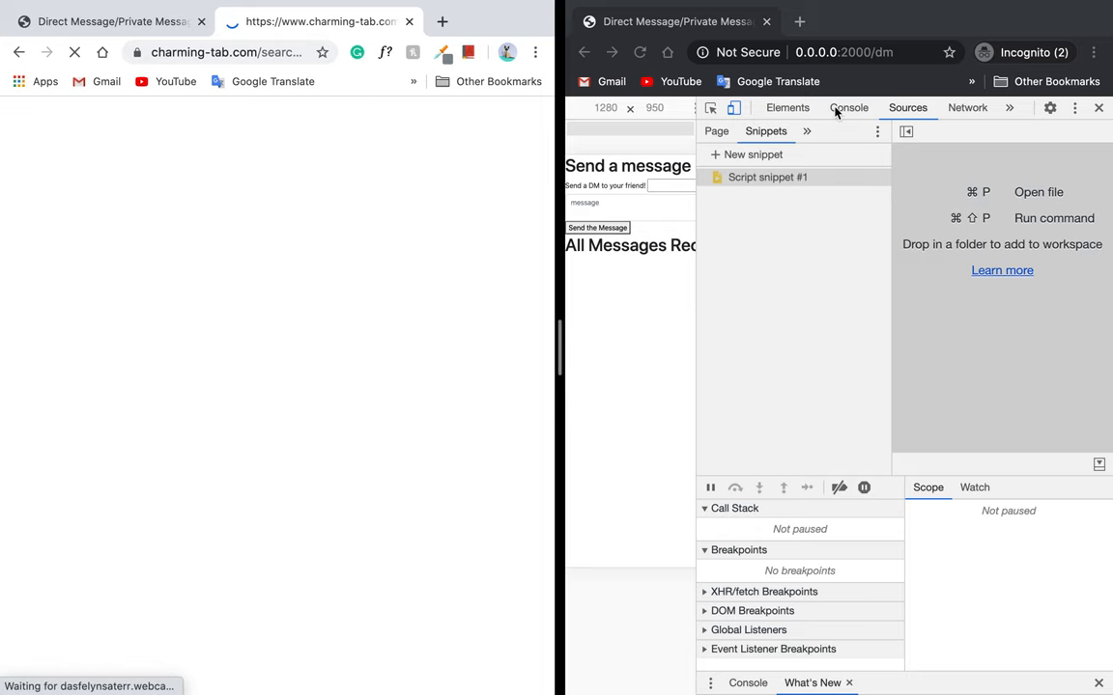
- Close the search tab and view private.js with its 'clicked' log in the incognito Sources panel
click(767, 177)
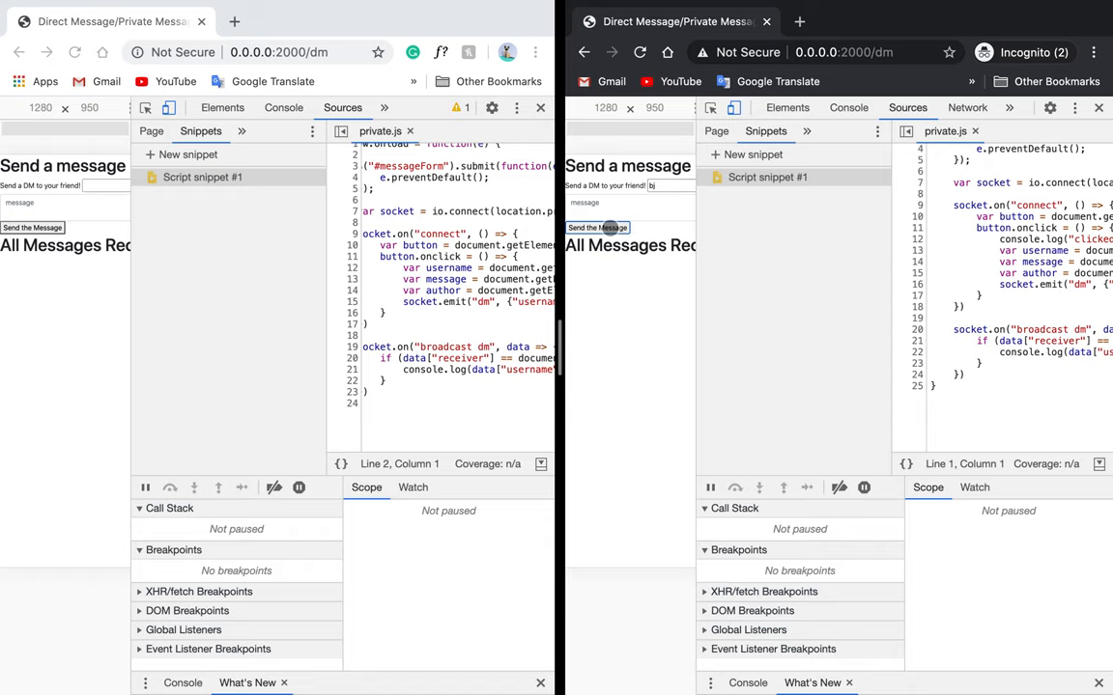
click(848, 108)
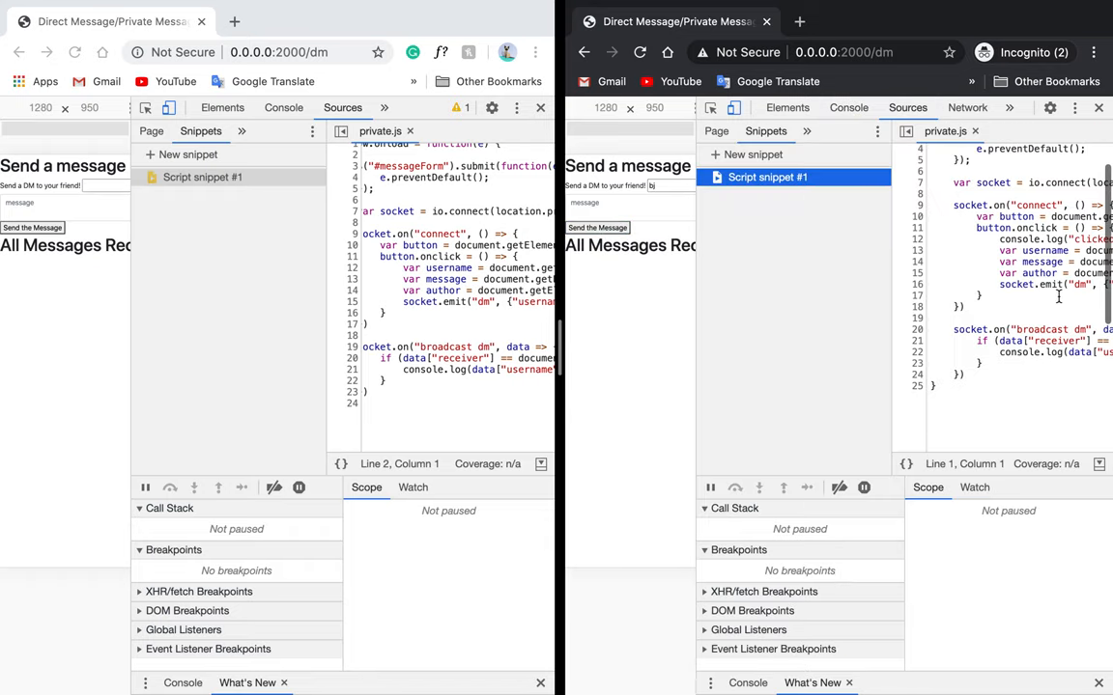
scroll(right, 3)
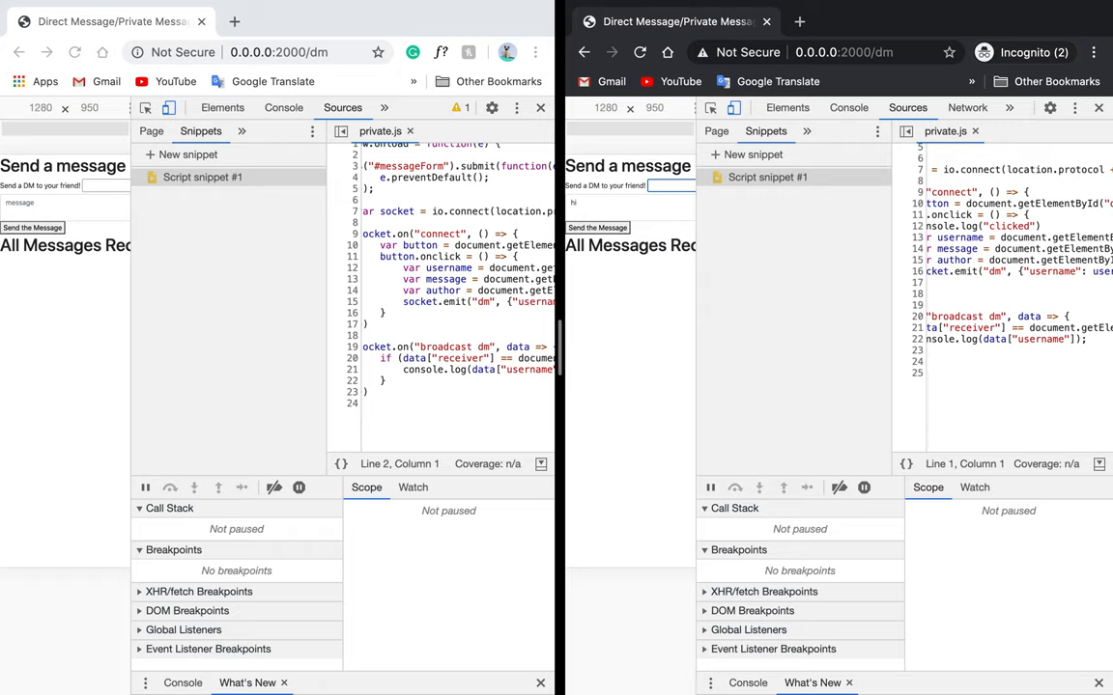
- Enter dev in the incognito window's 'Send a DM to your friend' field
text(dev)
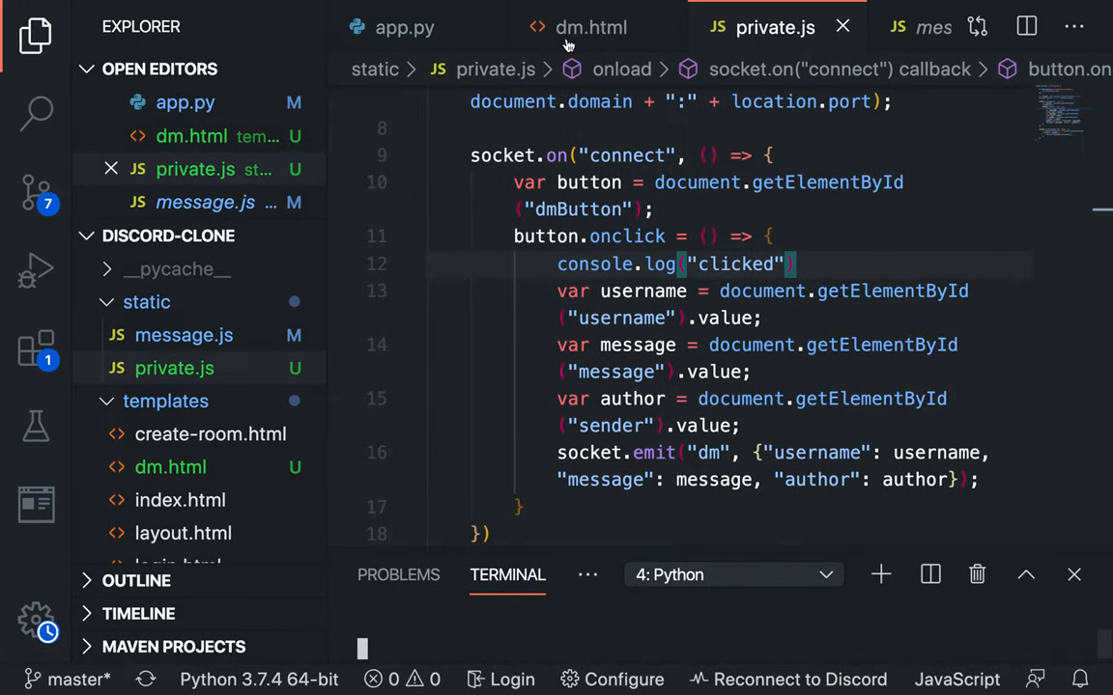
- Add print("hi") as the first line of app.py's dm socket handler
click(404, 27)
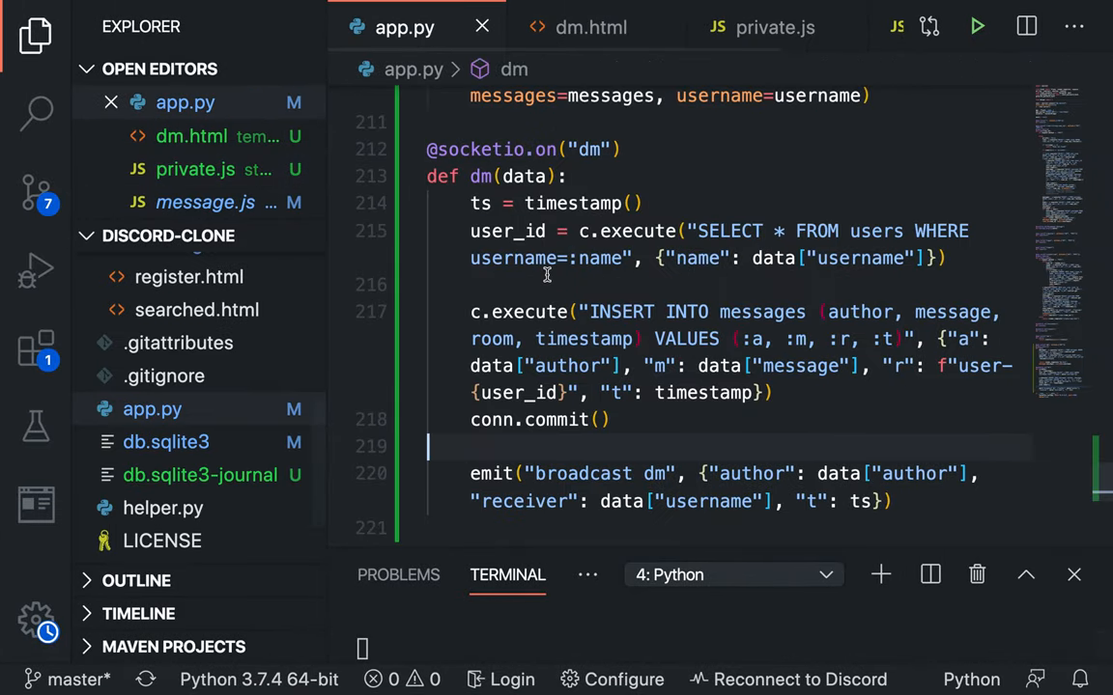
click(777, 27)
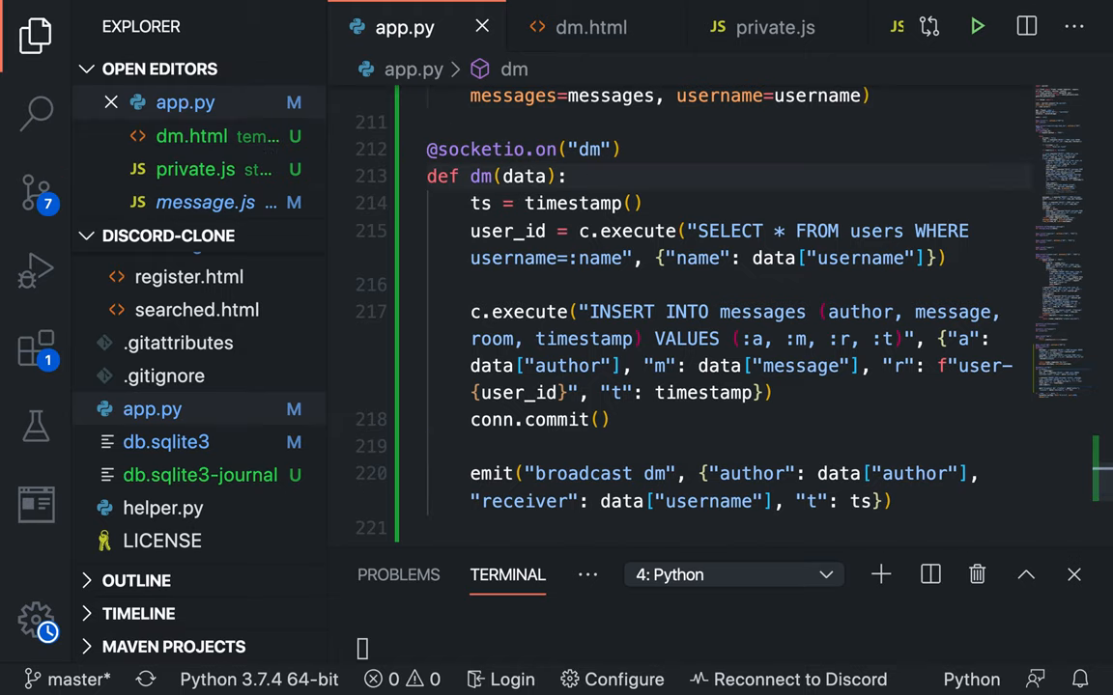
text(p)
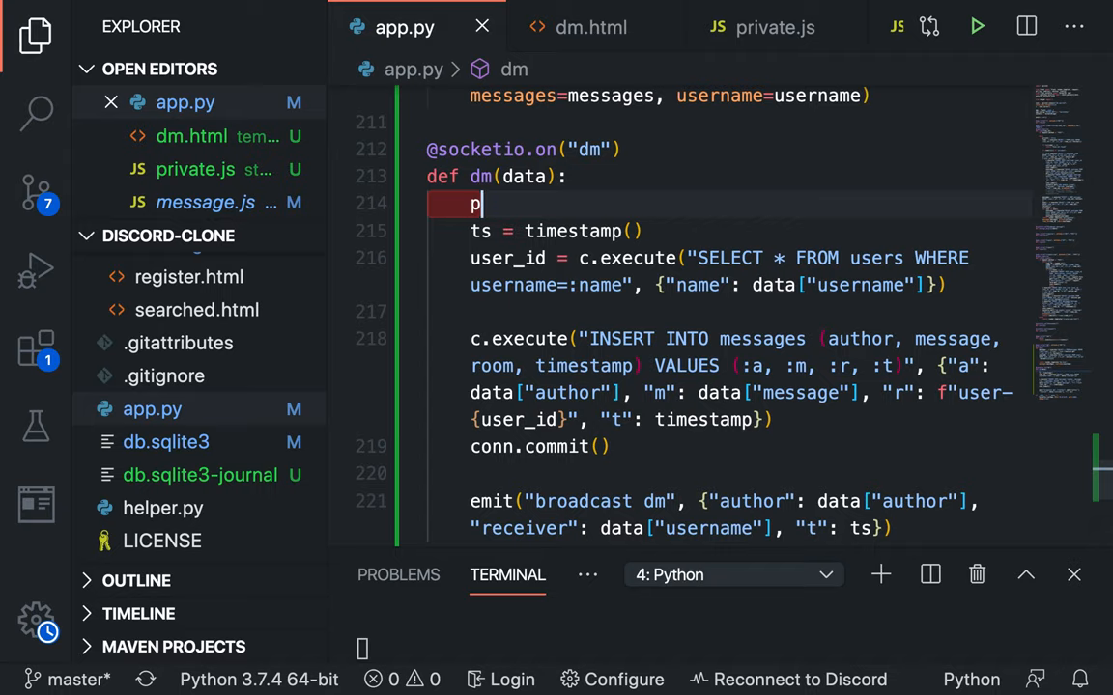
text(rint("hi"))
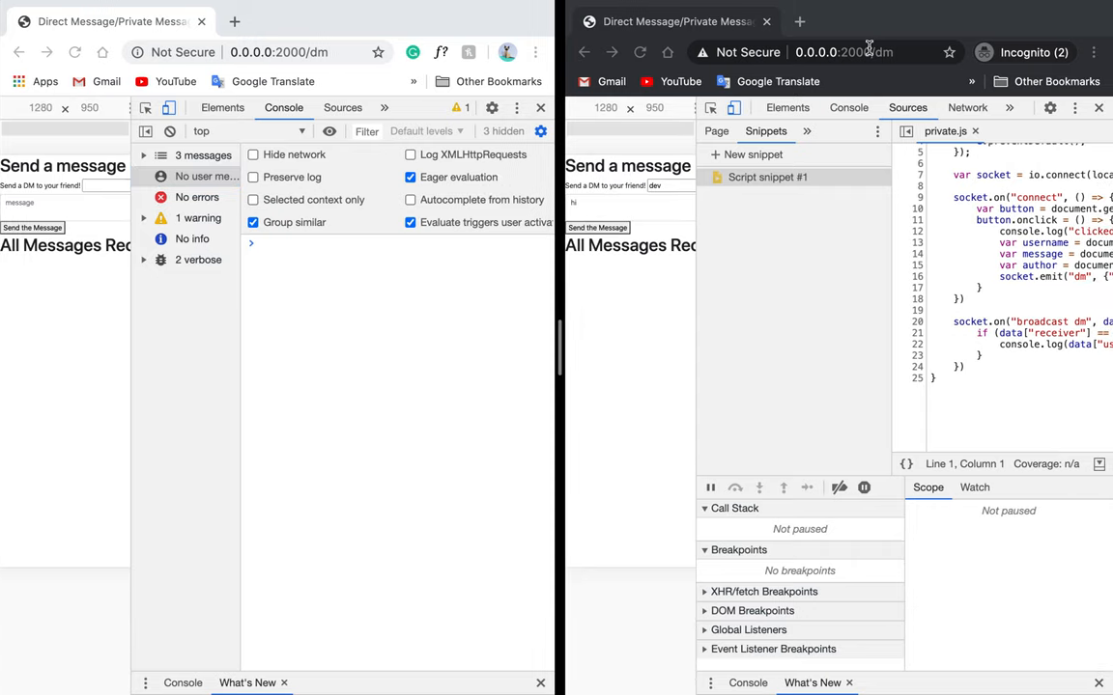
- Write hi in the left DM message box and inspect the ERR_CONNECTION_REFUSED socket errors
click(597, 228)
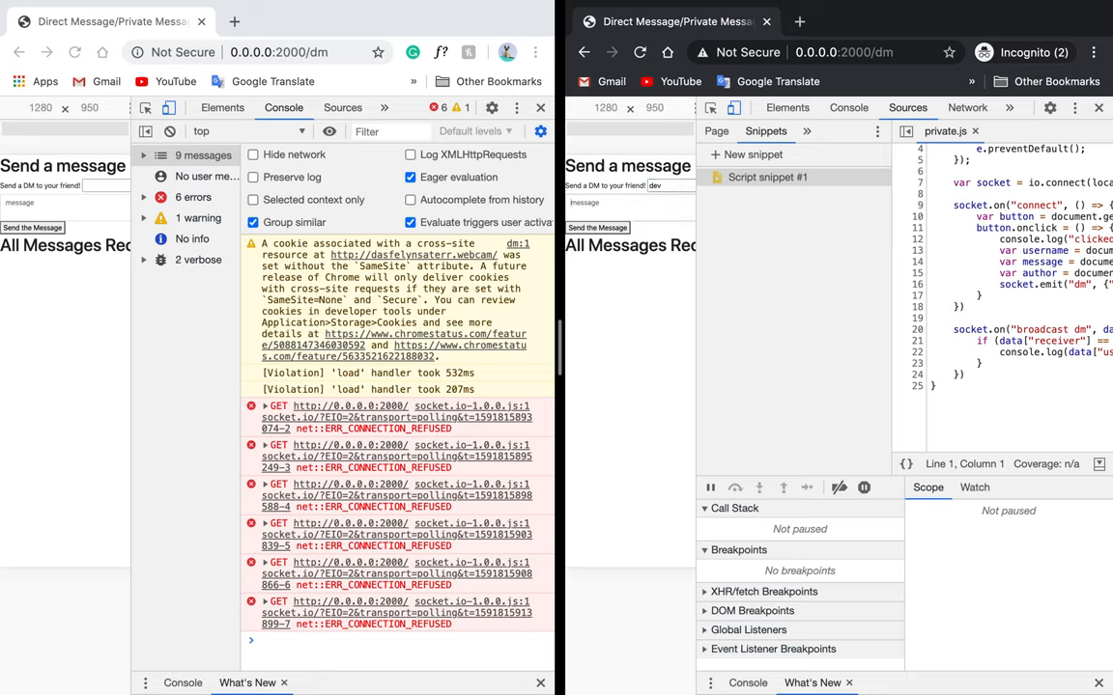
text(hi)
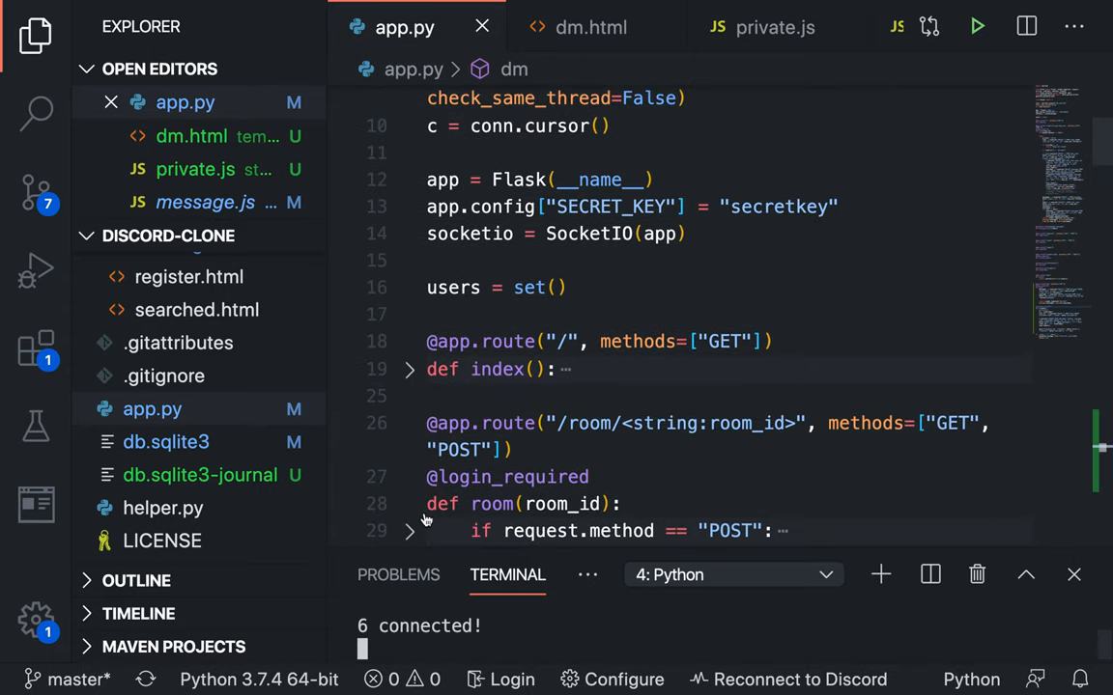
- Fold room(), unfold message_display() and read through app.py's socket handlers
click(409, 502)
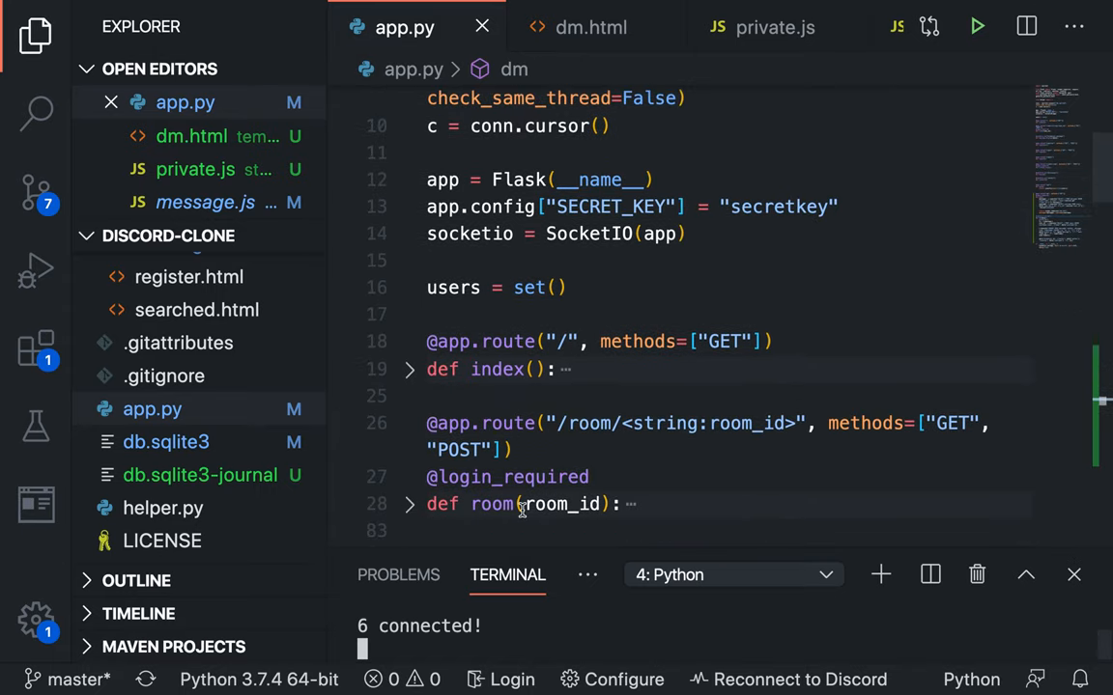
scroll(down, 3)
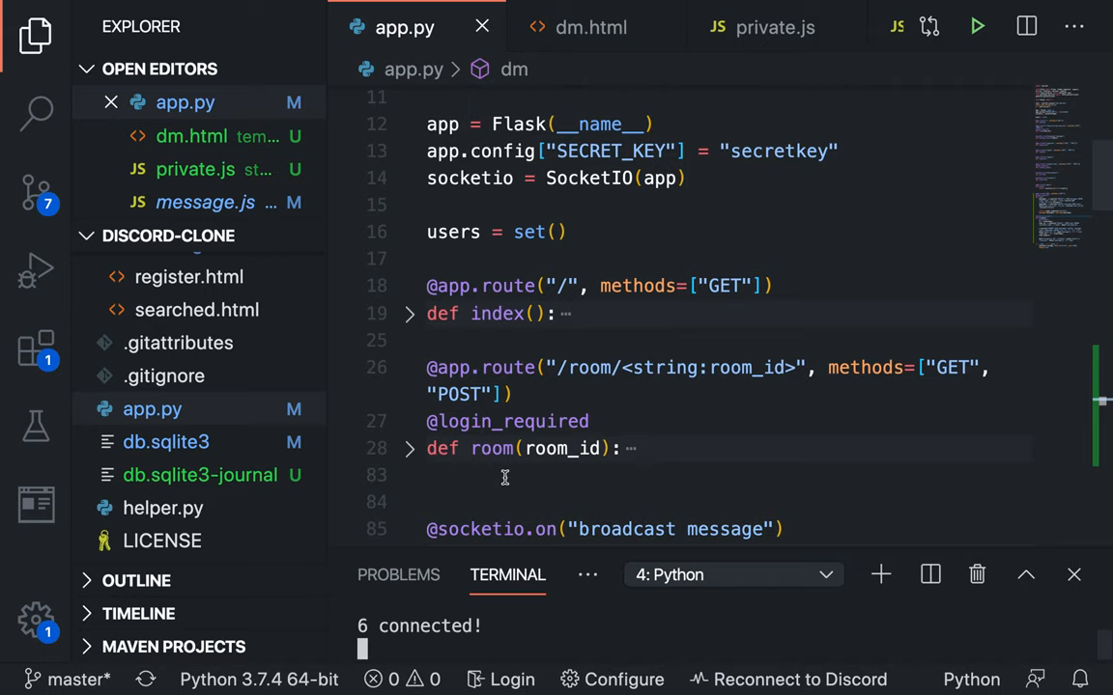
scroll(down, 3)
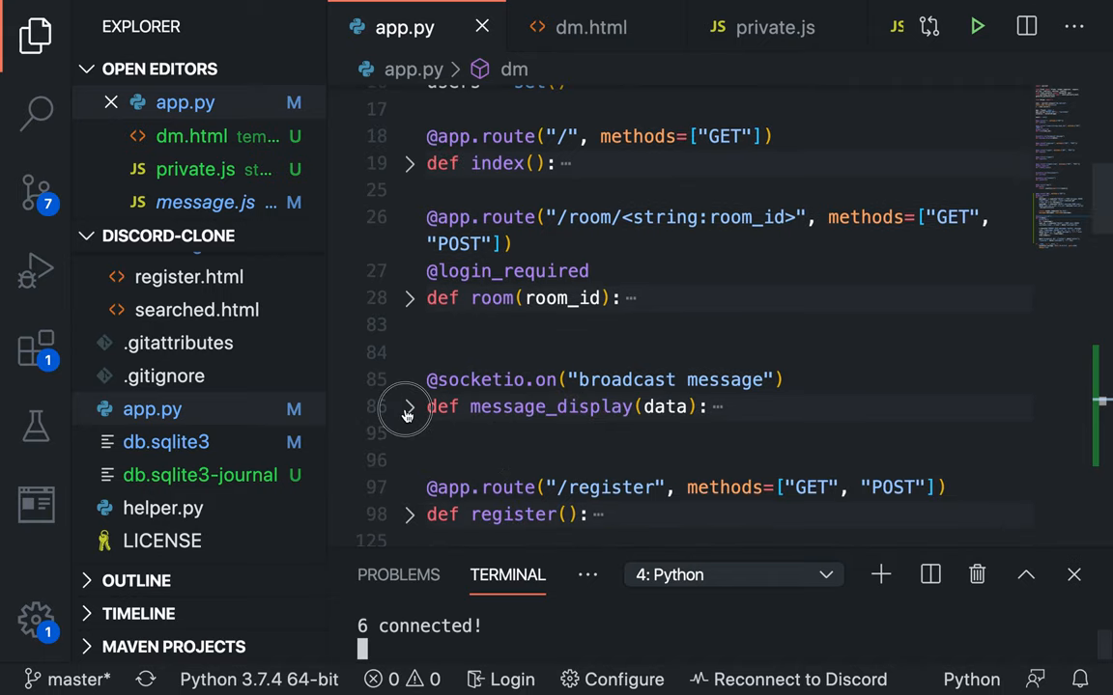
click(408, 406)
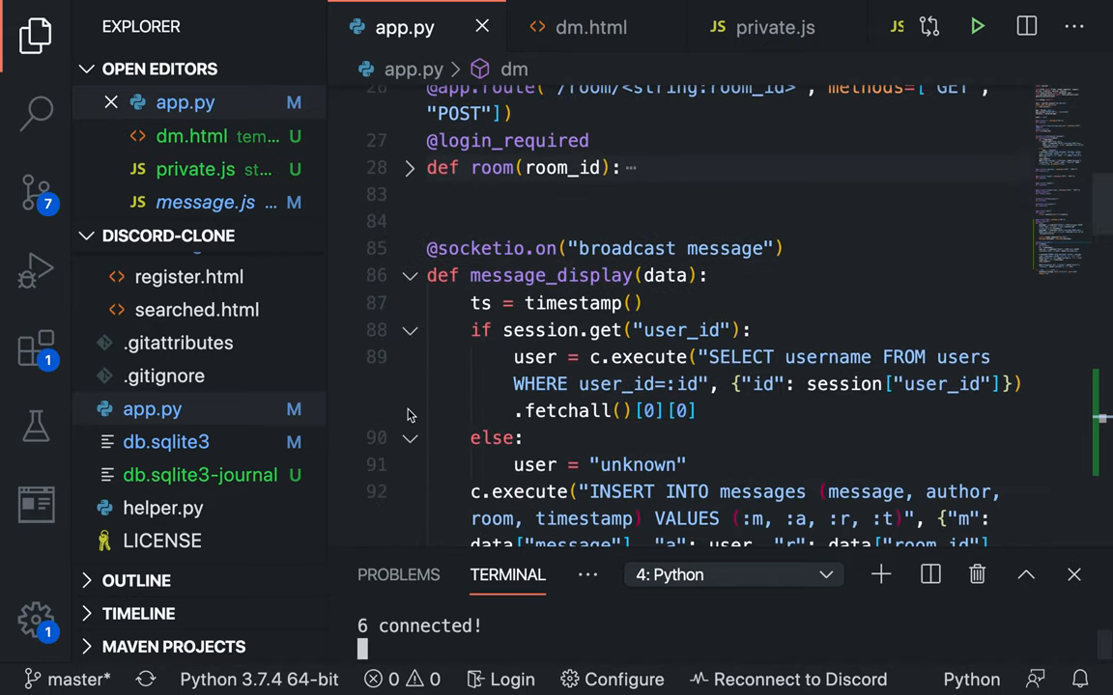
scroll(down, 3)
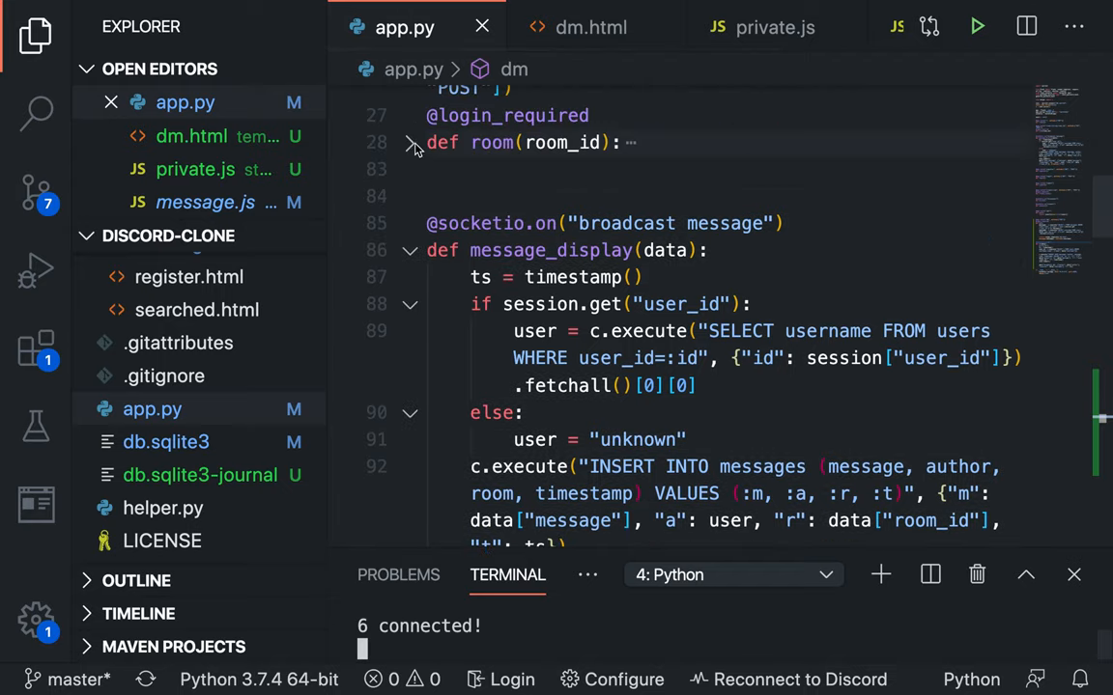
scroll(down, 3)
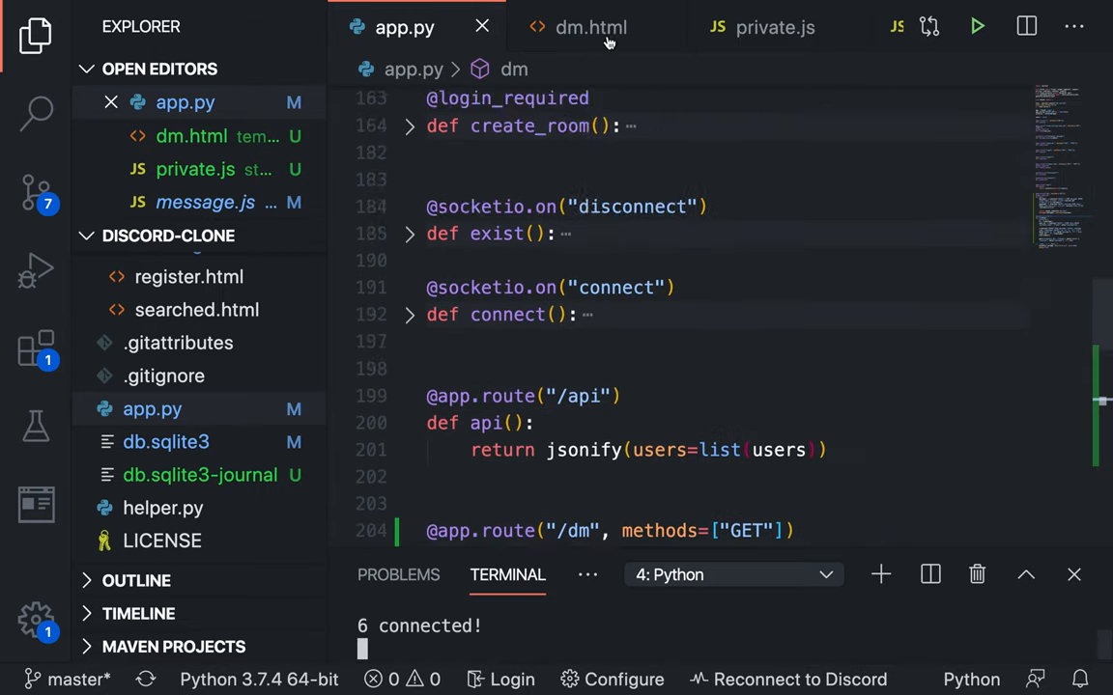
- Look over dm.html and private.js in their editor tabs
click(591, 27)
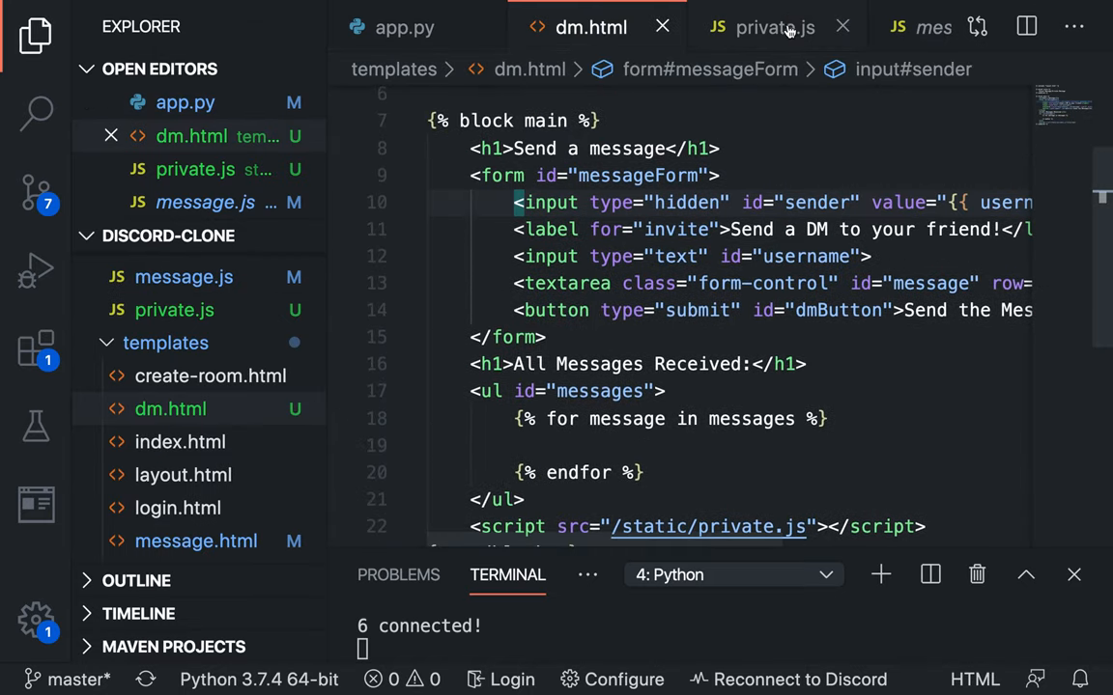
click(774, 27)
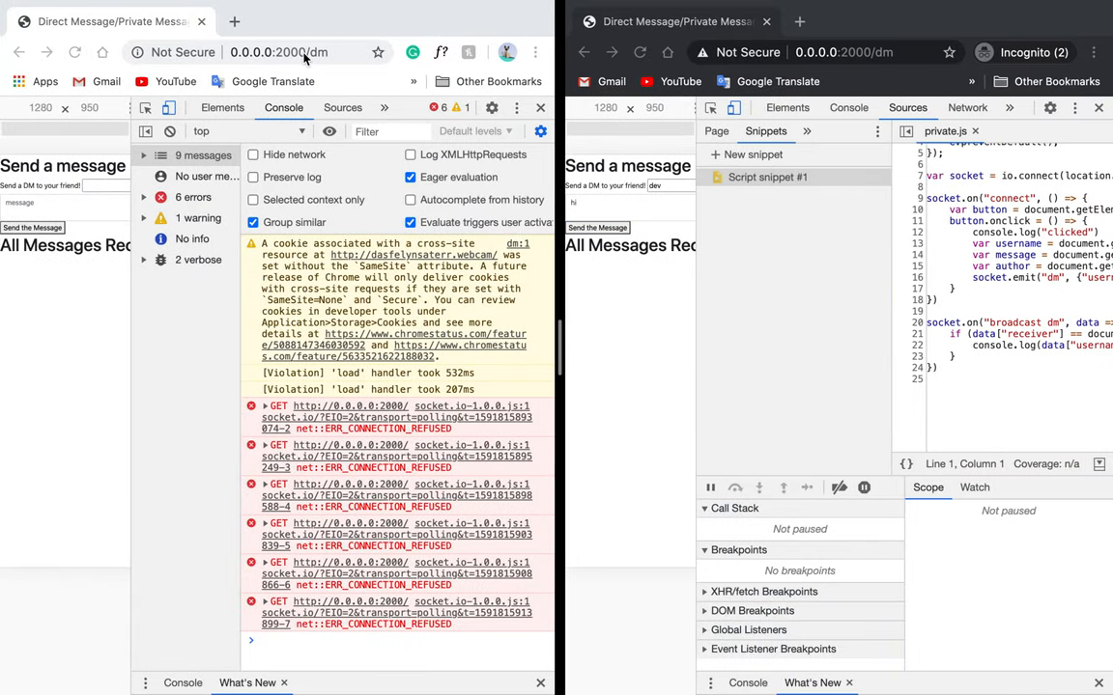
- Show the incognito window's Console and send a DM from dev via its form
click(846, 53)
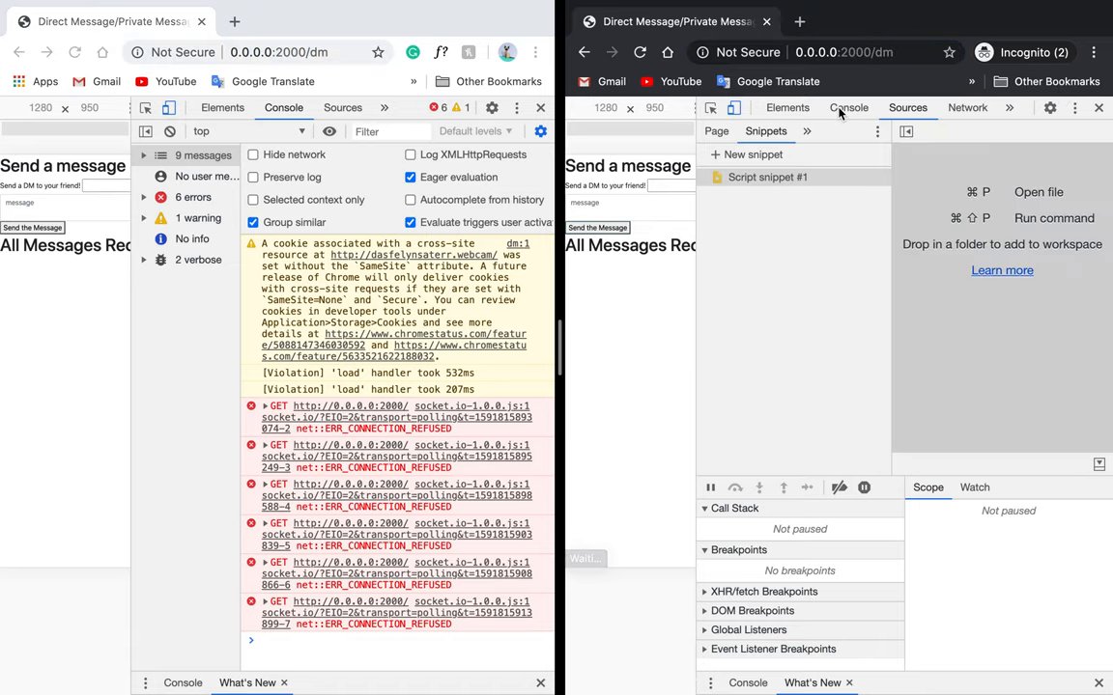
click(848, 108)
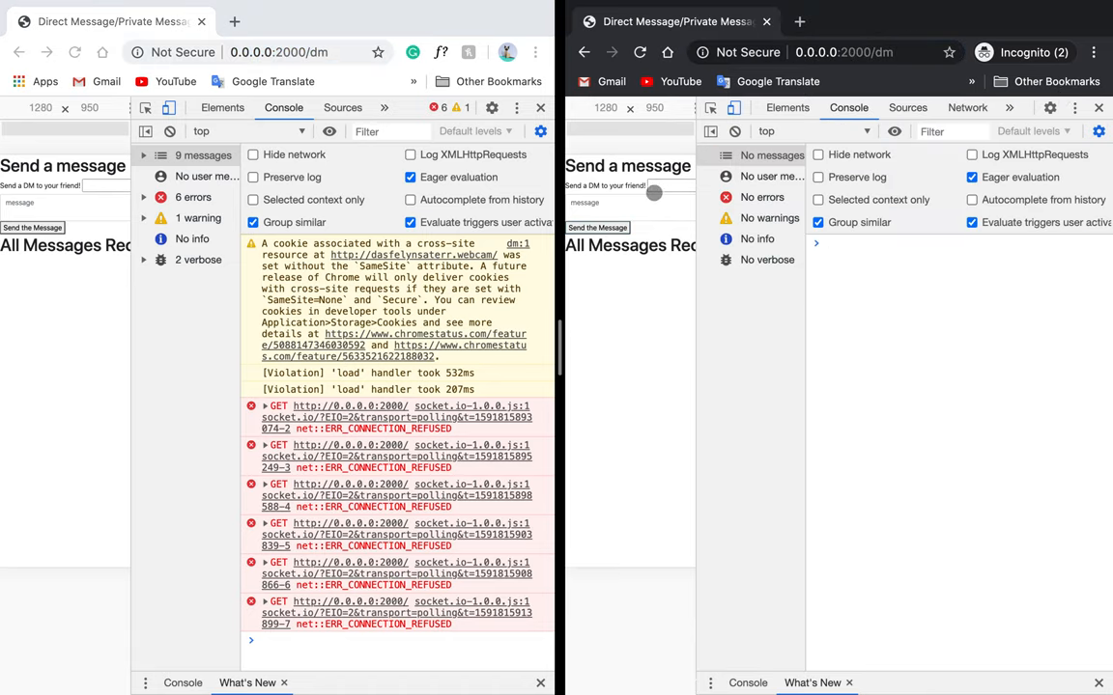
text(ded)
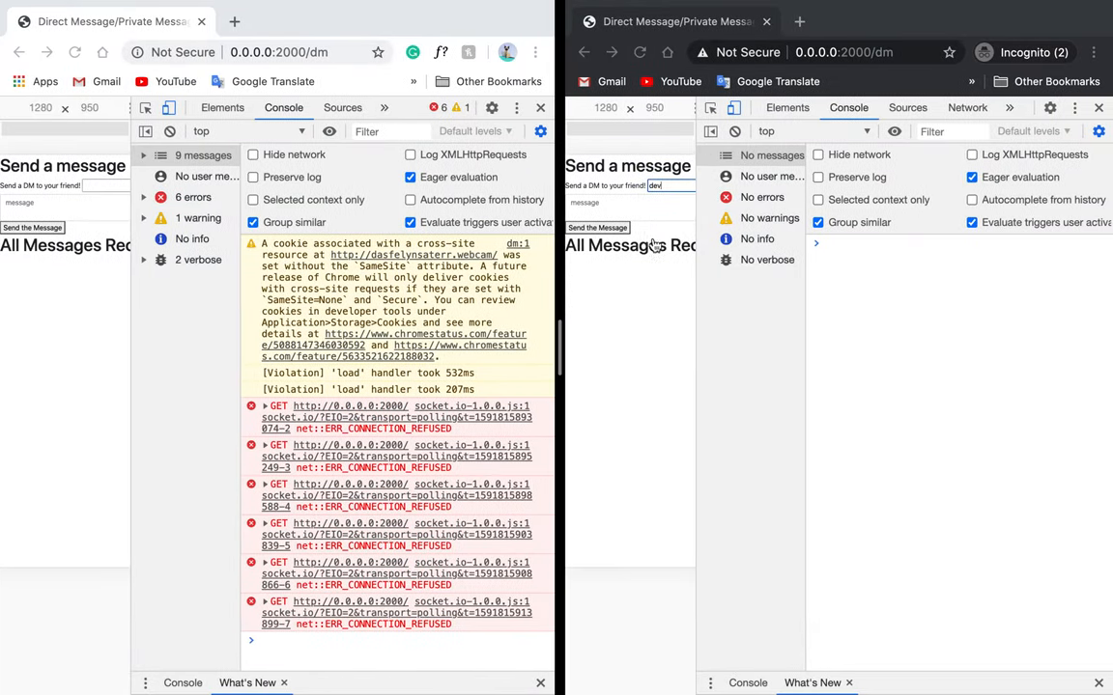
click(597, 228)
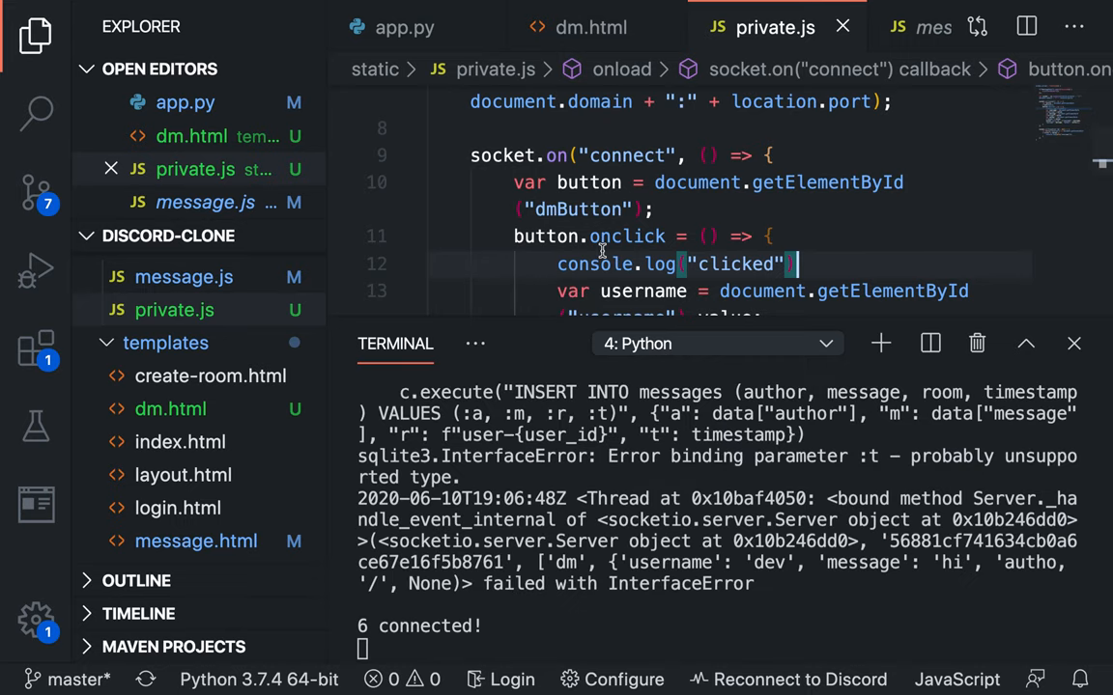
mouse_move(591, 607)
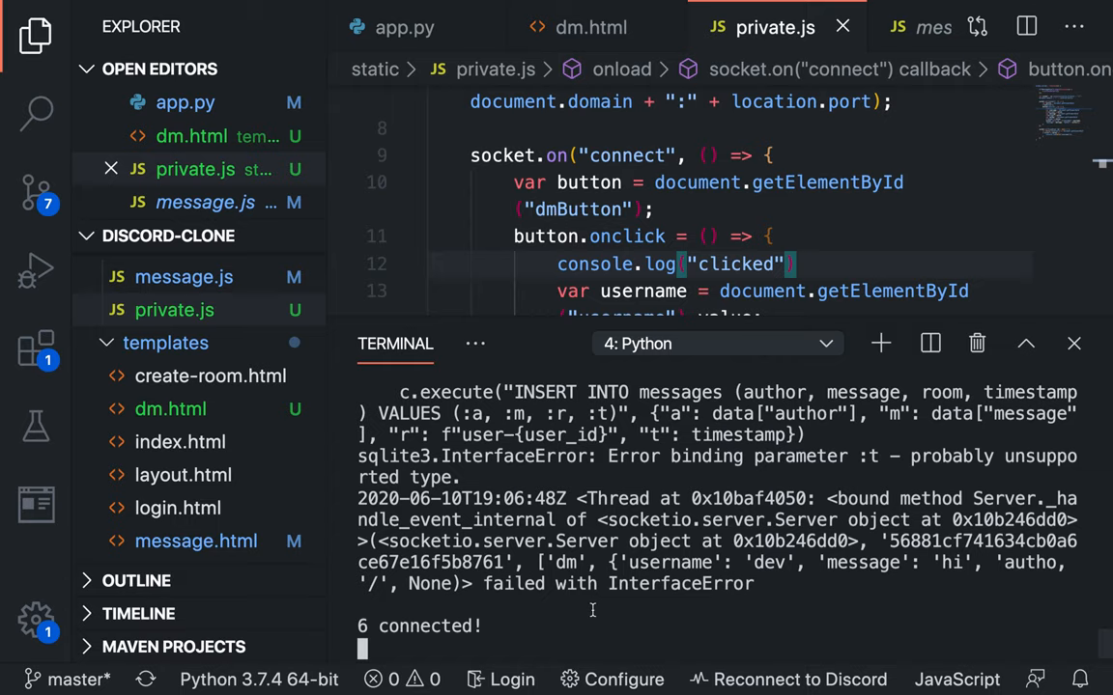
mouse_move(688, 289)
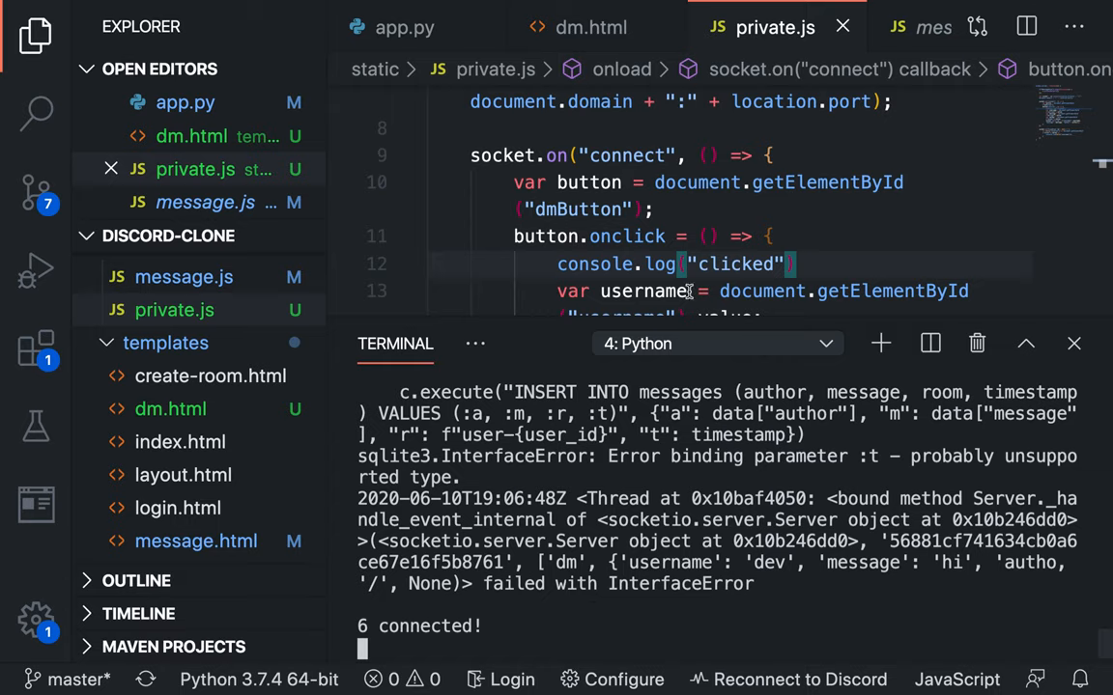
- Replace timestamp with ts in the dm handler's INSERT parameters in app.py
scroll(down, 3)
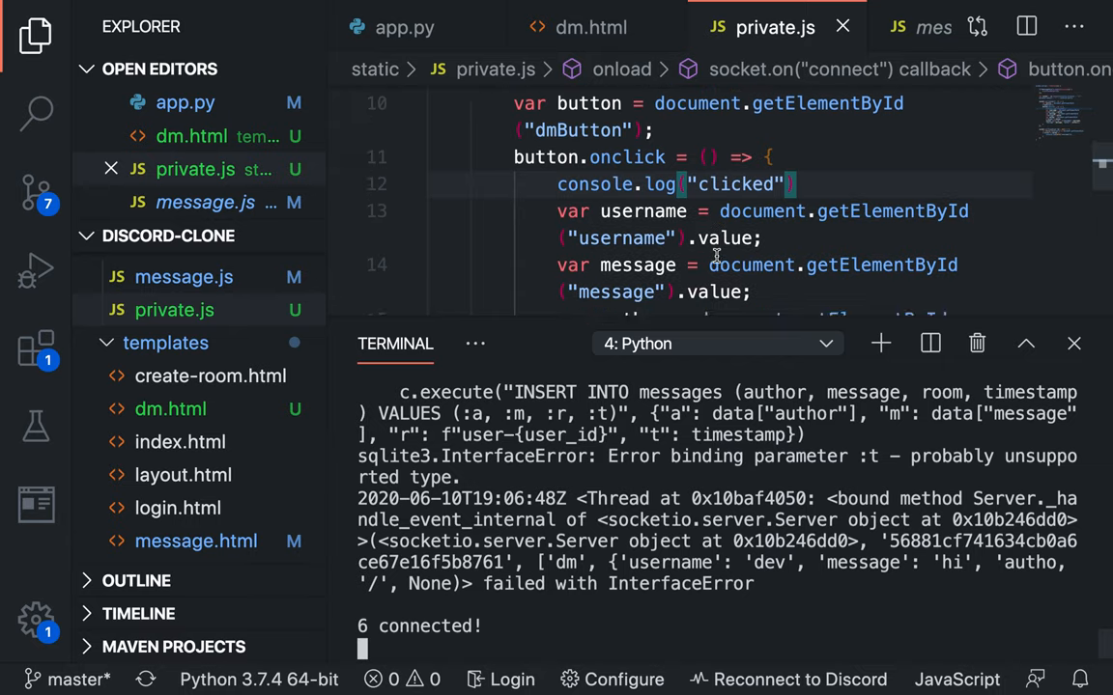
scroll(down, 3)
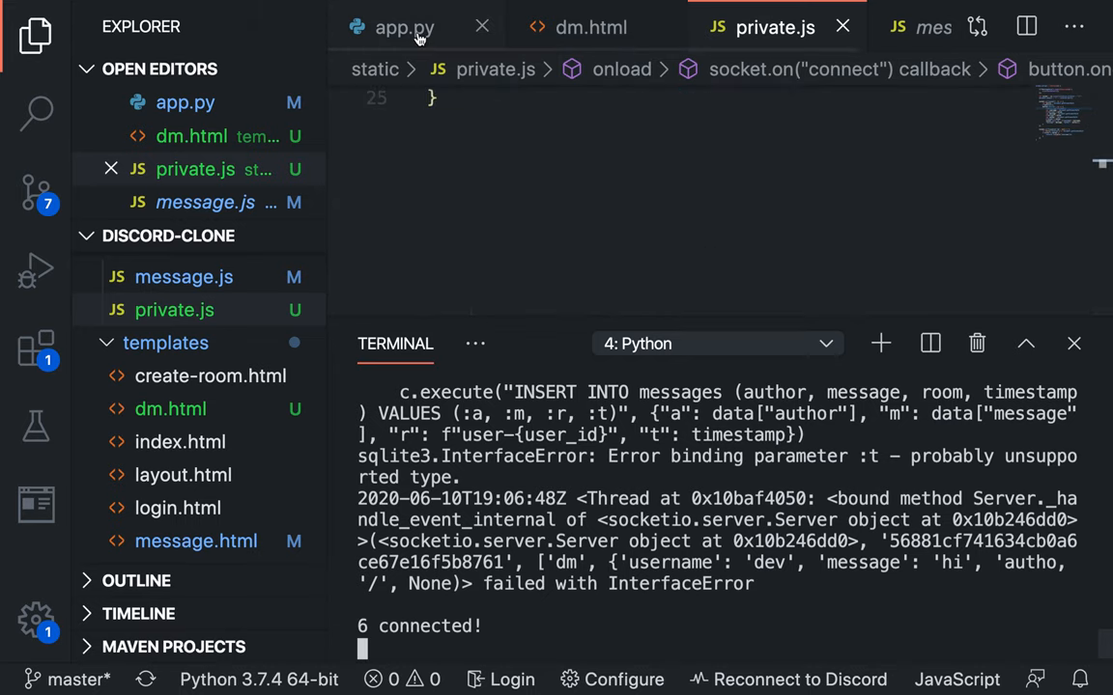
click(404, 27)
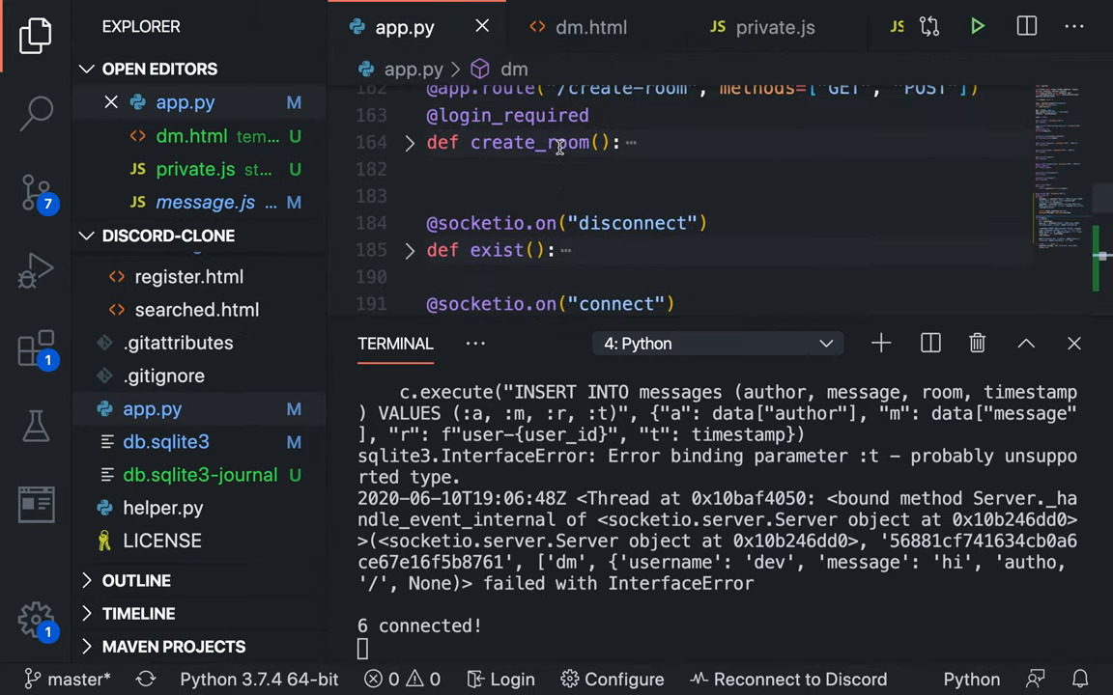
scroll(down, 3)
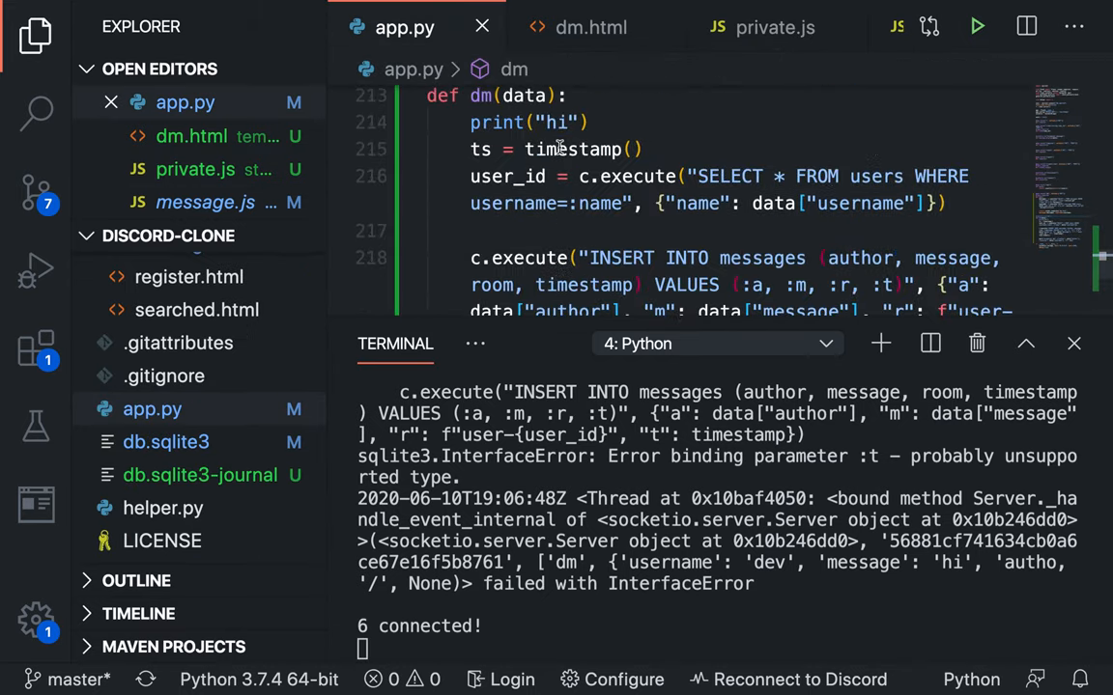
scroll(down, 3)
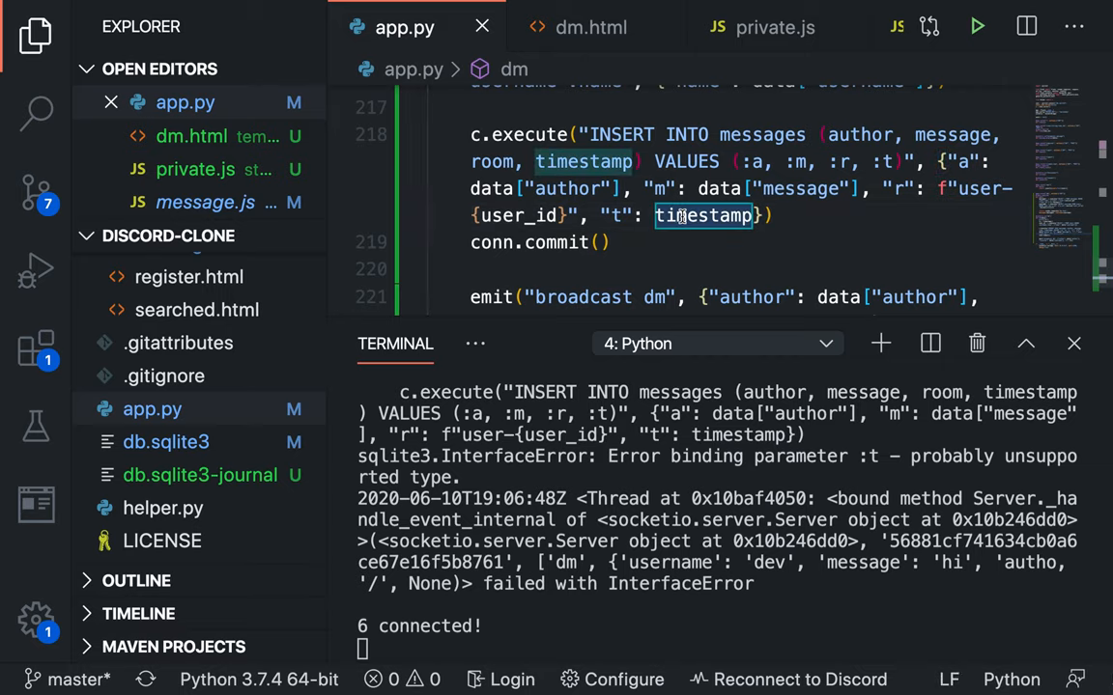
text(ts)
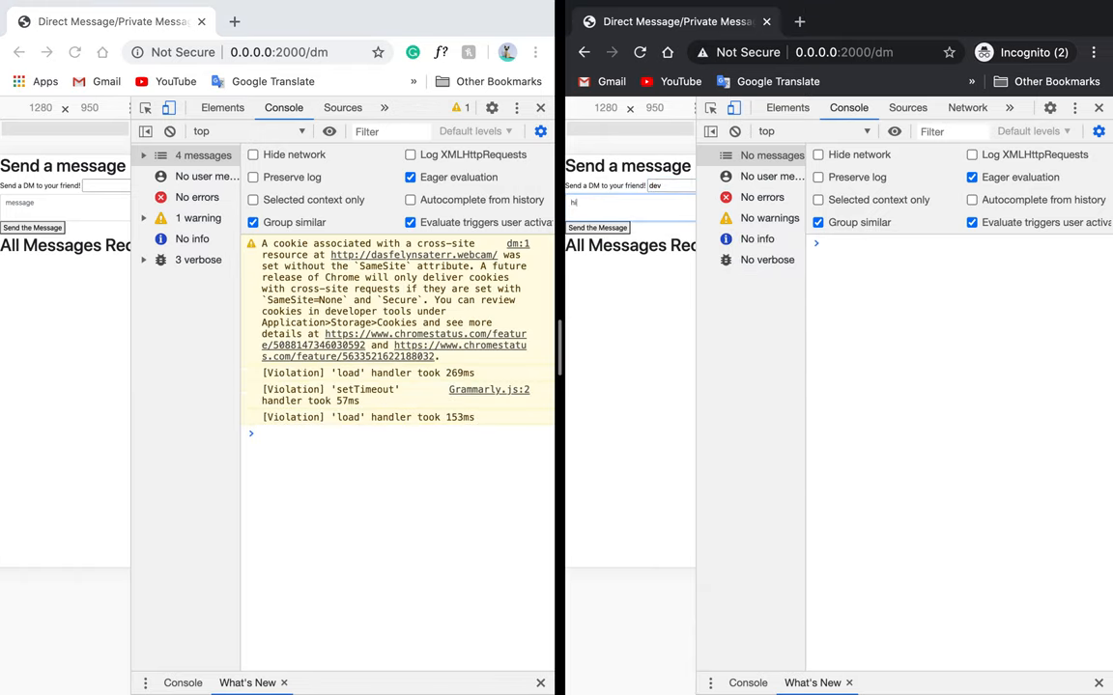
- Send the direct message from the incognito window so its console logs 'clicked'
click(597, 228)
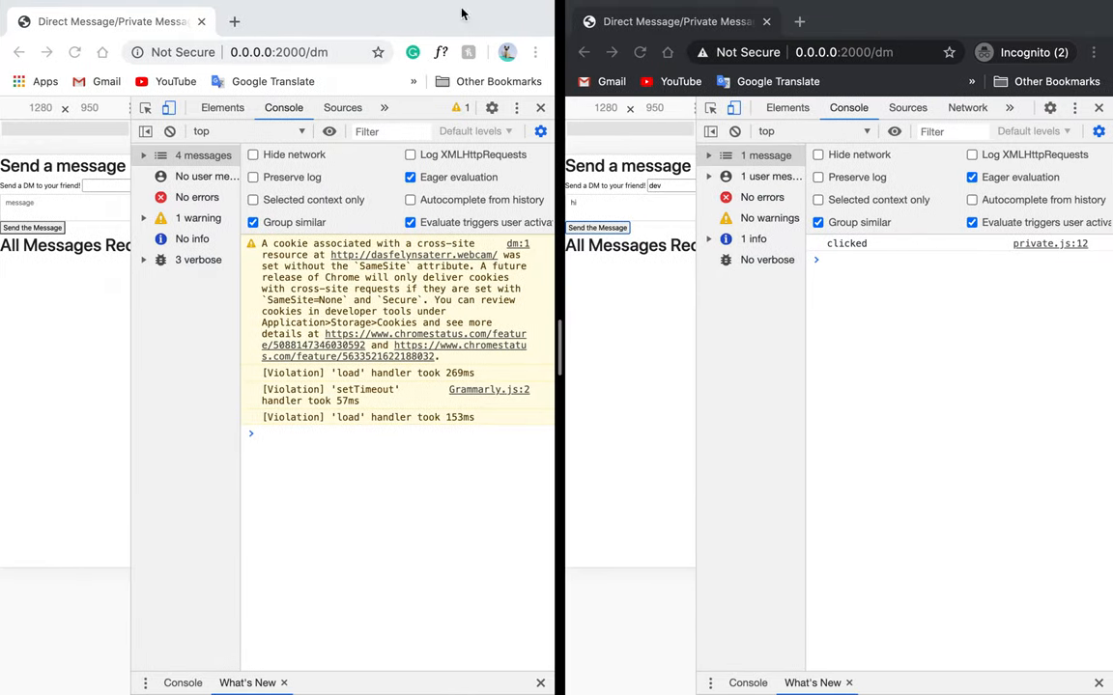
click(843, 52)
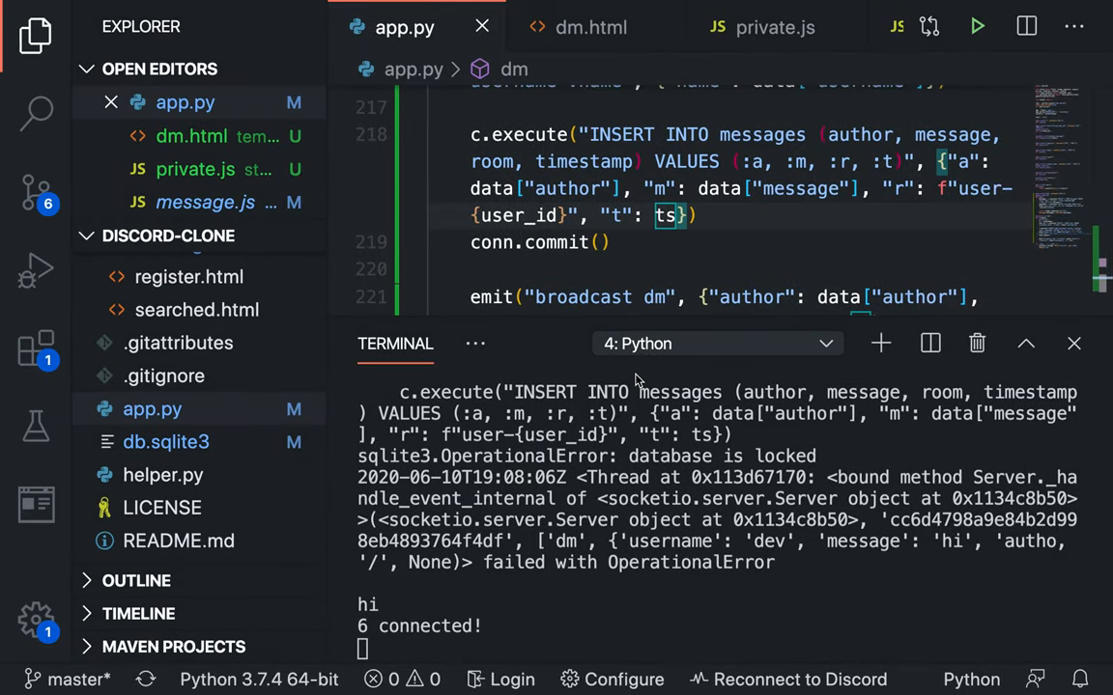
mouse_move(425, 634)
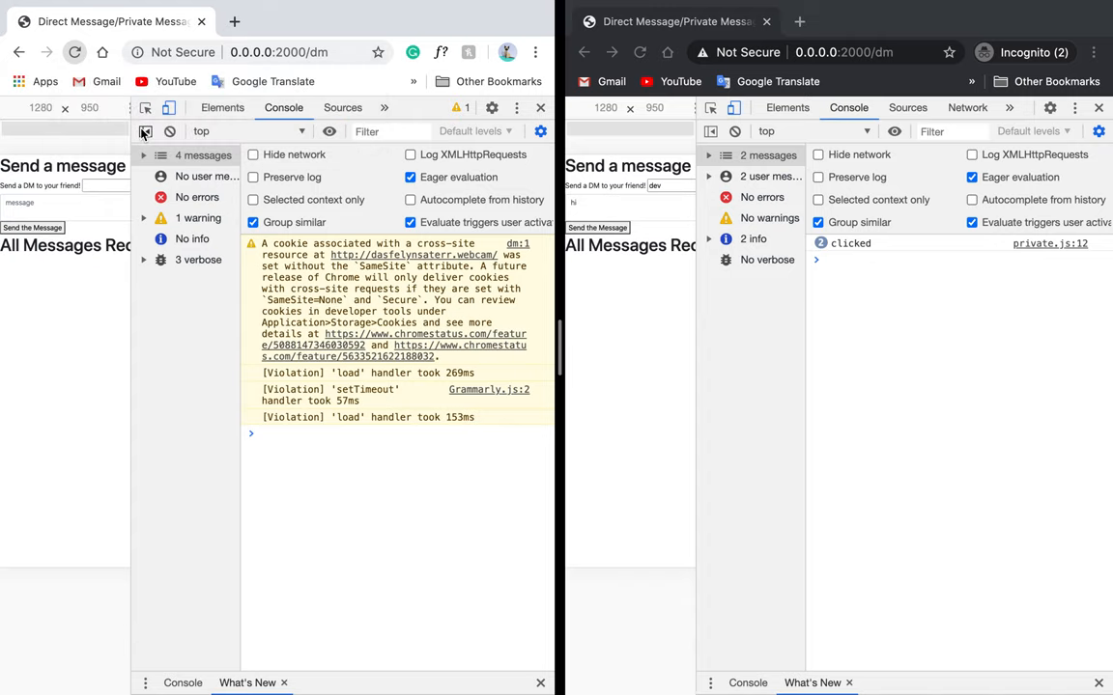
- Reload the /dm direct message page in the main Chrome window
click(74, 53)
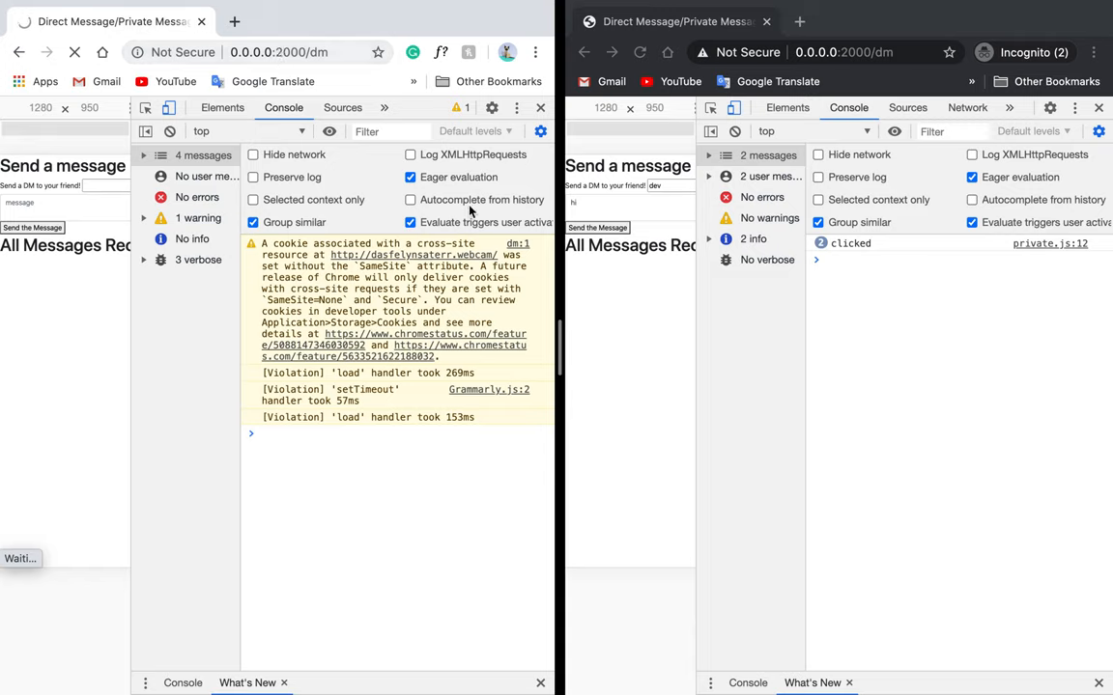
click(278, 52)
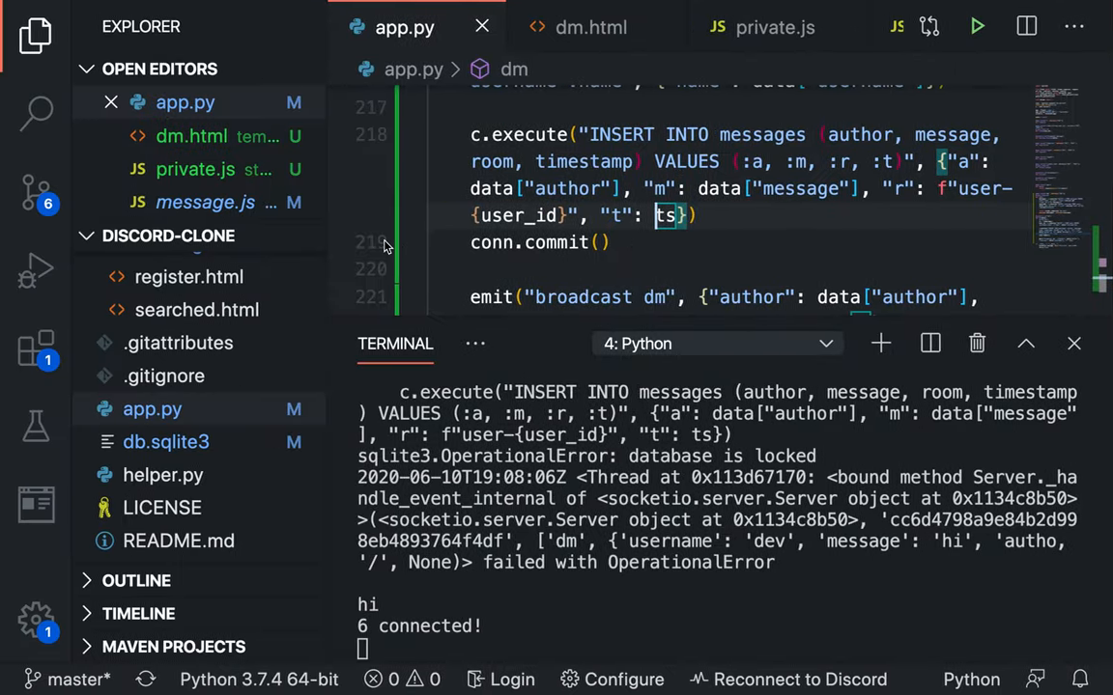
- Add console.log("dm received") as the first line of socket.on('broadcast dm') in private.js
scroll(down, 3)
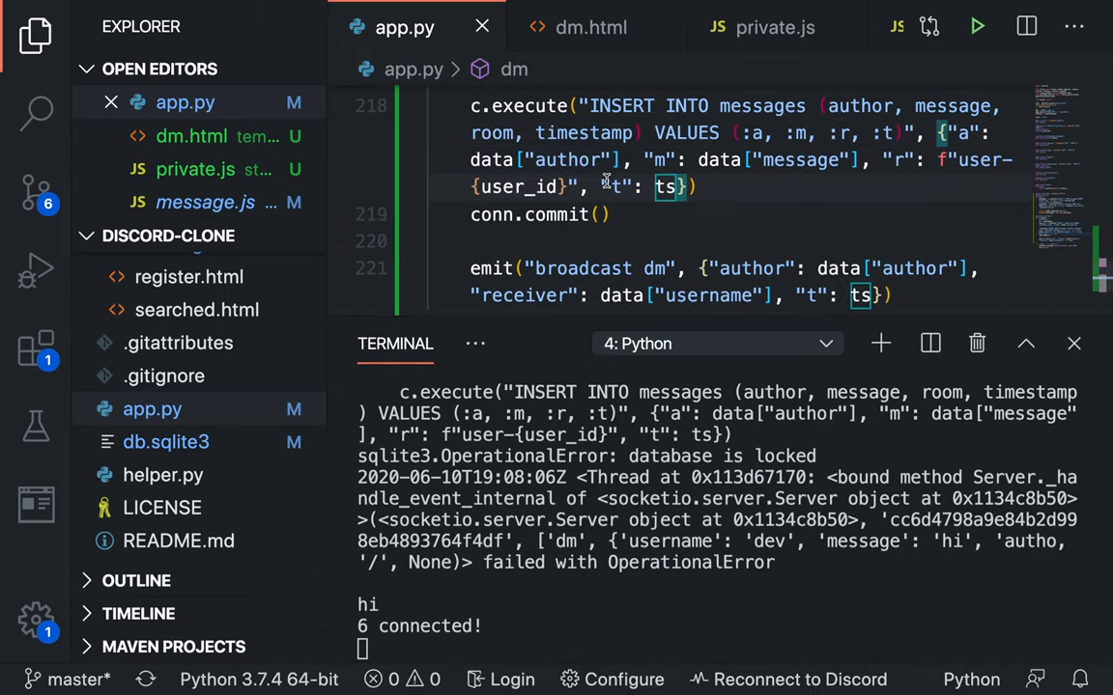
scroll(down, 3)
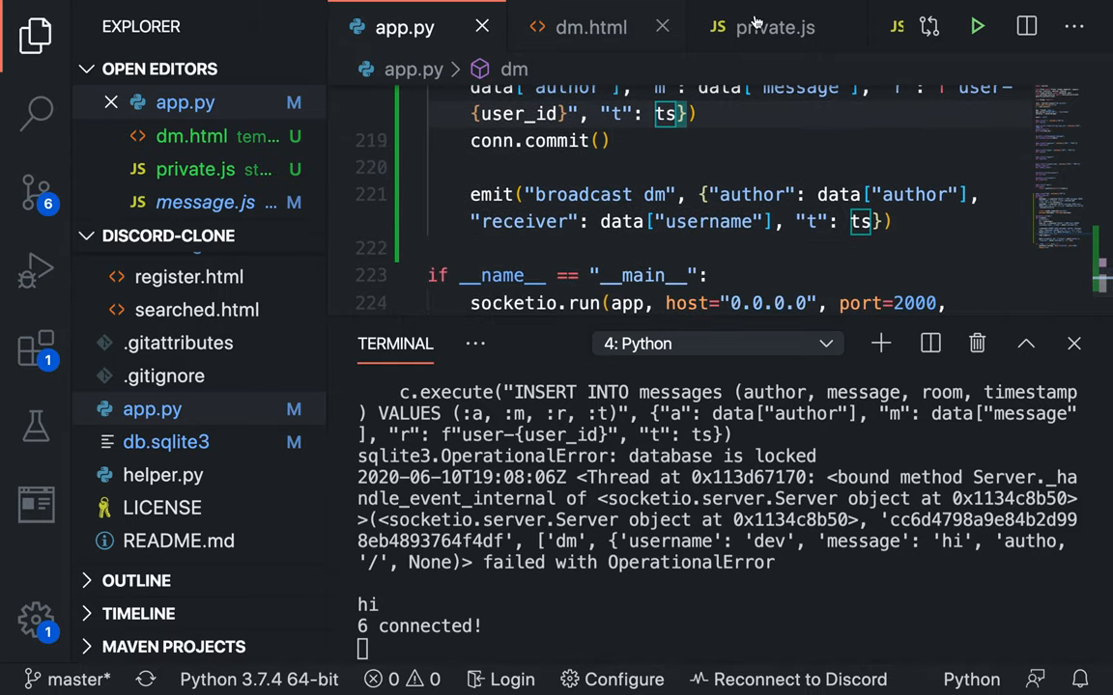
click(776, 27)
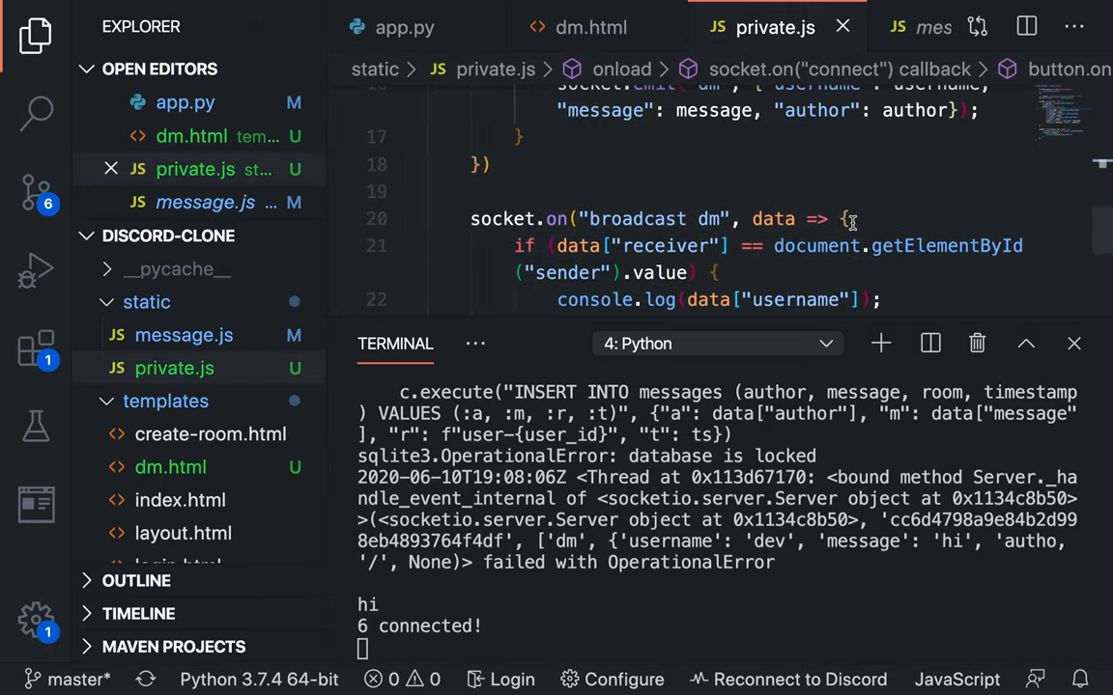
click(850, 220)
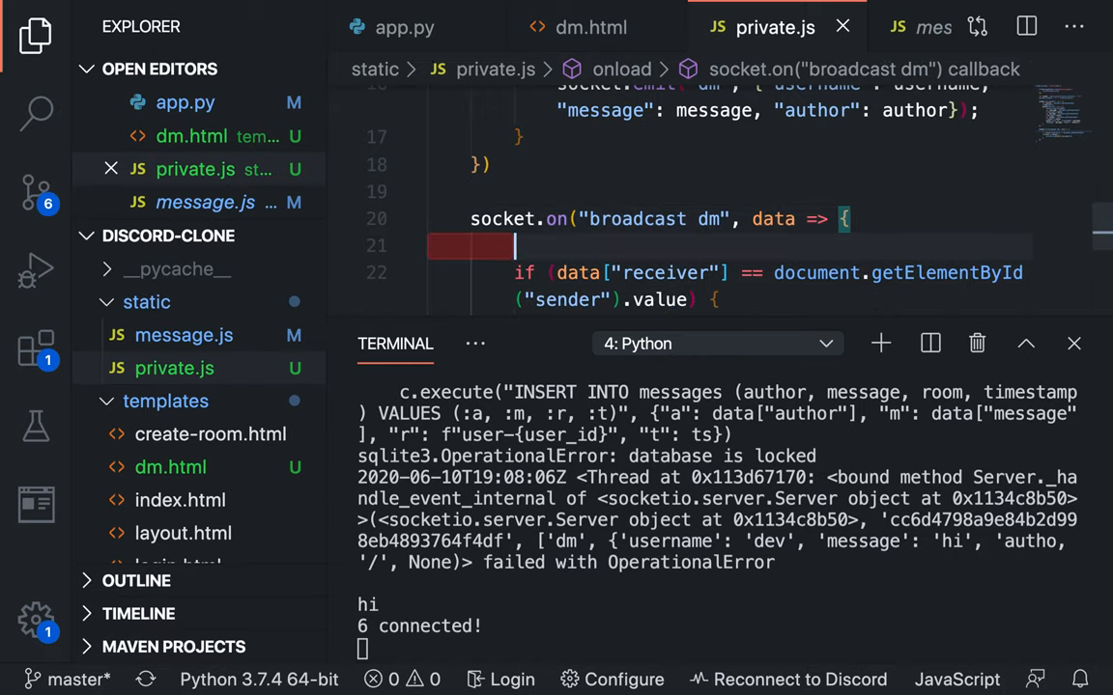
text(console.log(")
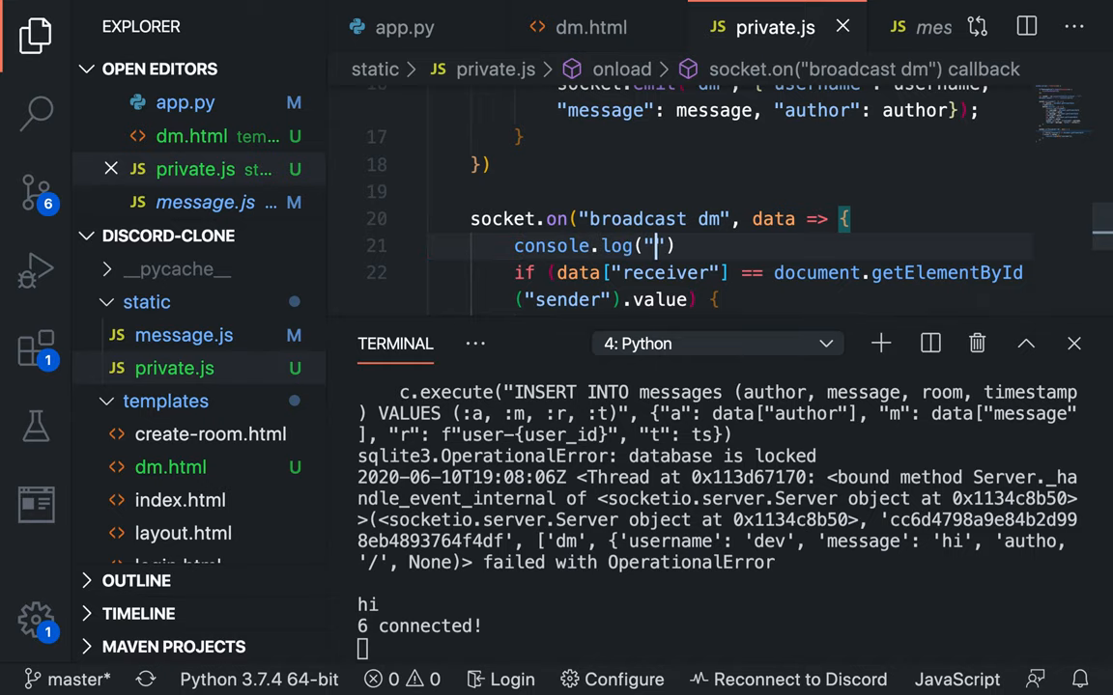
text(dm receive)
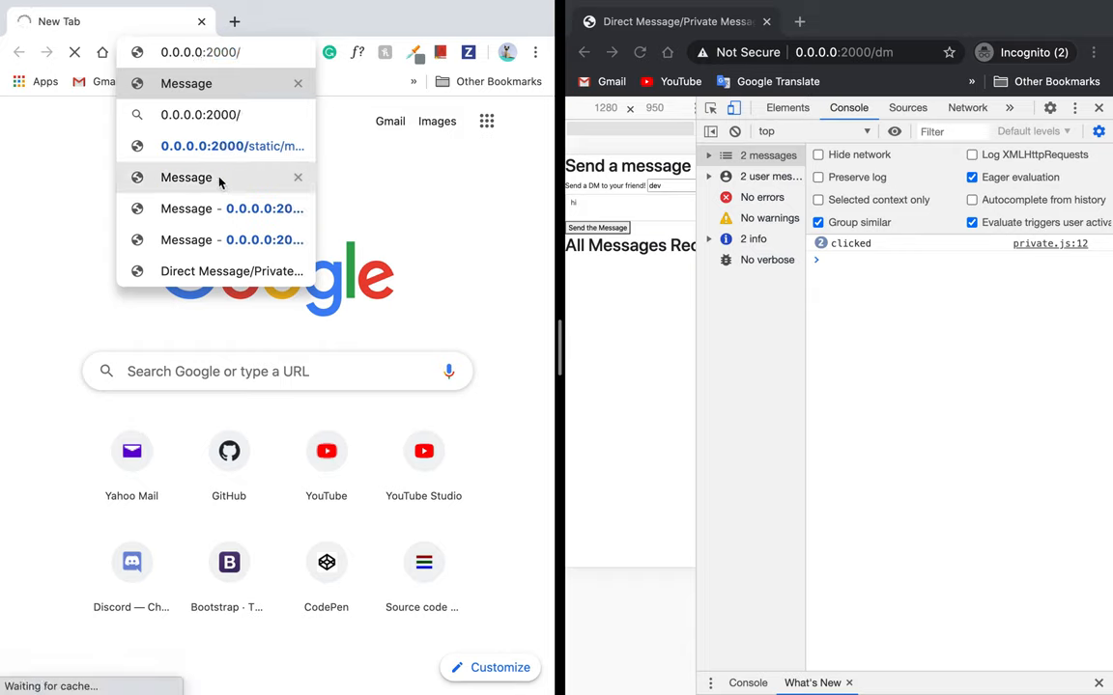
mouse_move(218, 271)
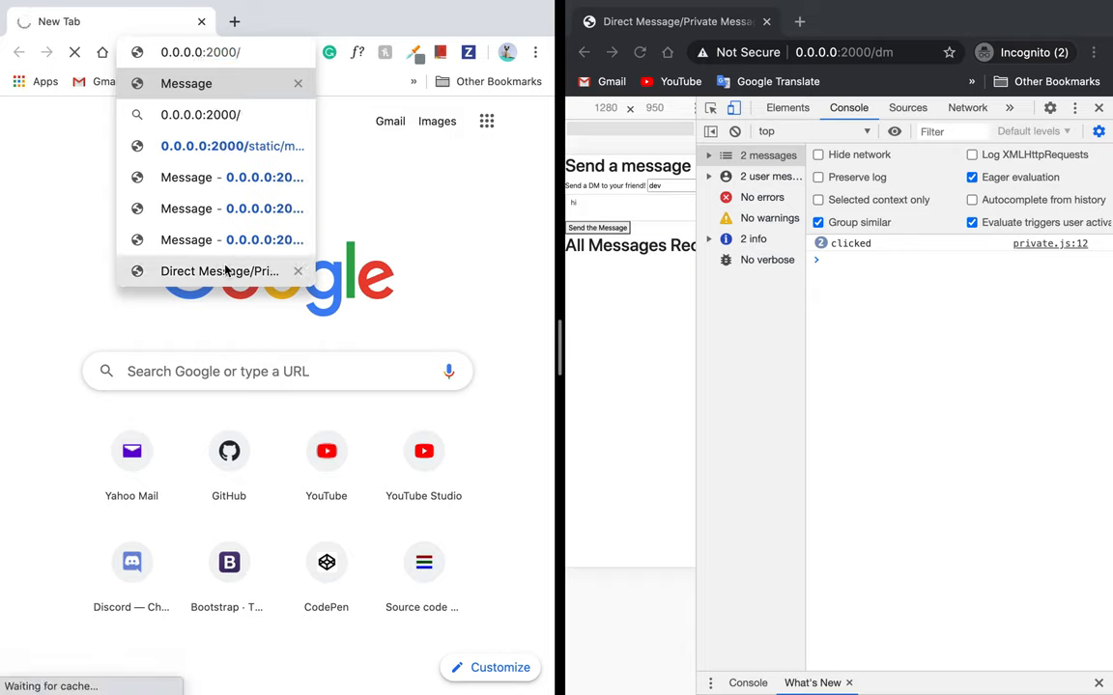
- Reopen the Direct Message page, verify the loaded private.js in Sources, and return to Console
click(220, 271)
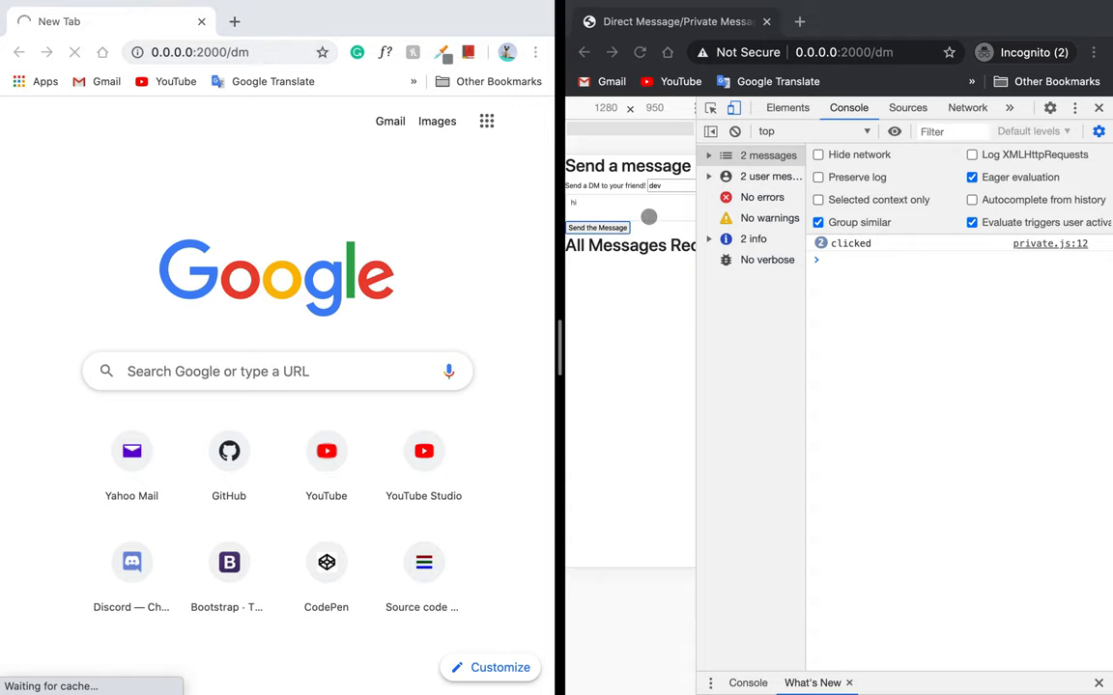
right_click(640, 52)
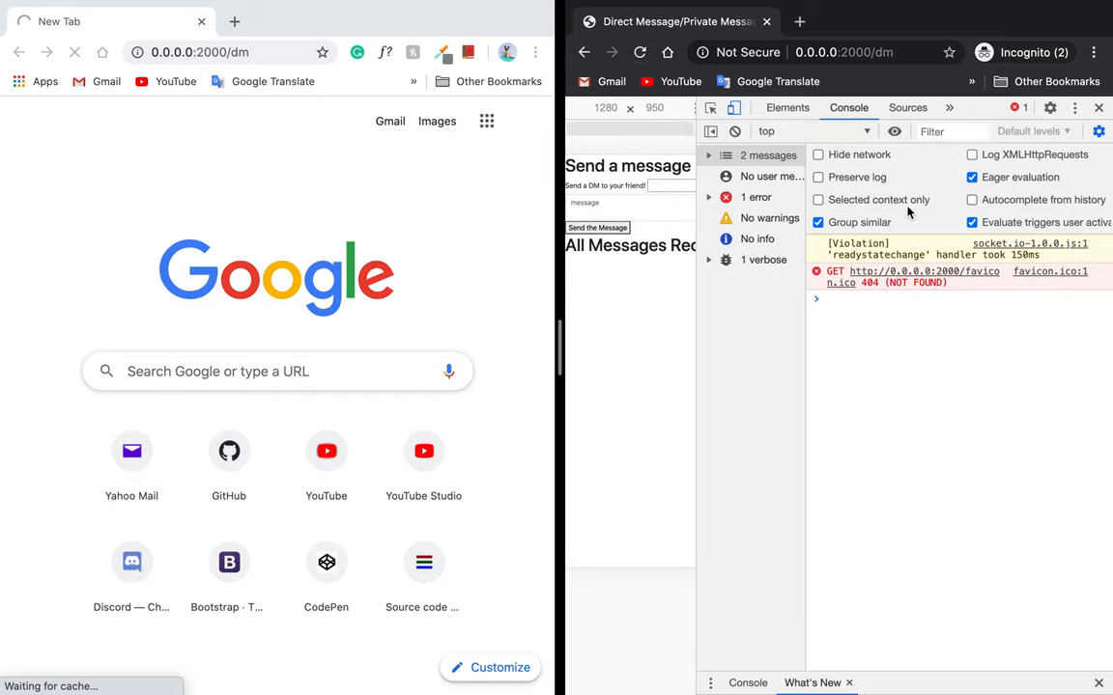
mouse_move(904, 105)
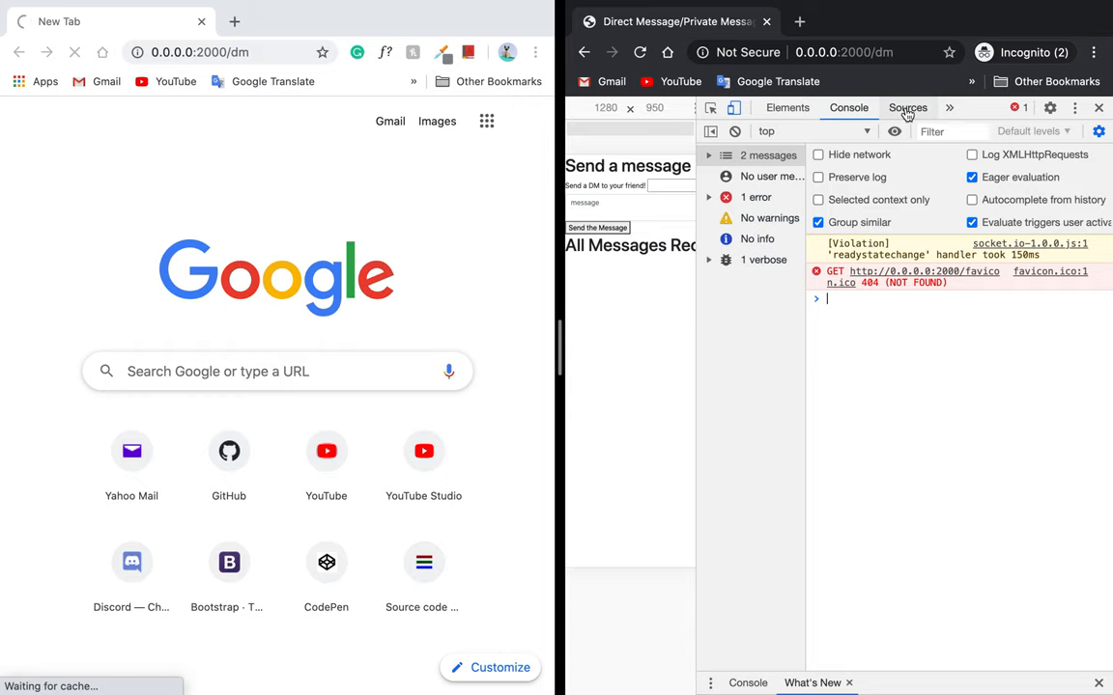
click(908, 109)
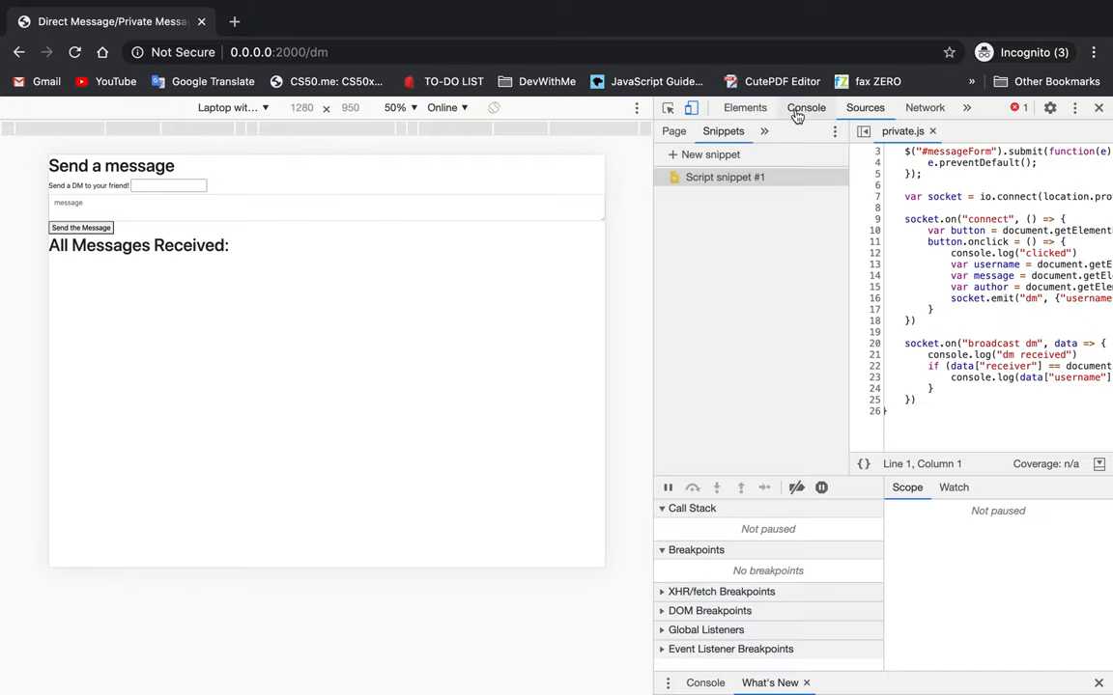
click(806, 108)
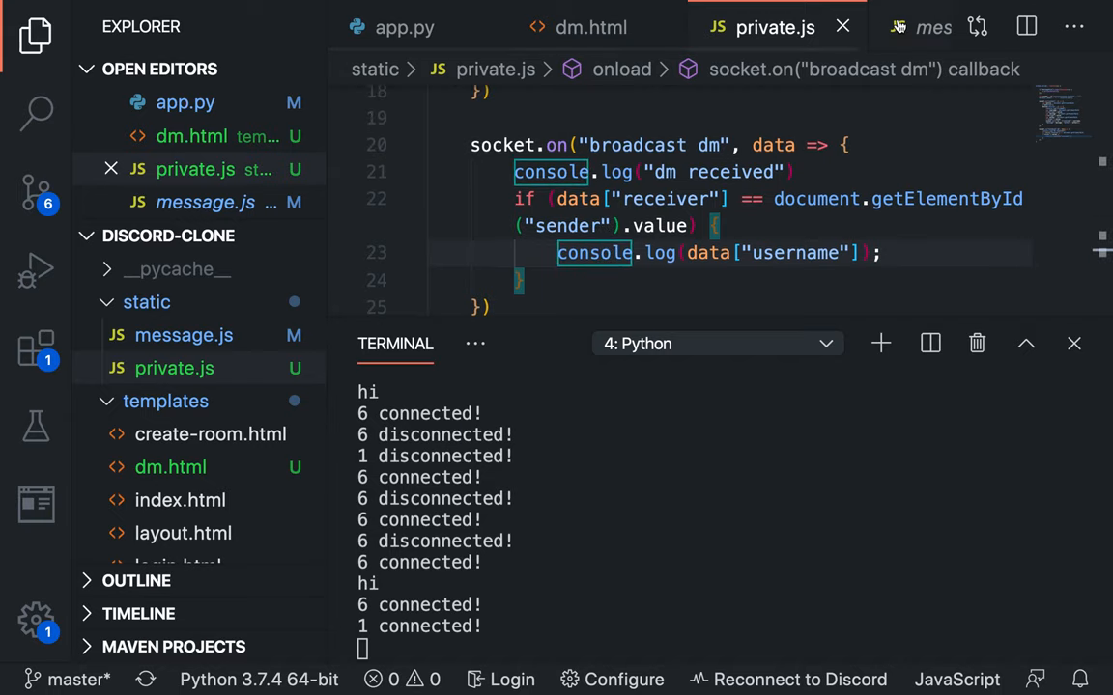
click(404, 28)
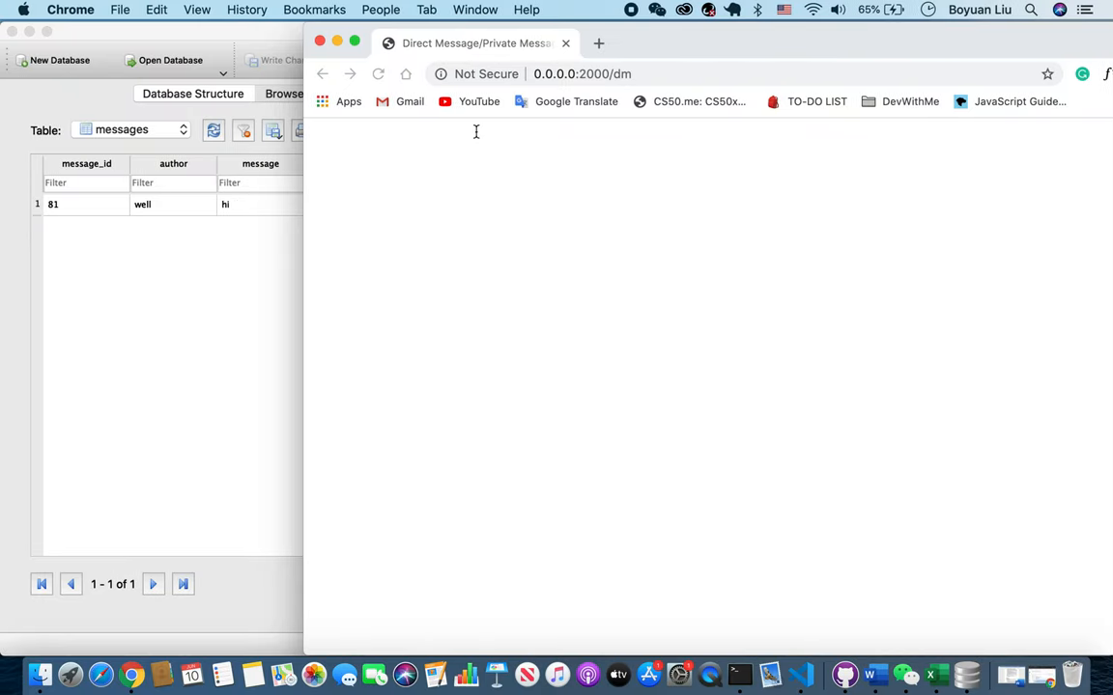
- Inspect row 2 of the messages table, whose room value is a sqlite3 Cursor object string
click(132, 130)
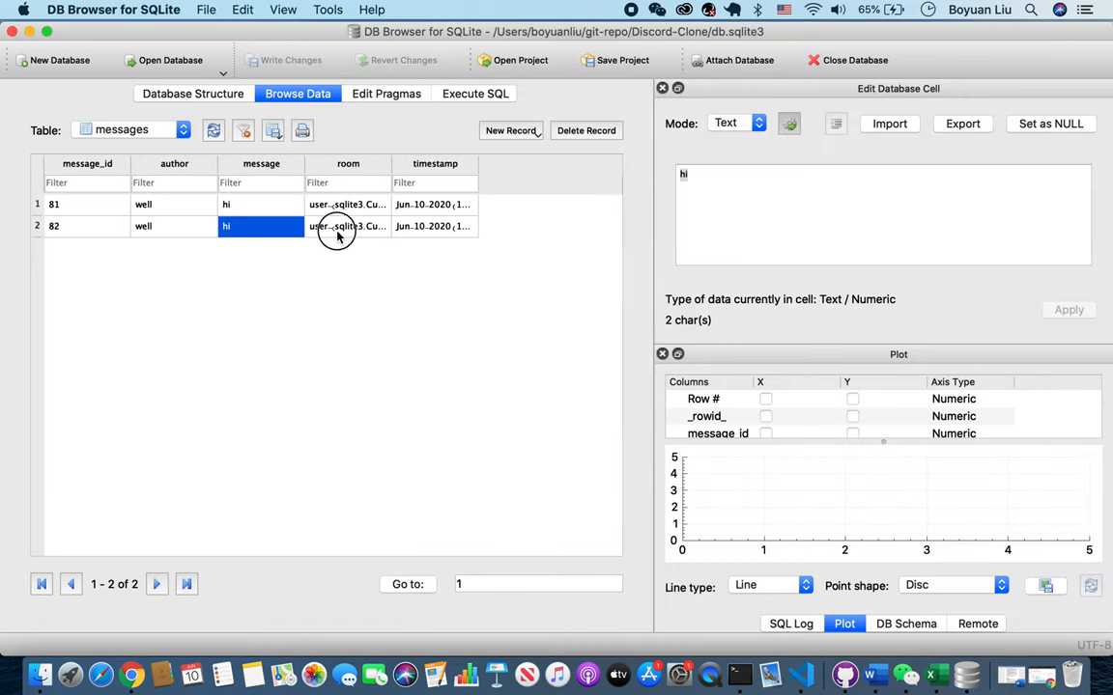
click(347, 226)
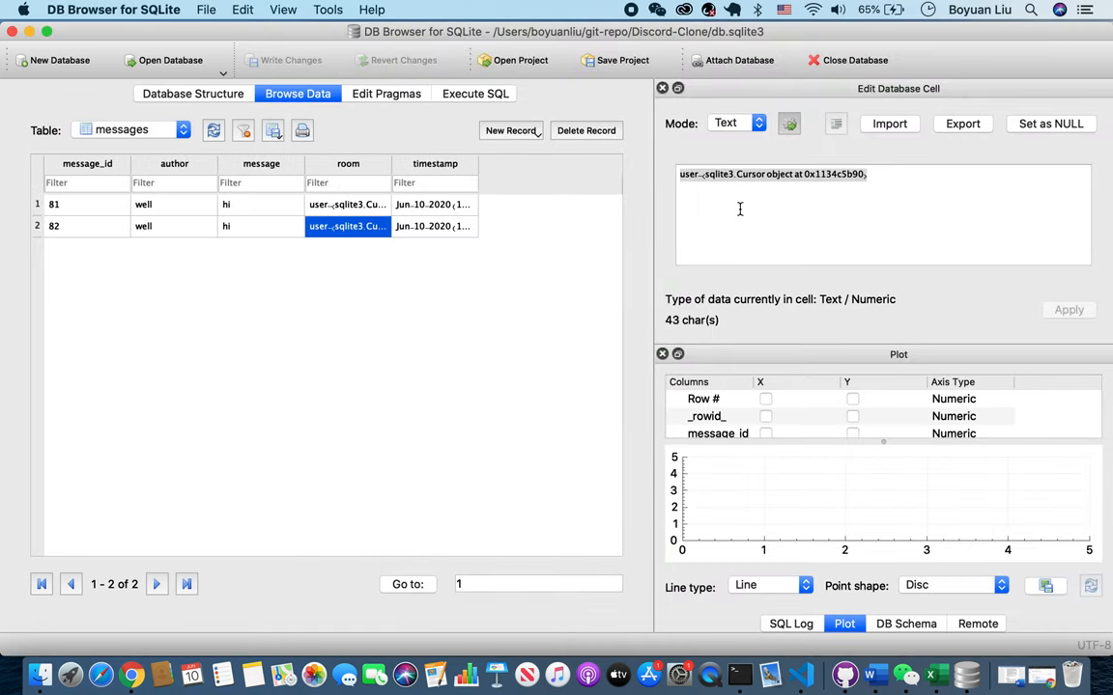